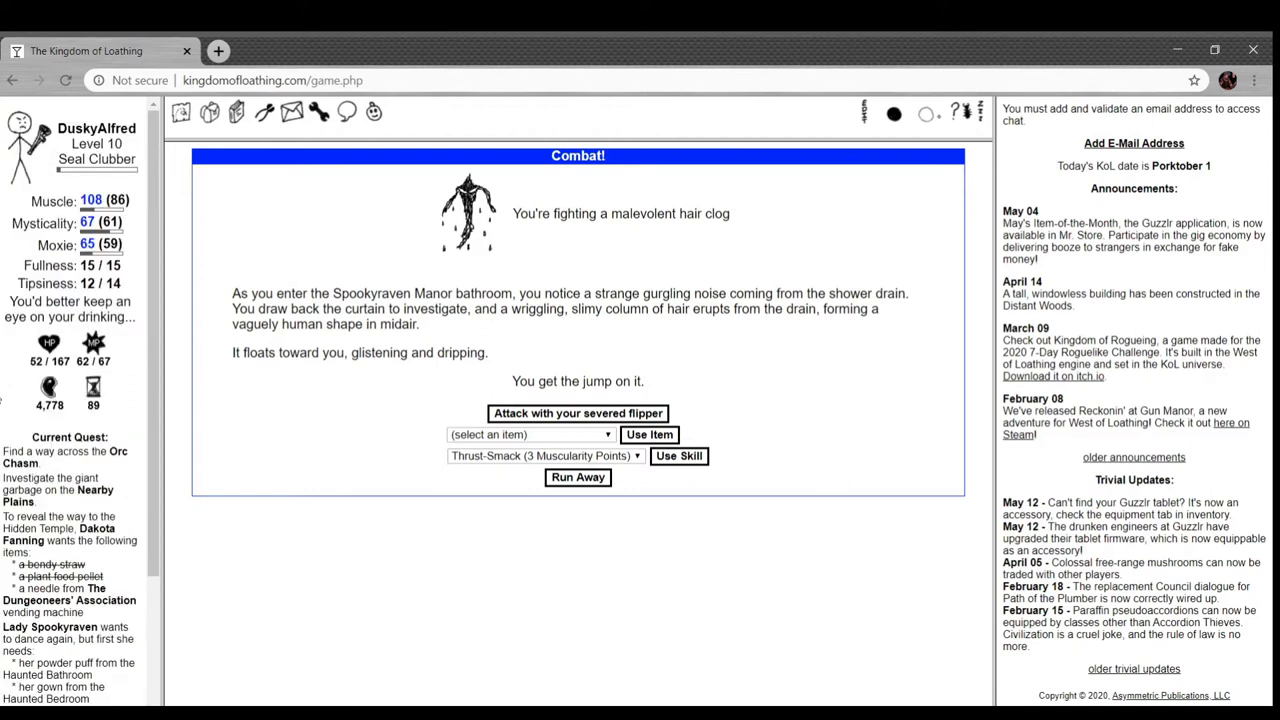
{"action": "mouse_move", "coordinate": [556, 430]}
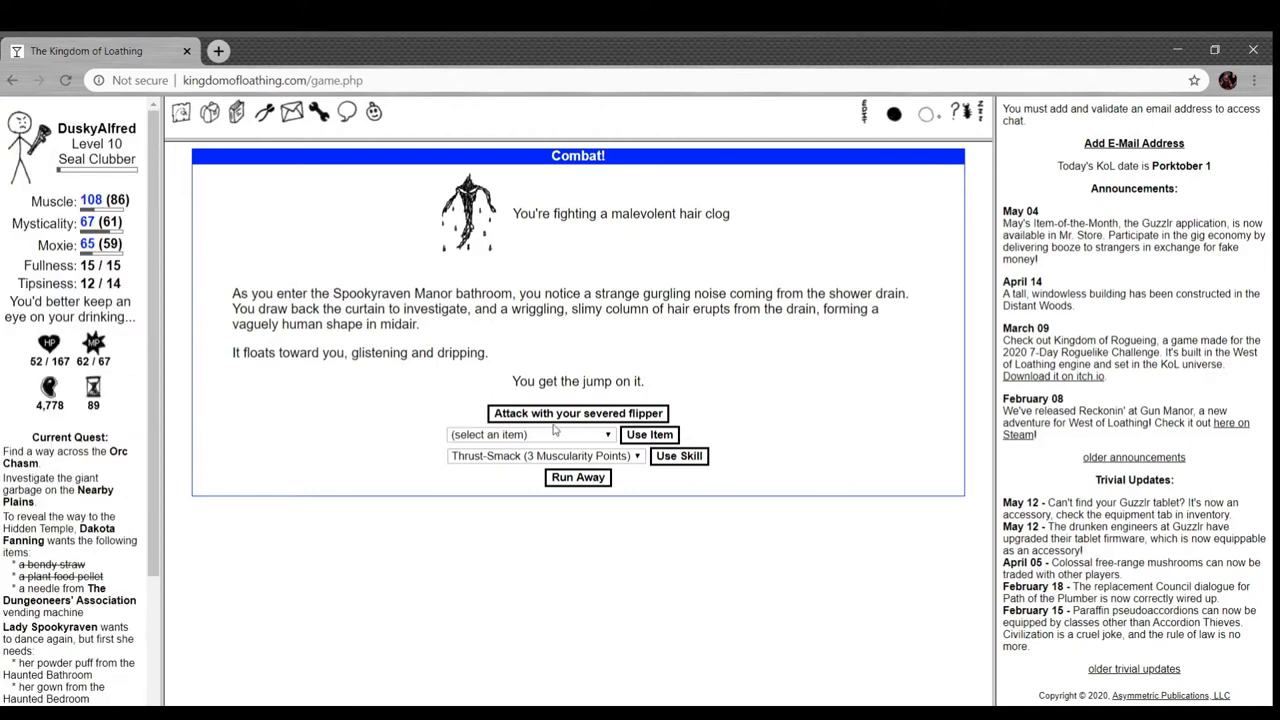
{"action": "mouse_move", "coordinate": [684, 260]}
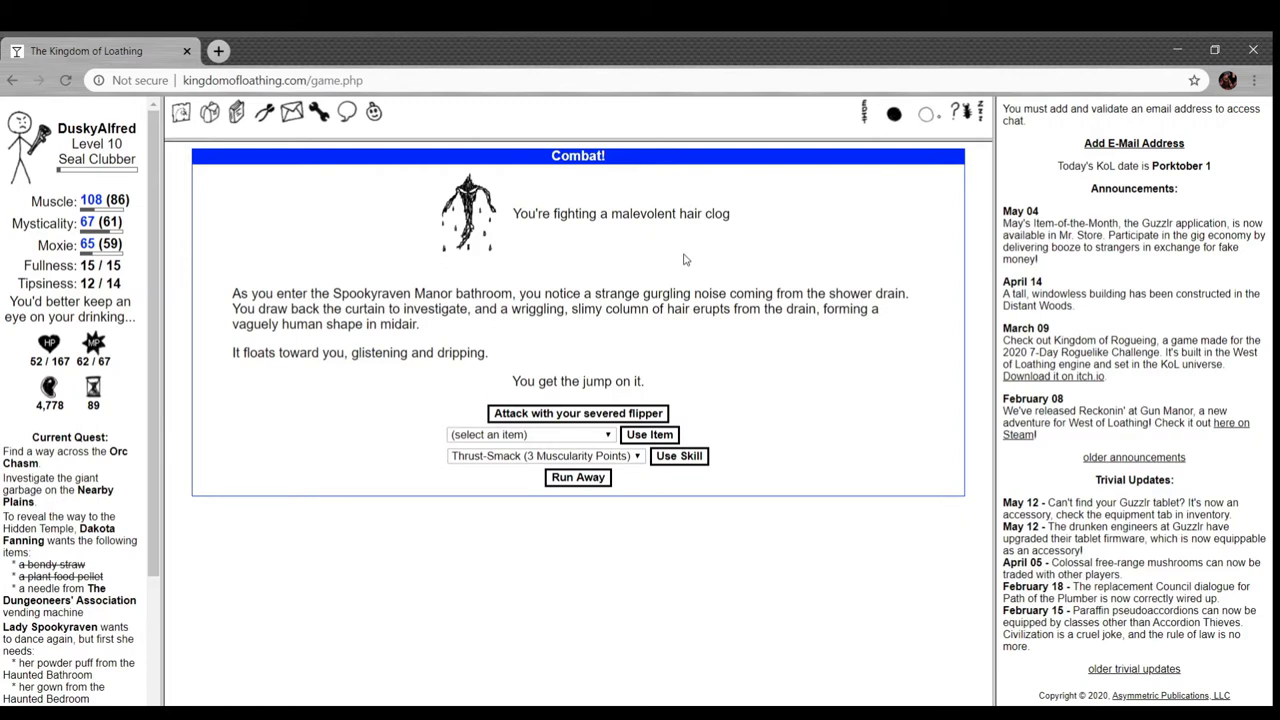
{"action": "mouse_move", "coordinate": [468, 256]}
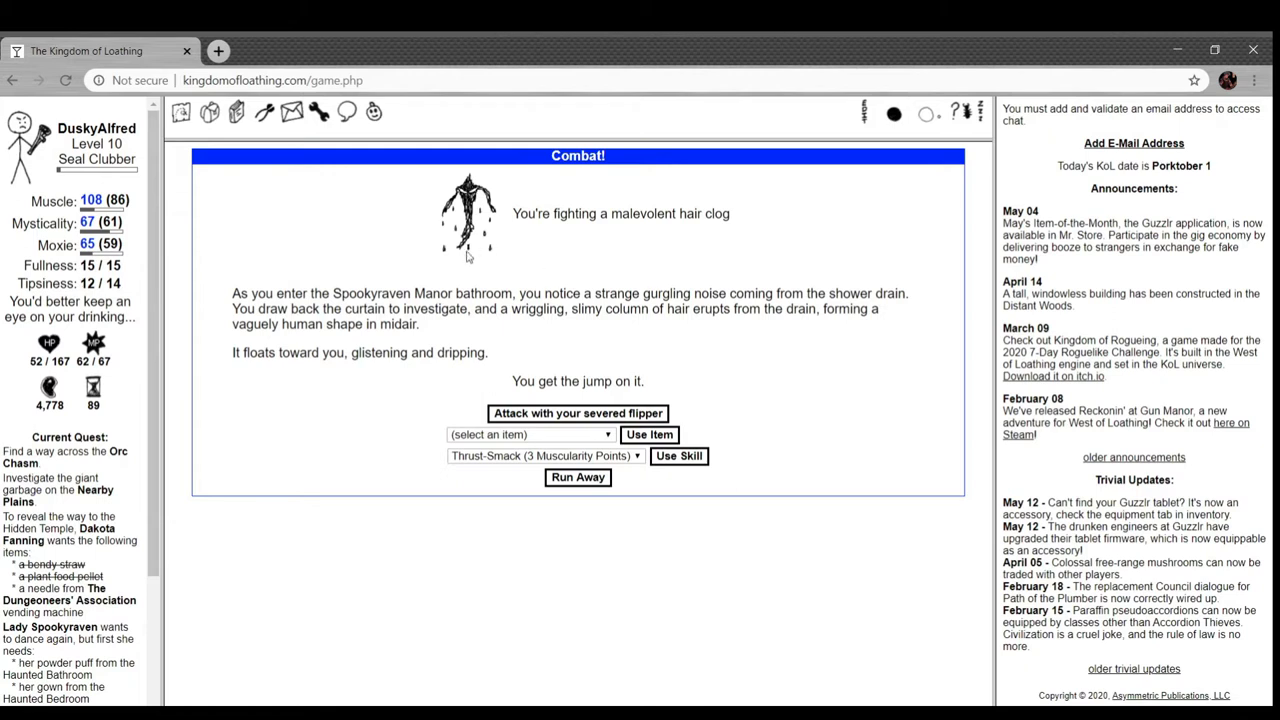
{"action": "mouse_move", "coordinate": [386, 308]}
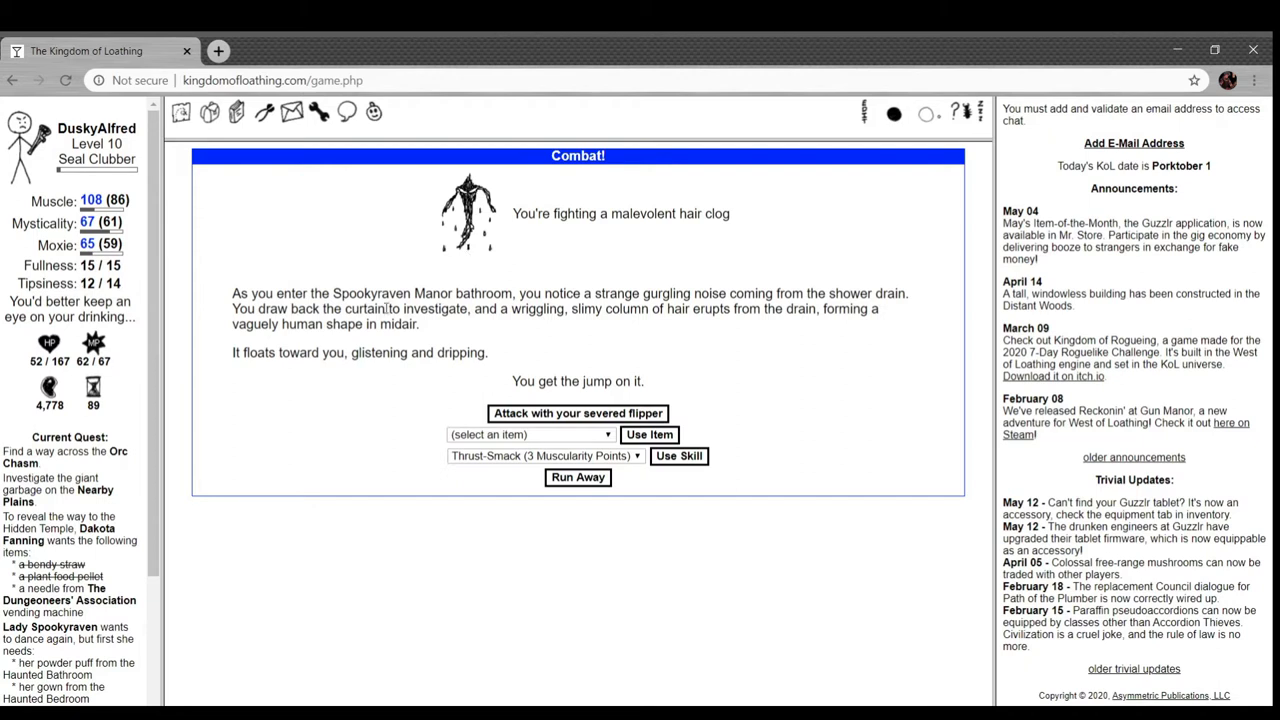
{"action": "mouse_move", "coordinate": [556, 332]}
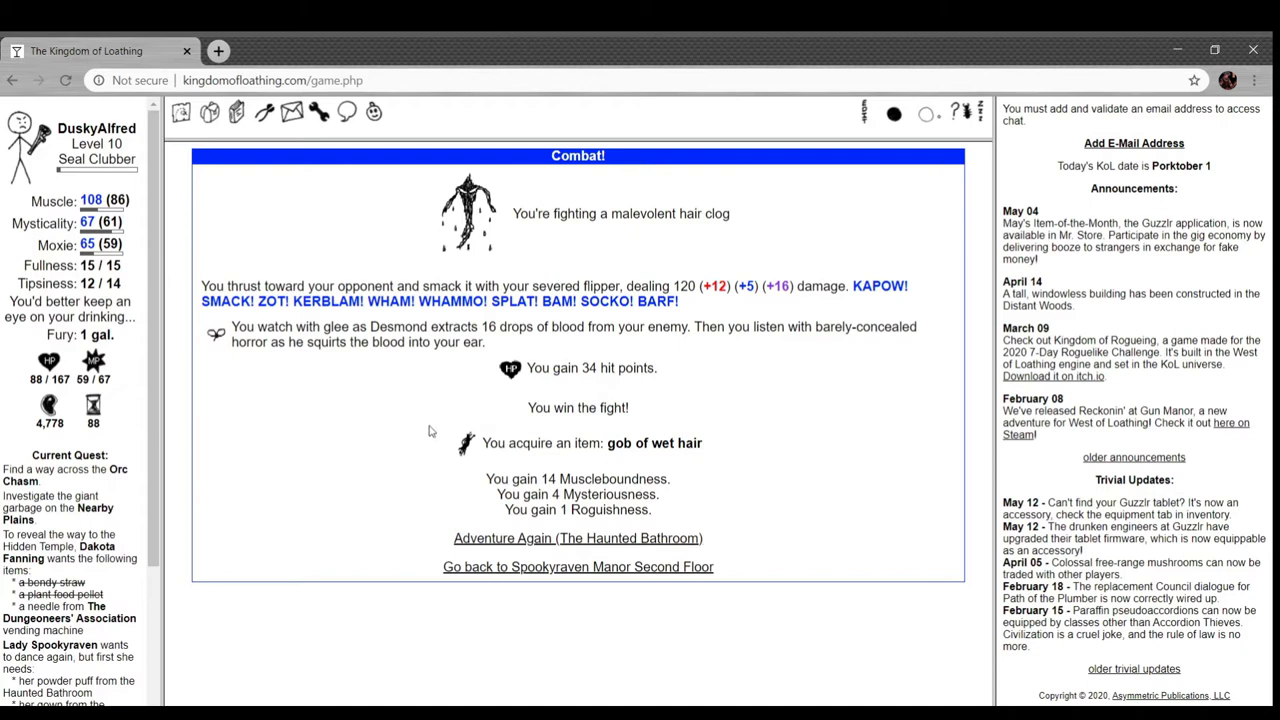
- Show every group of carried items and scroll down to the combat items with the gob of wet hair
{"action": "left_click", "coordinate": [208, 112]}
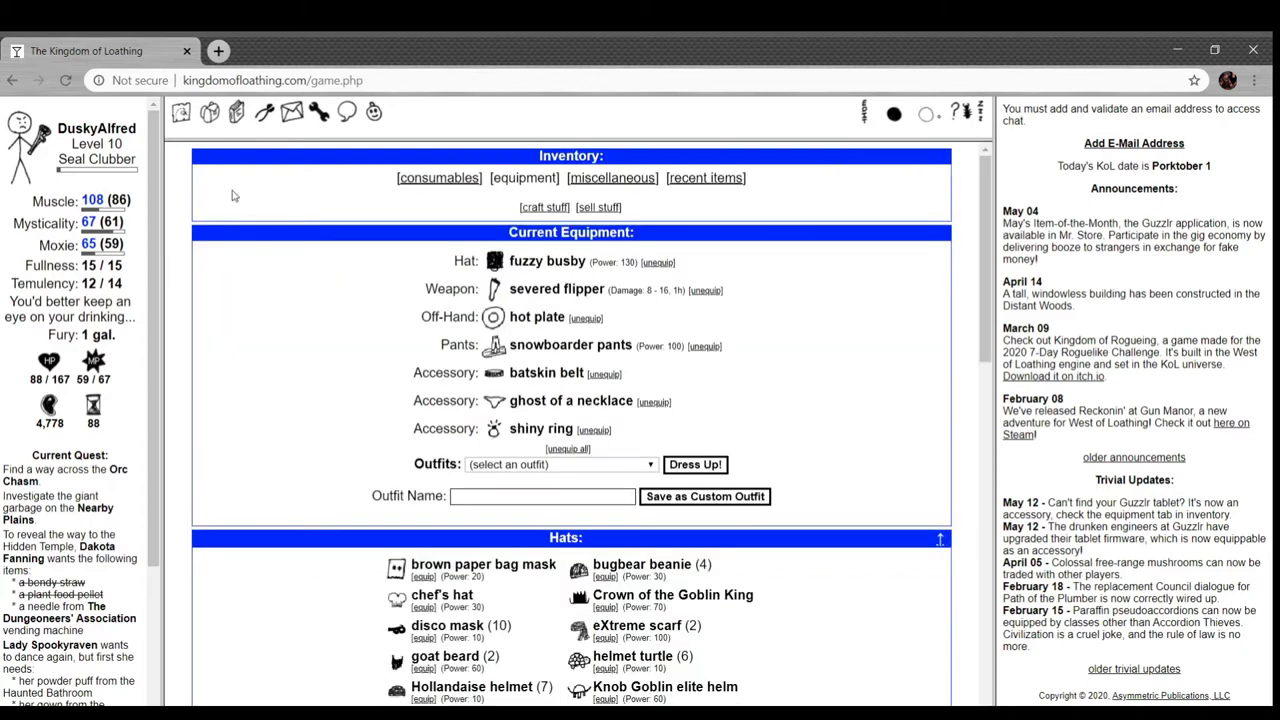
{"action": "mouse_move", "coordinate": [640, 178]}
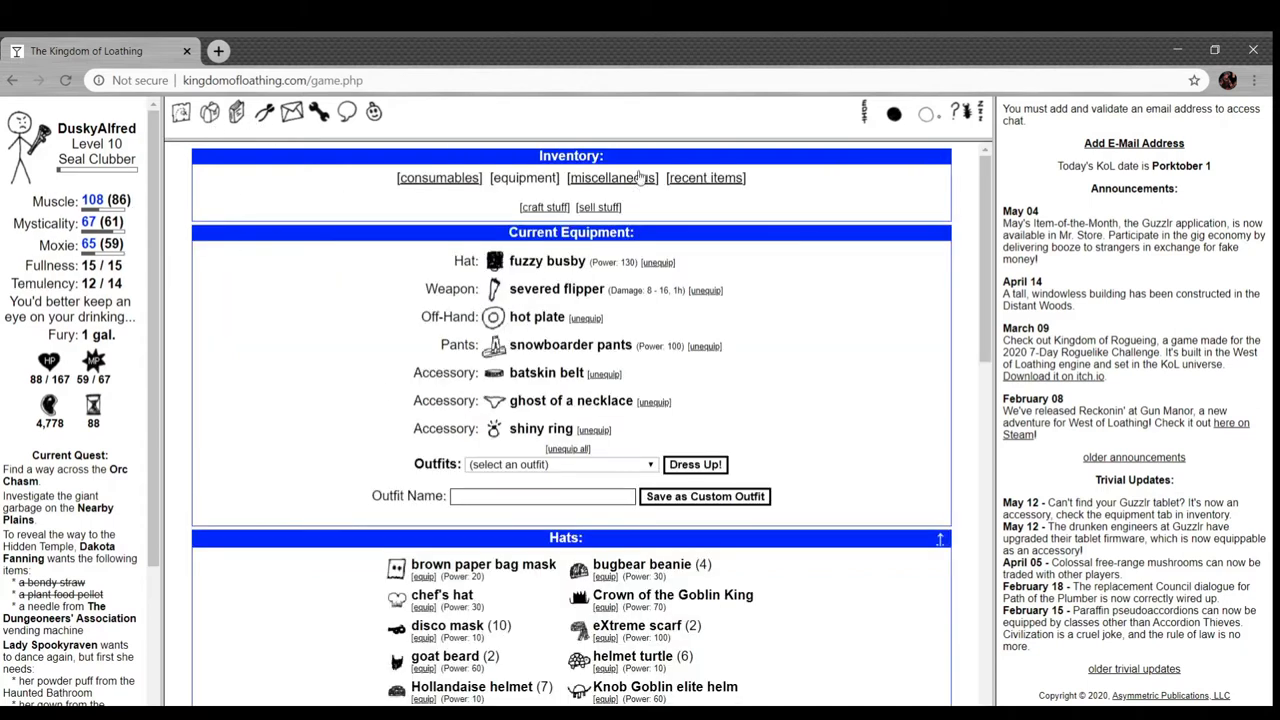
{"action": "left_click", "coordinate": [608, 176]}
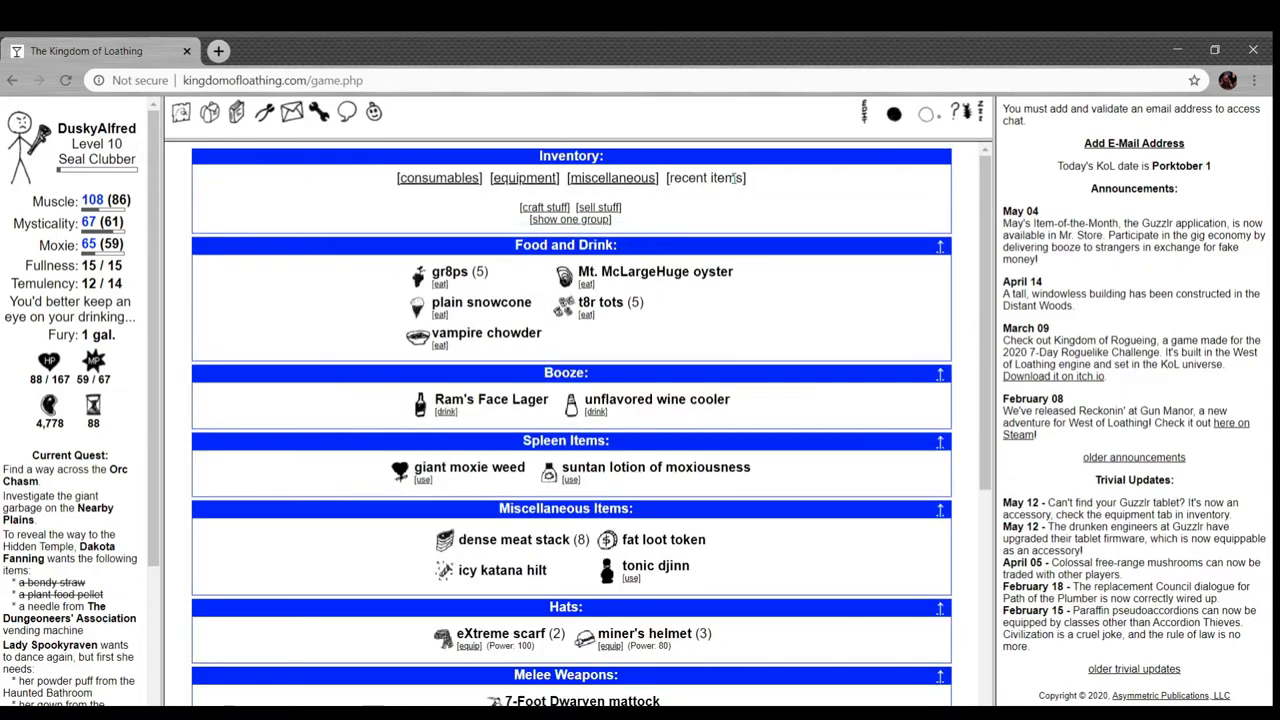
{"action": "scroll", "scroll_direction": "down", "scroll_amount": 3}
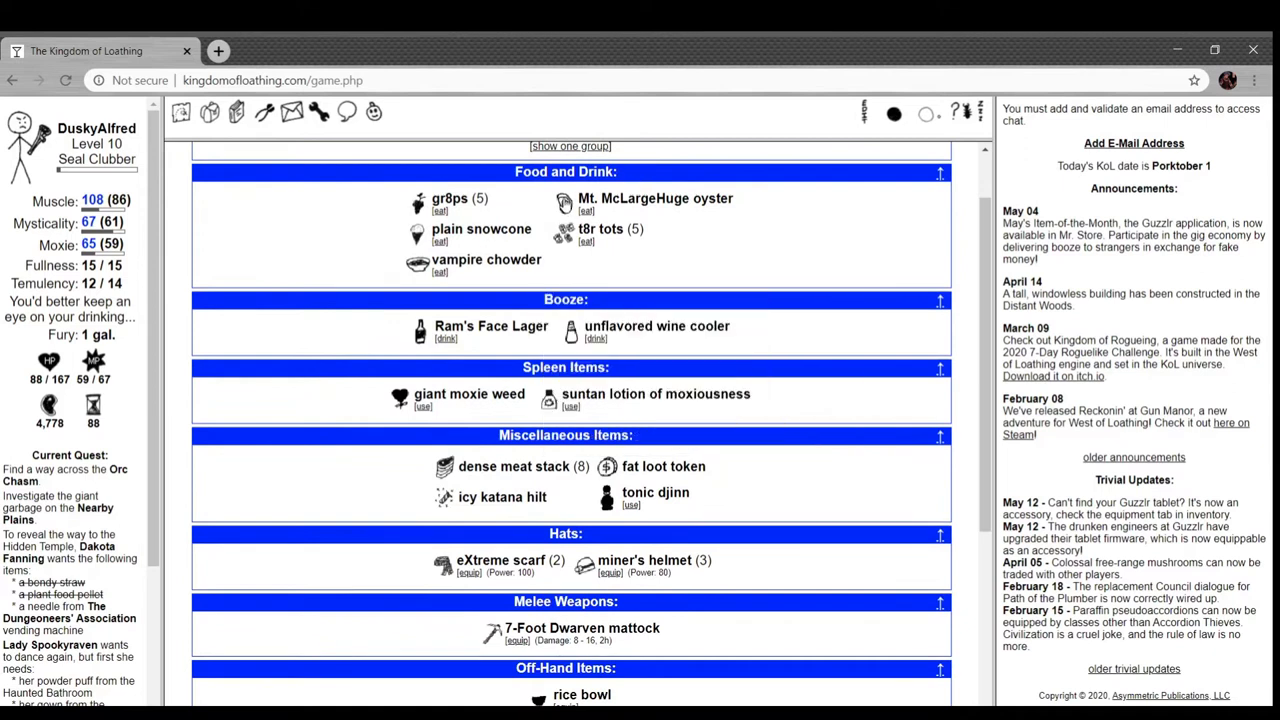
{"action": "scroll", "scroll_direction": "down", "scroll_amount": 3}
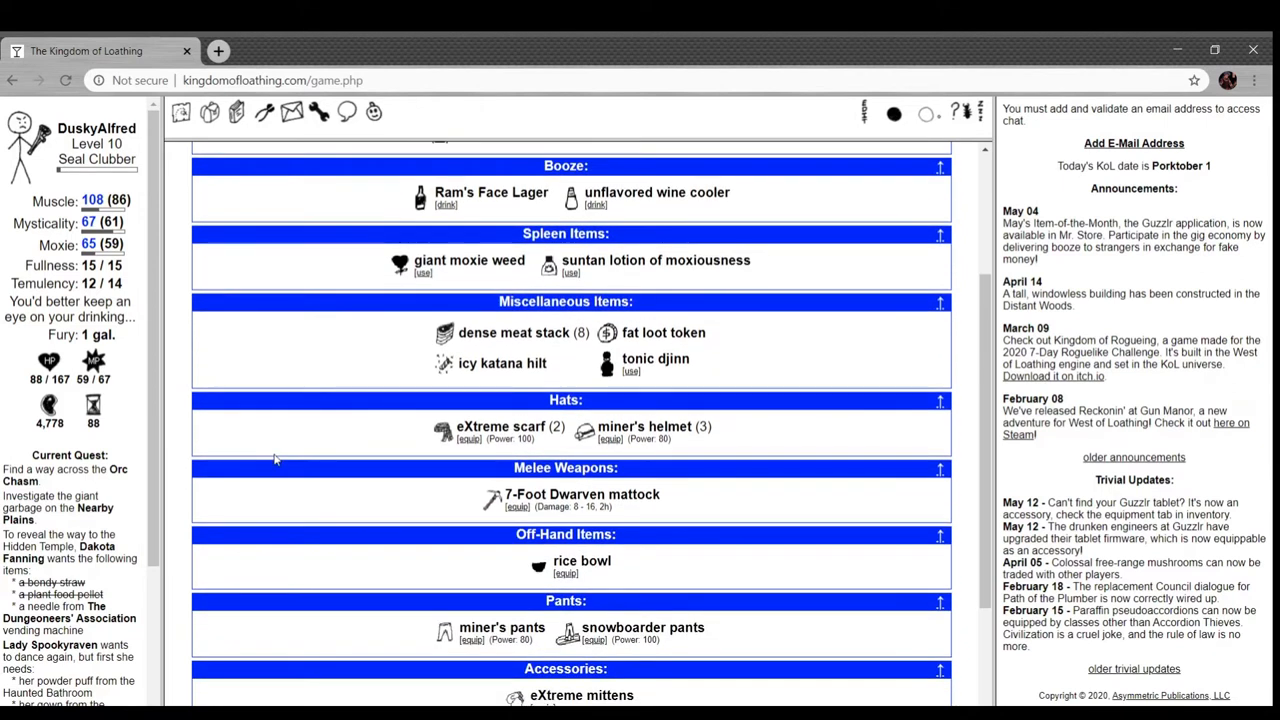
{"action": "scroll", "scroll_direction": "down", "scroll_amount": 3}
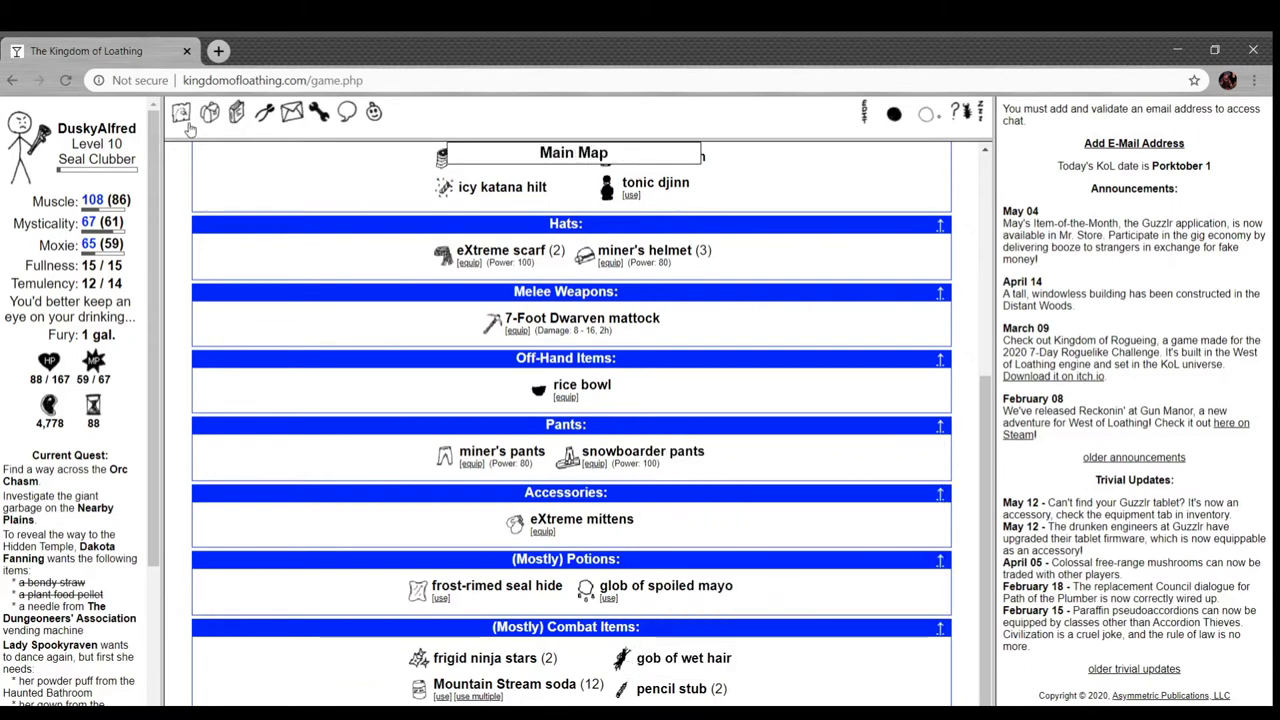
- Buy the quest item with a token from the Dungeoneers' Association vending machine in the Big Mountains
{"action": "left_click", "coordinate": [180, 112]}
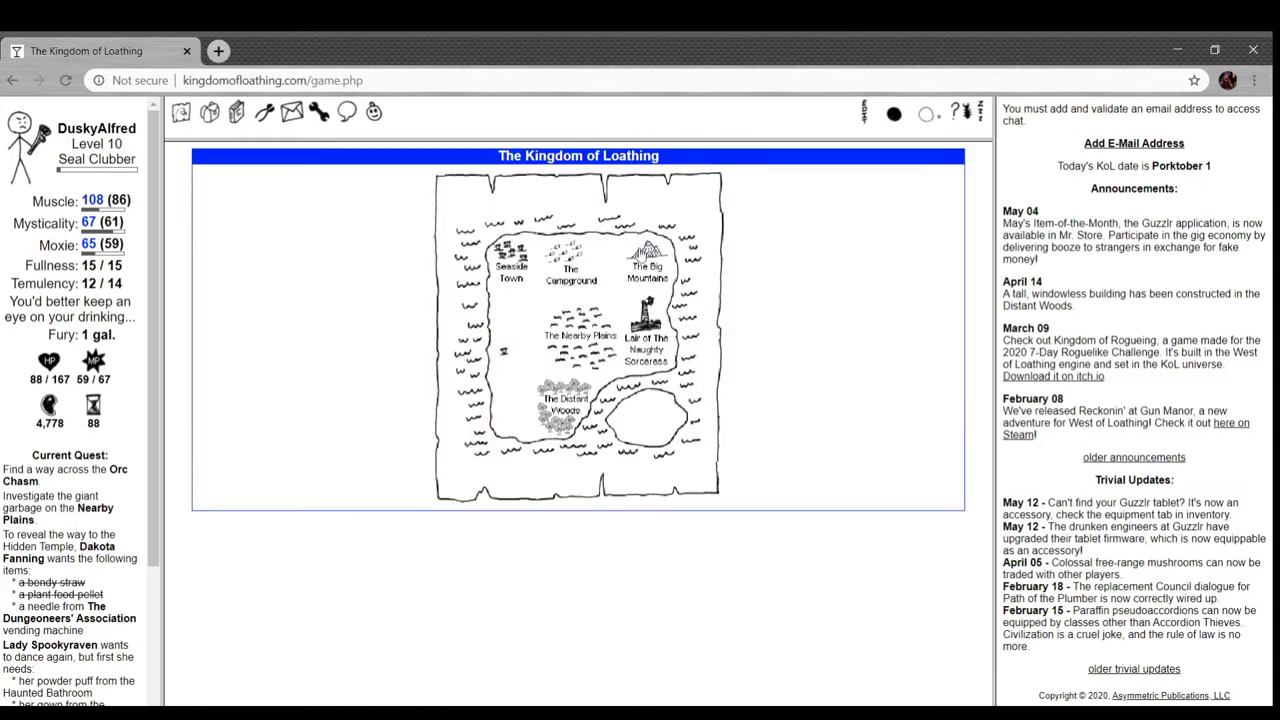
{"action": "left_click", "coordinate": [646, 264]}
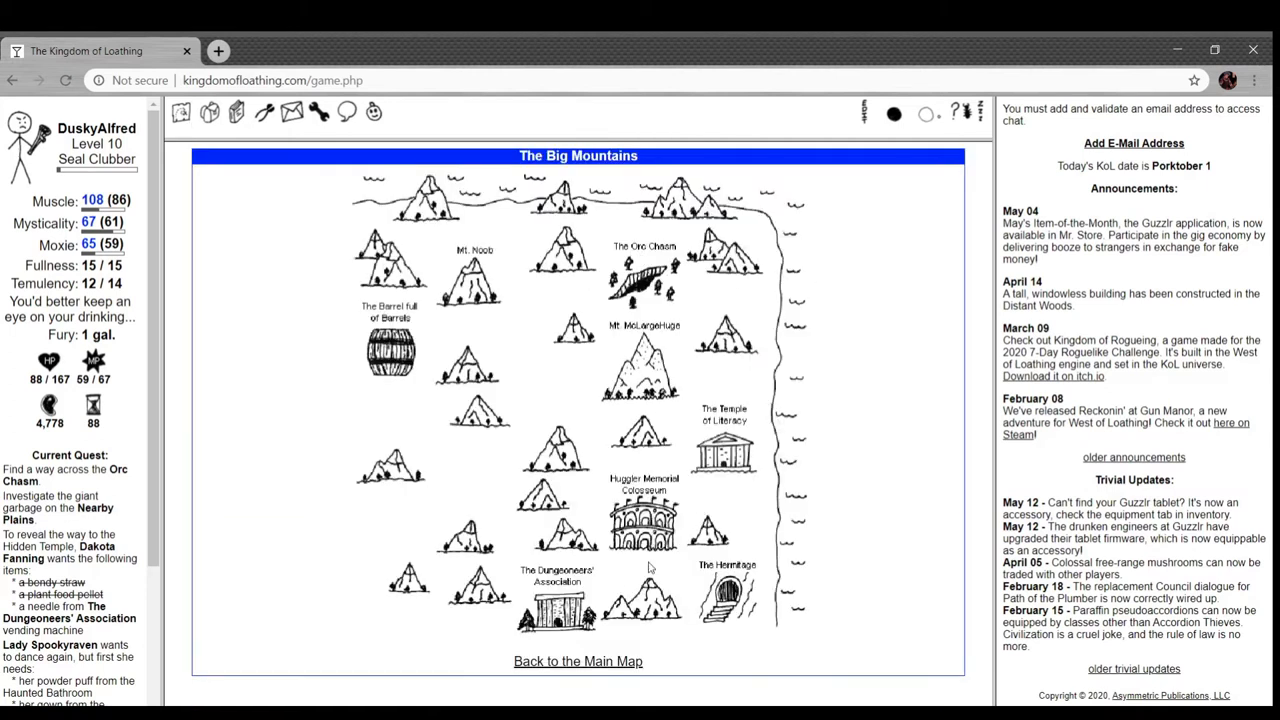
{"action": "left_click", "coordinate": [556, 600]}
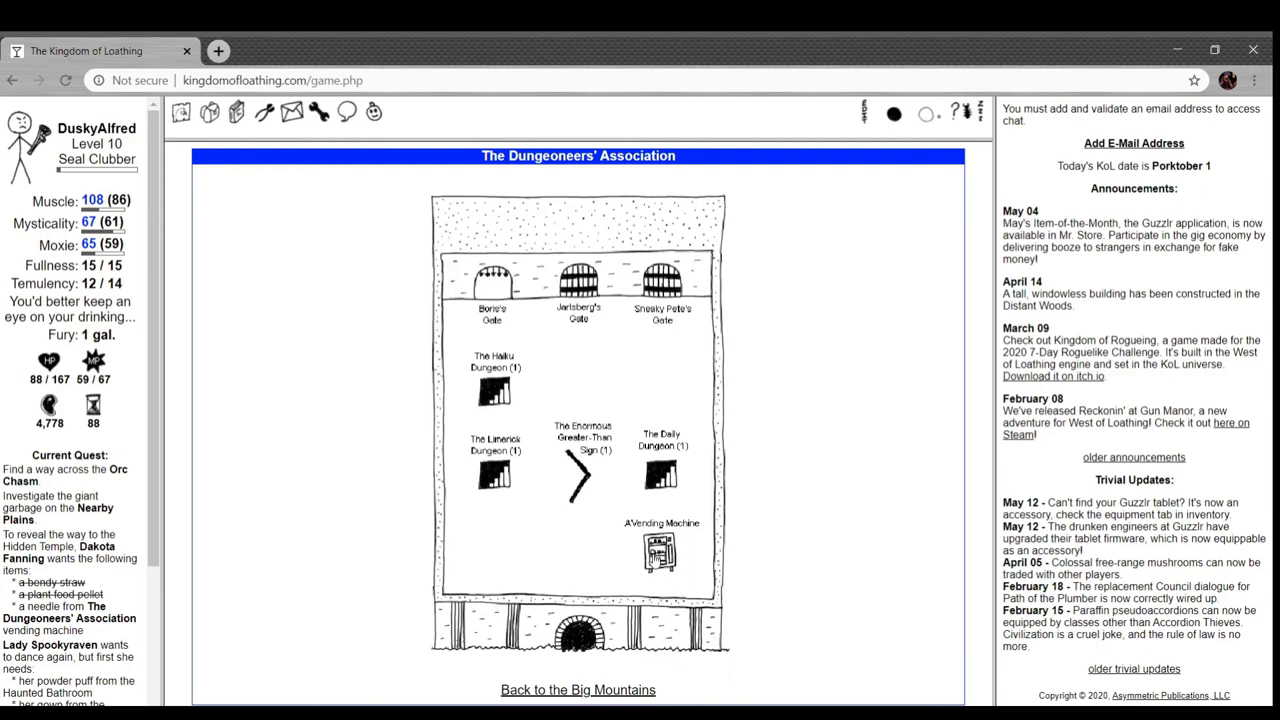
{"action": "left_click", "coordinate": [660, 556]}
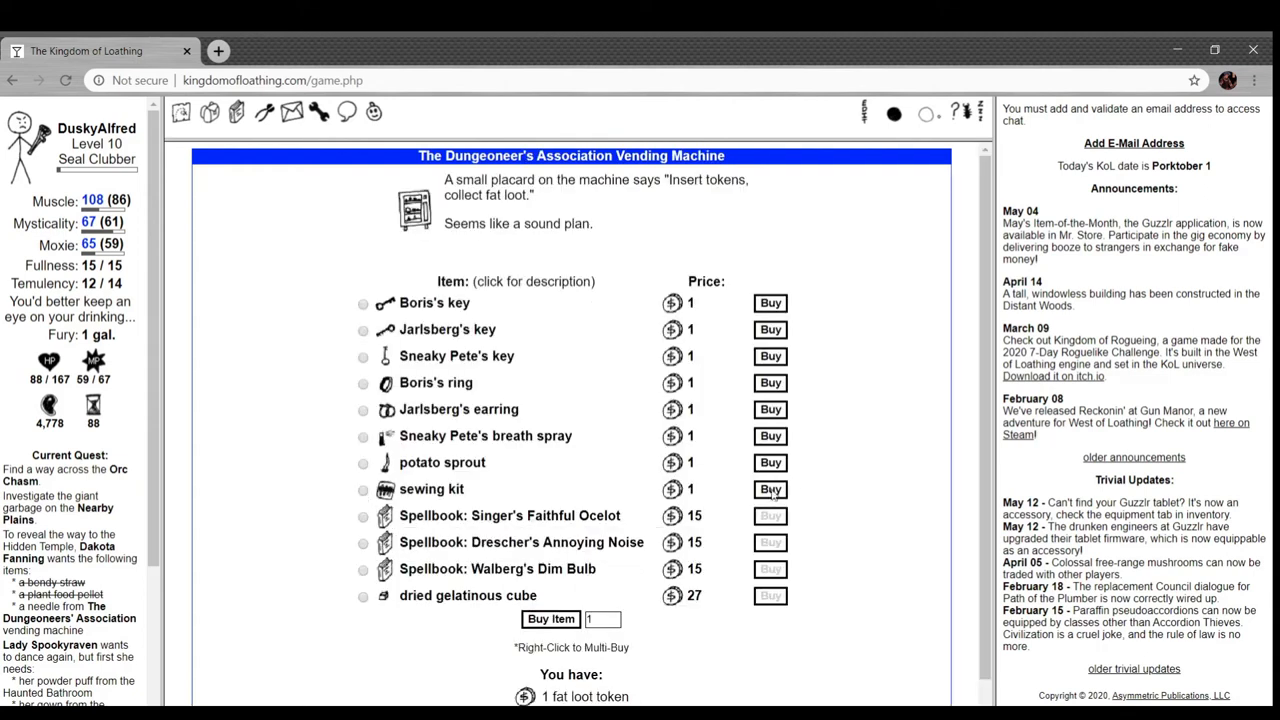
{"action": "left_click", "coordinate": [770, 488]}
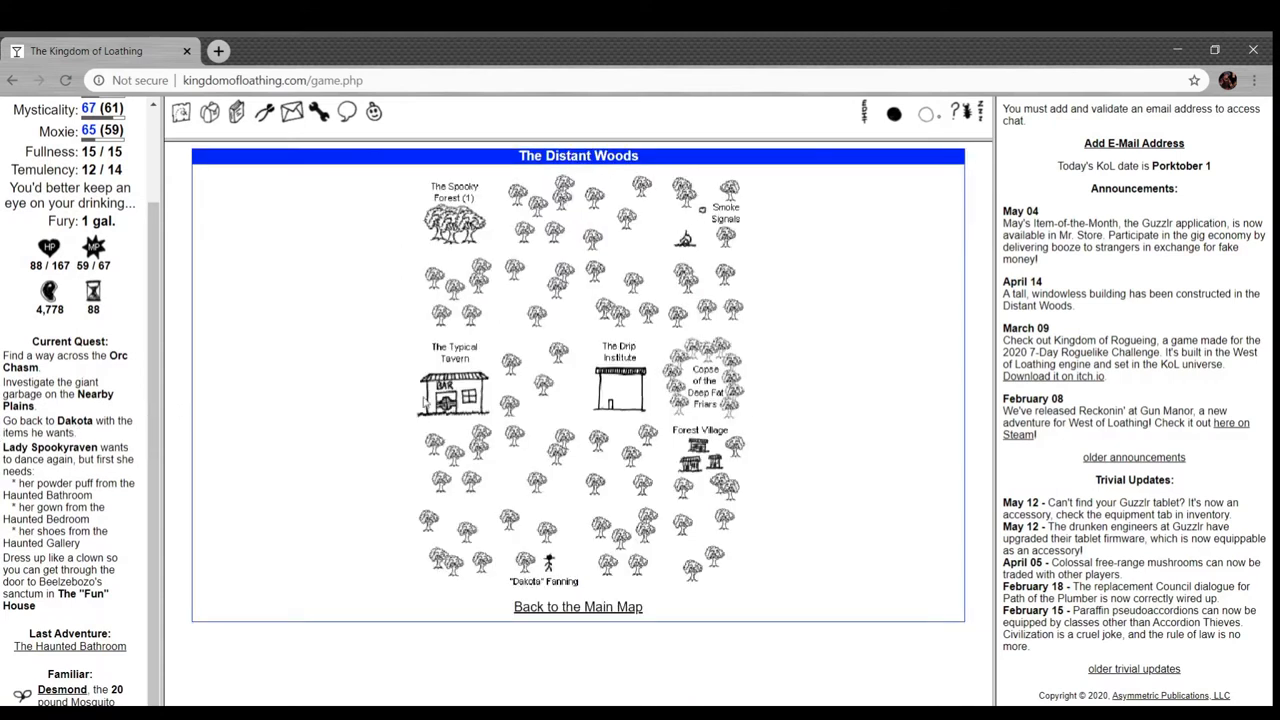
- Hand Dakota the gathered items and scroll to the map noting the Hidden Temple's location
{"action": "left_click", "coordinate": [548, 560]}
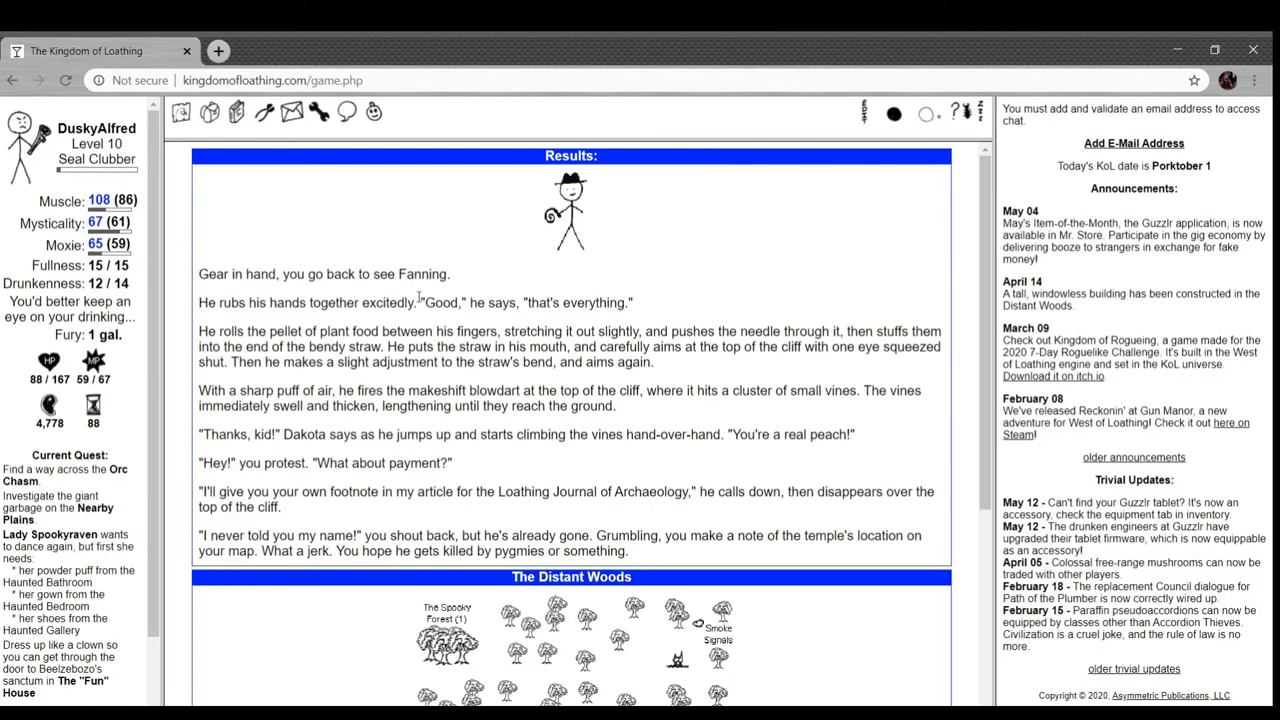
{"action": "mouse_move", "coordinate": [564, 248]}
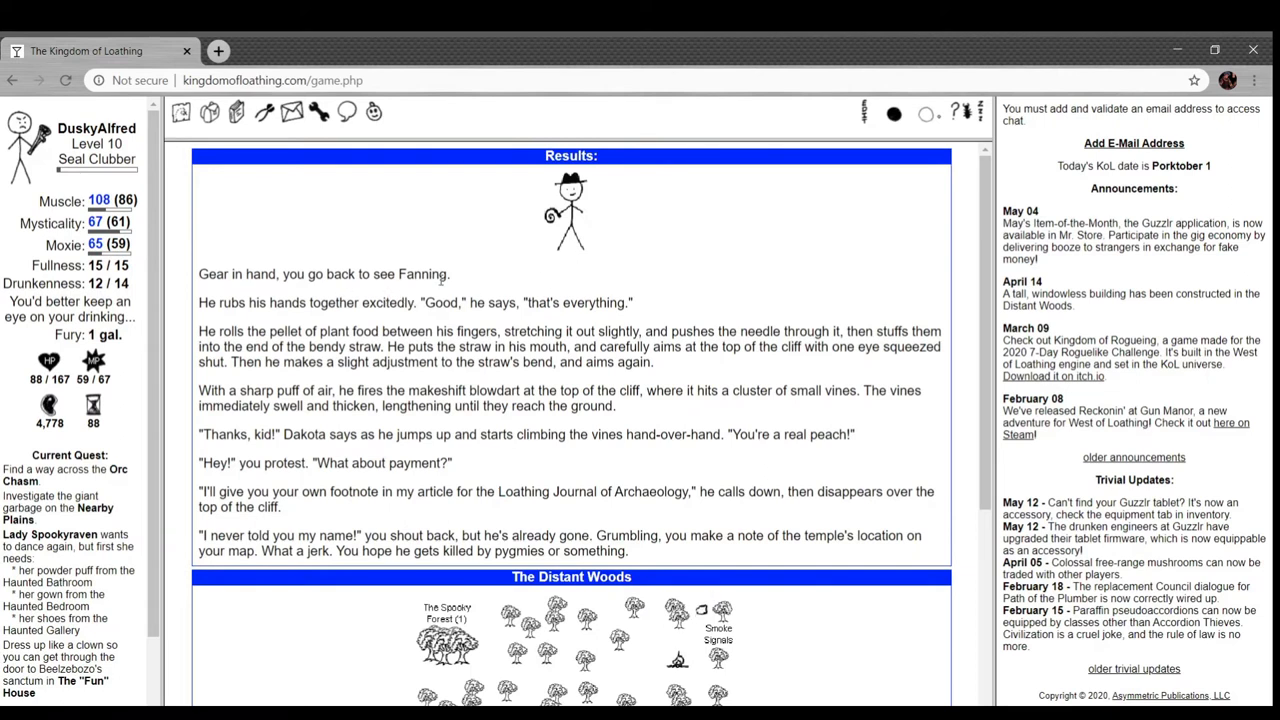
{"action": "mouse_move", "coordinate": [490, 276]}
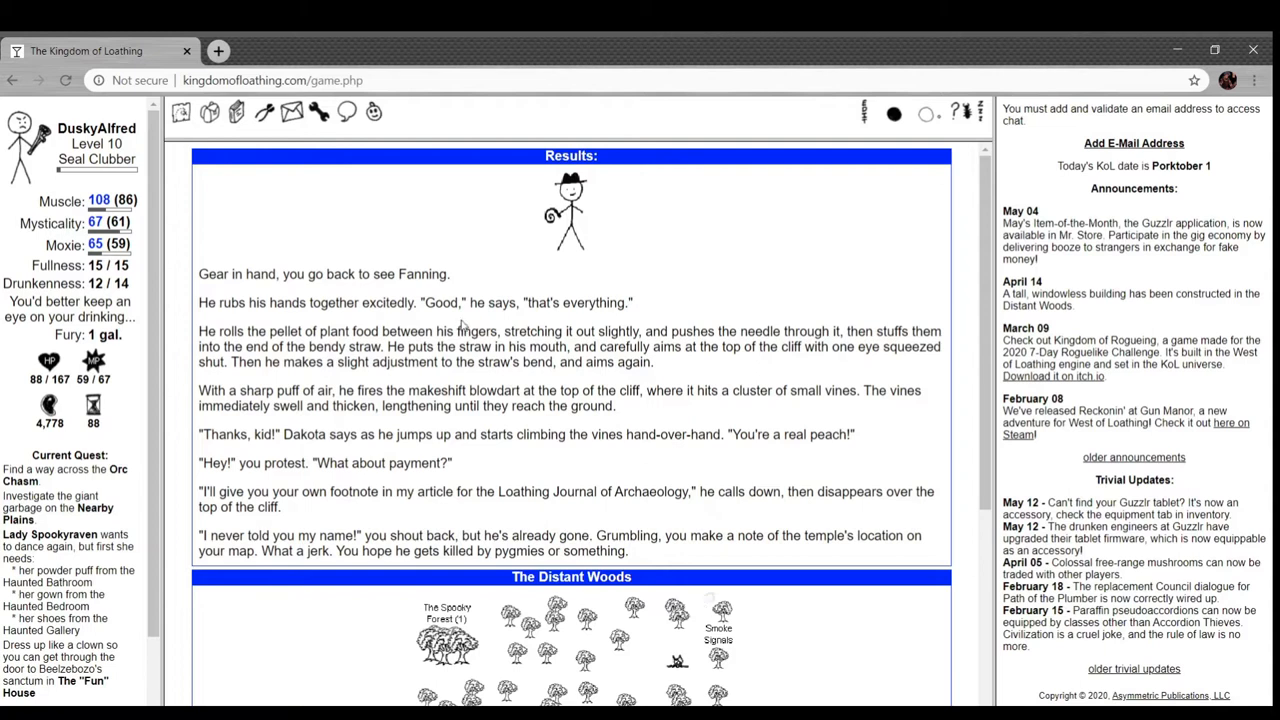
{"action": "mouse_move", "coordinate": [652, 296]}
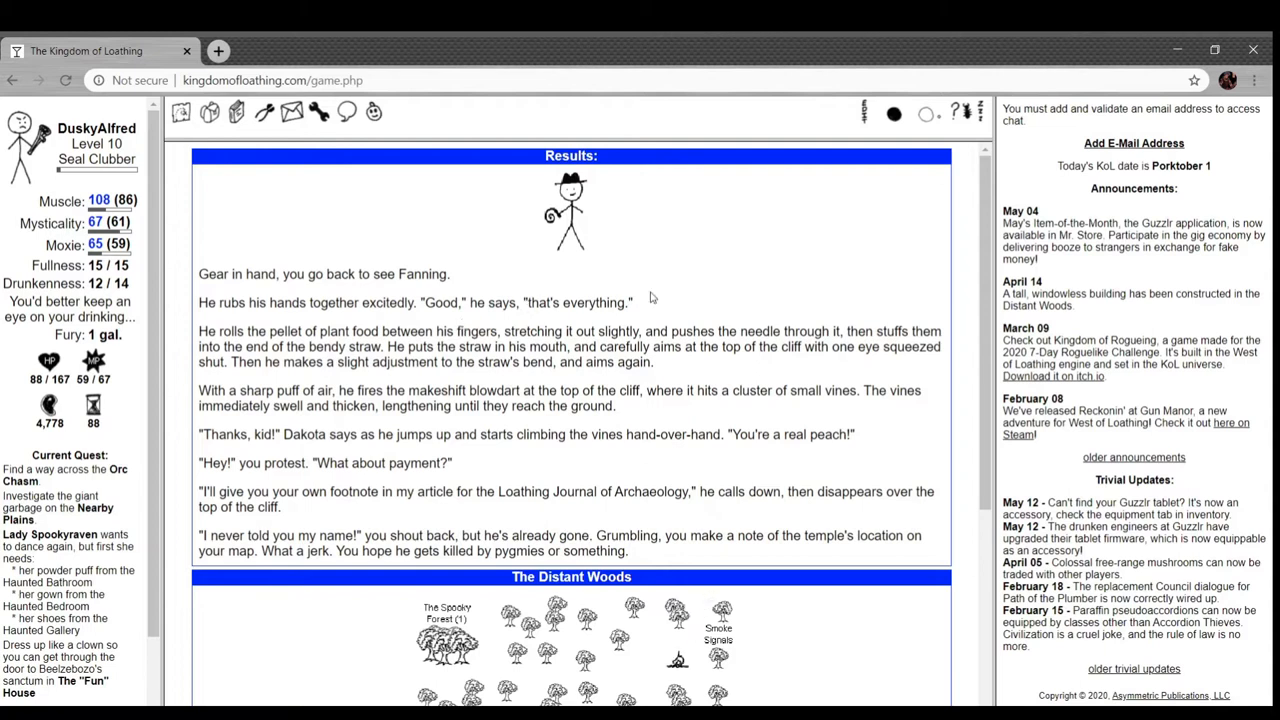
{"action": "mouse_move", "coordinate": [704, 288]}
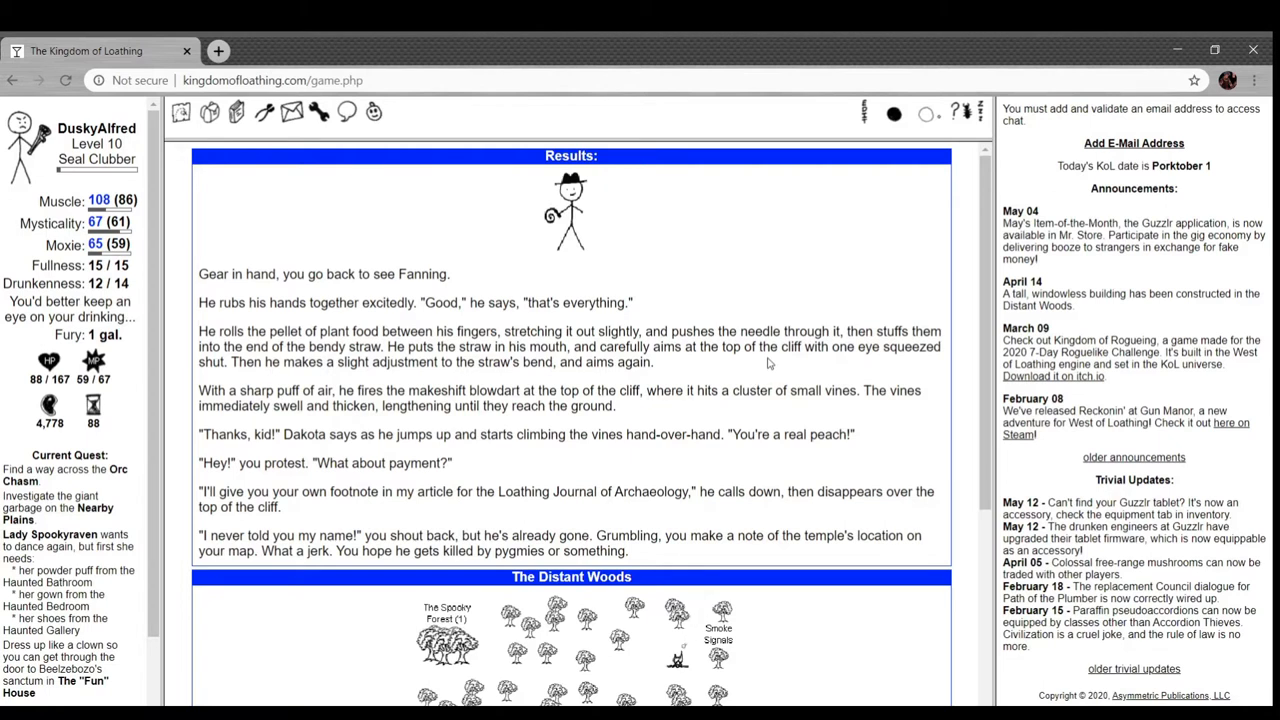
{"action": "mouse_move", "coordinate": [548, 430]}
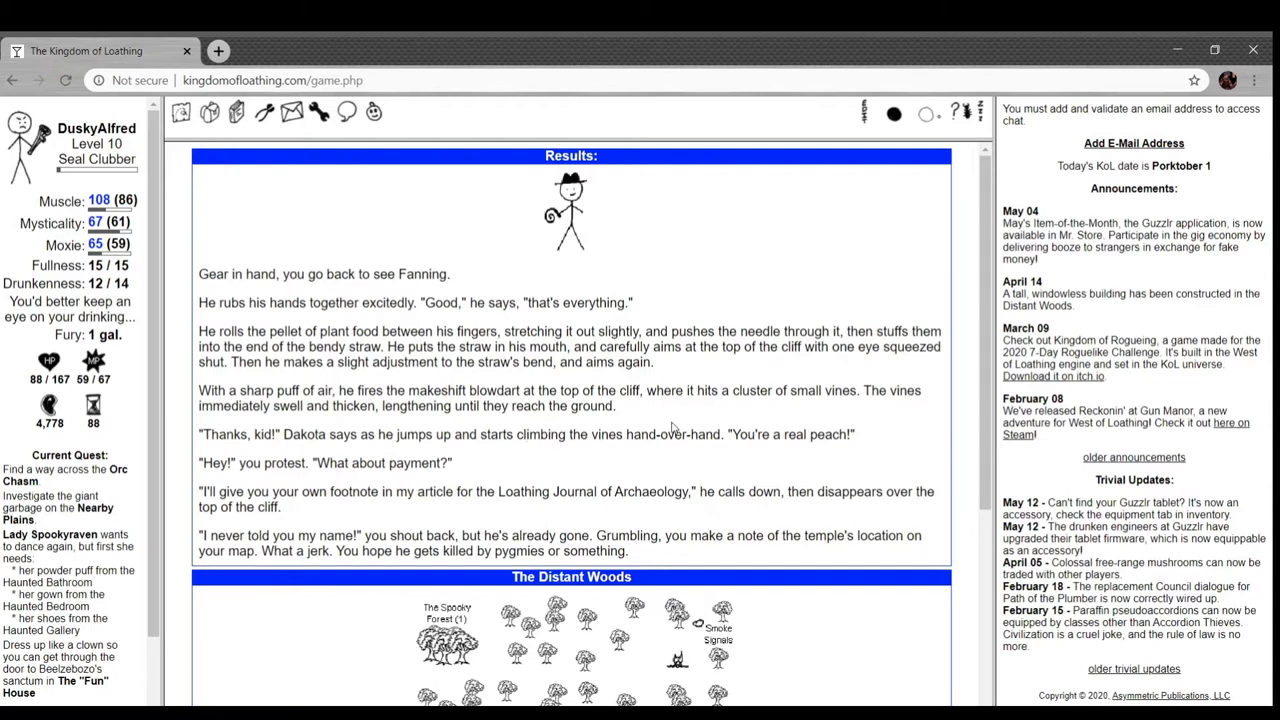
{"action": "scroll", "scroll_direction": "down", "scroll_amount": 3}
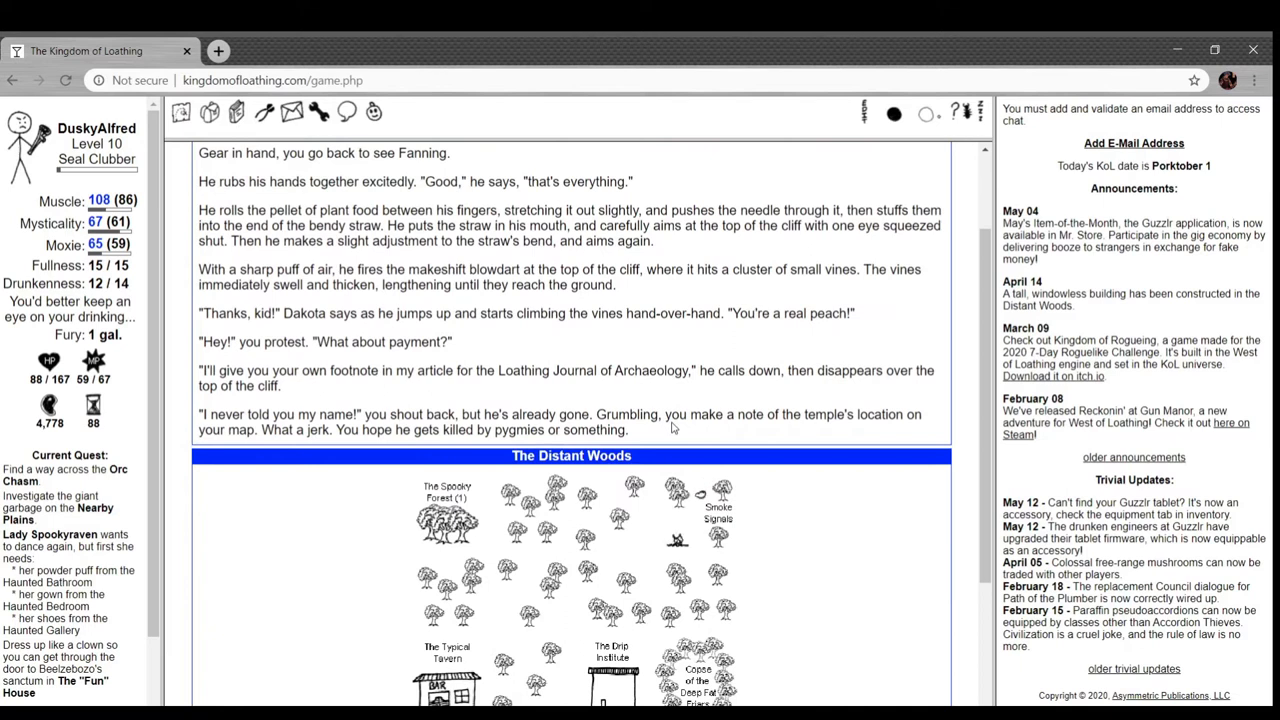
{"action": "mouse_move", "coordinate": [464, 364]}
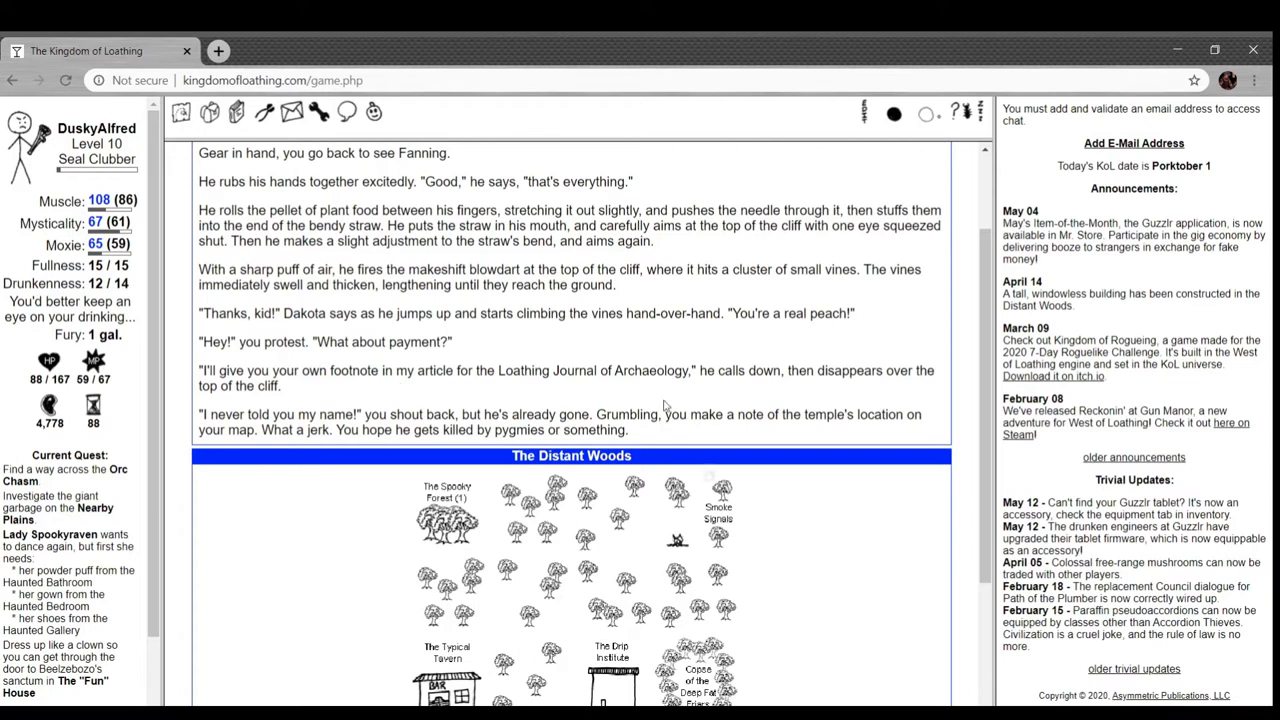
{"action": "scroll", "scroll_direction": "down", "scroll_amount": 3}
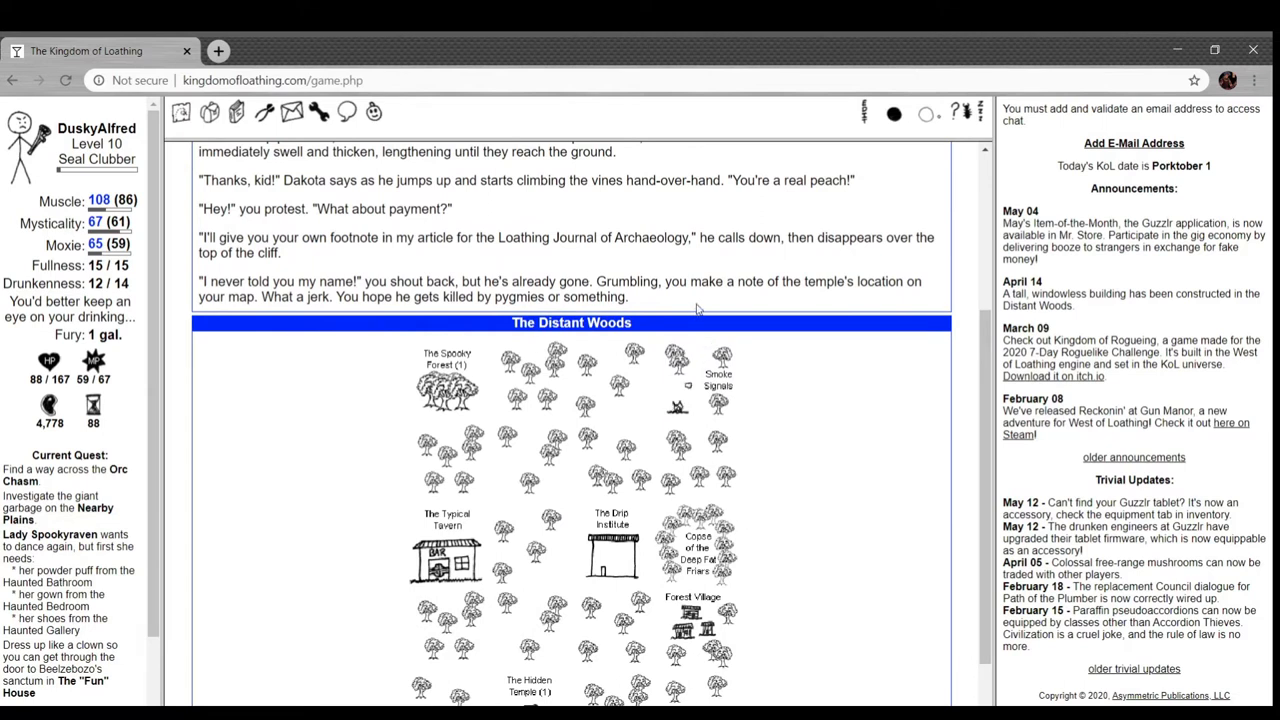
{"action": "scroll", "scroll_direction": "down", "scroll_amount": 3}
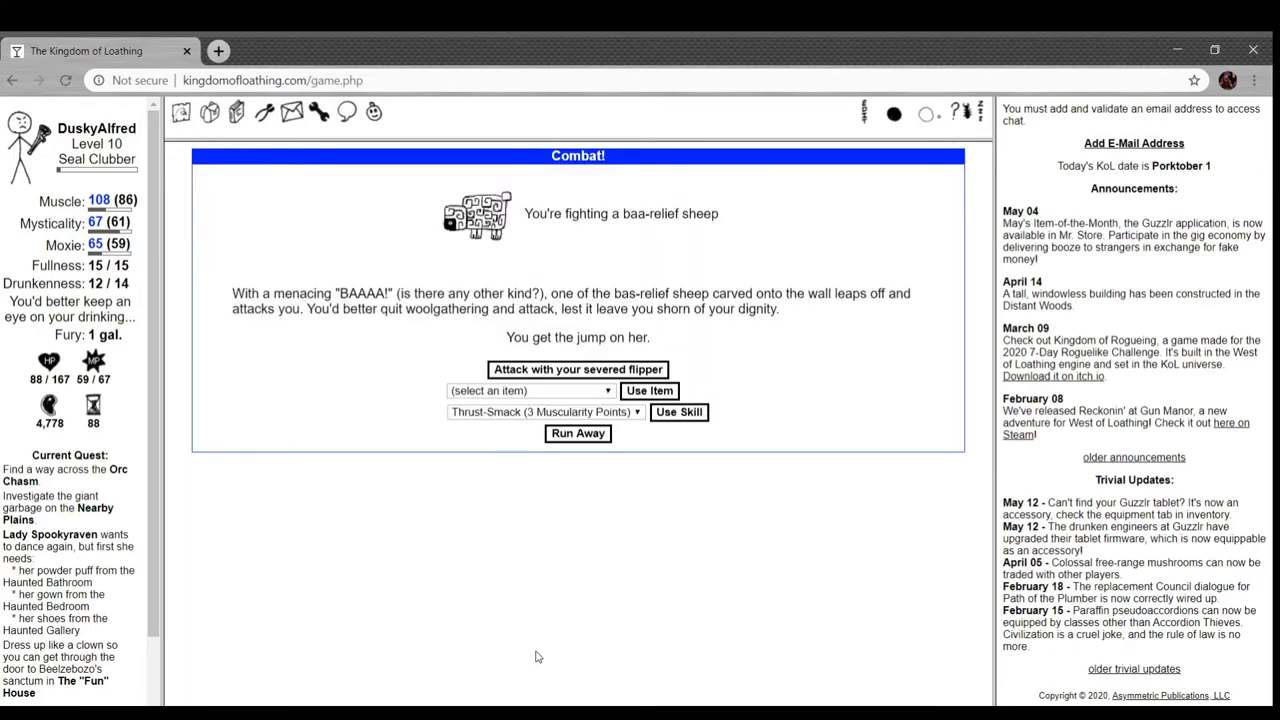
{"action": "mouse_move", "coordinate": [648, 248]}
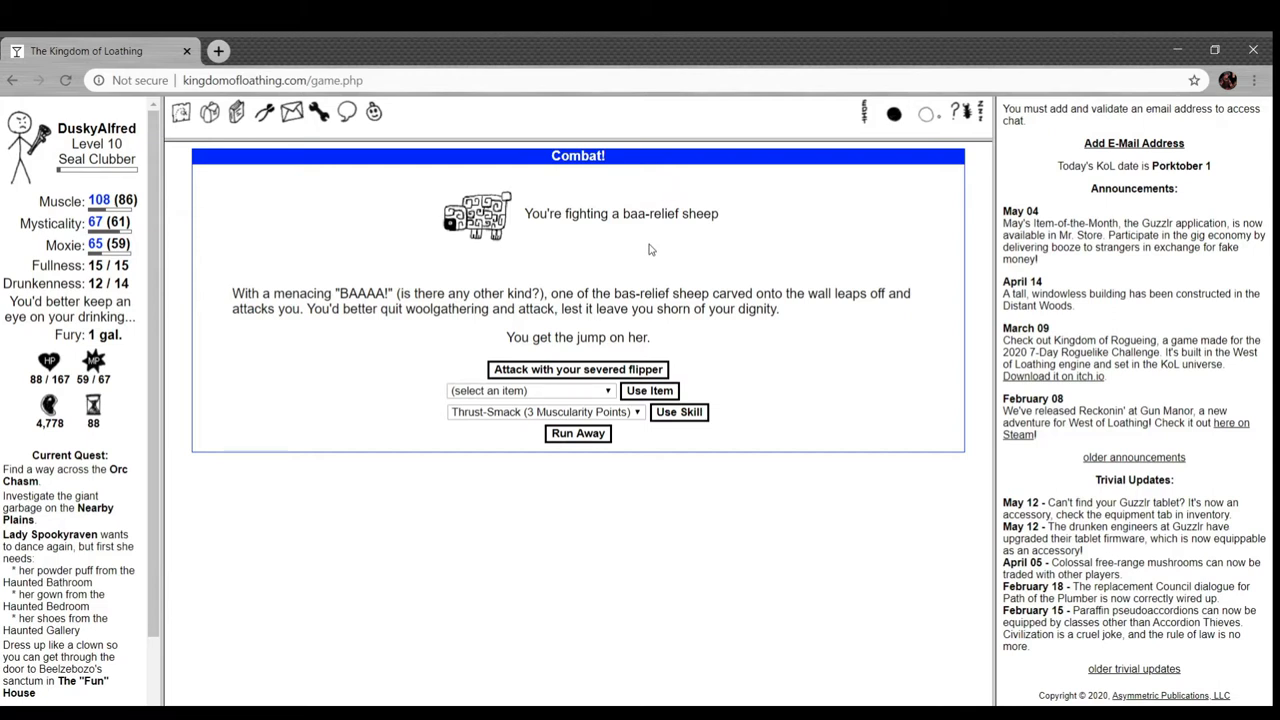
{"action": "mouse_move", "coordinate": [808, 260]}
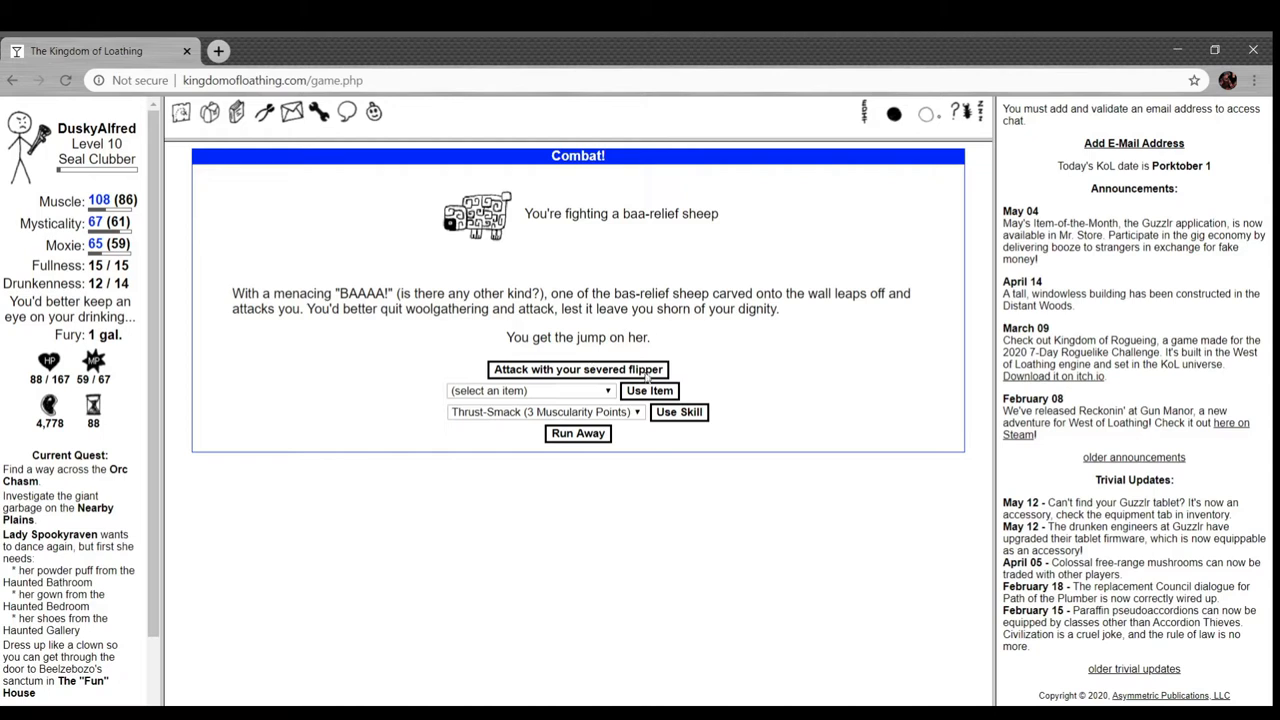
- Beat the baa-relief sheep with the severed flipper and adventure again in the Hidden Temple
{"action": "left_click", "coordinate": [576, 368]}
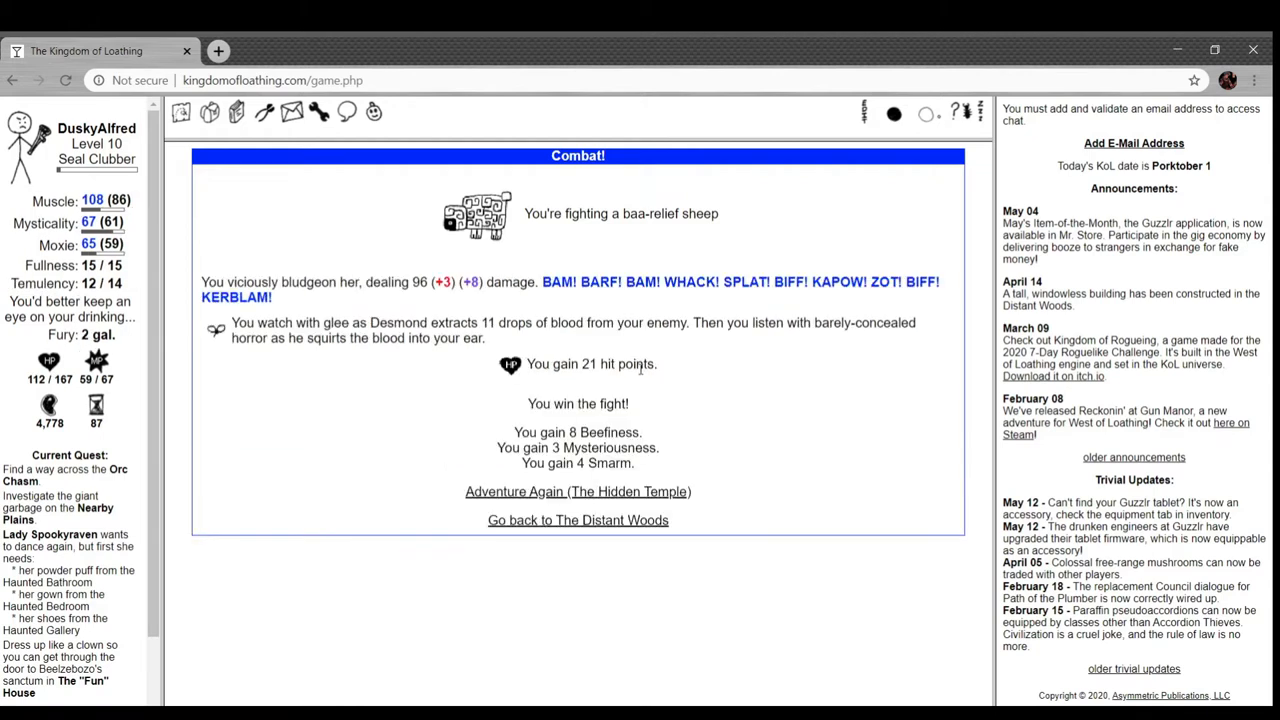
{"action": "left_click", "coordinate": [578, 492]}
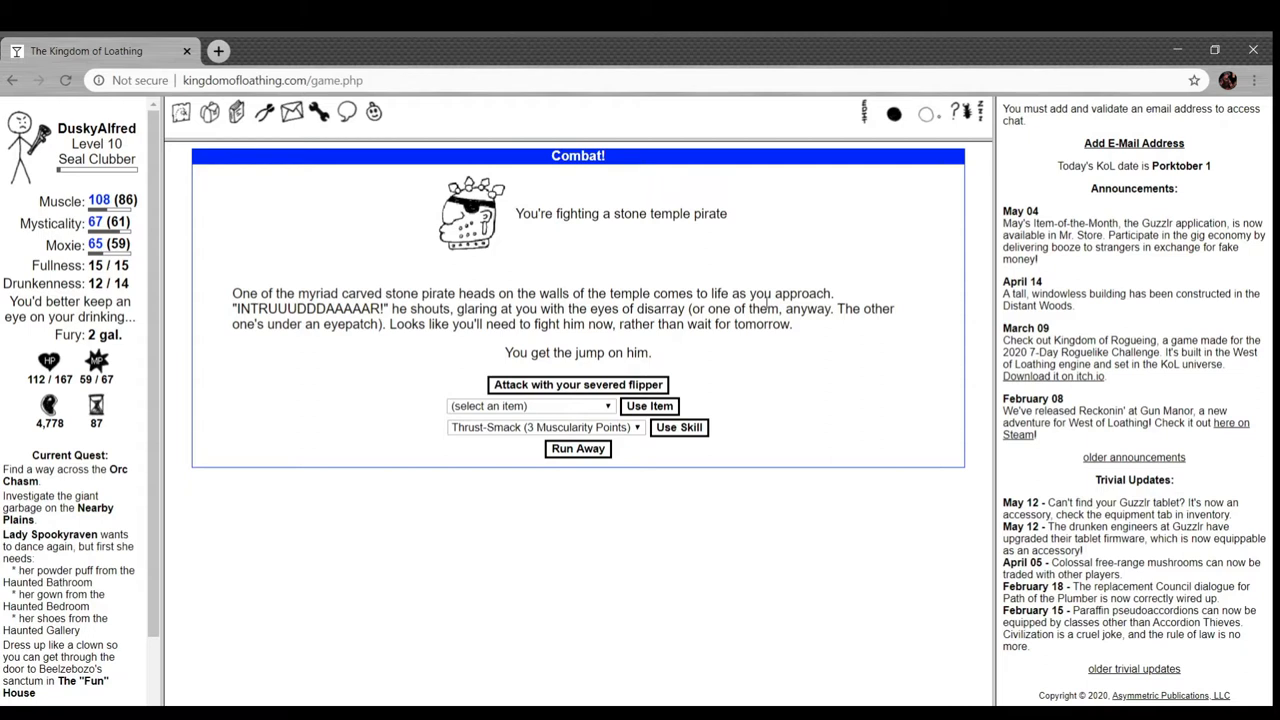
{"action": "mouse_move", "coordinate": [596, 348]}
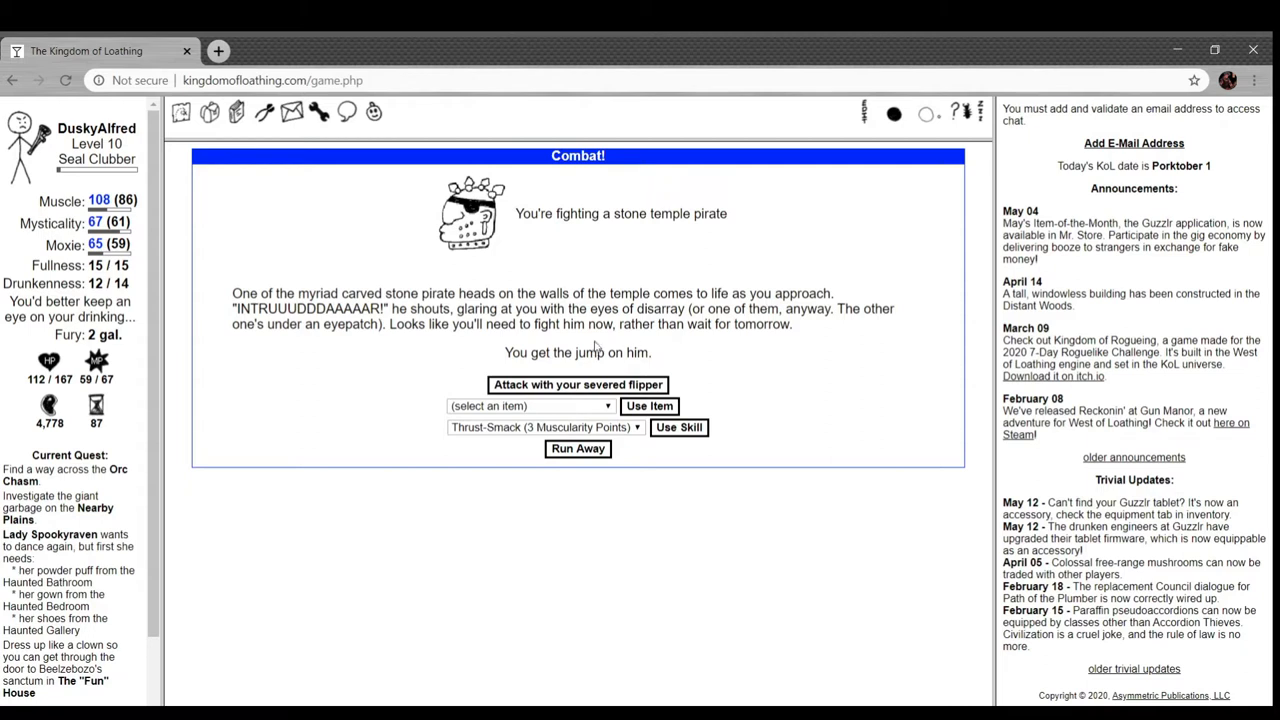
- Beat the stone temple pirate in two flipper attacks, gaining an ancient poisoned dart, and return to the temple
{"action": "left_click", "coordinate": [576, 384]}
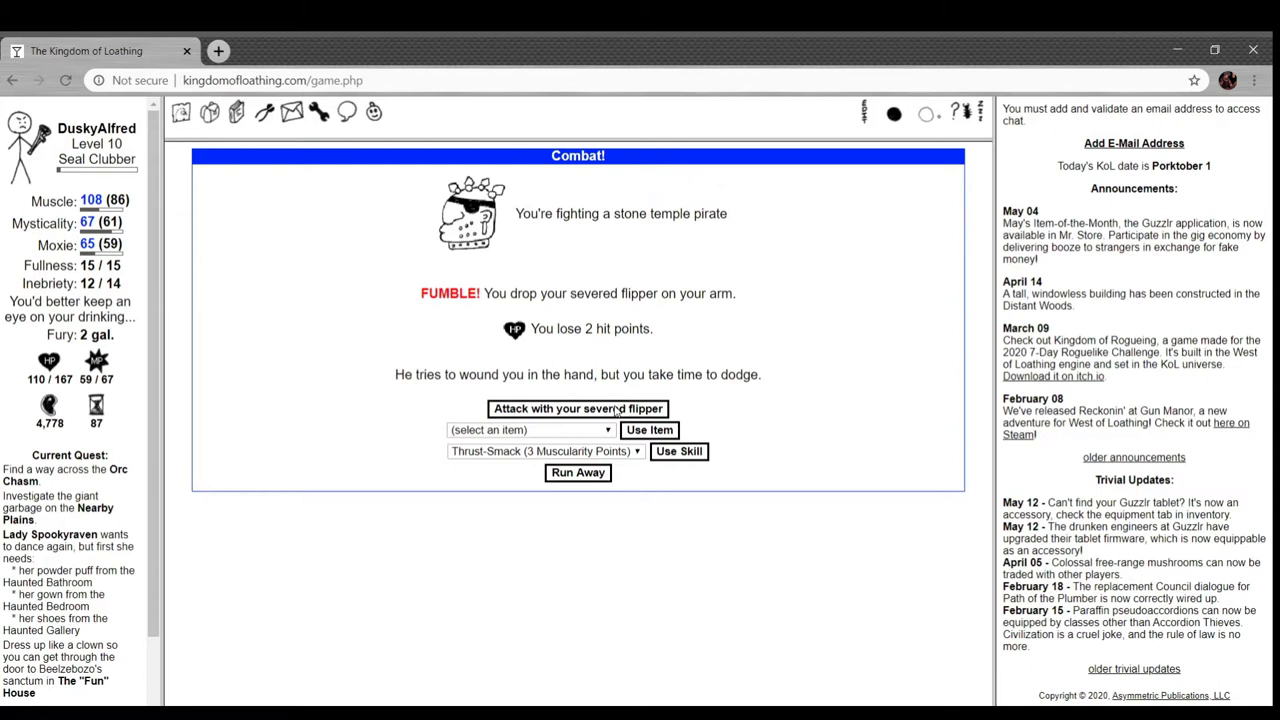
{"action": "left_click", "coordinate": [576, 408]}
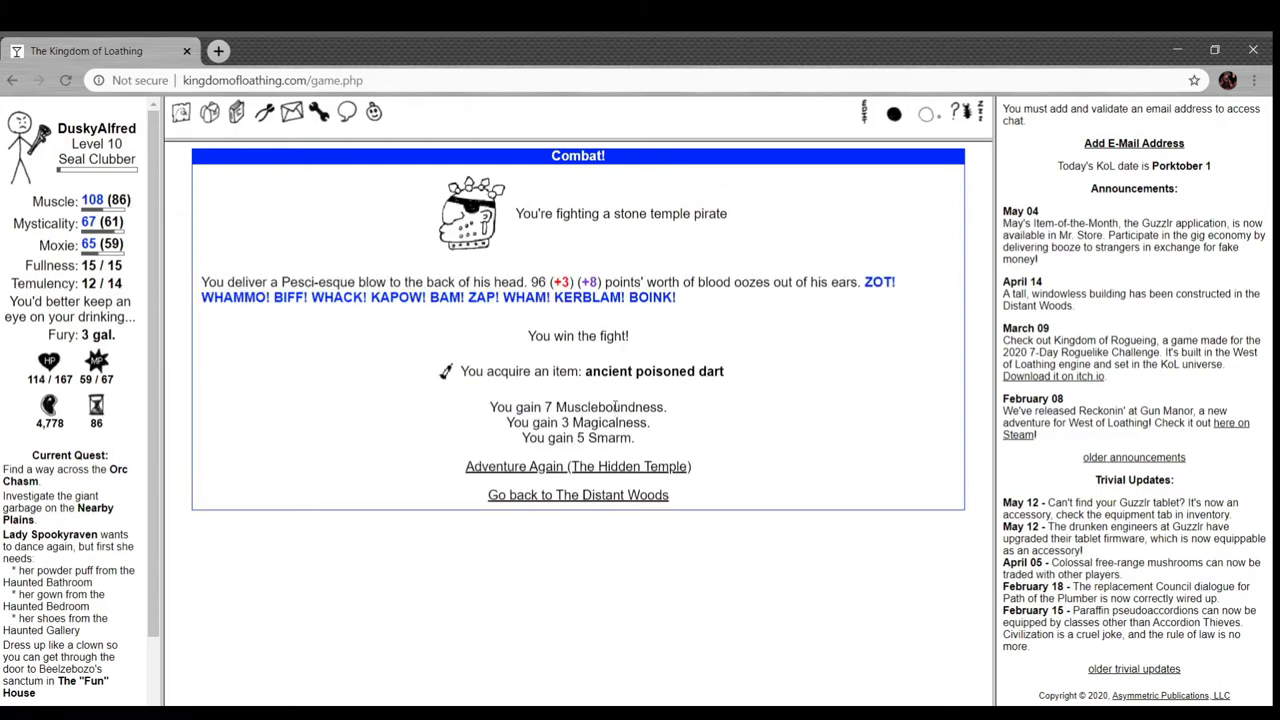
{"action": "mouse_move", "coordinate": [518, 466]}
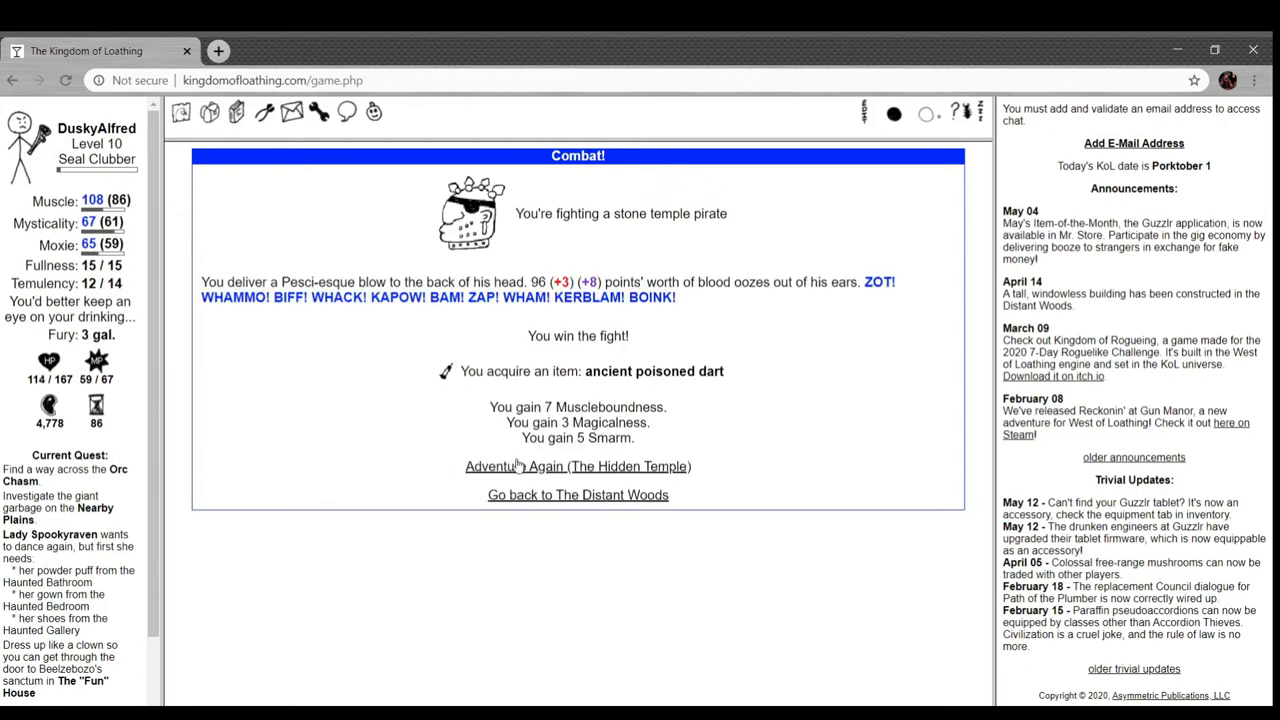
{"action": "left_click", "coordinate": [576, 466]}
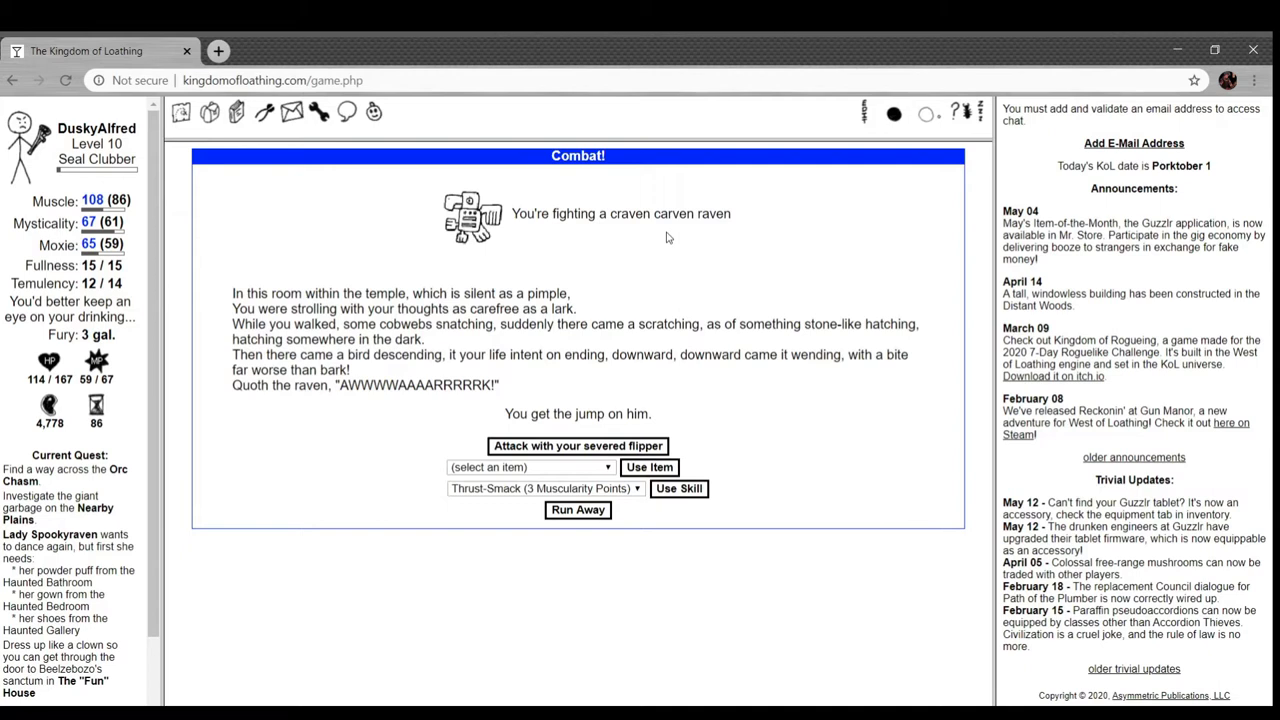
{"action": "mouse_move", "coordinate": [442, 272]}
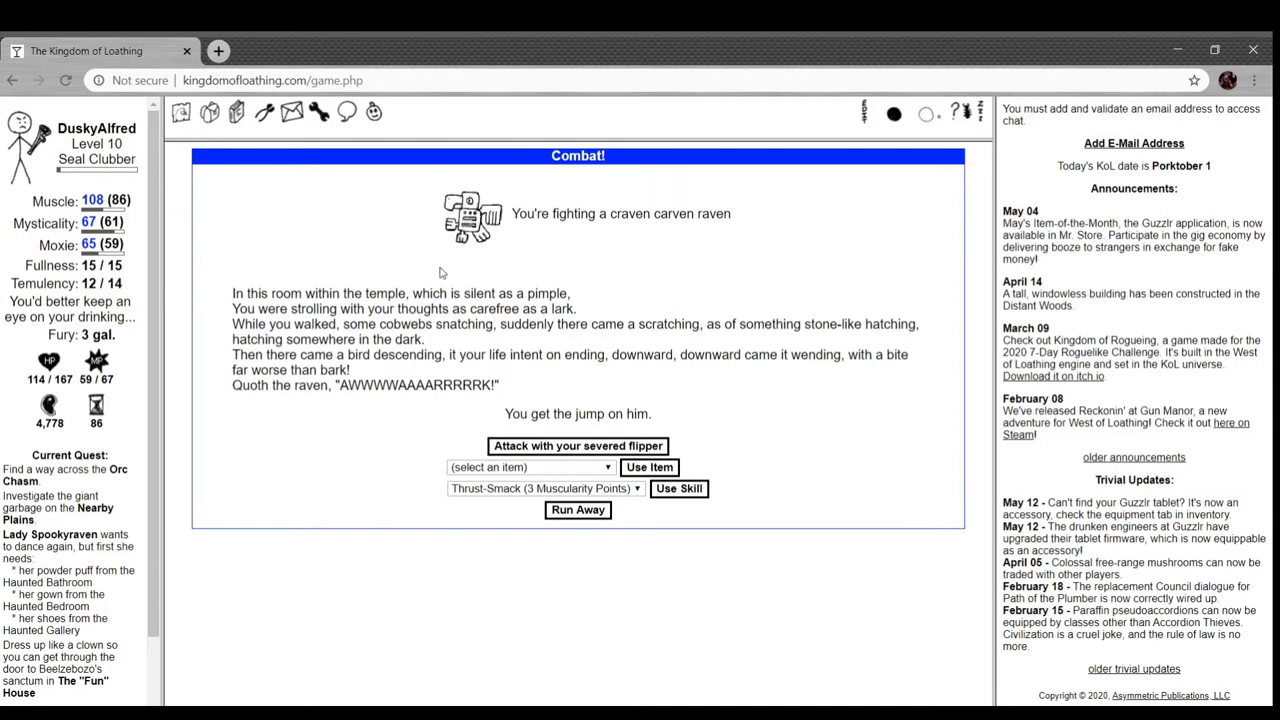
{"action": "mouse_move", "coordinate": [396, 280]}
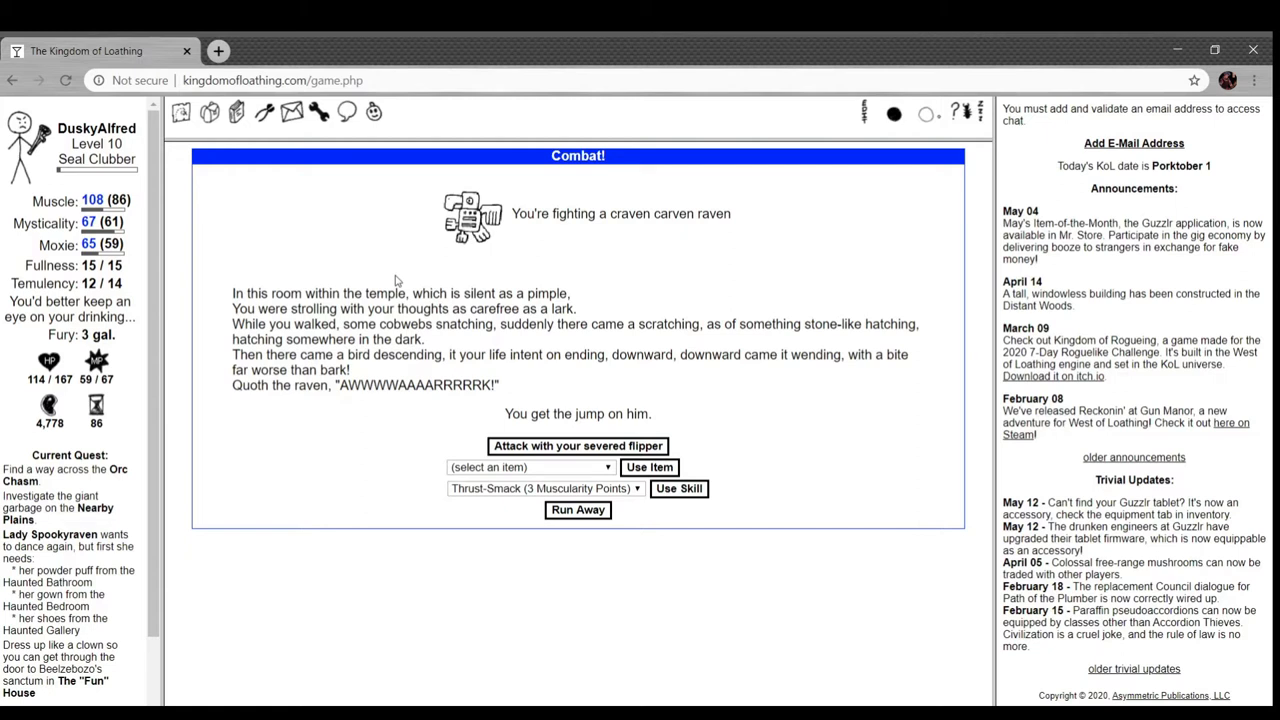
{"action": "mouse_move", "coordinate": [550, 330]}
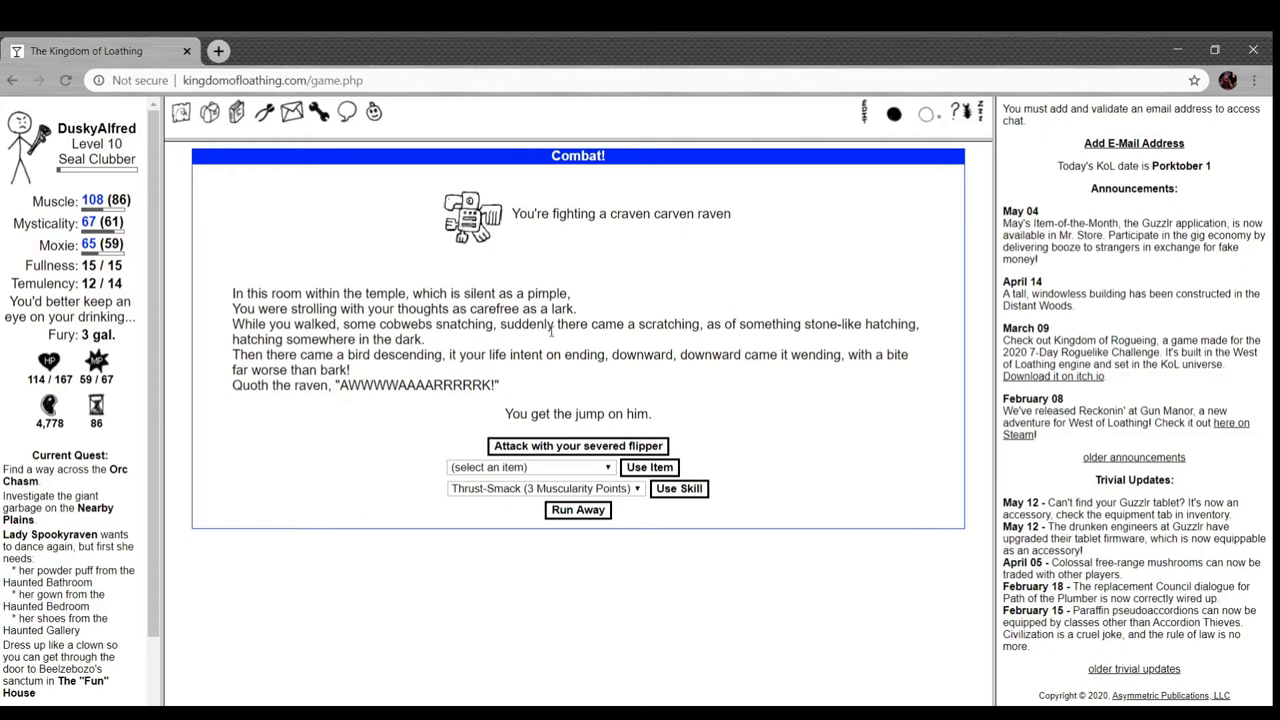
{"action": "mouse_move", "coordinate": [704, 310]}
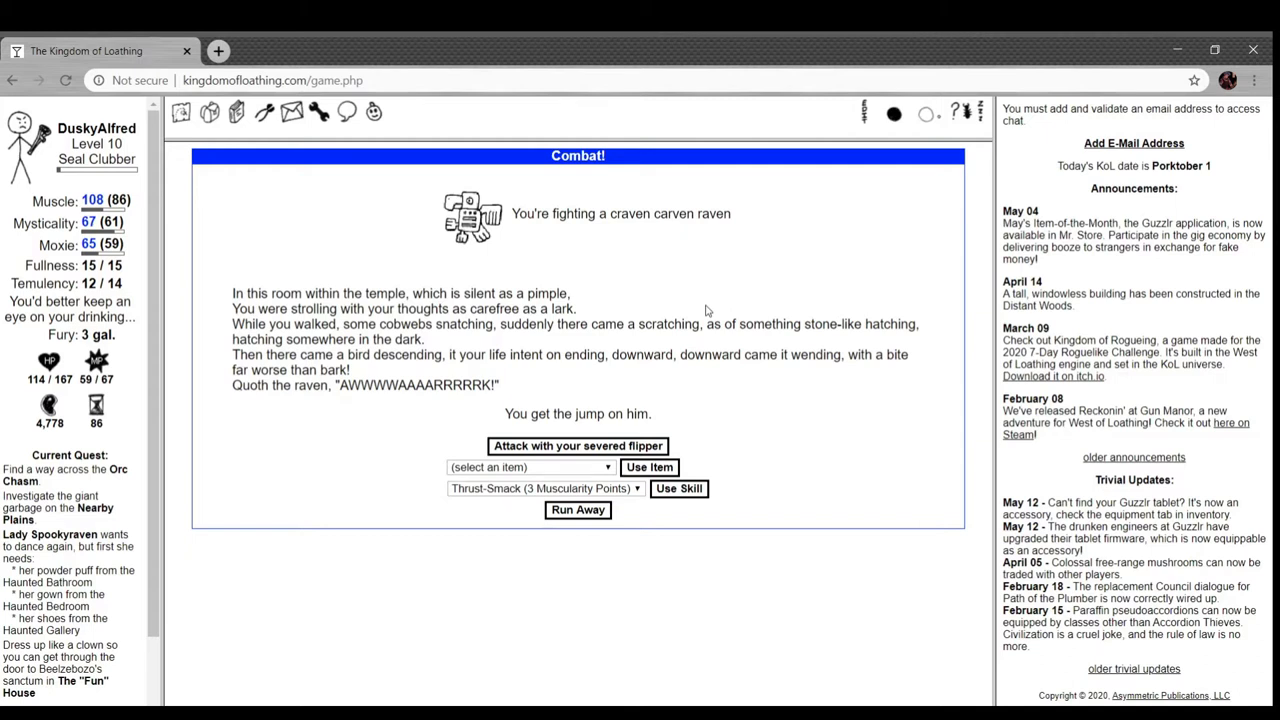
{"action": "mouse_move", "coordinate": [558, 344]}
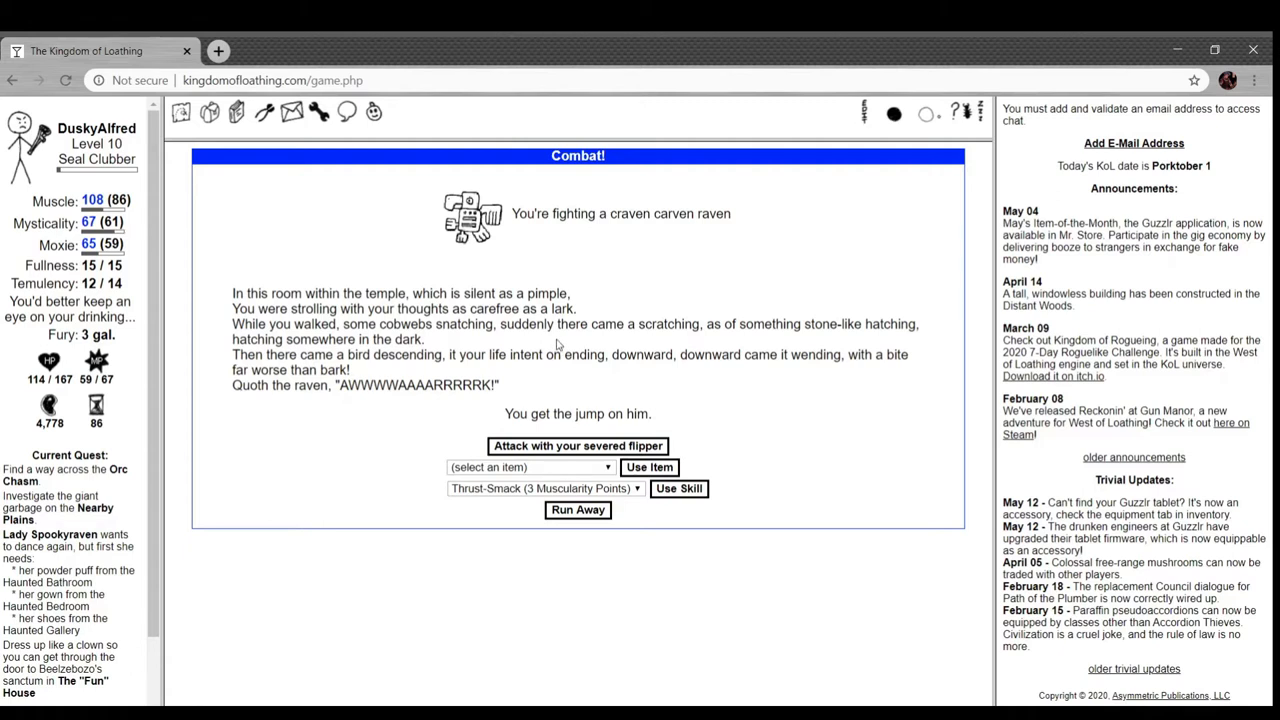
{"action": "mouse_move", "coordinate": [268, 428]}
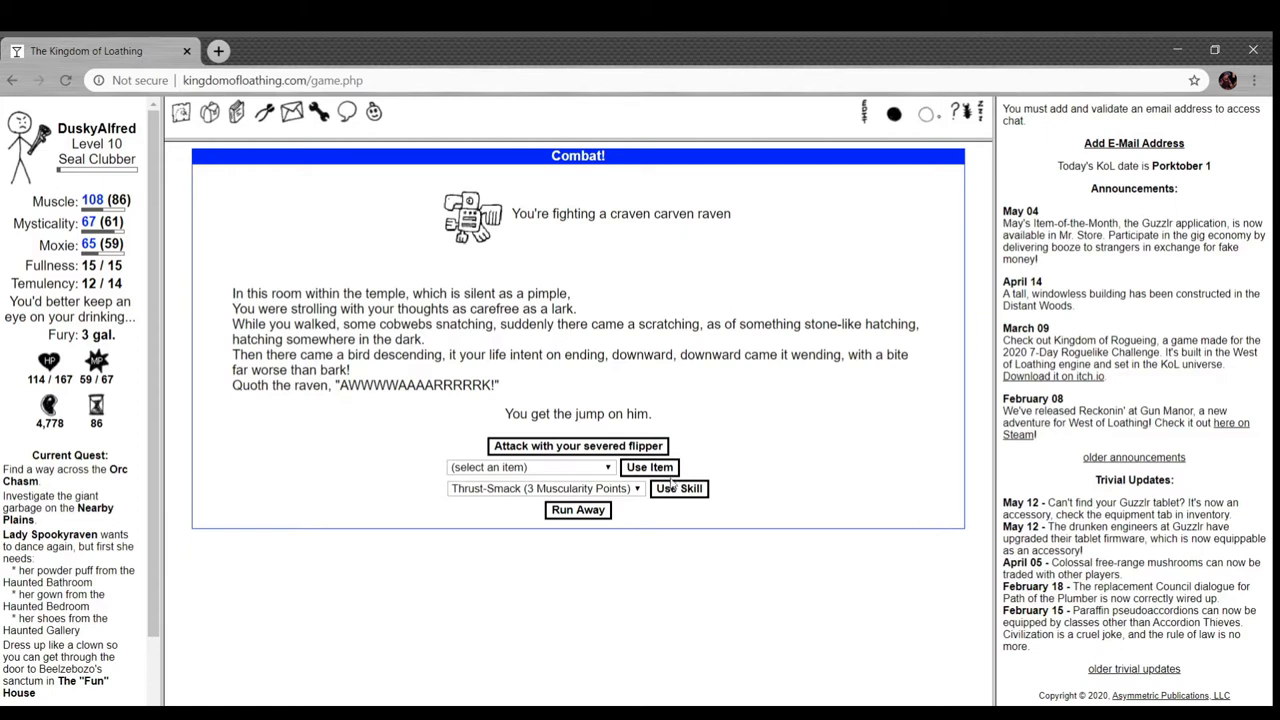
- Win Hidden Temple fights against a craven carven raven, a baa-relief sheep and another raven
{"action": "left_click", "coordinate": [680, 488]}
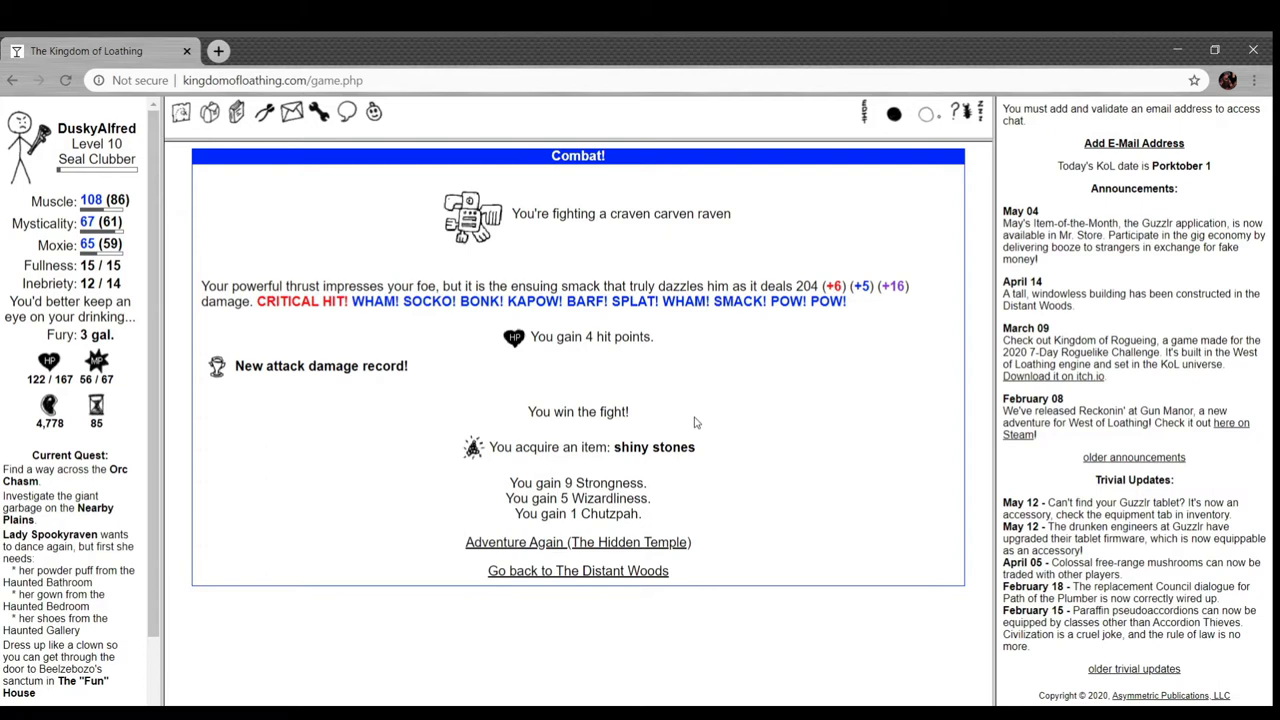
{"action": "mouse_move", "coordinate": [876, 312]}
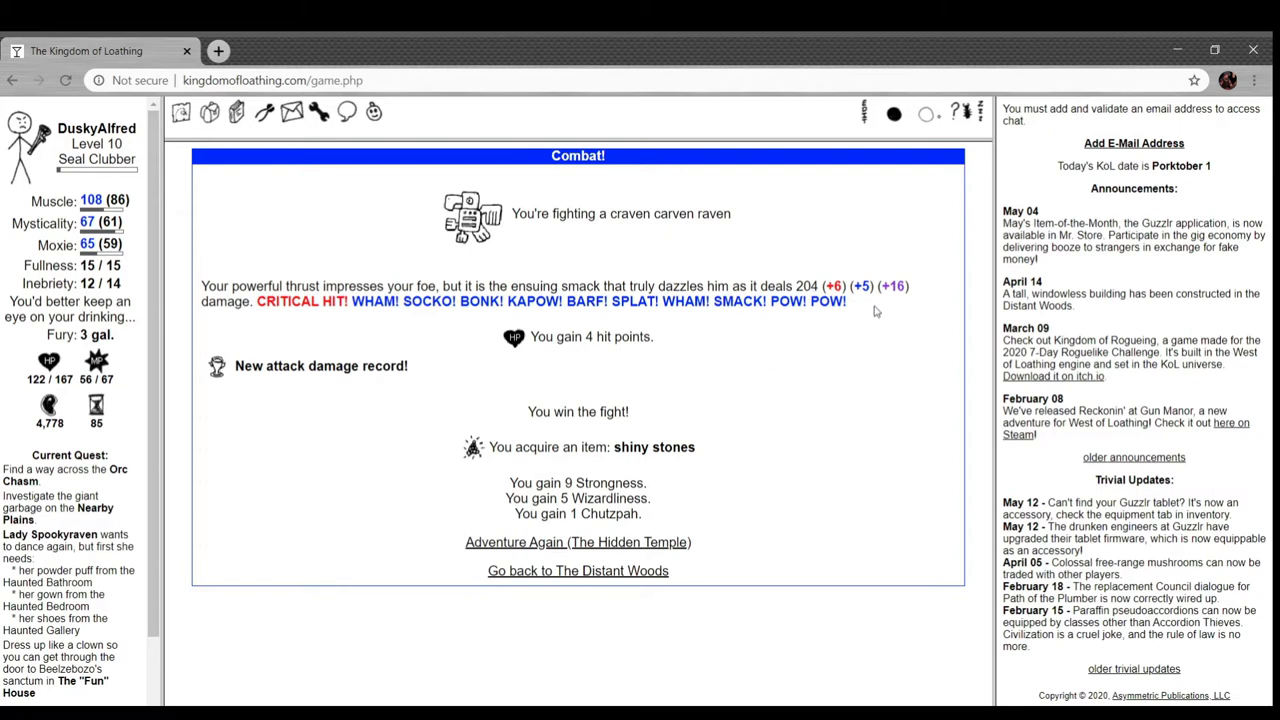
{"action": "mouse_move", "coordinate": [656, 548]}
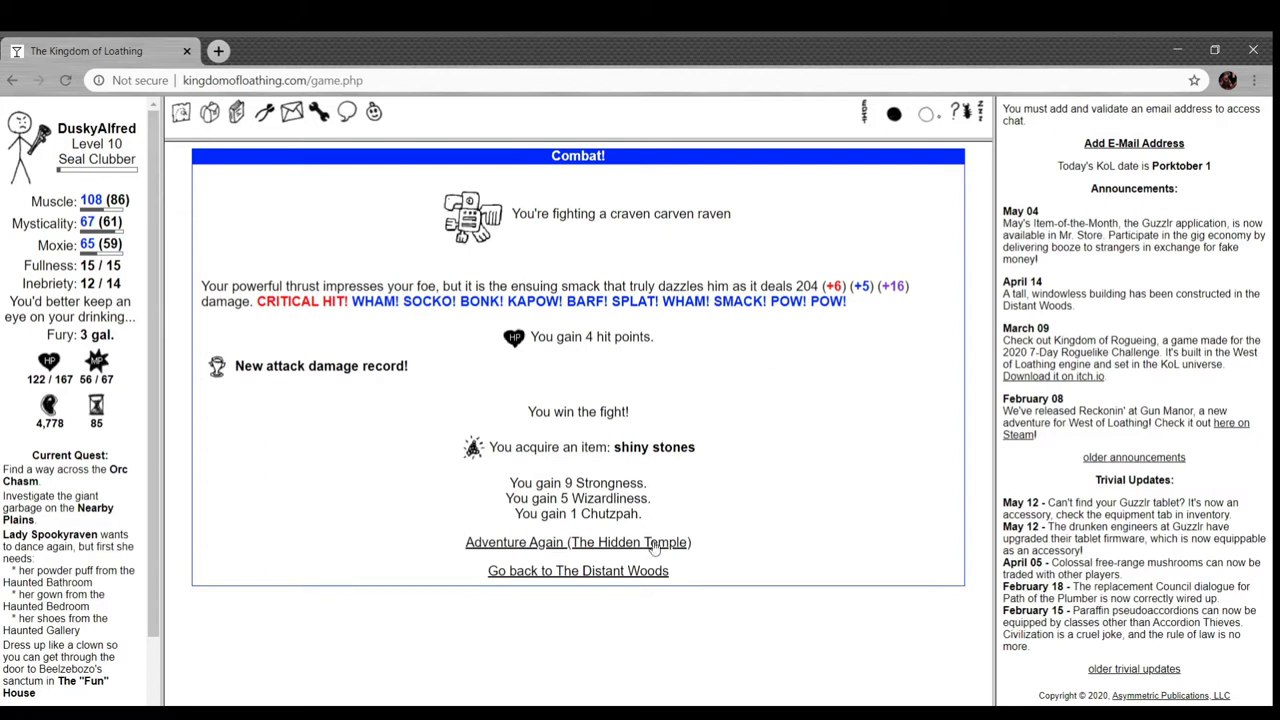
{"action": "left_click", "coordinate": [576, 542]}
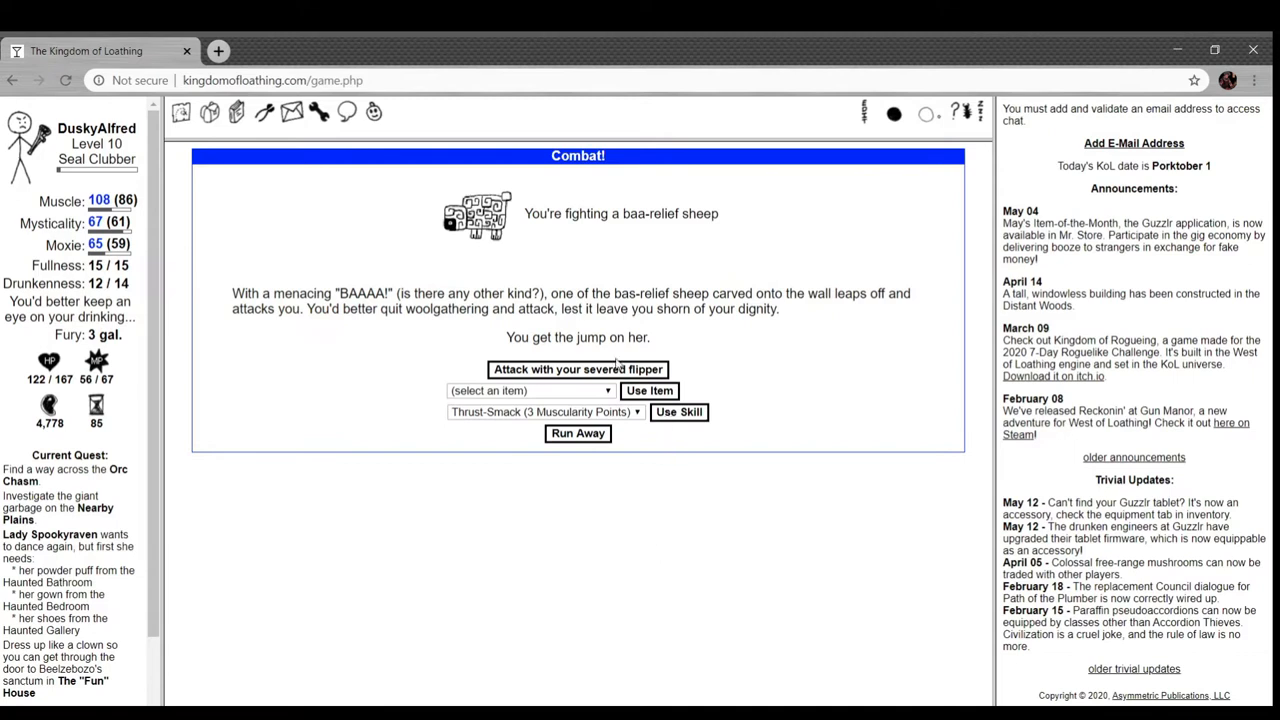
{"action": "left_click", "coordinate": [576, 368]}
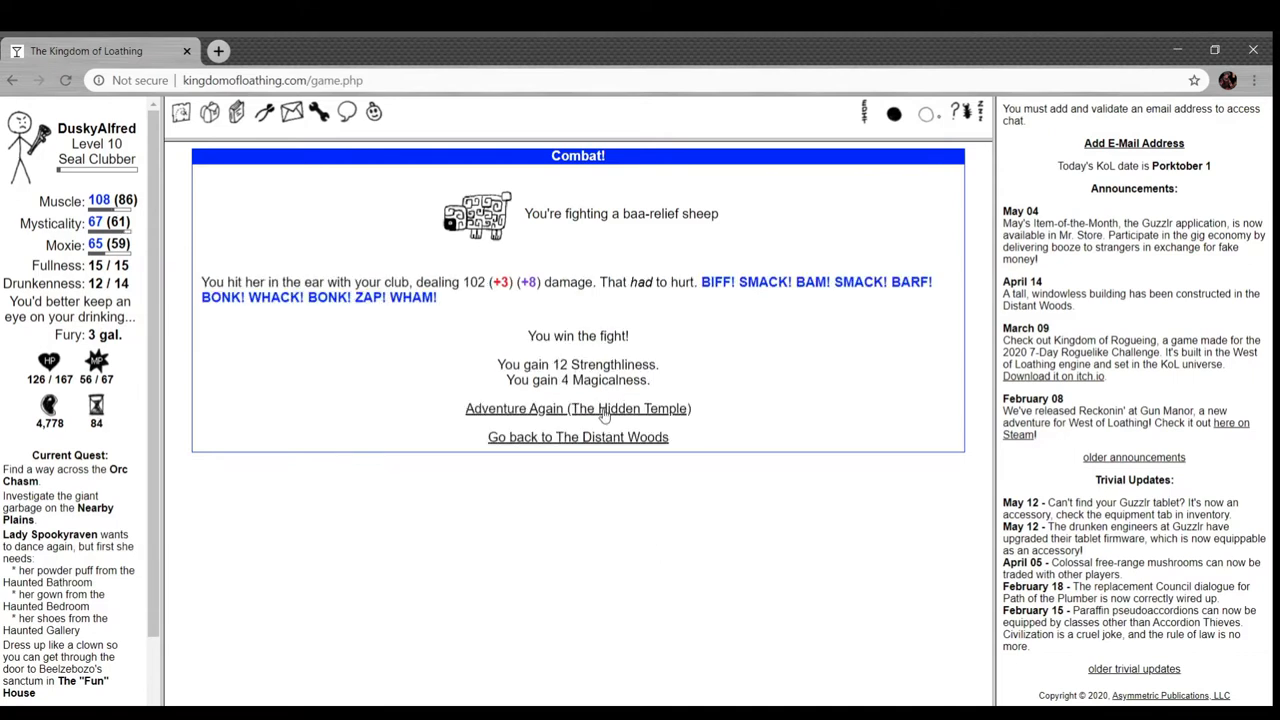
{"action": "left_click", "coordinate": [576, 408]}
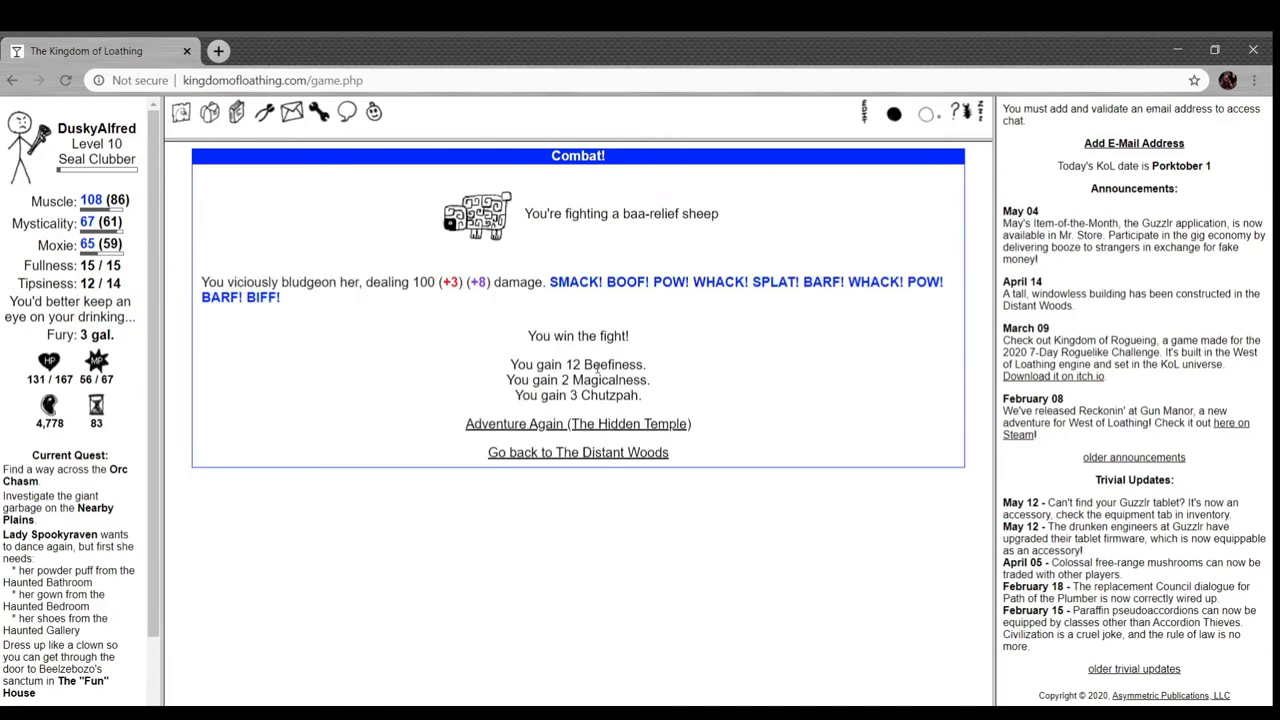
{"action": "left_click", "coordinate": [576, 424]}
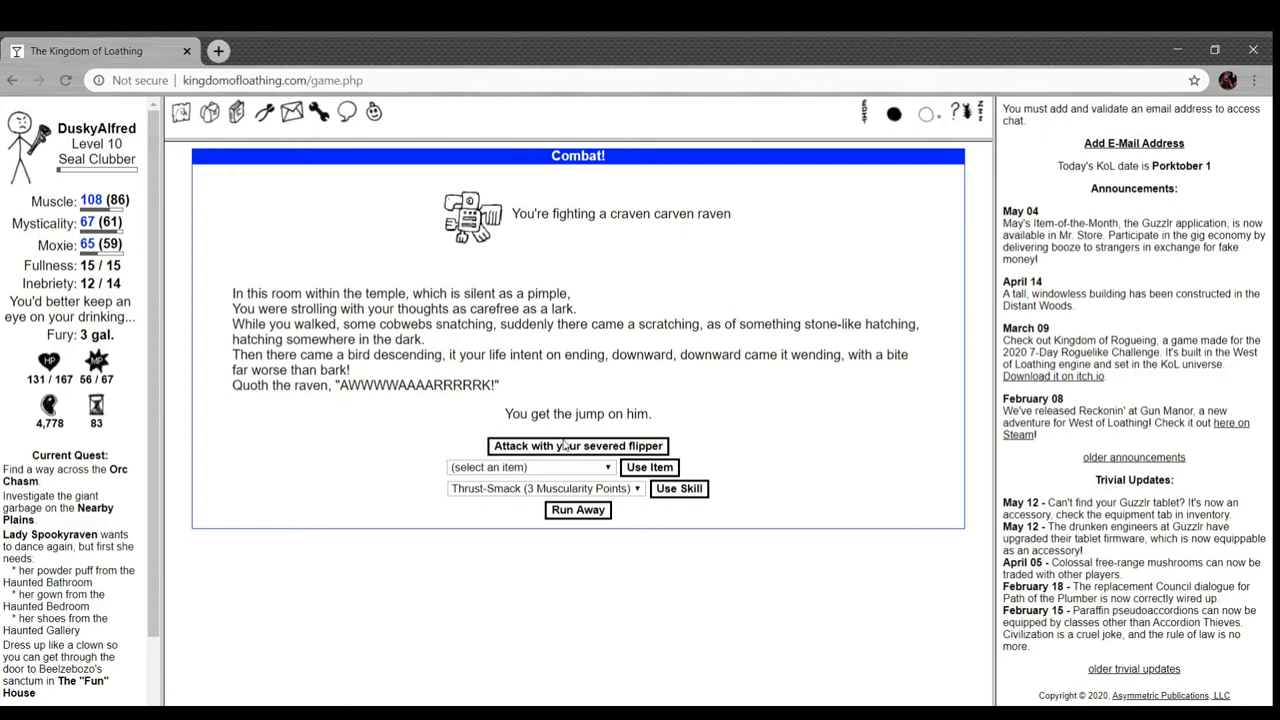
{"action": "left_click", "coordinate": [578, 444]}
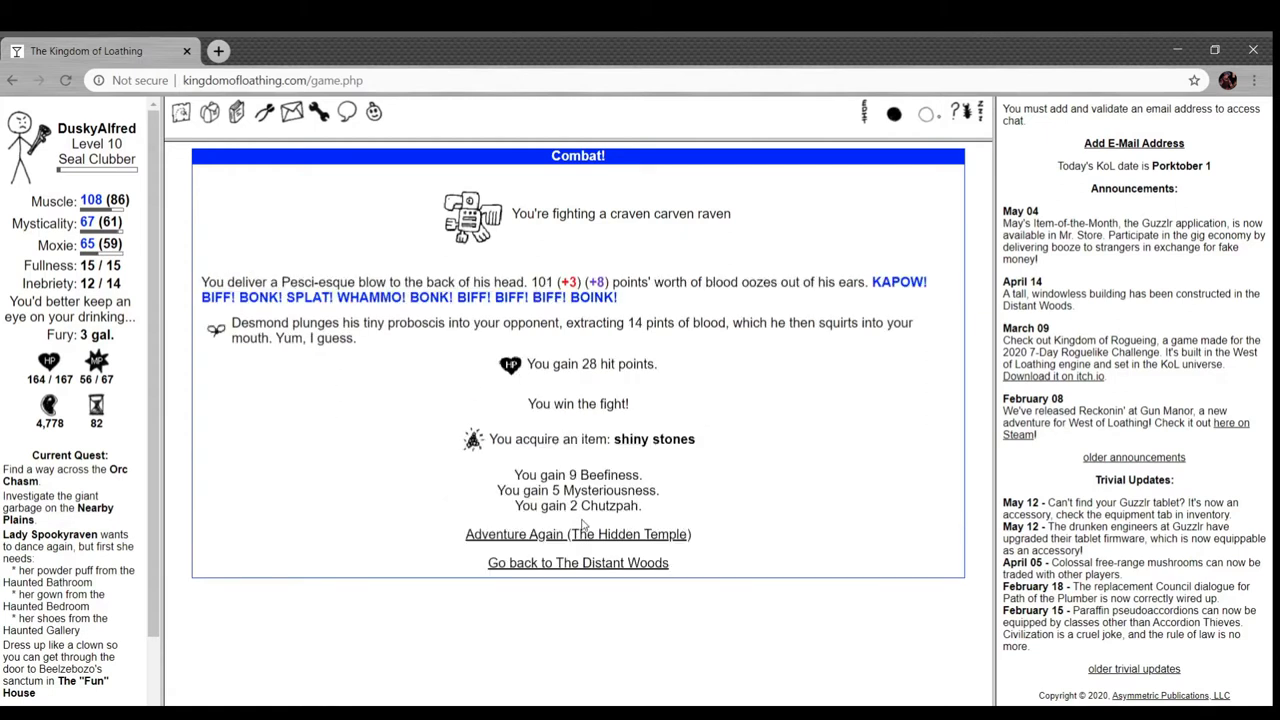
- Win further temple fights against a sheep, a stone temple pirate and another sheep, adventuring again each time
{"action": "left_click", "coordinate": [576, 532]}
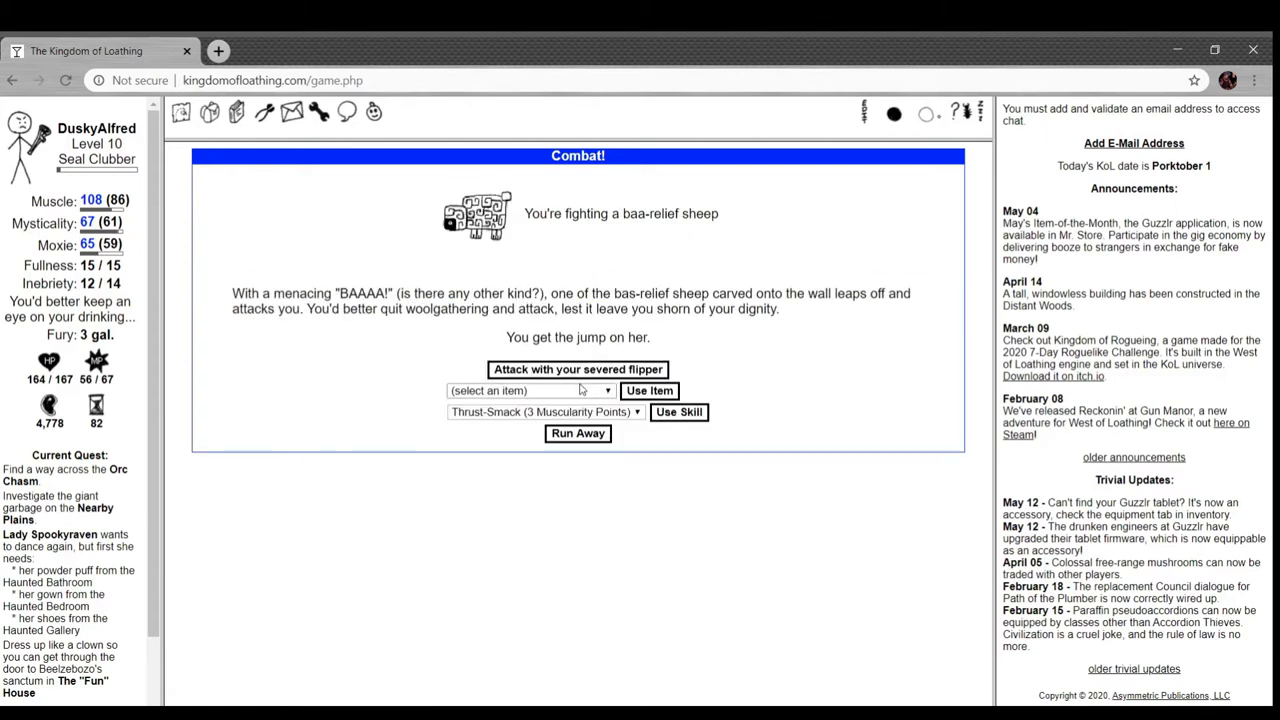
{"action": "left_click", "coordinate": [576, 368]}
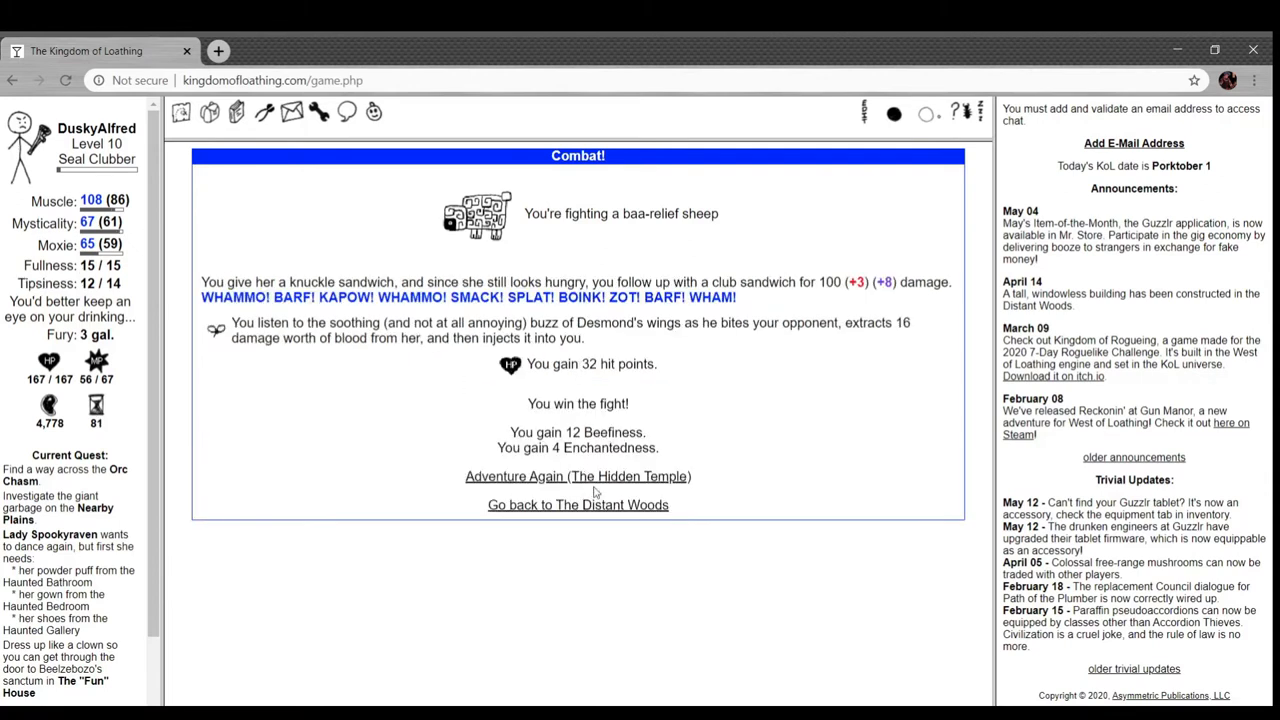
{"action": "left_click", "coordinate": [576, 476]}
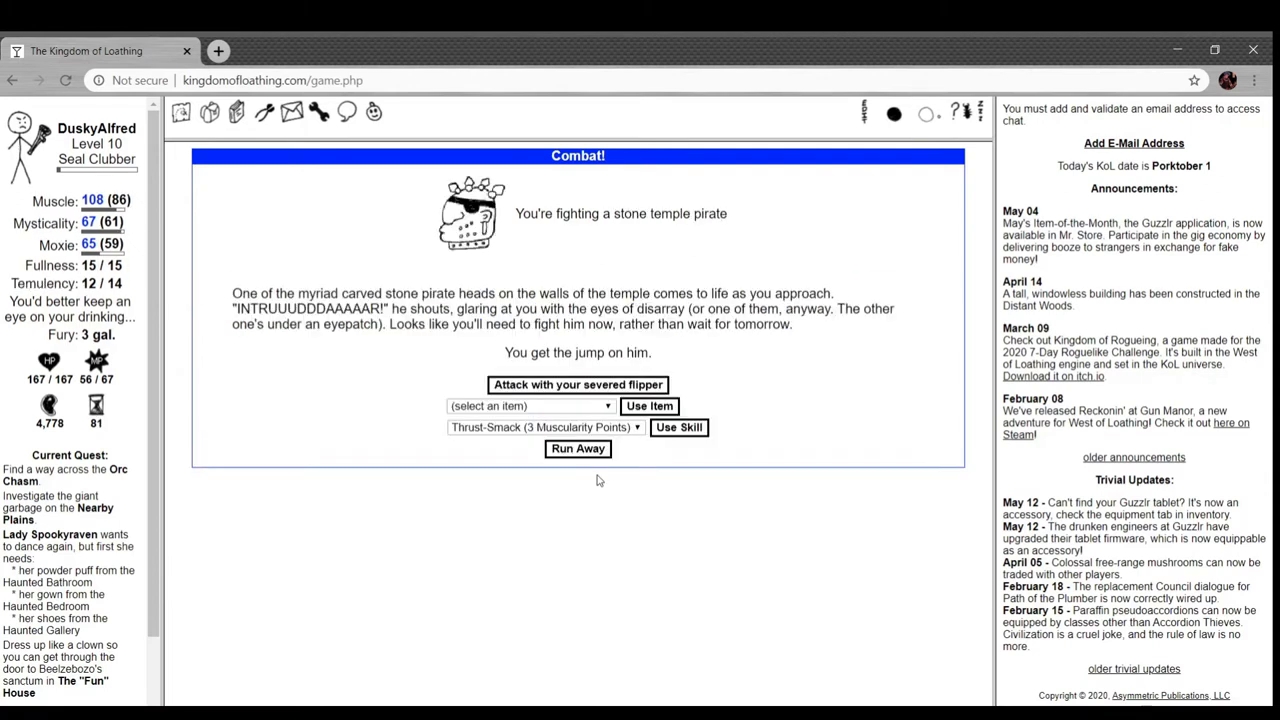
{"action": "left_click", "coordinate": [576, 384]}
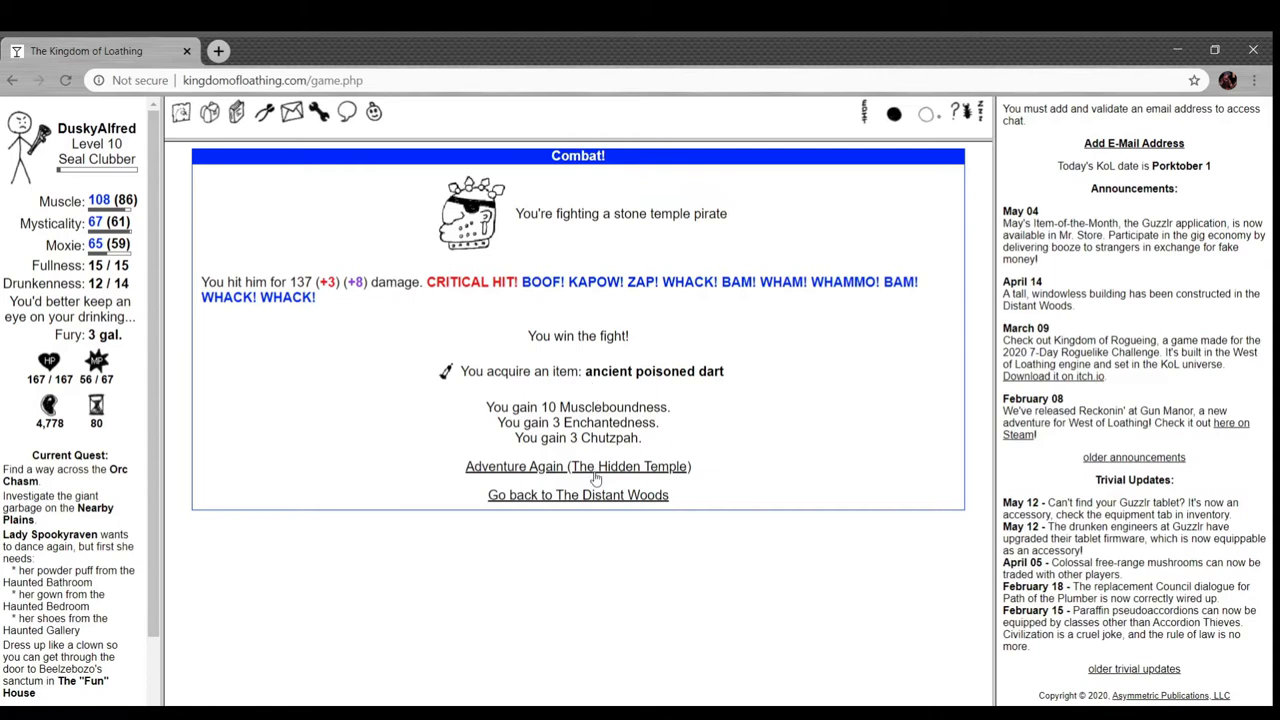
{"action": "left_click", "coordinate": [576, 466]}
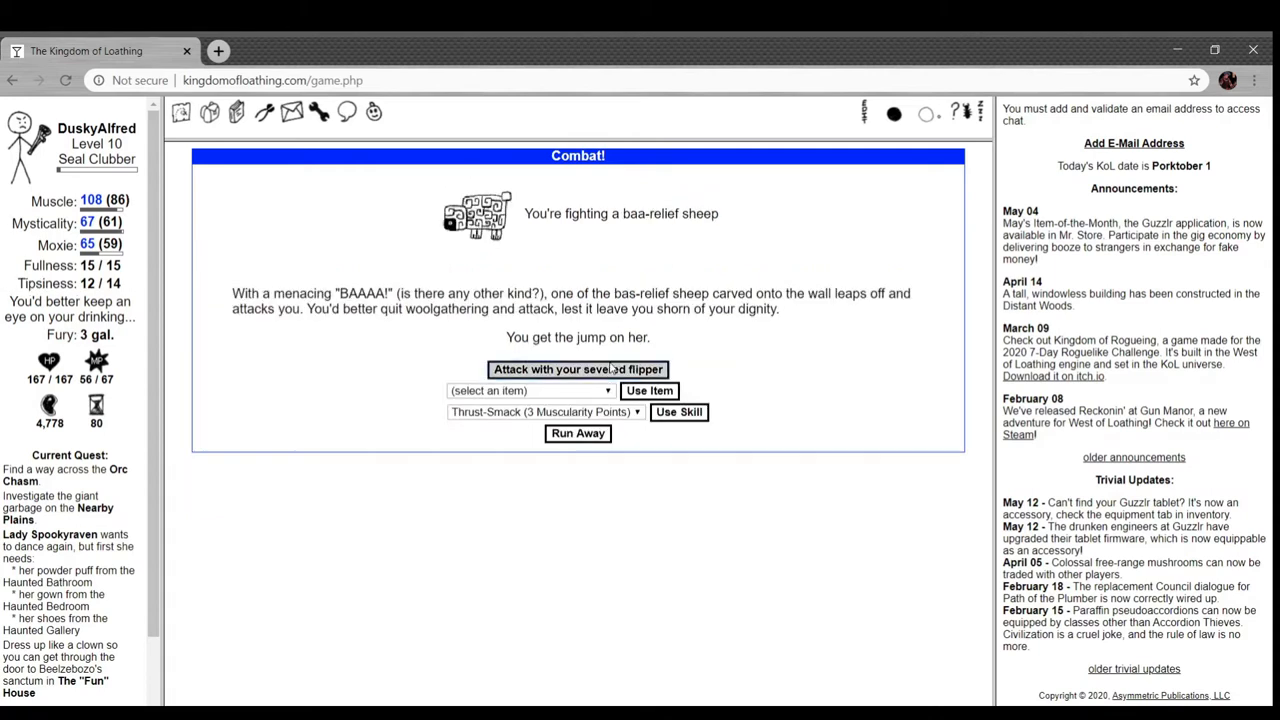
{"action": "left_click", "coordinate": [576, 368]}
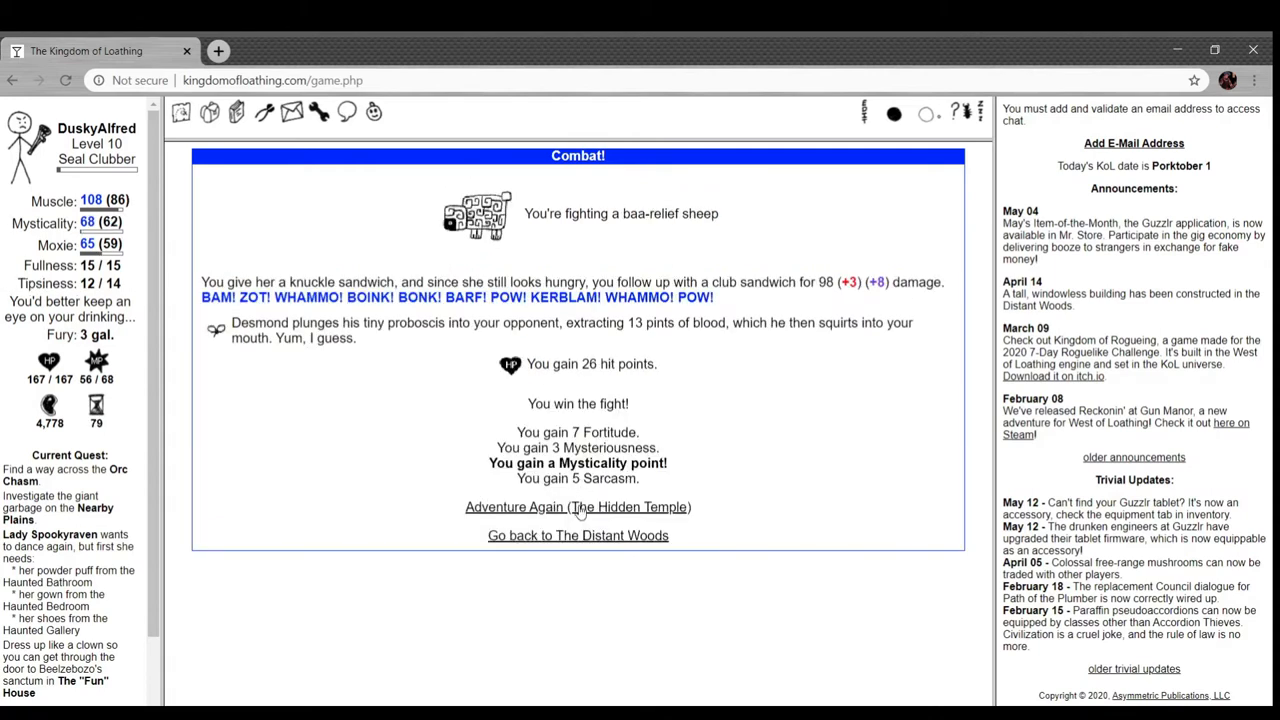
{"action": "left_click", "coordinate": [576, 508]}
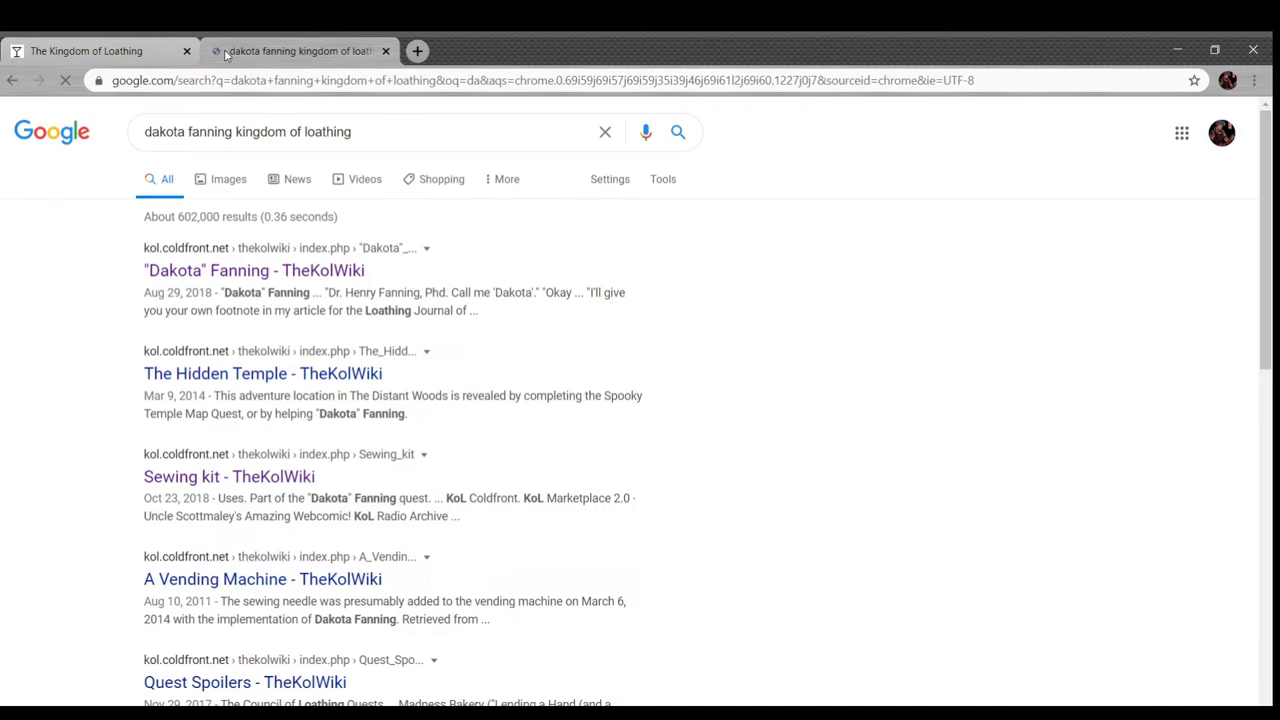
- Read TheKolWiki's Dakota Fanning article, then The Hidden Temple article down to its Combat Adventures
{"action": "left_click", "coordinate": [254, 270]}
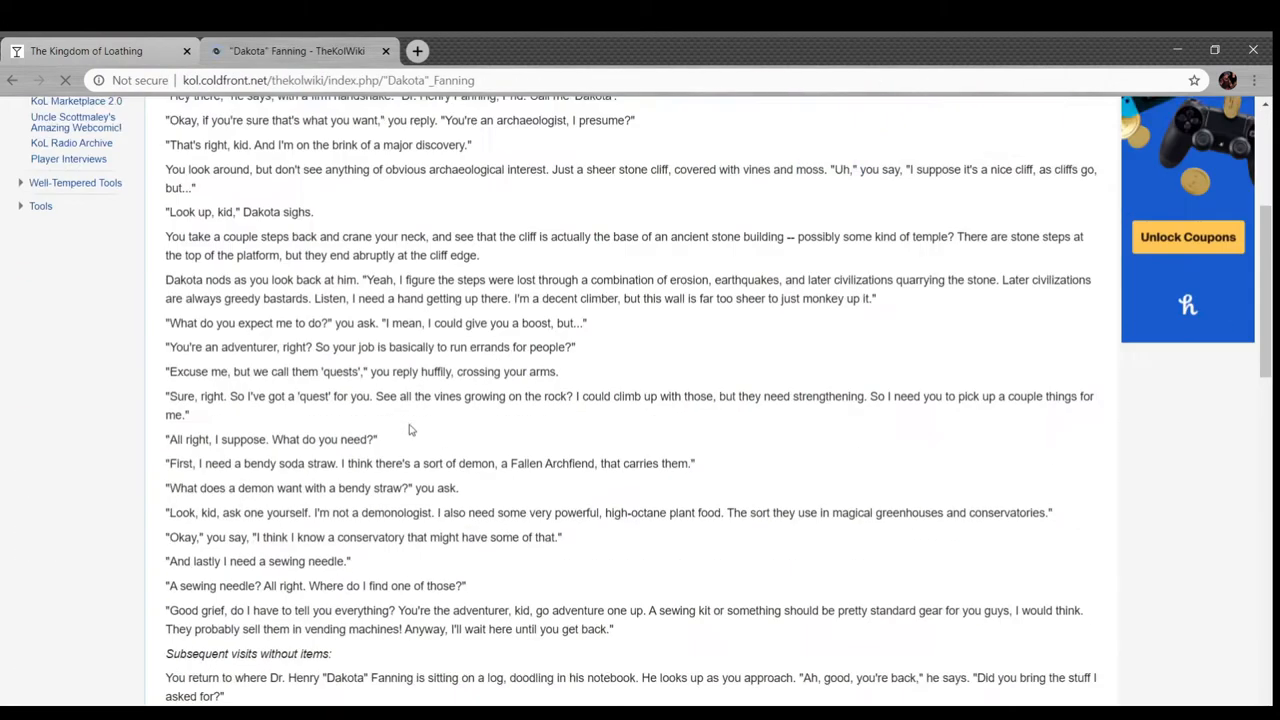
{"action": "scroll", "scroll_direction": "down", "scroll_amount": 3}
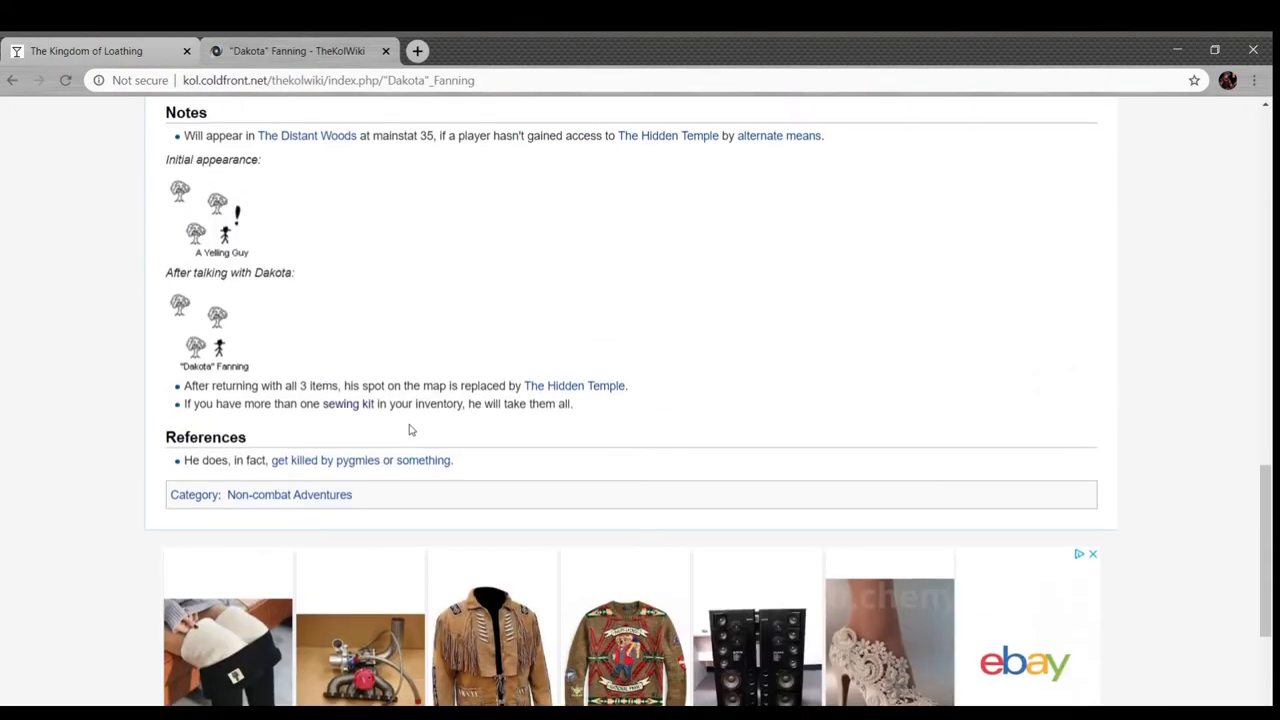
{"action": "scroll", "scroll_direction": "up", "scroll_amount": 3}
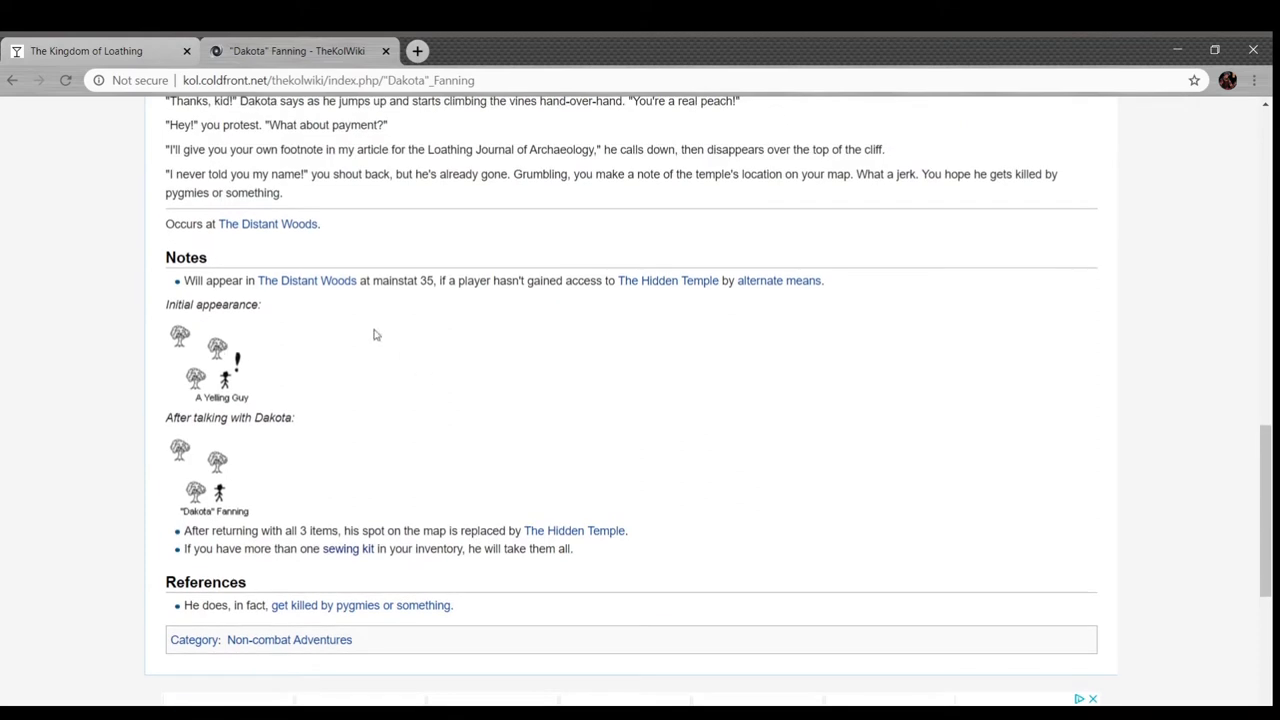
{"action": "mouse_move", "coordinate": [430, 376]}
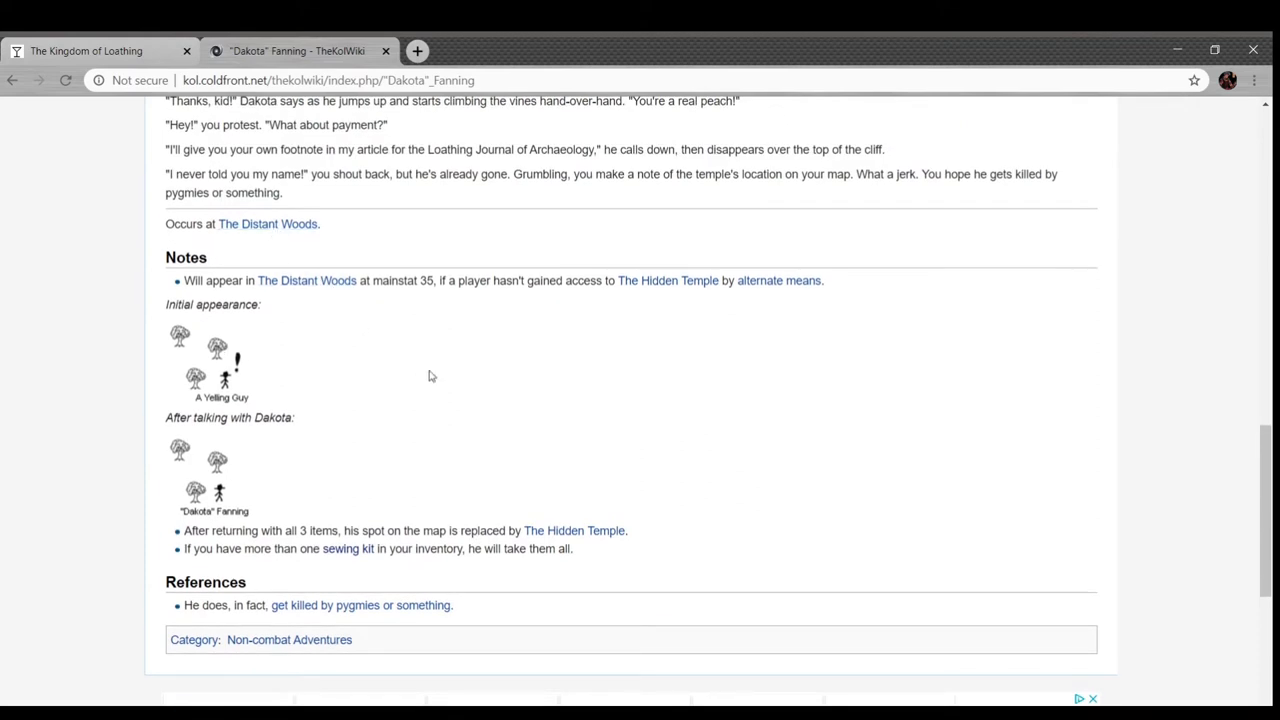
{"action": "left_click", "coordinate": [668, 280]}
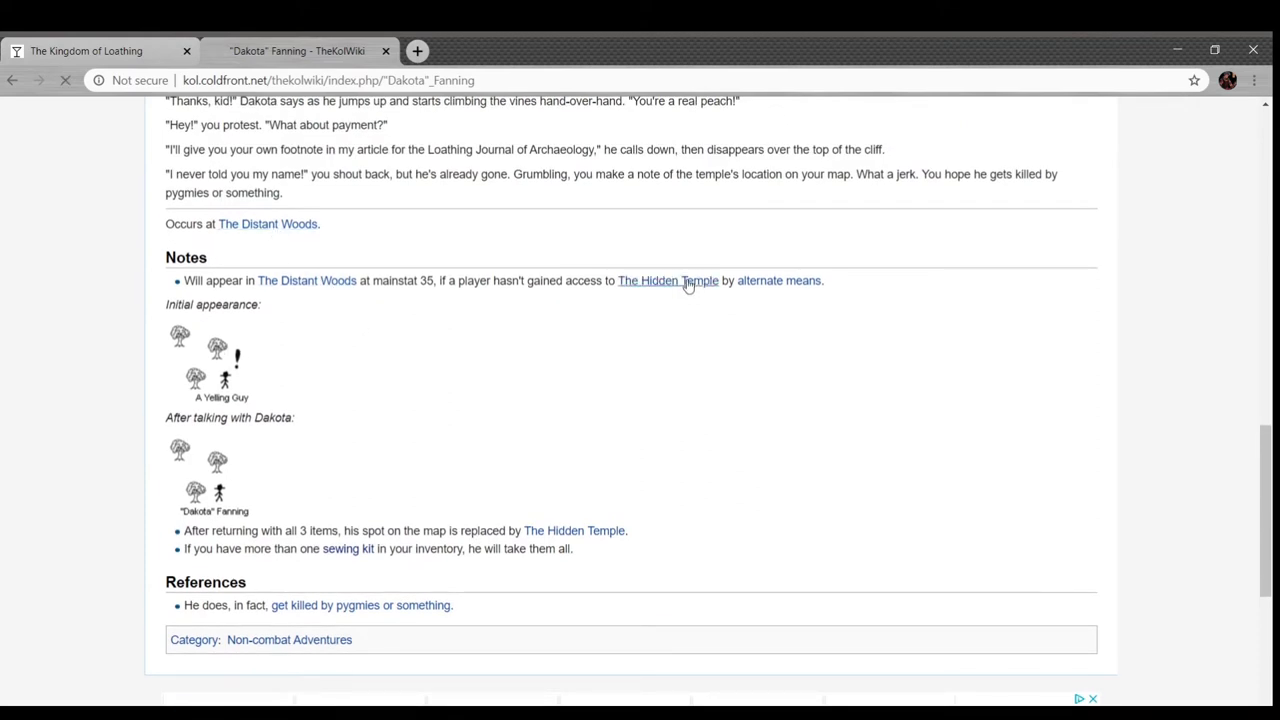
{"action": "left_click", "coordinate": [668, 280]}
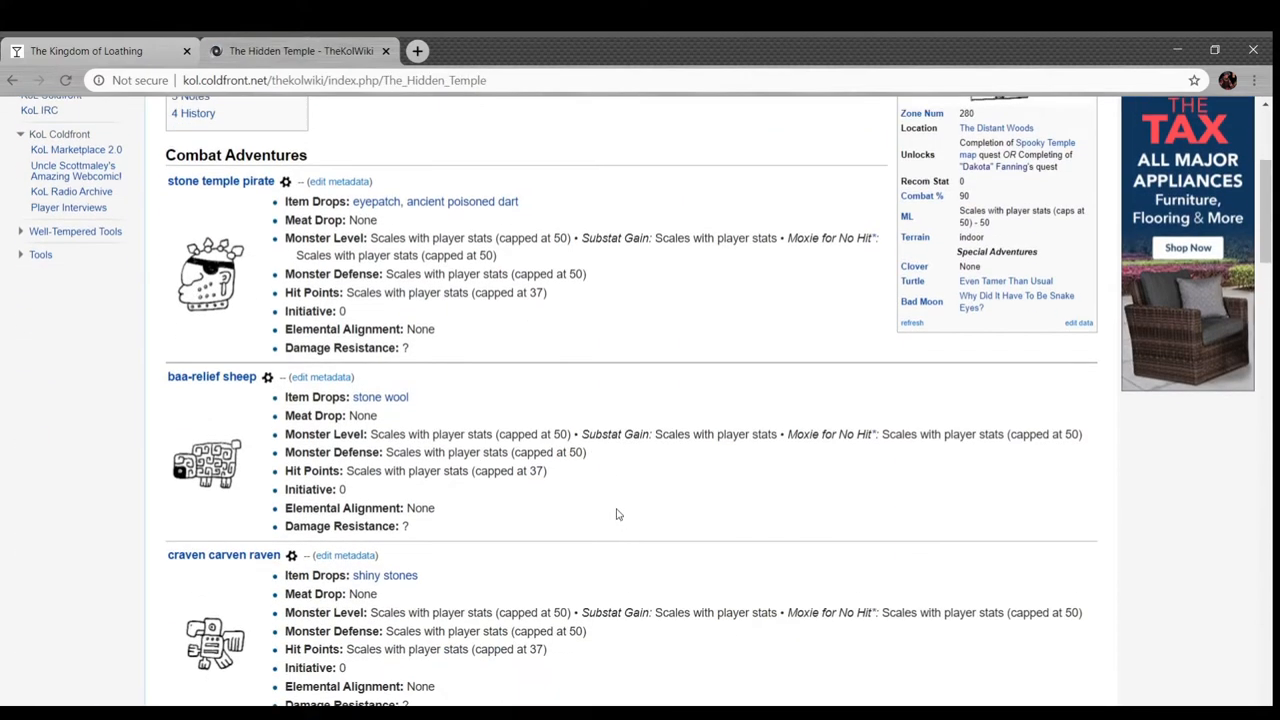
{"action": "scroll", "scroll_direction": "down", "scroll_amount": 3}
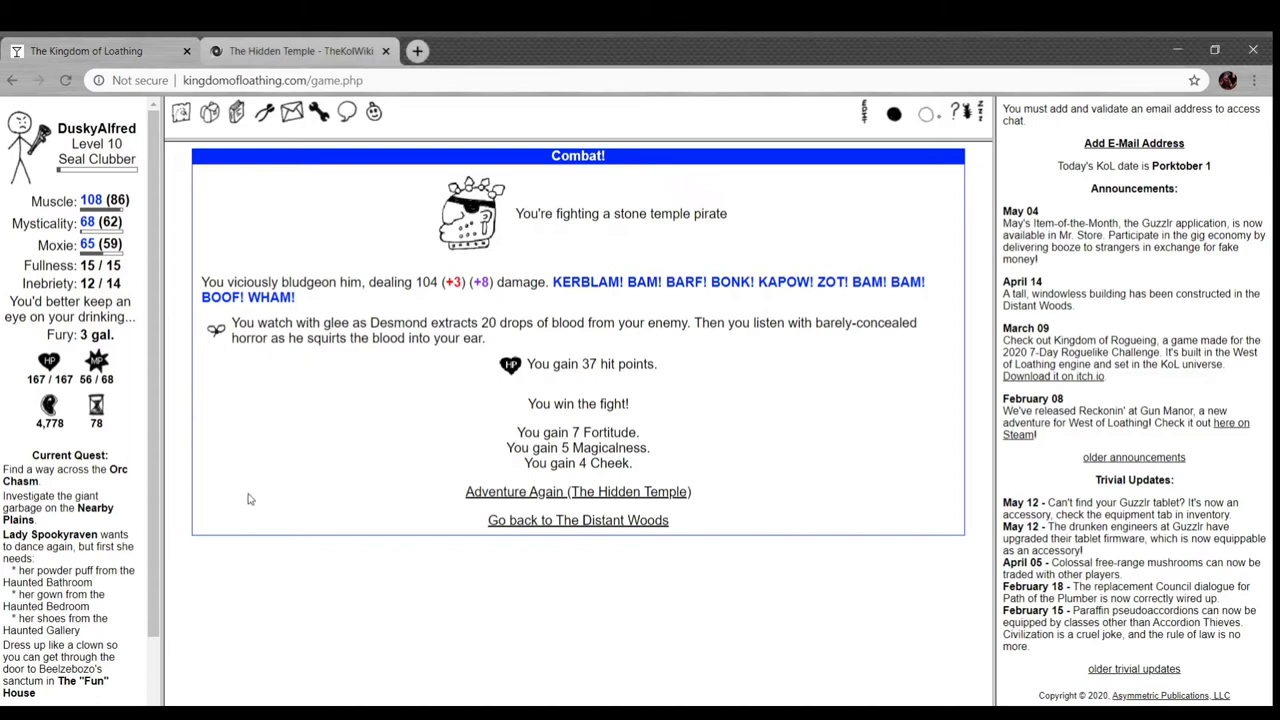
{"action": "mouse_move", "coordinate": [618, 504]}
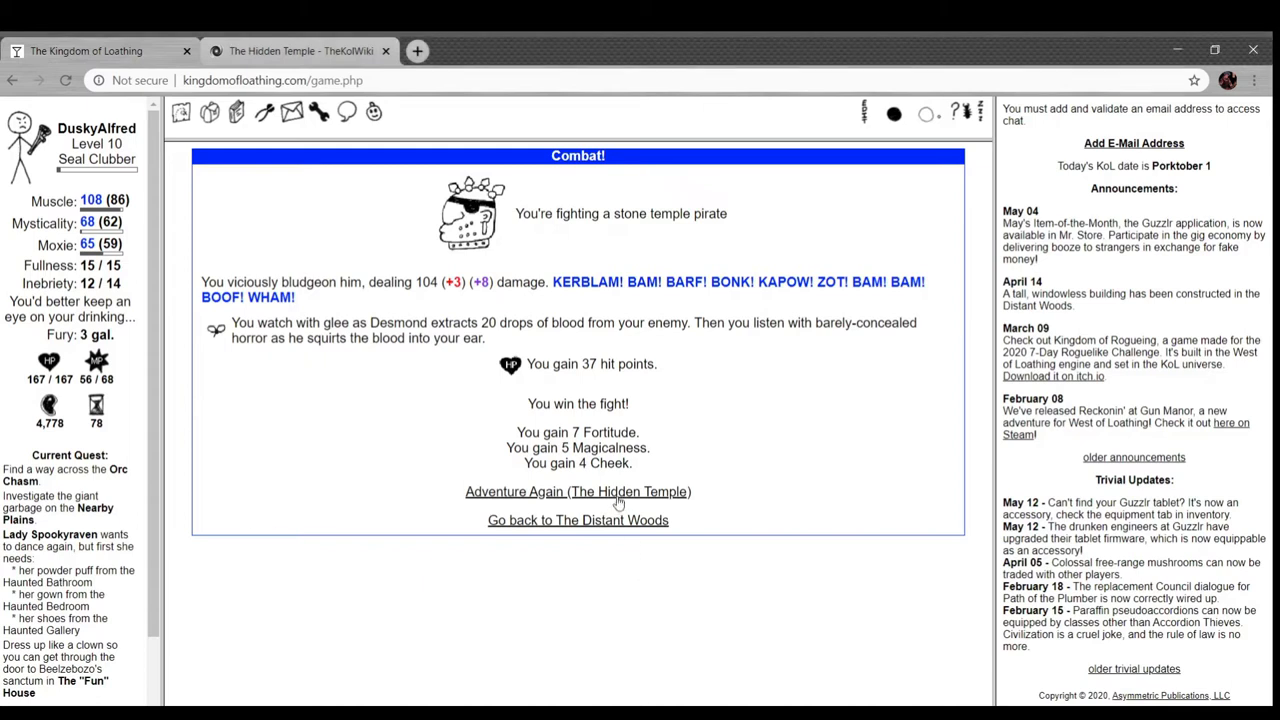
- Win Hidden Temple fights against a craven carven raven and two stone temple pirates, gaining another poisoned dart
{"action": "left_click", "coordinate": [578, 492]}
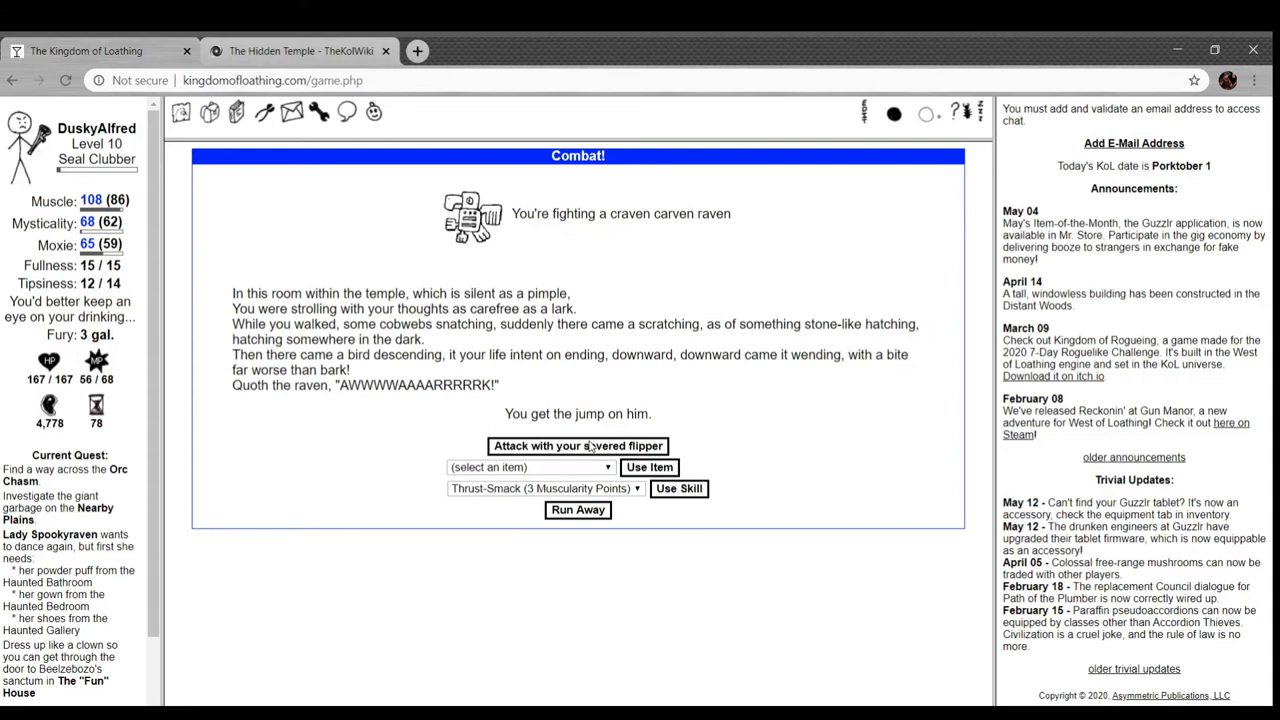
{"action": "left_click", "coordinate": [576, 444]}
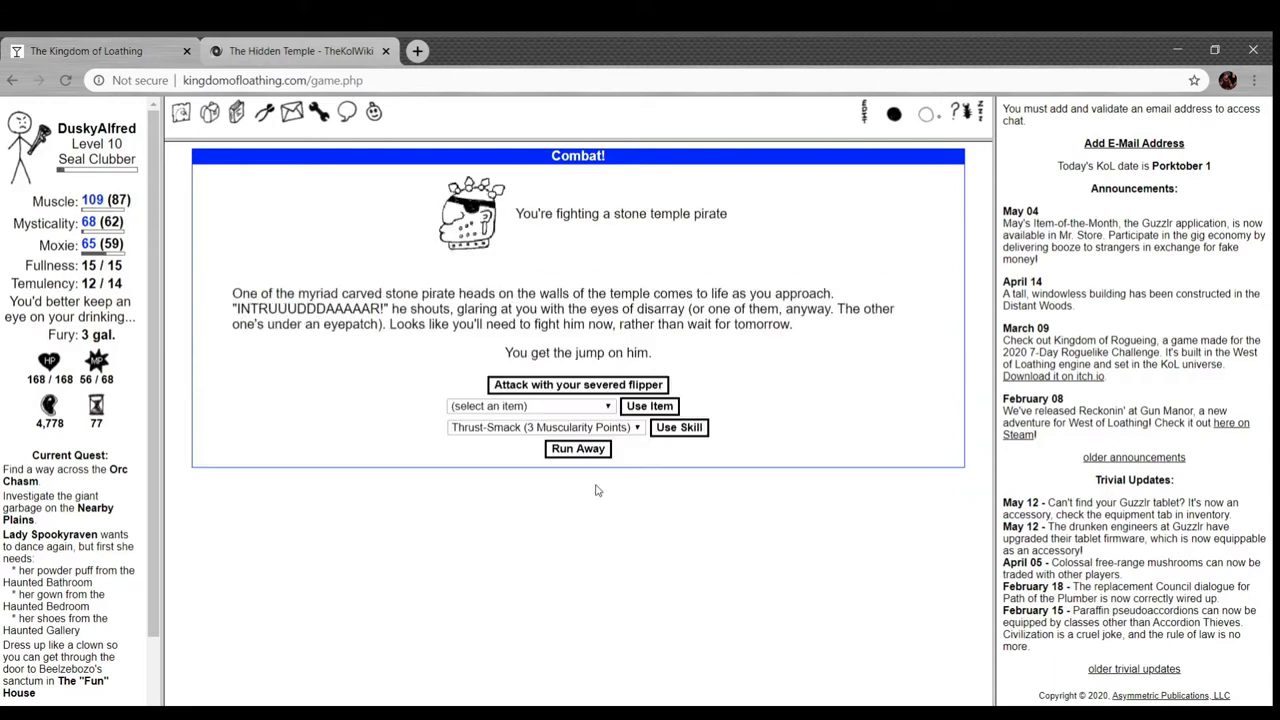
{"action": "left_click", "coordinate": [576, 384]}
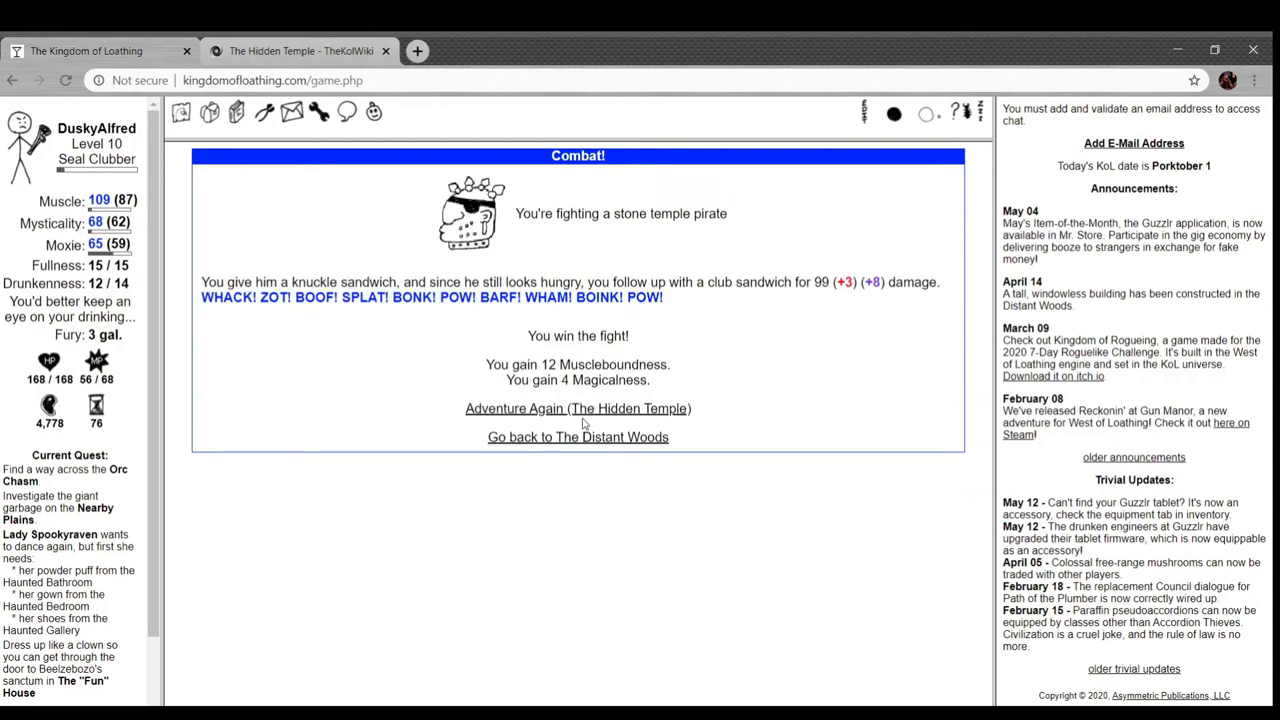
{"action": "left_click", "coordinate": [576, 408]}
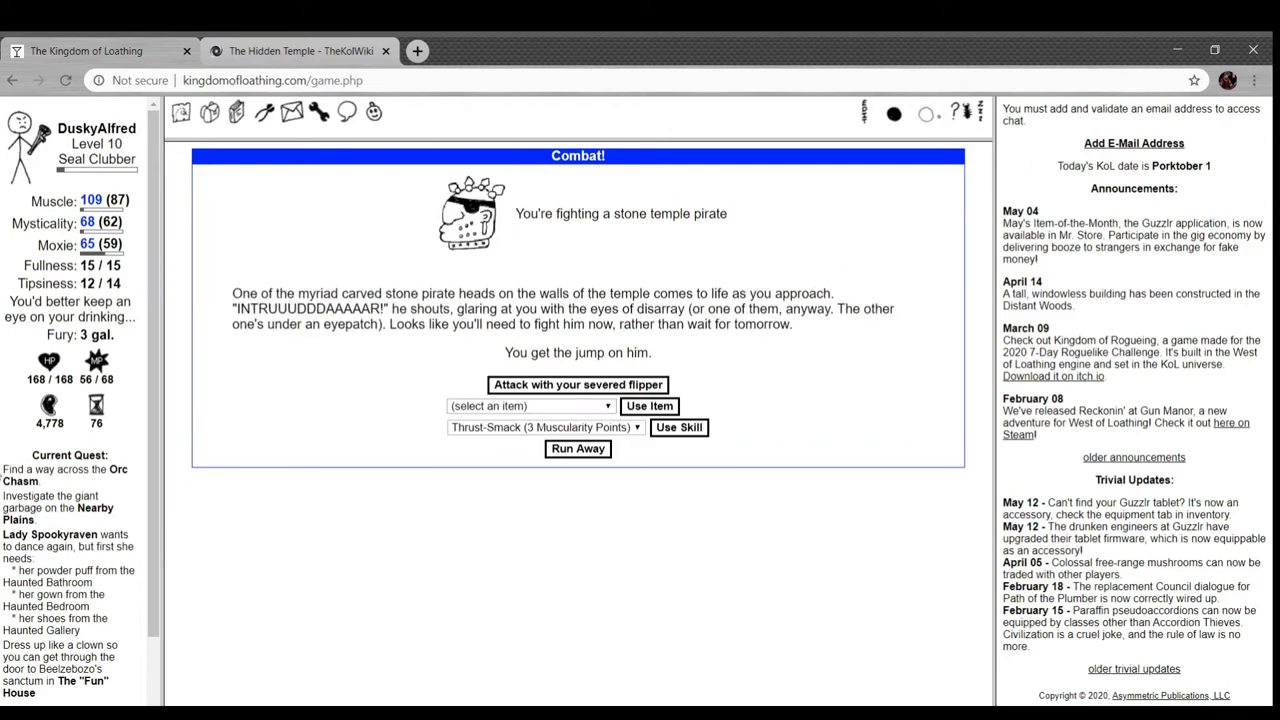
{"action": "scroll", "scroll_direction": "down", "scroll_amount": 3}
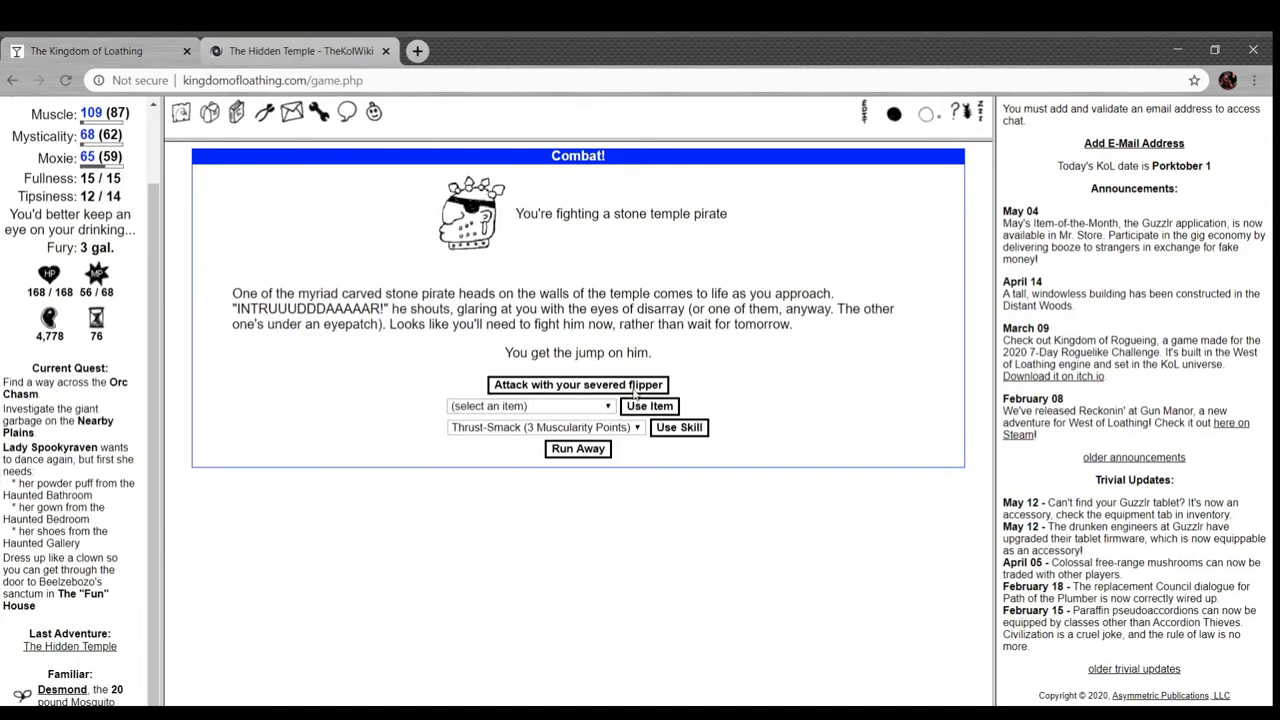
{"action": "left_click", "coordinate": [576, 384]}
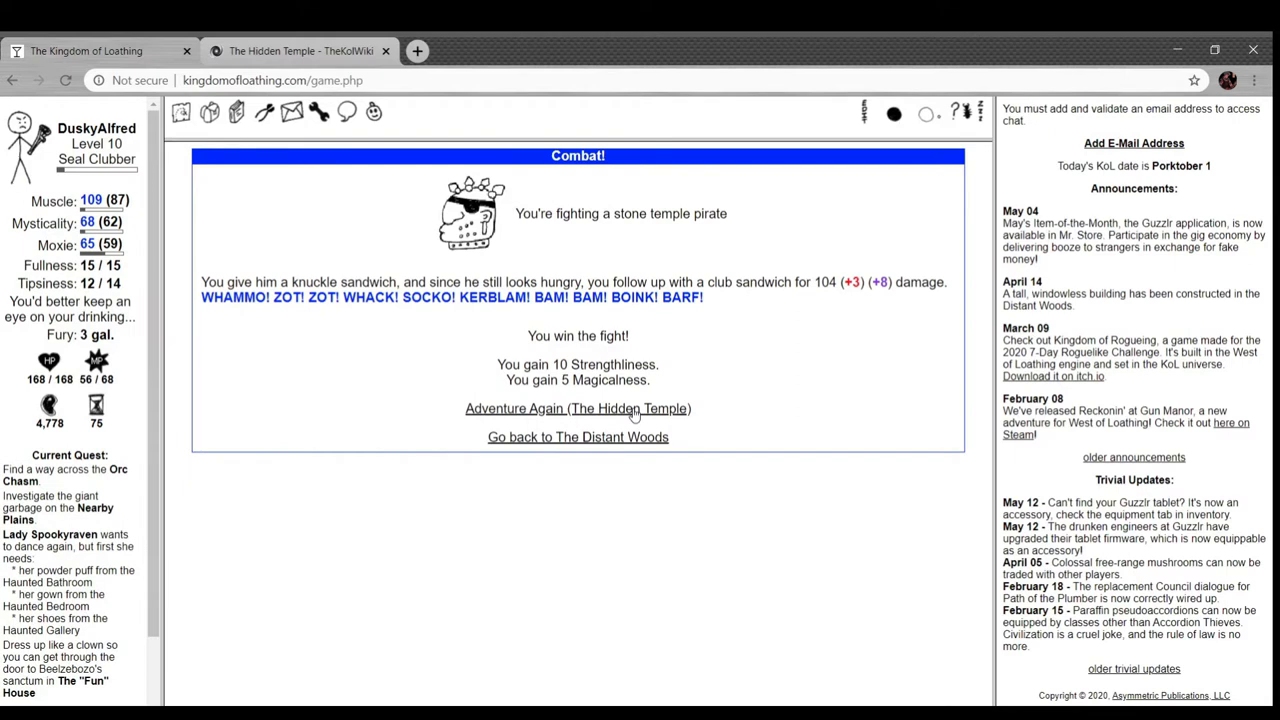
{"action": "left_click", "coordinate": [576, 408]}
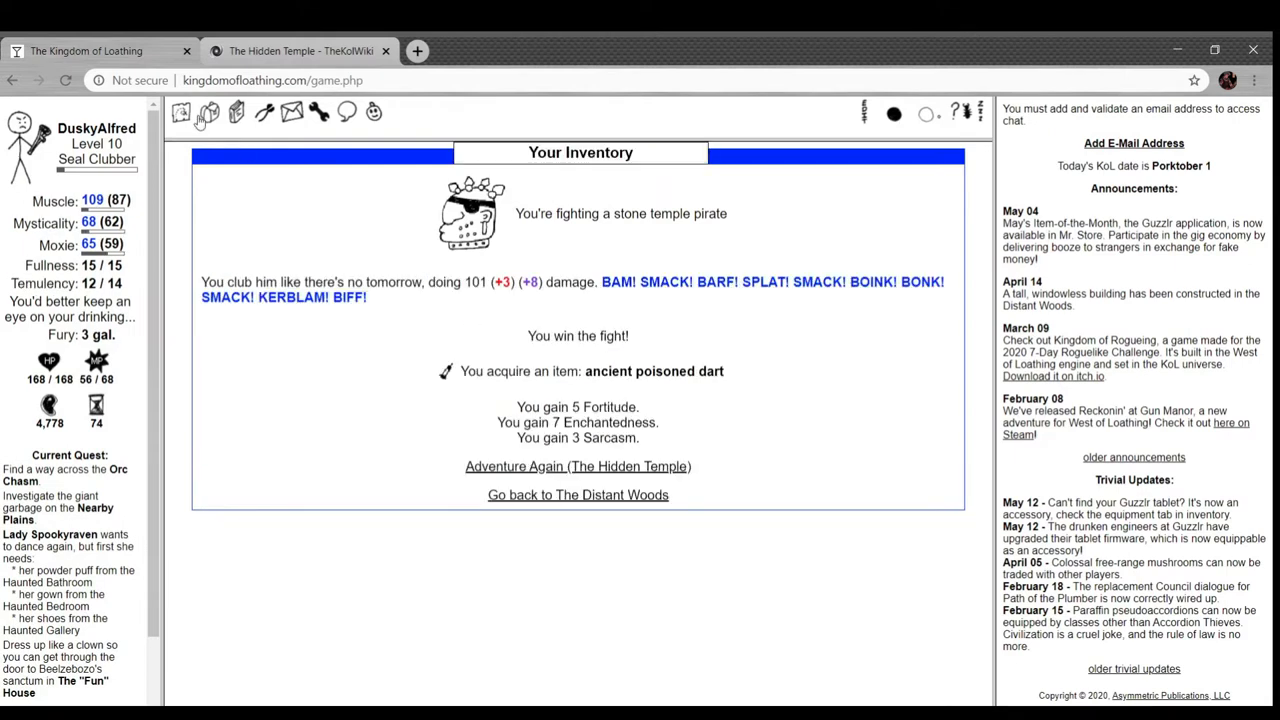
- Check the inventory's combat items, reading the ancient poisoned dart and Mountain Stream soda descriptions
{"action": "left_click", "coordinate": [208, 112]}
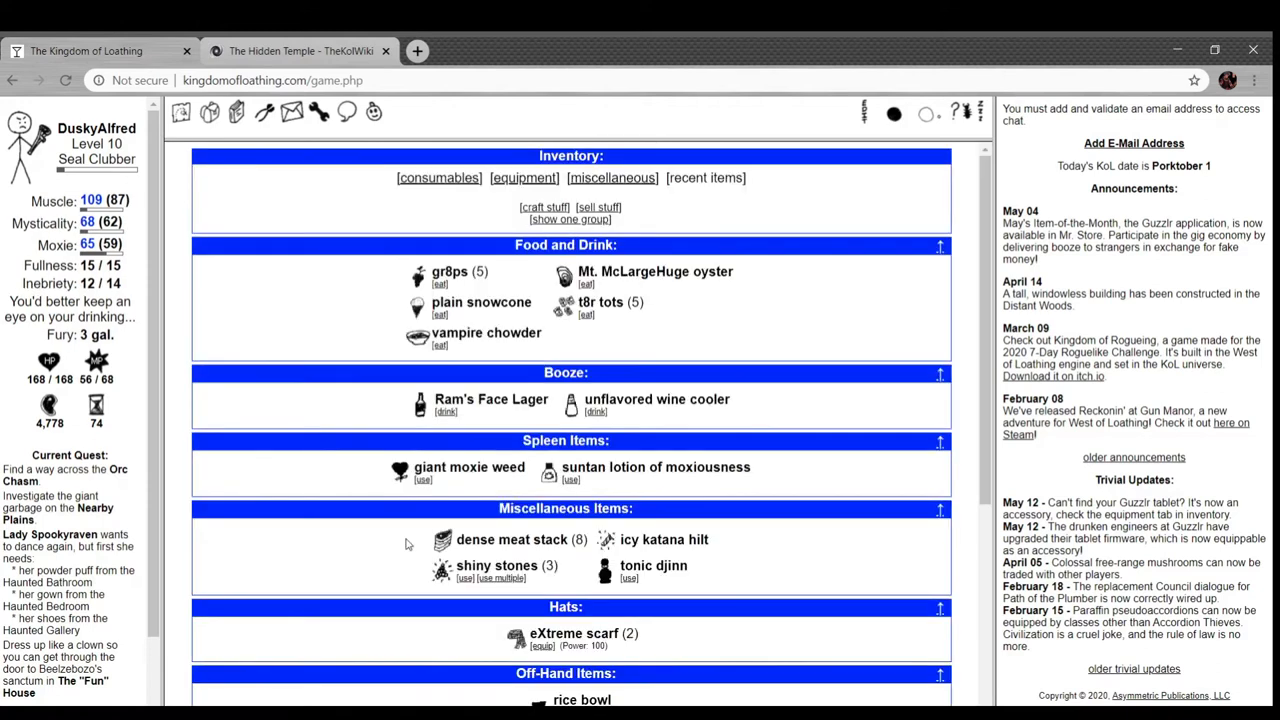
{"action": "scroll", "scroll_direction": "down", "scroll_amount": 3}
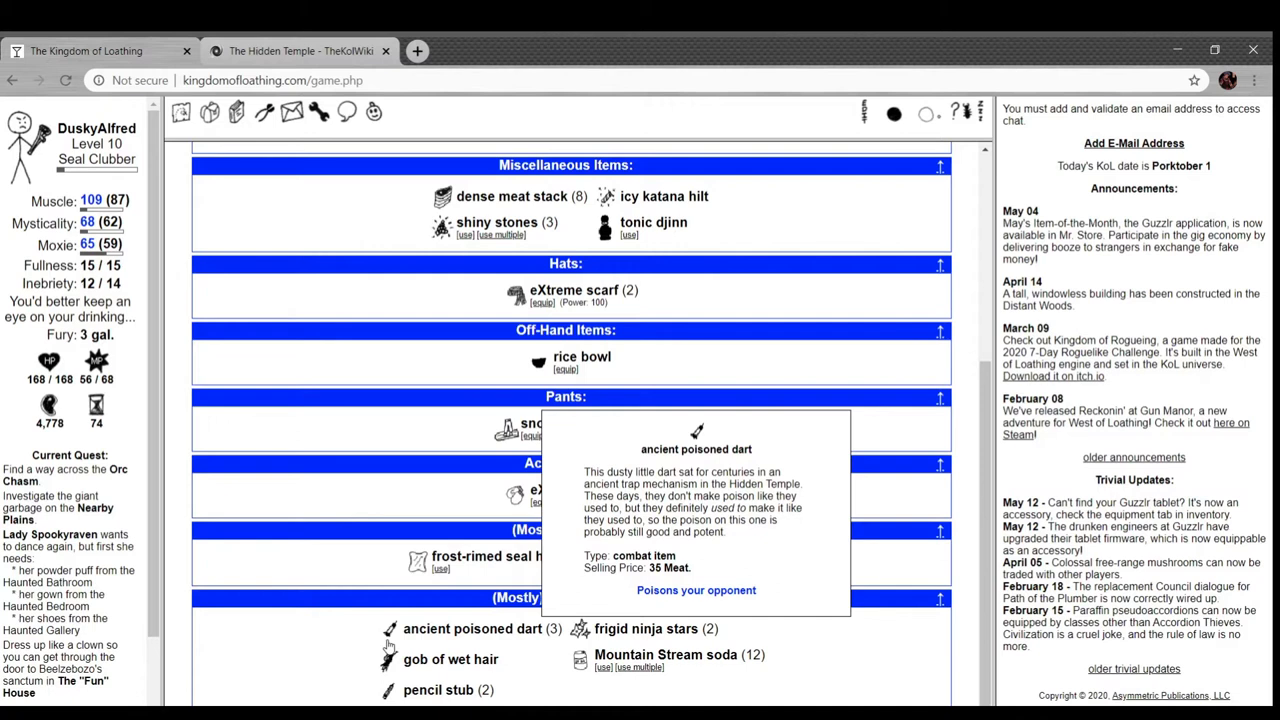
{"action": "mouse_move", "coordinate": [588, 672]}
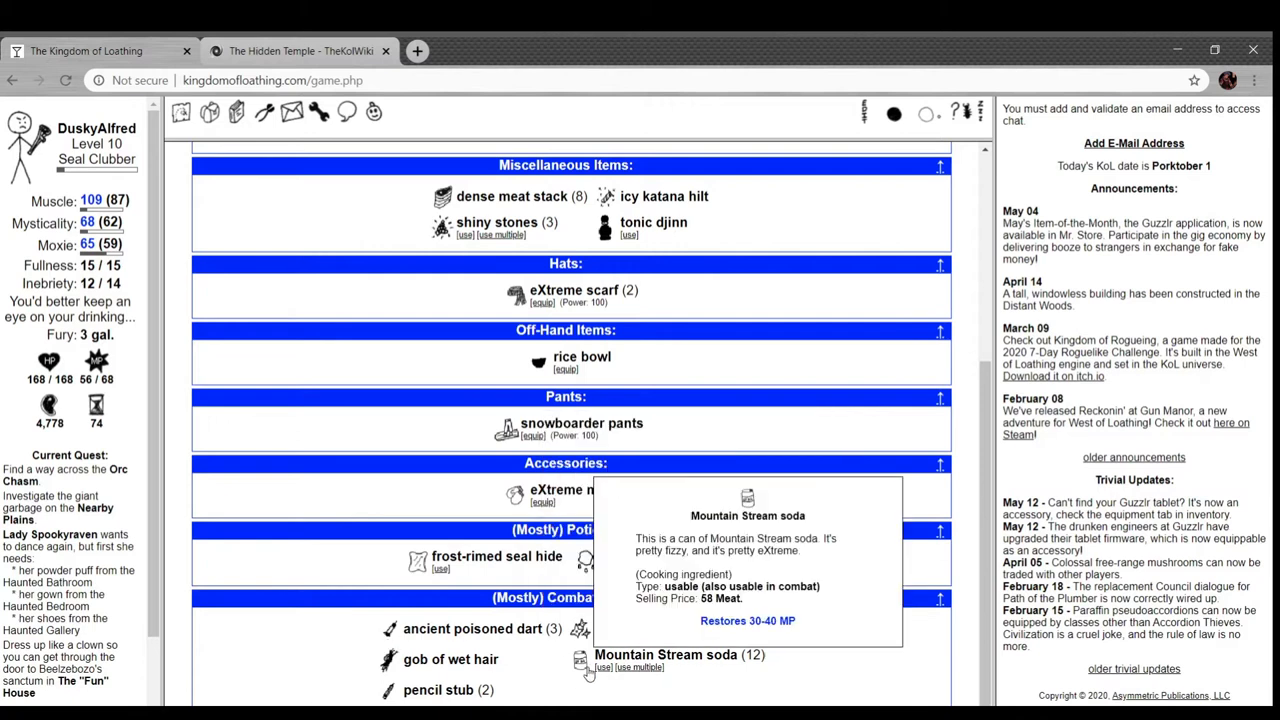
{"action": "scroll", "scroll_direction": "up", "scroll_amount": 3}
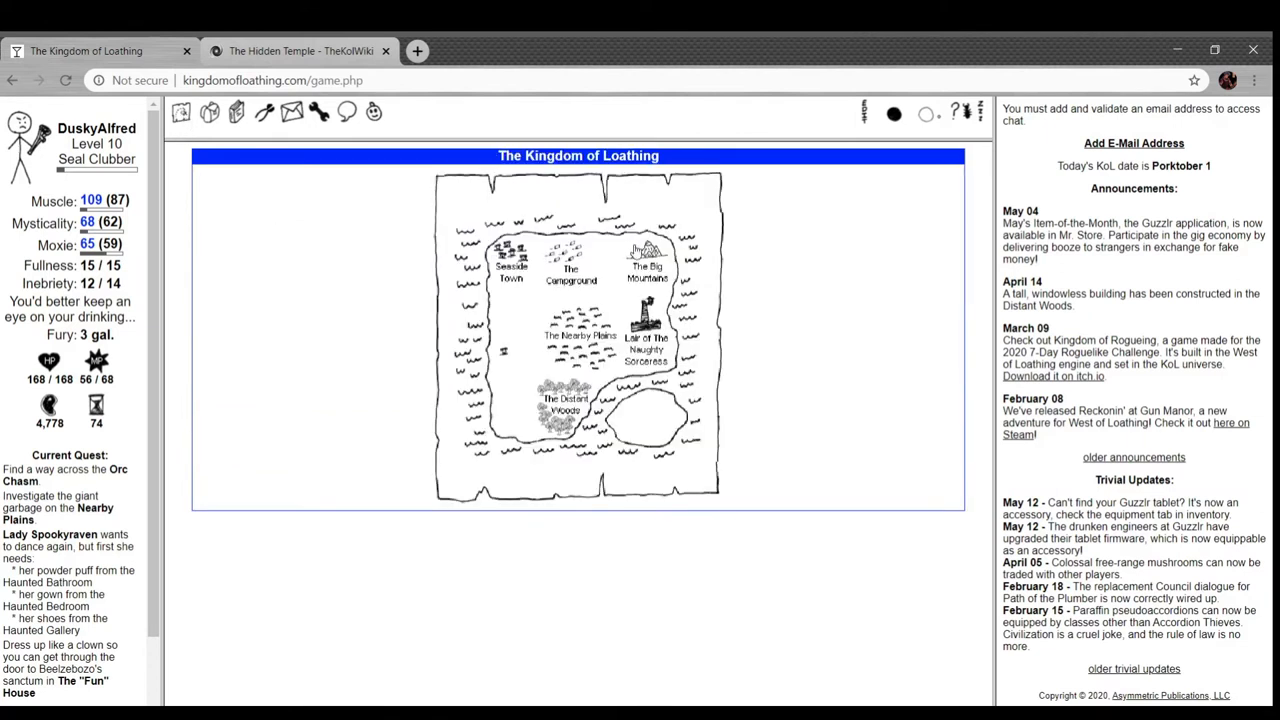
- Go to Mt. McLargeHuge's Icy Peak and beat two Knott Yetis with the severed flipper
{"action": "left_click", "coordinate": [648, 270]}
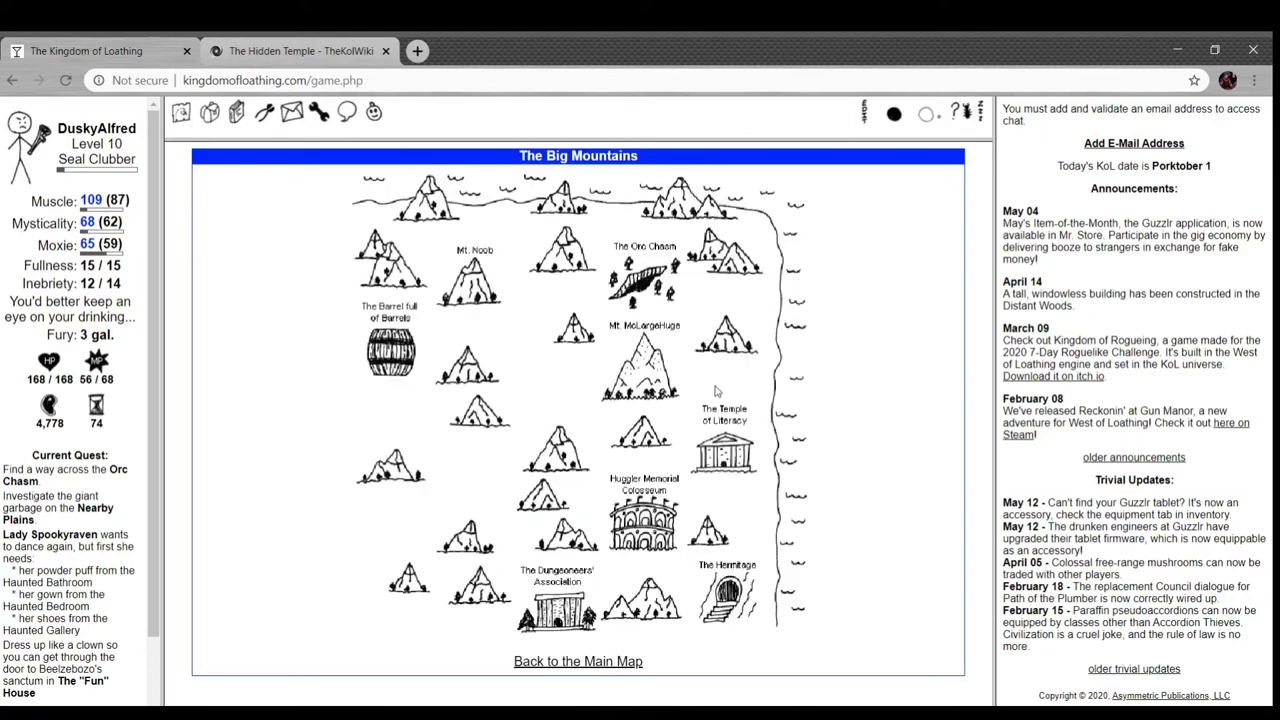
{"action": "left_click", "coordinate": [644, 356]}
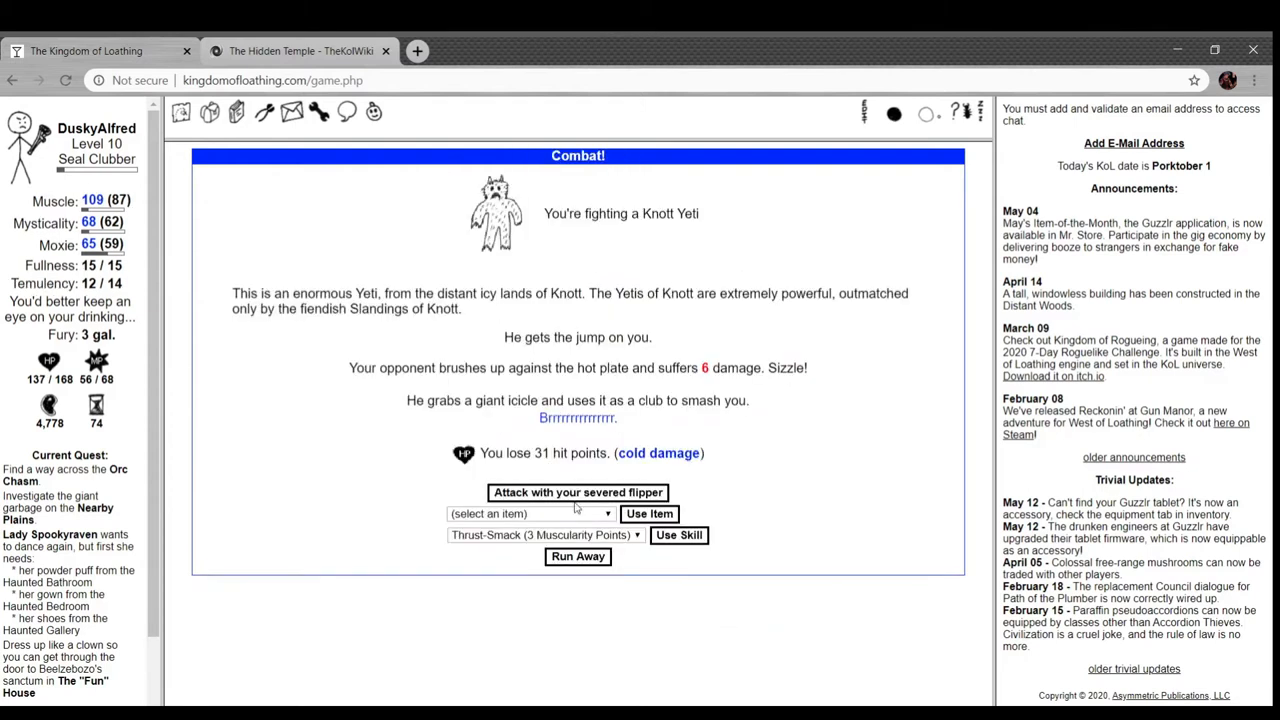
{"action": "left_click", "coordinate": [576, 492]}
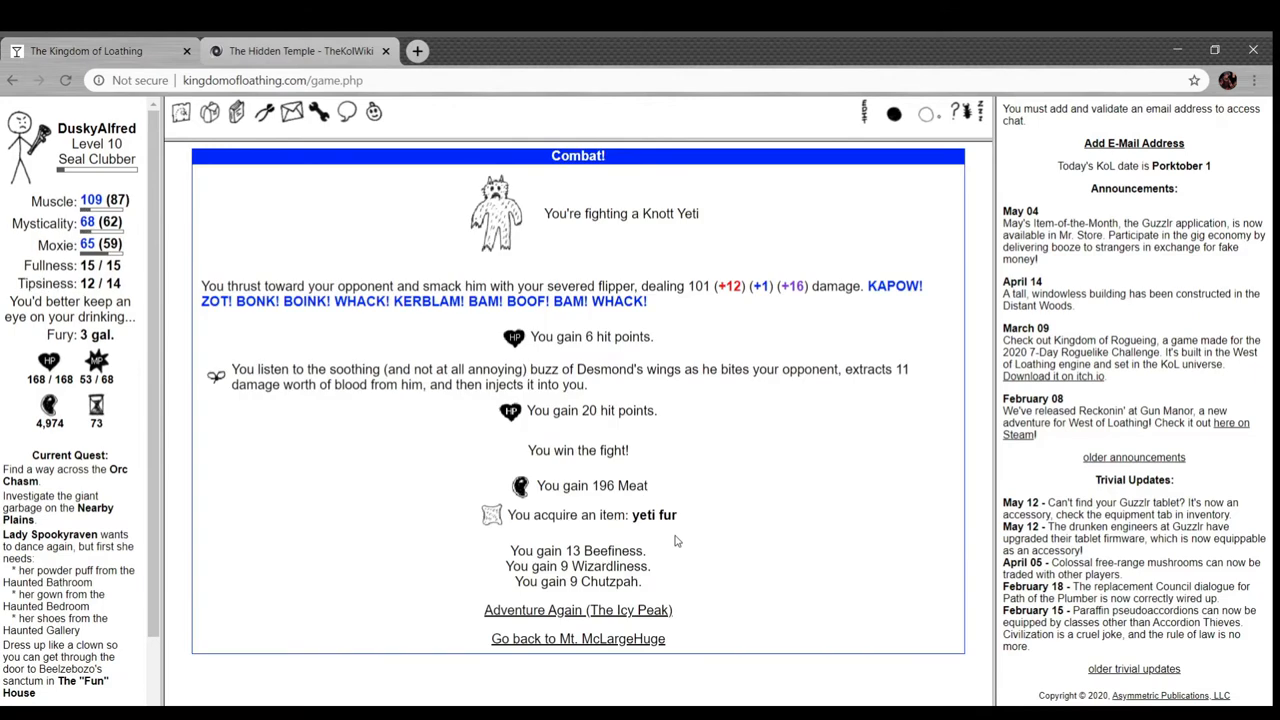
{"action": "left_click", "coordinate": [576, 608]}
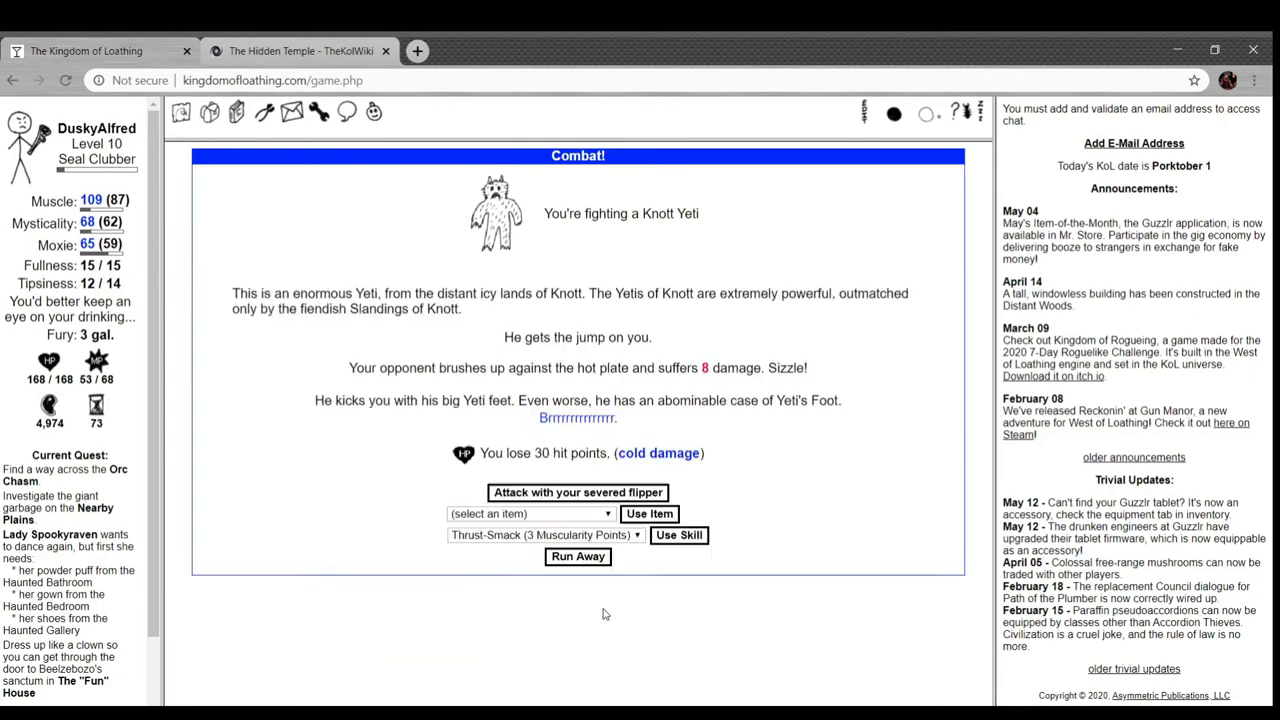
{"action": "left_click", "coordinate": [576, 492]}
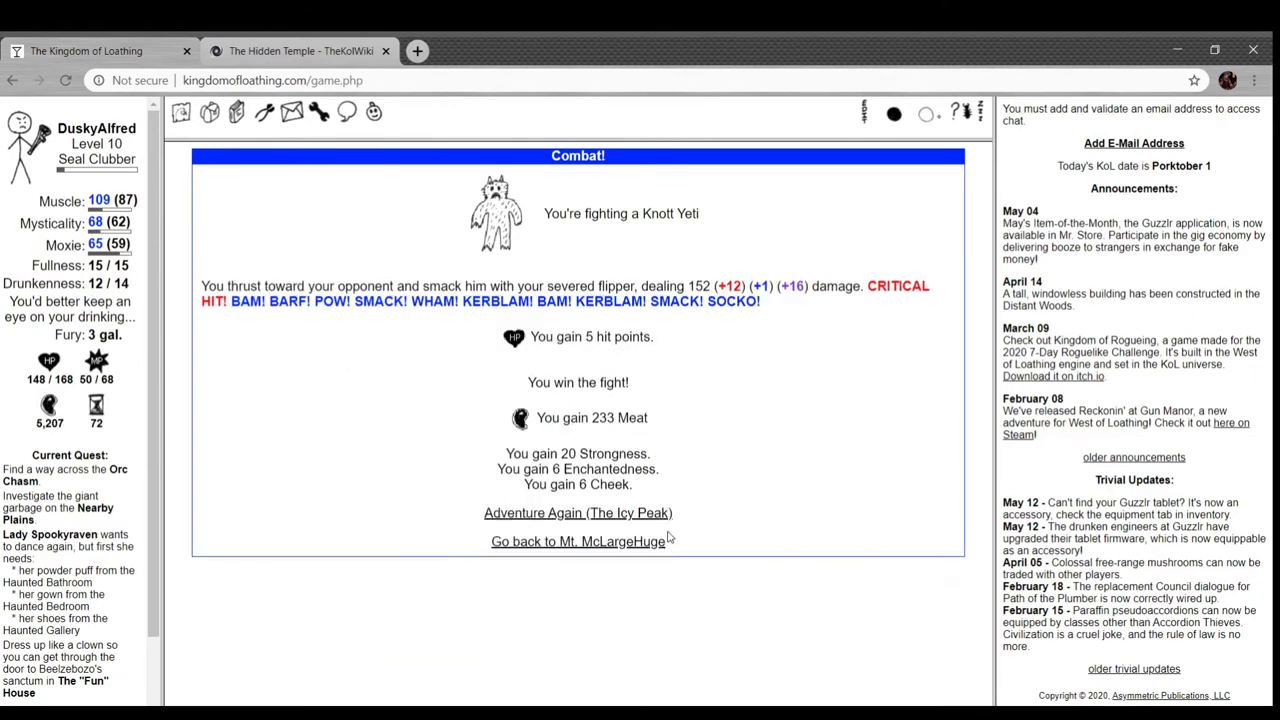
- Fight the Snow Queen at the Icy Peak, using Club Foot and then attacking to finish her
{"action": "left_click", "coordinate": [576, 512]}
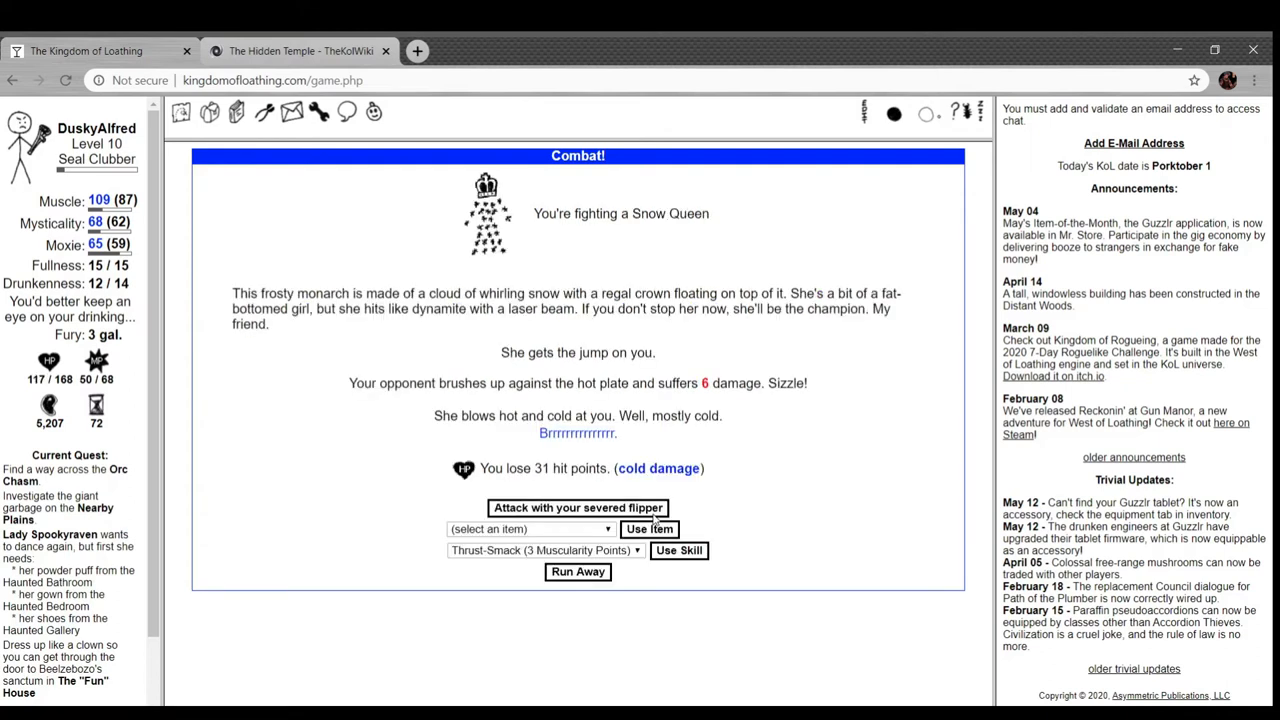
{"action": "mouse_move", "coordinate": [528, 260]}
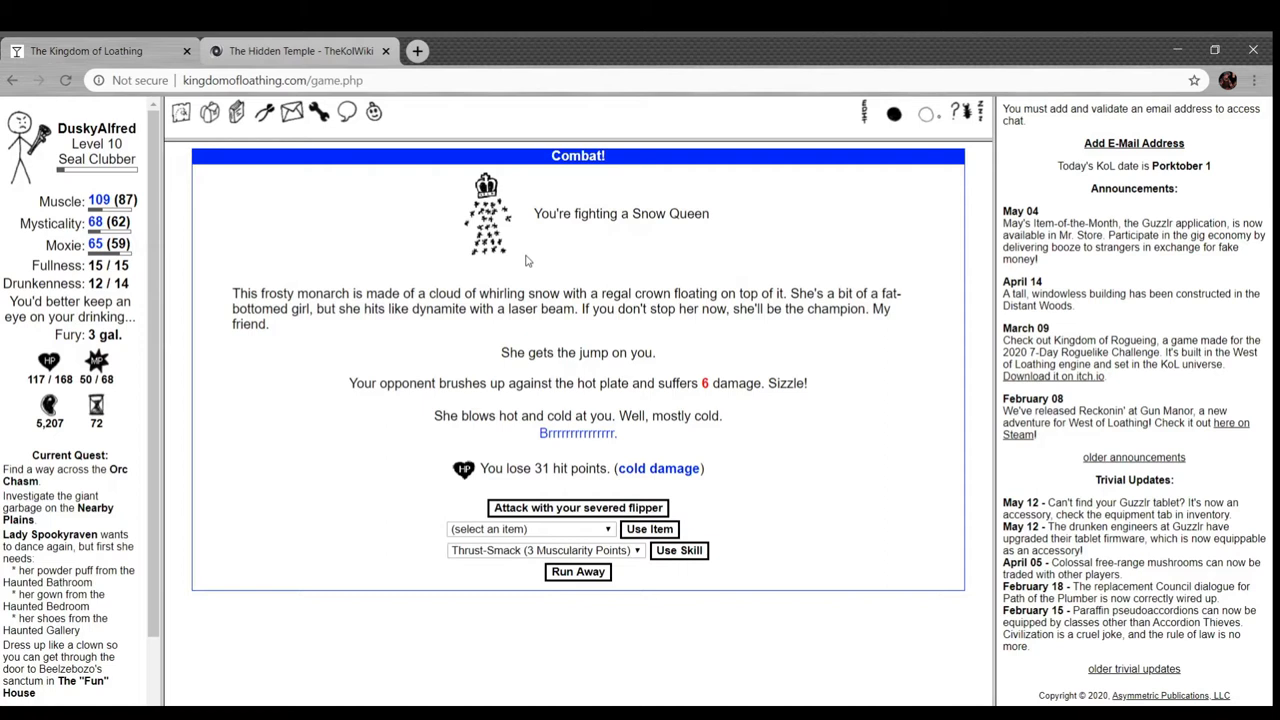
{"action": "mouse_move", "coordinate": [656, 268]}
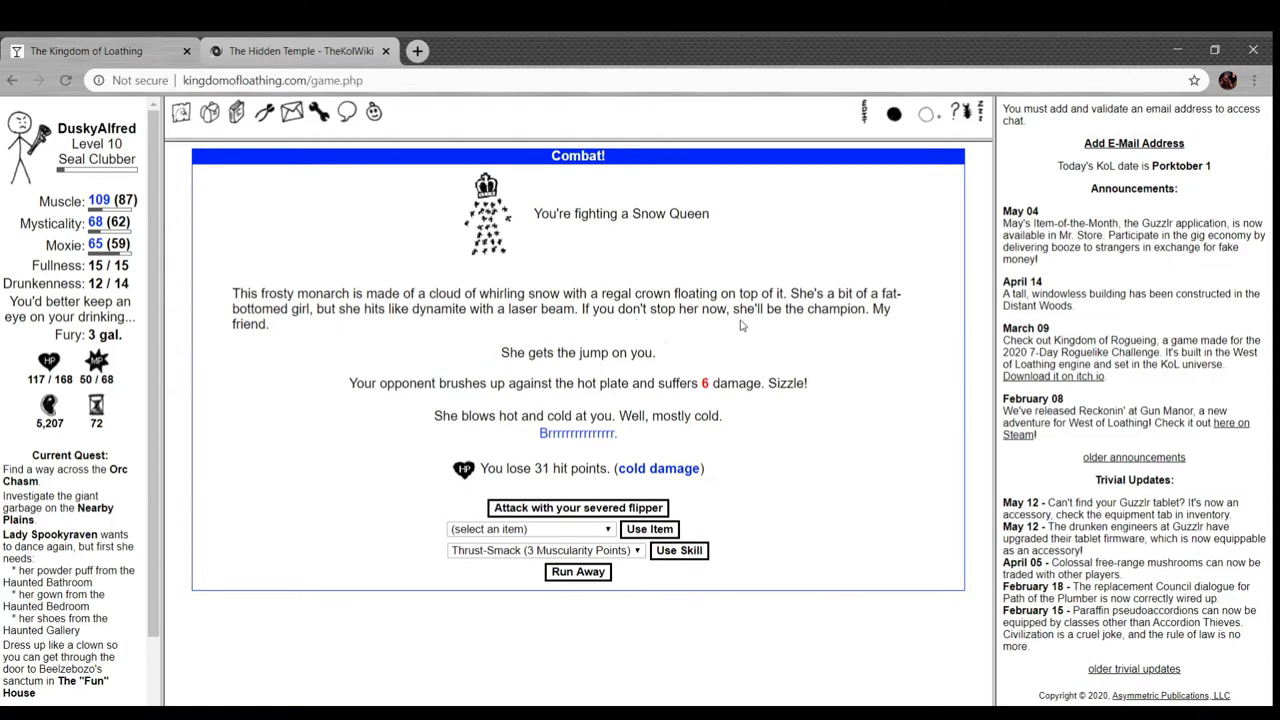
{"action": "mouse_move", "coordinate": [810, 324]}
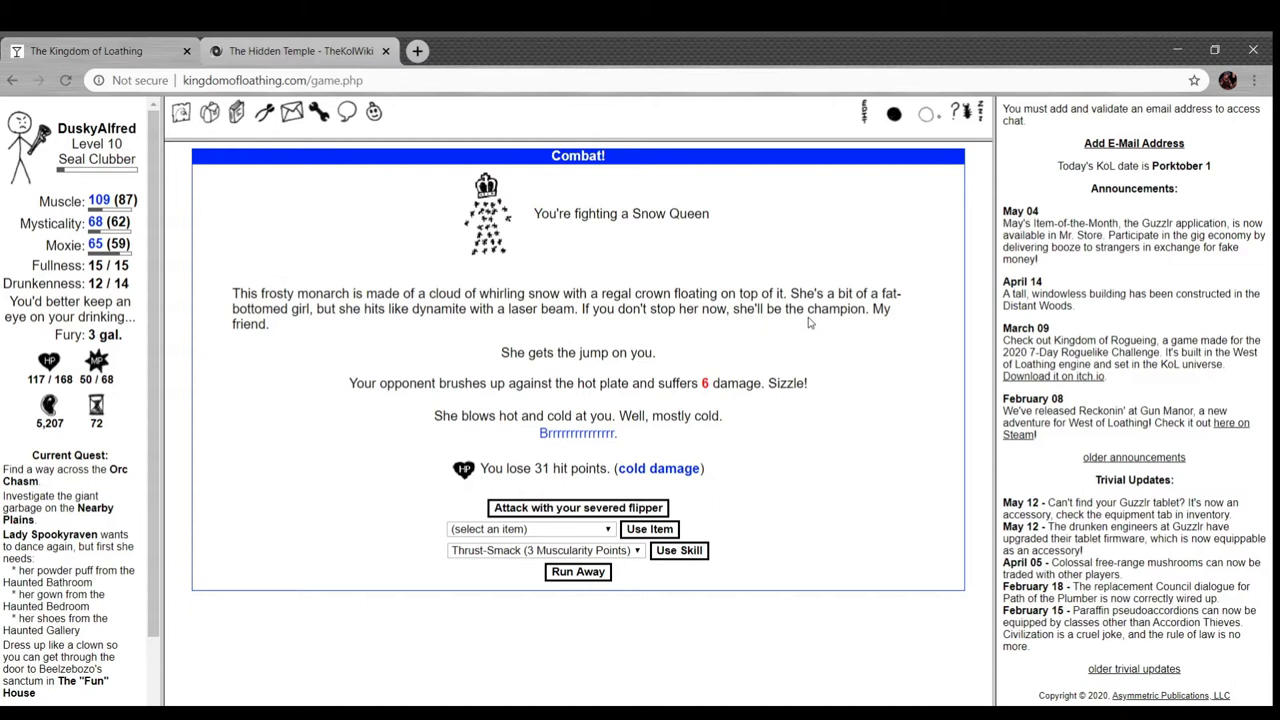
{"action": "mouse_move", "coordinate": [700, 446]}
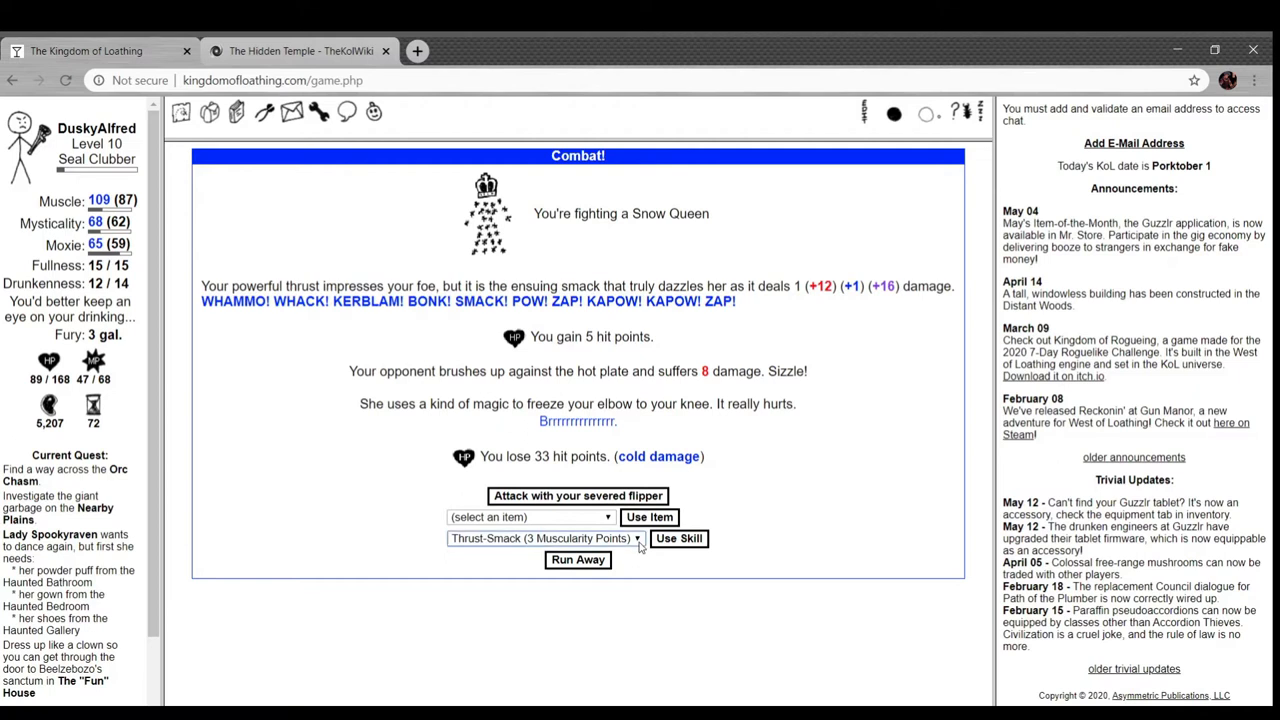
{"action": "left_click", "coordinate": [540, 538]}
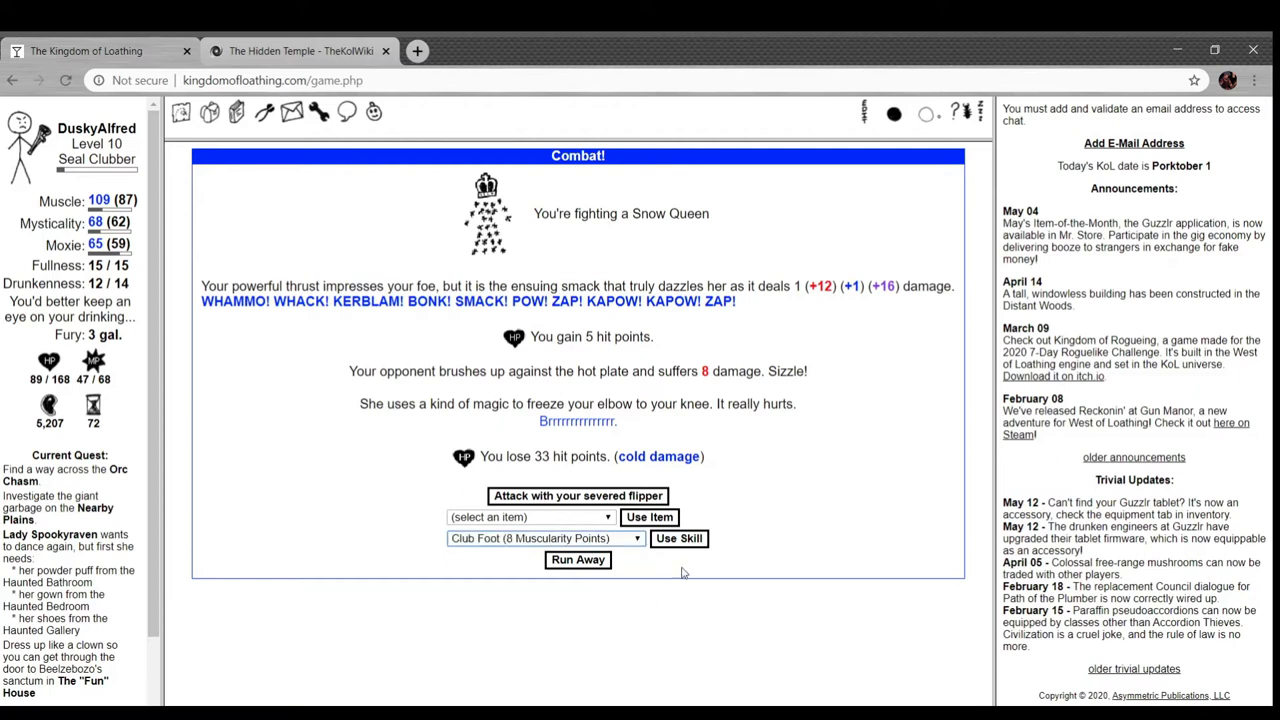
{"action": "left_click", "coordinate": [680, 538]}
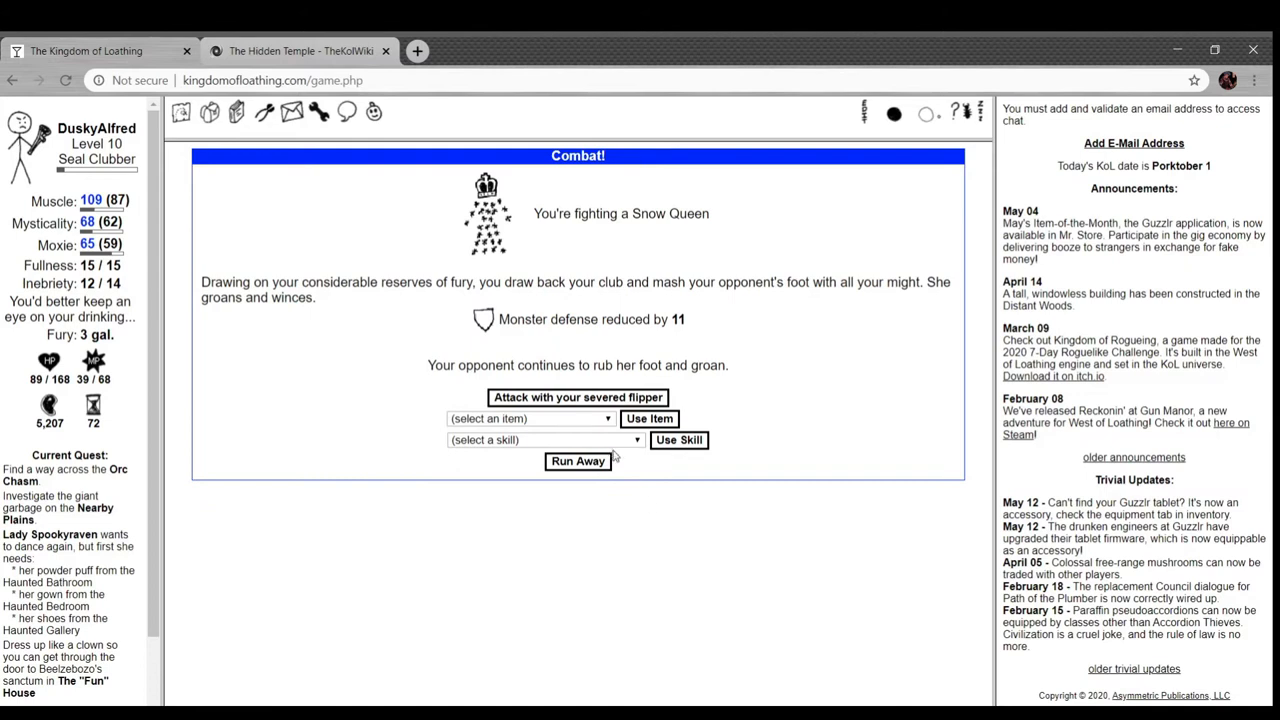
{"action": "mouse_move", "coordinate": [608, 504]}
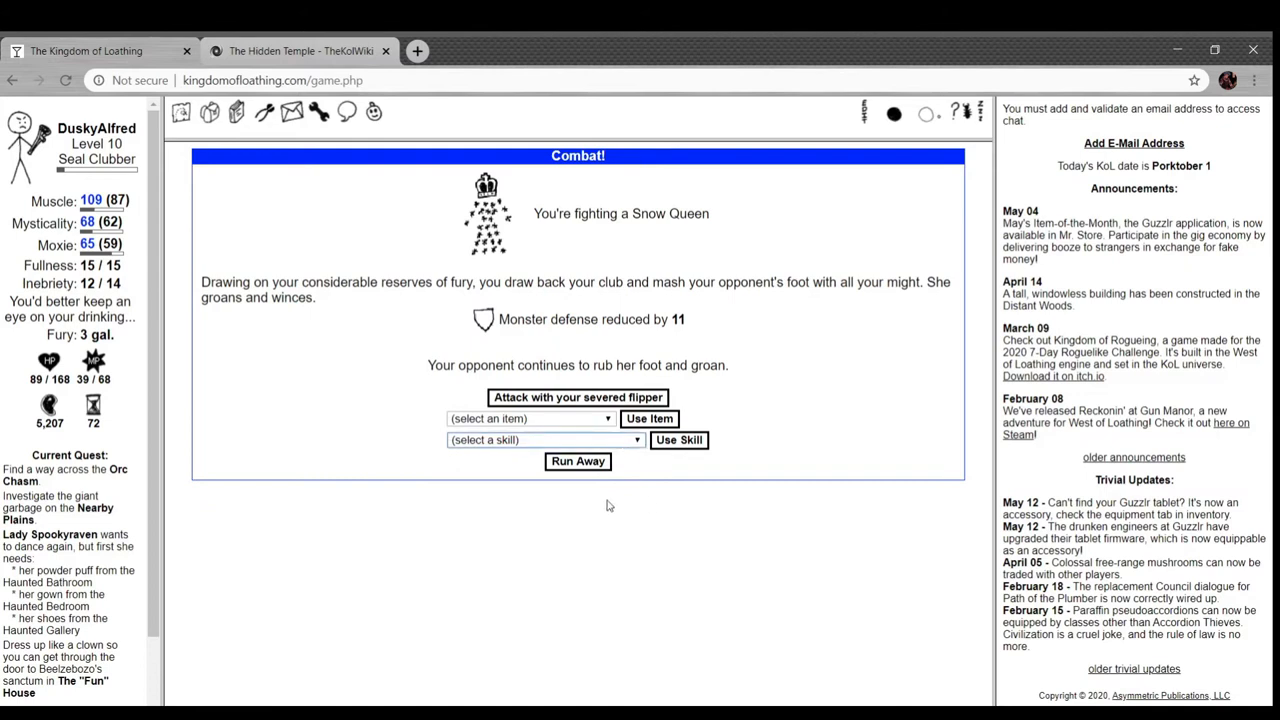
{"action": "left_click", "coordinate": [578, 396]}
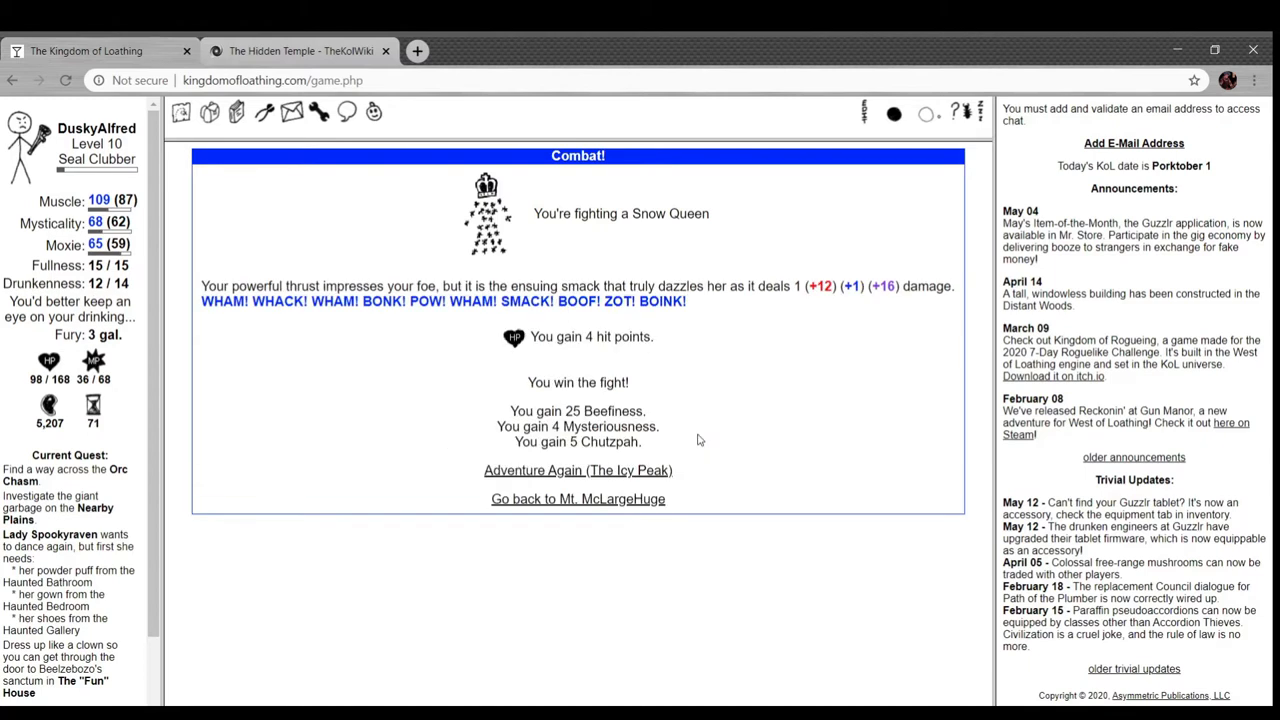
{"action": "mouse_move", "coordinate": [588, 356]}
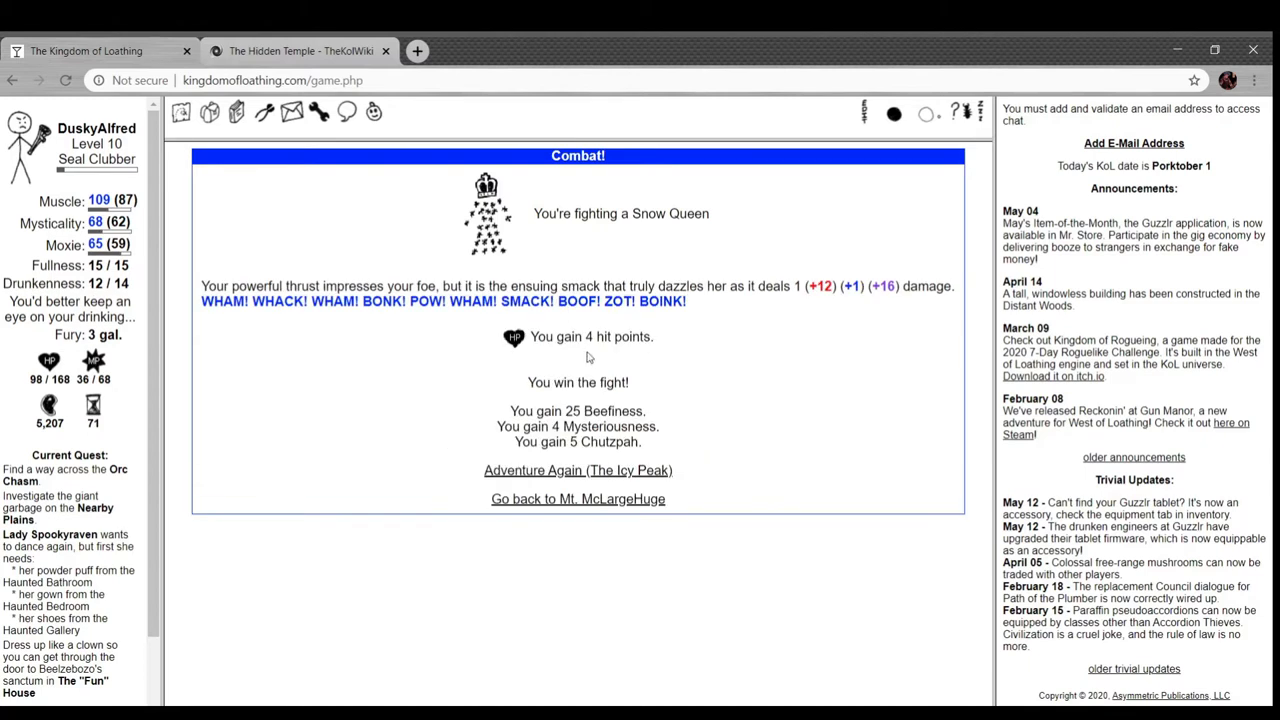
- Beat a Knott Yeti at the Icy Peak and adventure again until the Snow Queen appears
{"action": "left_click", "coordinate": [576, 470]}
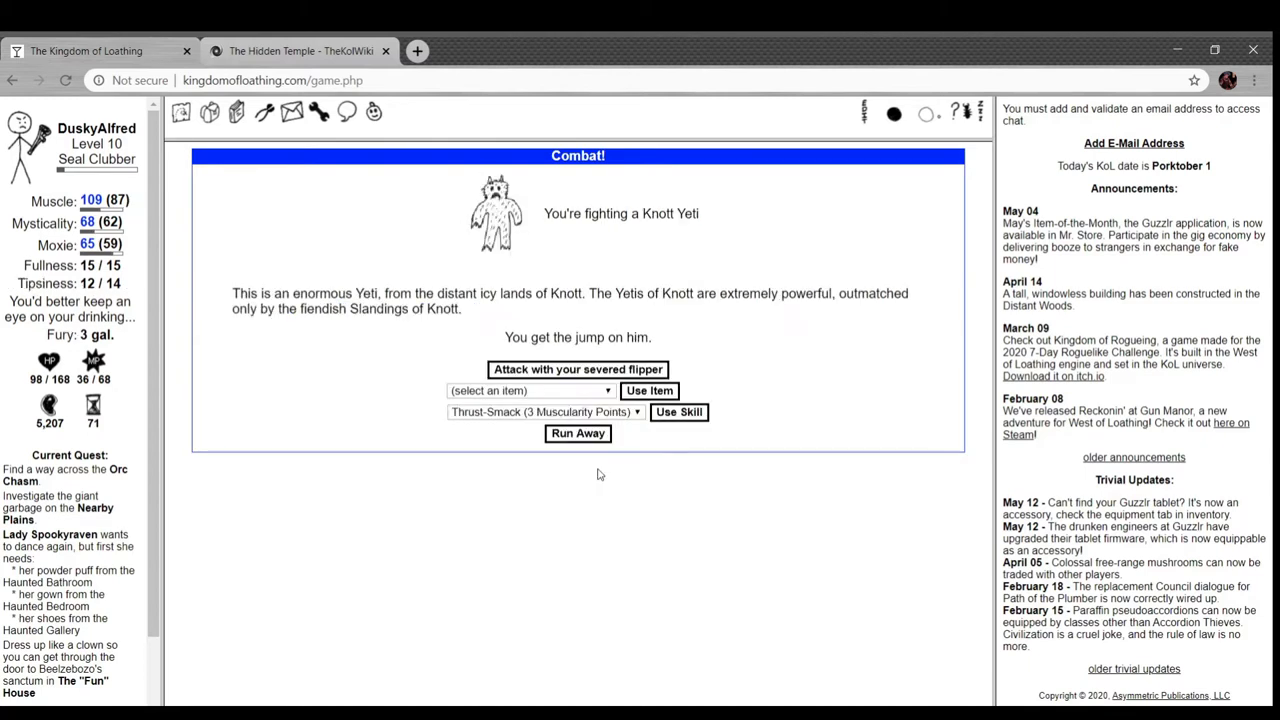
{"action": "left_click", "coordinate": [576, 368]}
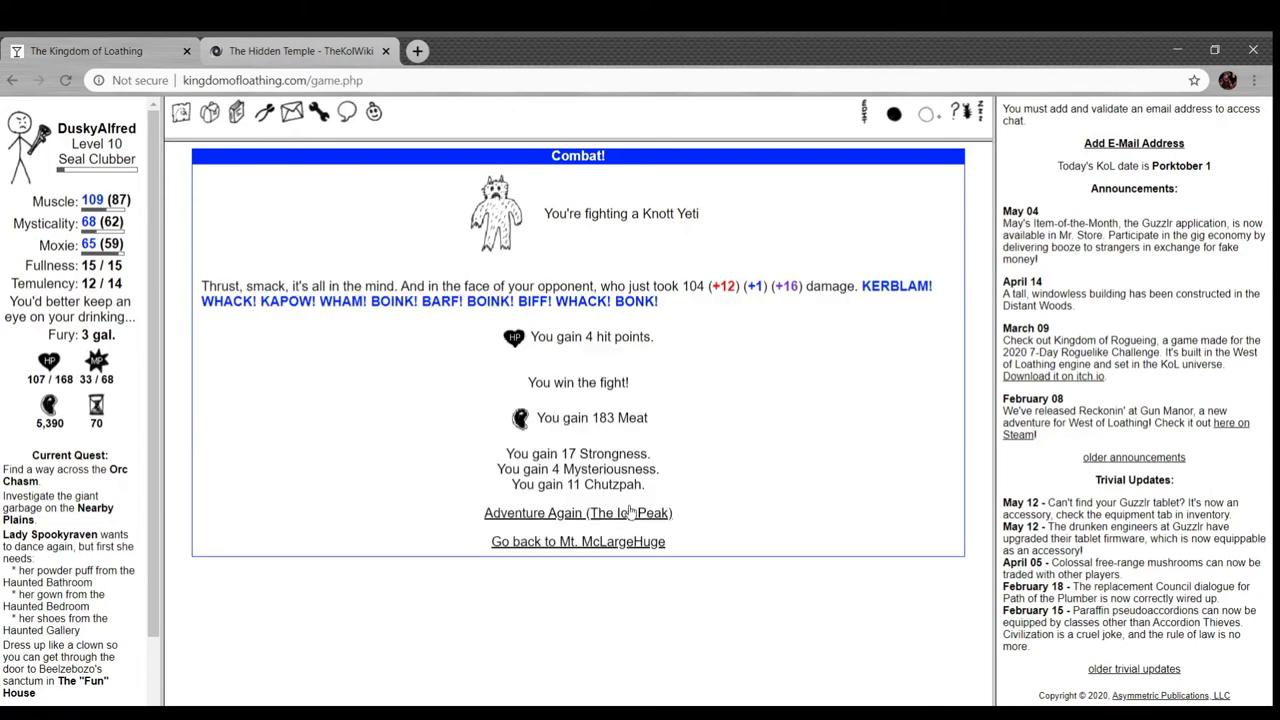
{"action": "left_click", "coordinate": [576, 512]}
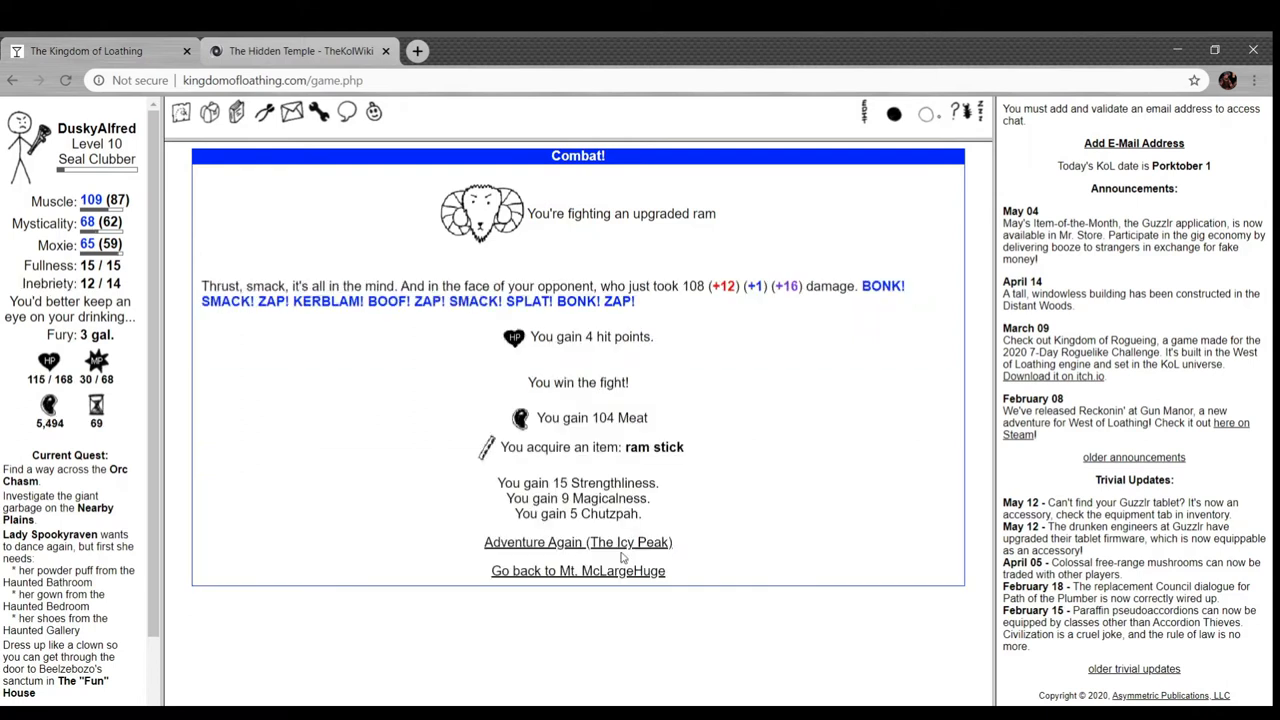
{"action": "left_click", "coordinate": [576, 540]}
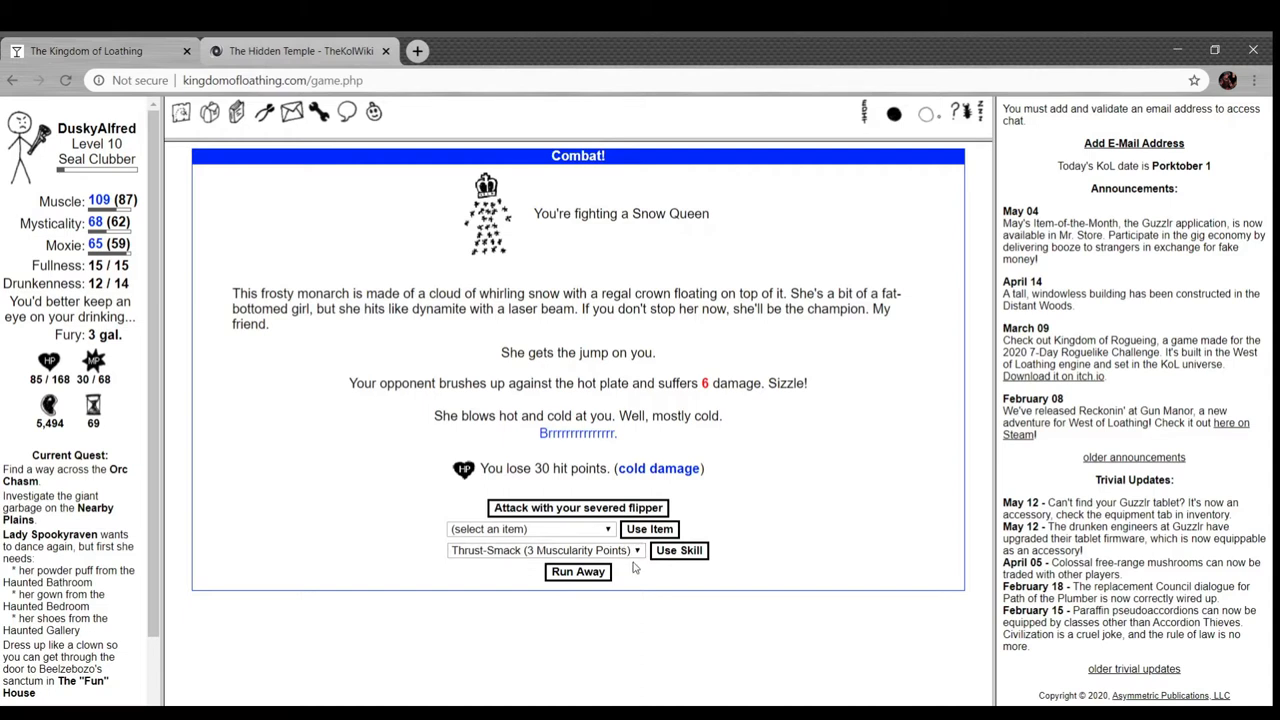
- Defeat the Snow Queen with Club Foot then repeated Thrust-Smacks, and return to Mt. McLargeHuge
{"action": "left_click", "coordinate": [540, 550]}
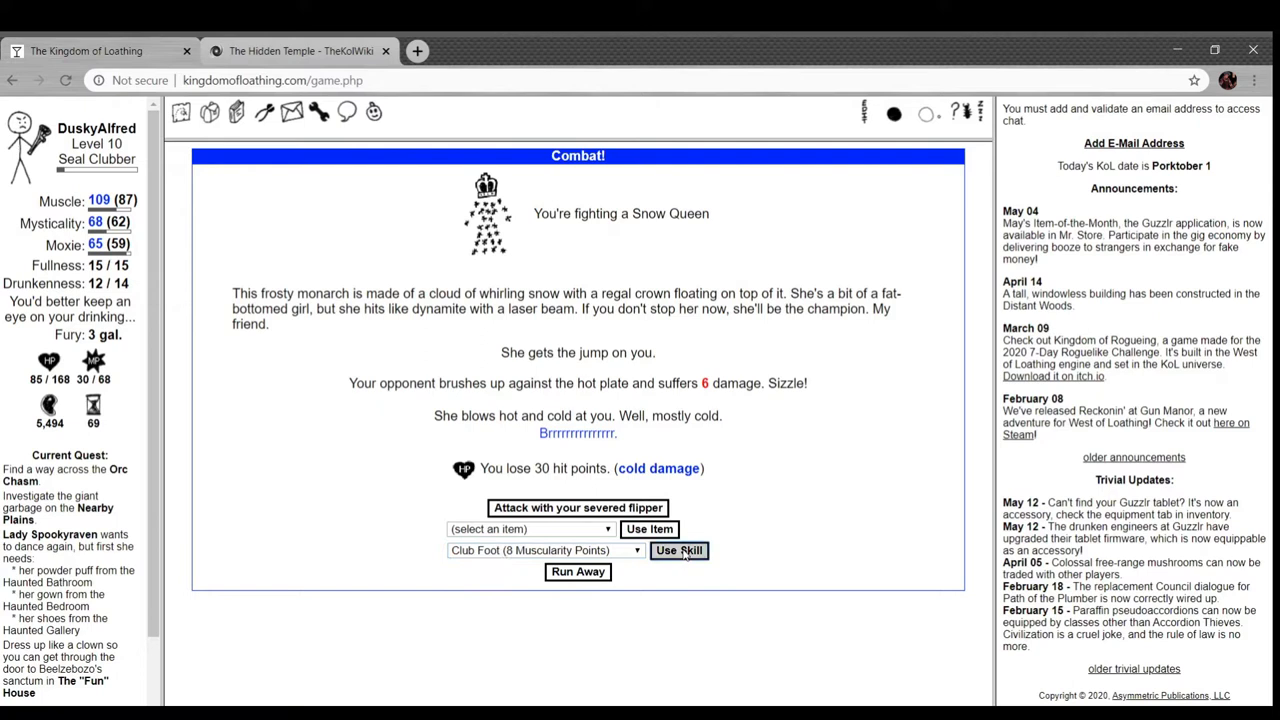
{"action": "left_click", "coordinate": [680, 550]}
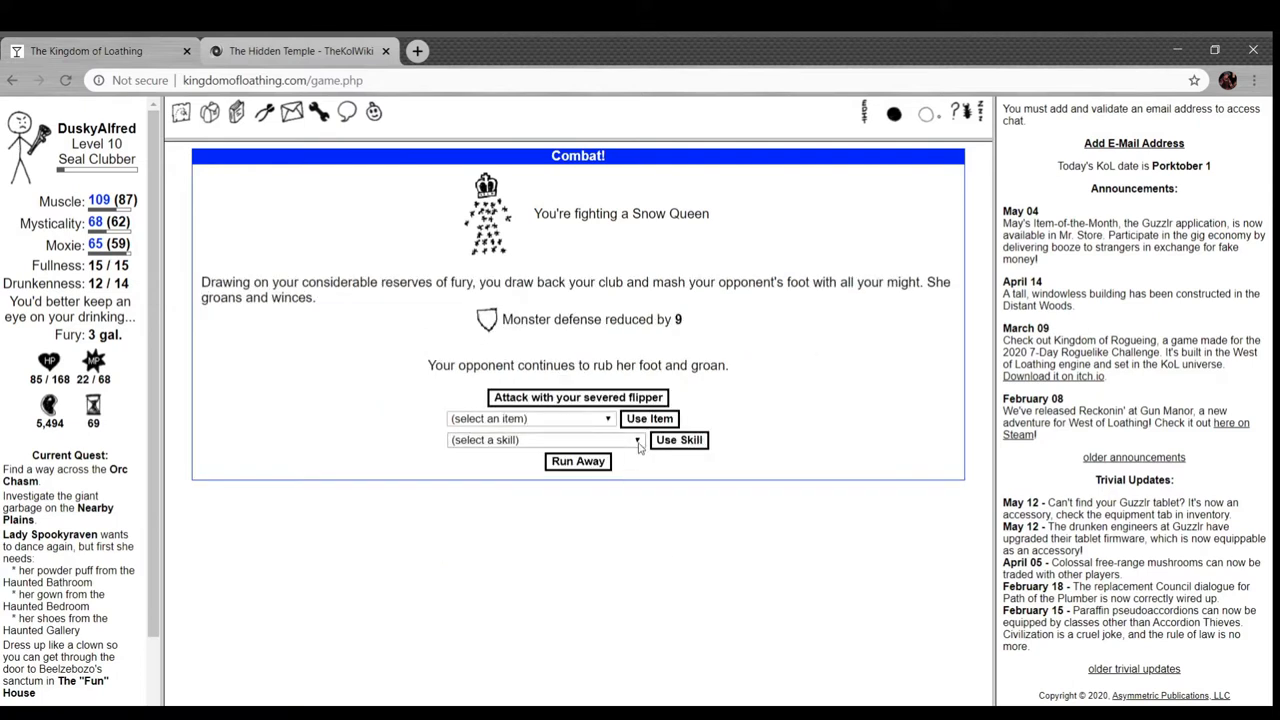
{"action": "left_click", "coordinate": [540, 440]}
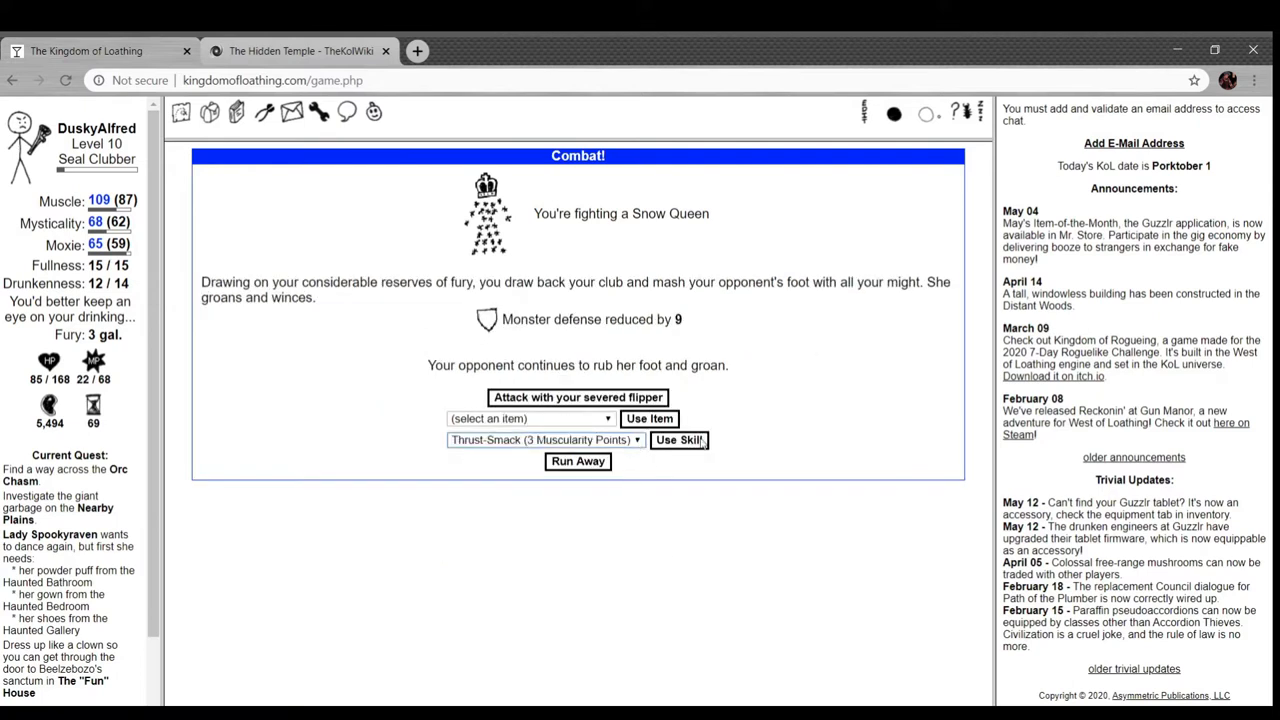
{"action": "left_click", "coordinate": [680, 440]}
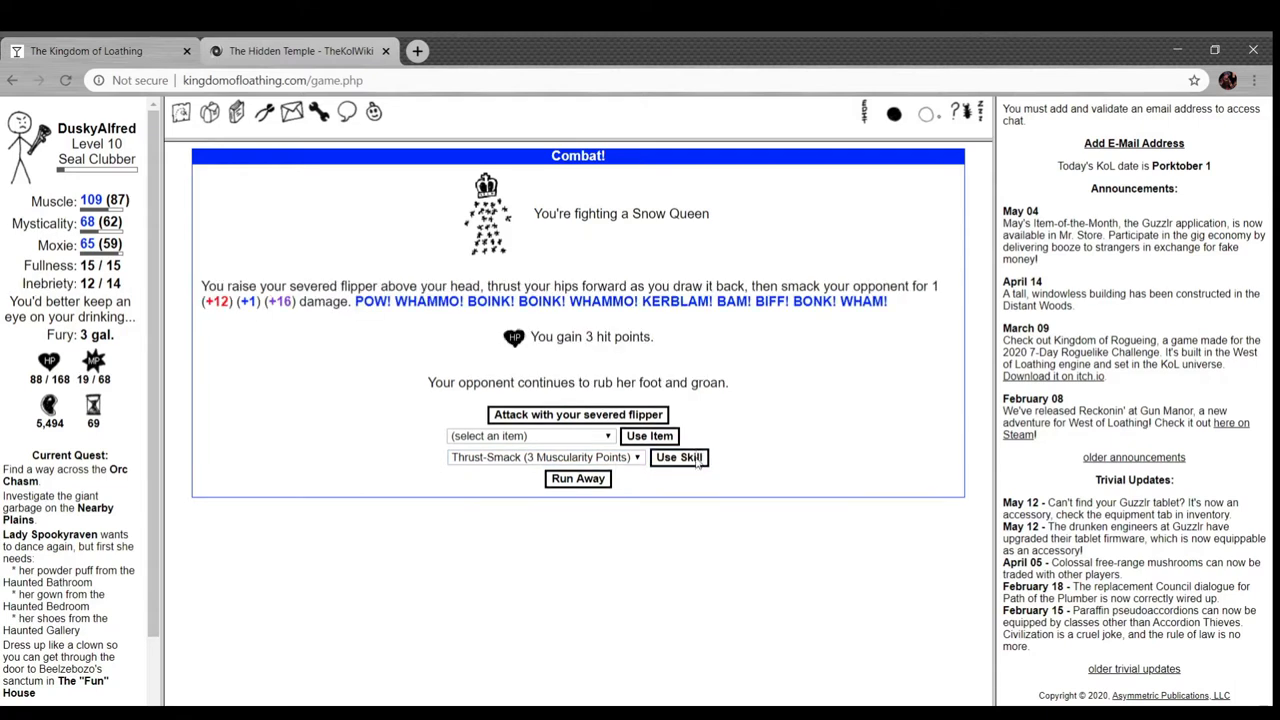
{"action": "left_click", "coordinate": [678, 456]}
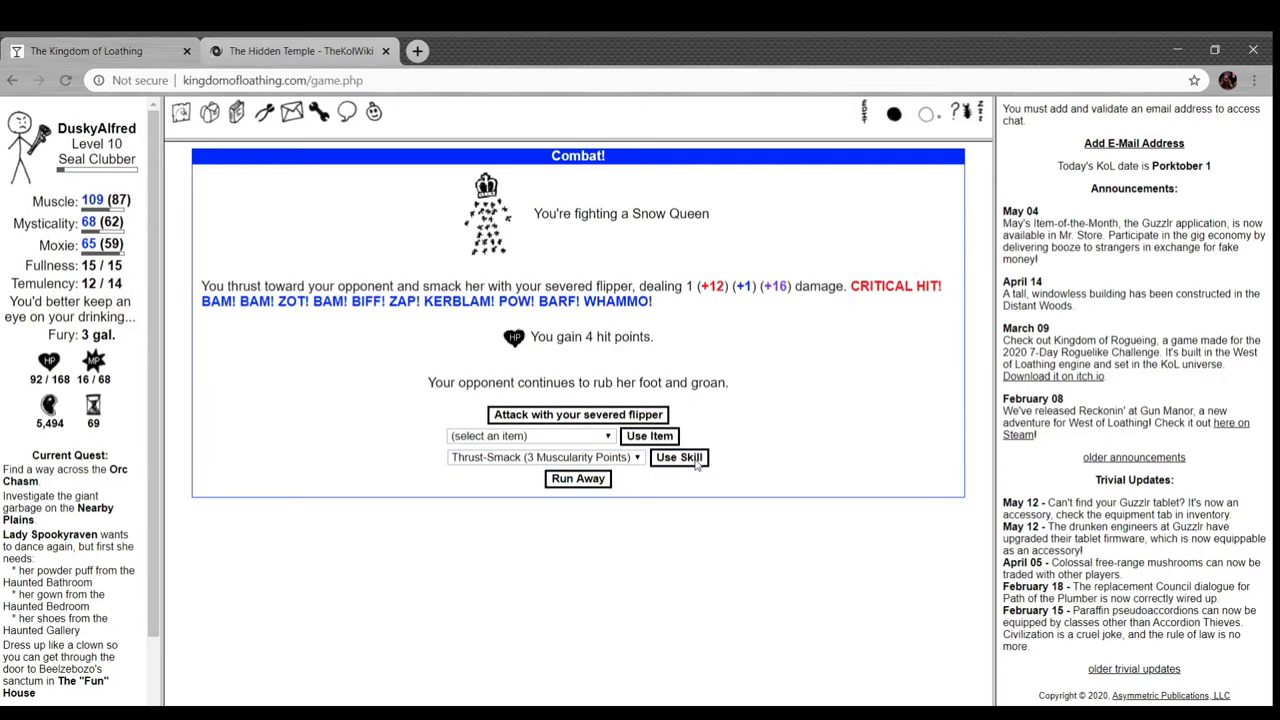
{"action": "left_click", "coordinate": [680, 456]}
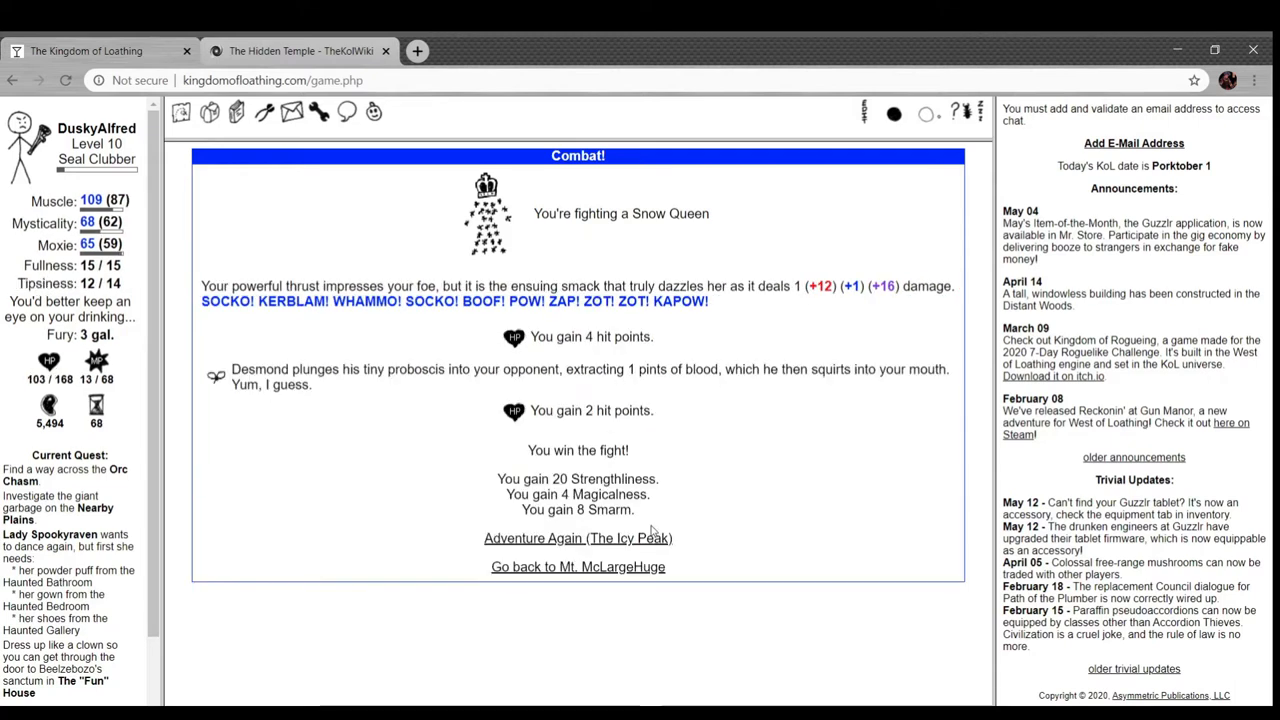
{"action": "mouse_move", "coordinate": [584, 552]}
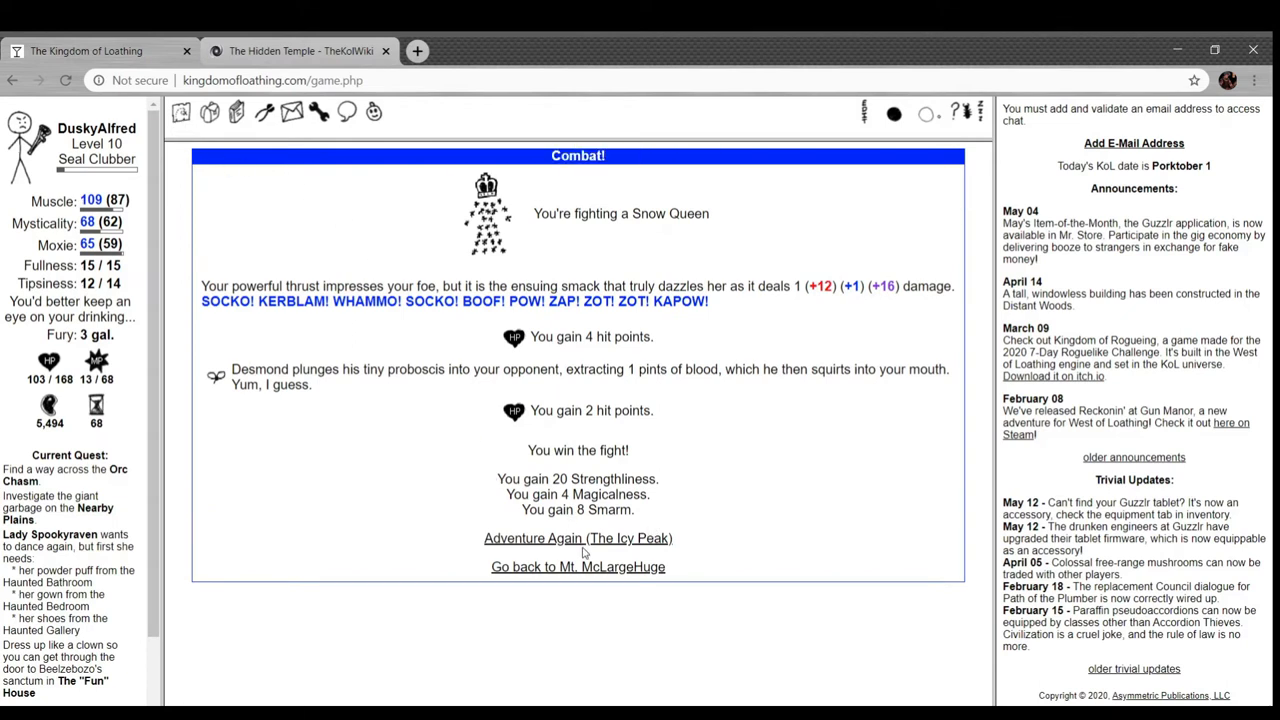
{"action": "left_click", "coordinate": [576, 566]}
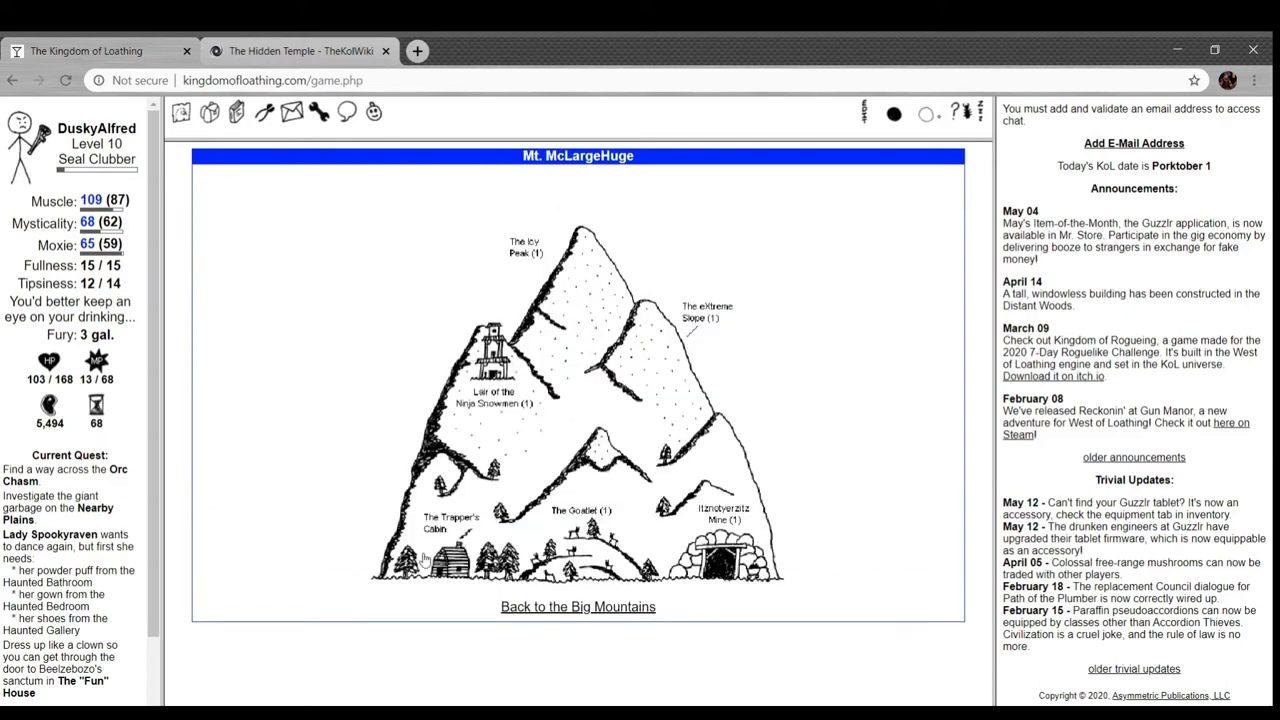
- Trade the yeti fur to John the Trapper for a yak skin and return to the kingdom map
{"action": "left_click", "coordinate": [436, 520]}
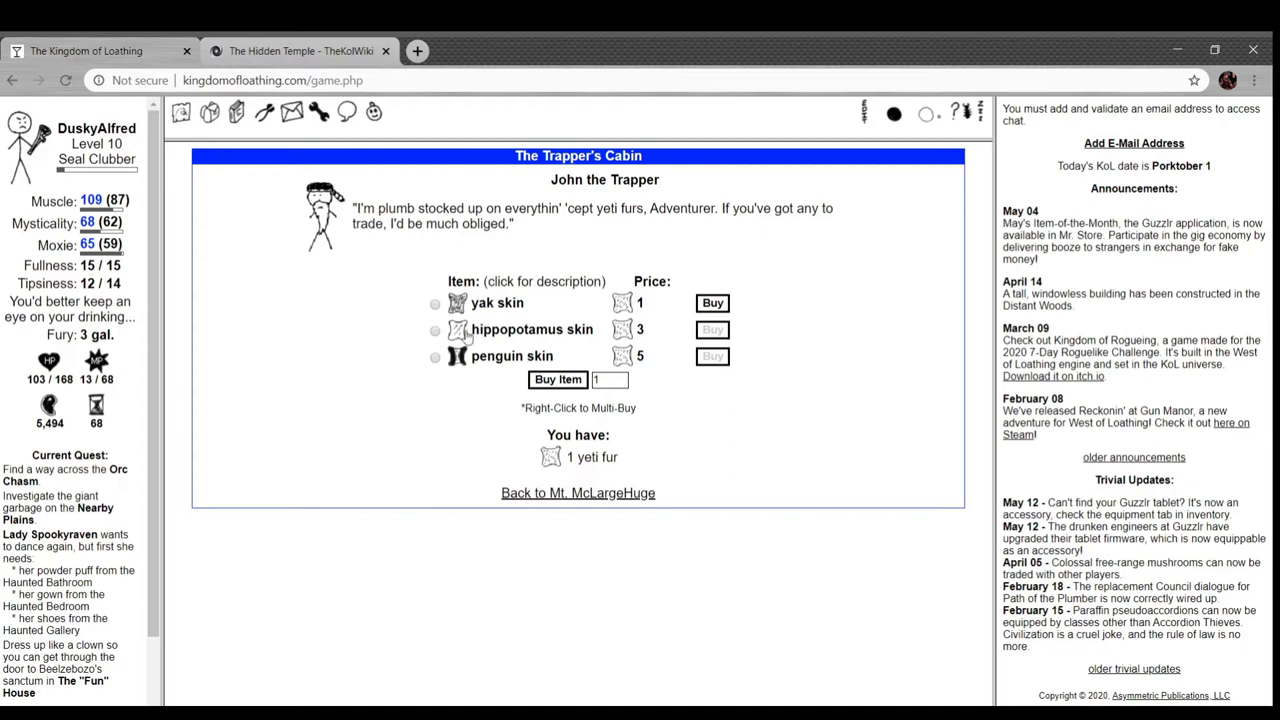
{"action": "left_click", "coordinate": [712, 302]}
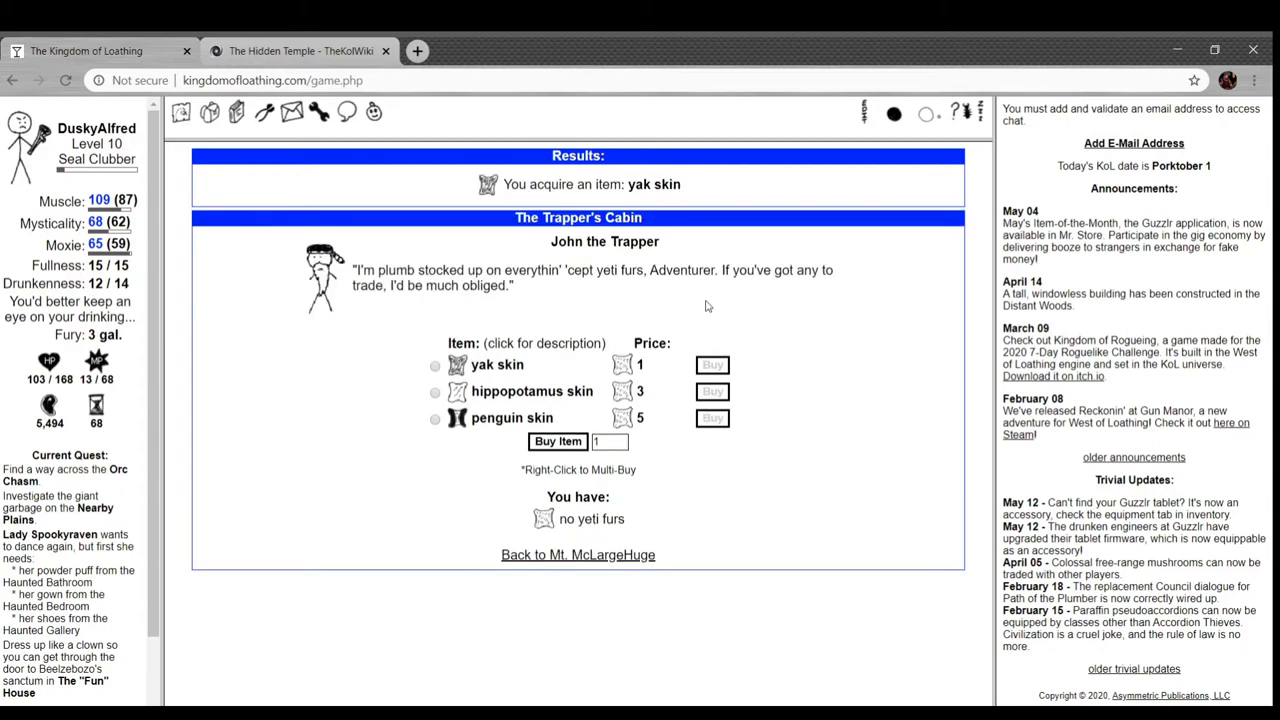
{"action": "mouse_move", "coordinate": [488, 194]}
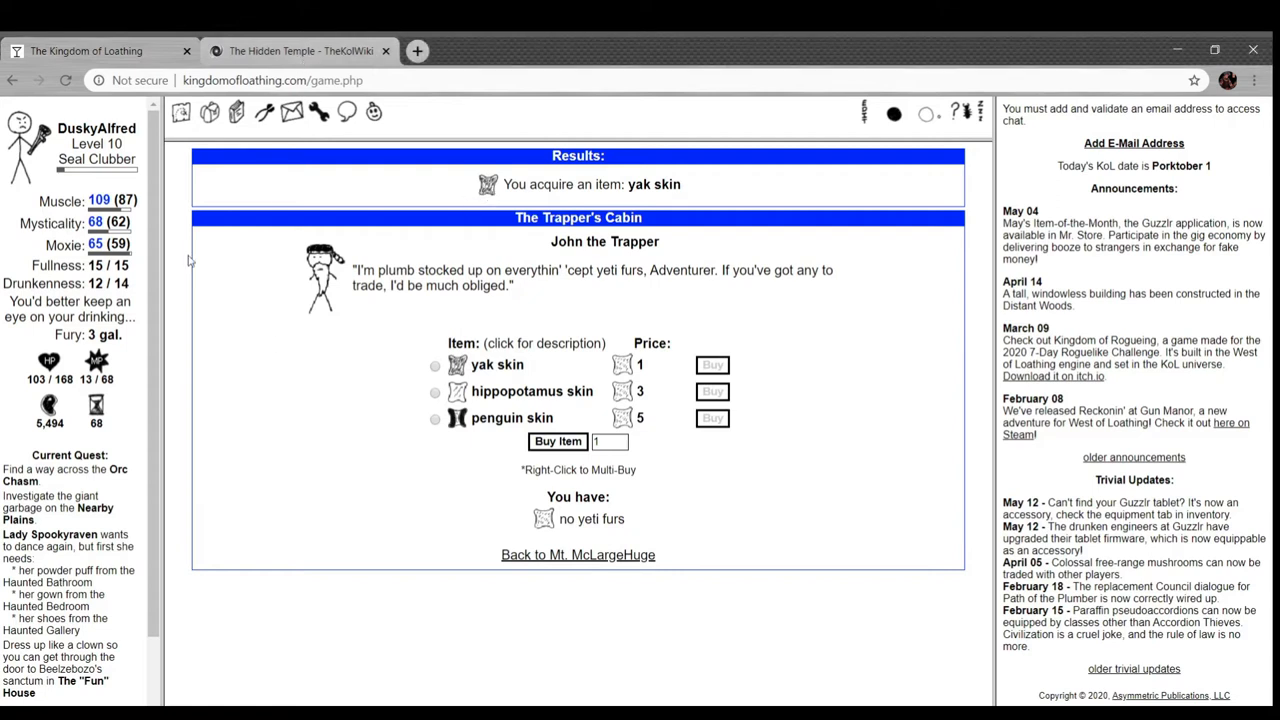
{"action": "left_click", "coordinate": [578, 554]}
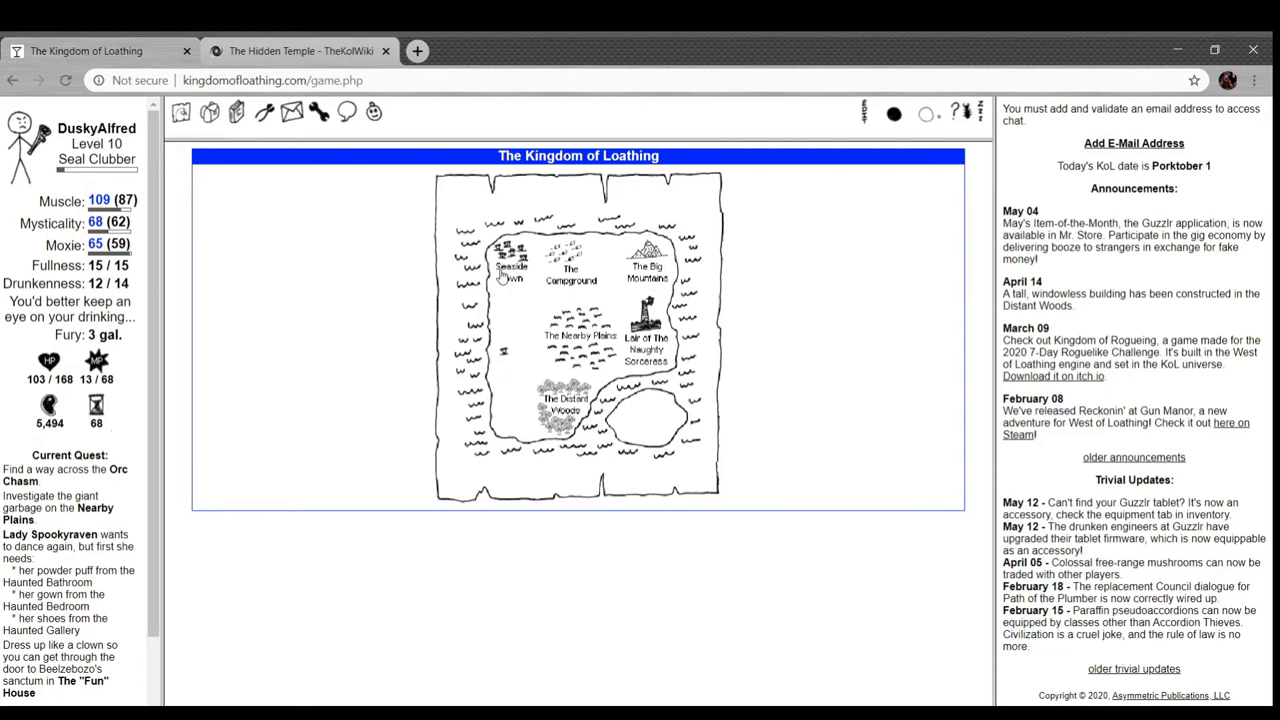
- Learn Ire of the Orca from Torg the Trainer for 5,000 Meat and return to the kingdom map
{"action": "left_click", "coordinate": [504, 268]}
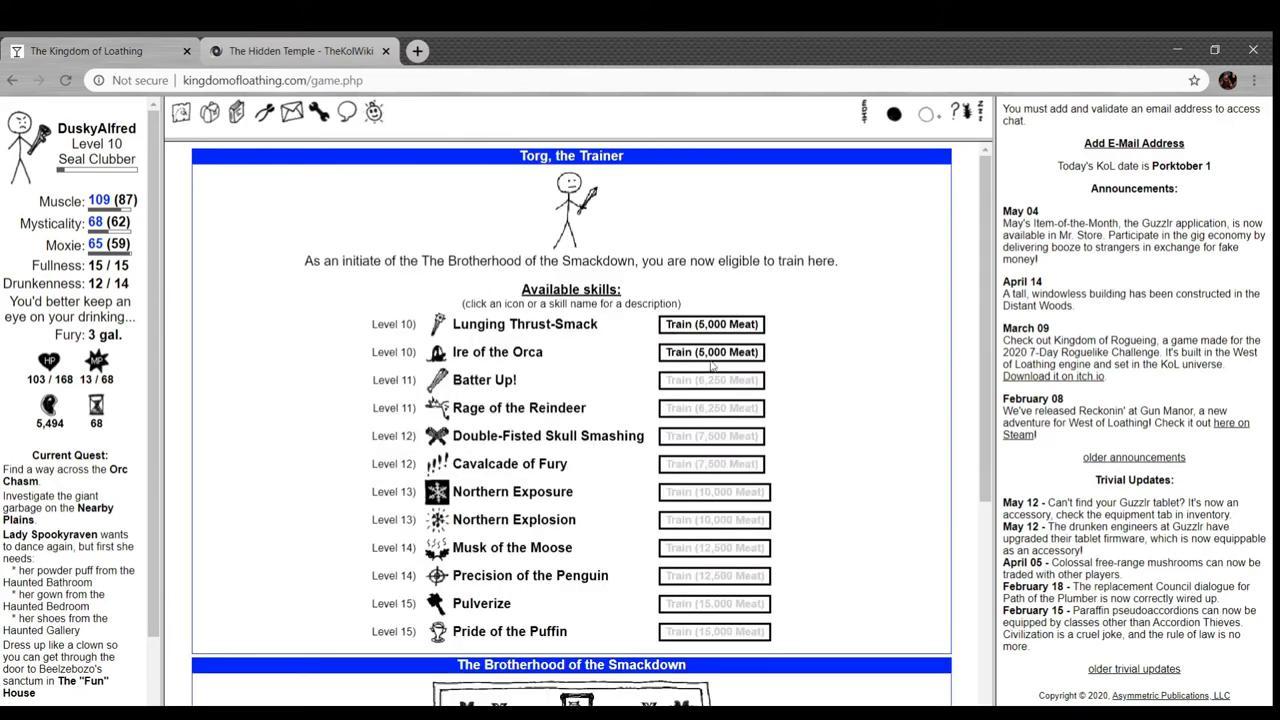
{"action": "left_click", "coordinate": [712, 352]}
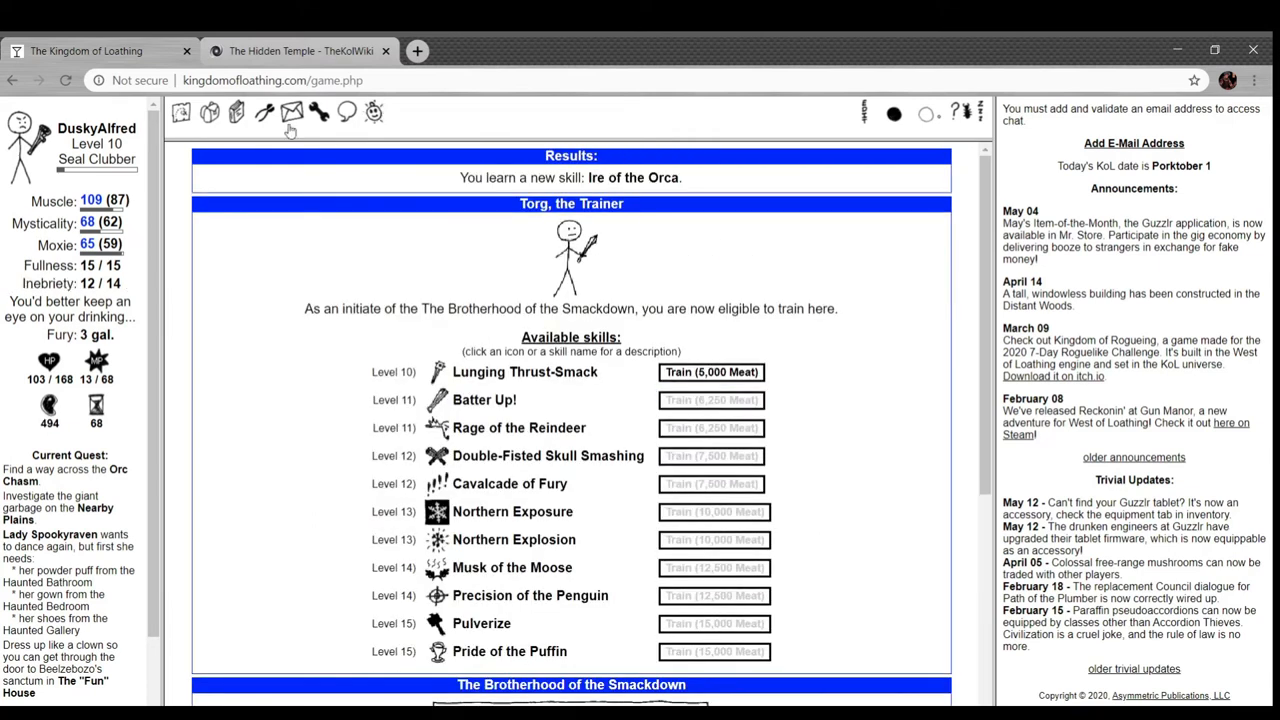
{"action": "left_click", "coordinate": [236, 112]}
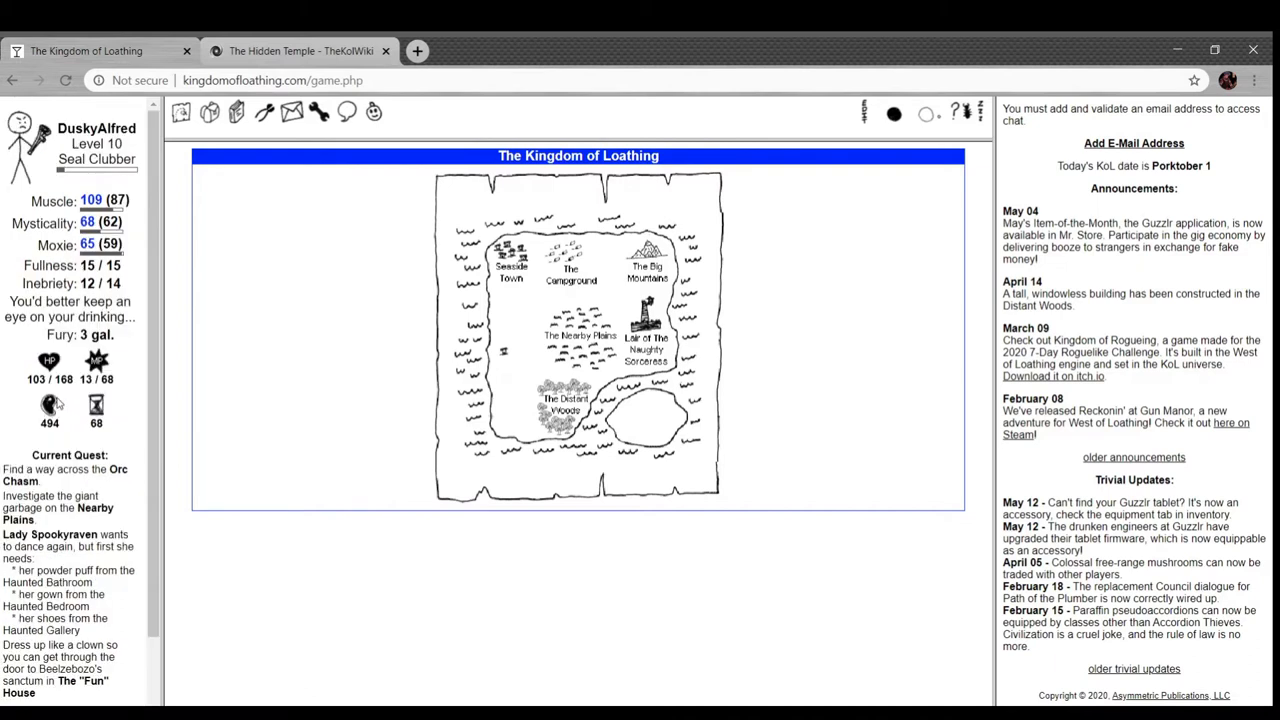
{"action": "mouse_move", "coordinate": [522, 284]}
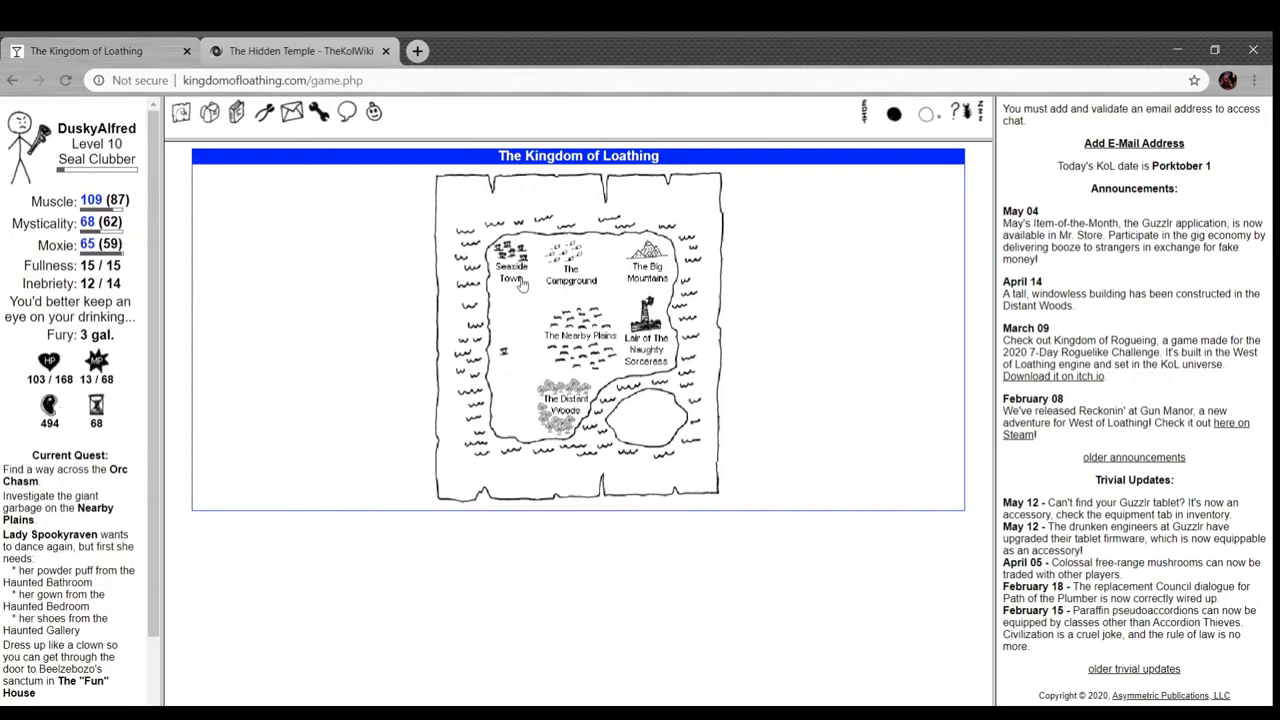
- Travel via the Right Side of the Tracks into Spookyraven Manor's second floor and enter the Haunted Bathroom
{"action": "left_click", "coordinate": [512, 272]}
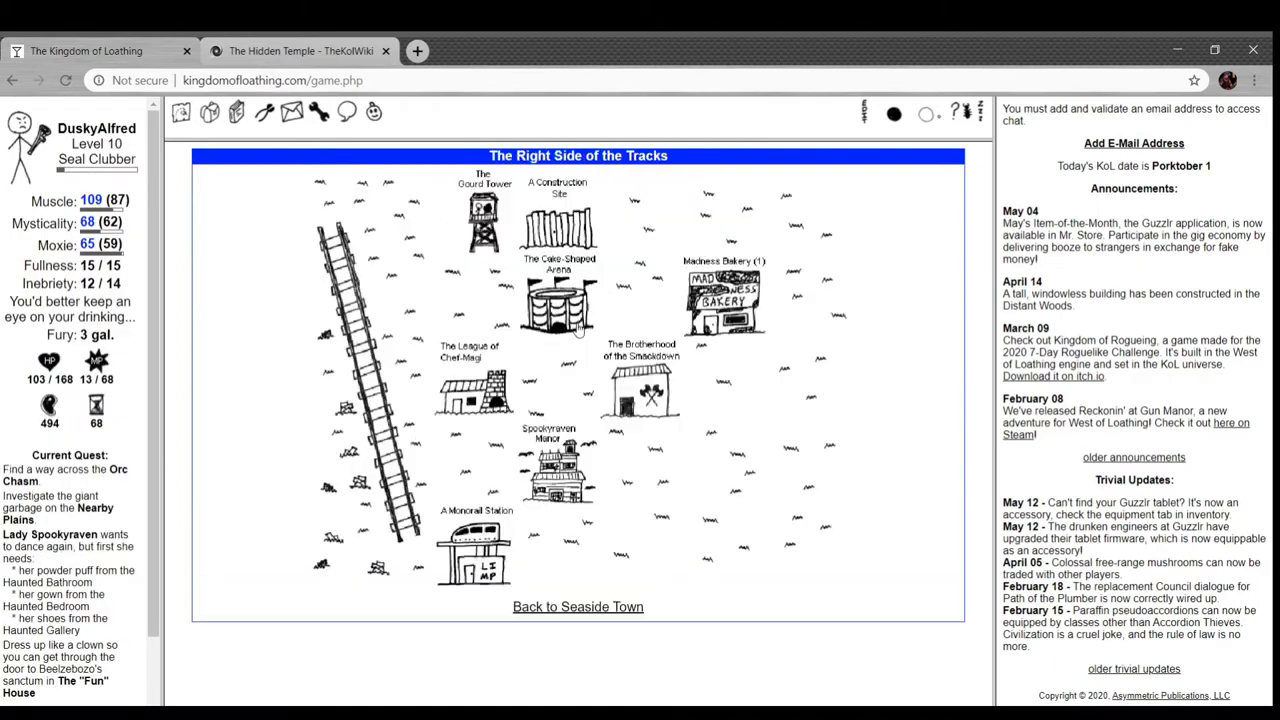
{"action": "left_click", "coordinate": [548, 470]}
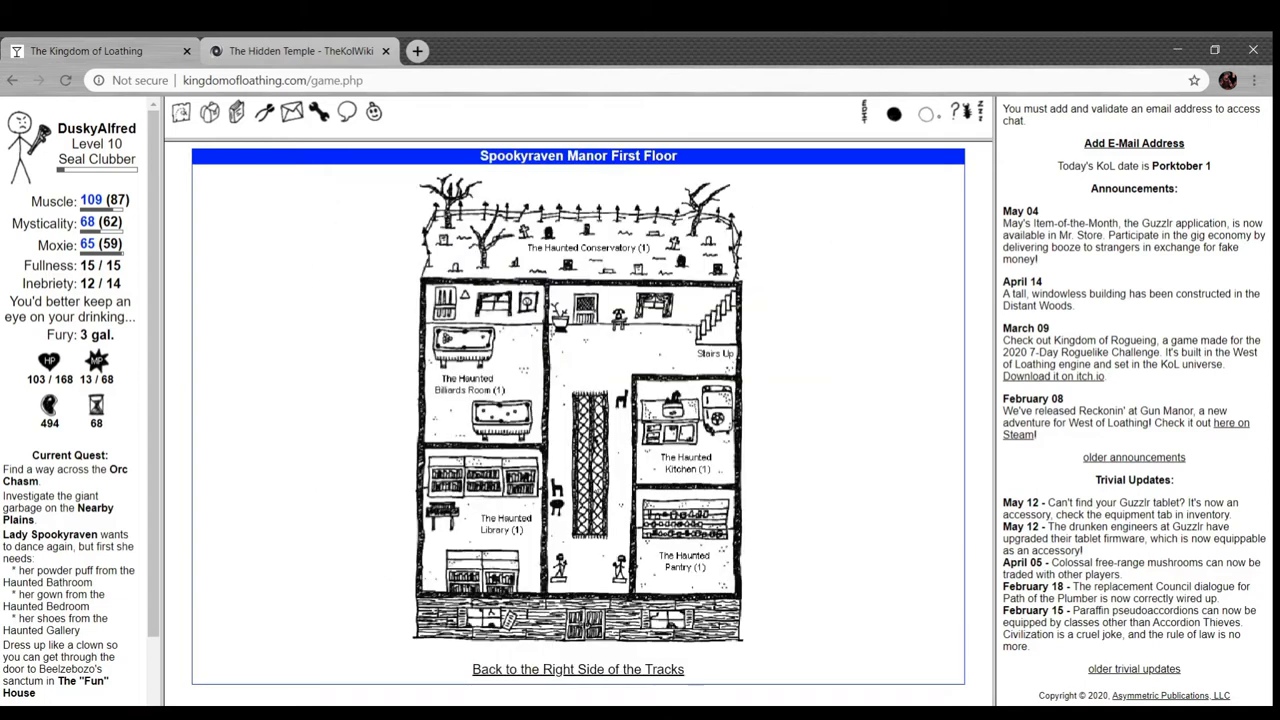
{"action": "mouse_move", "coordinate": [528, 324]}
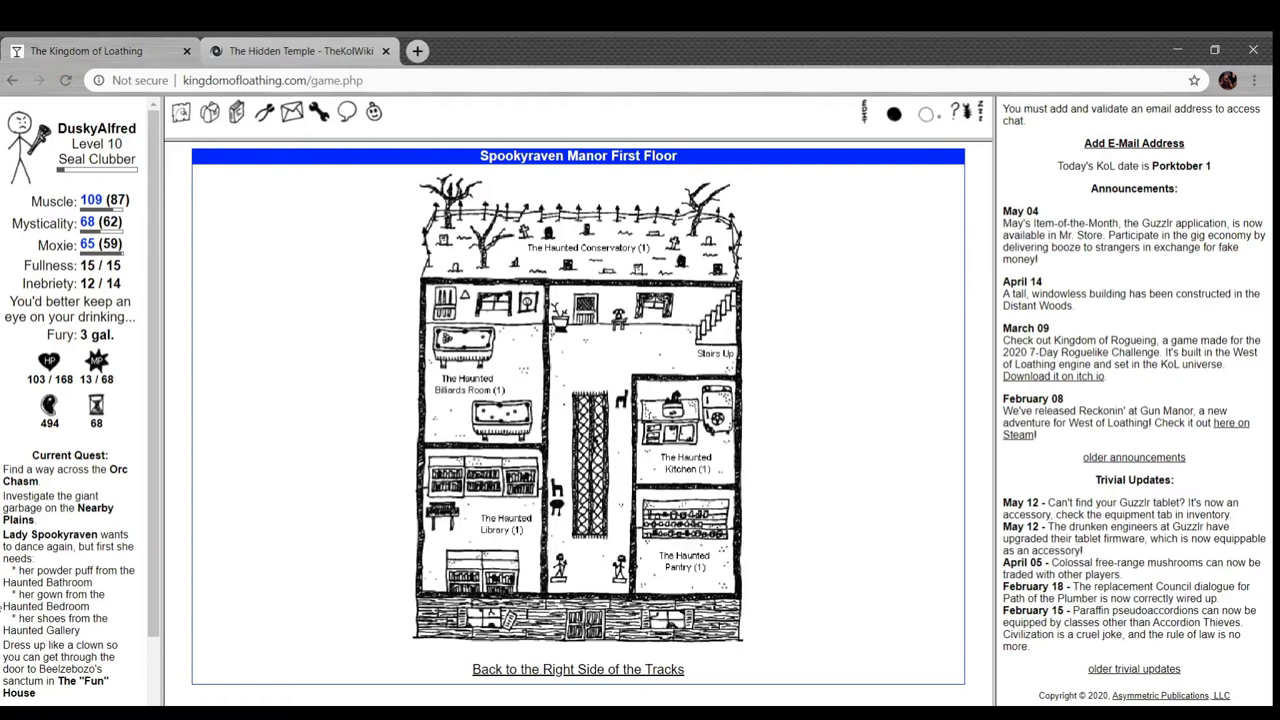
{"action": "mouse_move", "coordinate": [370, 476]}
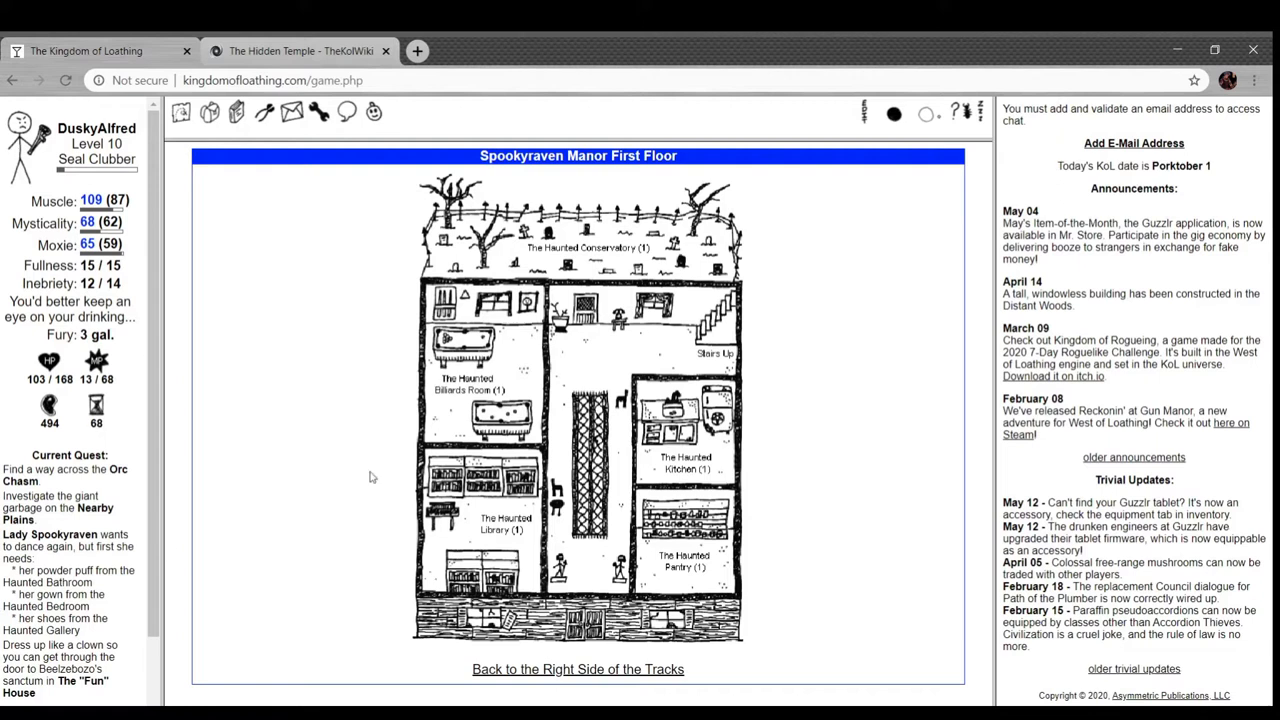
{"action": "left_click", "coordinate": [716, 354]}
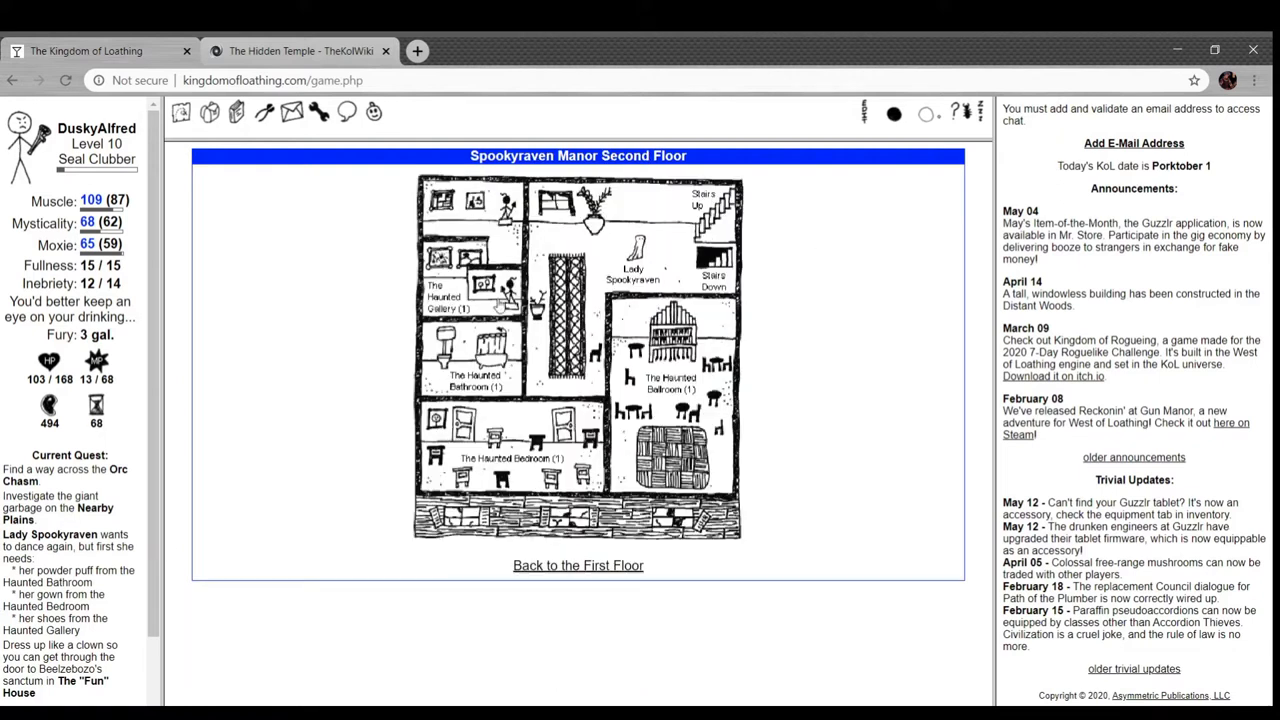
{"action": "left_click", "coordinate": [476, 376]}
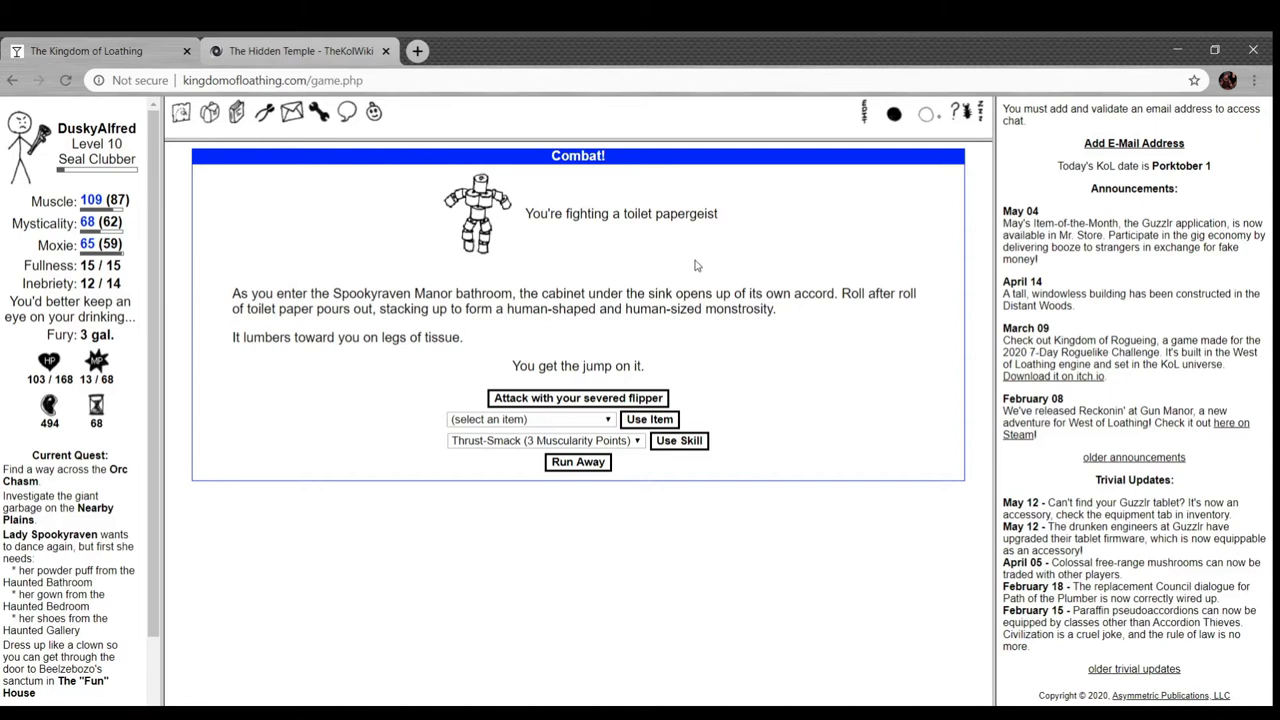
{"action": "mouse_move", "coordinate": [628, 394]}
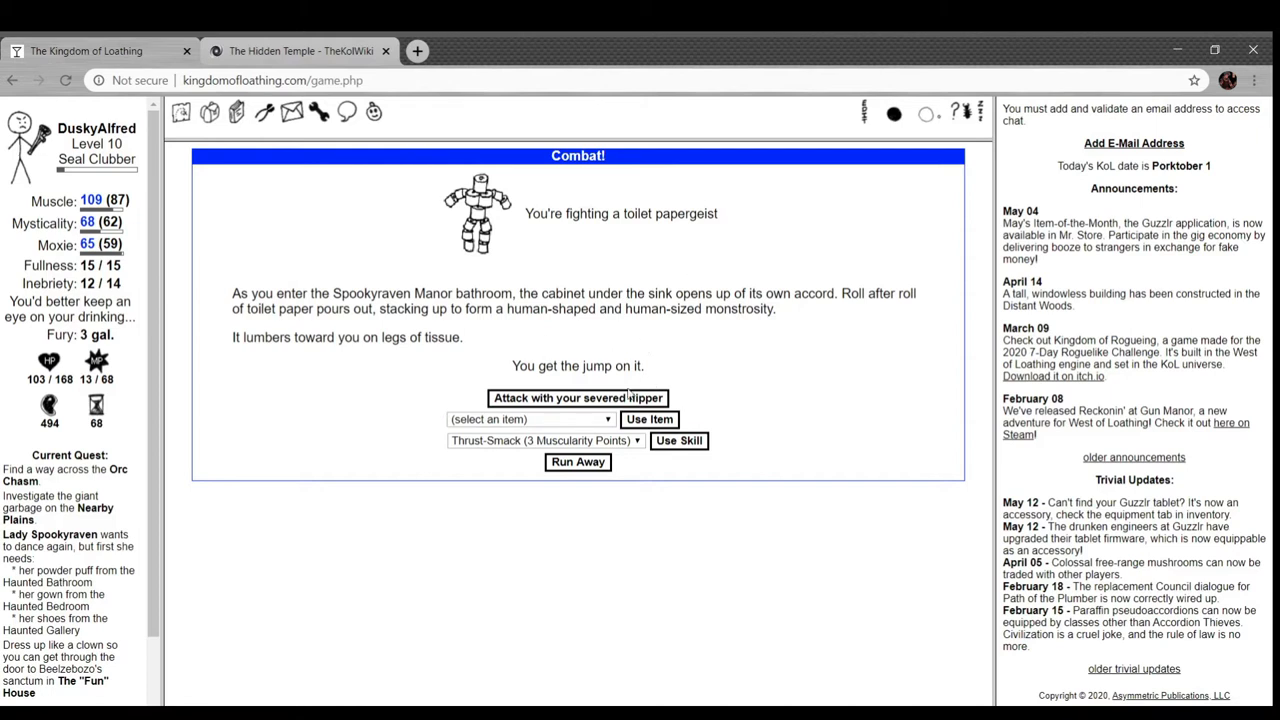
- Beat the toilet papergeist, a malevolent hair clog and a claw-foot bathtub in successive Haunted Bathroom fights
{"action": "left_click", "coordinate": [576, 396]}
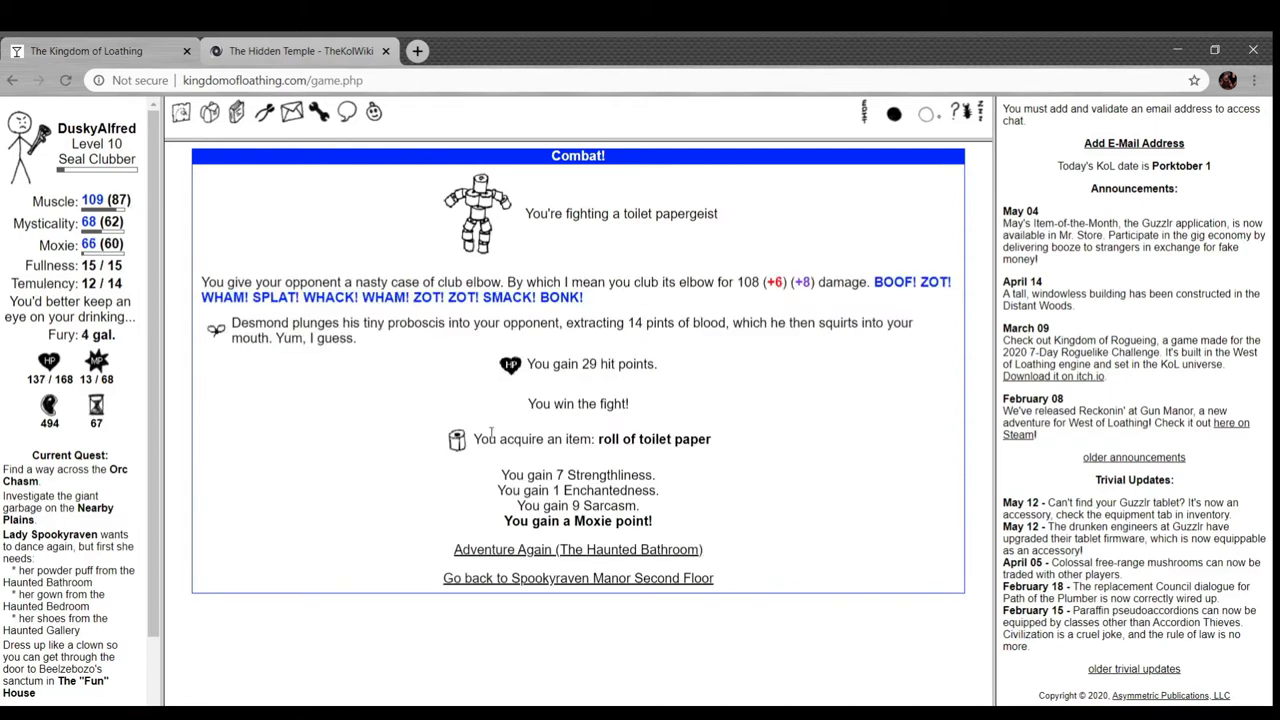
{"action": "left_click", "coordinate": [576, 548]}
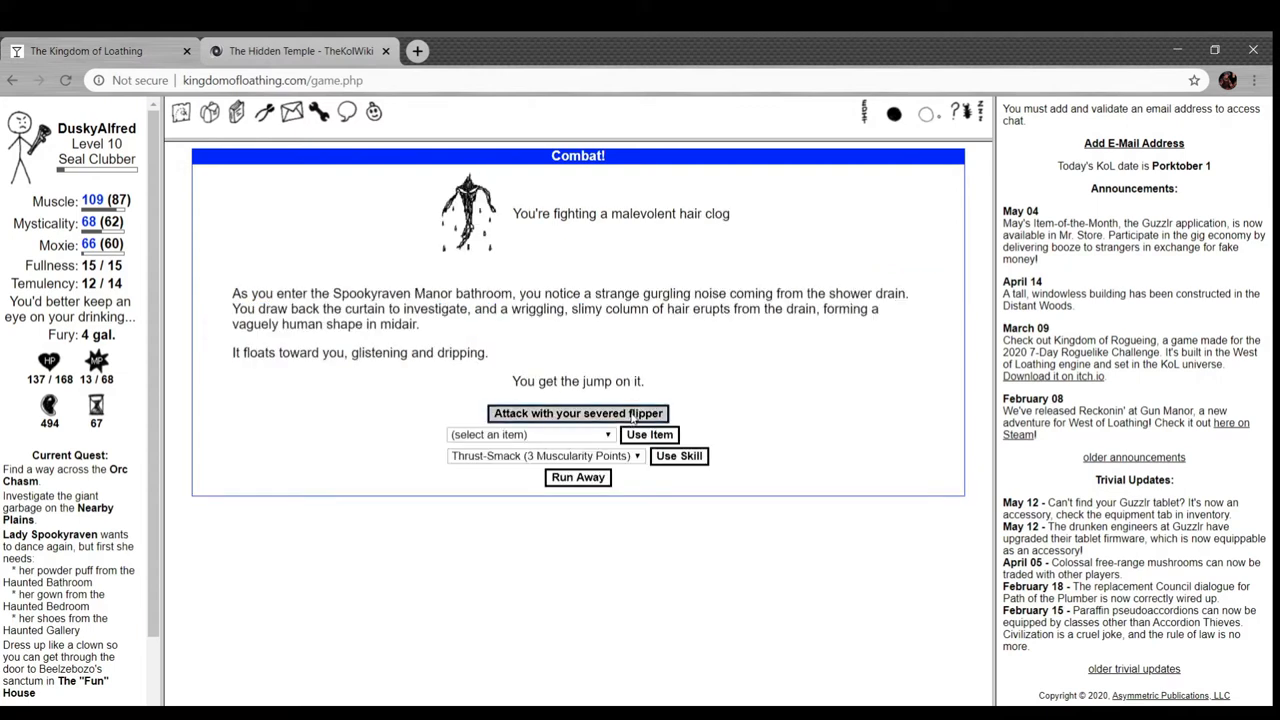
{"action": "left_click", "coordinate": [576, 412]}
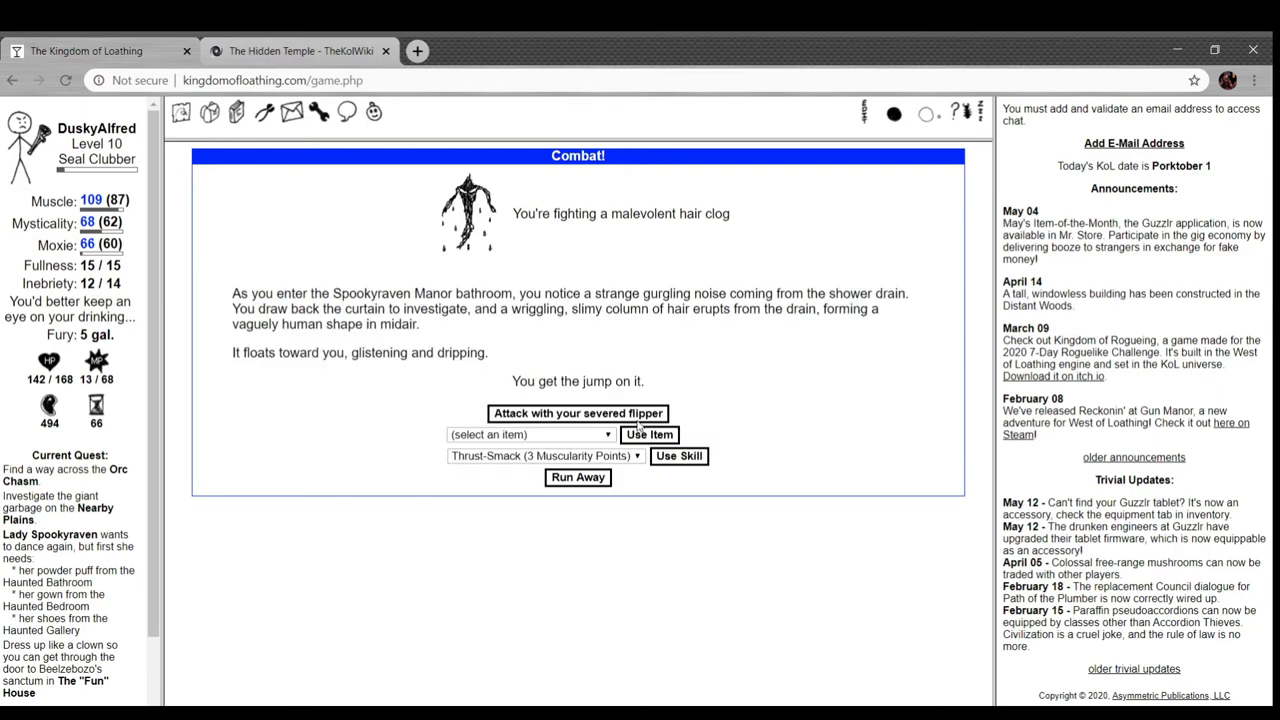
{"action": "left_click", "coordinate": [576, 412]}
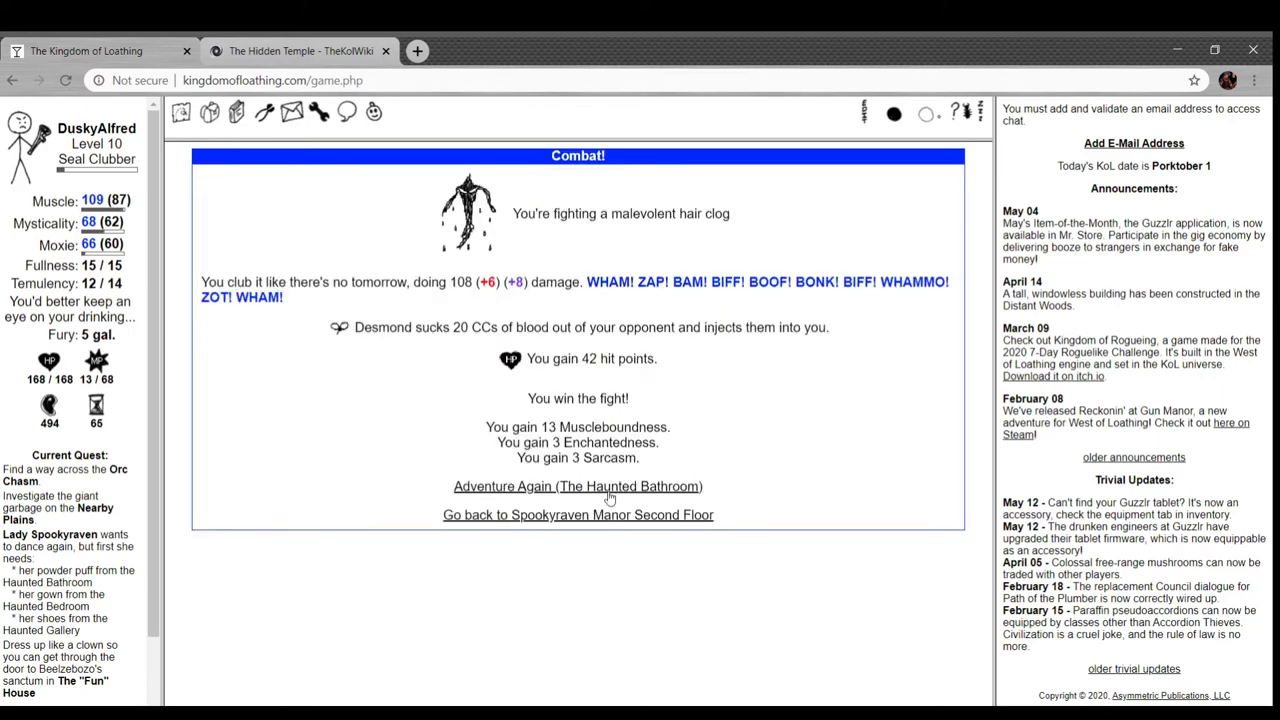
{"action": "left_click", "coordinate": [576, 486]}
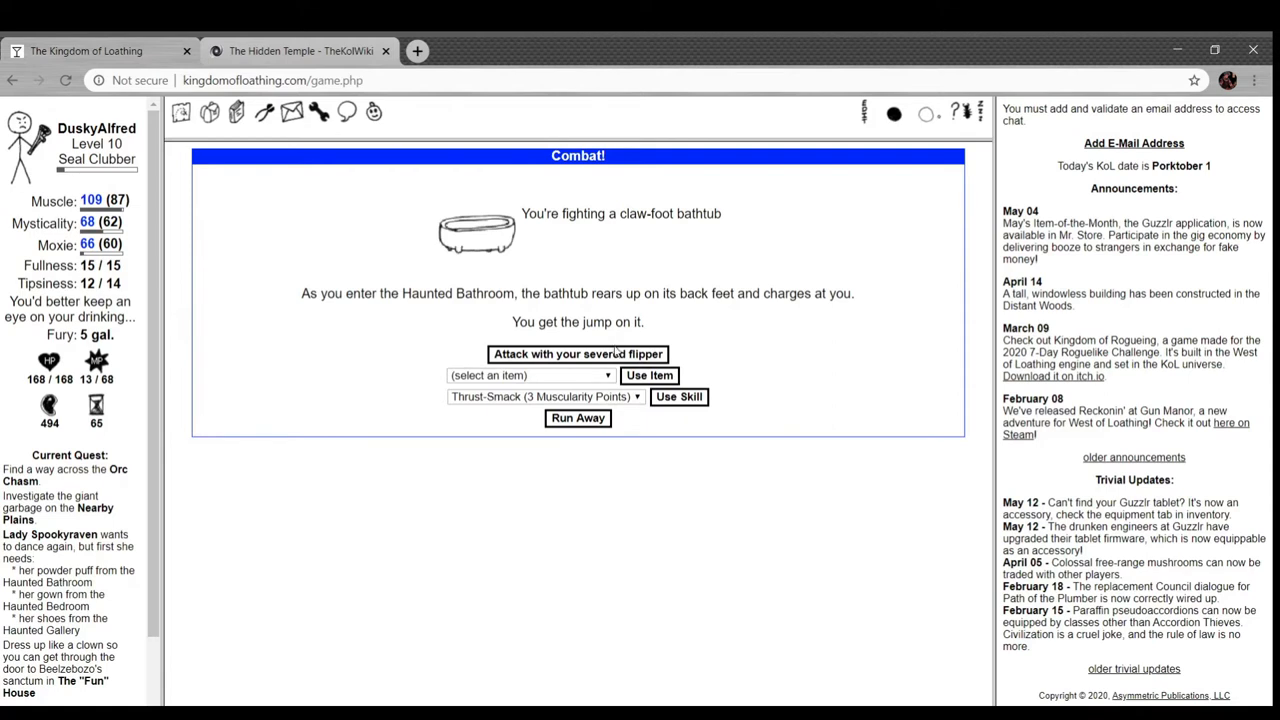
{"action": "left_click", "coordinate": [576, 352]}
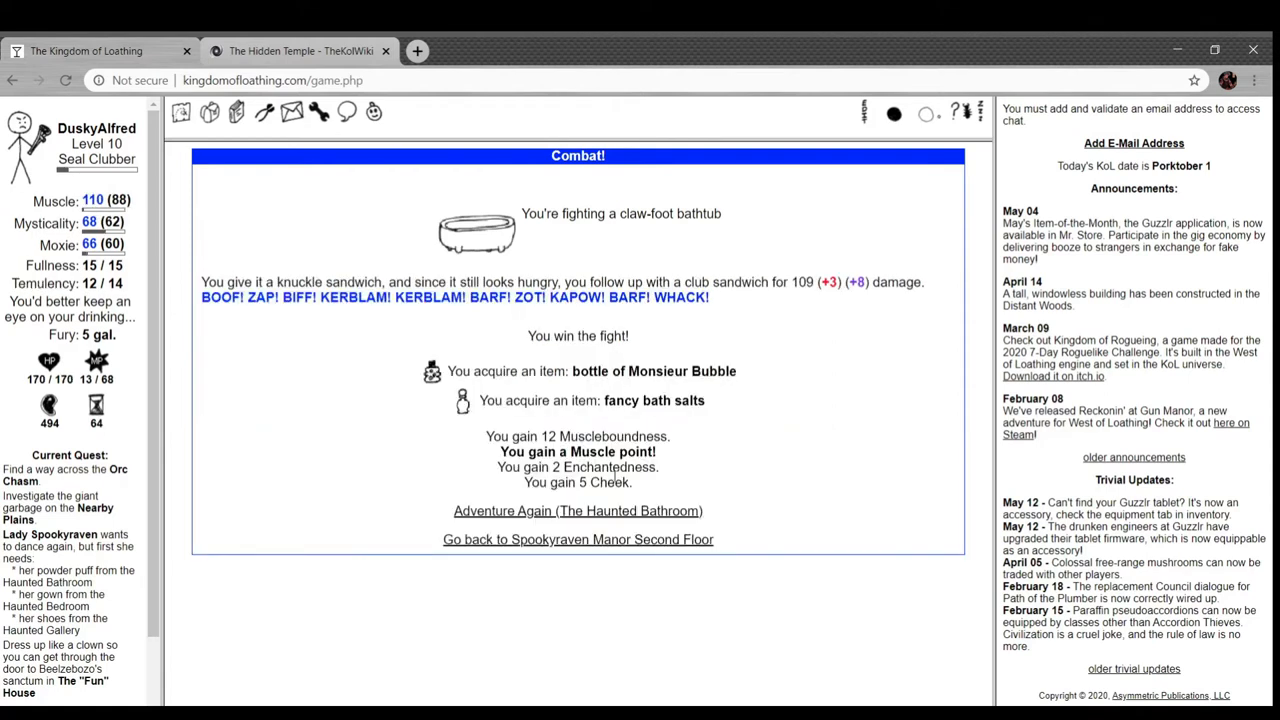
- Win two more Haunted Bathroom adventures against malevolent hair clogs
{"action": "left_click", "coordinate": [576, 510]}
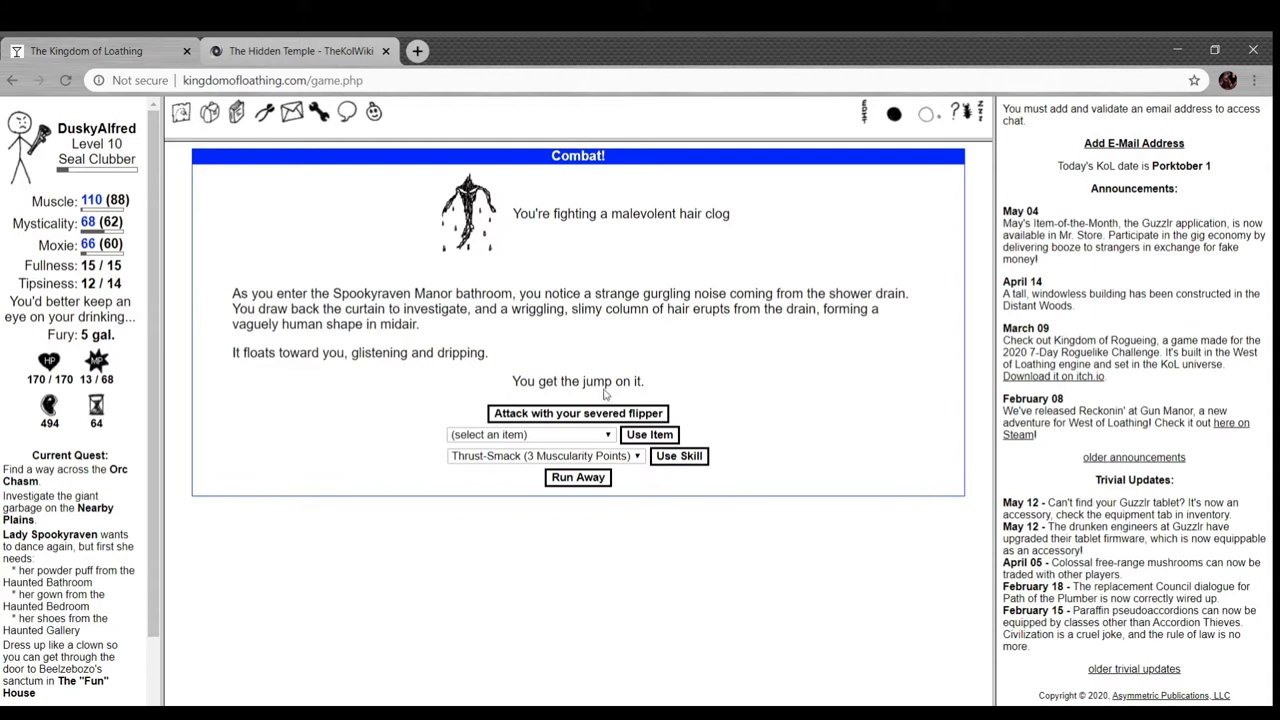
{"action": "left_click", "coordinate": [576, 412]}
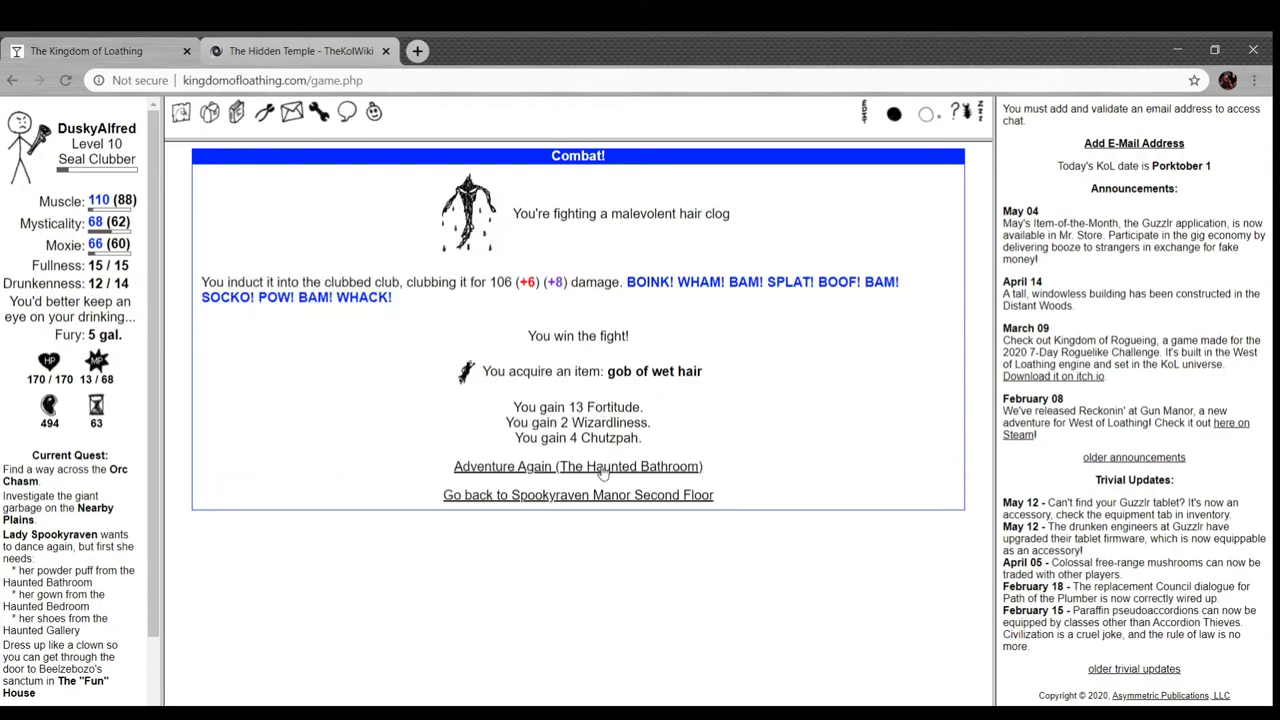
{"action": "left_click", "coordinate": [576, 466]}
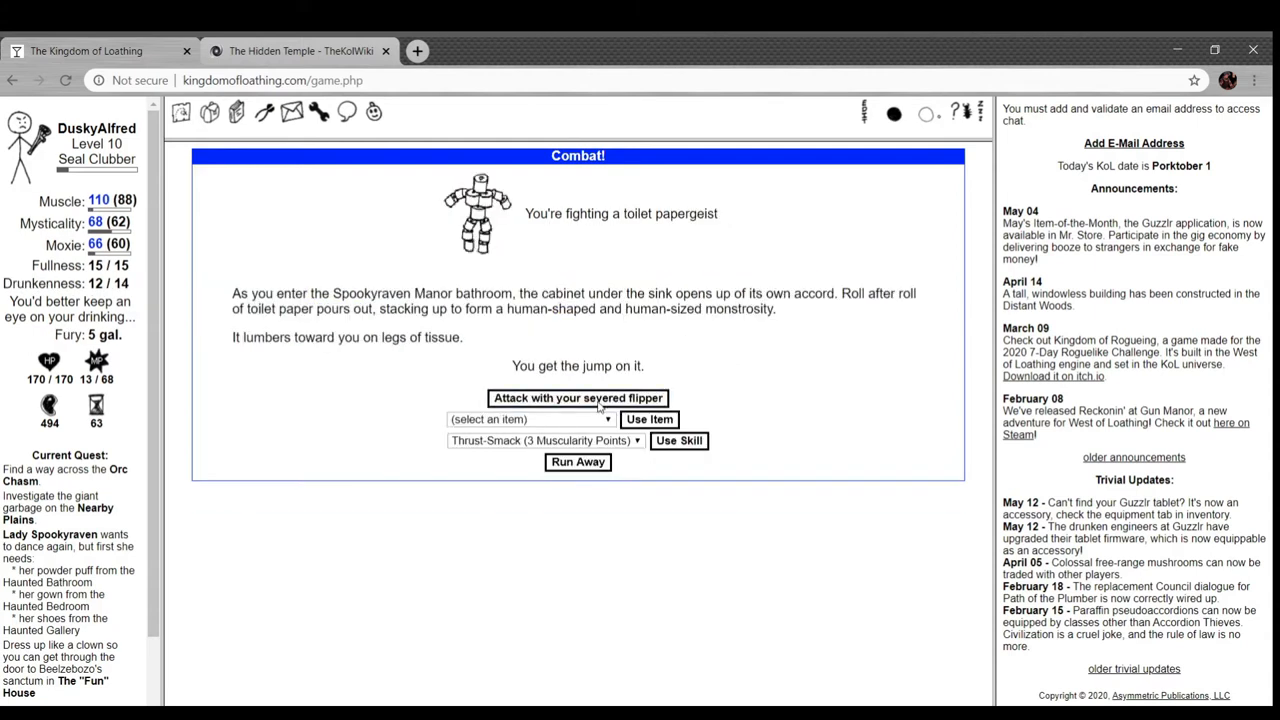
{"action": "left_click", "coordinate": [576, 396]}
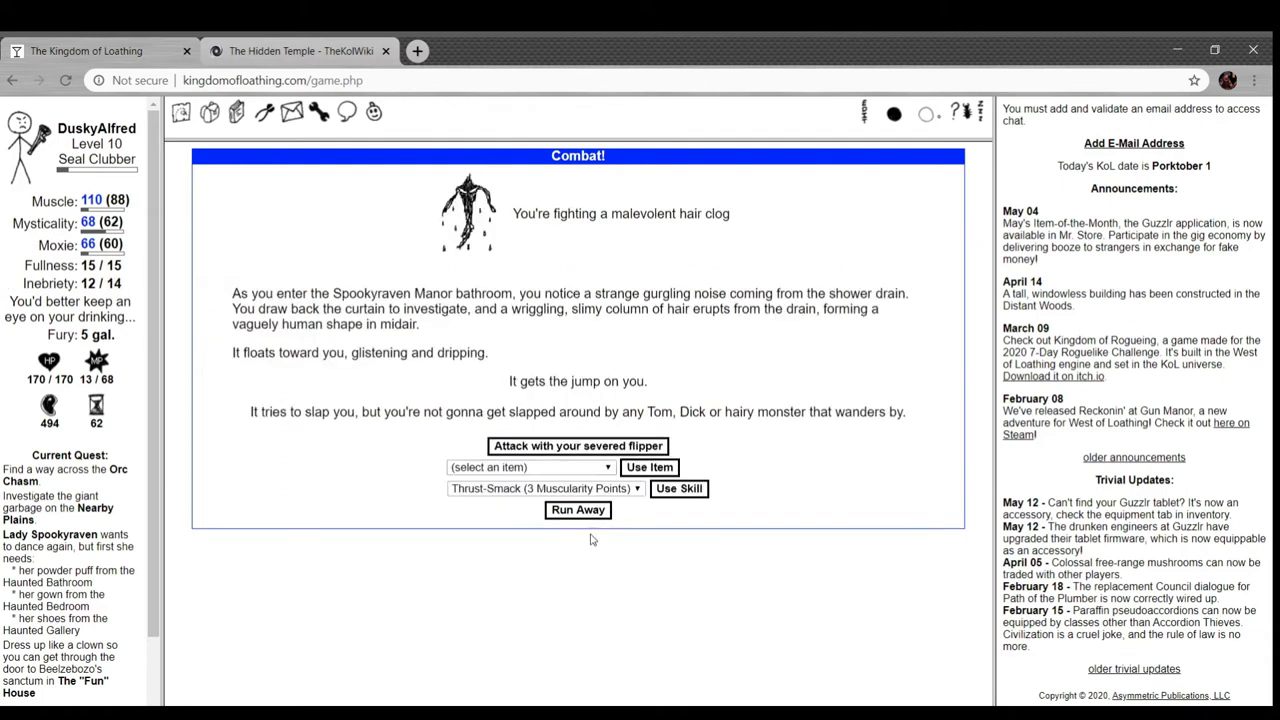
{"action": "mouse_move", "coordinate": [464, 414]}
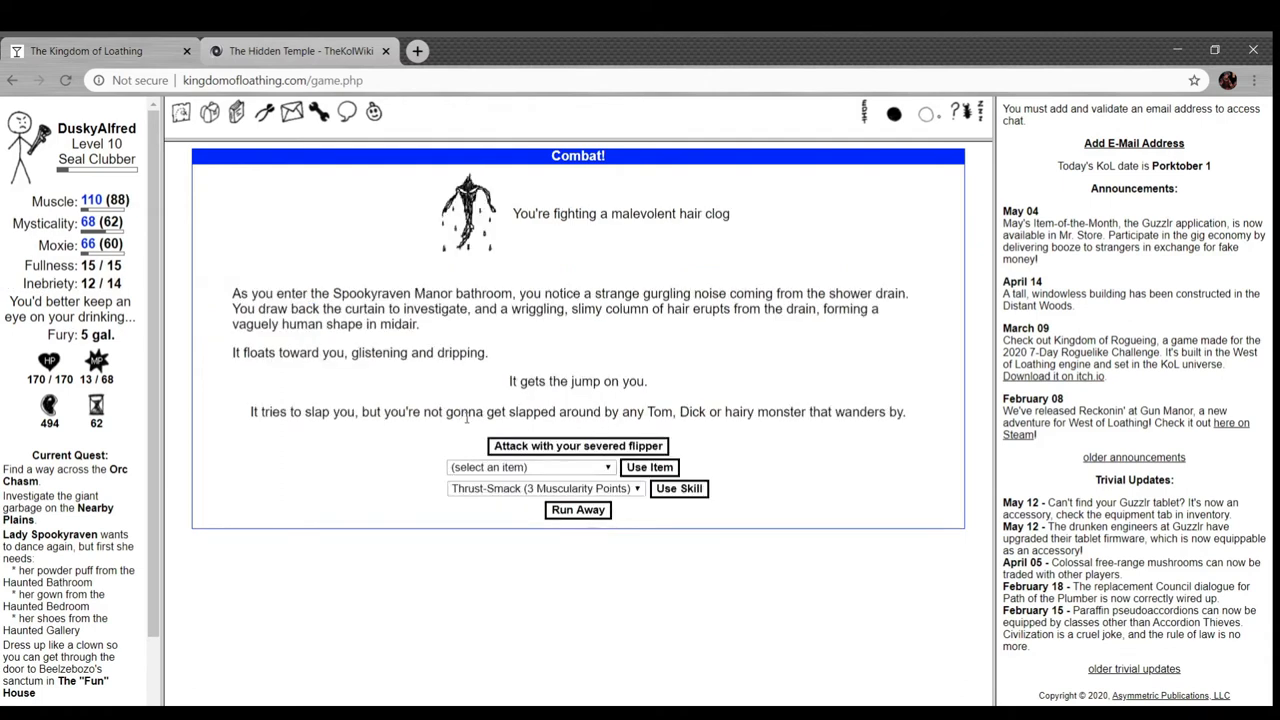
{"action": "mouse_move", "coordinate": [702, 410]}
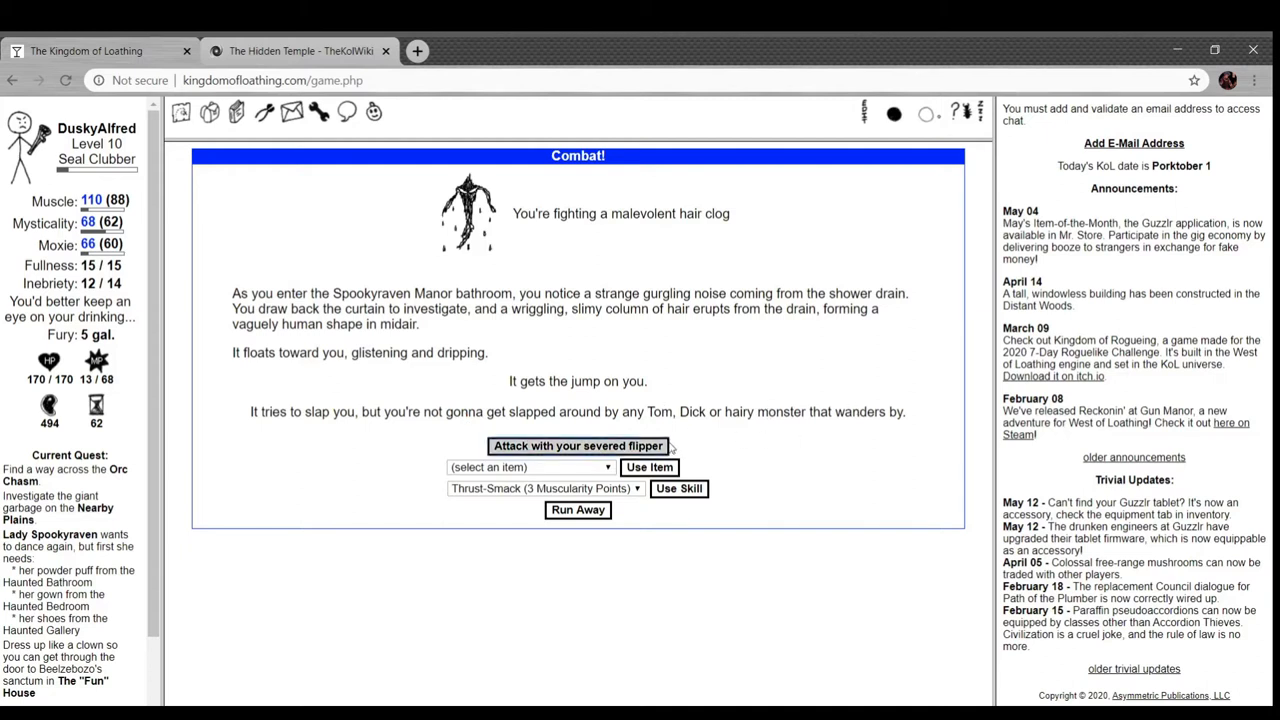
{"action": "left_click", "coordinate": [576, 444]}
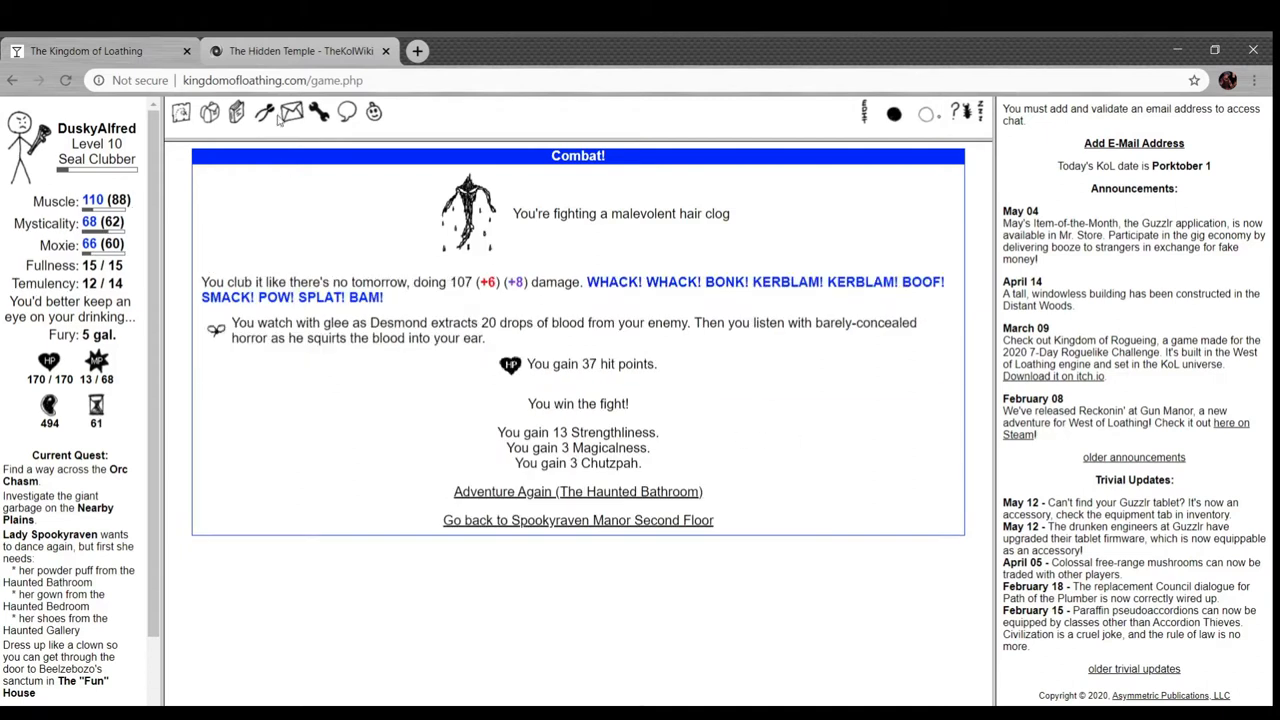
- Browse the inventory and skills pages to find the shiny stones
{"action": "left_click", "coordinate": [208, 112]}
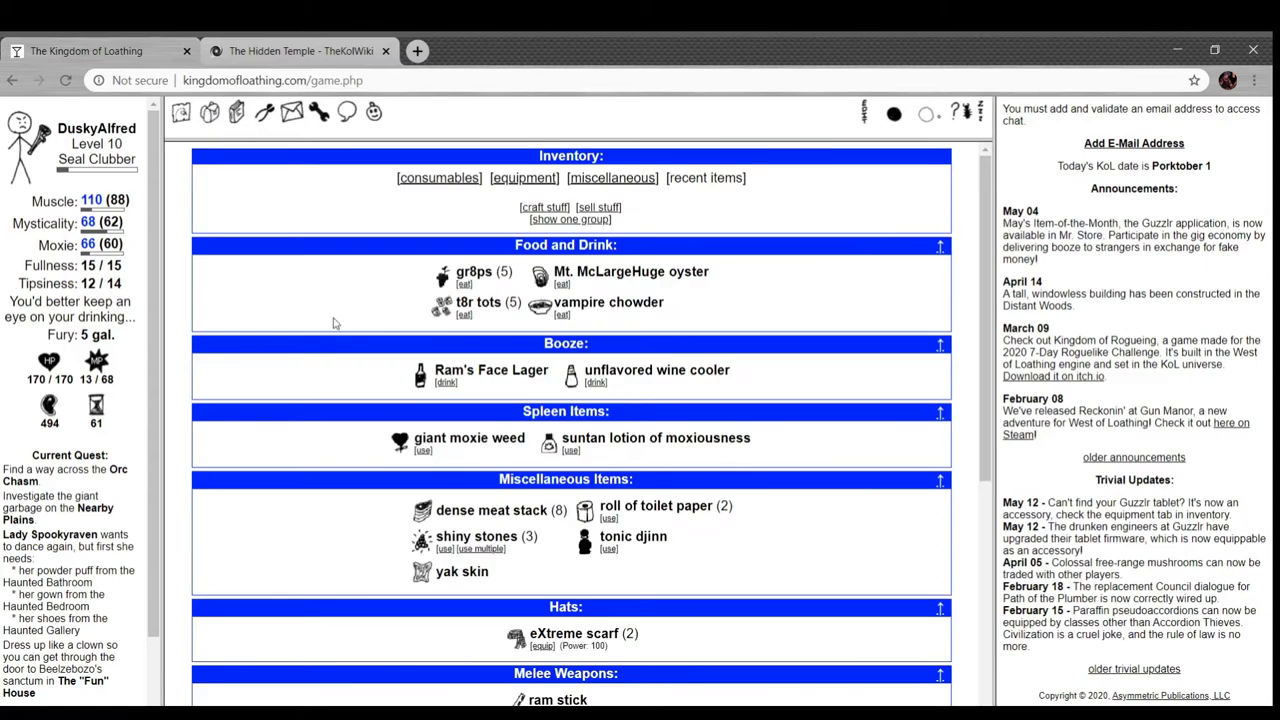
{"action": "mouse_move", "coordinate": [600, 526]}
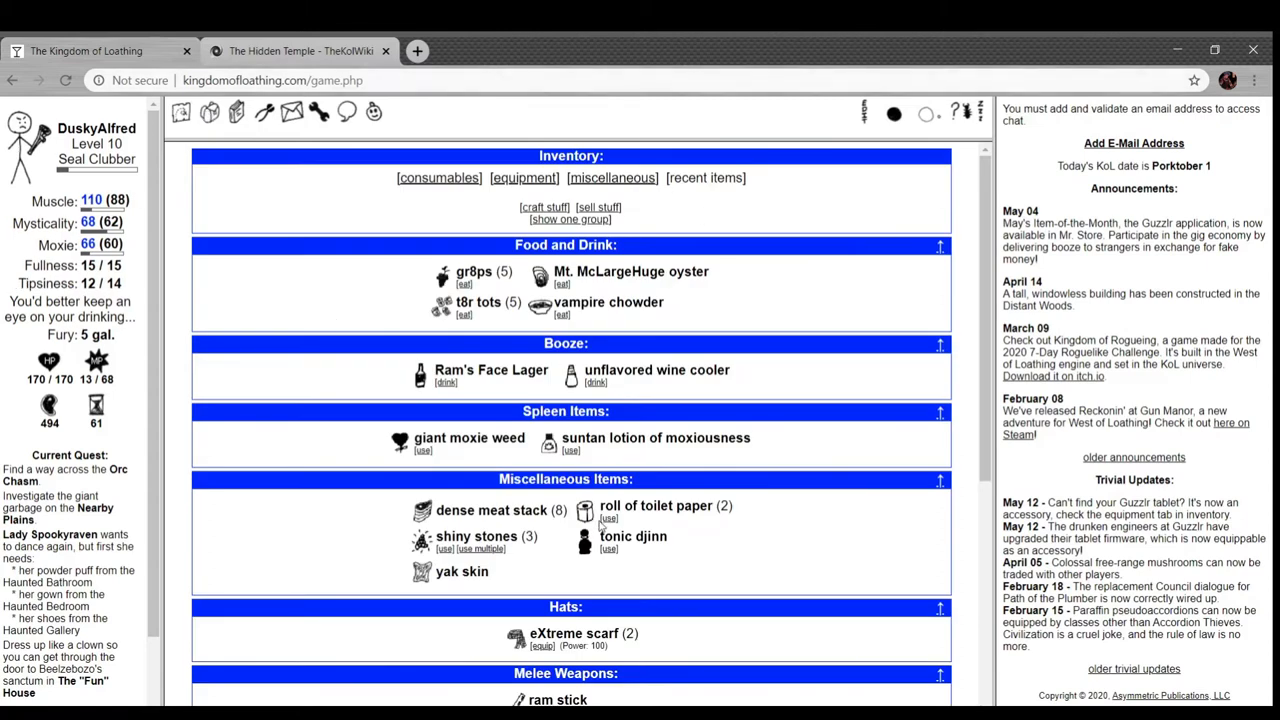
{"action": "mouse_move", "coordinate": [584, 512]}
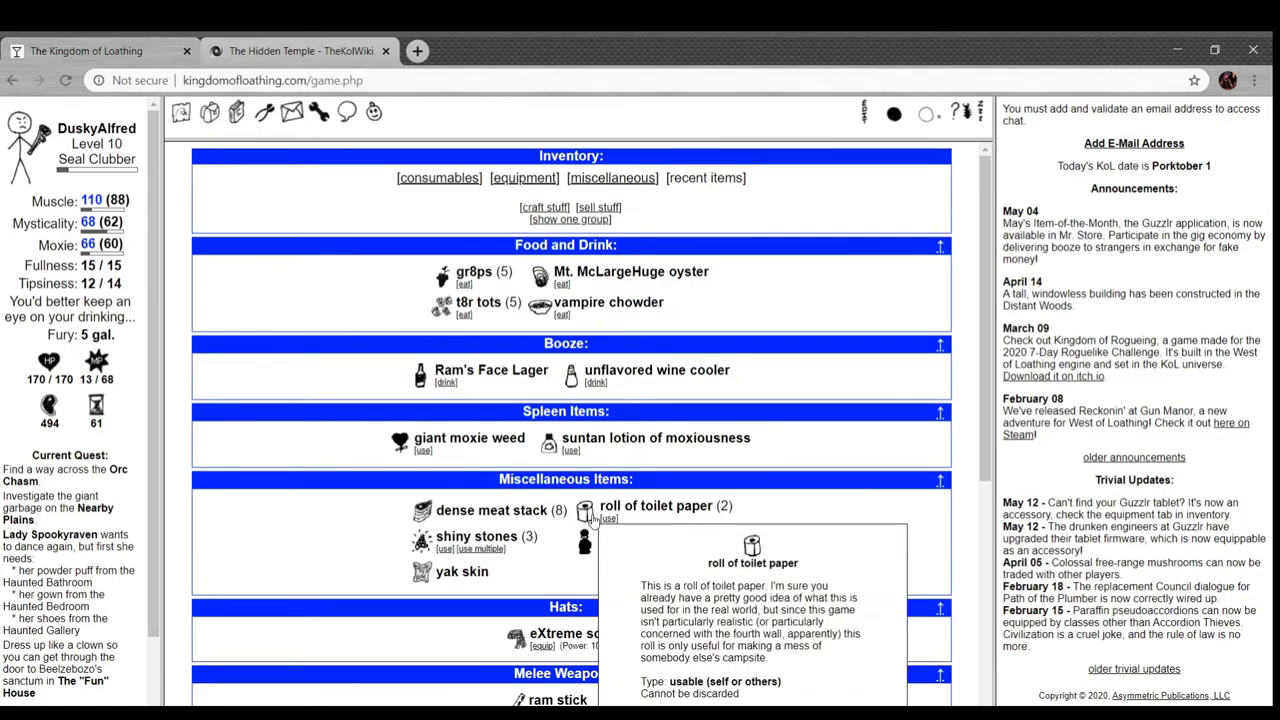
{"action": "left_click", "coordinate": [1132, 144]}
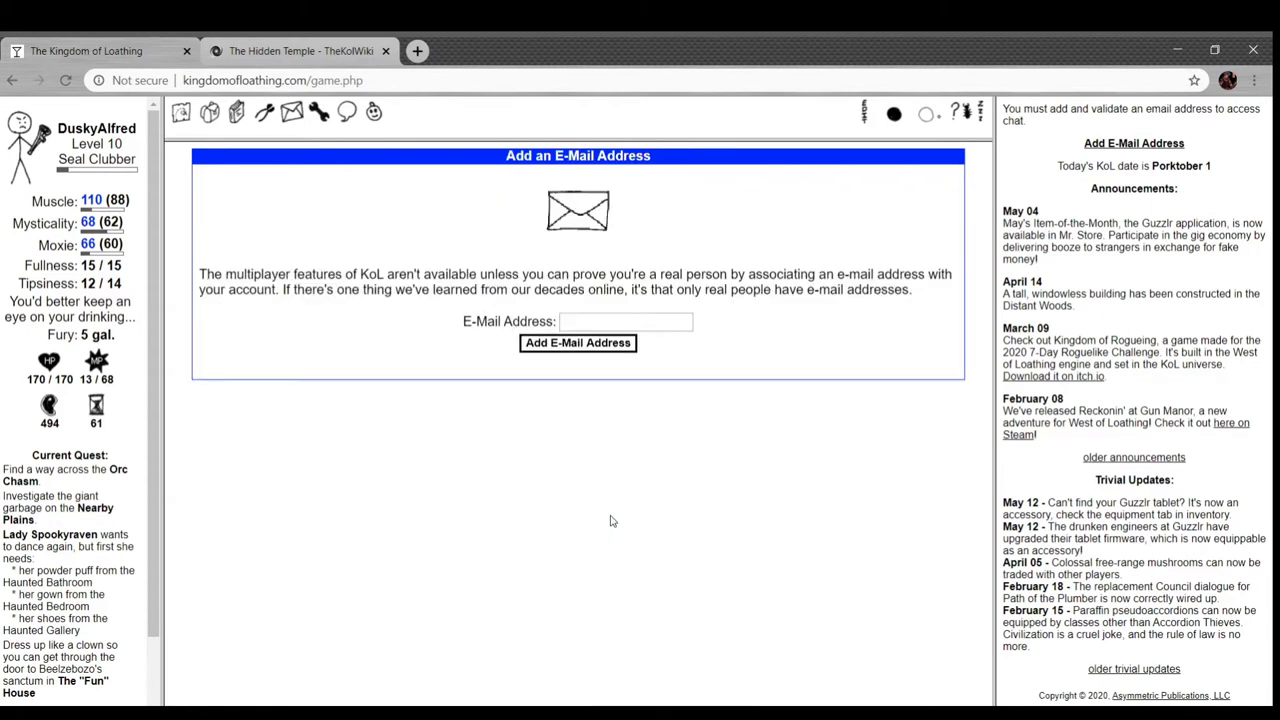
{"action": "left_click", "coordinate": [208, 112]}
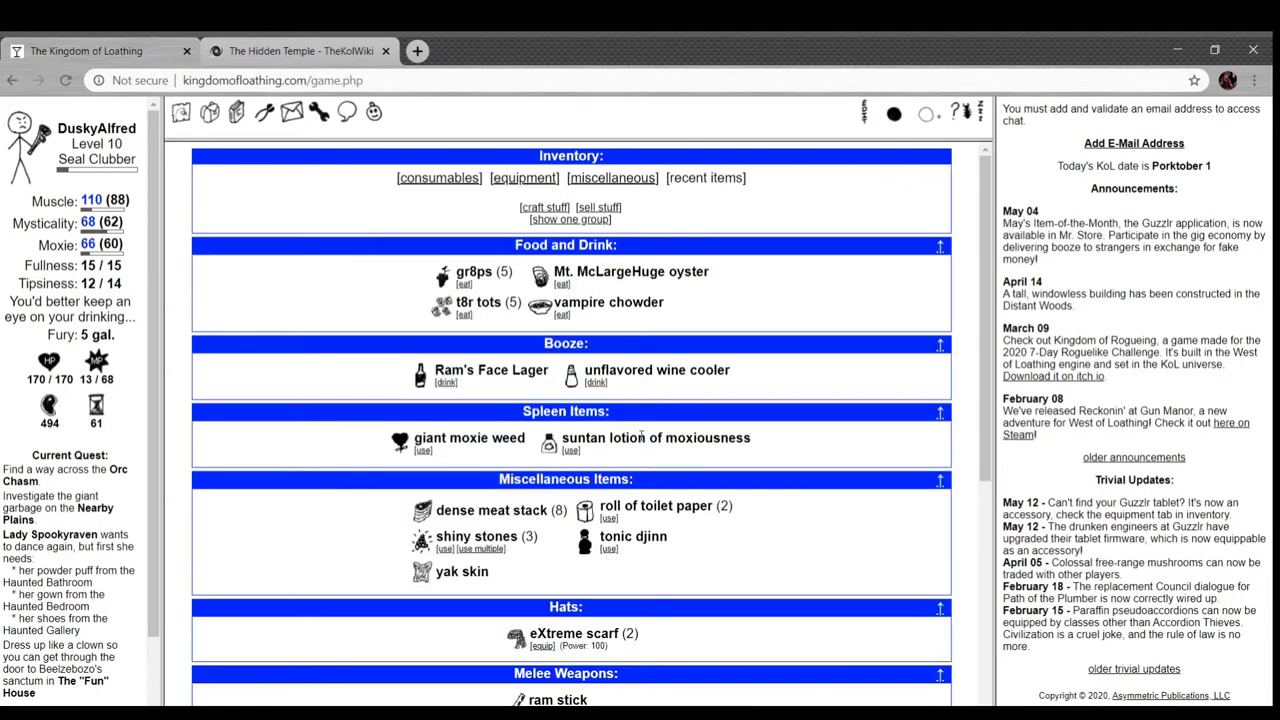
{"action": "scroll", "scroll_direction": "down", "scroll_amount": 3}
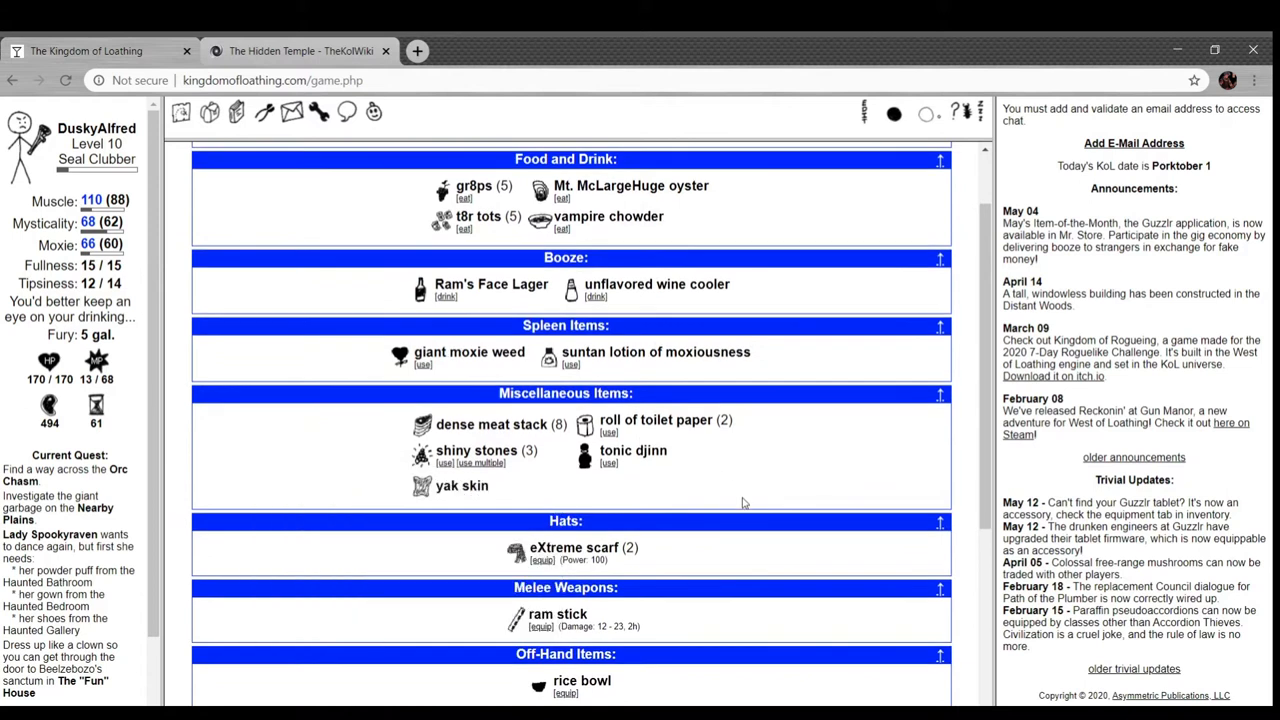
{"action": "left_click", "coordinate": [1132, 144]}
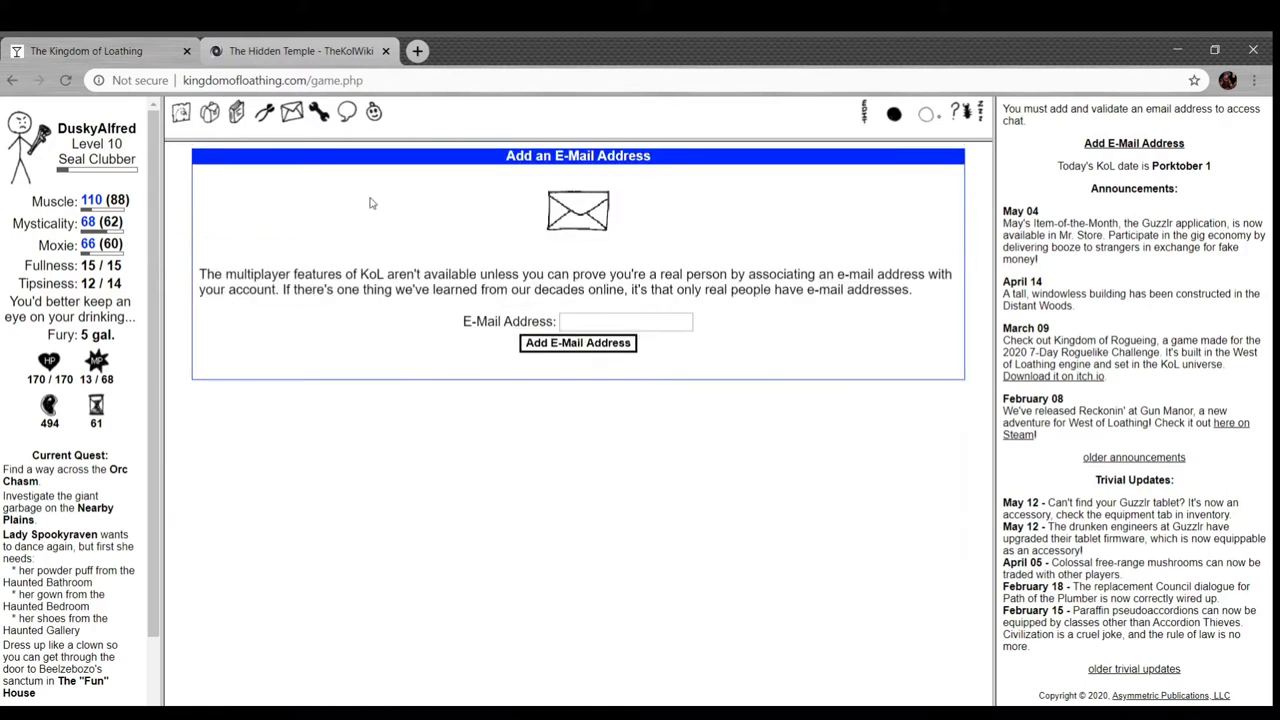
{"action": "left_click", "coordinate": [236, 112]}
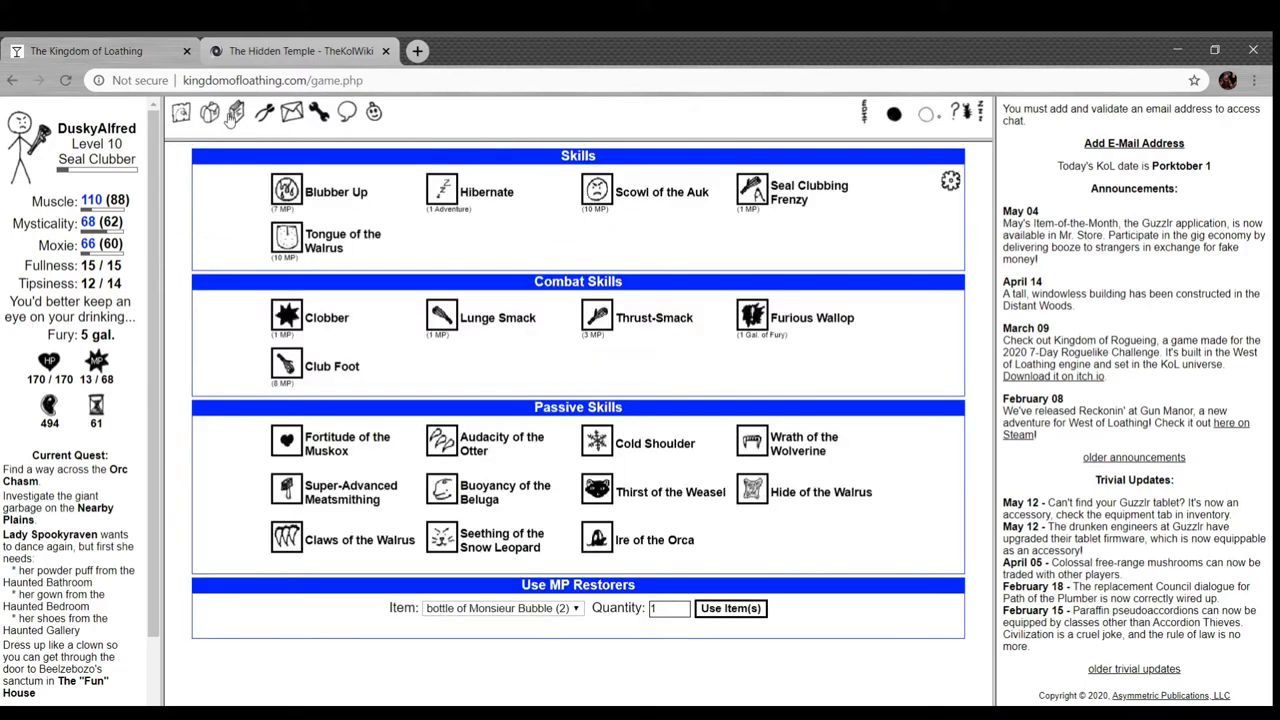
{"action": "left_click", "coordinate": [208, 112]}
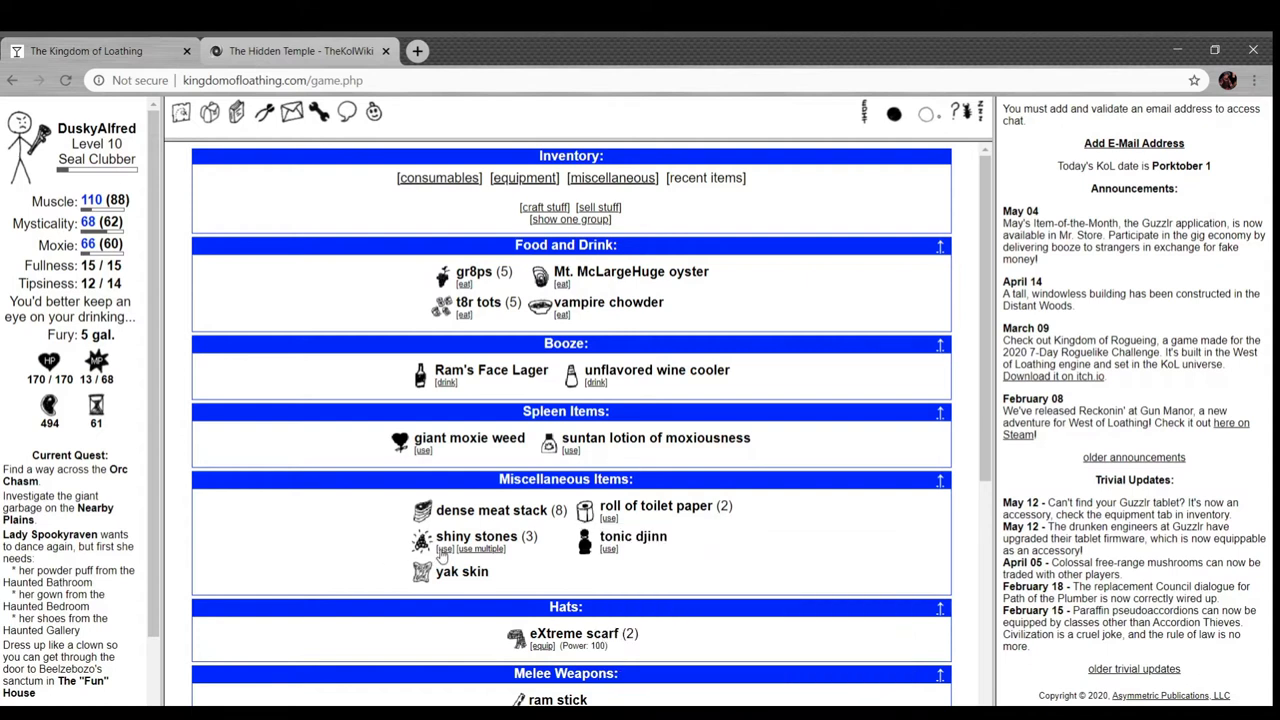
- Use the shiny stones to cash them in for Meat, raising the total to 936
{"action": "left_click", "coordinate": [444, 548]}
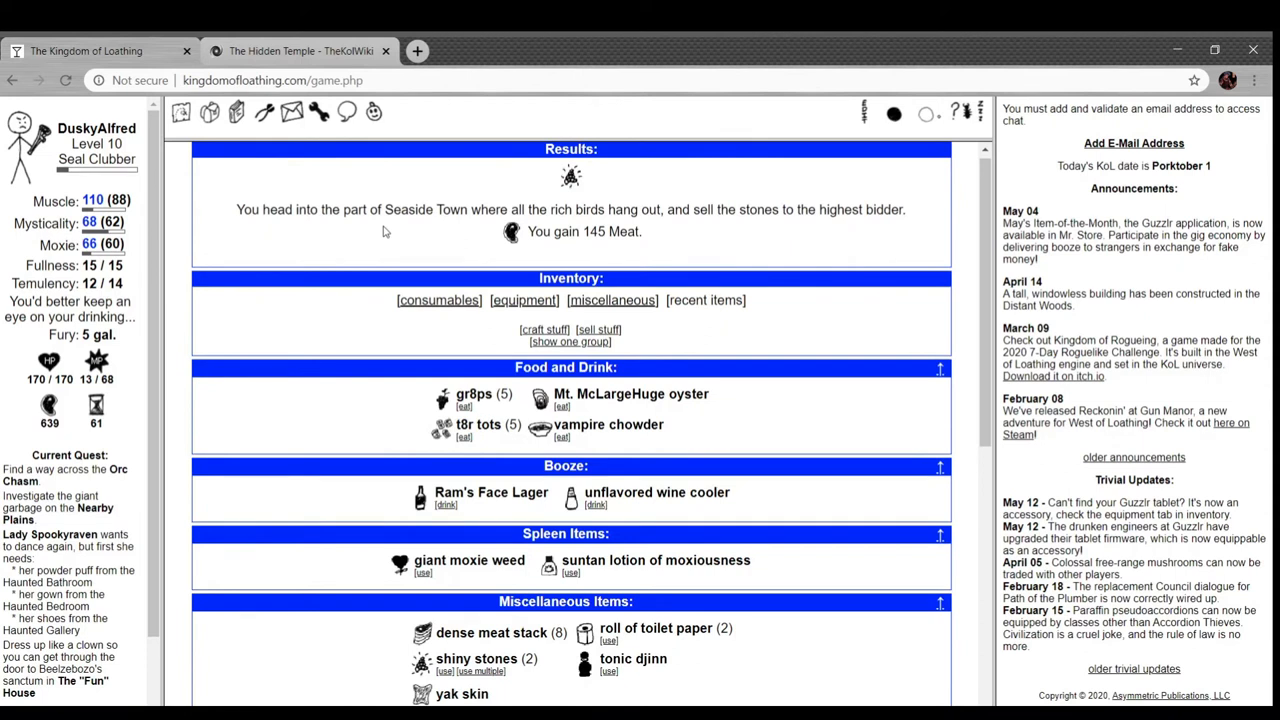
{"action": "scroll", "scroll_direction": "down", "scroll_amount": 3}
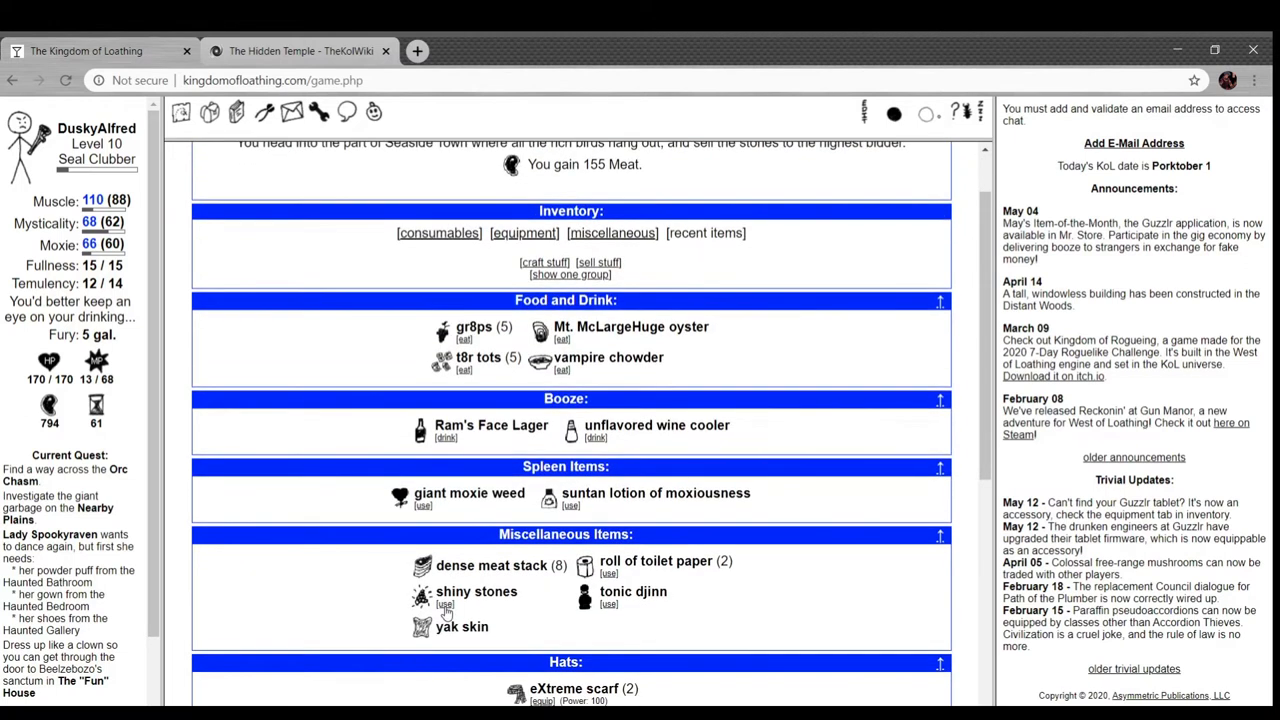
{"action": "scroll", "scroll_direction": "down", "scroll_amount": 3}
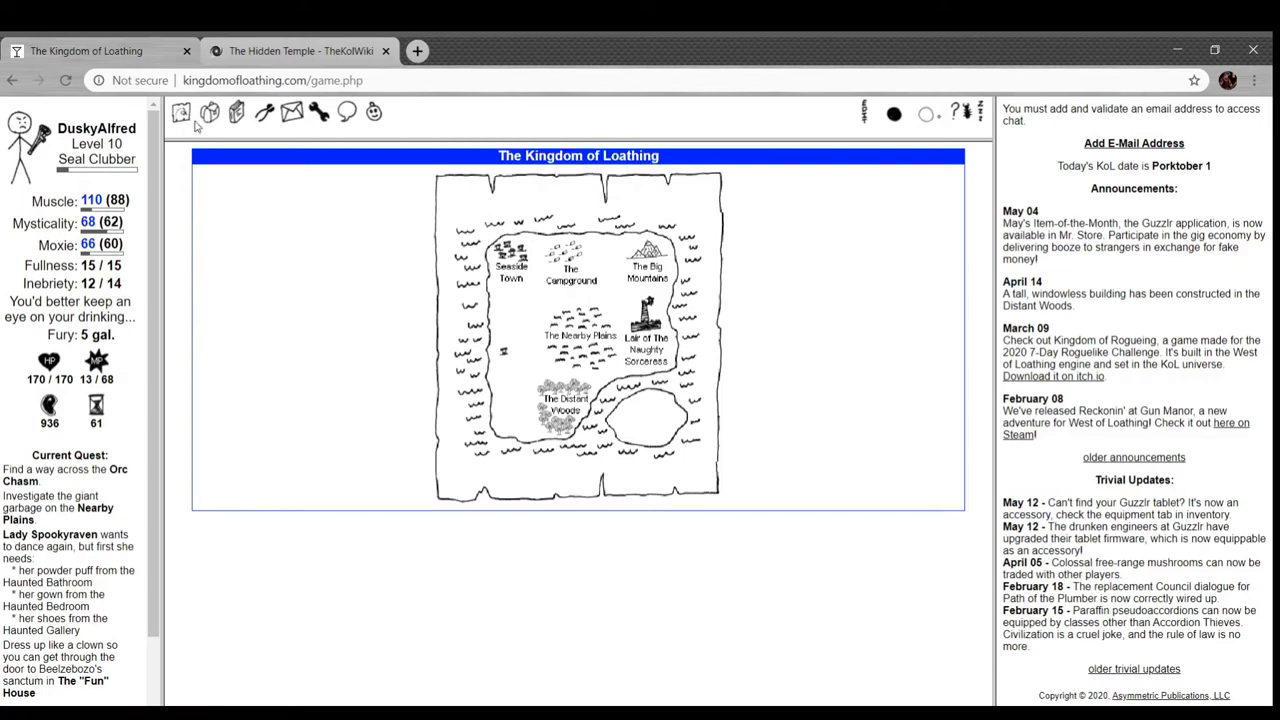
- Go to the inventory's equipment section and bring up the Sell Stuff page
{"action": "left_click", "coordinate": [210, 112]}
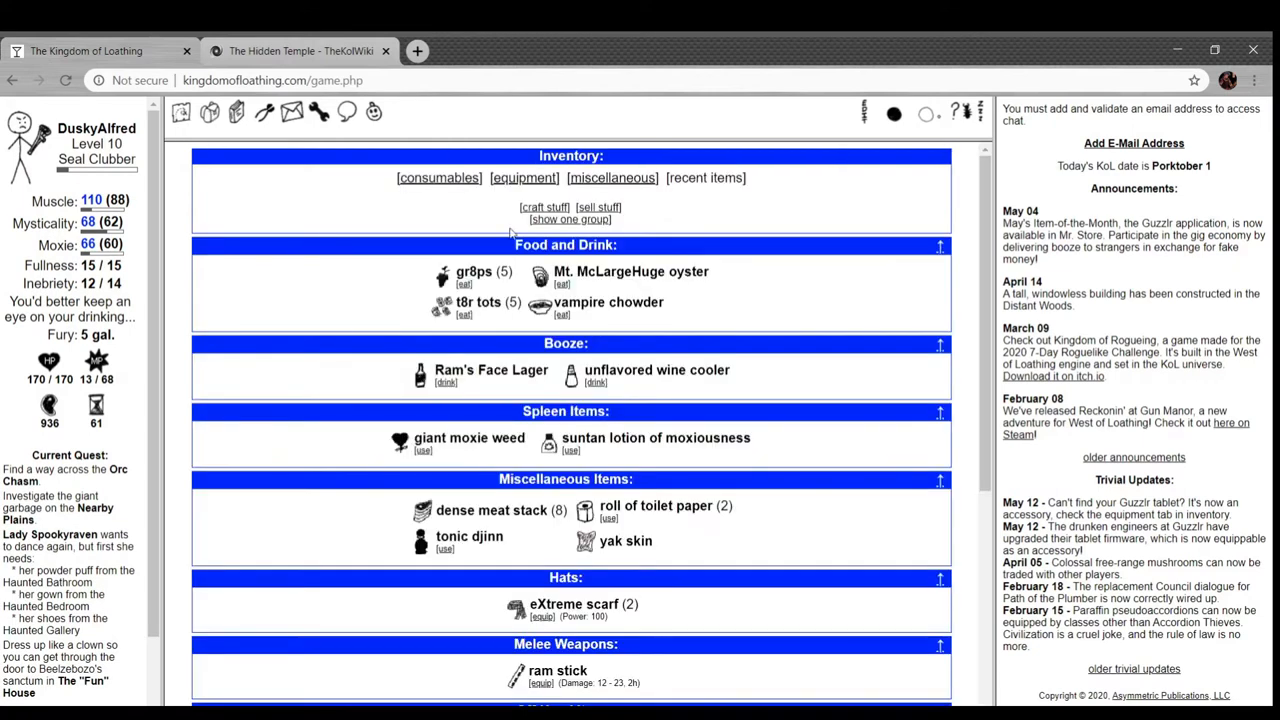
{"action": "left_click", "coordinate": [524, 176]}
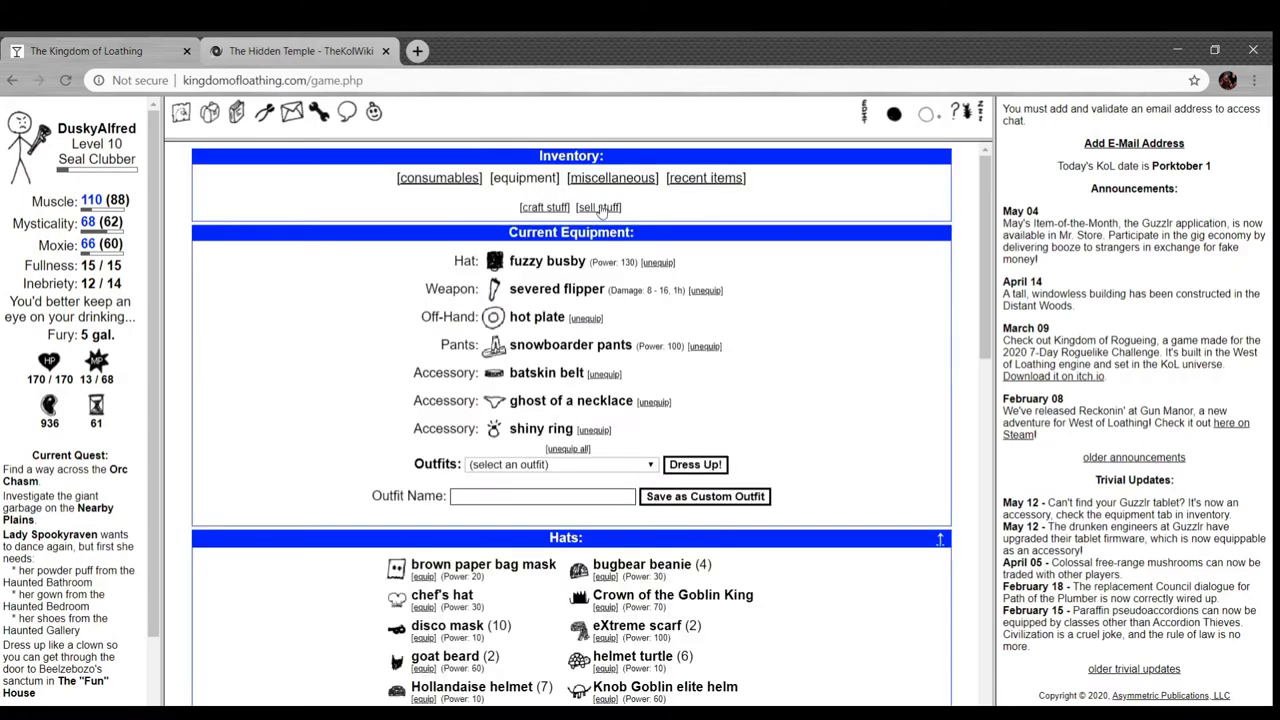
{"action": "left_click", "coordinate": [598, 206]}
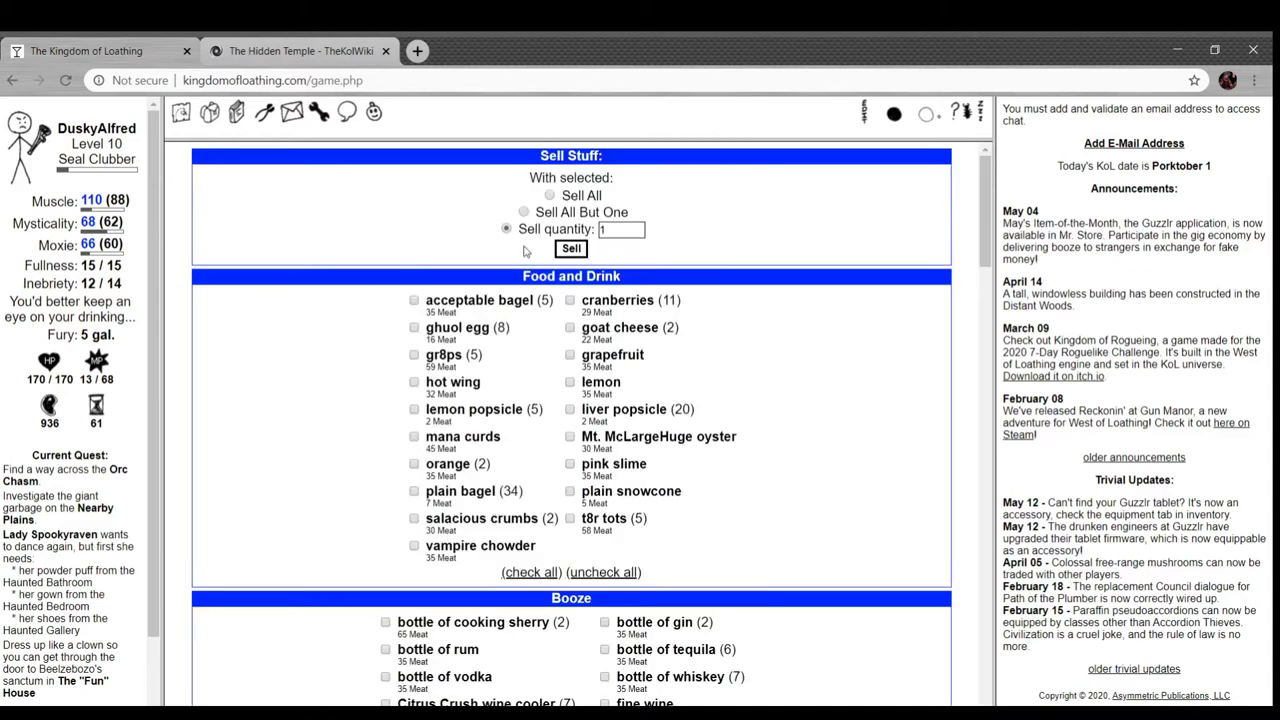
{"action": "scroll", "scroll_direction": "down", "scroll_amount": 3}
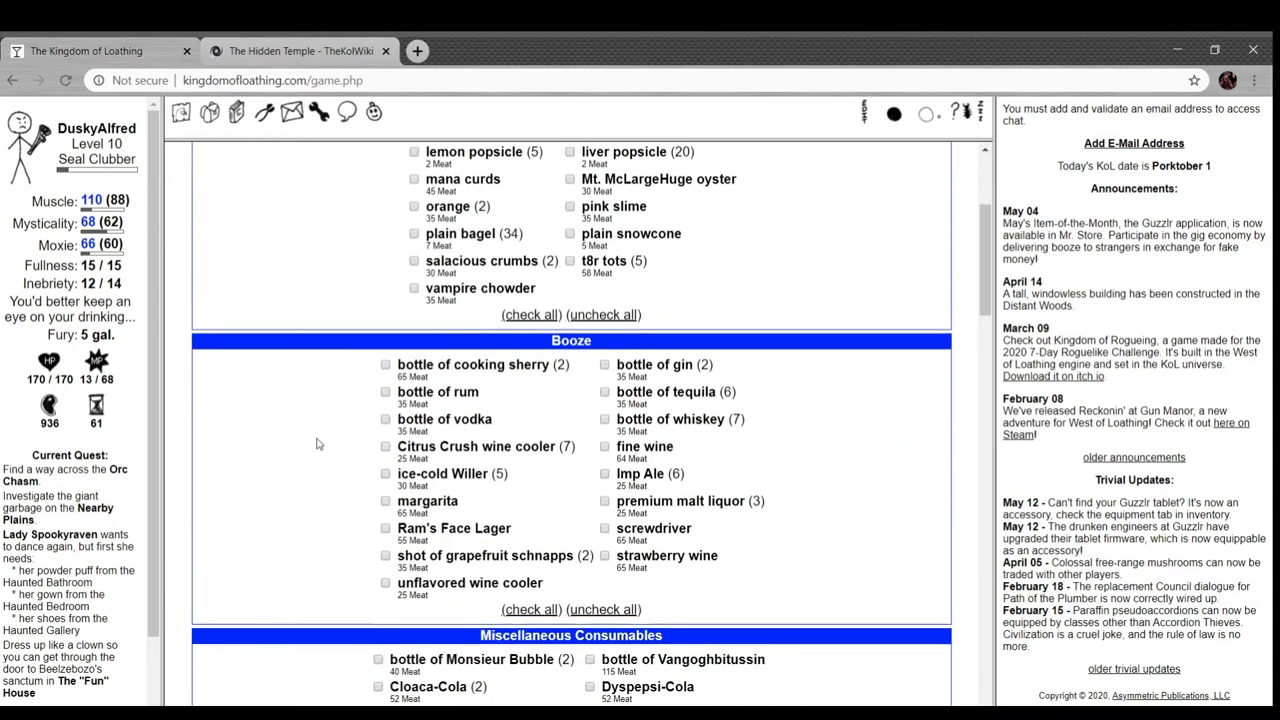
{"action": "scroll", "scroll_direction": "down", "scroll_amount": 3}
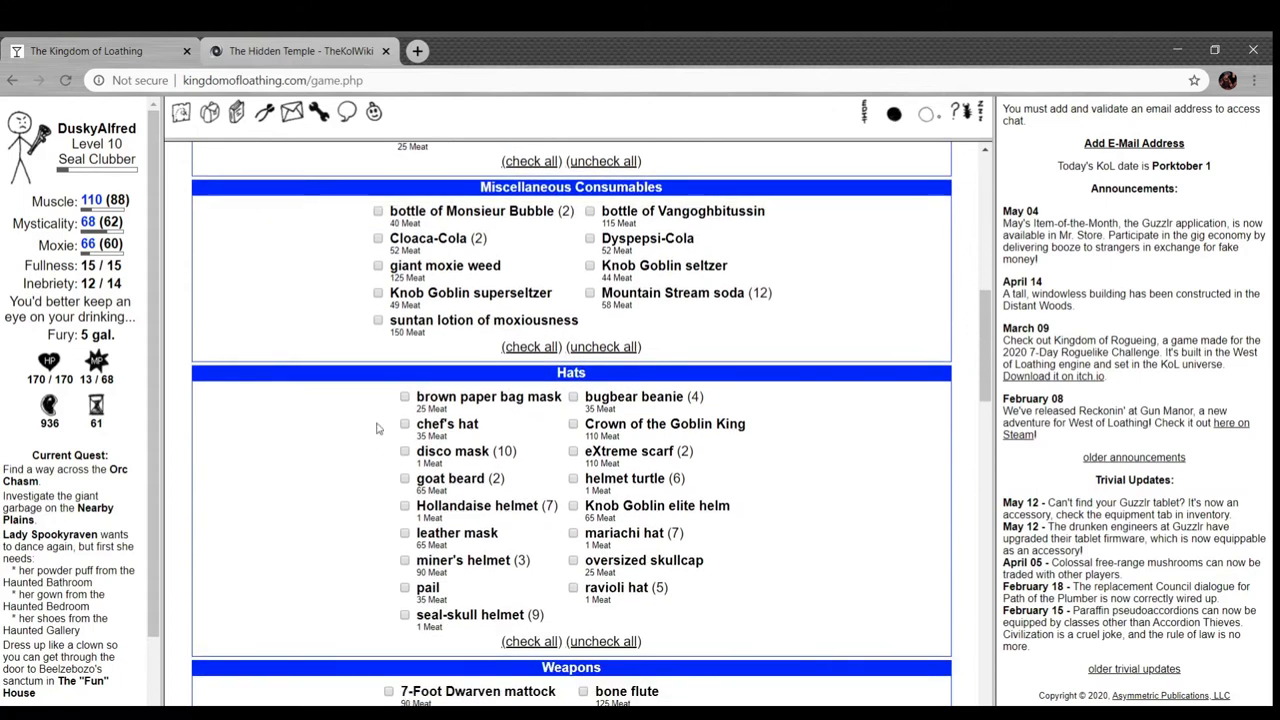
{"action": "mouse_move", "coordinate": [584, 404]}
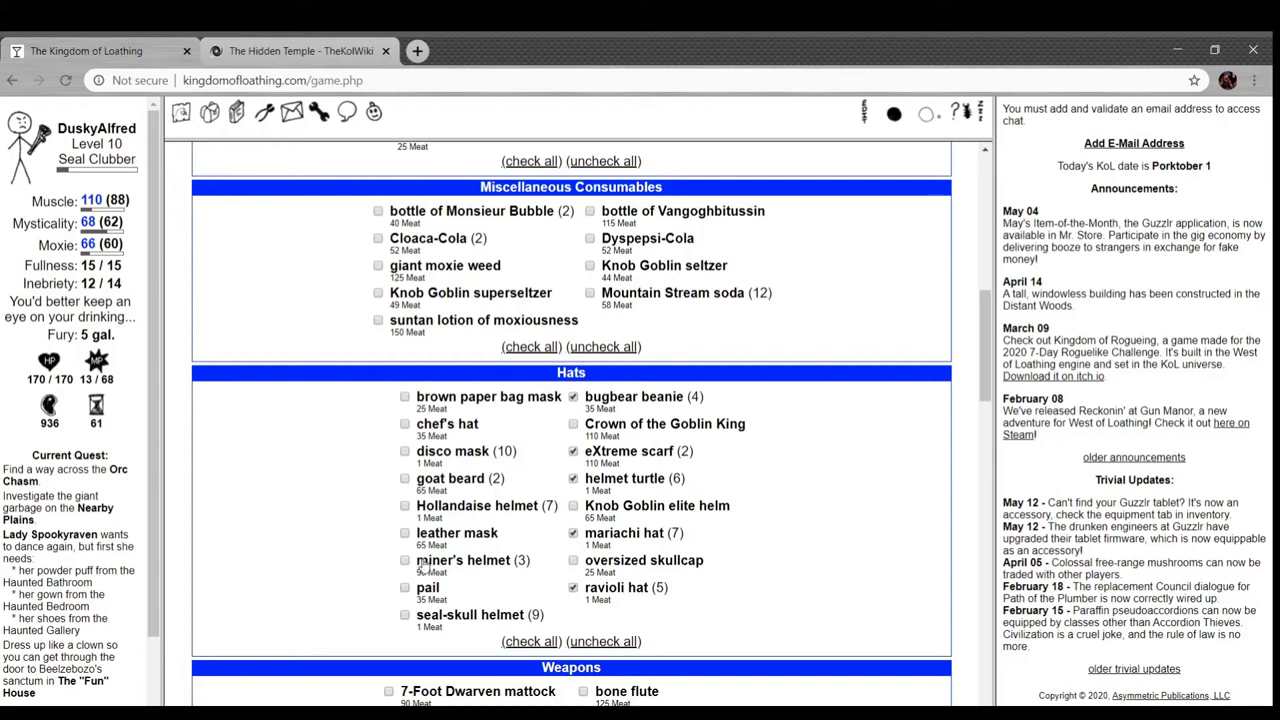
- Mark spare hats including the goat beard, and the pasta spoon, for selling
{"action": "left_click", "coordinate": [404, 560]}
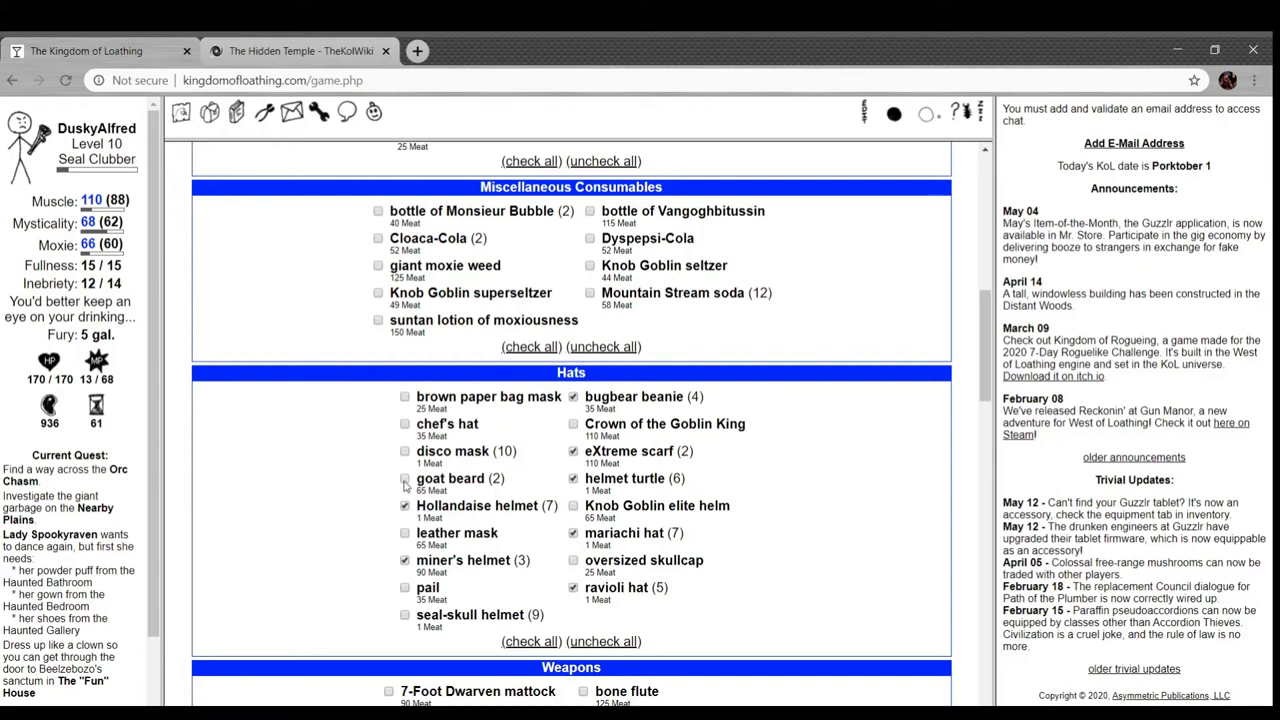
{"action": "left_click", "coordinate": [404, 452]}
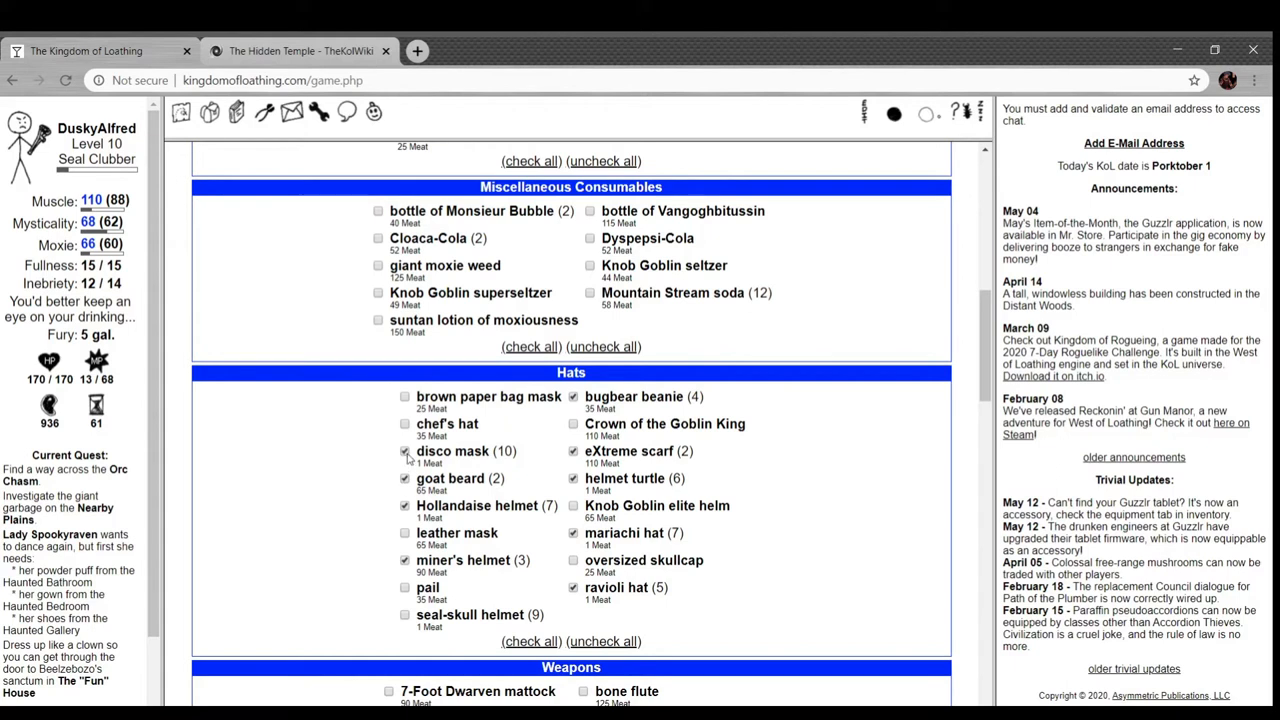
{"action": "scroll", "scroll_direction": "down", "scroll_amount": 3}
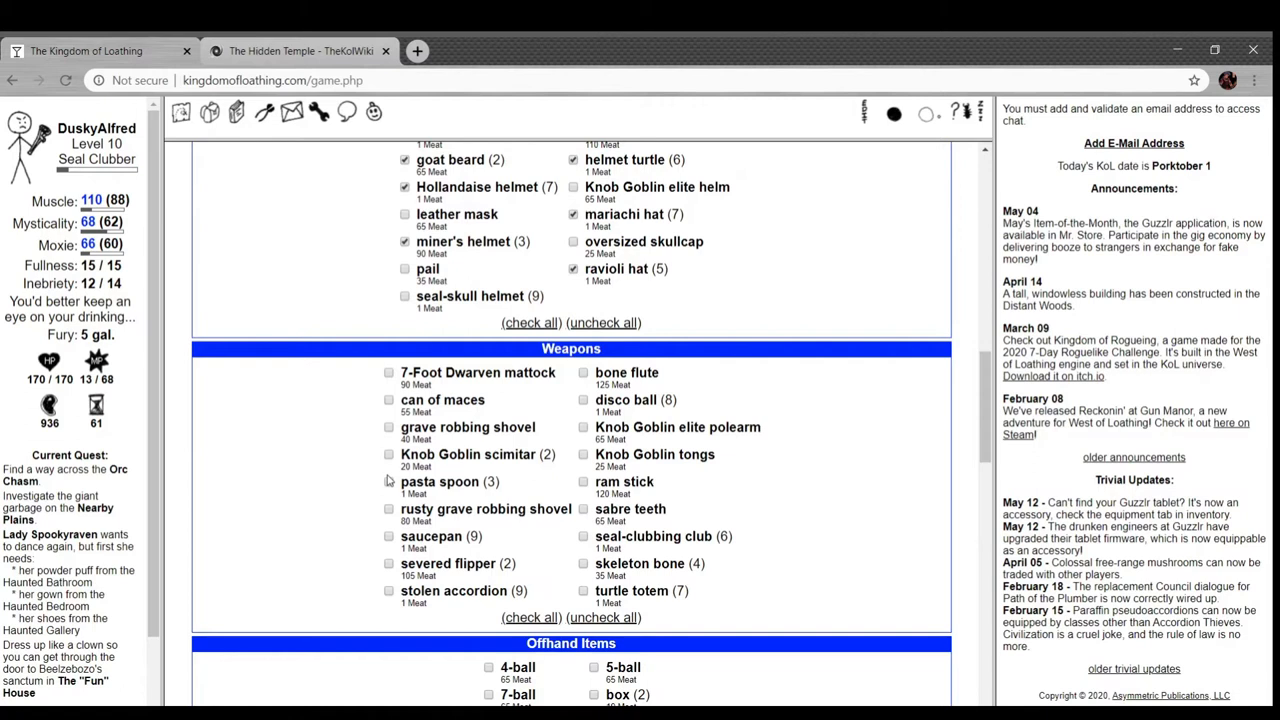
{"action": "left_click", "coordinate": [388, 480]}
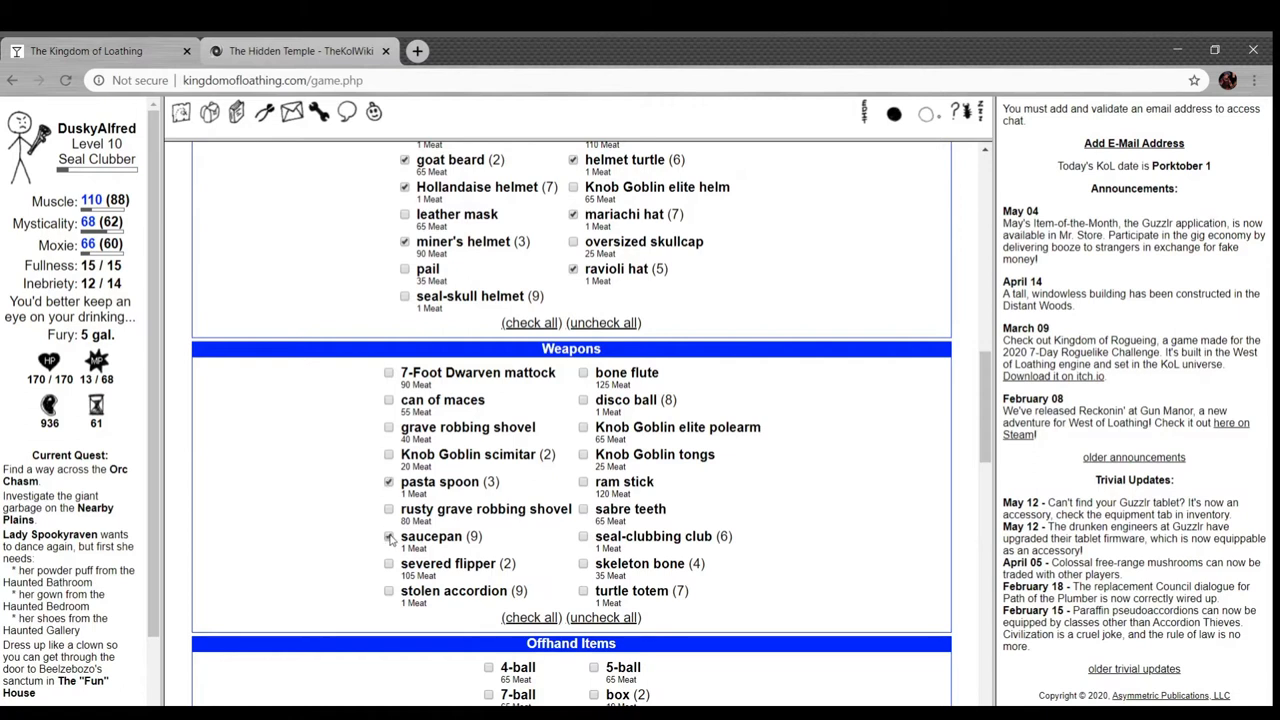
{"action": "scroll", "scroll_direction": "up", "scroll_amount": 3}
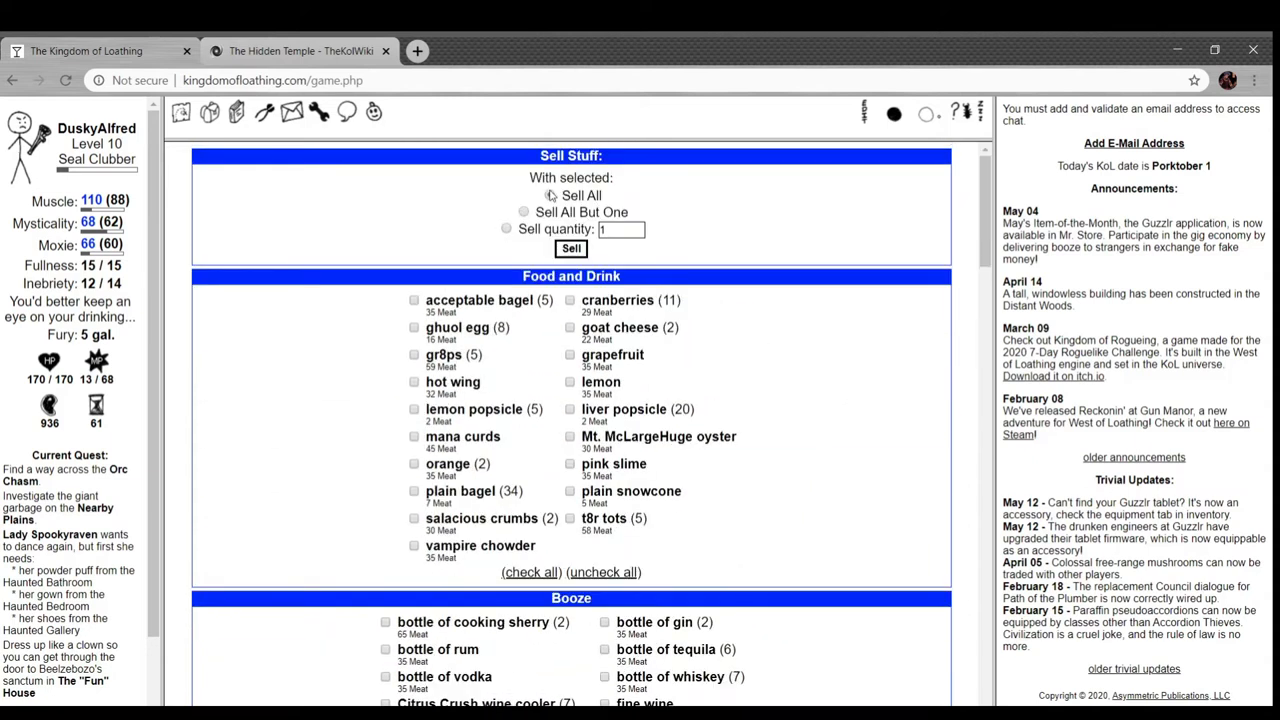
- Mark two more spare weapons, the bread basket, Knob Goblin pants and brown paper pants for selling
{"action": "scroll", "scroll_direction": "down", "scroll_amount": 3}
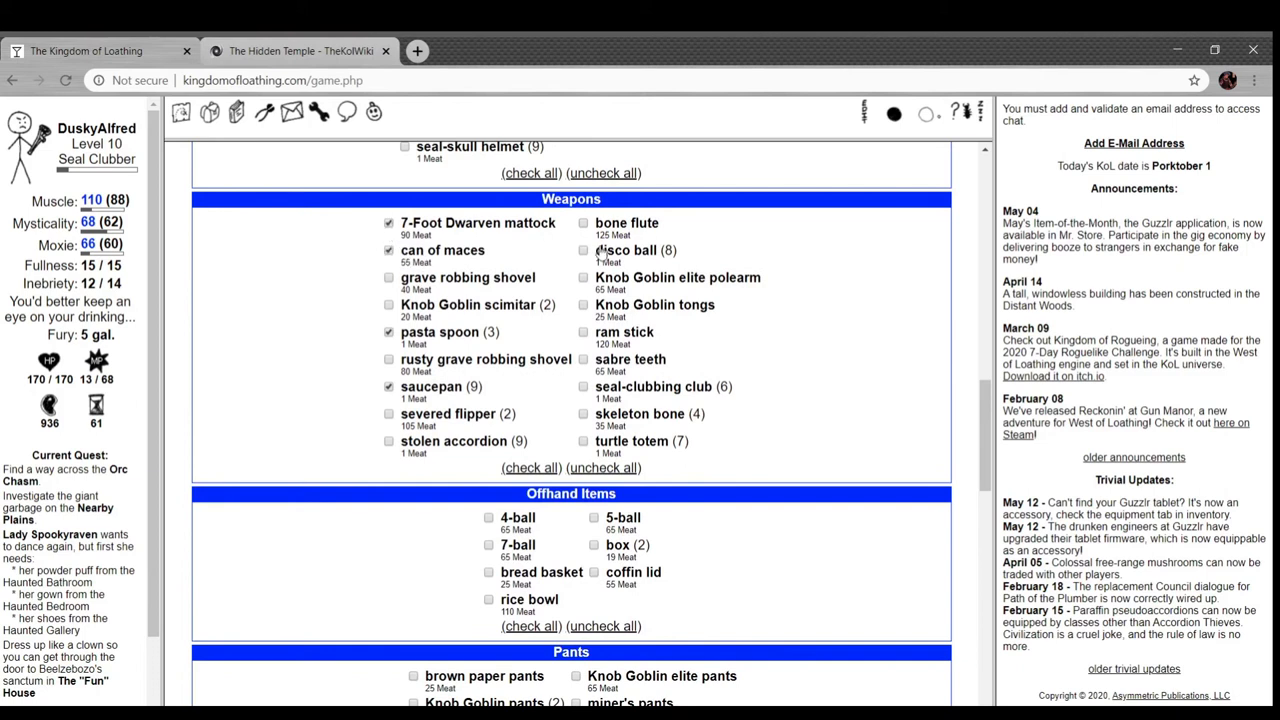
{"action": "left_click", "coordinate": [584, 250]}
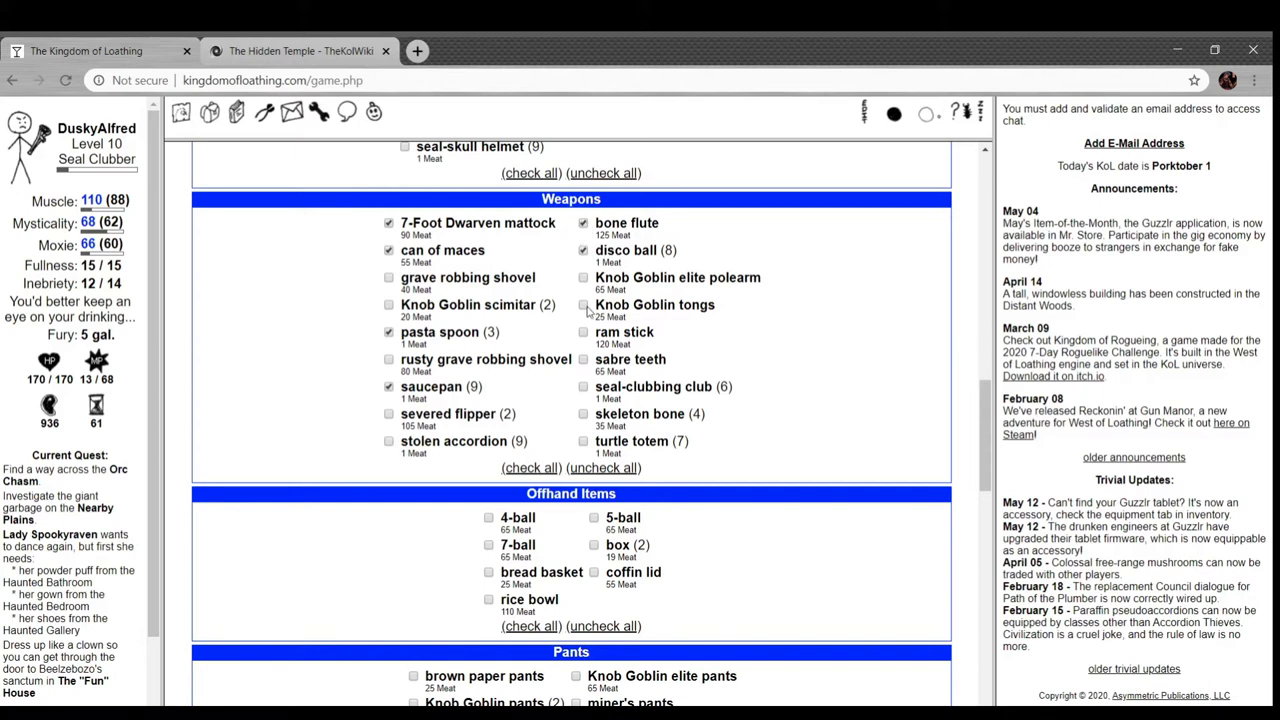
{"action": "left_click", "coordinate": [584, 304]}
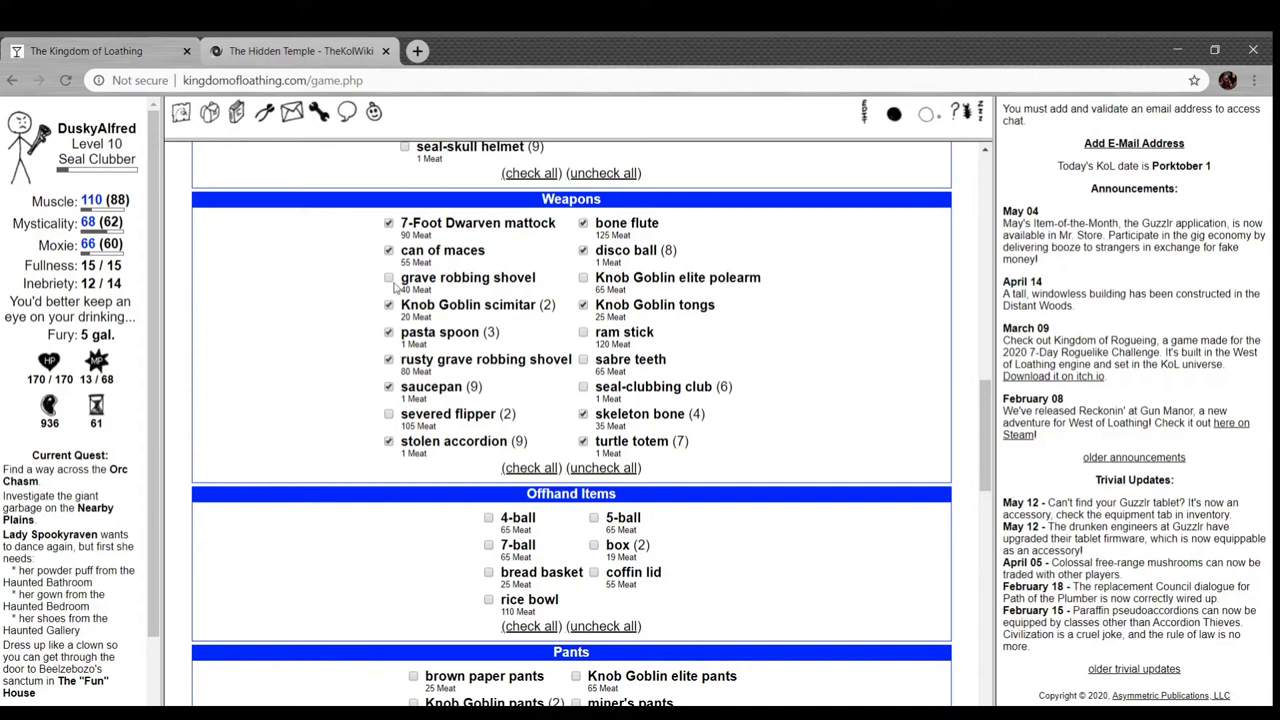
{"action": "scroll", "scroll_direction": "down", "scroll_amount": 3}
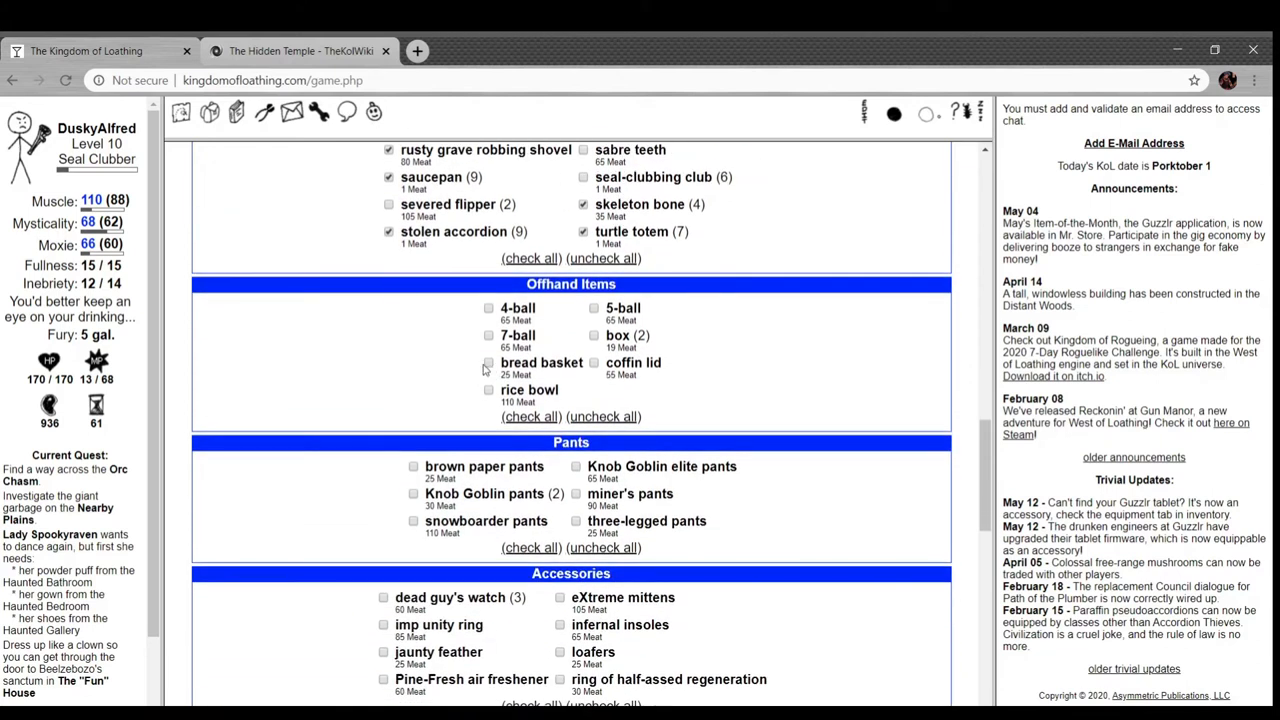
{"action": "left_click", "coordinate": [488, 362]}
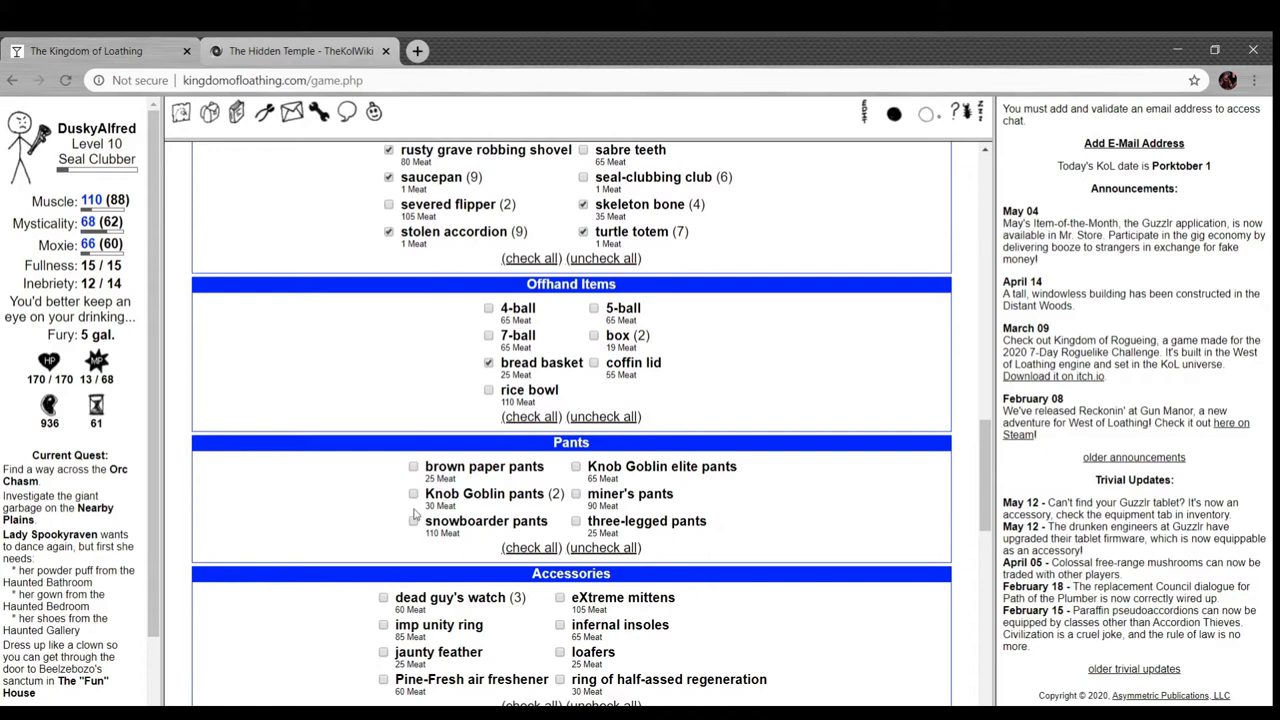
{"action": "left_click", "coordinate": [412, 492]}
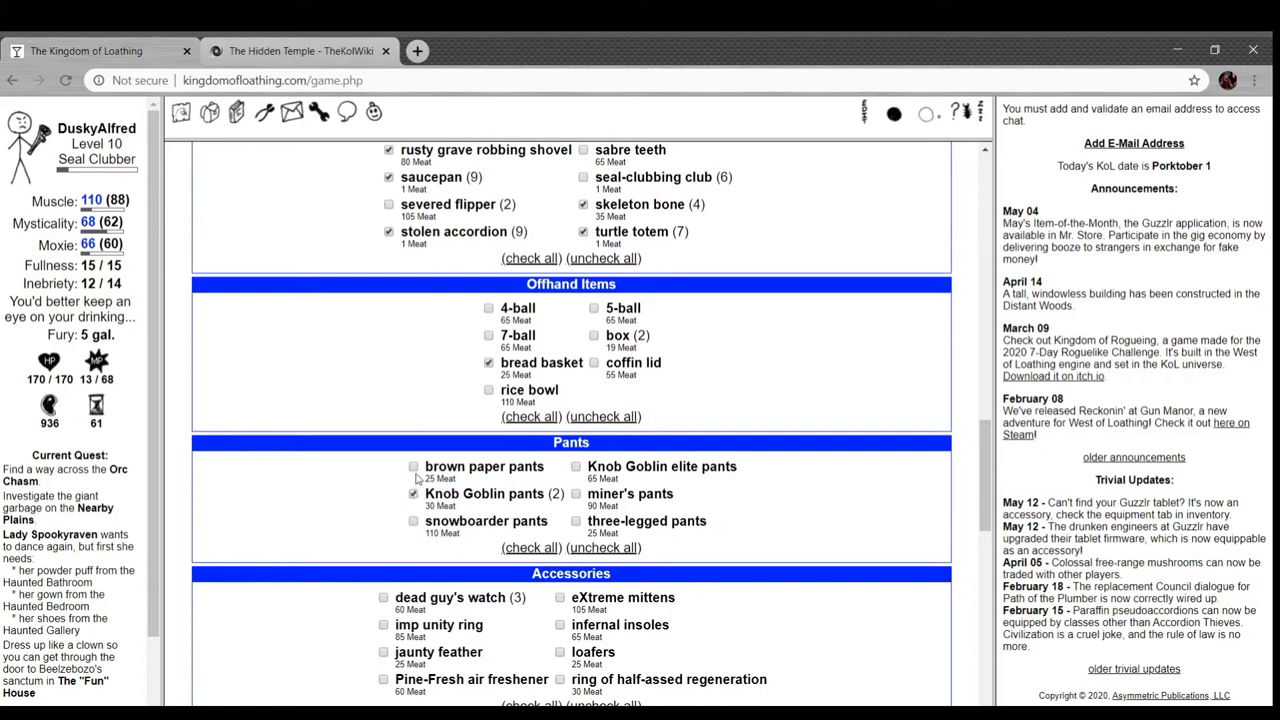
{"action": "left_click", "coordinate": [576, 492]}
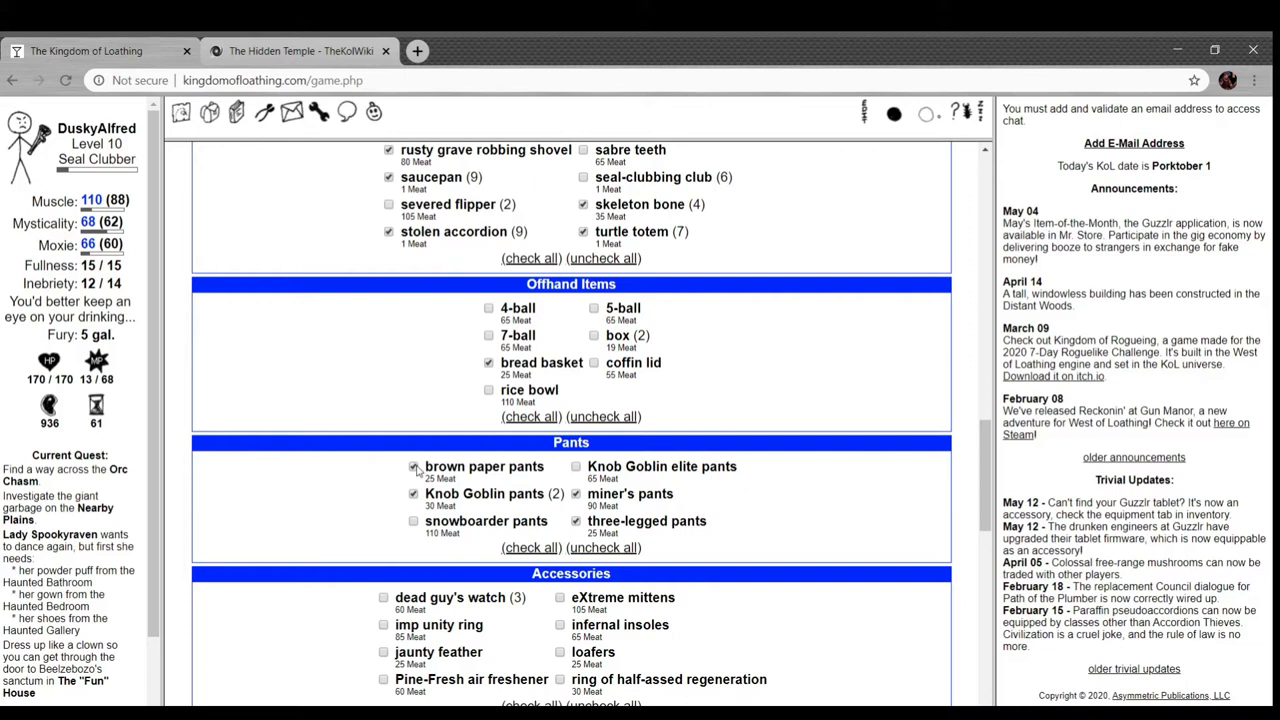
- Scroll through the rest of the Sell Stuff list and back toward the top
{"action": "scroll", "scroll_direction": "down", "scroll_amount": 3}
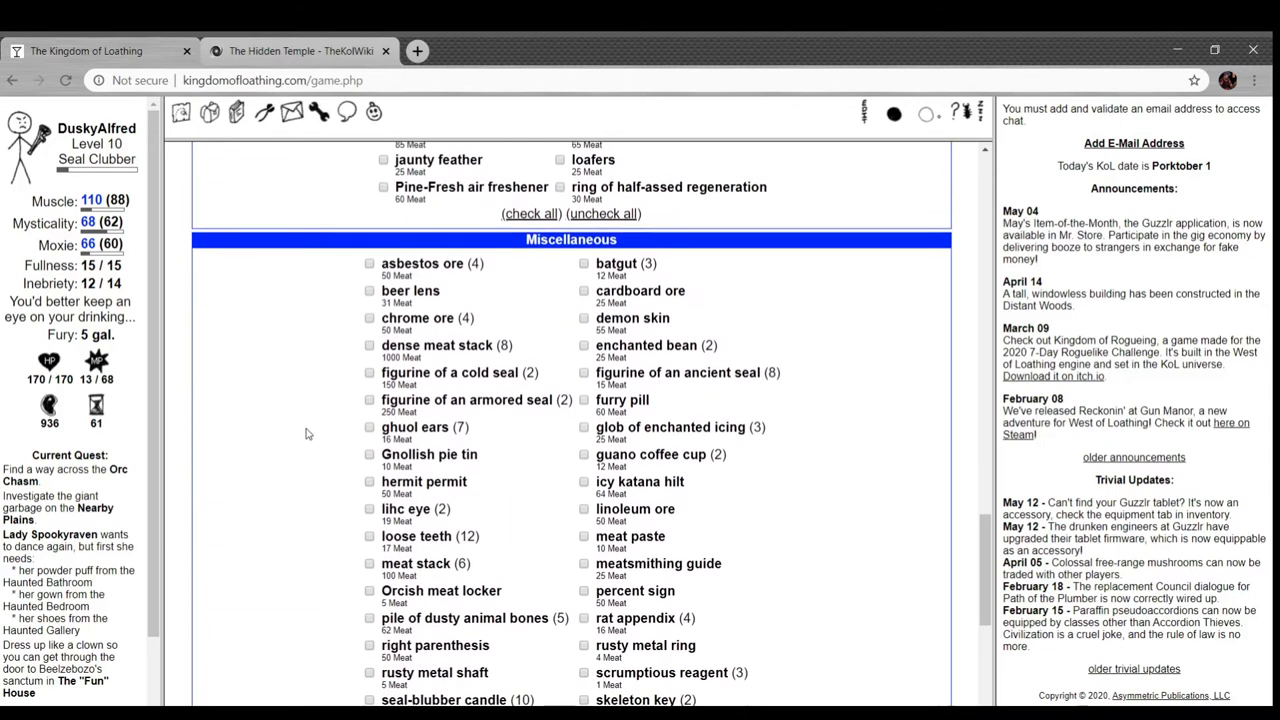
{"action": "scroll", "scroll_direction": "down", "scroll_amount": 3}
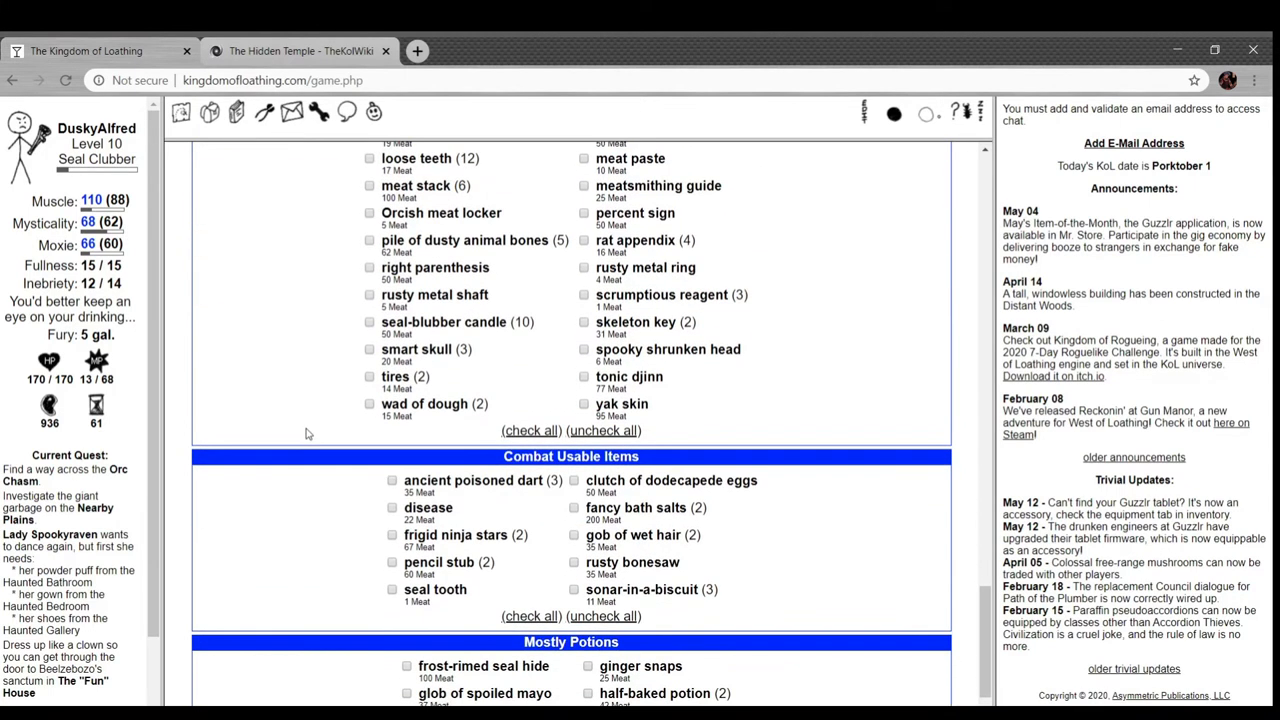
{"action": "scroll", "scroll_direction": "down", "scroll_amount": 3}
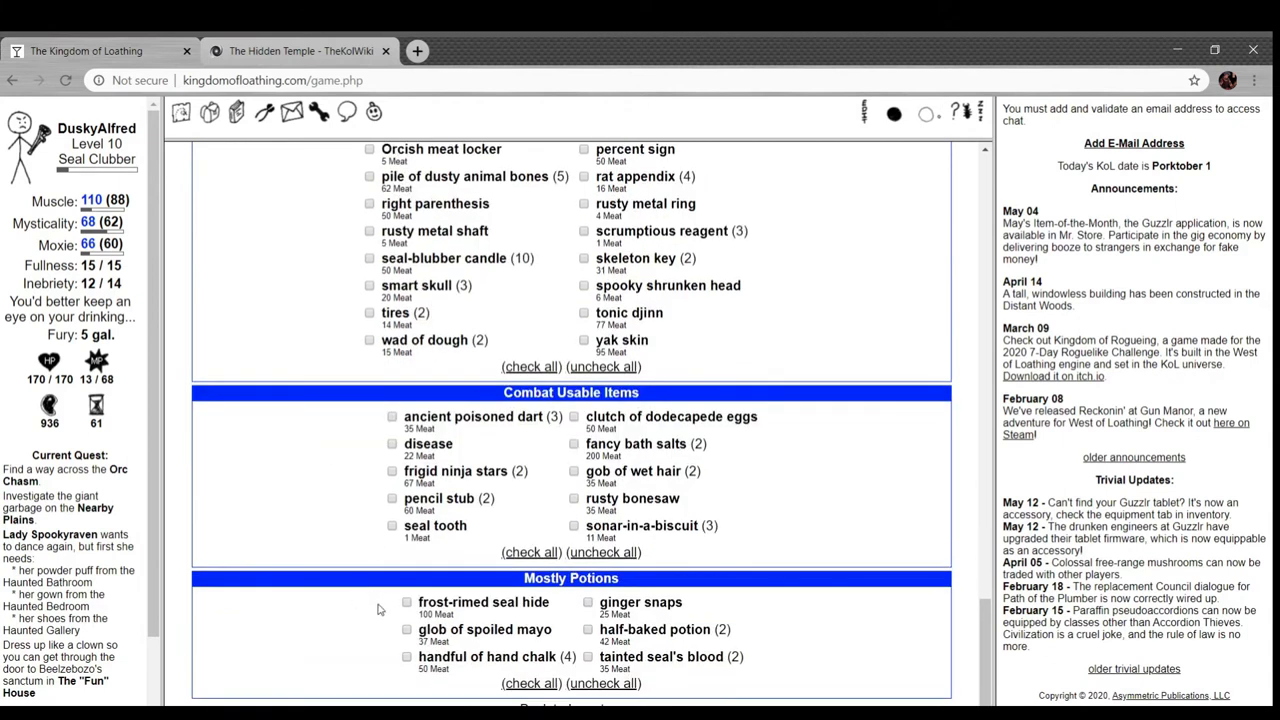
{"action": "mouse_move", "coordinate": [564, 482]}
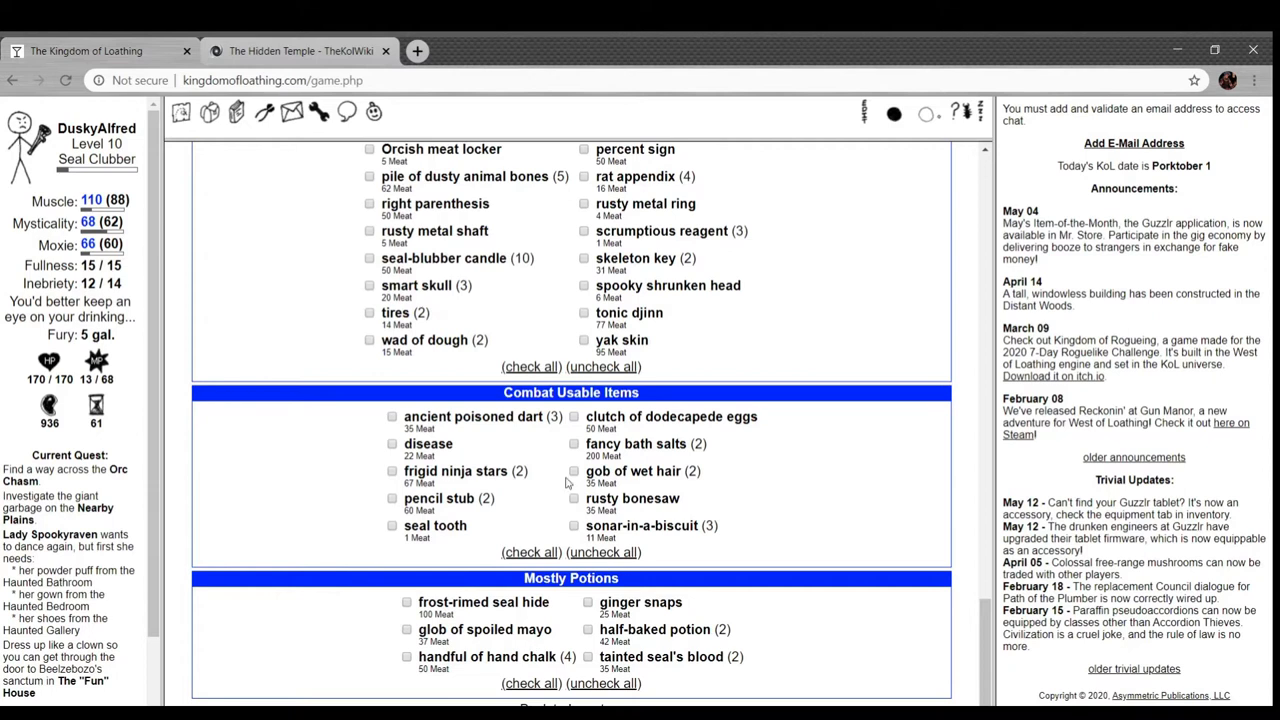
{"action": "scroll", "scroll_direction": "up", "scroll_amount": 3}
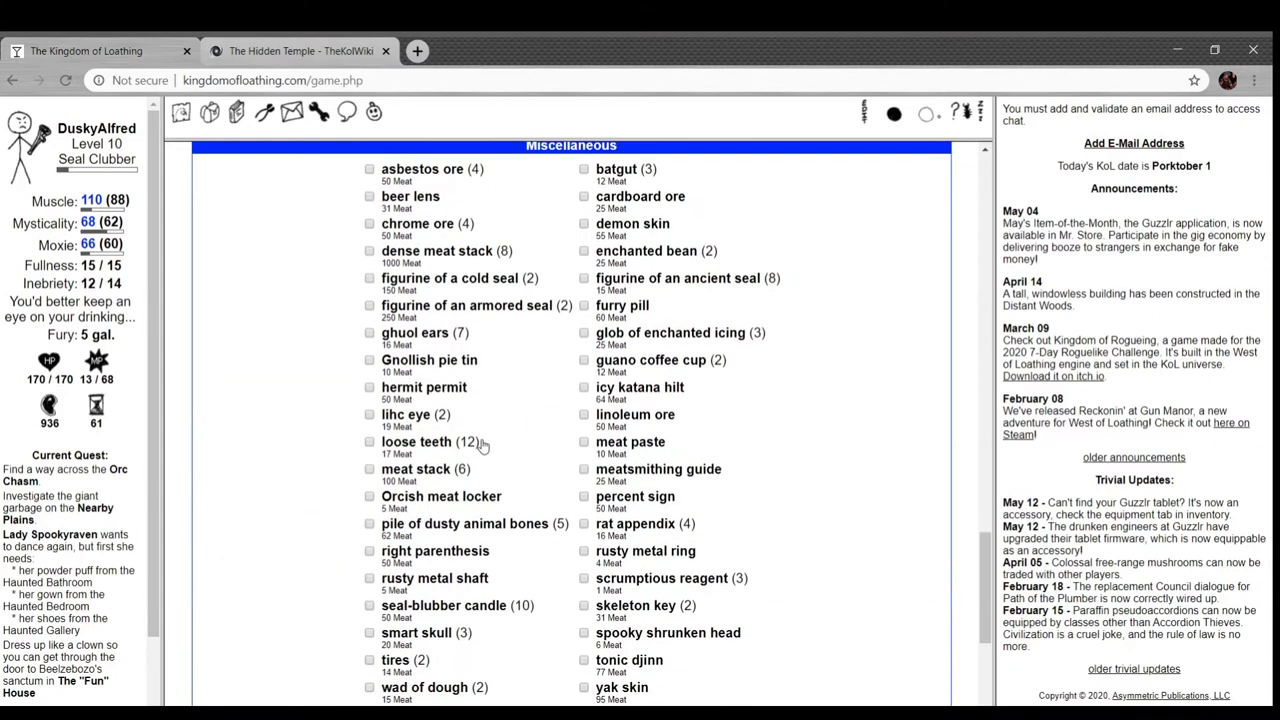
{"action": "mouse_move", "coordinate": [304, 396]}
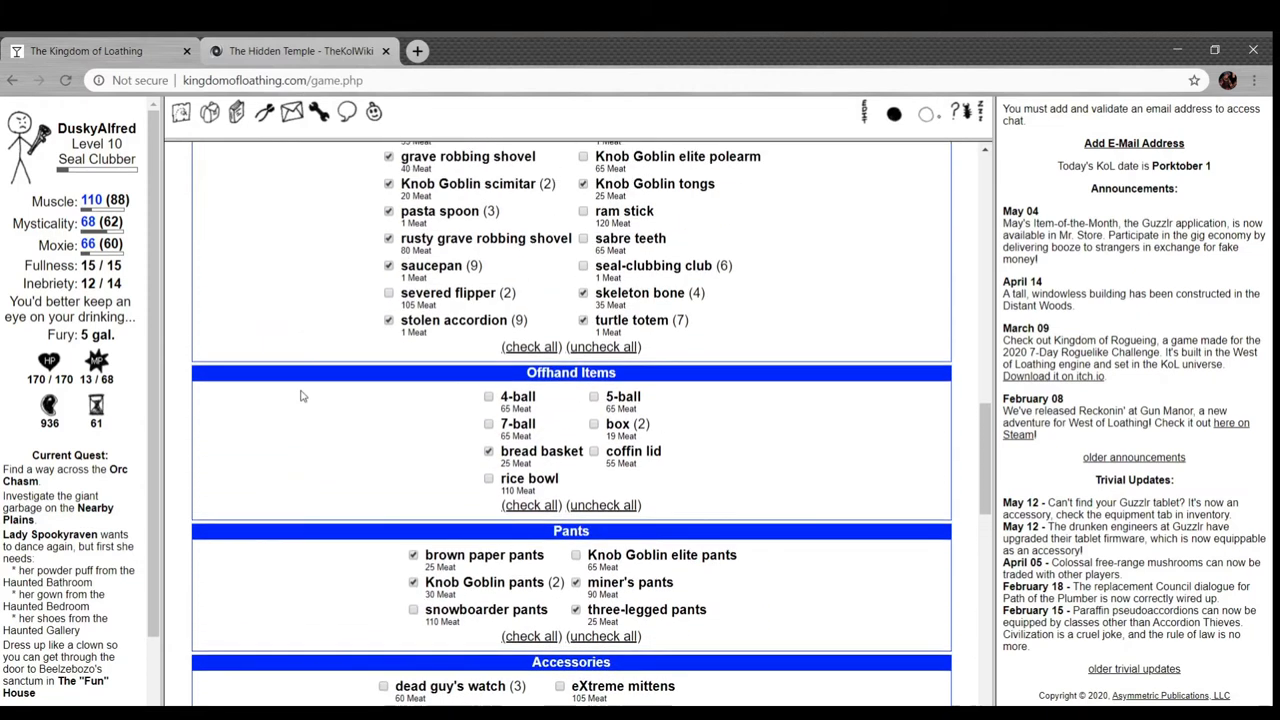
{"action": "scroll", "scroll_direction": "up", "scroll_amount": 3}
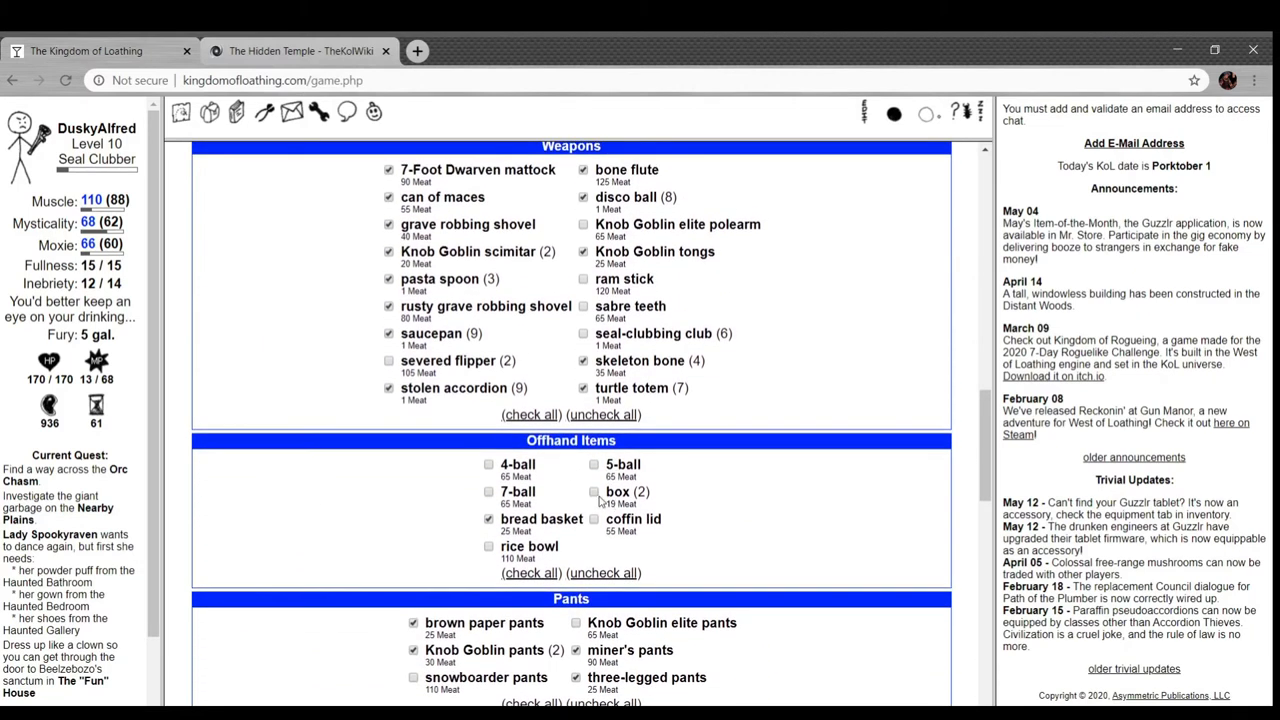
{"action": "scroll", "scroll_direction": "down", "scroll_amount": 3}
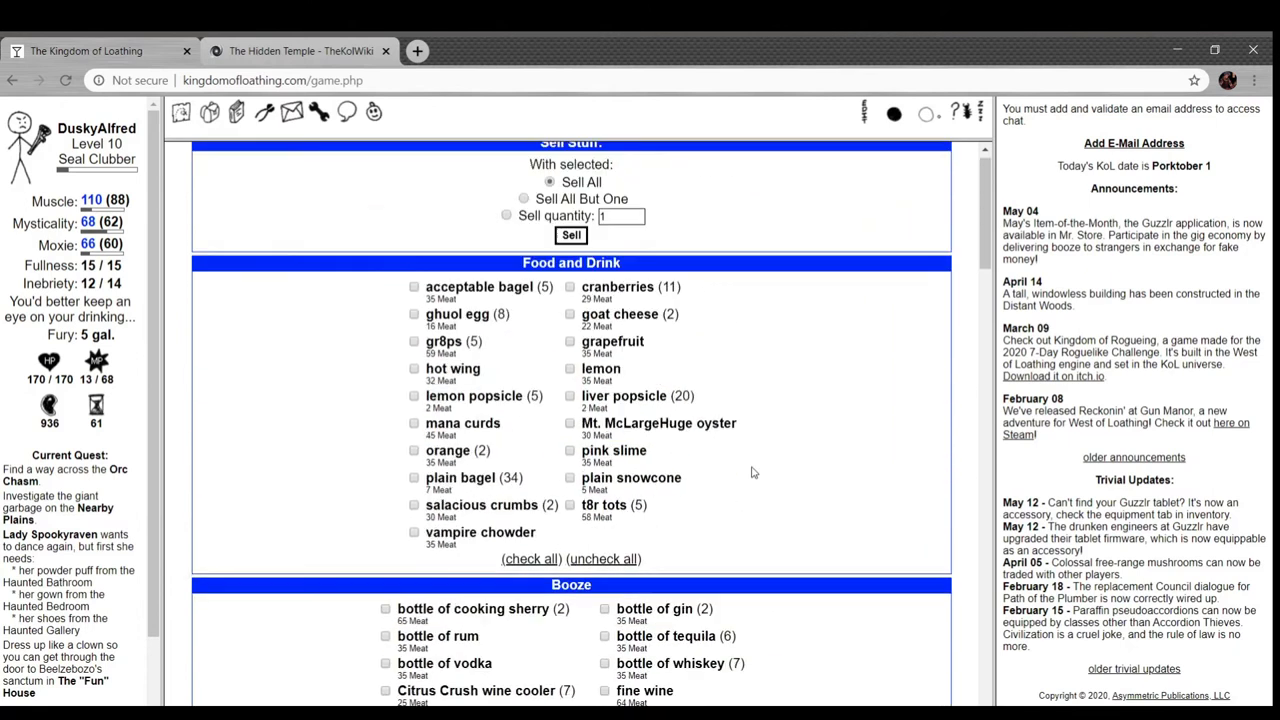
{"action": "scroll", "scroll_direction": "up", "scroll_amount": 3}
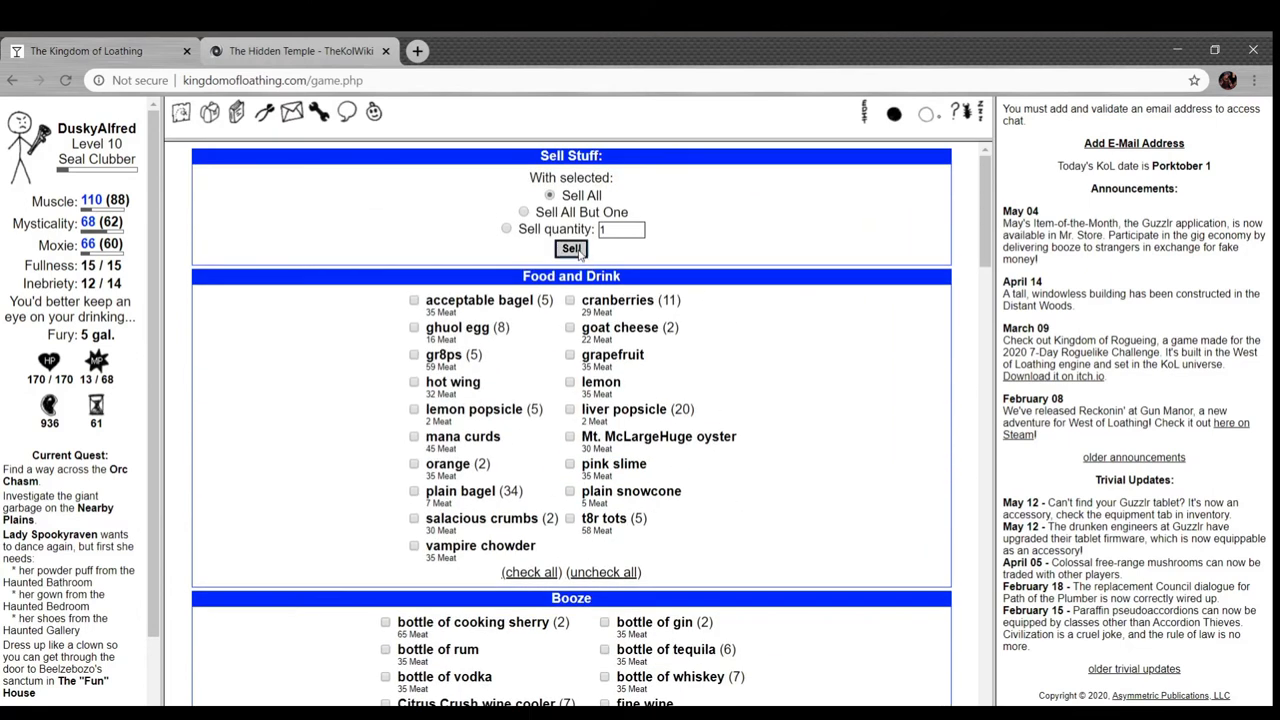
- Sell all the marked gear for 1,689 Meat, then return to the equipment inventory
{"action": "left_click", "coordinate": [572, 248]}
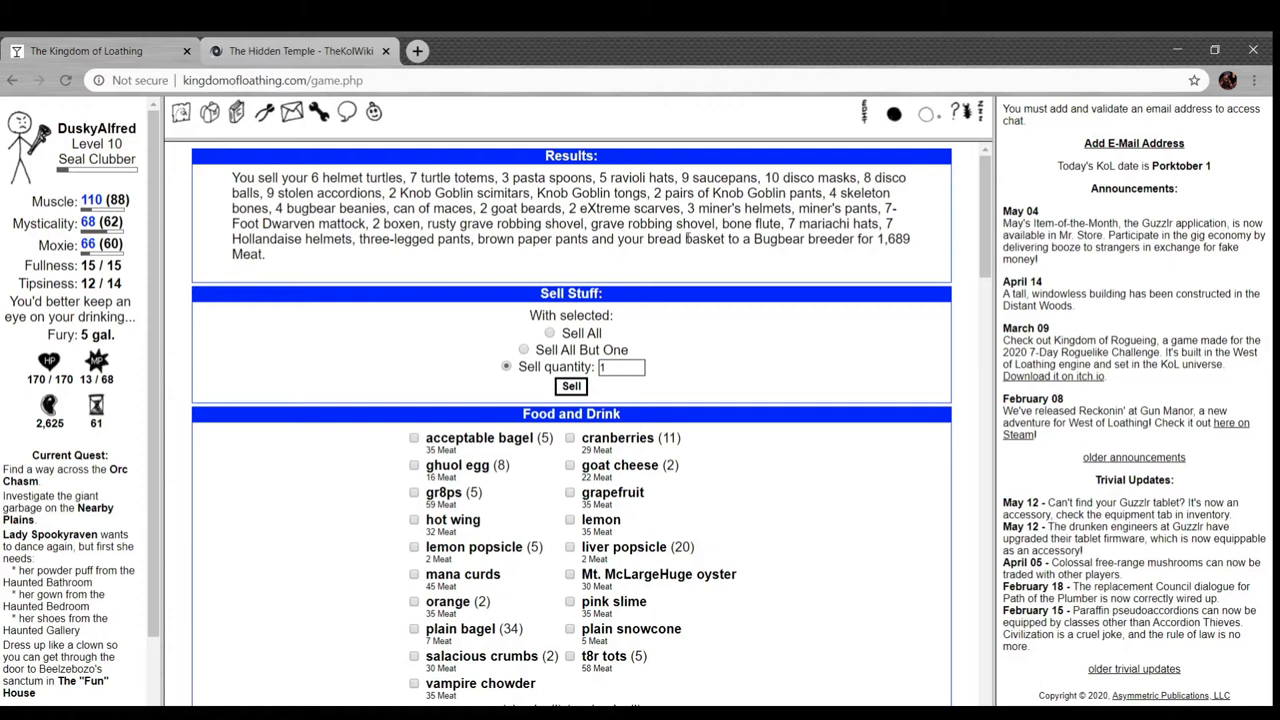
{"action": "mouse_move", "coordinate": [300, 276]}
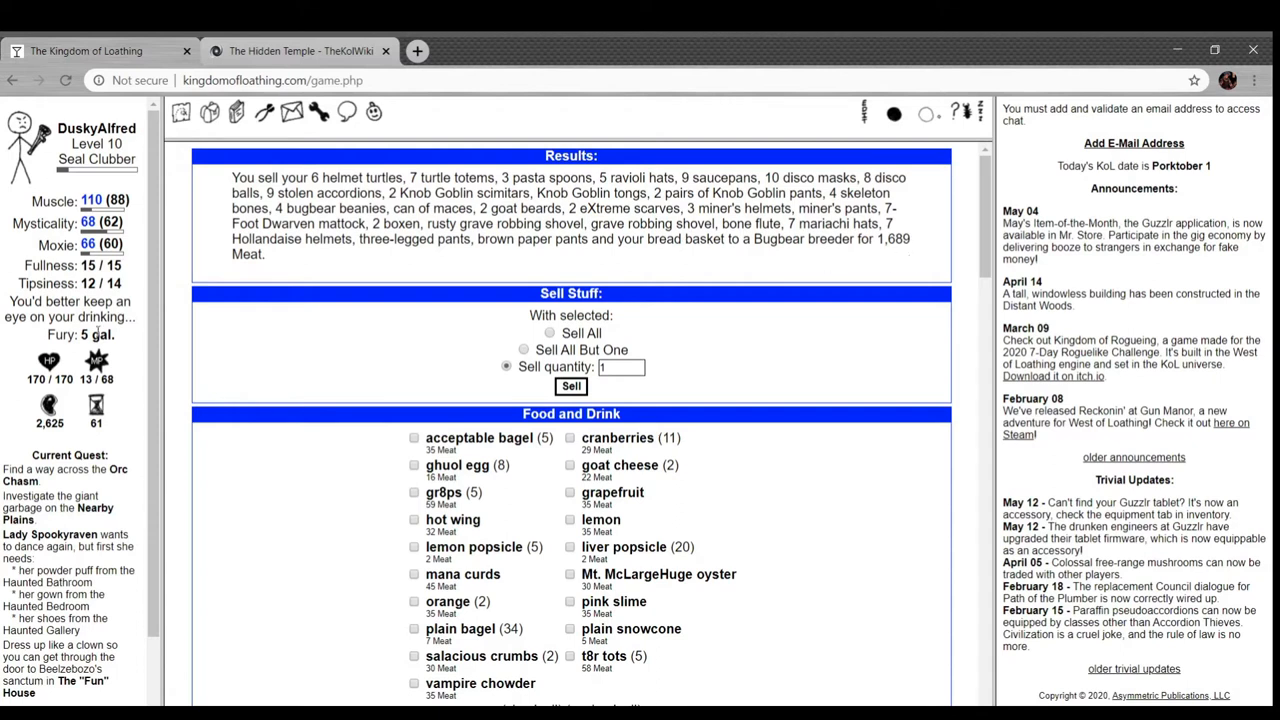
{"action": "scroll", "scroll_direction": "down", "scroll_amount": 3}
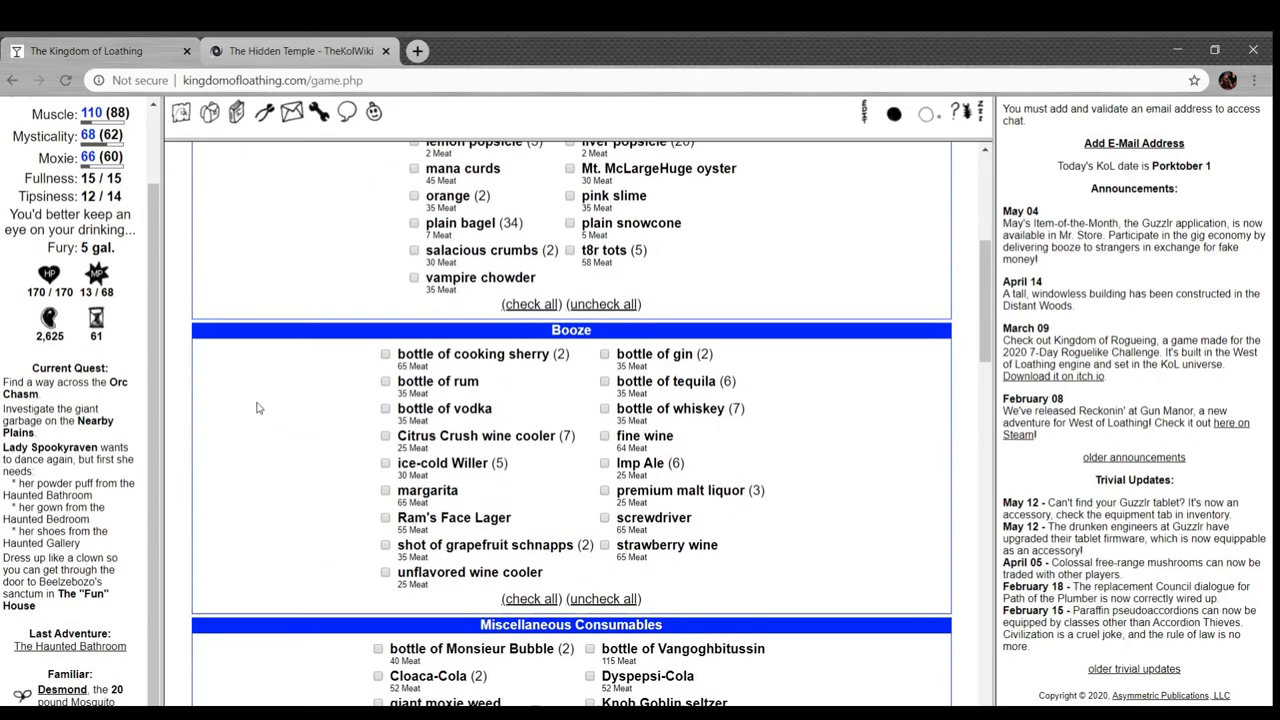
{"action": "left_click", "coordinate": [208, 112]}
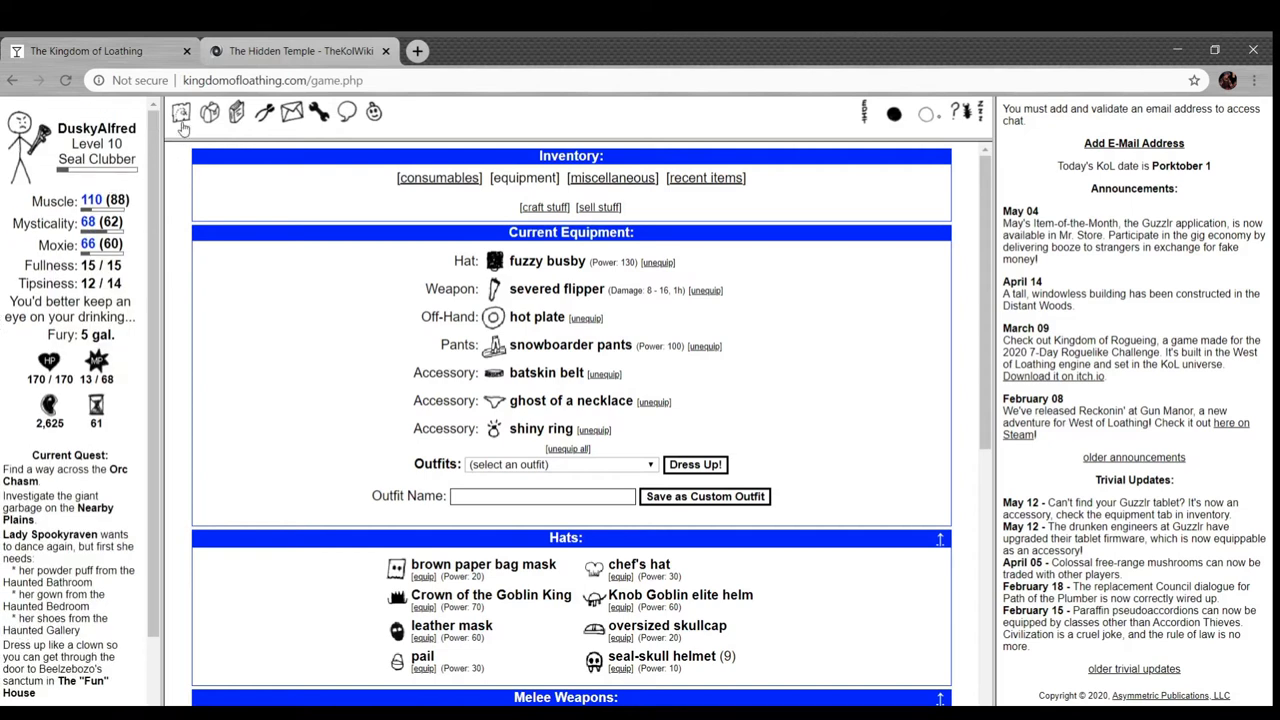
- Travel via the main map to Seaside Town, the Right Side of the Tracks, and adventure in the Haunted Bathroom
{"action": "left_click", "coordinate": [180, 112]}
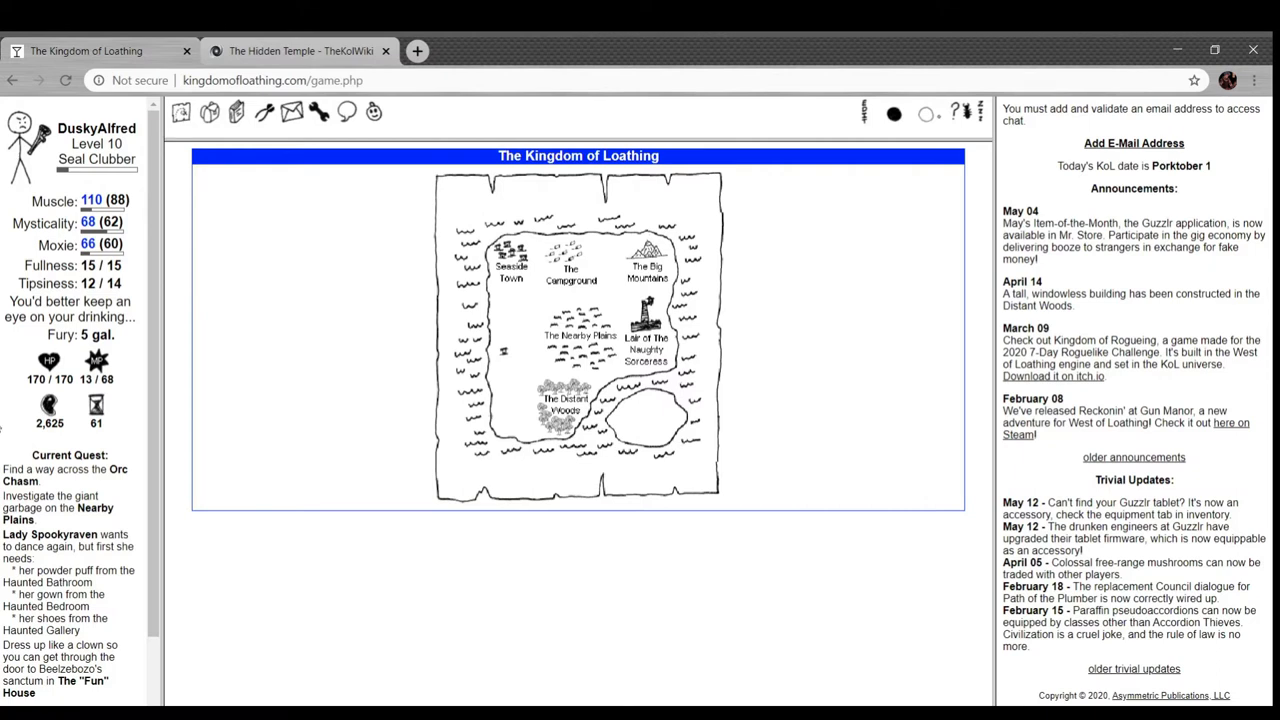
{"action": "scroll", "scroll_direction": "down", "scroll_amount": 3}
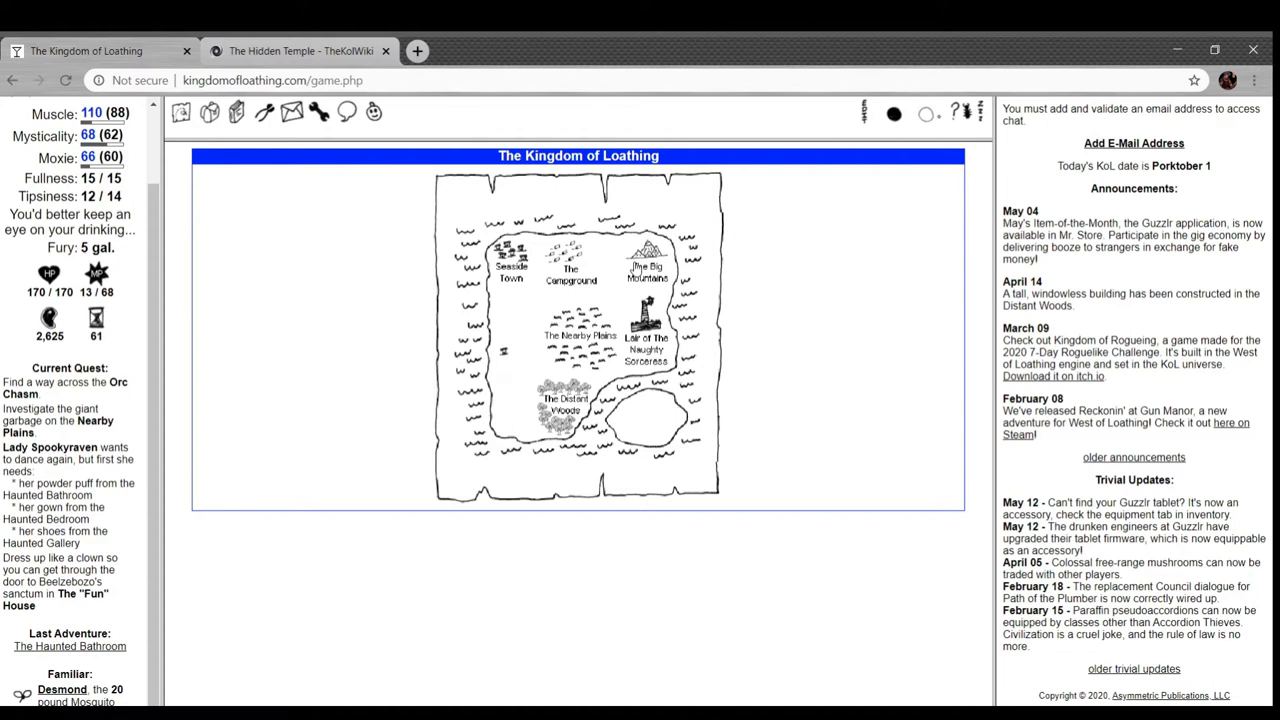
{"action": "left_click", "coordinate": [510, 272]}
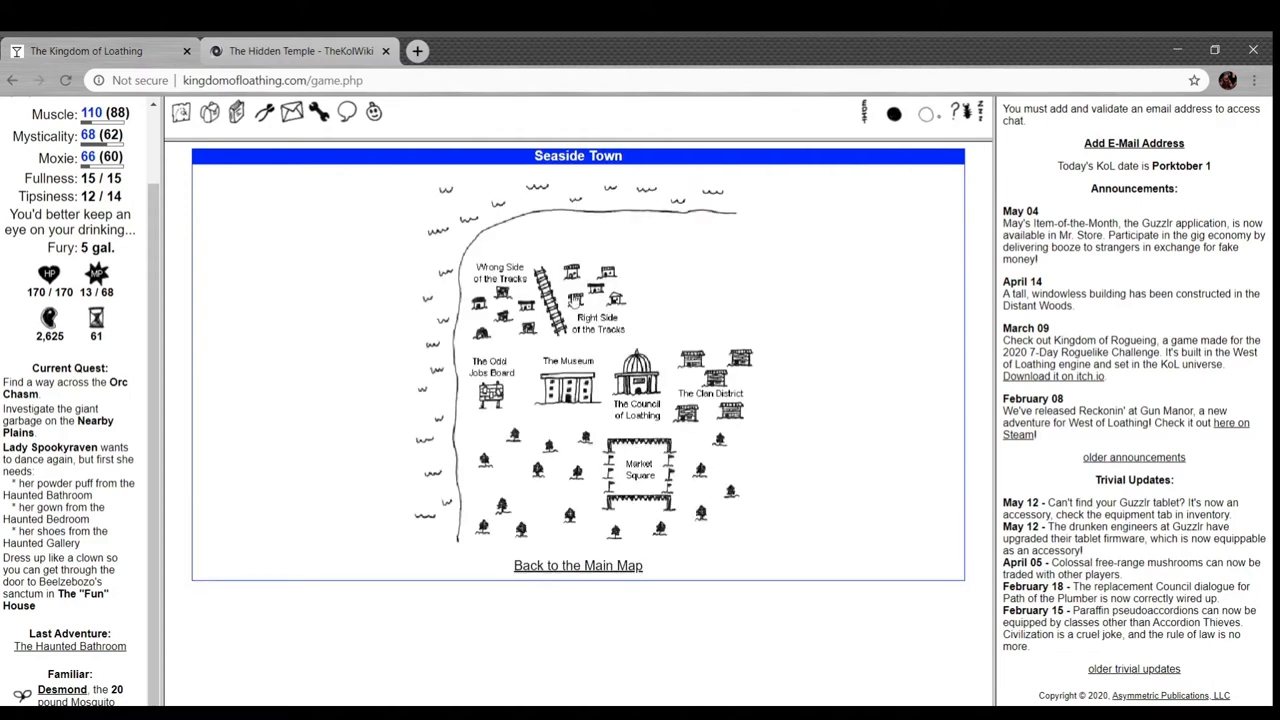
{"action": "left_click", "coordinate": [580, 320]}
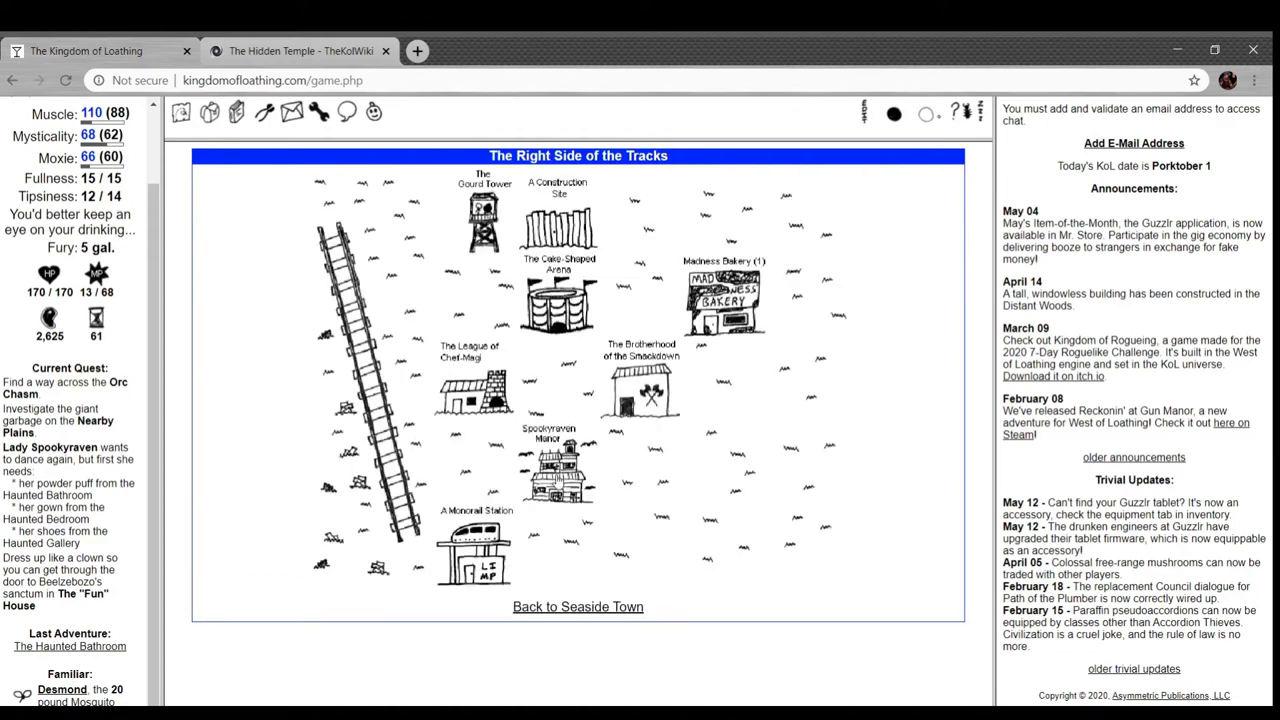
{"action": "left_click", "coordinate": [548, 470]}
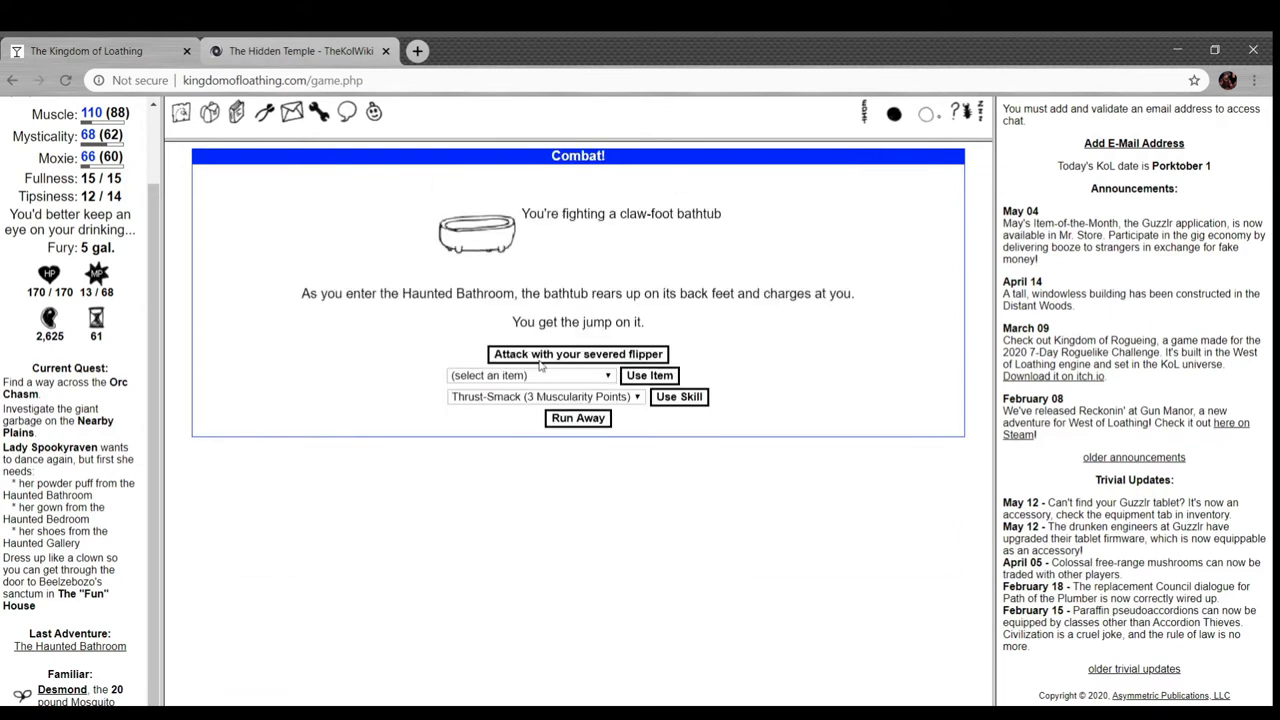
- Beat the claw-foot bathtub, open the ornate makeup case, and Thrust-Smack the cosmetics wraith
{"action": "left_click", "coordinate": [576, 352]}
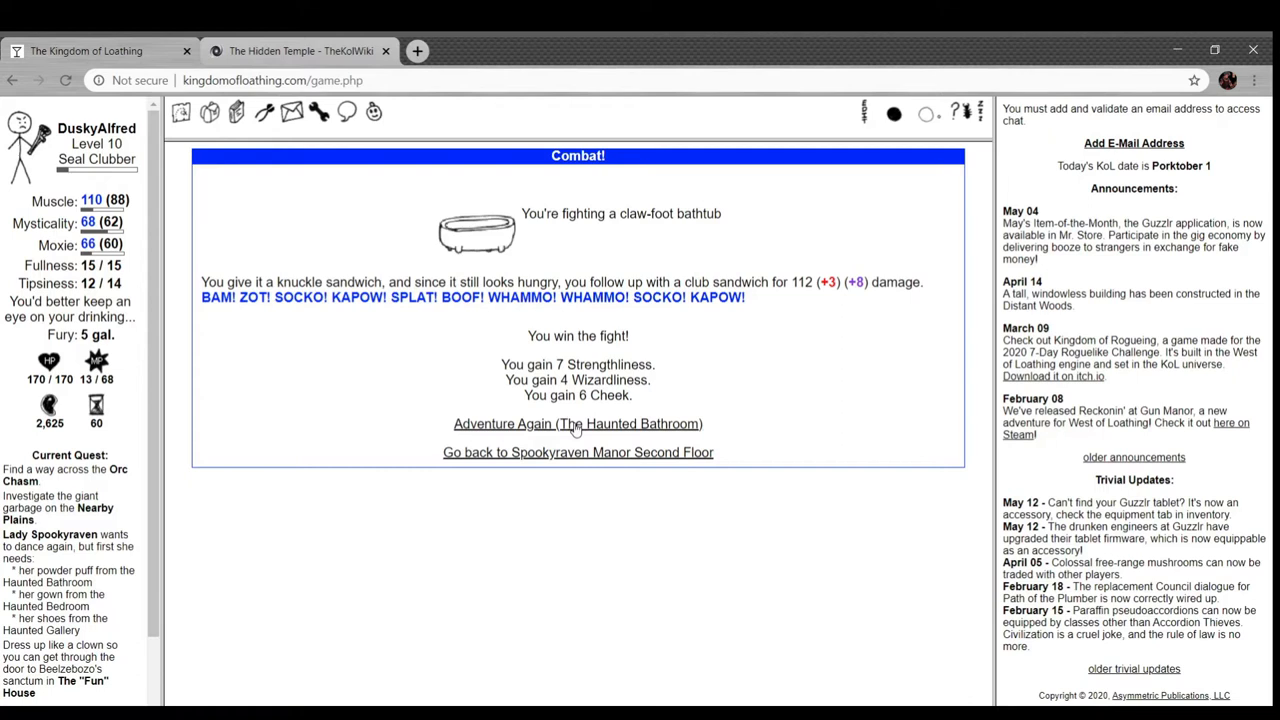
{"action": "left_click", "coordinate": [576, 424]}
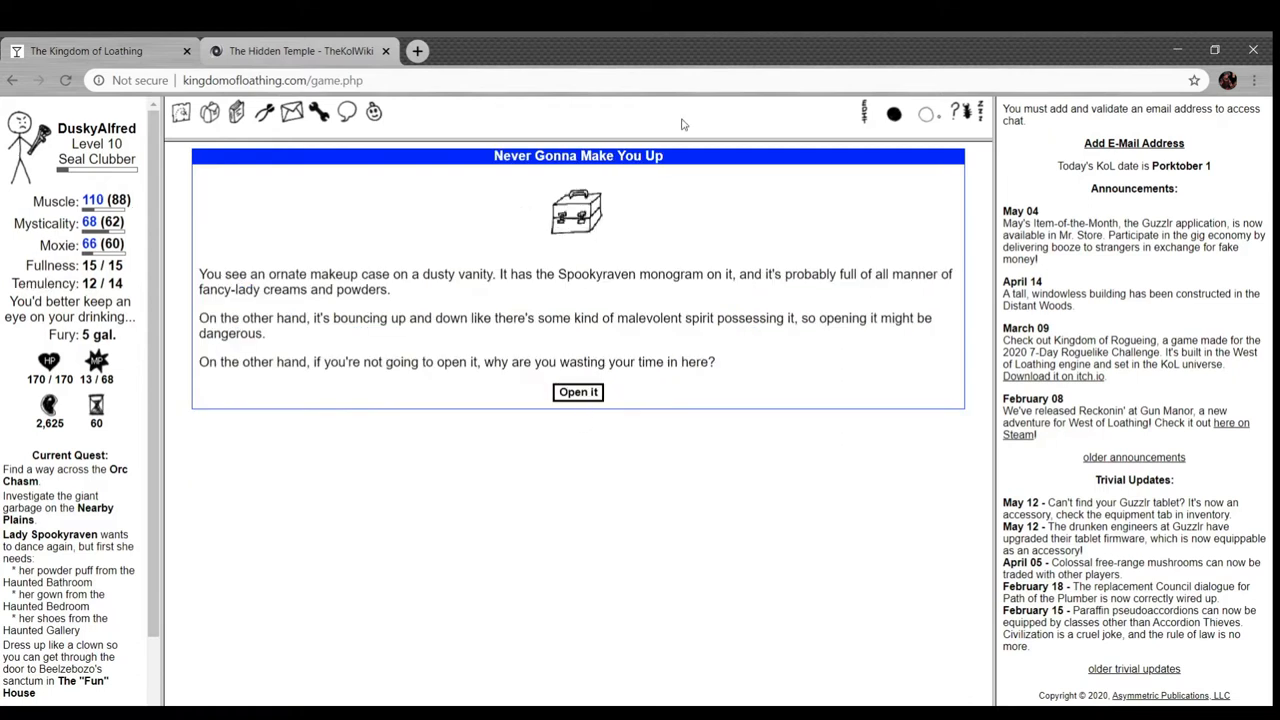
{"action": "mouse_move", "coordinate": [436, 304]}
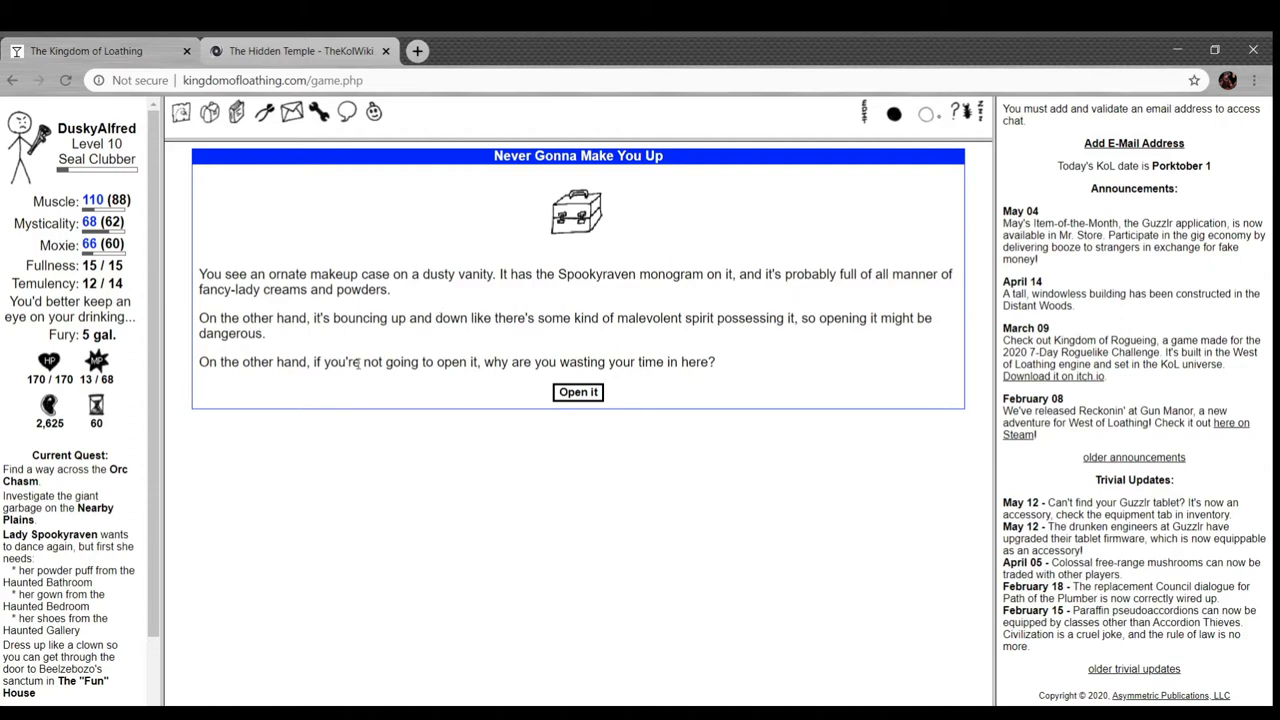
{"action": "mouse_move", "coordinate": [500, 302]}
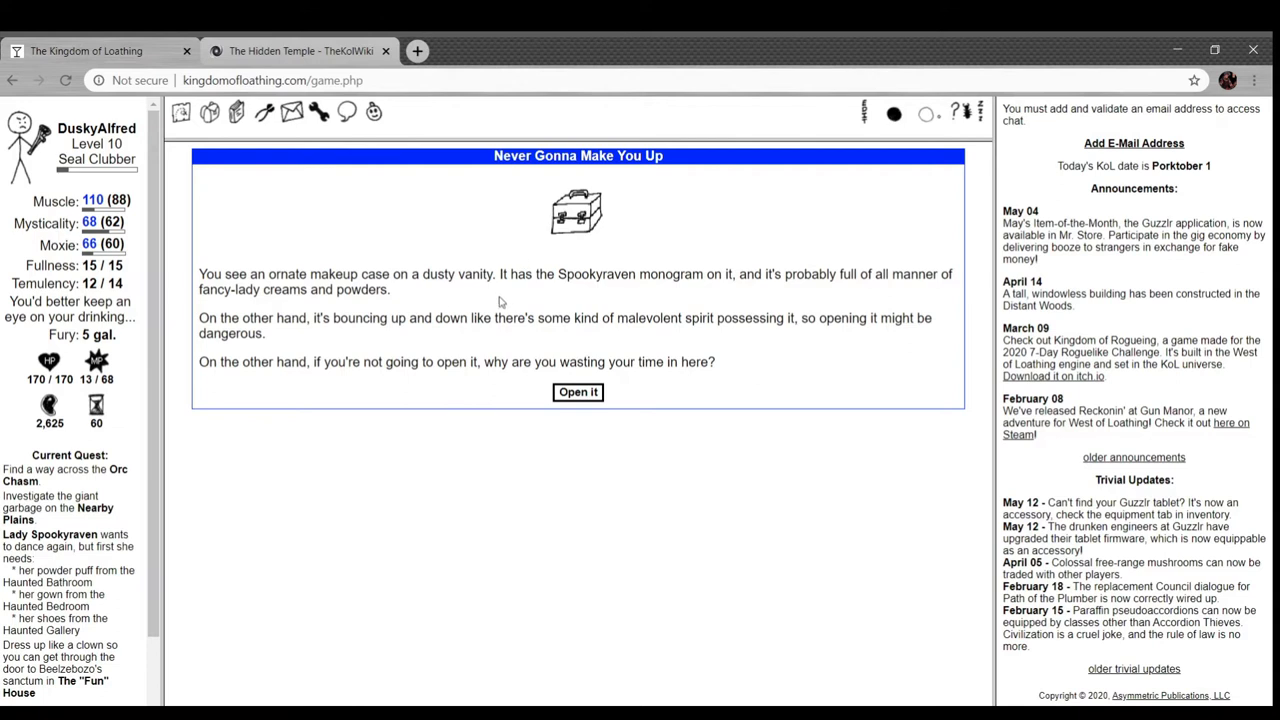
{"action": "mouse_move", "coordinate": [496, 304]}
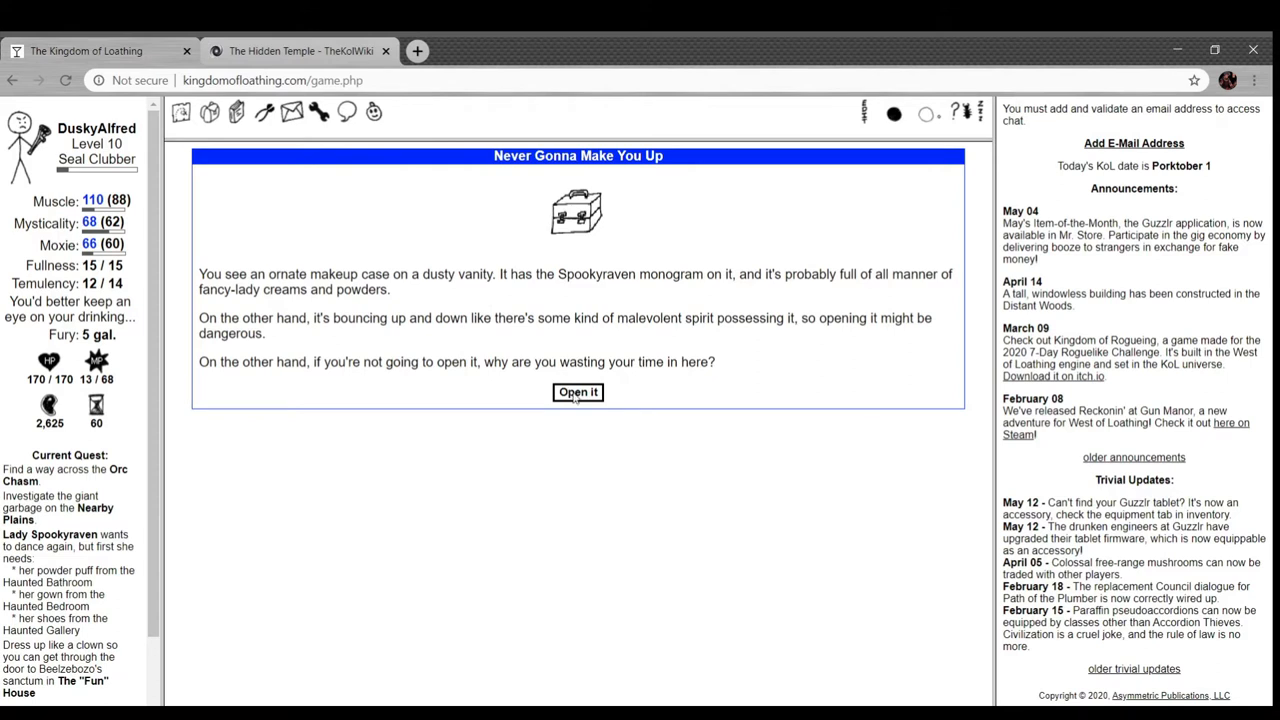
{"action": "left_click", "coordinate": [576, 392]}
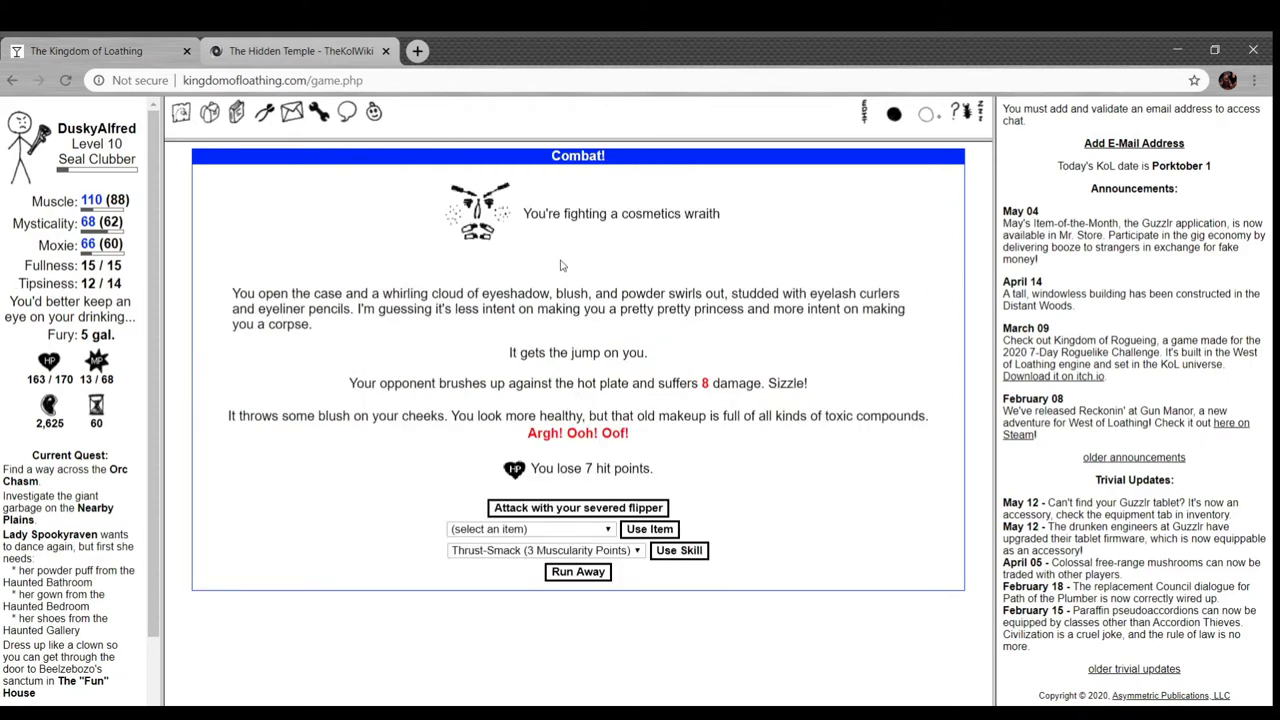
{"action": "mouse_move", "coordinate": [640, 290]}
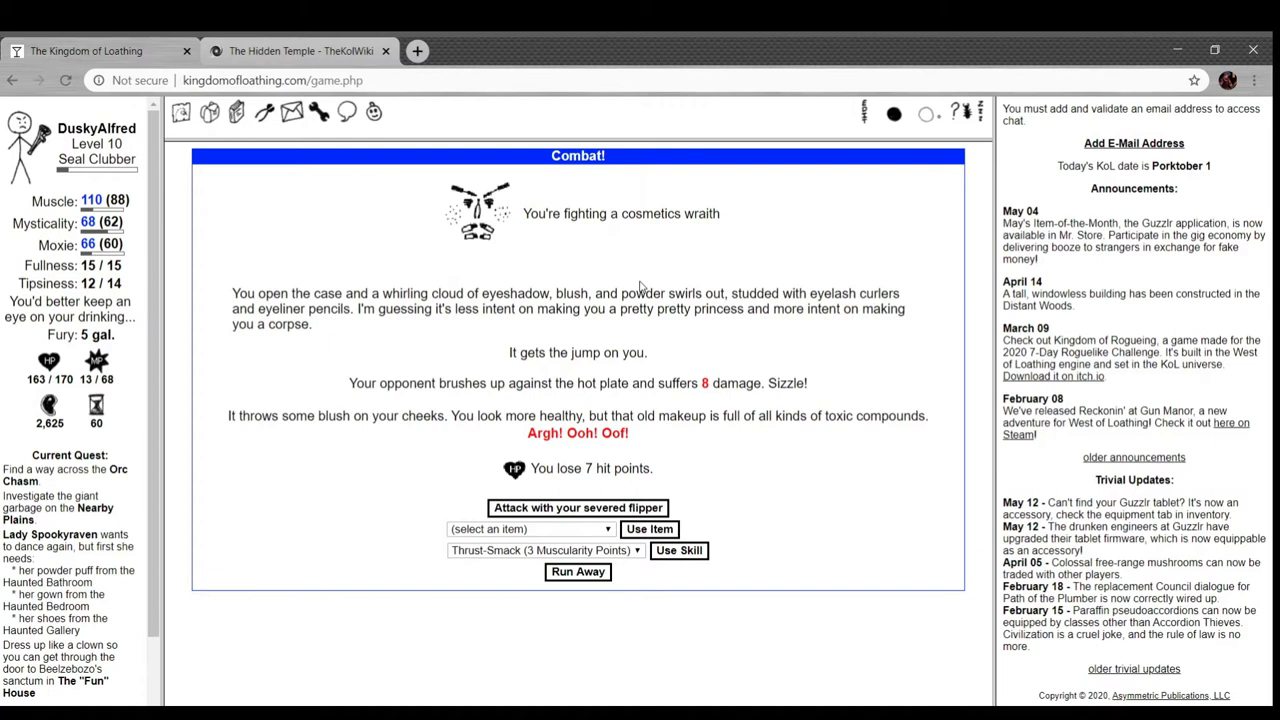
{"action": "mouse_move", "coordinate": [680, 328]}
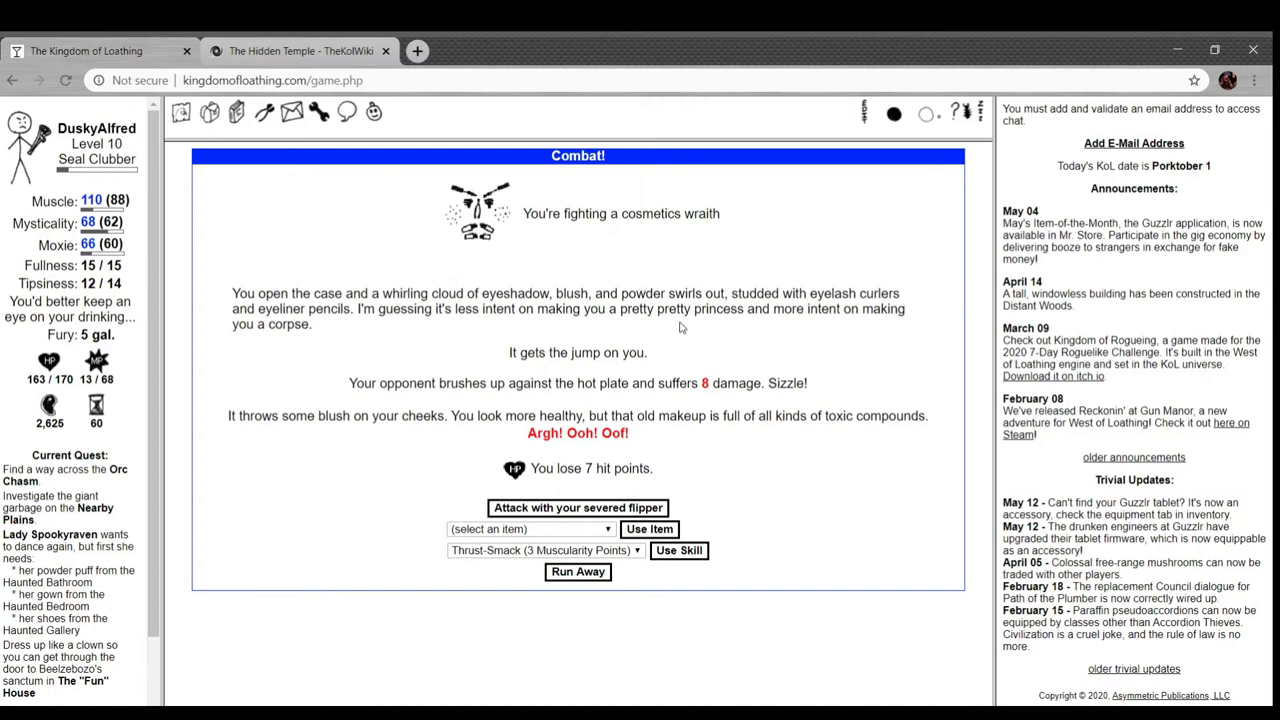
{"action": "mouse_move", "coordinate": [724, 342]}
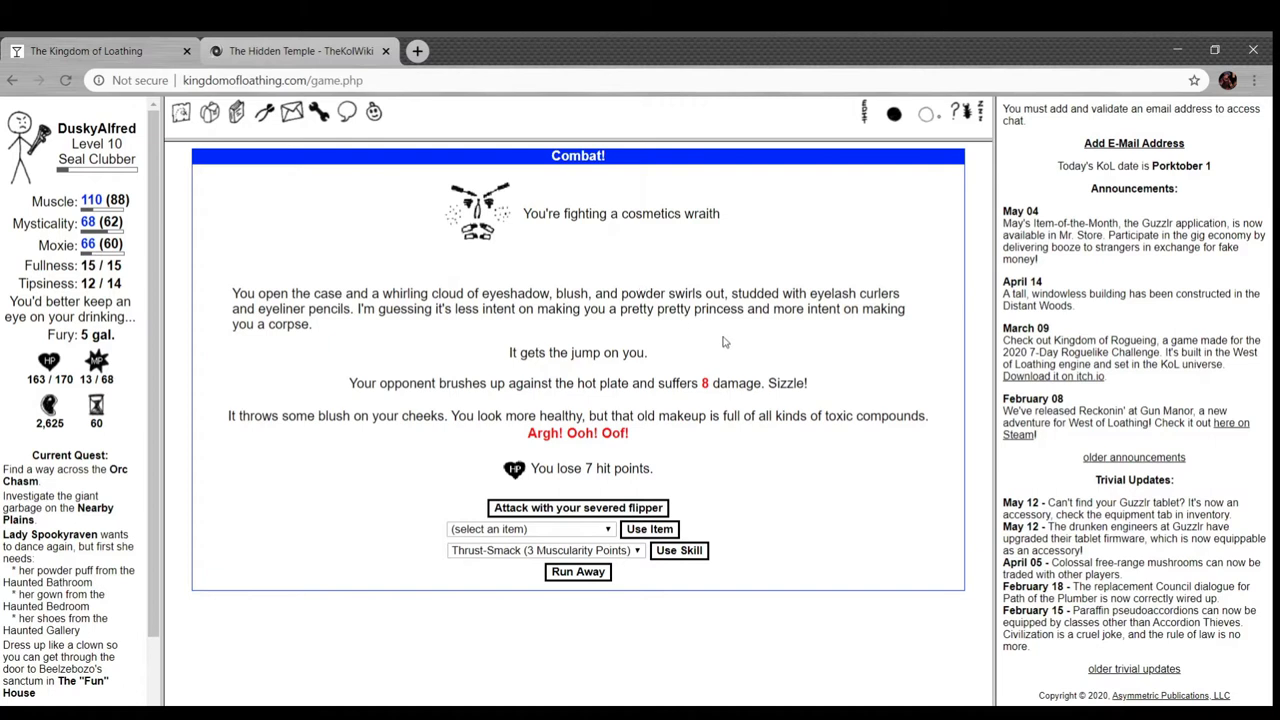
{"action": "mouse_move", "coordinate": [324, 430]}
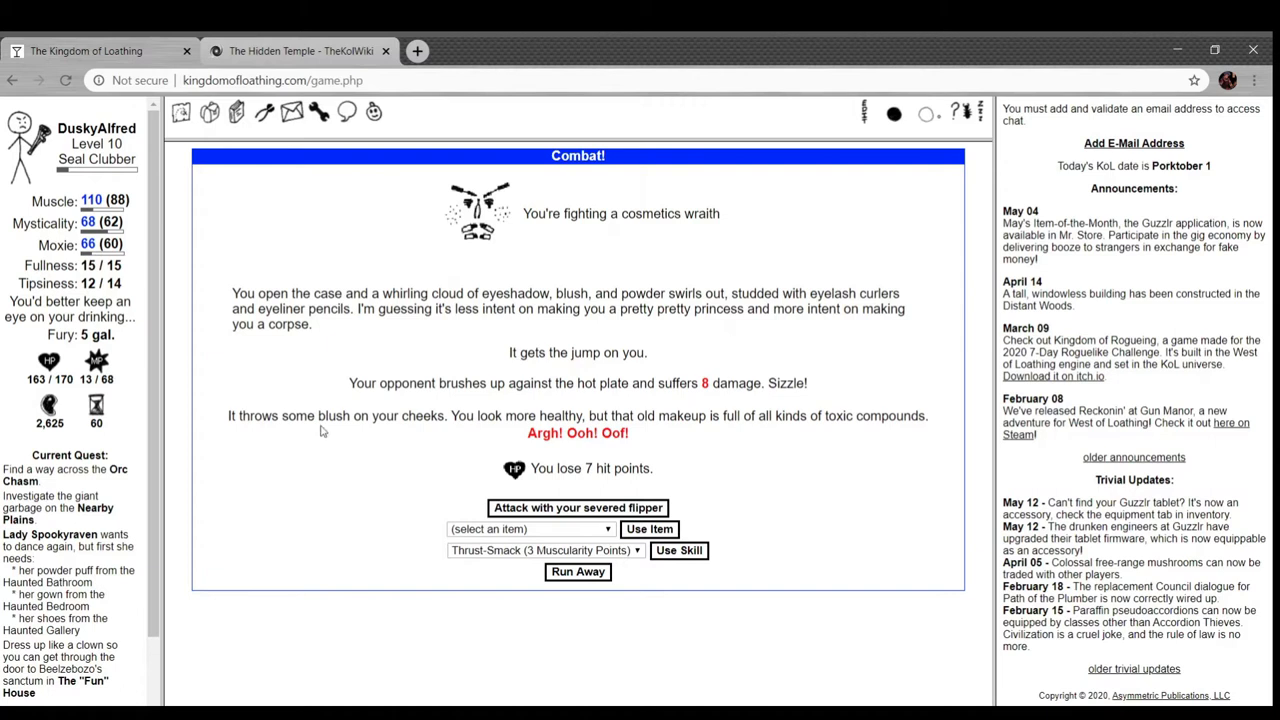
{"action": "mouse_move", "coordinate": [548, 404]}
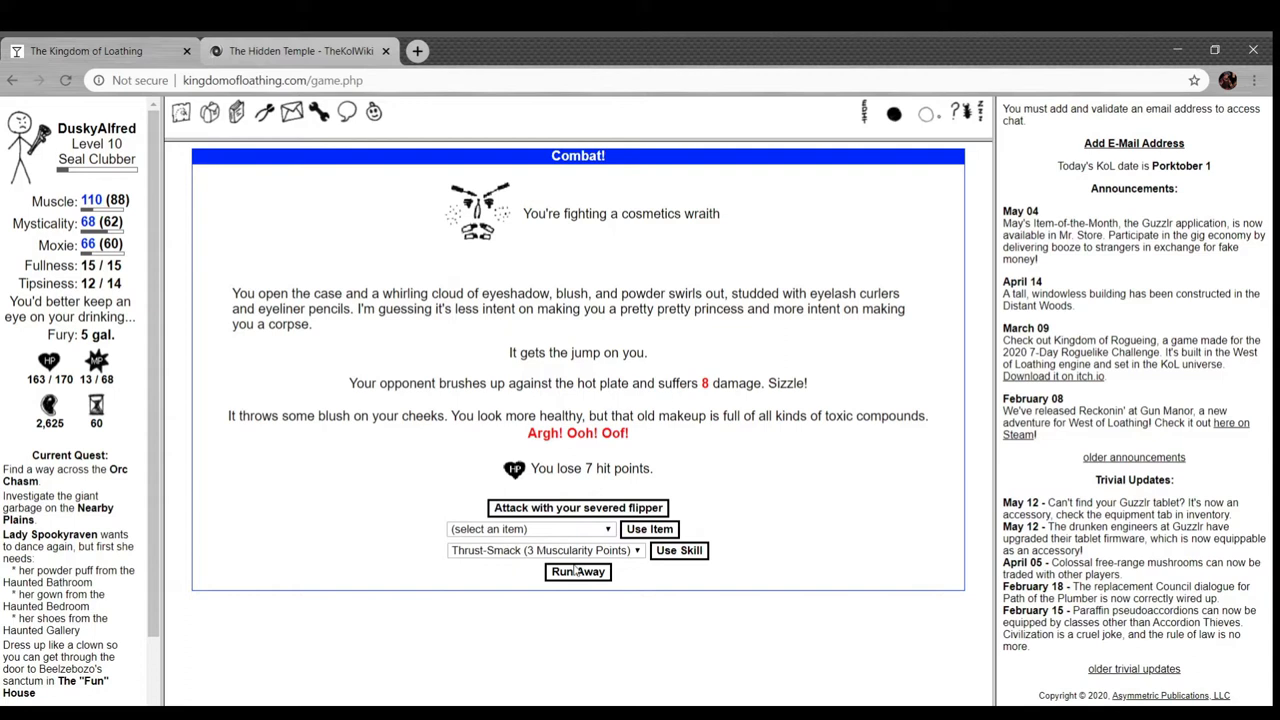
{"action": "mouse_move", "coordinate": [678, 550]}
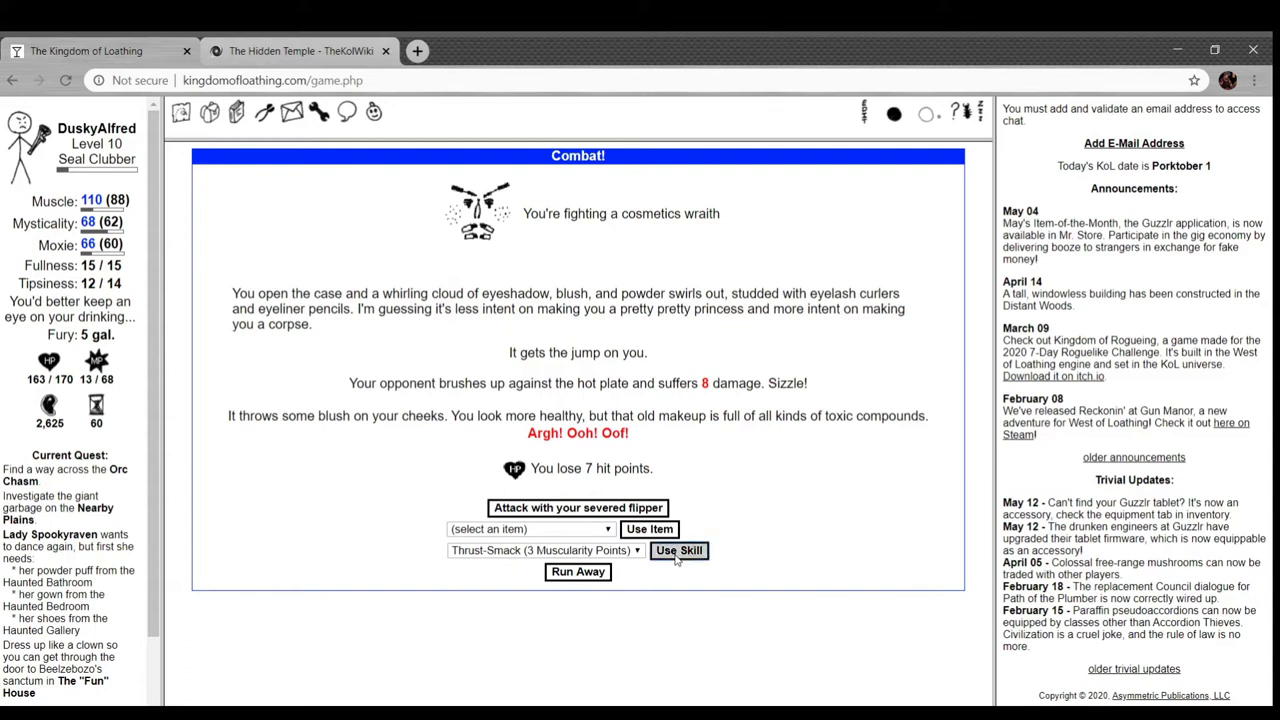
{"action": "left_click", "coordinate": [680, 550]}
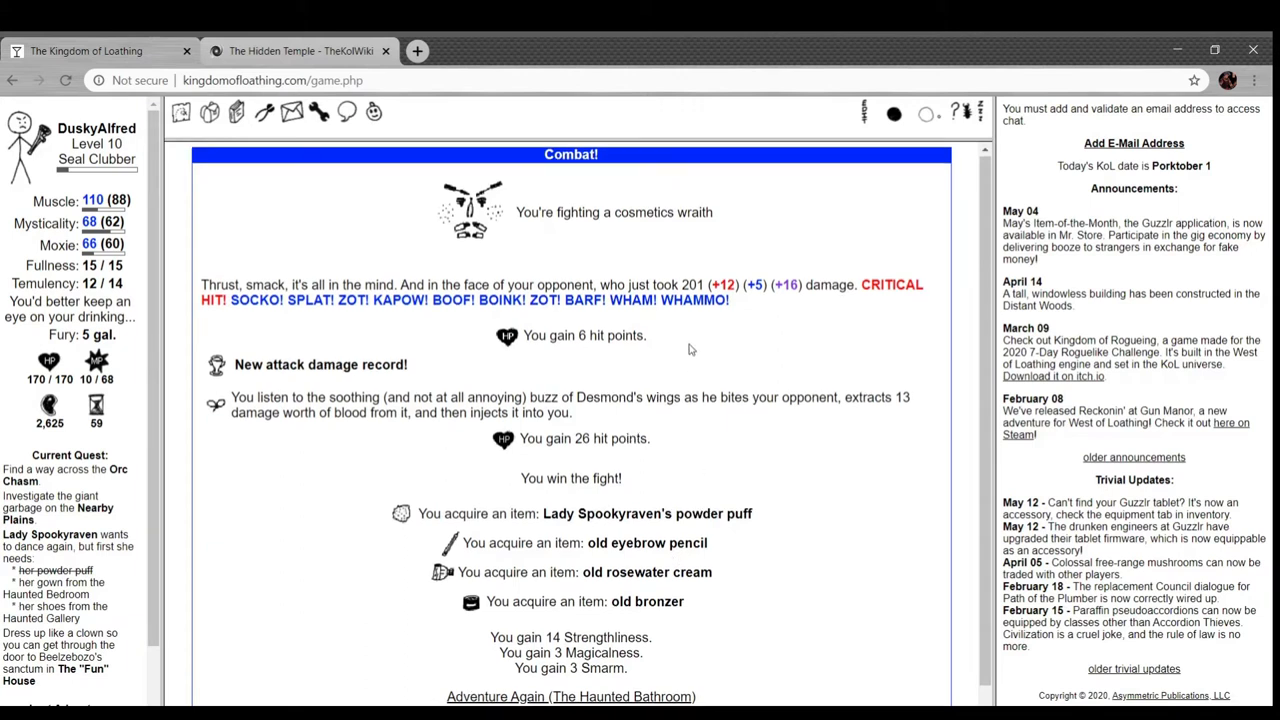
- Review the wraith fight results and go back to Spookyraven Manor's second floor
{"action": "scroll", "scroll_direction": "down", "scroll_amount": 3}
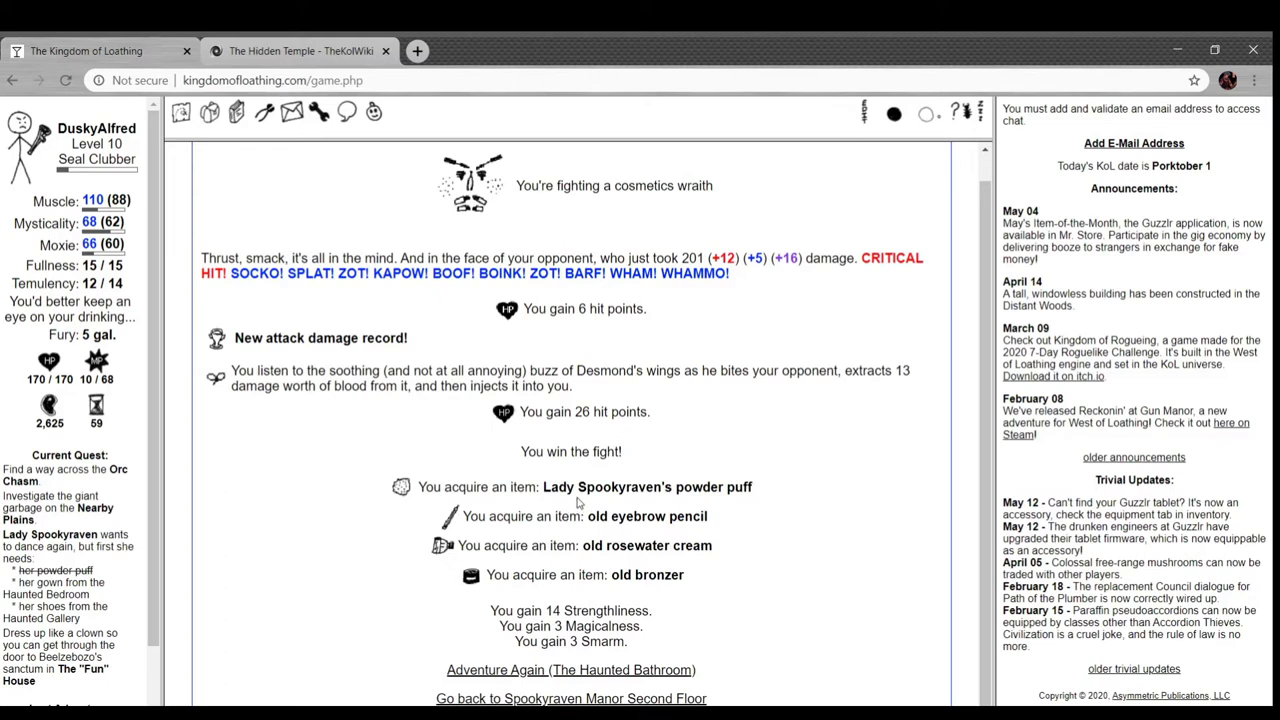
{"action": "scroll", "scroll_direction": "down", "scroll_amount": 3}
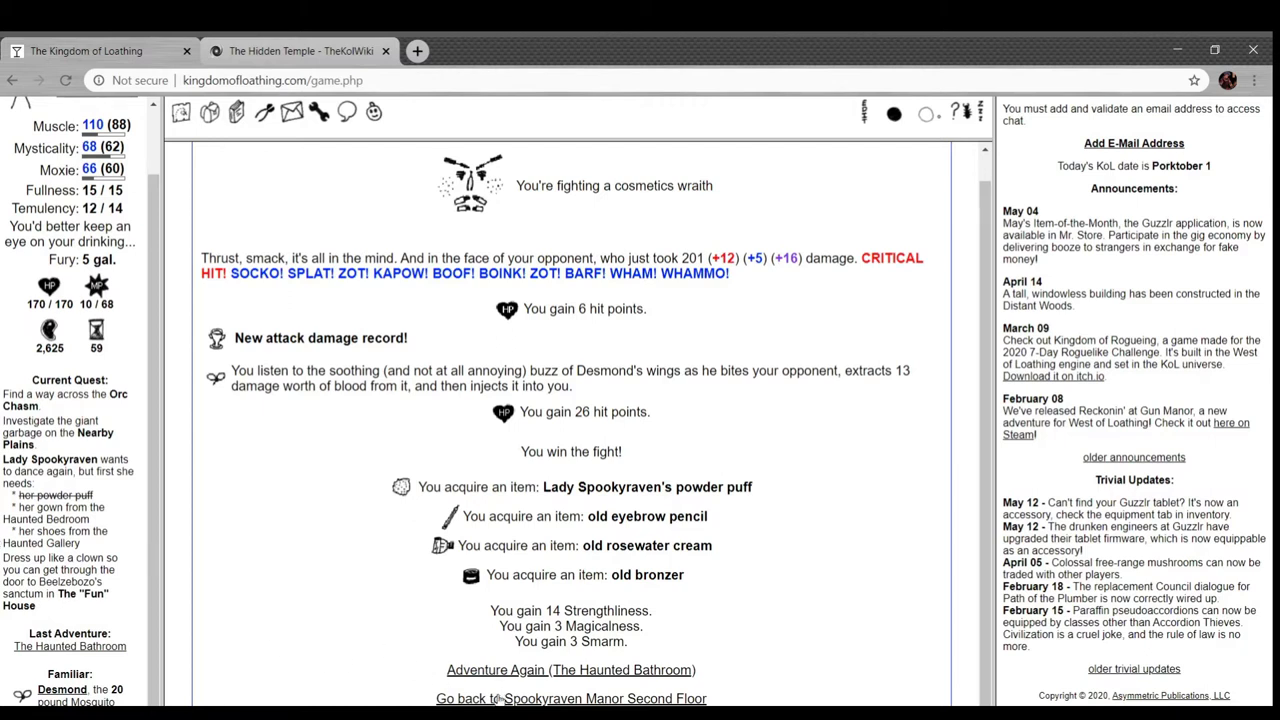
{"action": "left_click", "coordinate": [570, 698]}
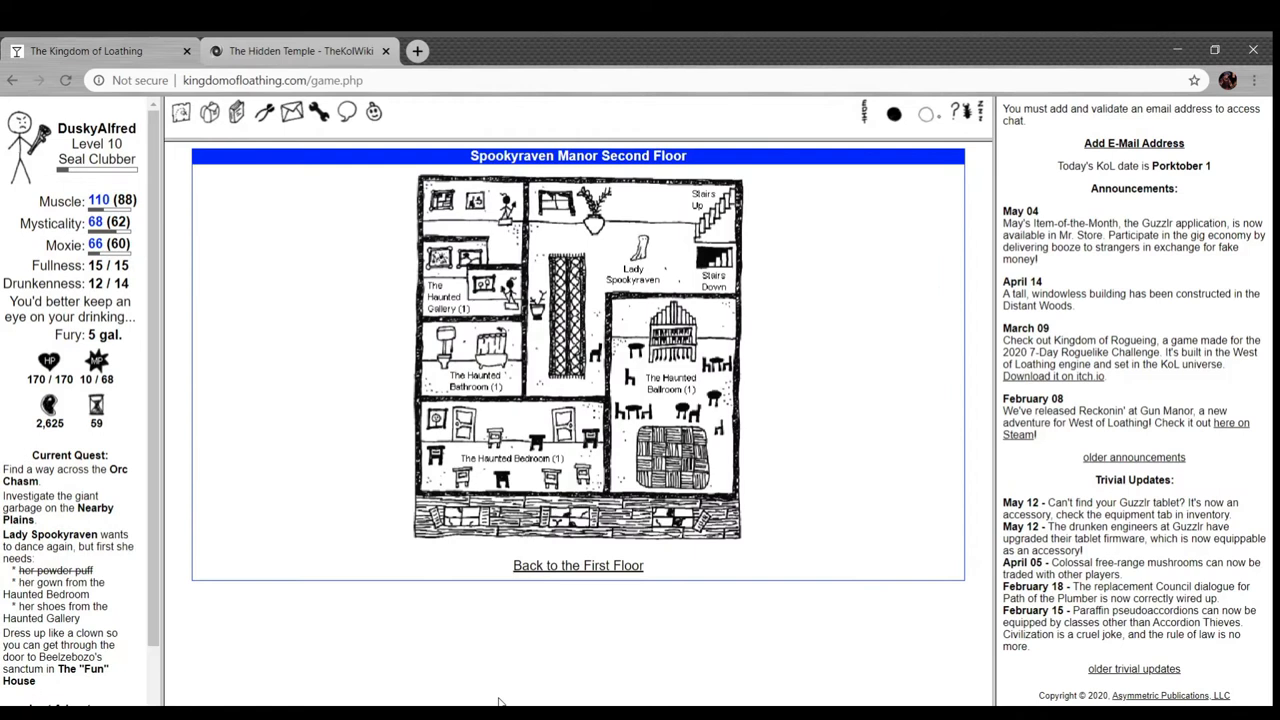
- Browse the inventory consumables and drink a Mountain Stream soda to restore MP
{"action": "left_click", "coordinate": [208, 112]}
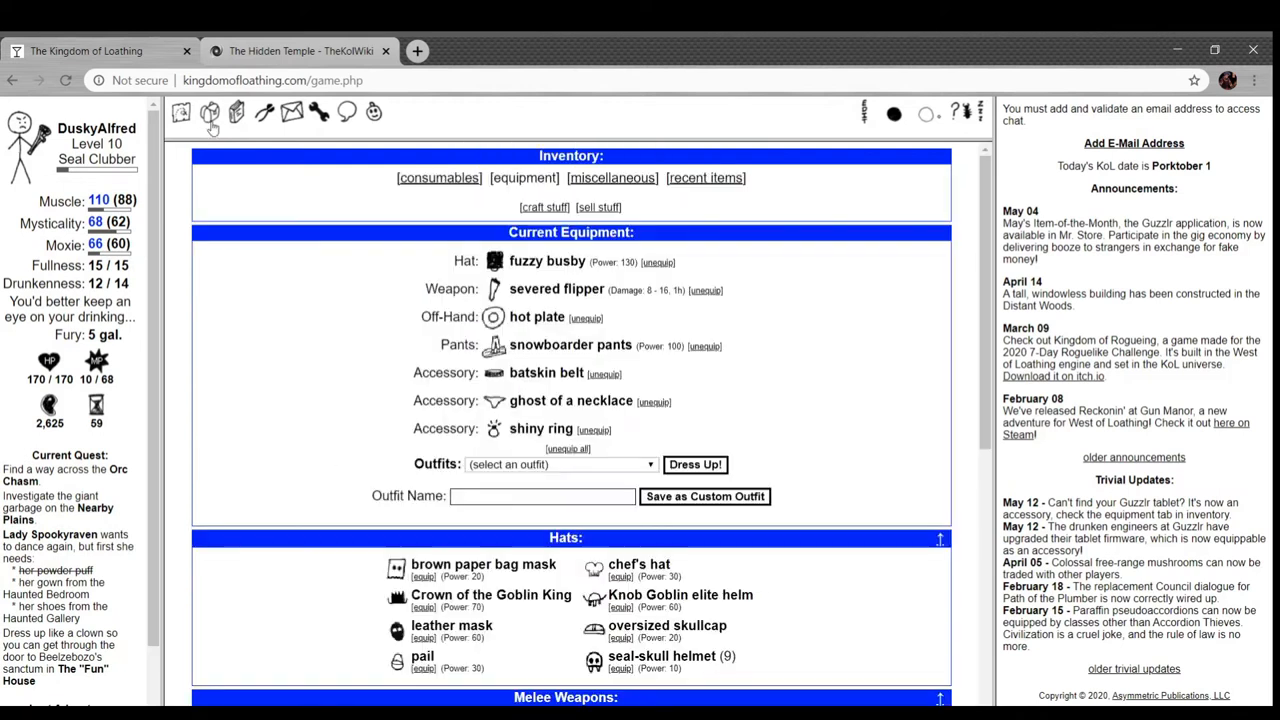
{"action": "scroll", "scroll_direction": "down", "scroll_amount": 3}
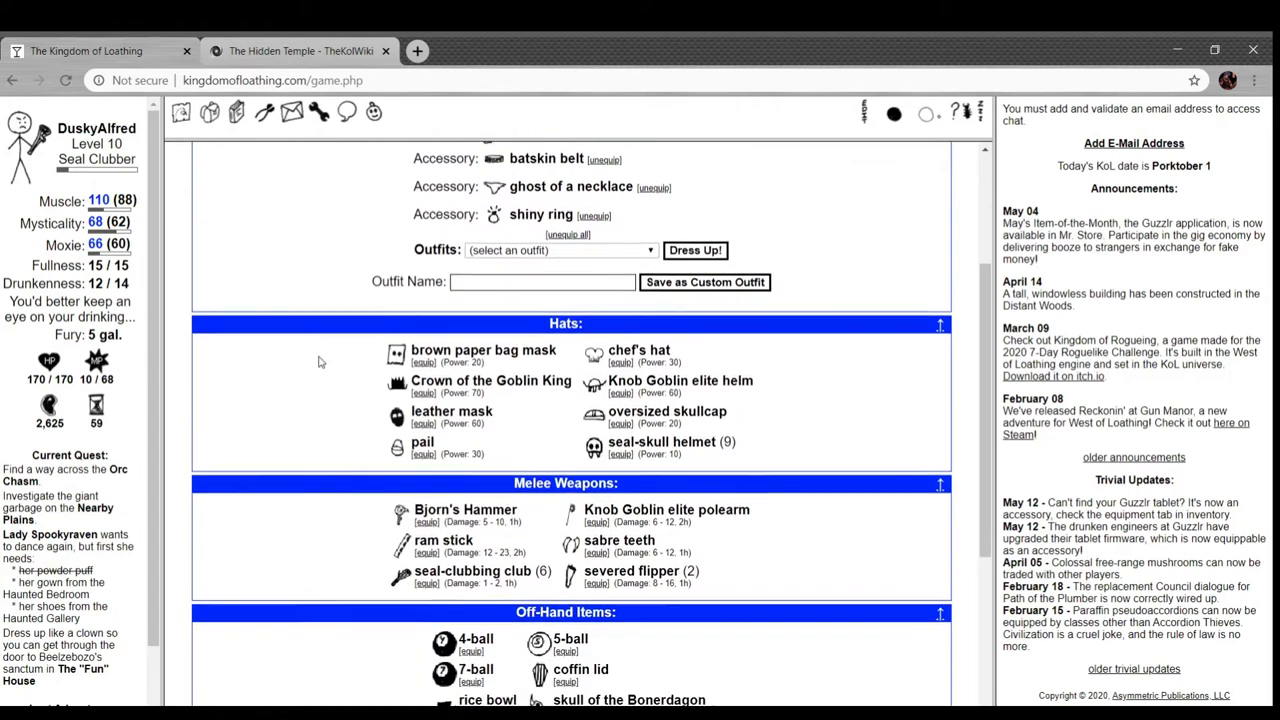
{"action": "scroll", "scroll_direction": "up", "scroll_amount": 3}
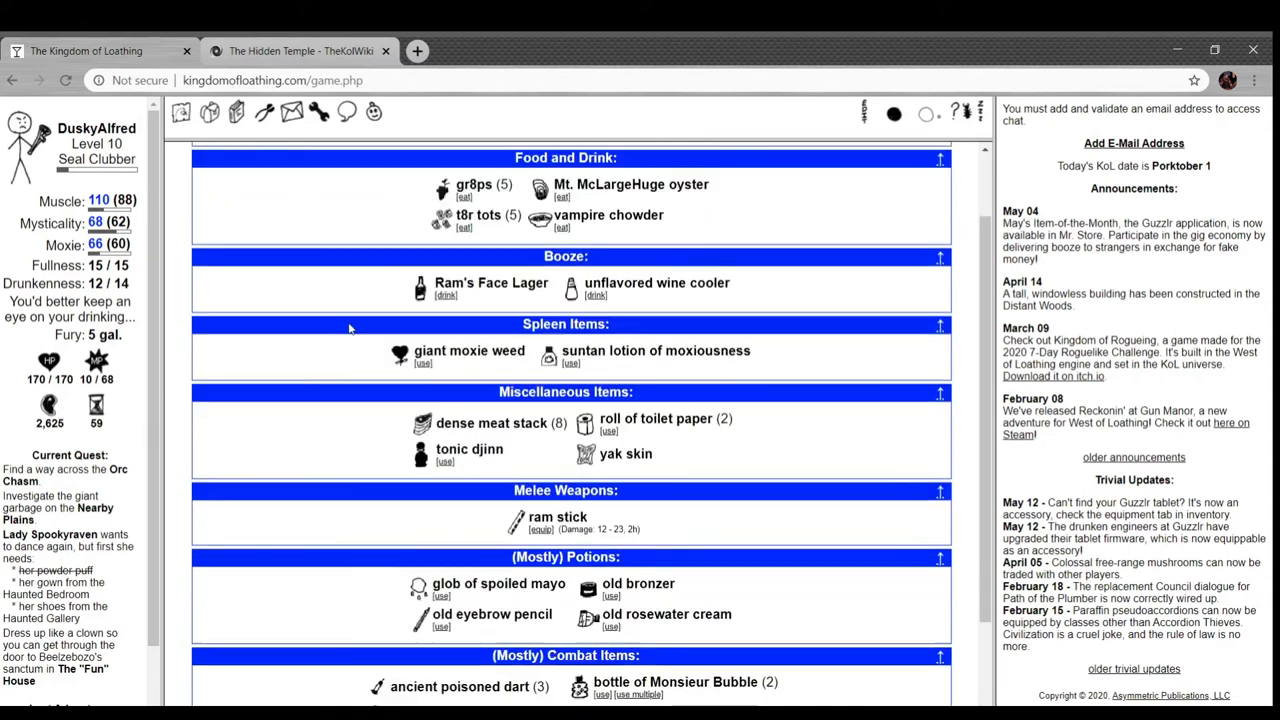
{"action": "scroll", "scroll_direction": "down", "scroll_amount": 3}
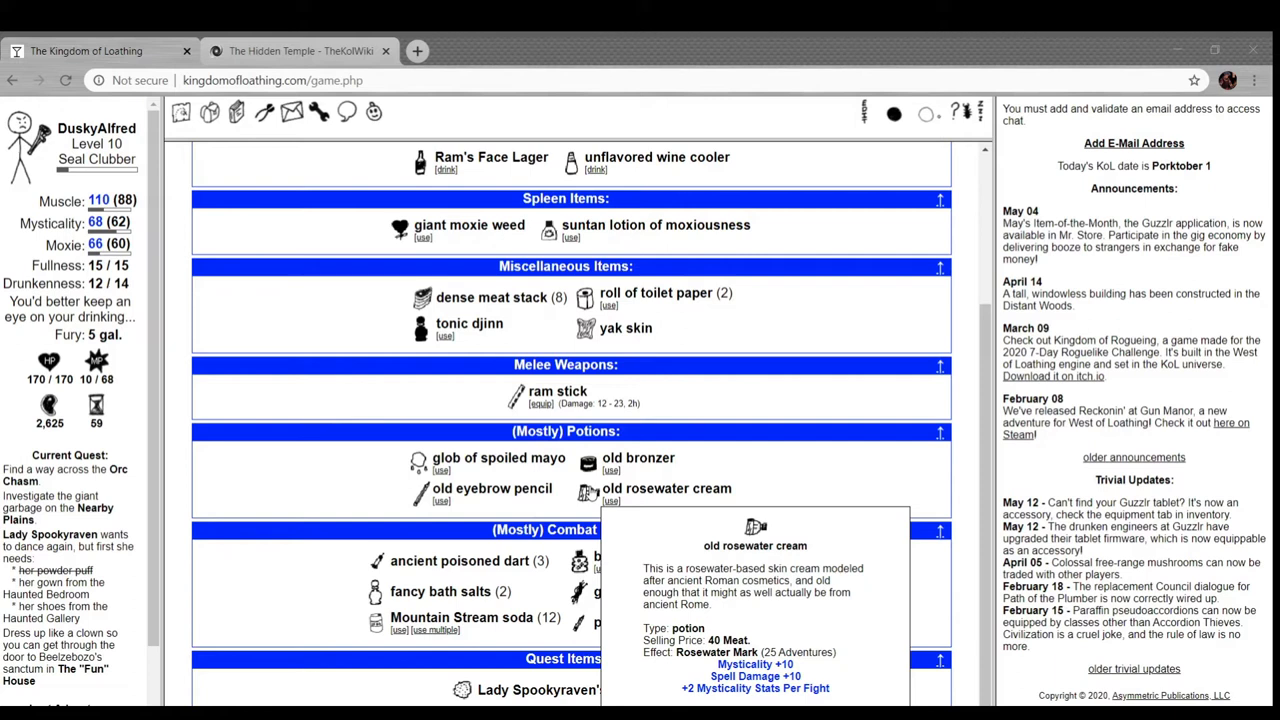
{"action": "mouse_move", "coordinate": [408, 512]}
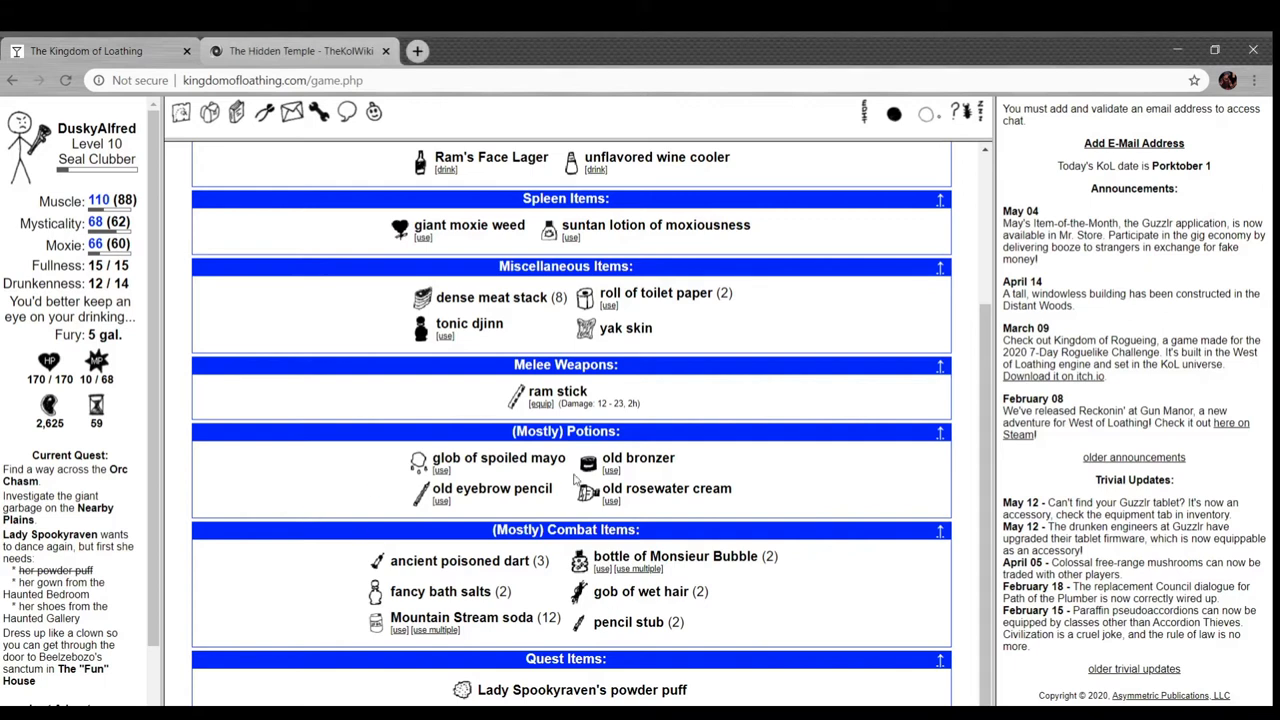
{"action": "mouse_move", "coordinate": [588, 462]}
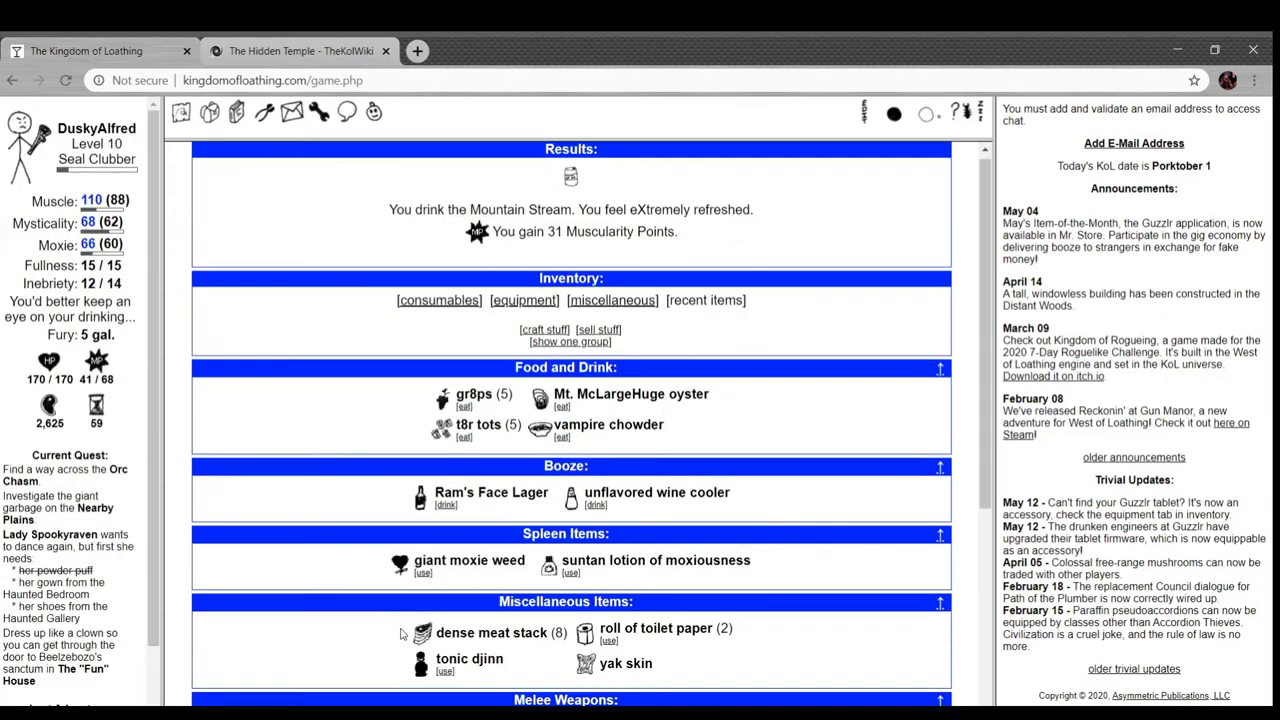
{"action": "scroll", "scroll_direction": "down", "scroll_amount": 3}
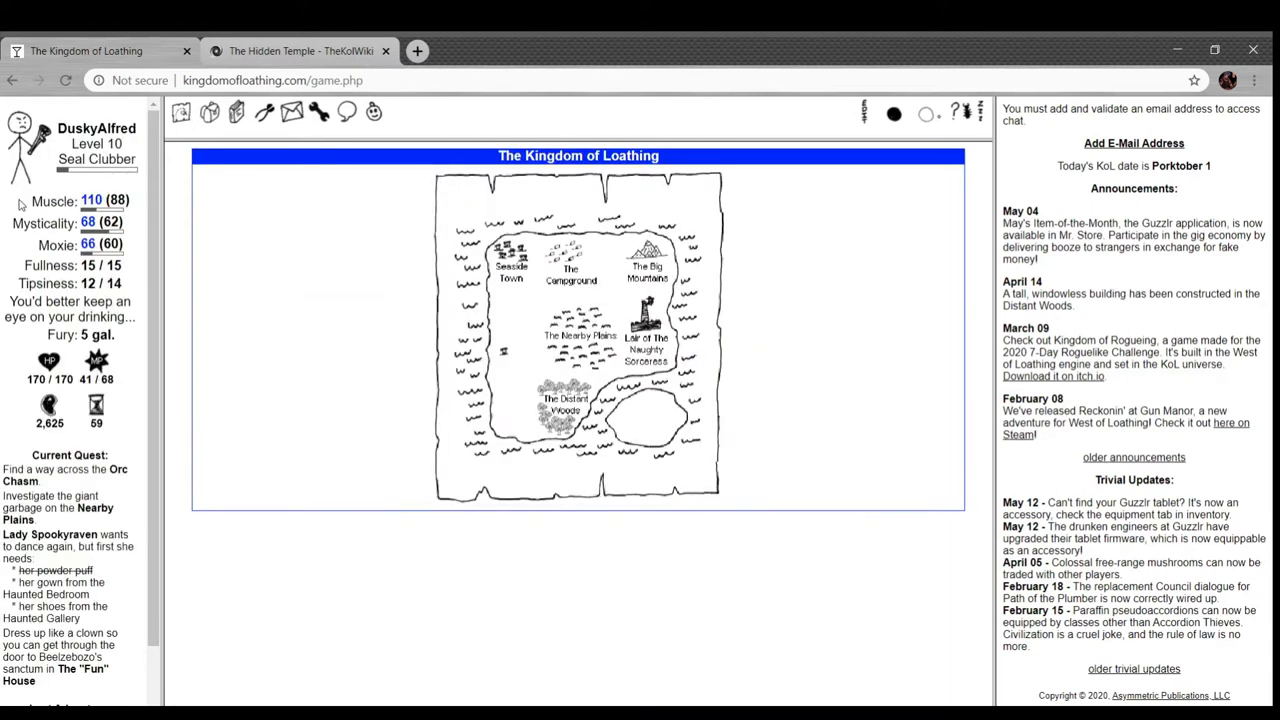
- Go through the Big Mountains to the Orc Chasm, attempt the bridge, and head back toward the chasm
{"action": "left_click", "coordinate": [648, 250]}
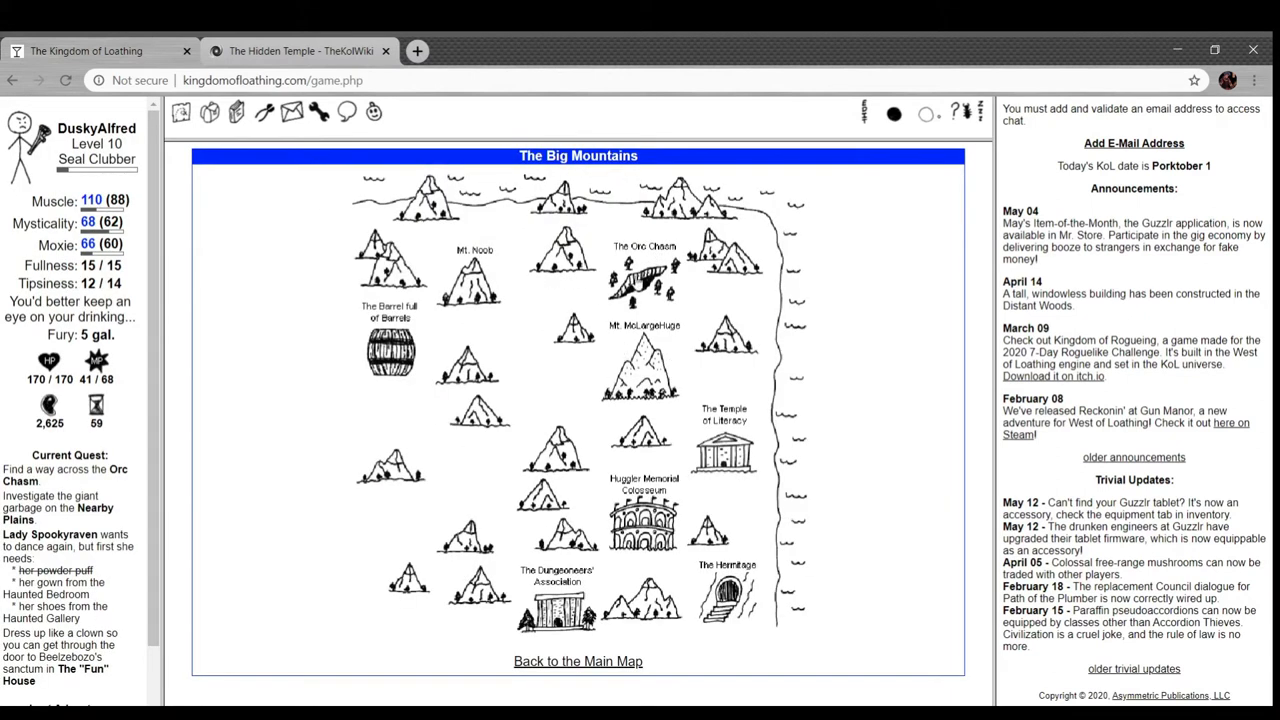
{"action": "left_click", "coordinate": [644, 276]}
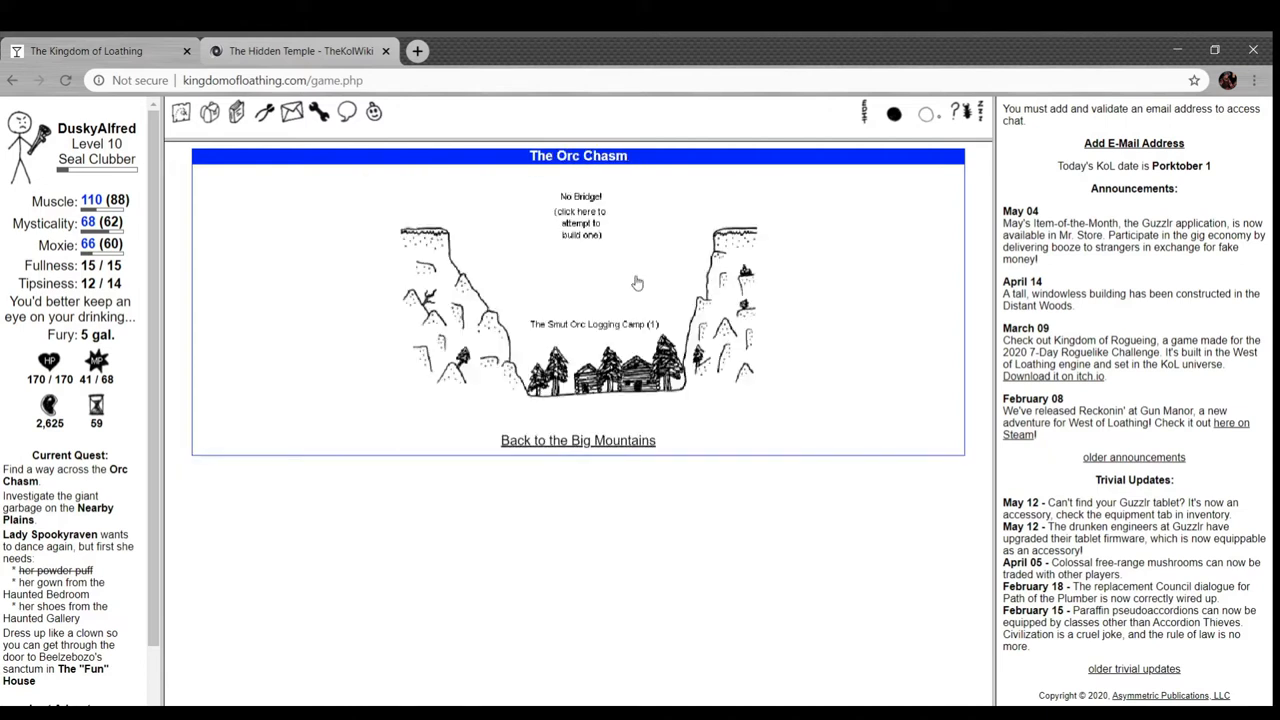
{"action": "left_click", "coordinate": [580, 224]}
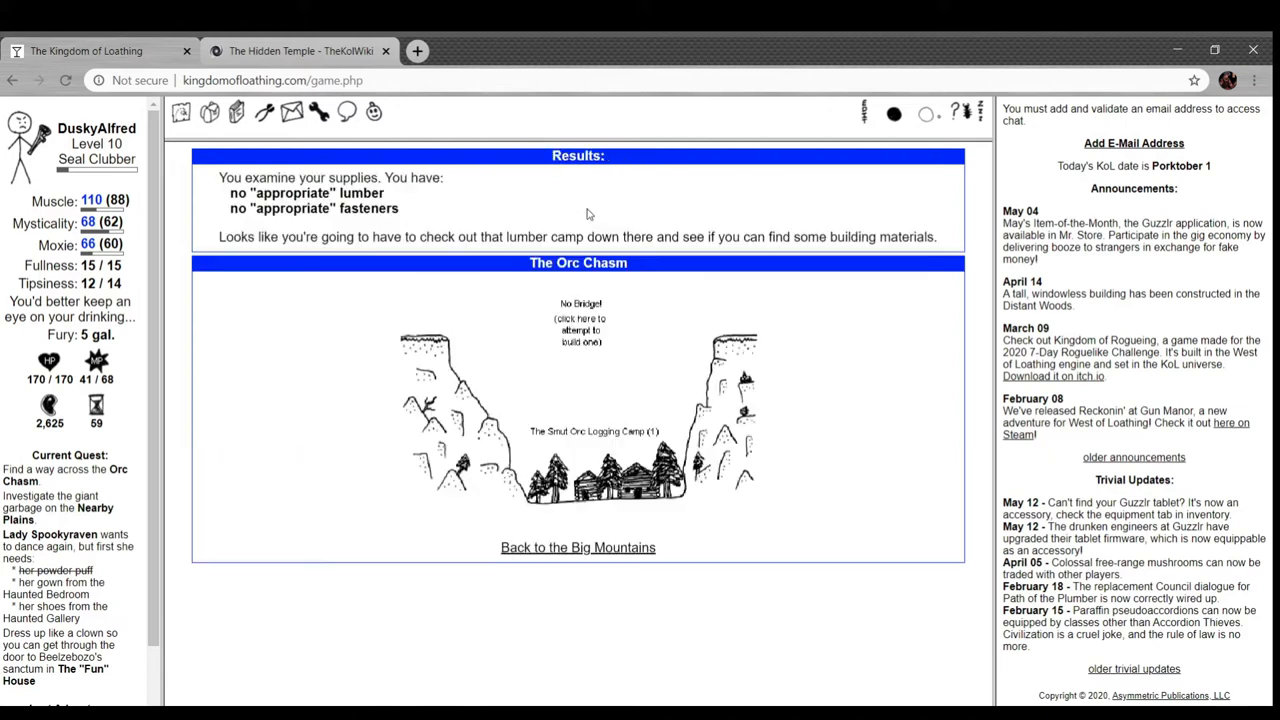
{"action": "mouse_move", "coordinate": [258, 222]}
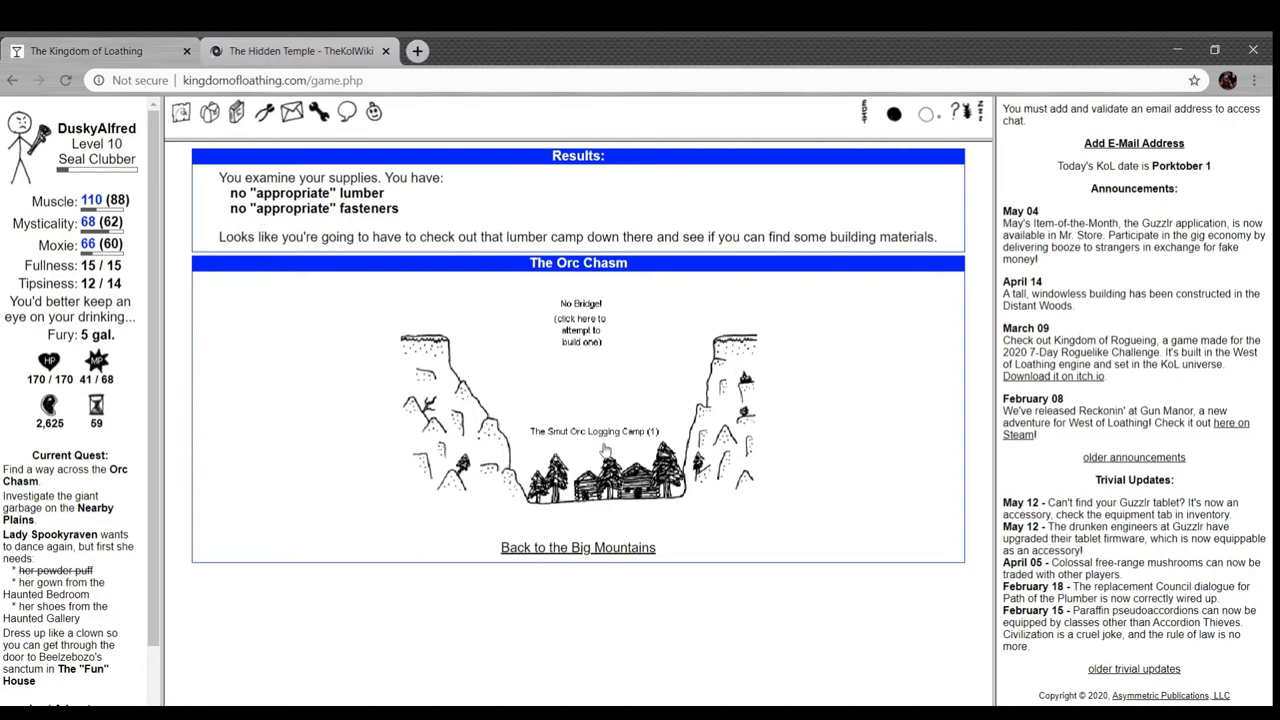
{"action": "mouse_move", "coordinate": [602, 532]}
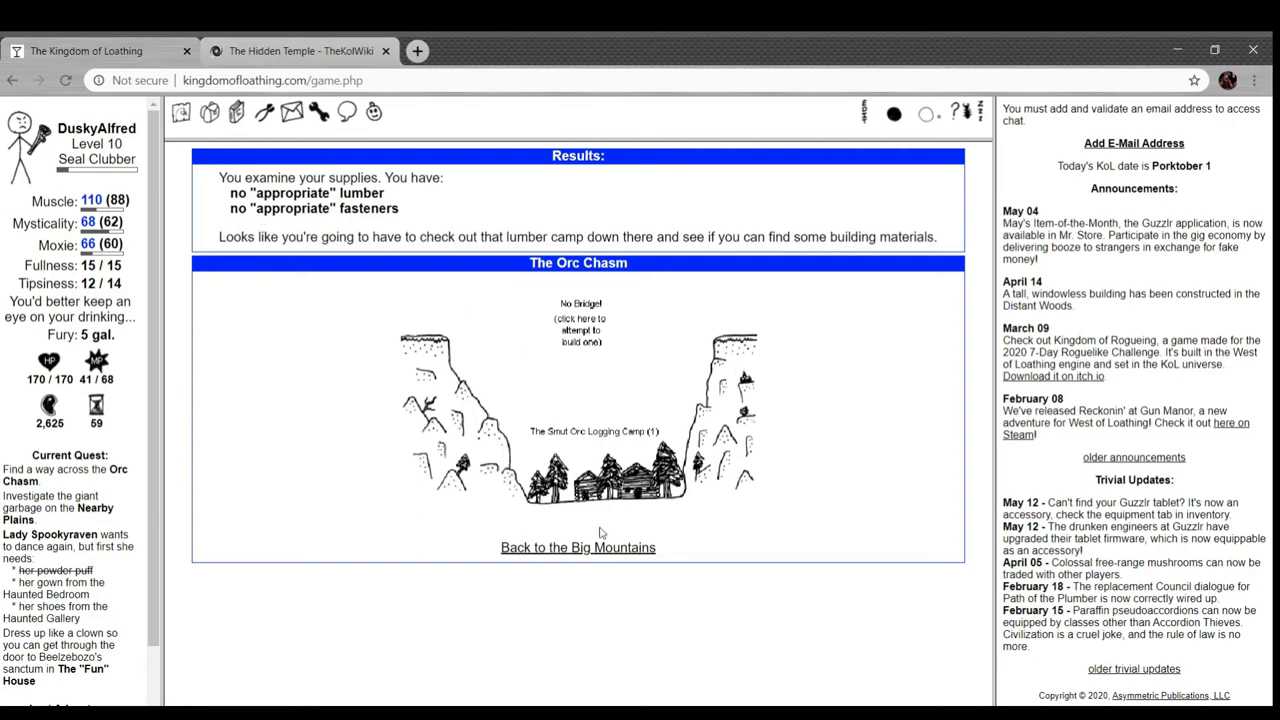
{"action": "left_click", "coordinate": [576, 548]}
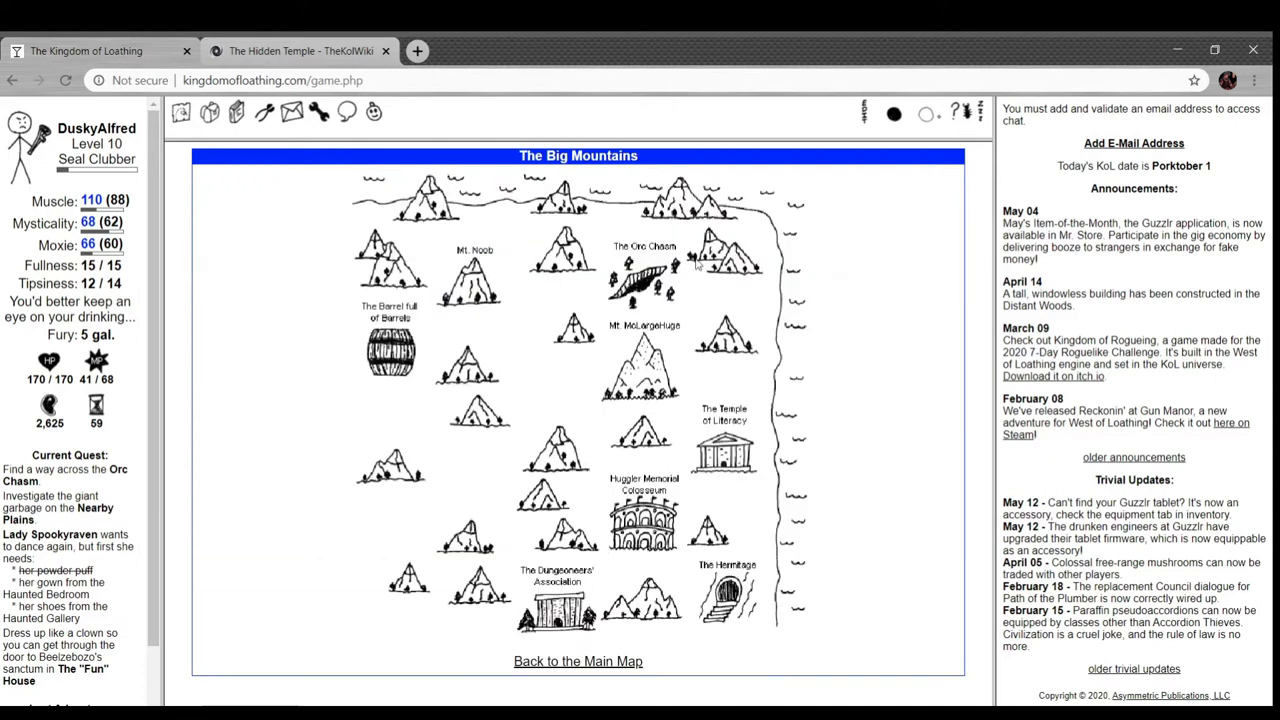
{"action": "mouse_move", "coordinate": [630, 338]}
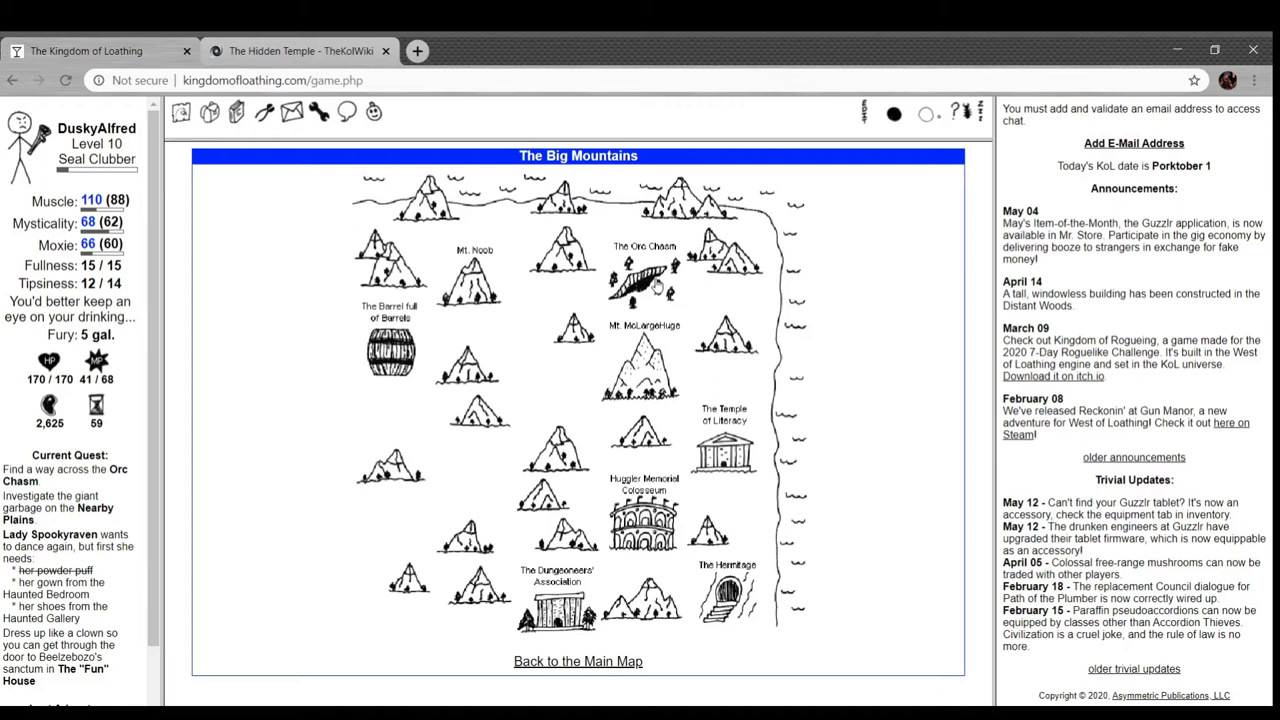
{"action": "left_click", "coordinate": [644, 270]}
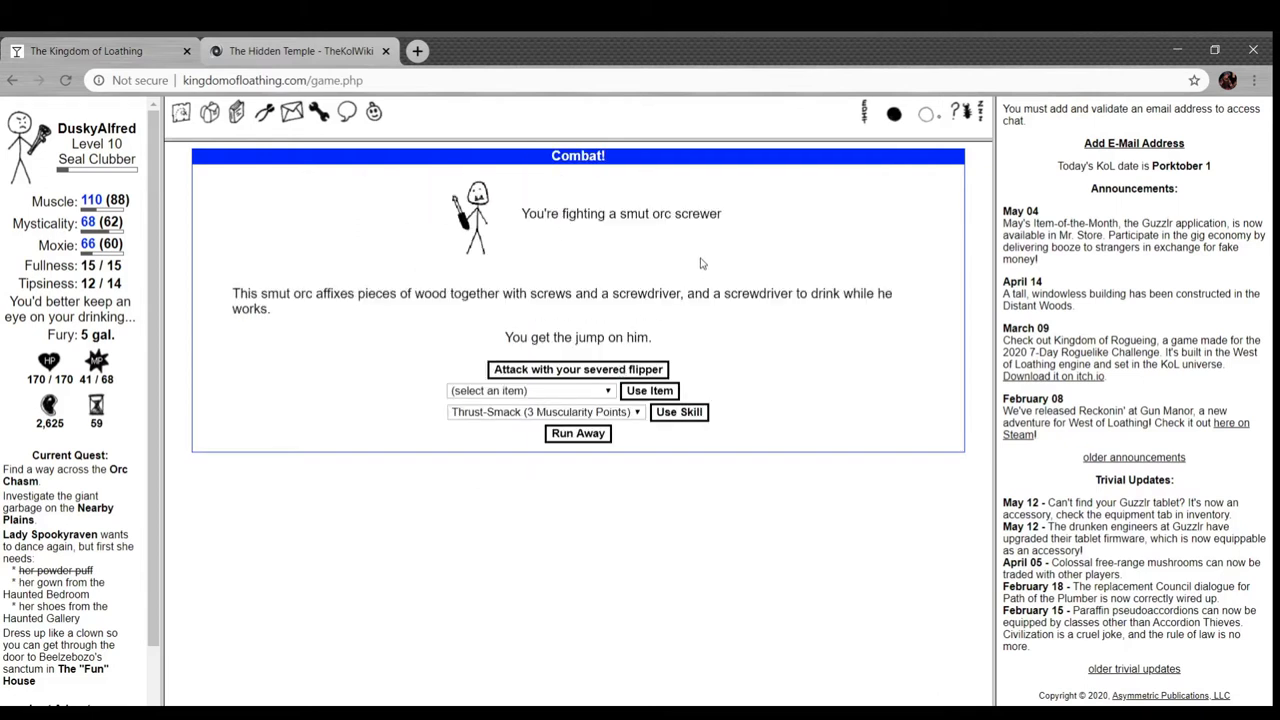
{"action": "mouse_move", "coordinate": [388, 336]}
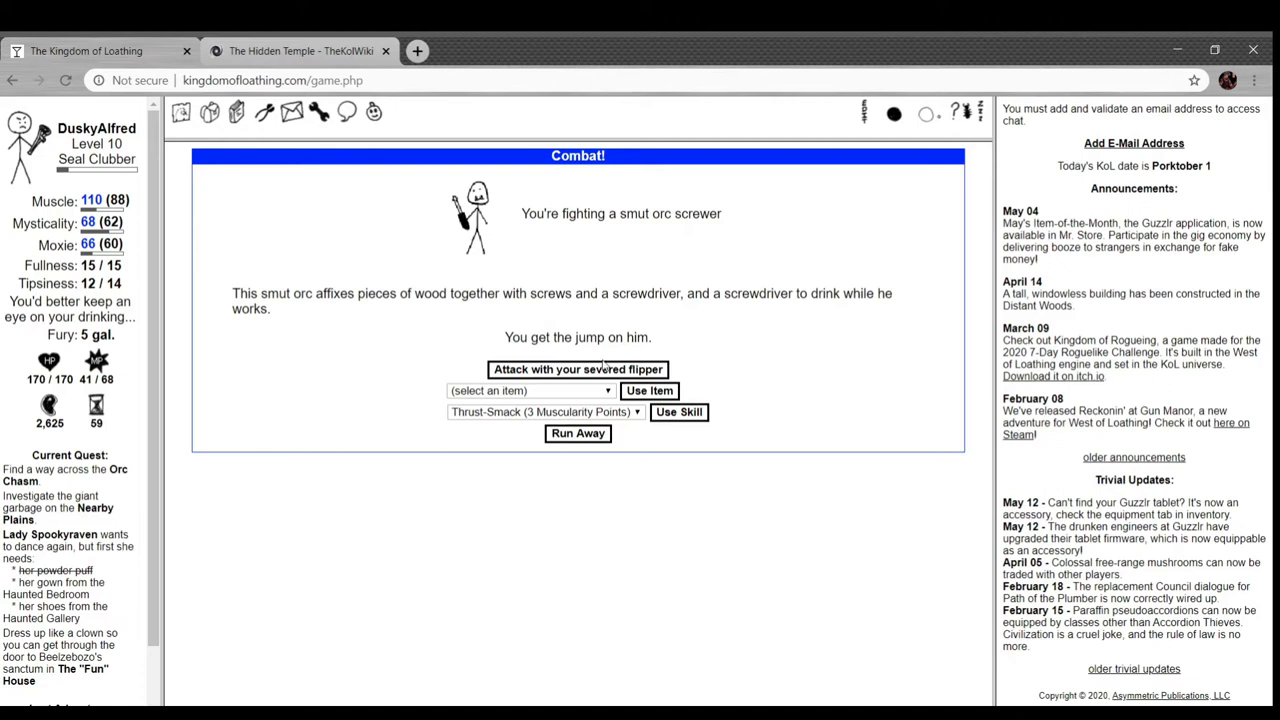
- Defeat the smut orc screwer and adventure again at the Smut Orc Logging Camp
{"action": "left_click", "coordinate": [576, 368]}
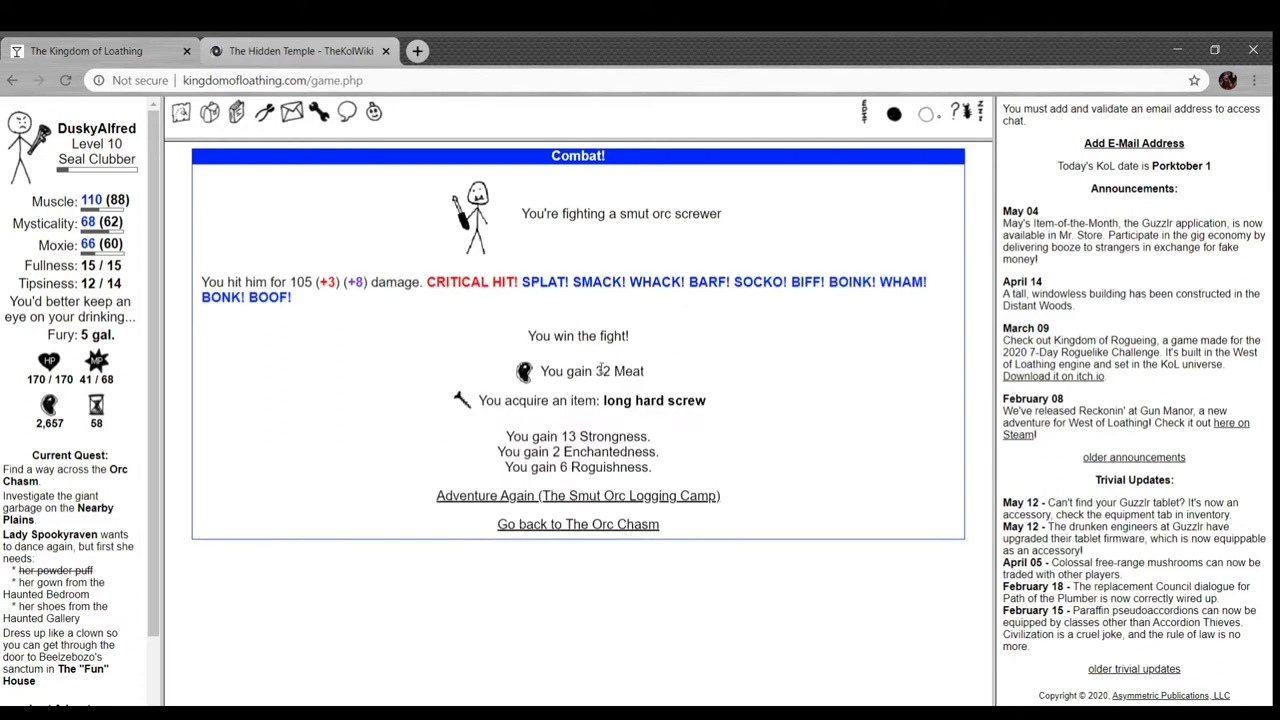
{"action": "mouse_move", "coordinate": [470, 408]}
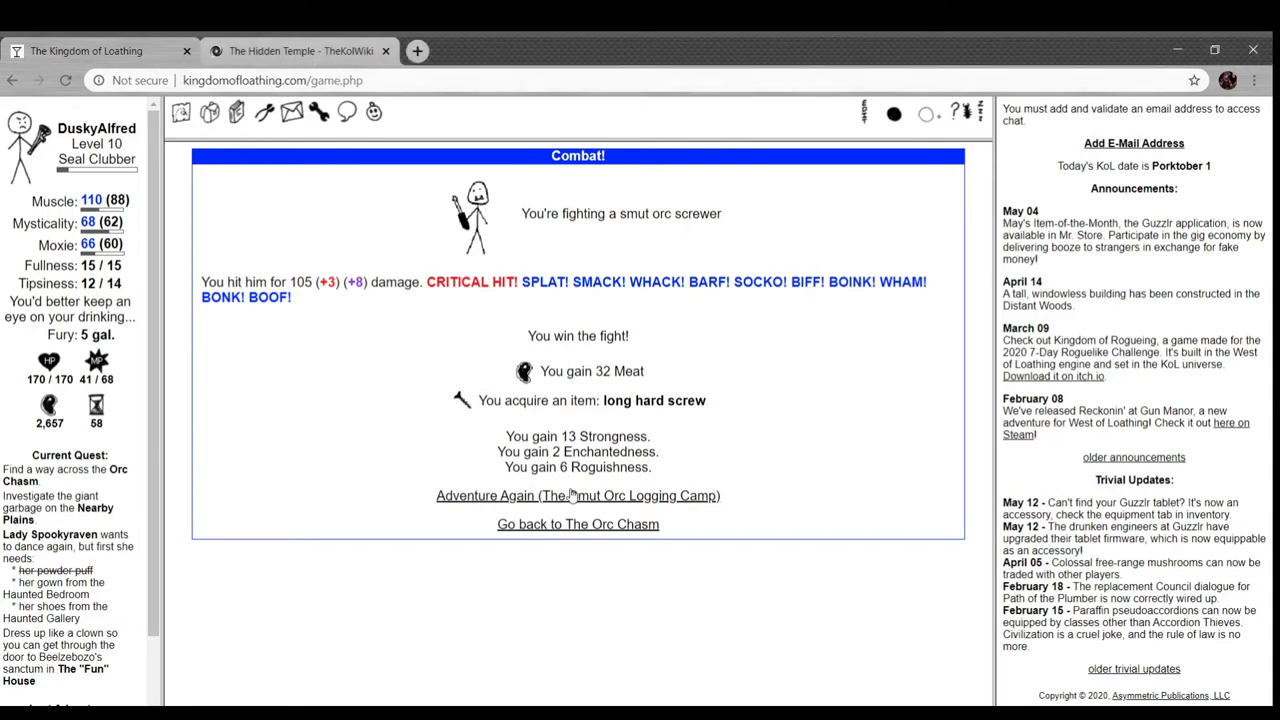
{"action": "left_click", "coordinate": [576, 496]}
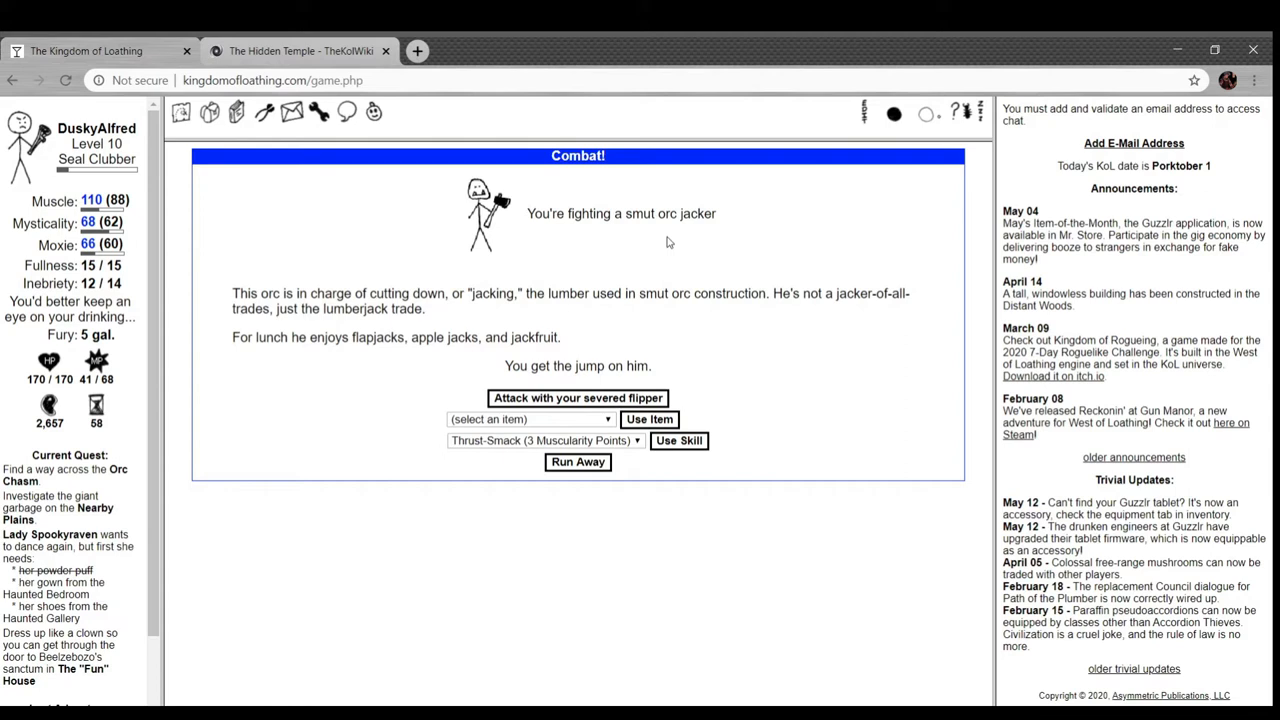
{"action": "mouse_move", "coordinate": [546, 700]}
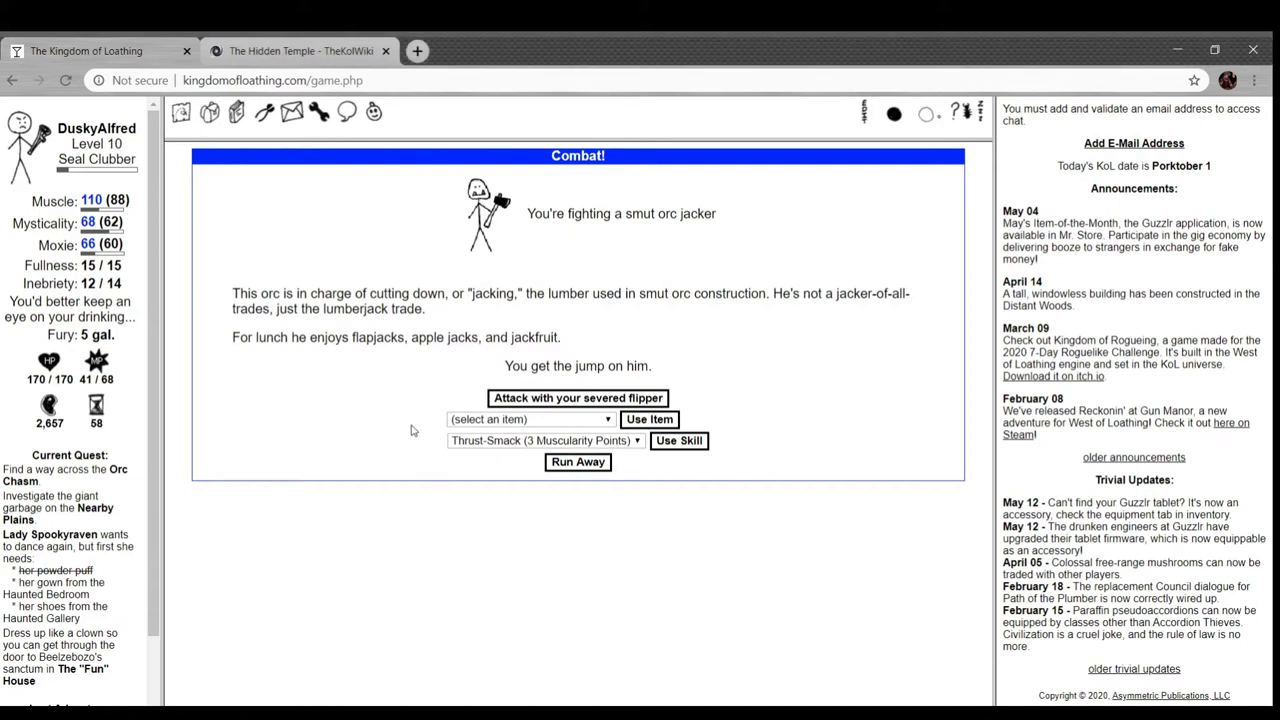
{"action": "mouse_move", "coordinate": [488, 362]}
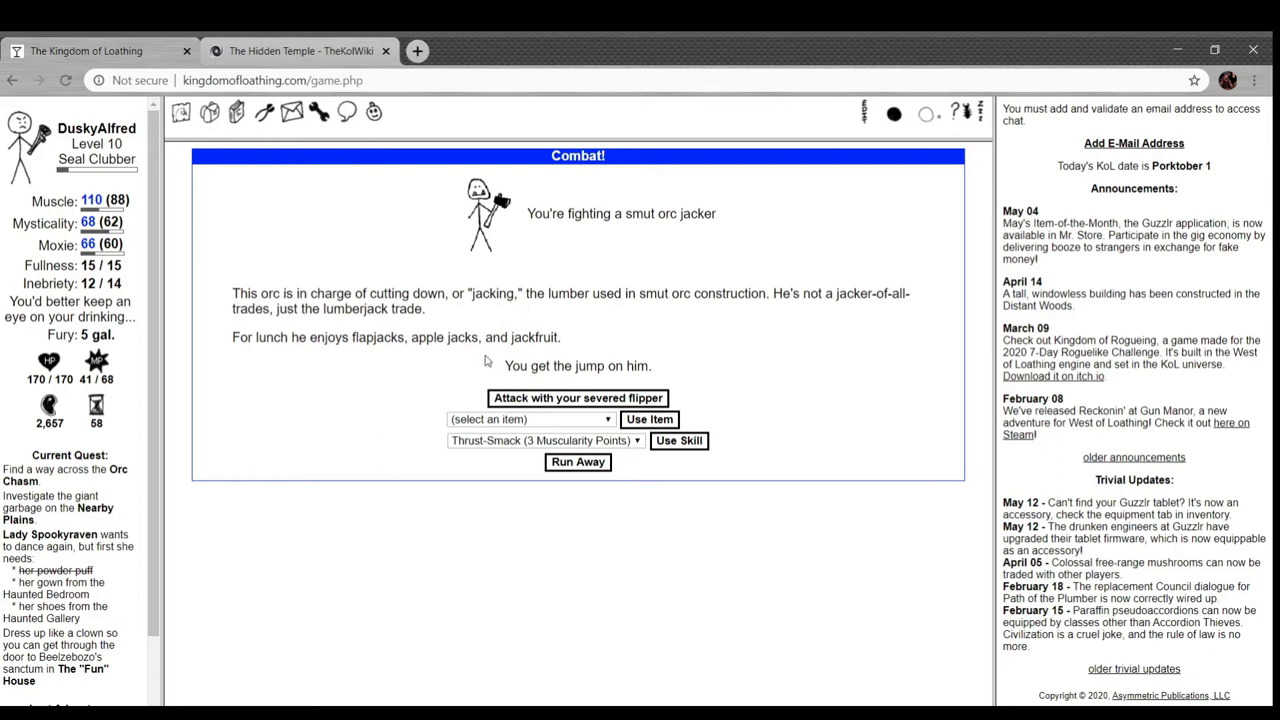
- Defeat the smut orc jacker for a morningwood plank, then bring up the inventory
{"action": "left_click", "coordinate": [578, 398]}
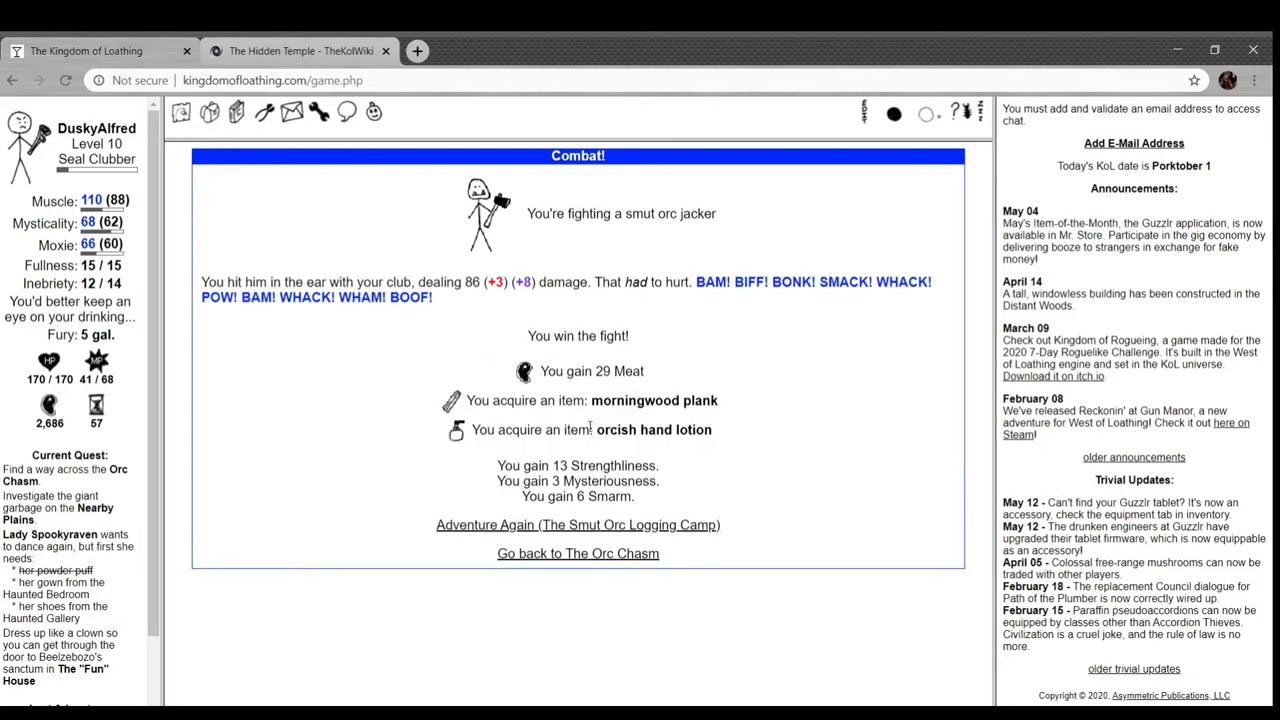
{"action": "left_click", "coordinate": [236, 112]}
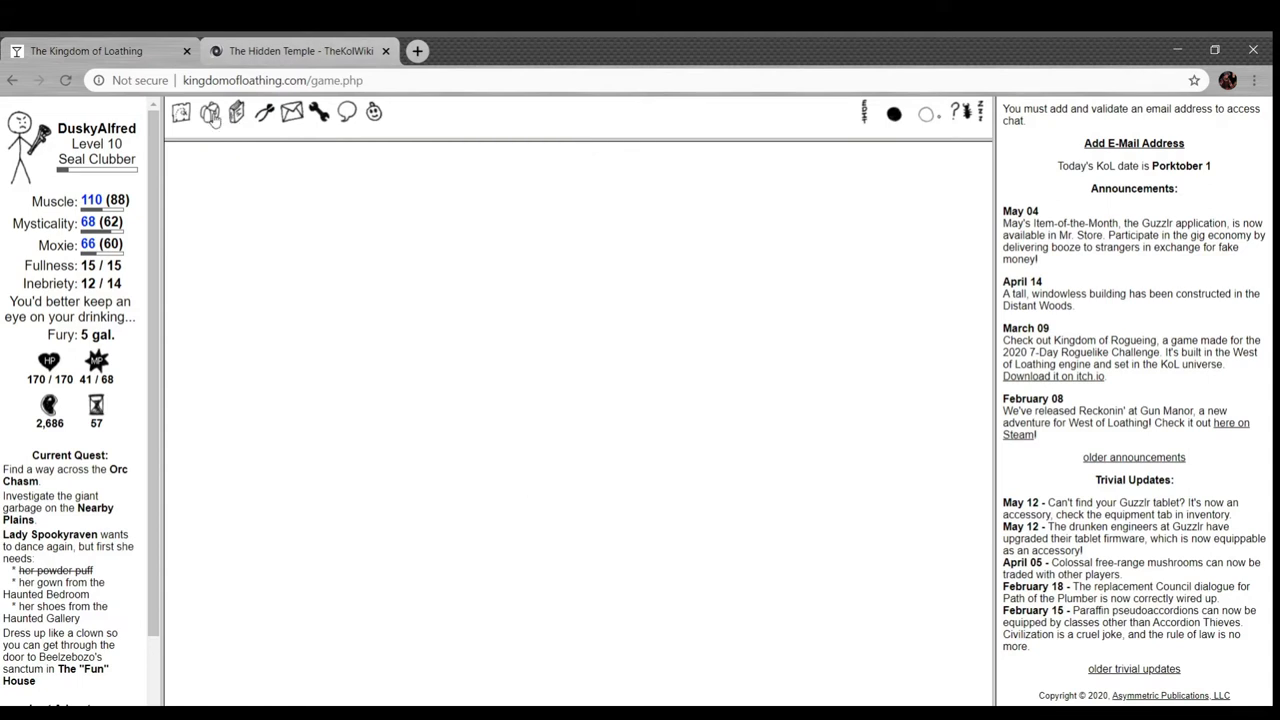
{"action": "left_click", "coordinate": [208, 112]}
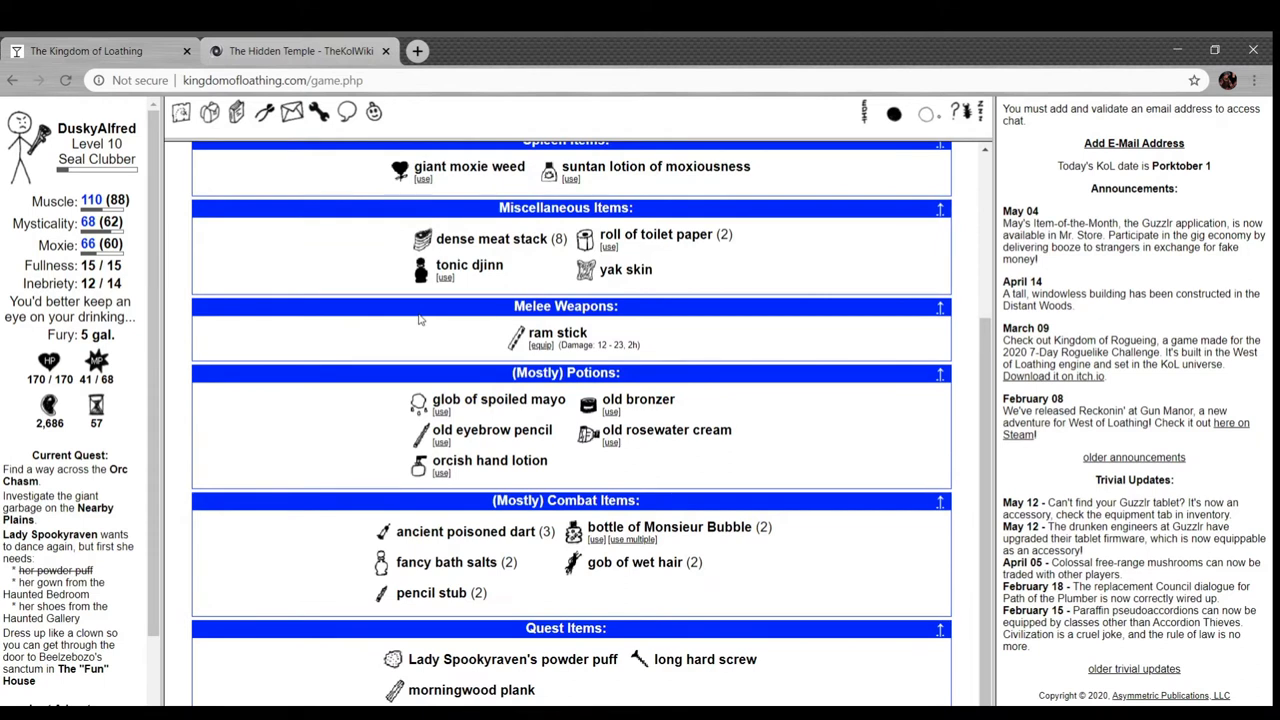
{"action": "mouse_move", "coordinate": [516, 338]}
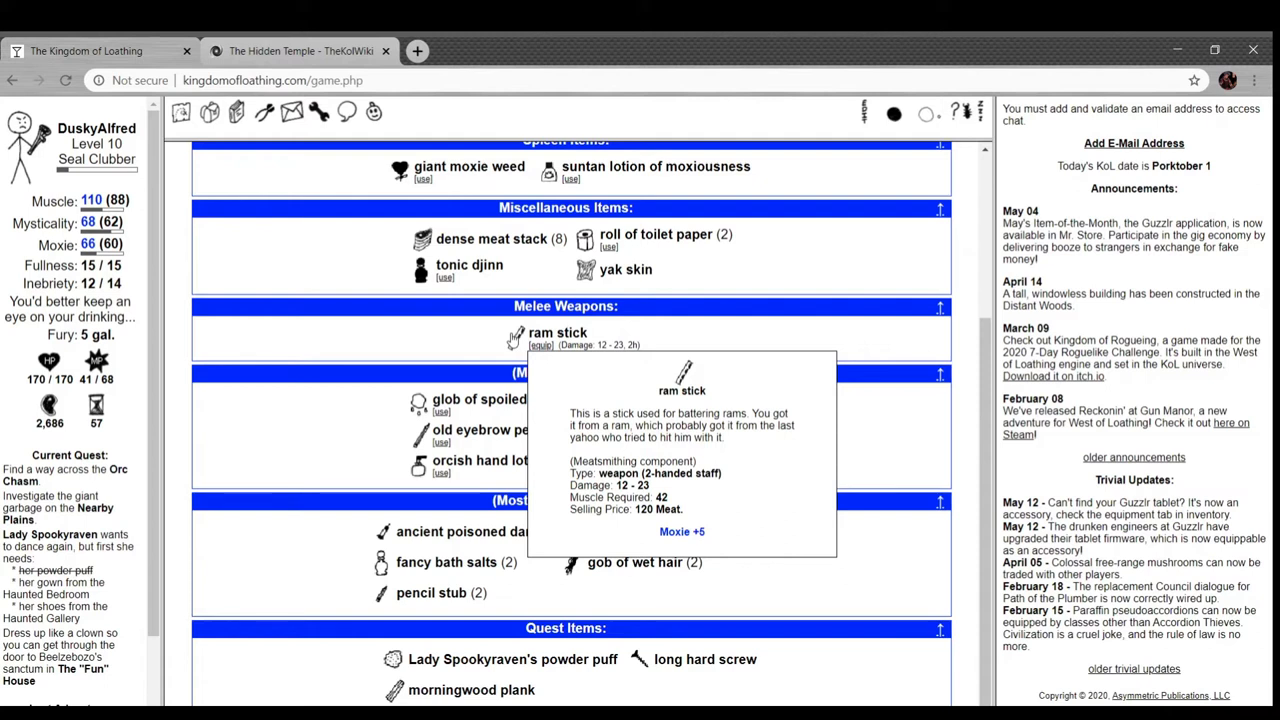
{"action": "mouse_move", "coordinate": [320, 334]}
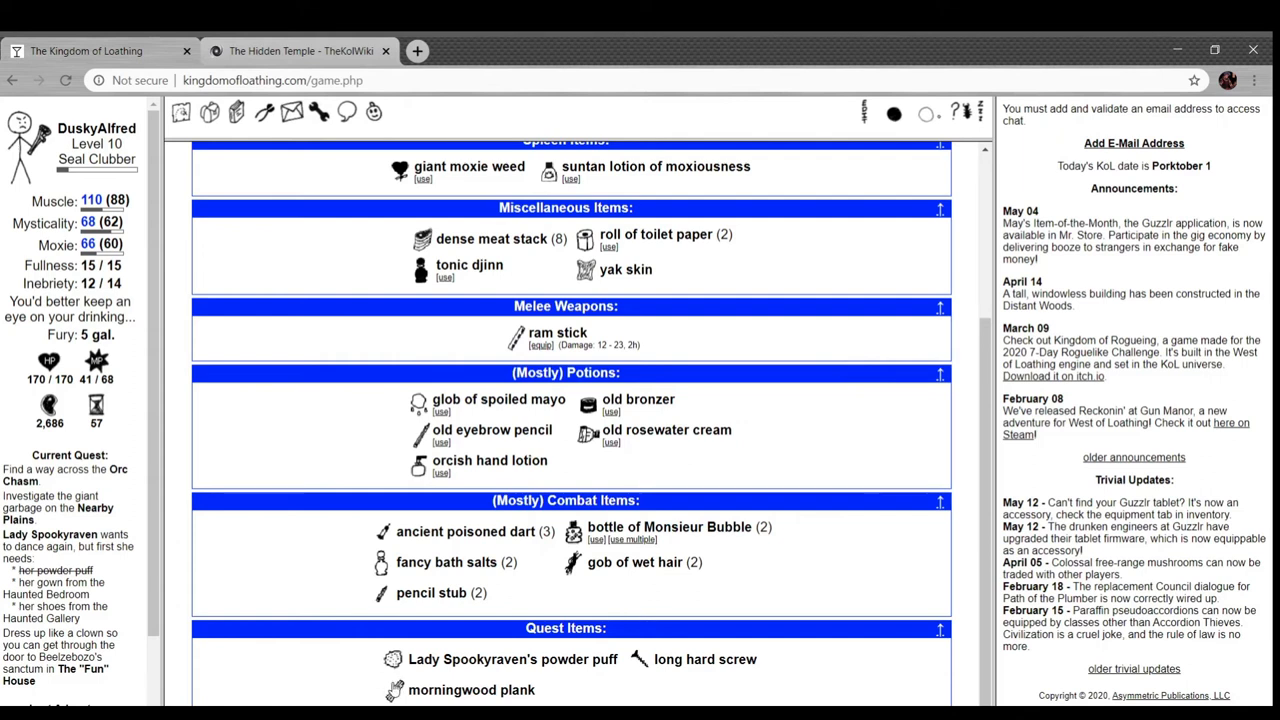
{"action": "mouse_move", "coordinate": [472, 690]}
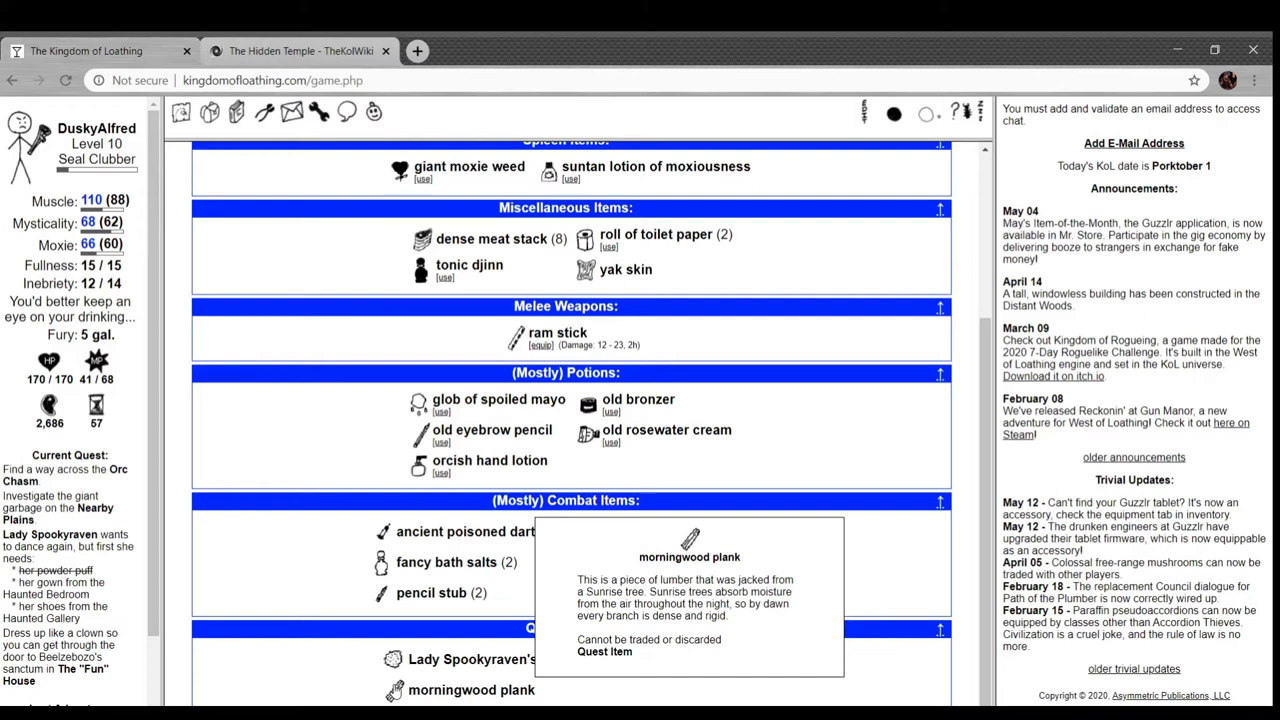
{"action": "mouse_move", "coordinate": [660, 696]}
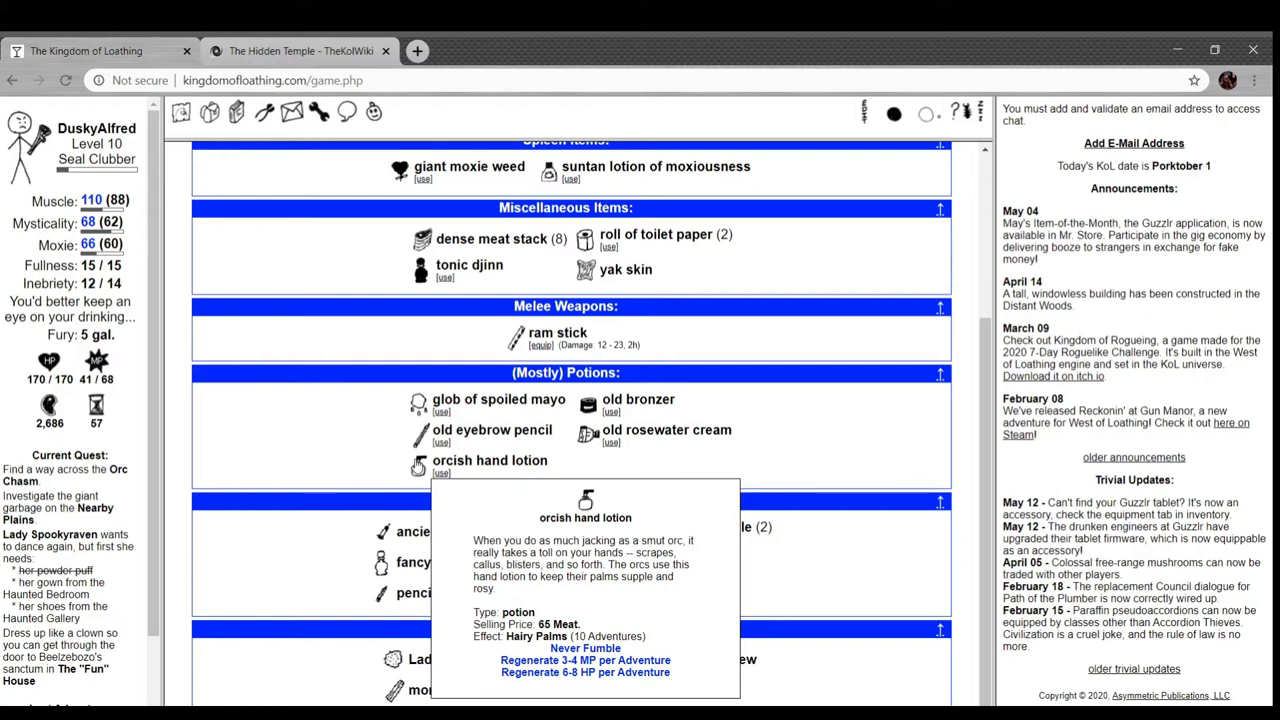
{"action": "scroll", "scroll_direction": "down", "scroll_amount": 3}
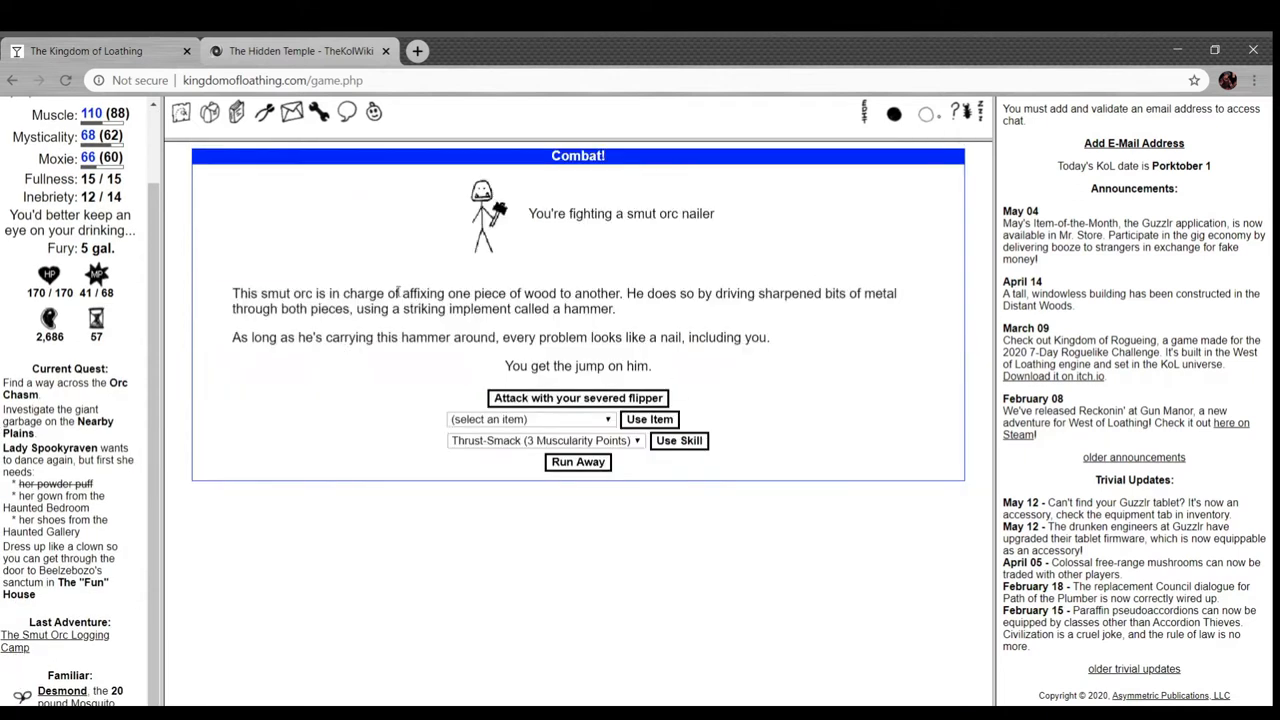
{"action": "mouse_move", "coordinate": [576, 270]}
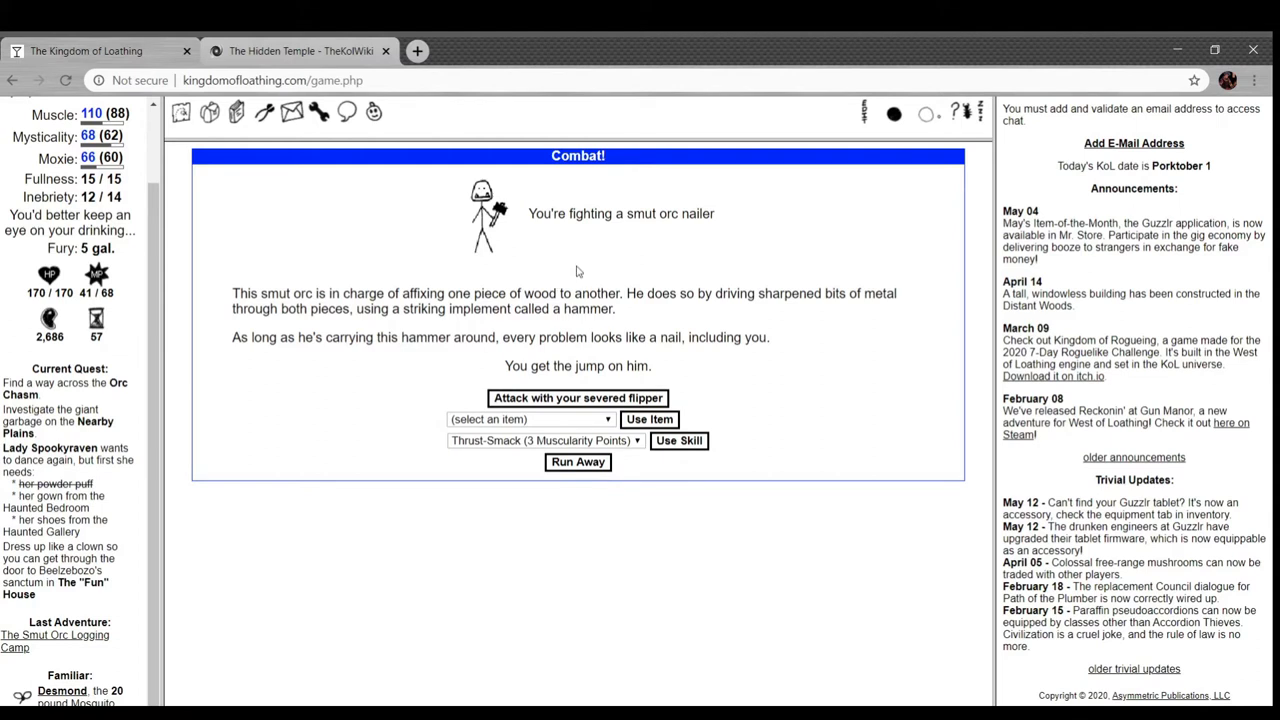
{"action": "mouse_move", "coordinate": [430, 332]}
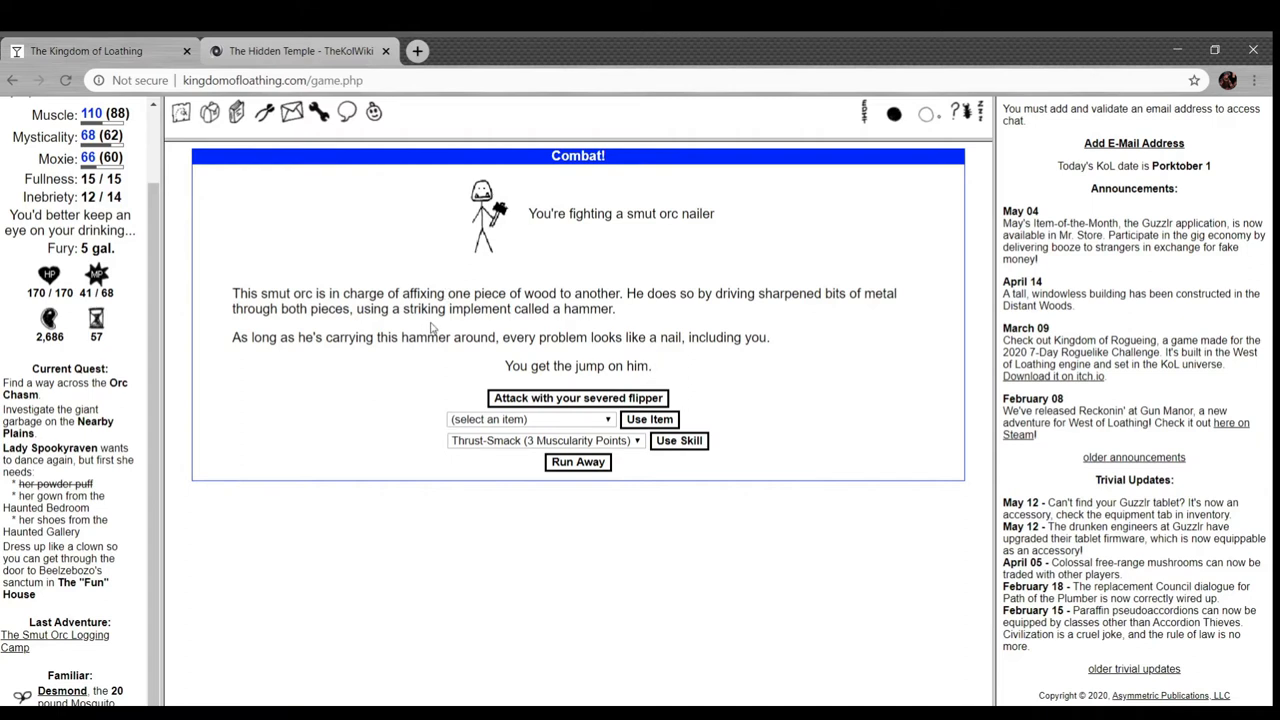
{"action": "mouse_move", "coordinate": [426, 356]}
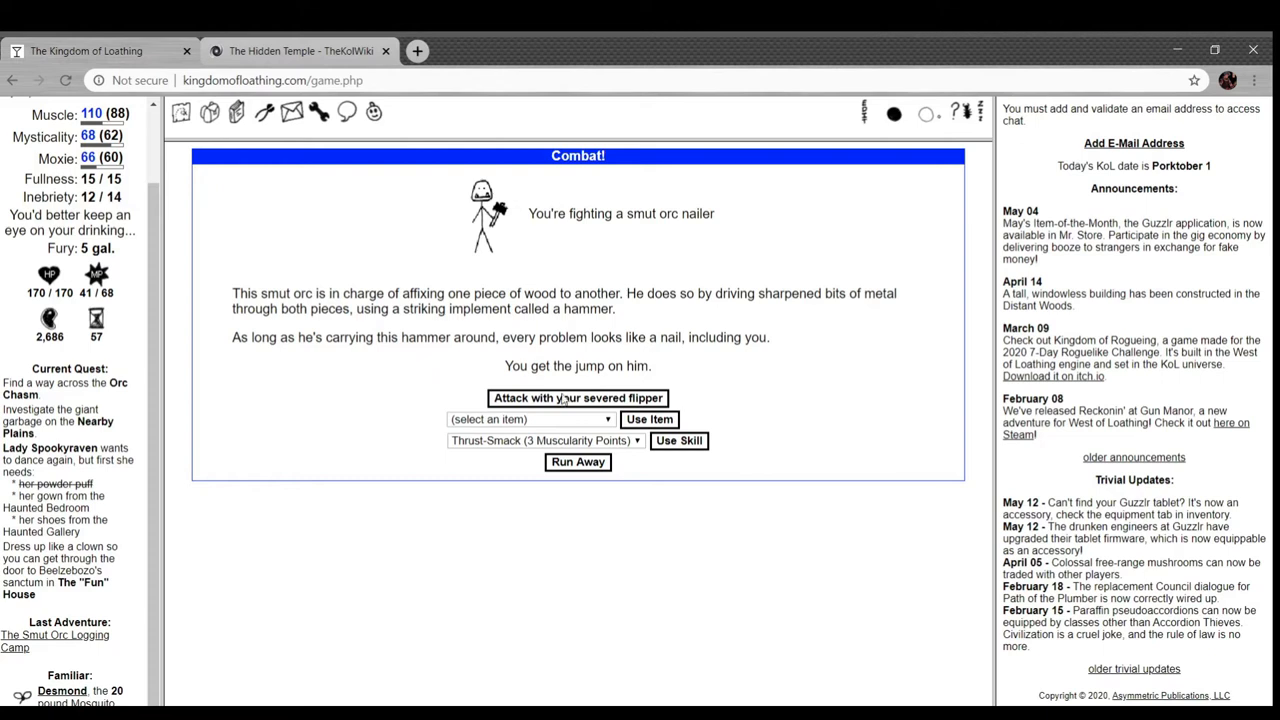
- Defeat the smut orc nailer for a messy butt joint and view it in the inventory
{"action": "left_click", "coordinate": [576, 398]}
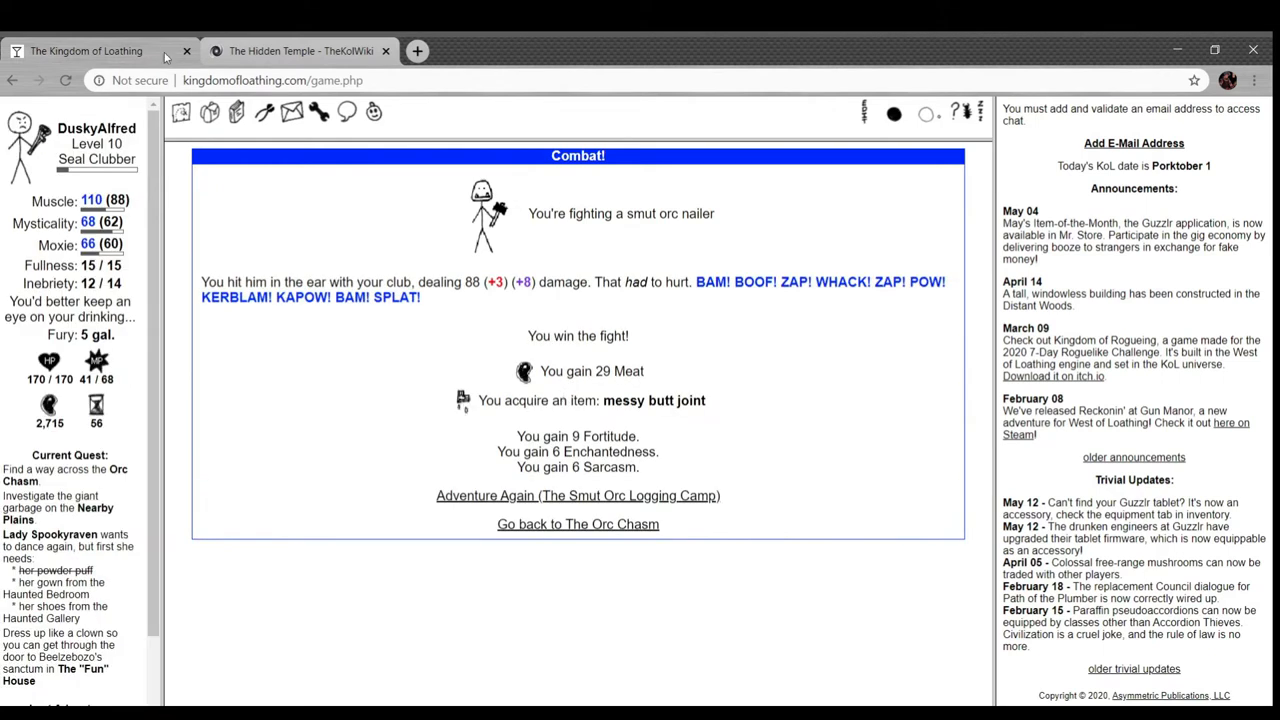
{"action": "left_click", "coordinate": [208, 112]}
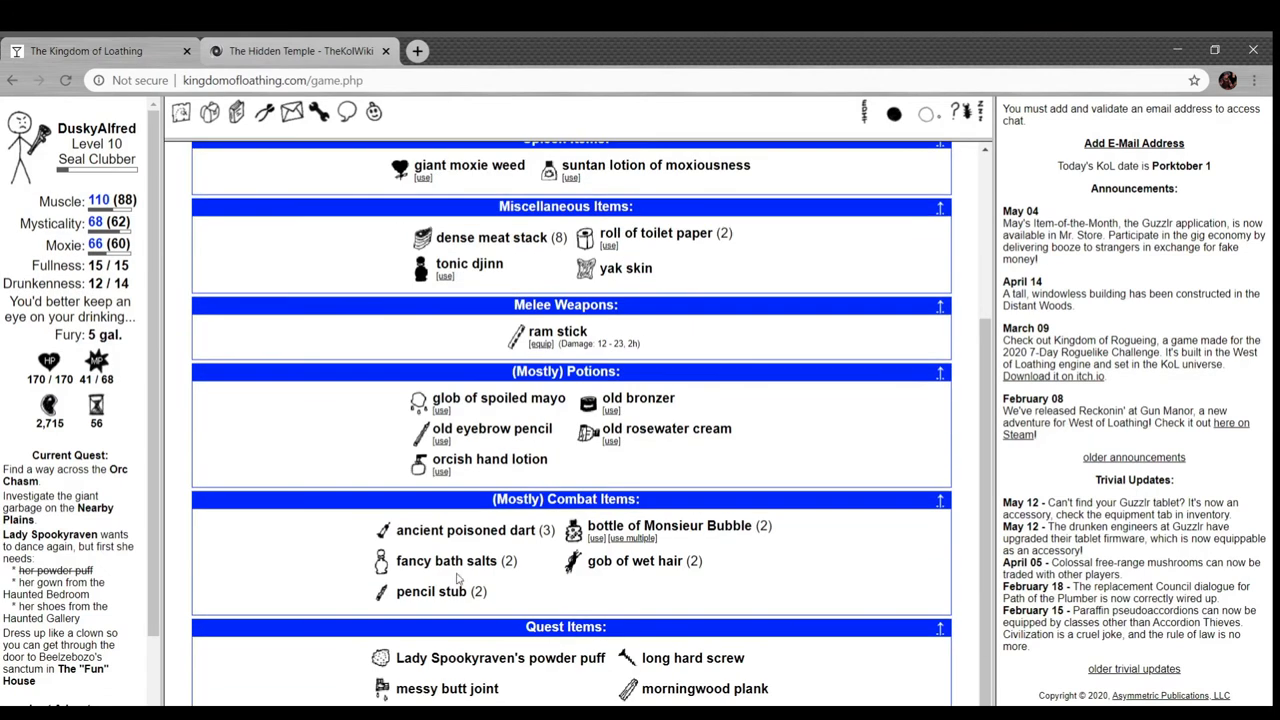
{"action": "mouse_move", "coordinate": [446, 560]}
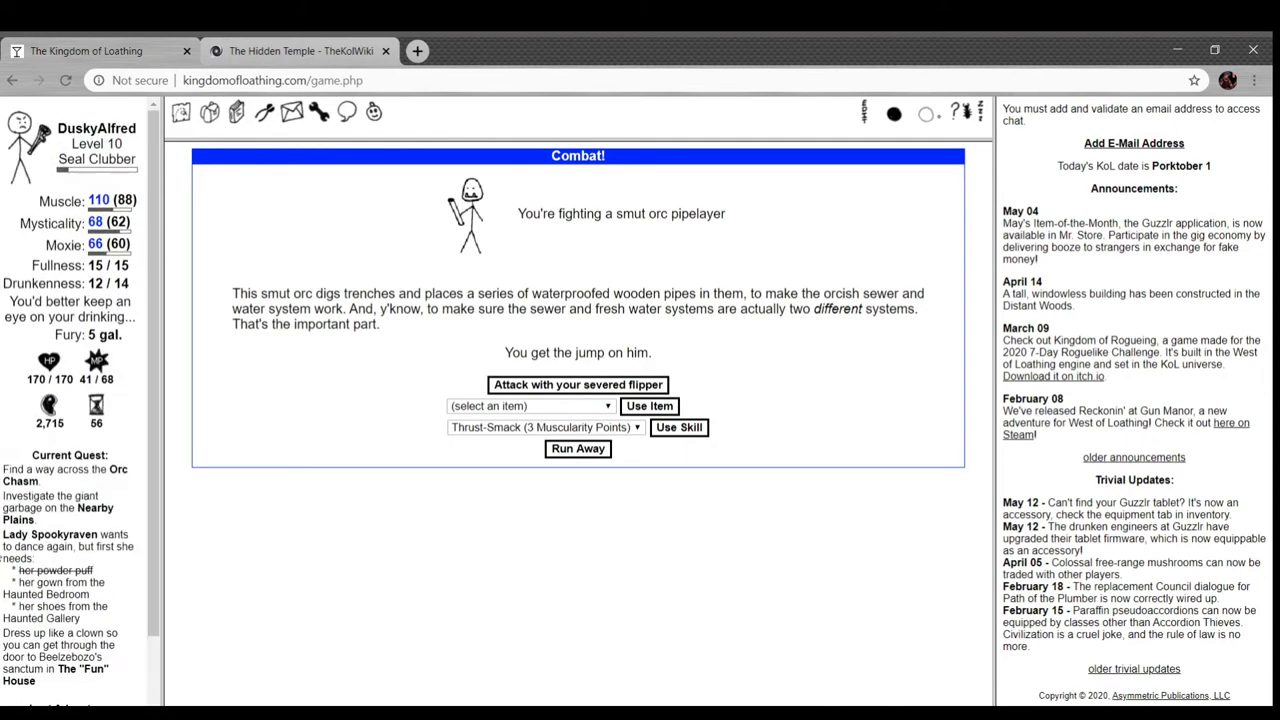
{"action": "mouse_move", "coordinate": [628, 272]}
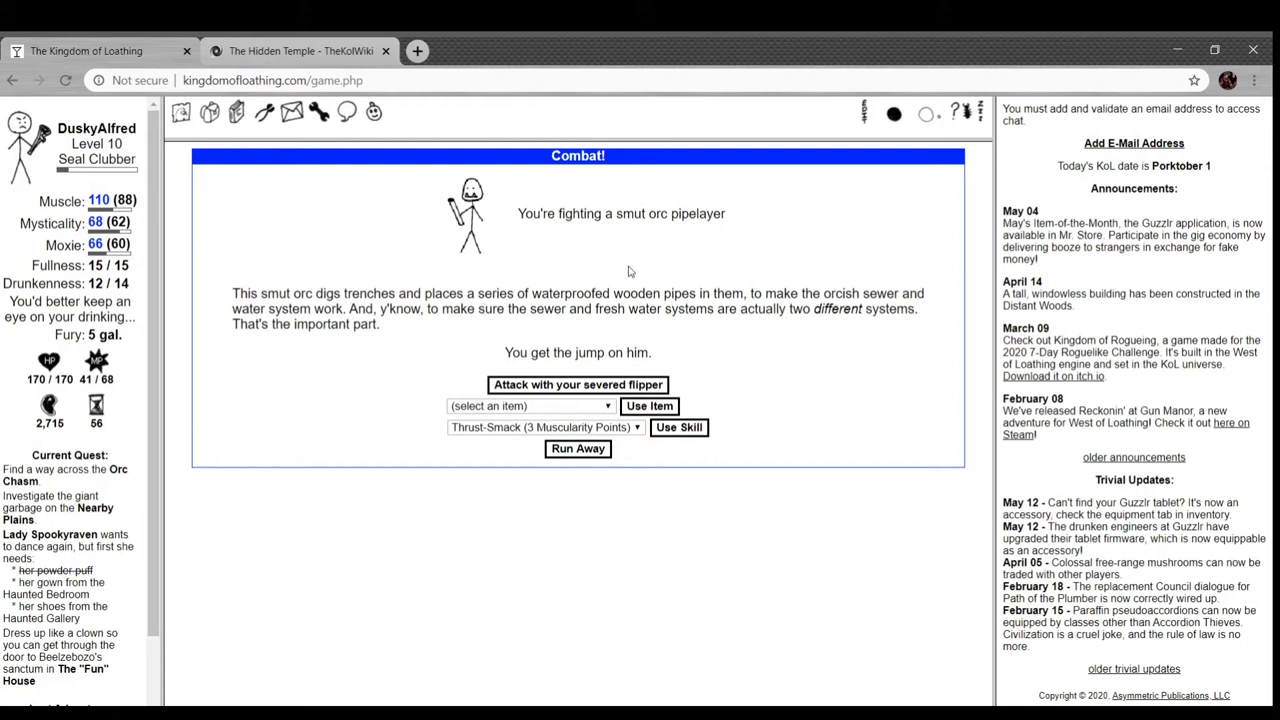
{"action": "mouse_move", "coordinate": [588, 234]}
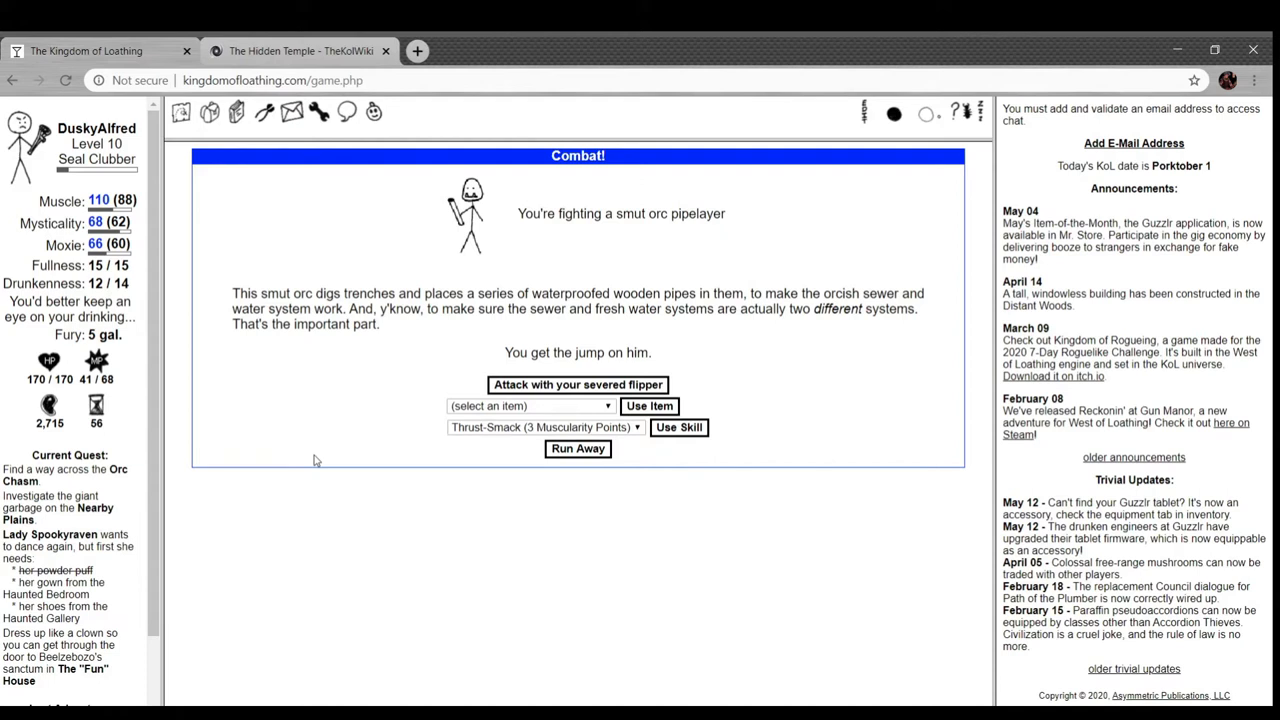
{"action": "mouse_move", "coordinate": [764, 312]}
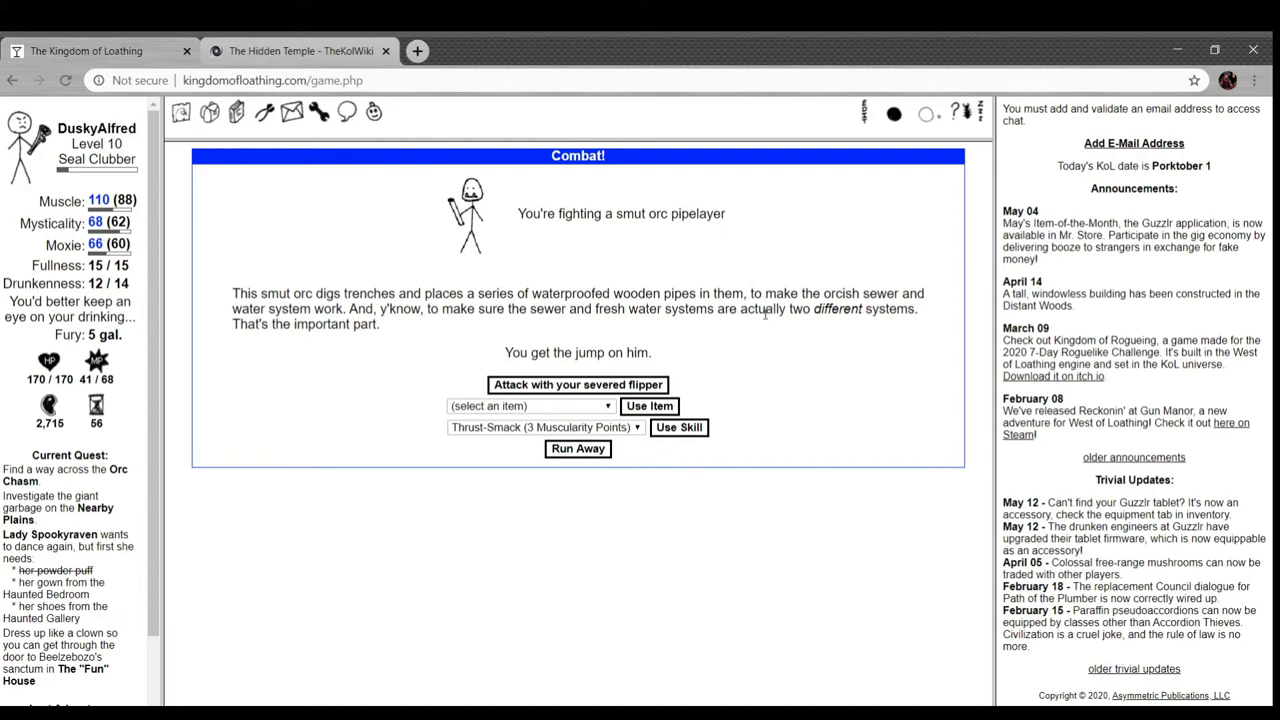
{"action": "mouse_move", "coordinate": [524, 328]}
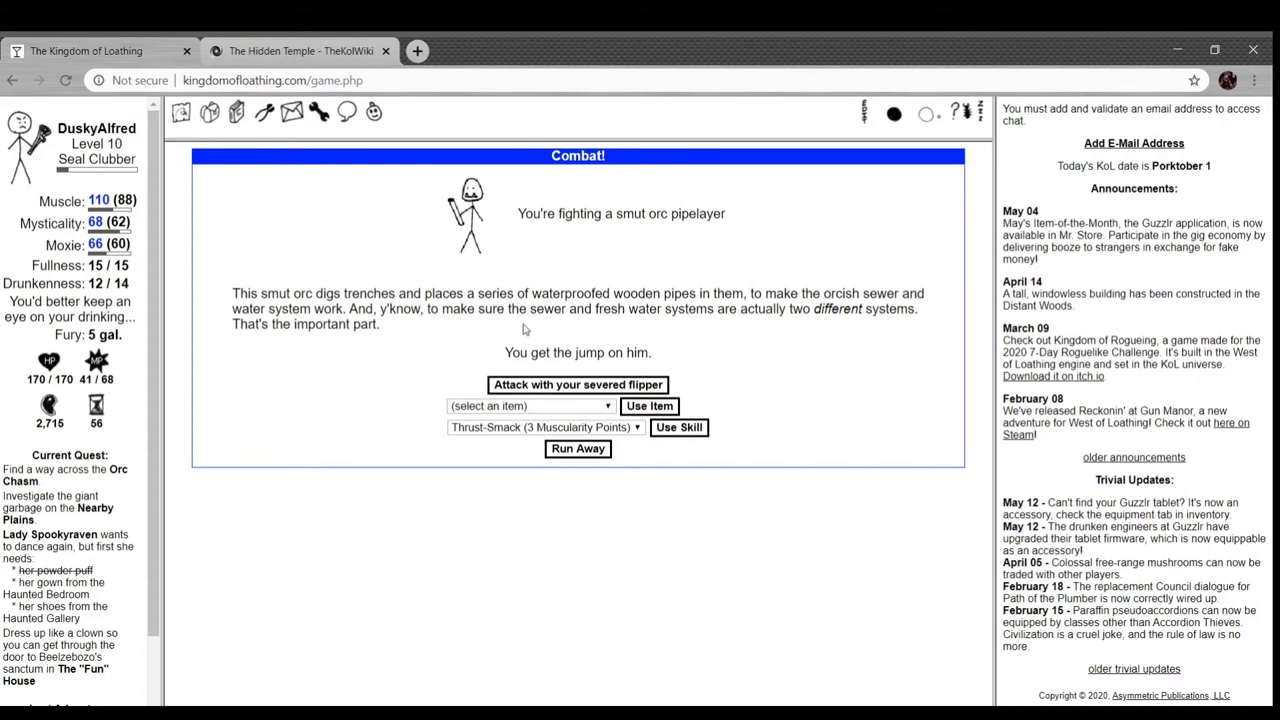
{"action": "mouse_move", "coordinate": [536, 392]}
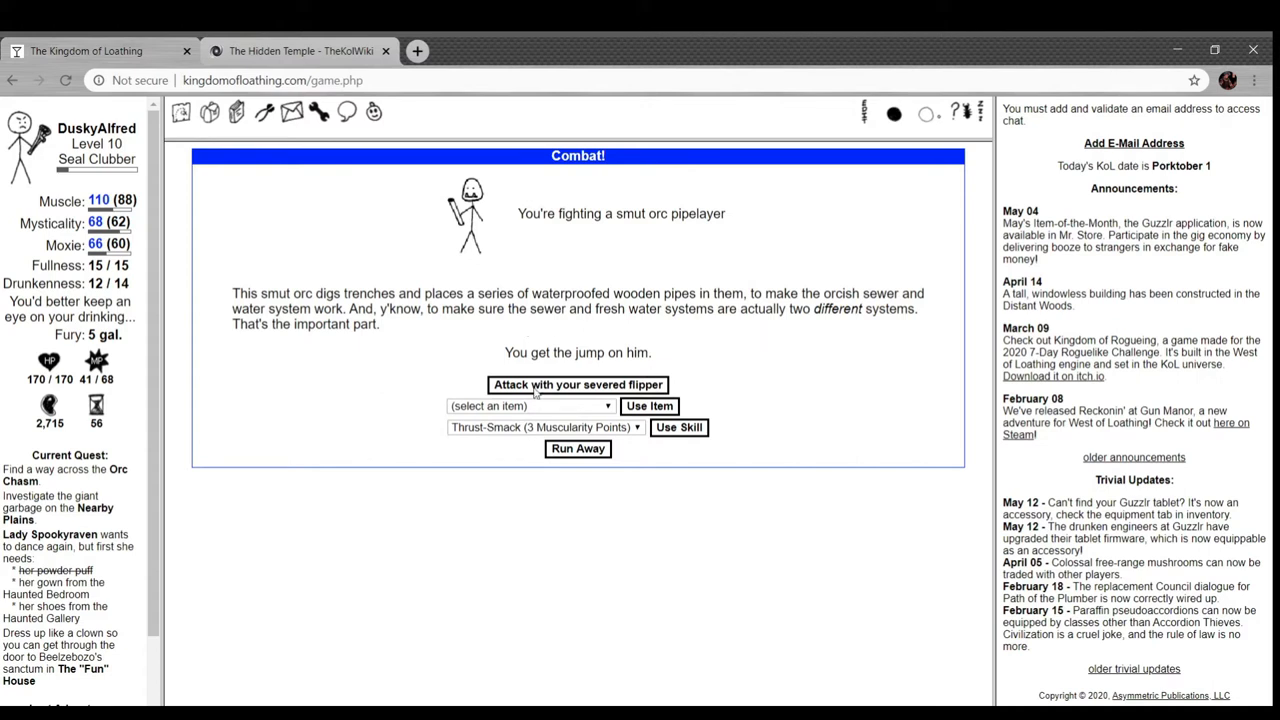
- Defeat the smut orc pipelayer and jacker for planks, return to the Orc Chasm, and begin the bridge
{"action": "left_click", "coordinate": [576, 384]}
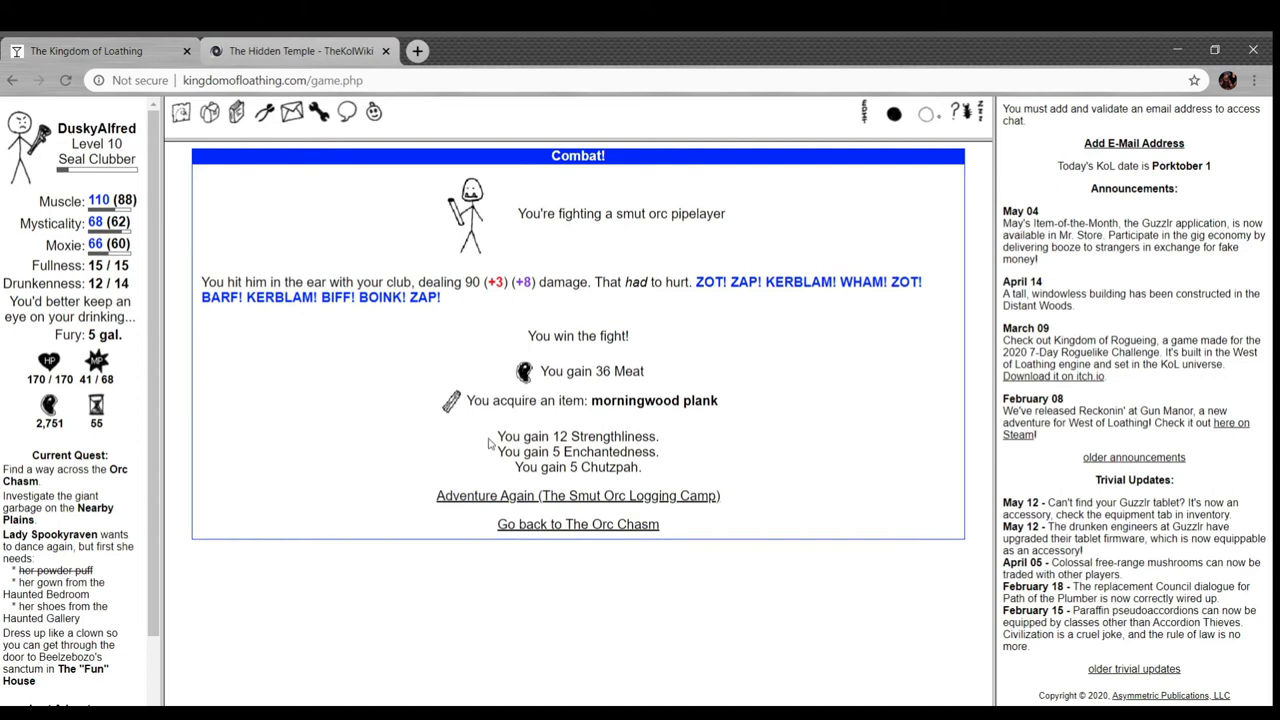
{"action": "left_click", "coordinate": [576, 496]}
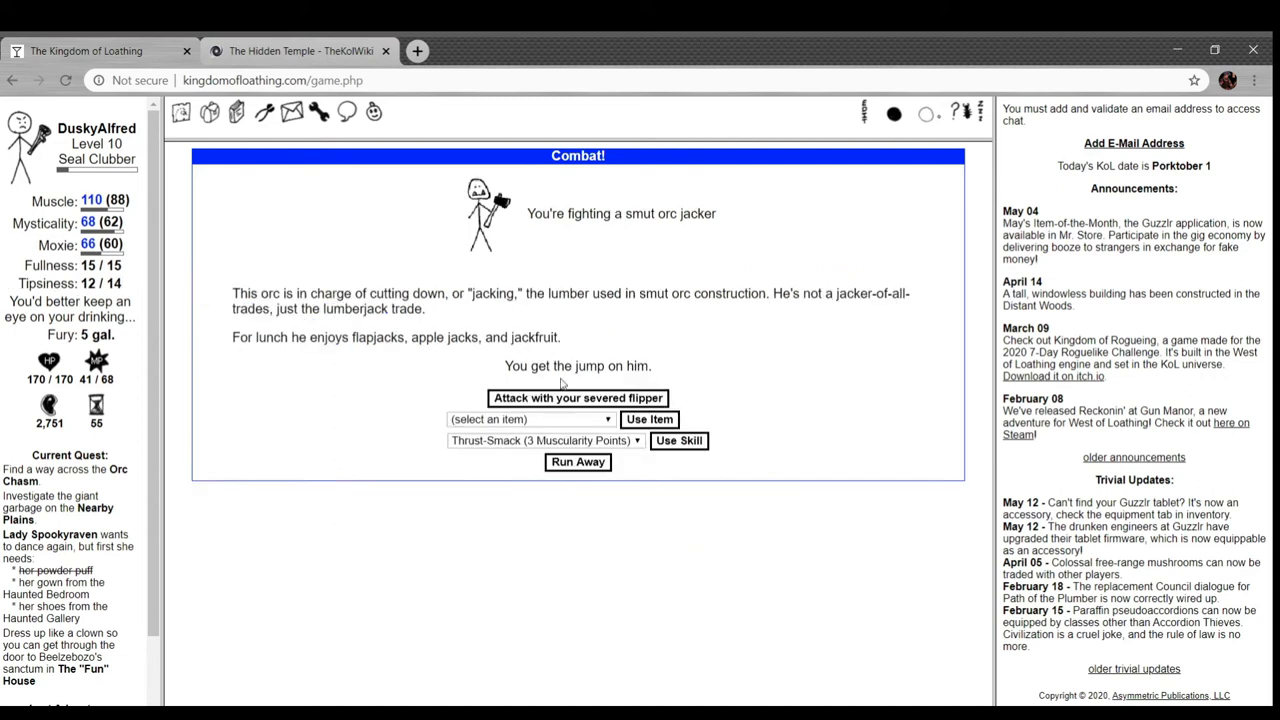
{"action": "left_click", "coordinate": [576, 398]}
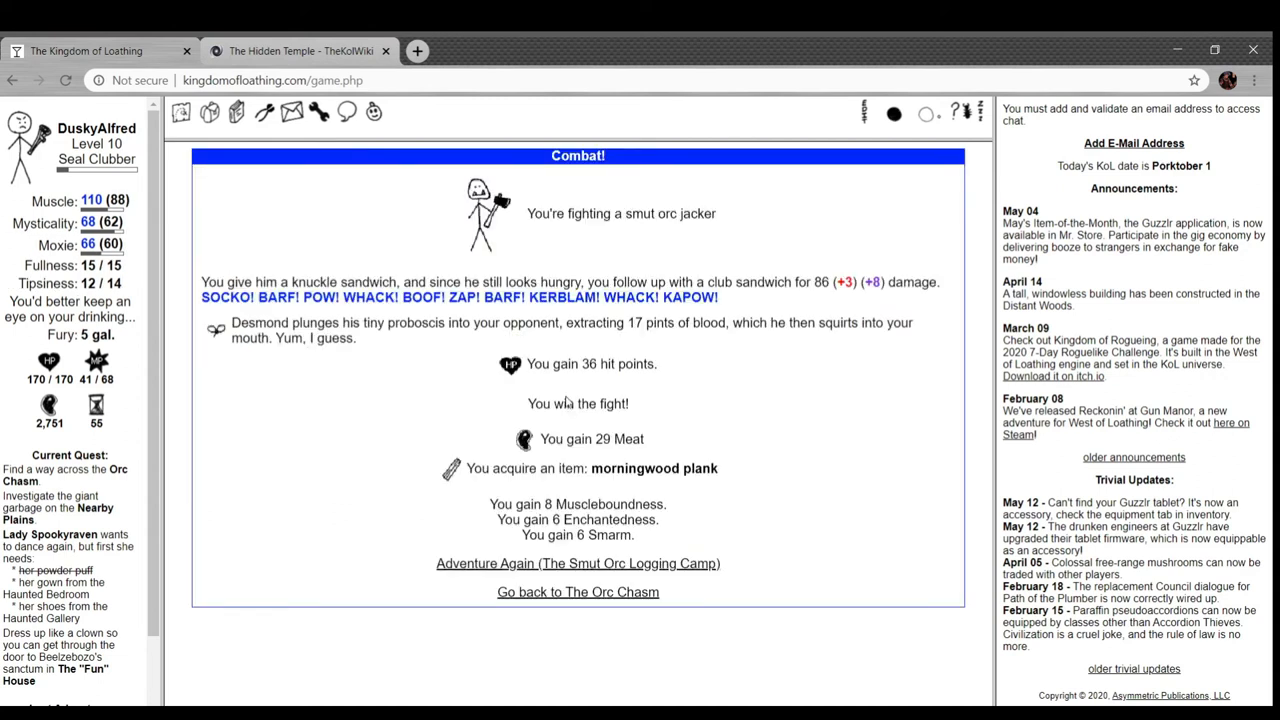
{"action": "left_click", "coordinate": [576, 592]}
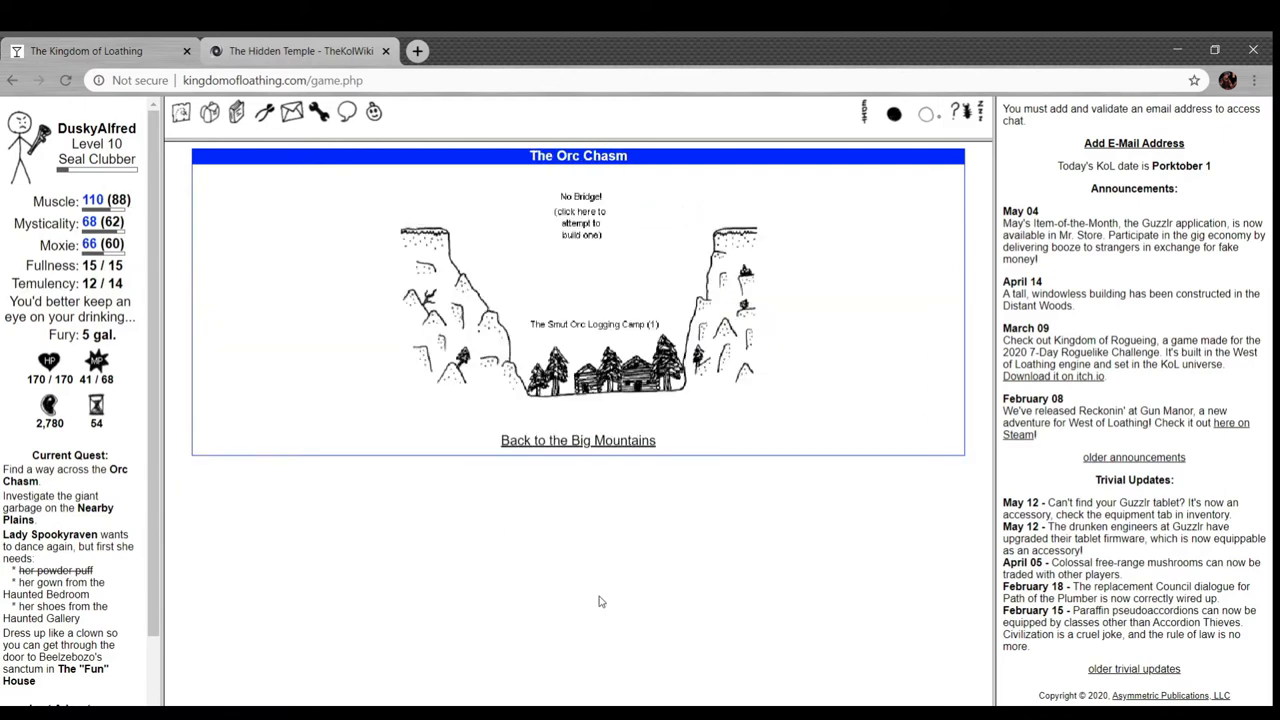
{"action": "left_click", "coordinate": [580, 224]}
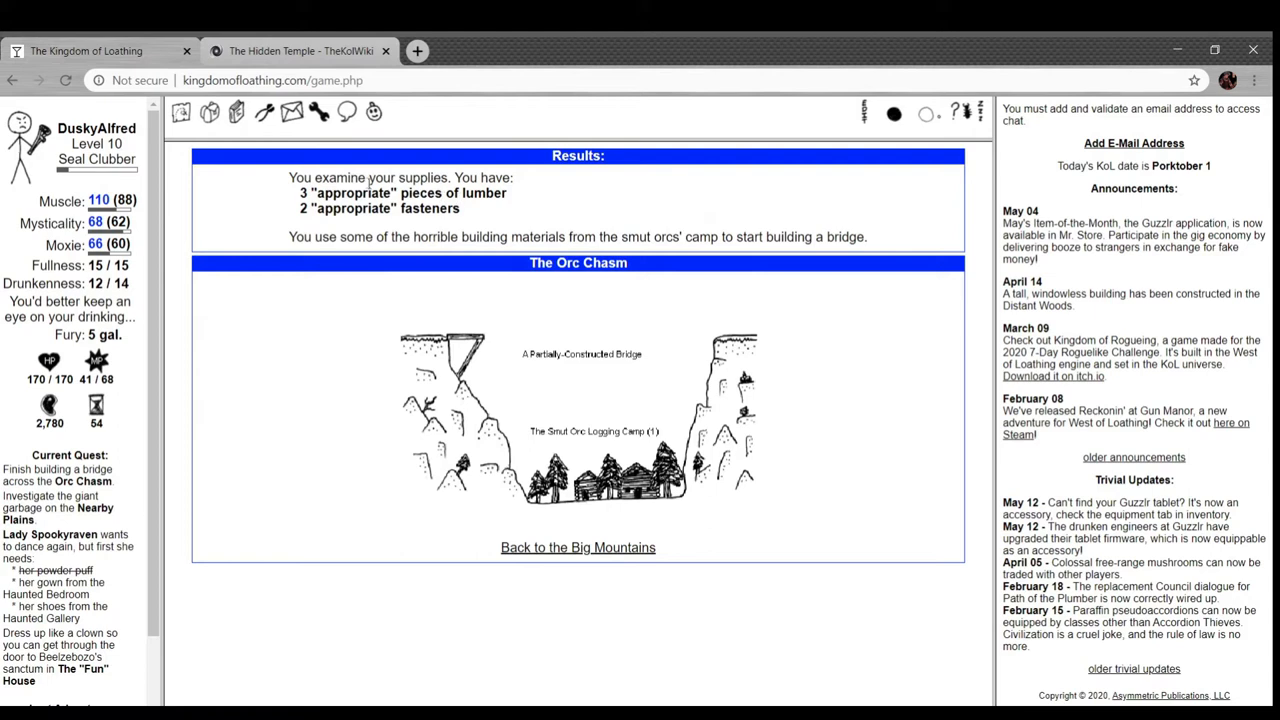
{"action": "mouse_move", "coordinate": [500, 262]}
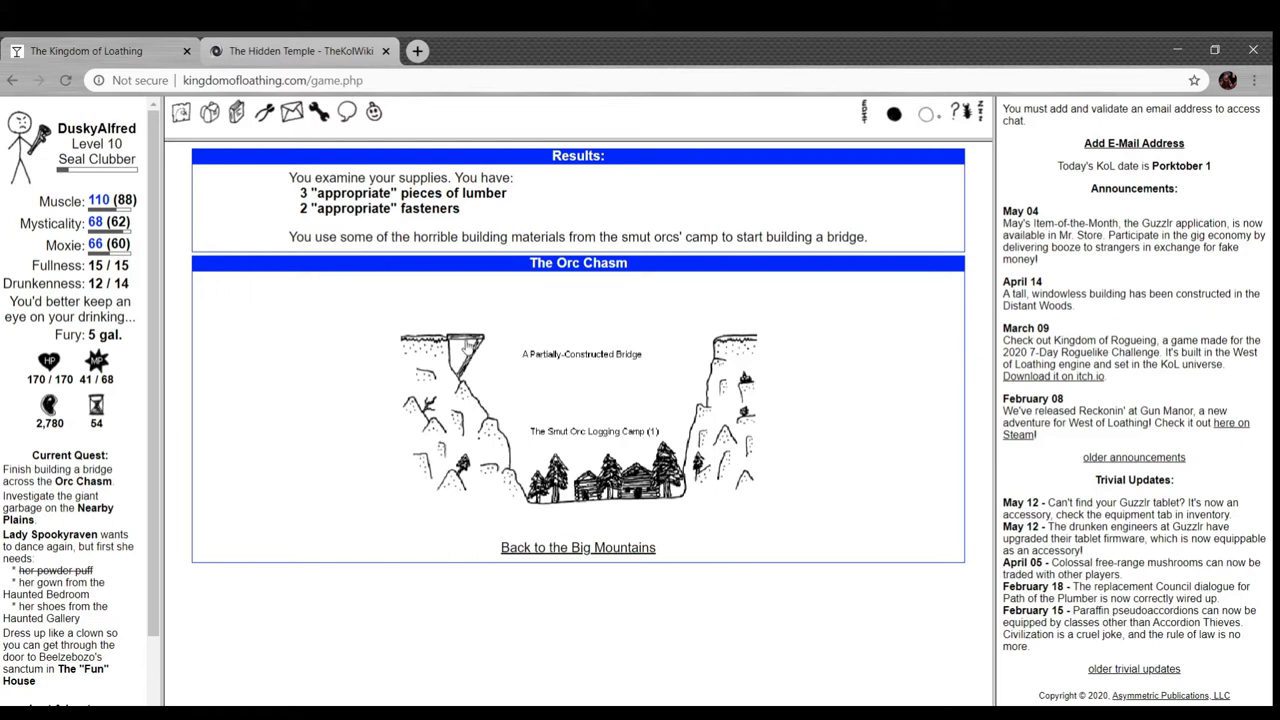
{"action": "mouse_move", "coordinate": [388, 440]}
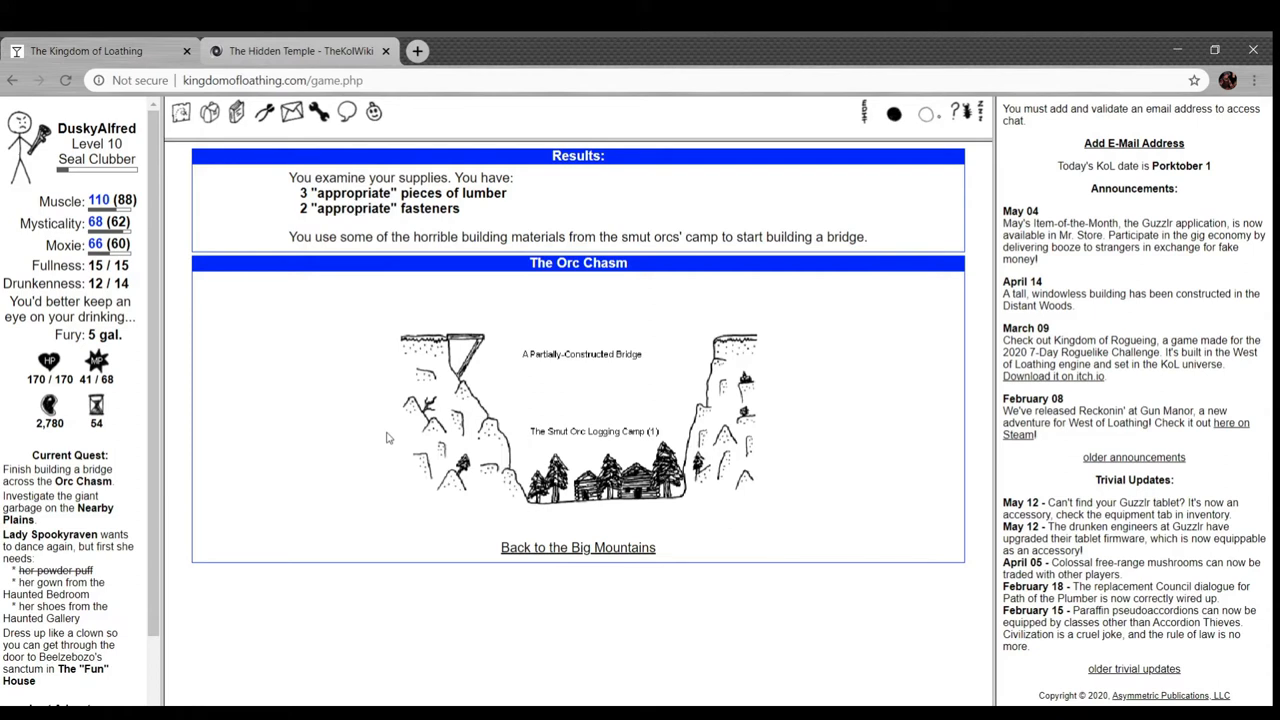
- Review the partly built bridge results and bring up the inventory
{"action": "scroll", "scroll_direction": "down", "scroll_amount": 3}
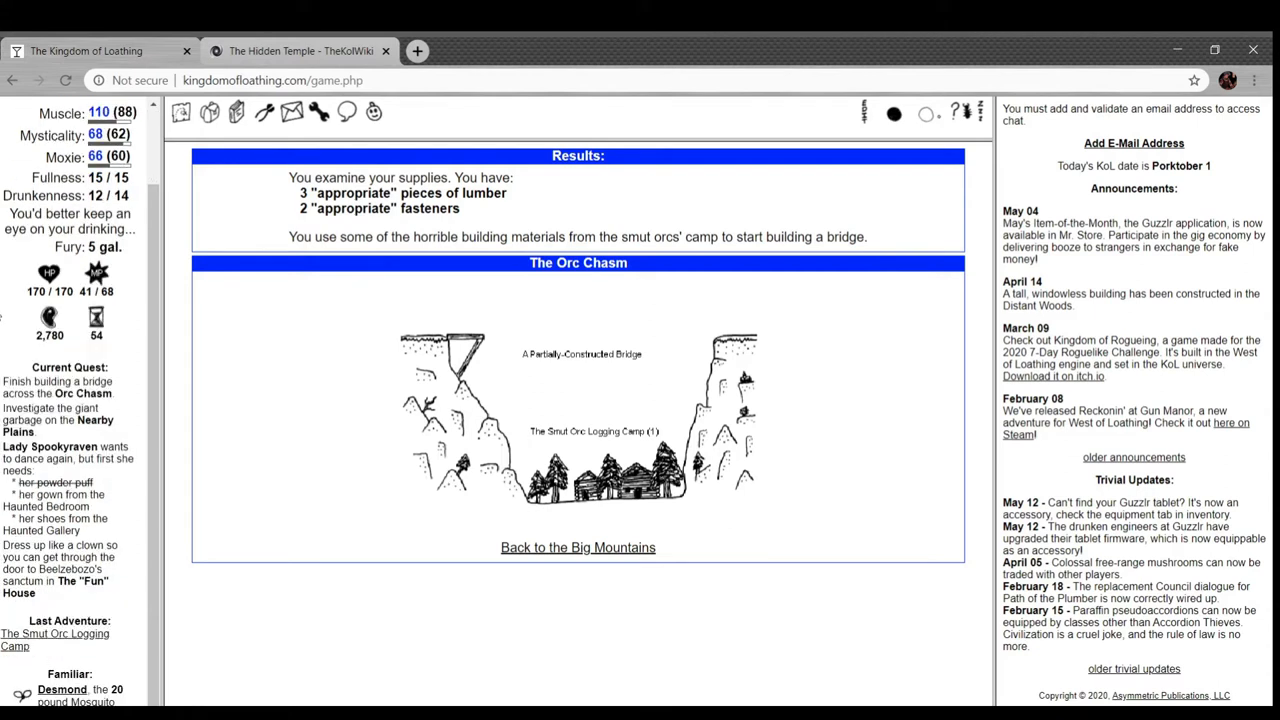
{"action": "left_click", "coordinate": [208, 112]}
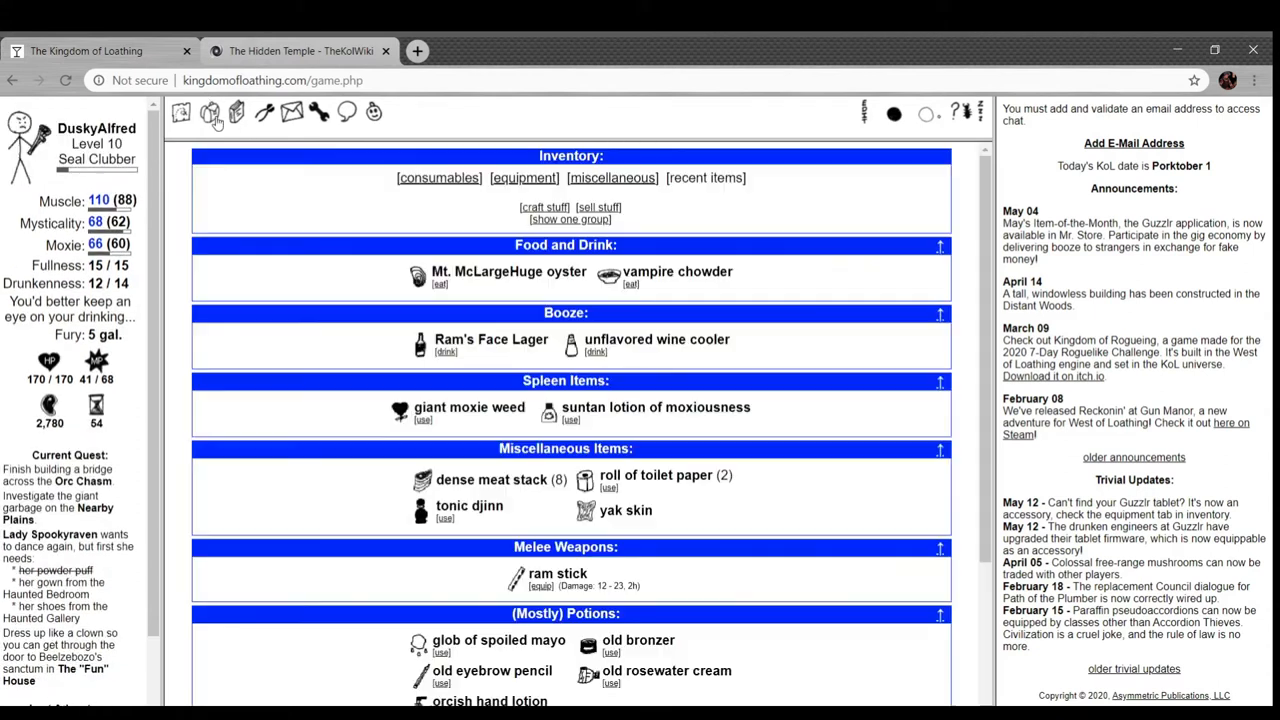
- Use the old eyebrow pencil, bronzer and old rosewater cream, then adventure at the Smut Orc Logging Camp
{"action": "scroll", "scroll_direction": "down", "scroll_amount": 3}
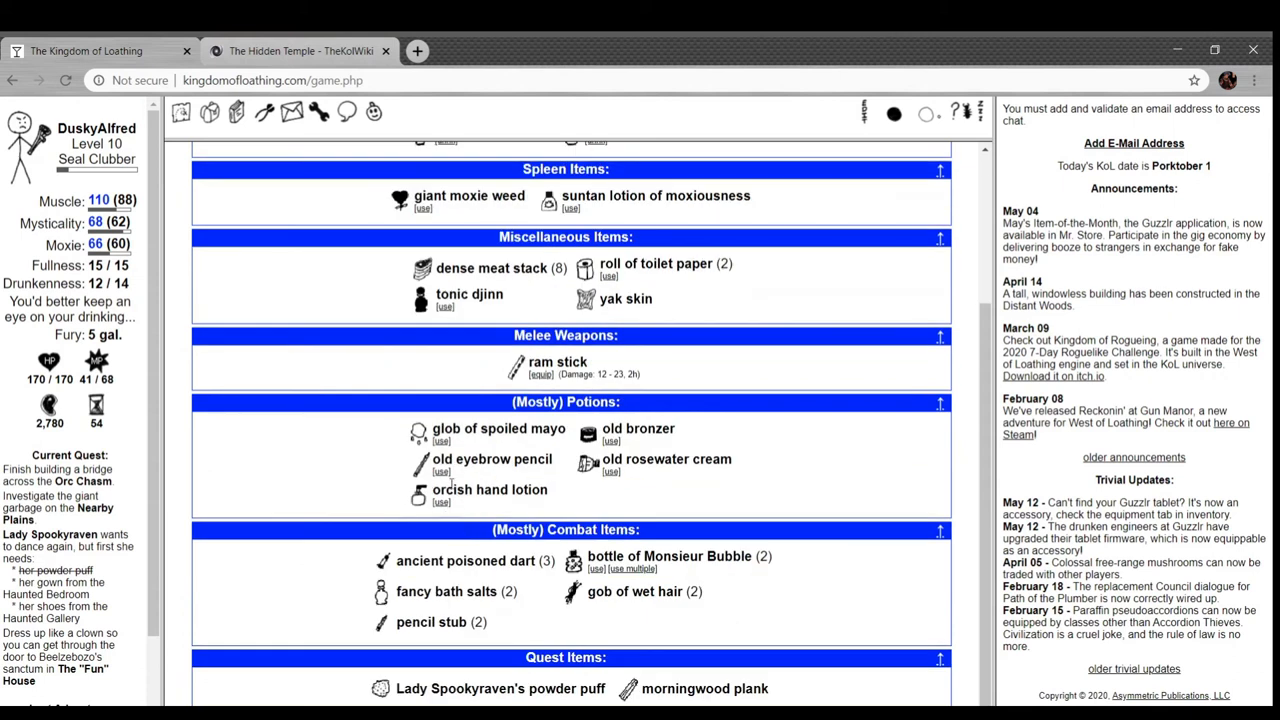
{"action": "left_click", "coordinate": [440, 472]}
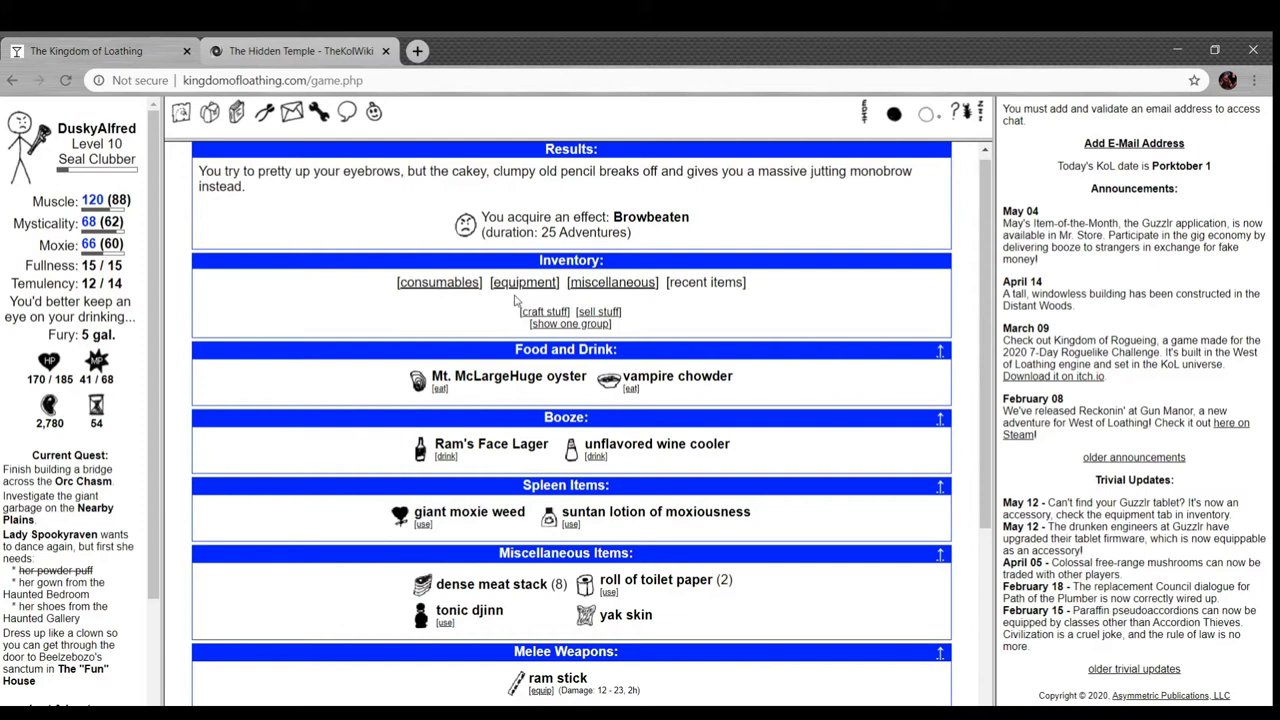
{"action": "mouse_move", "coordinate": [324, 218]}
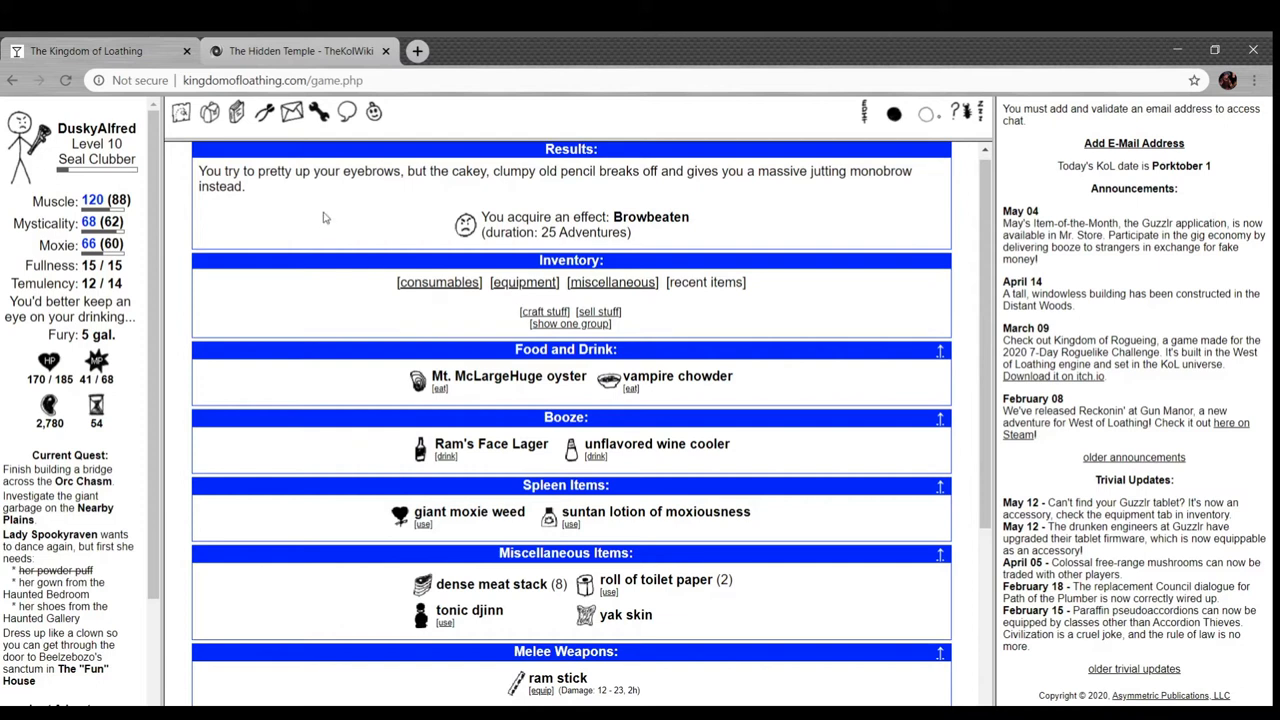
{"action": "scroll", "scroll_direction": "down", "scroll_amount": 3}
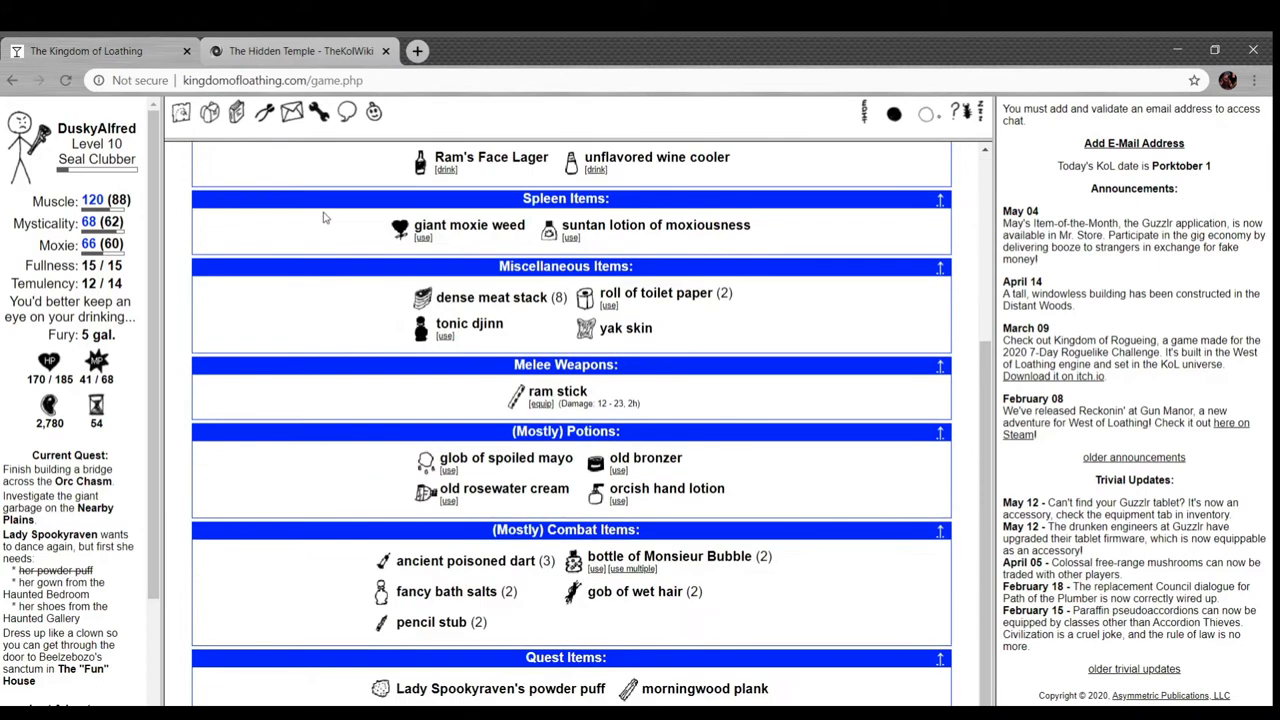
{"action": "mouse_move", "coordinate": [668, 556]}
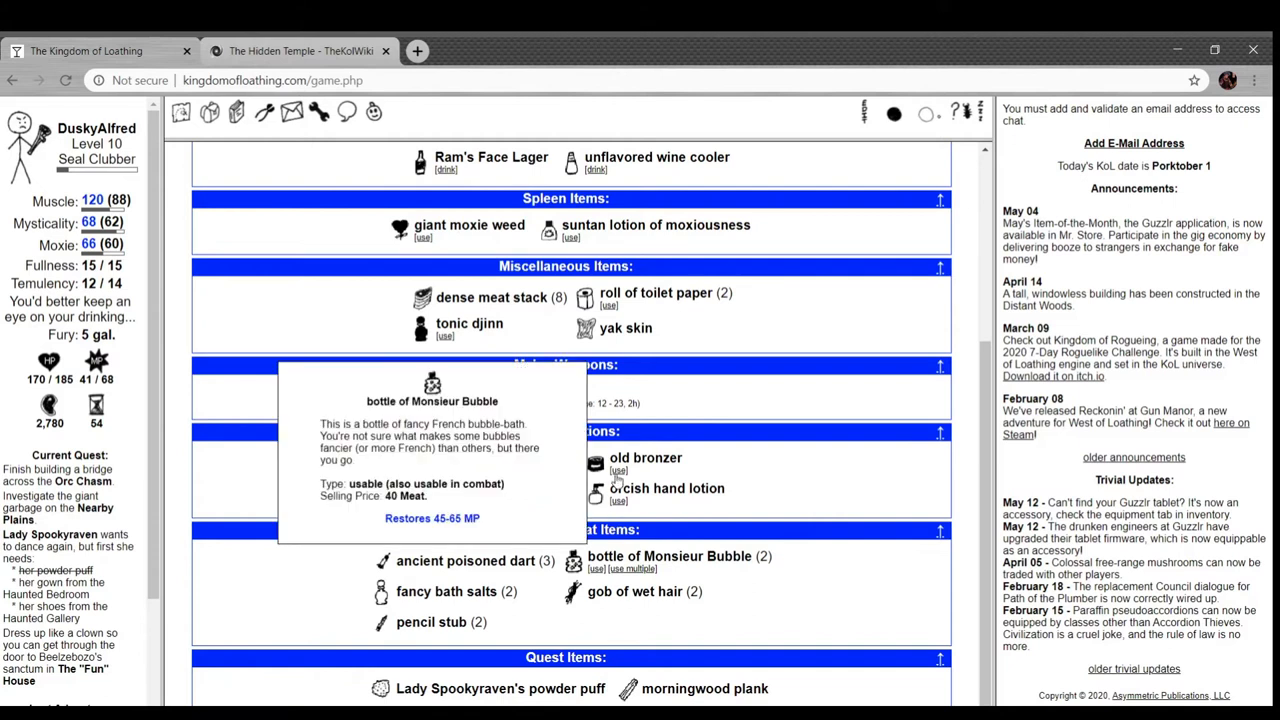
{"action": "left_click", "coordinate": [618, 470]}
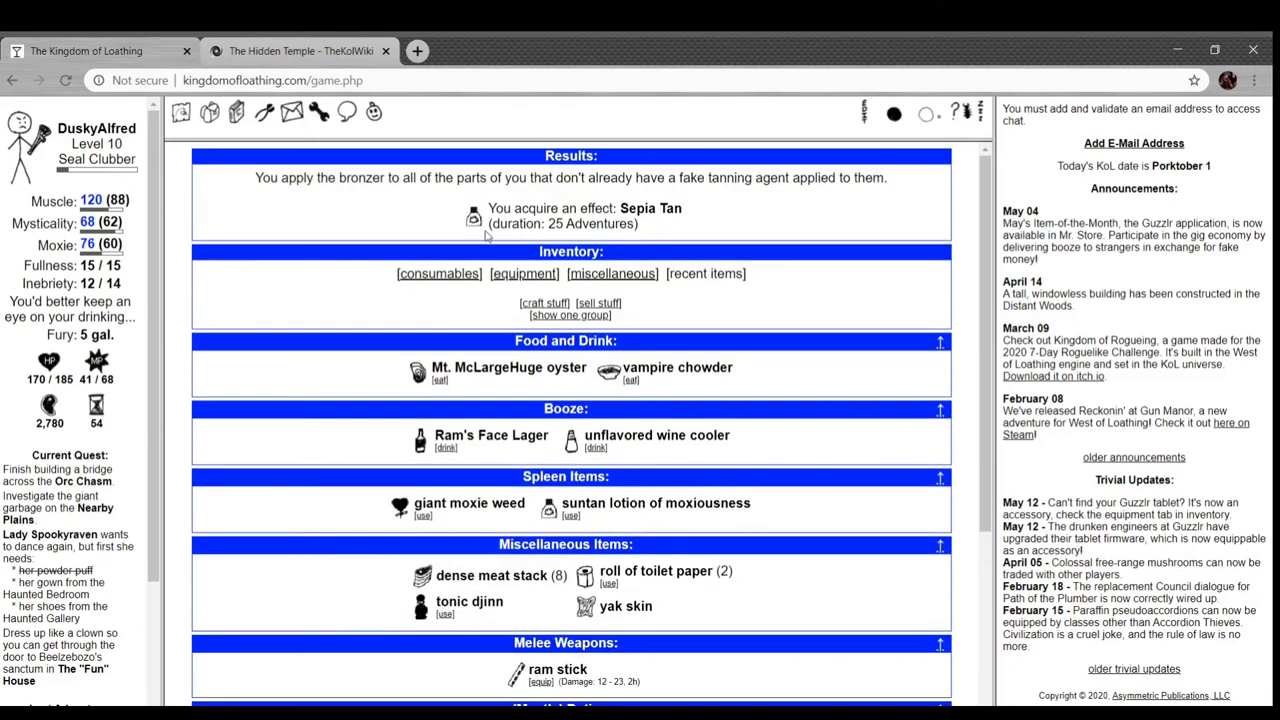
{"action": "mouse_move", "coordinate": [372, 204]}
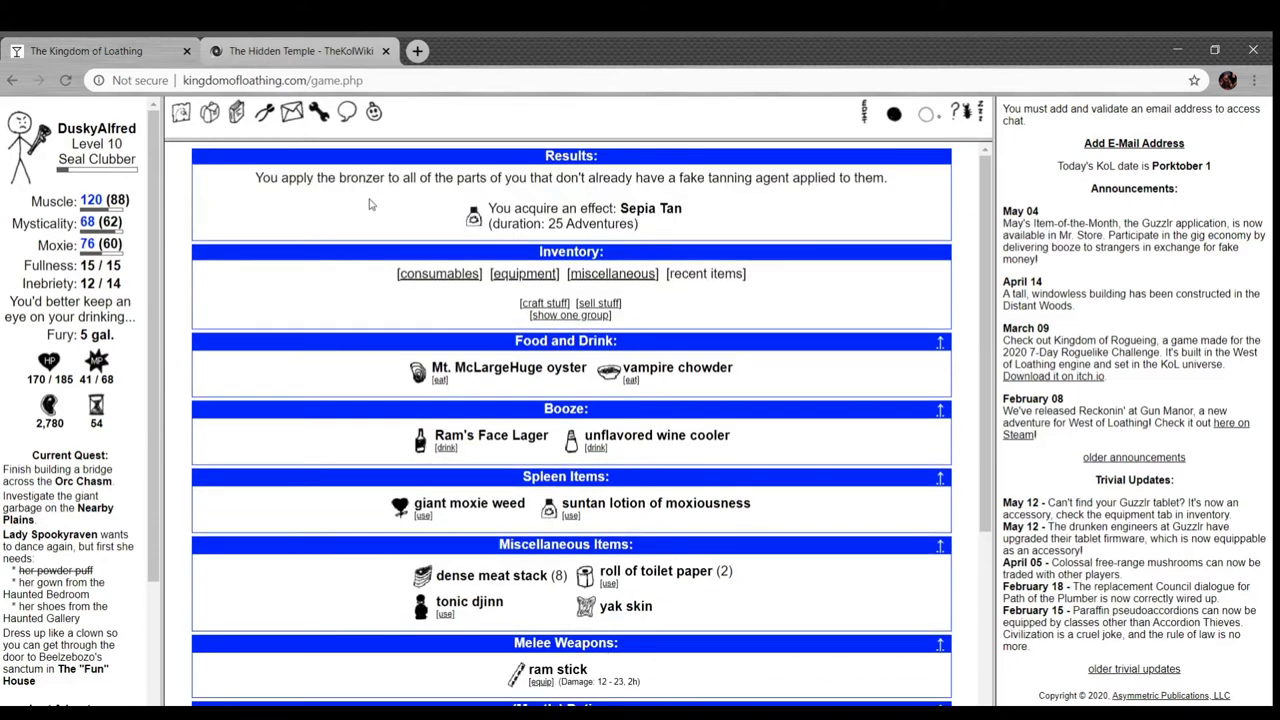
{"action": "scroll", "scroll_direction": "down", "scroll_amount": 3}
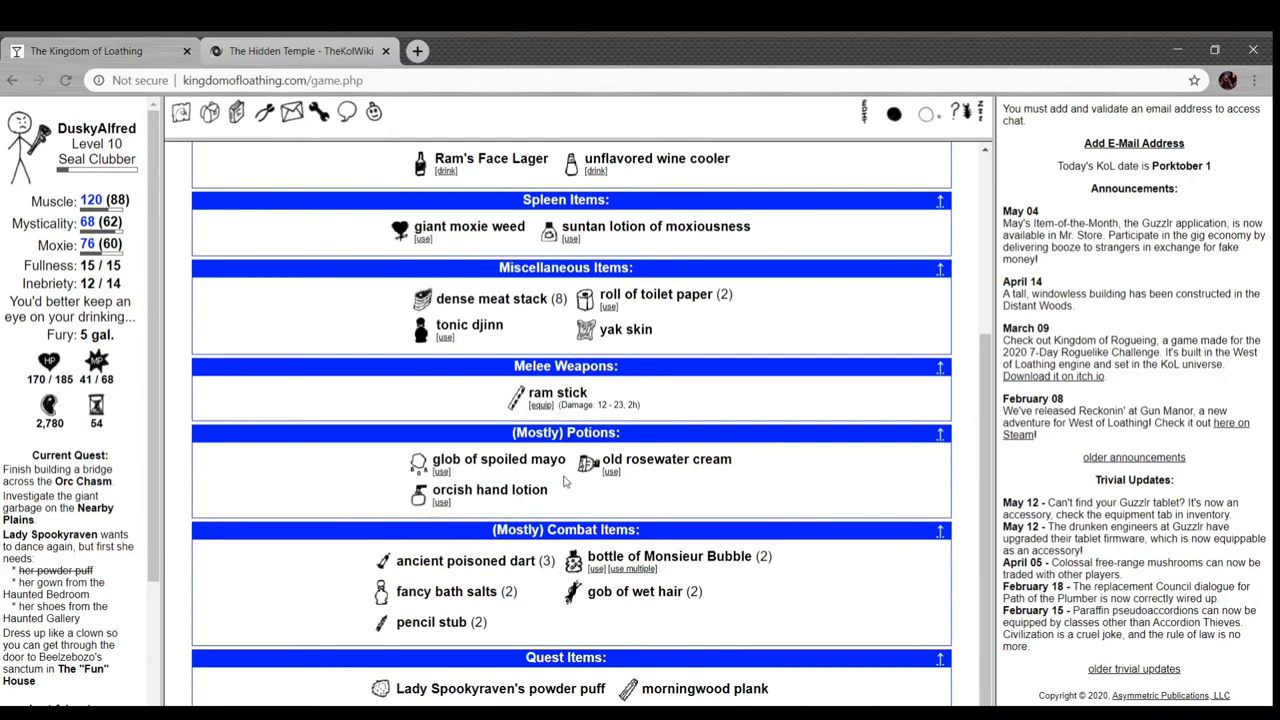
{"action": "left_click", "coordinate": [610, 472]}
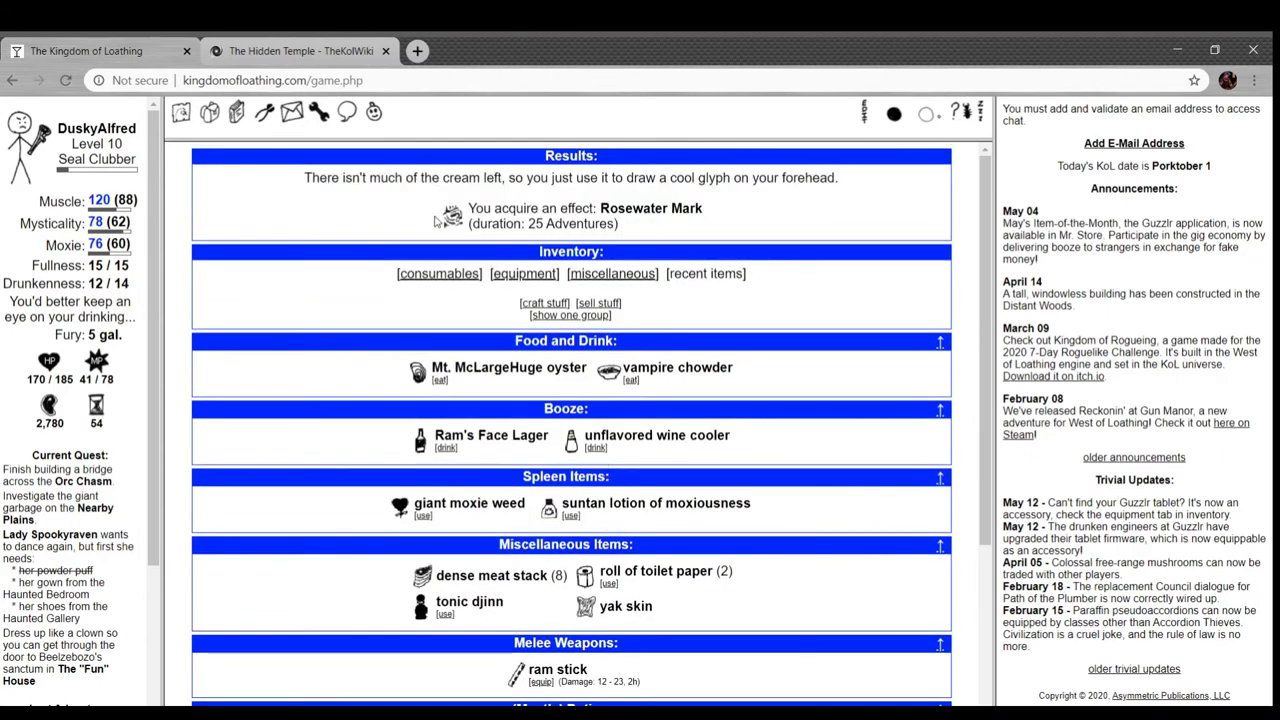
{"action": "mouse_move", "coordinate": [430, 216]}
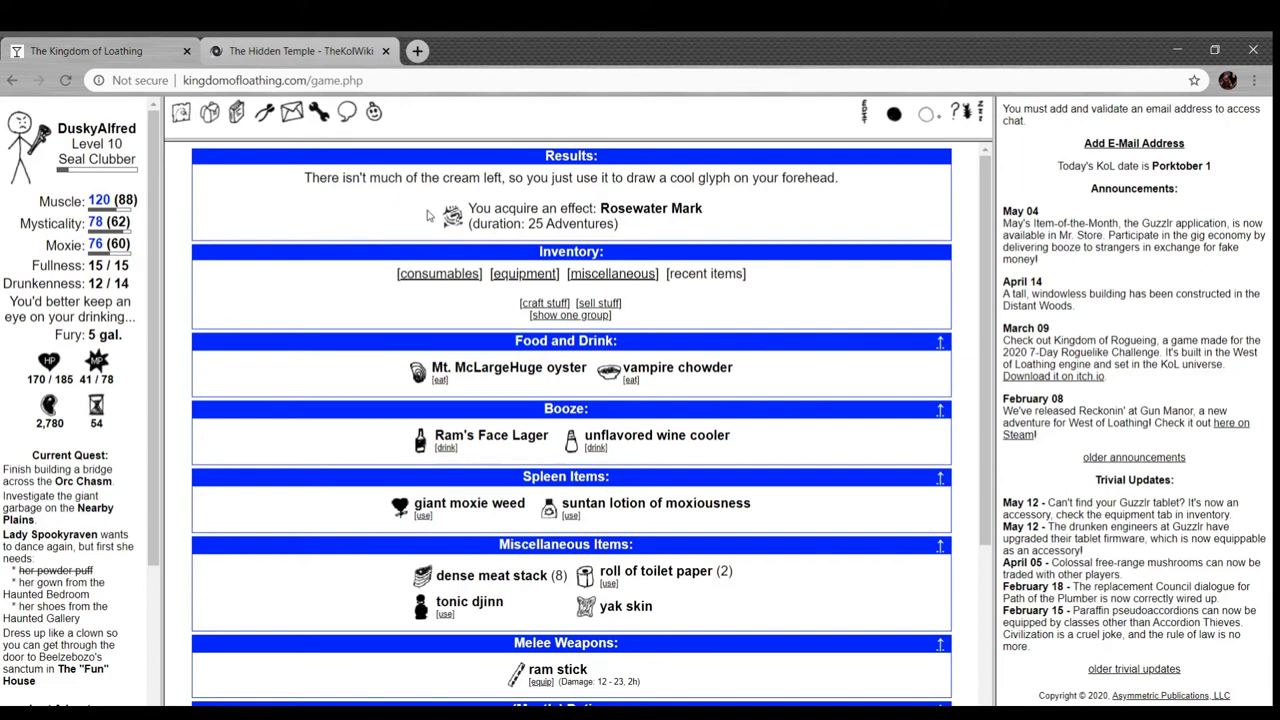
{"action": "scroll", "scroll_direction": "down", "scroll_amount": 3}
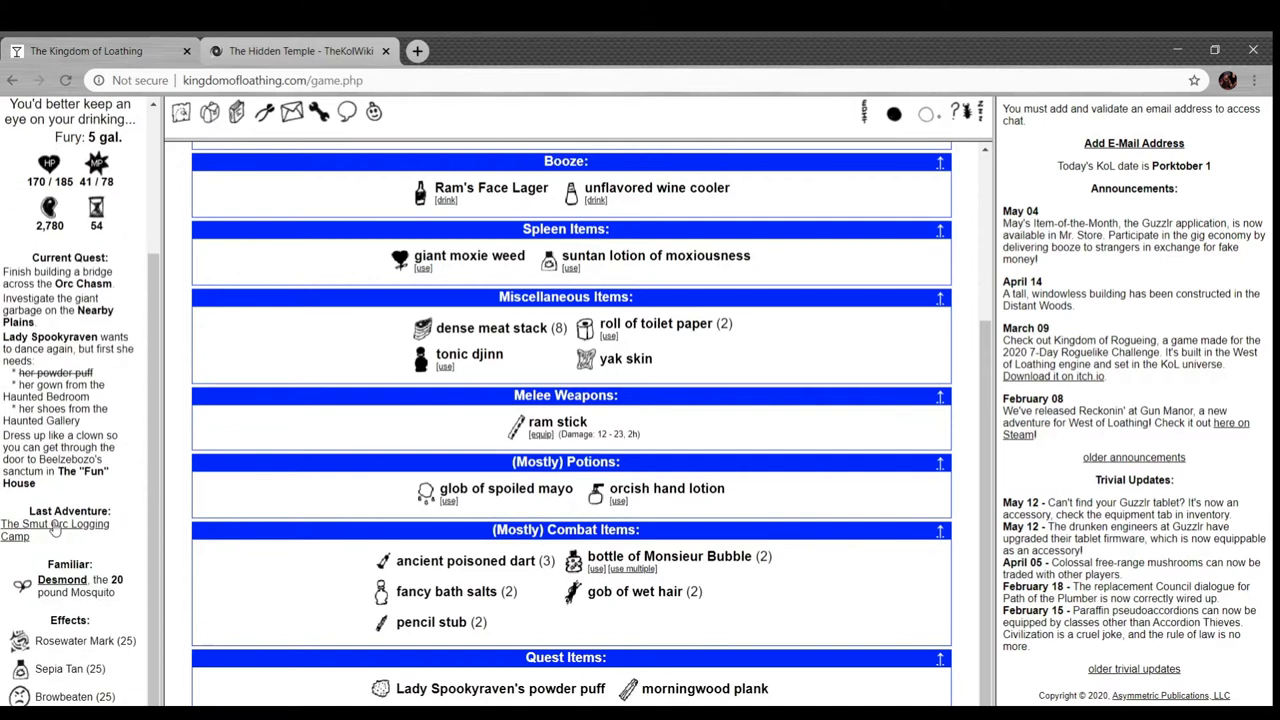
{"action": "left_click", "coordinate": [56, 530]}
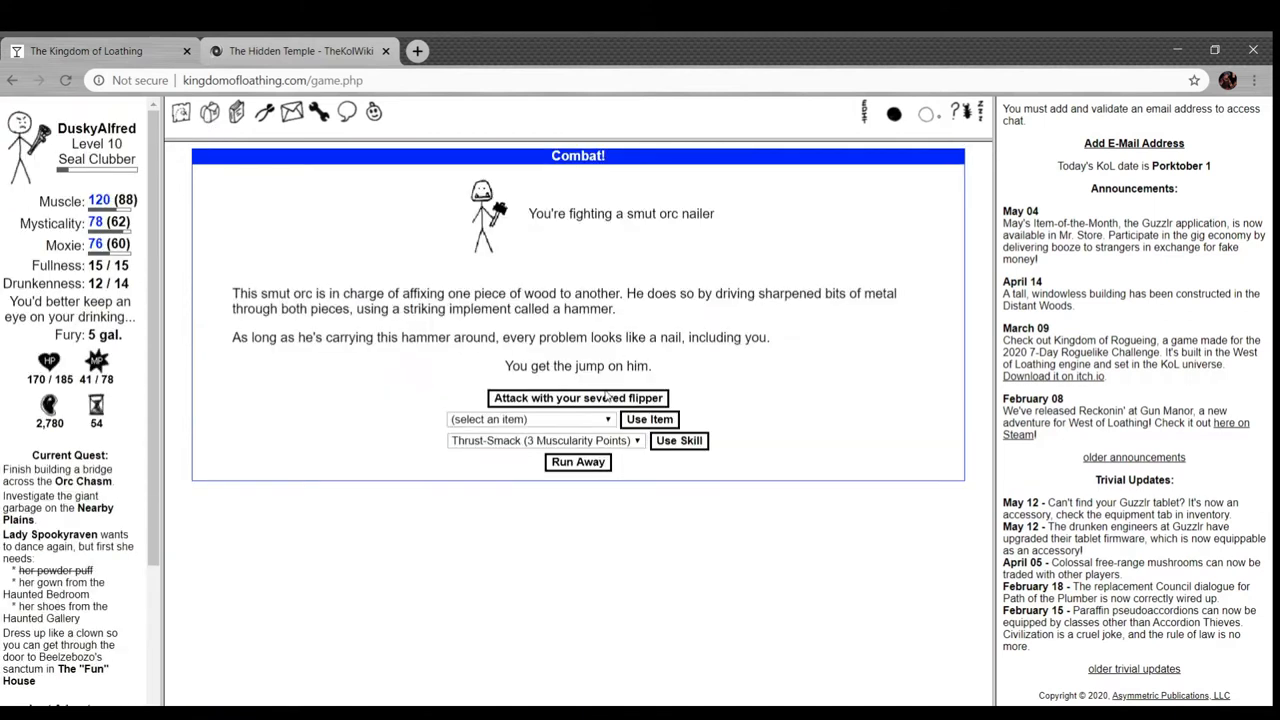
- Beat three smut orc nailers with the severed flipper, adventuring again after each
{"action": "left_click", "coordinate": [576, 396]}
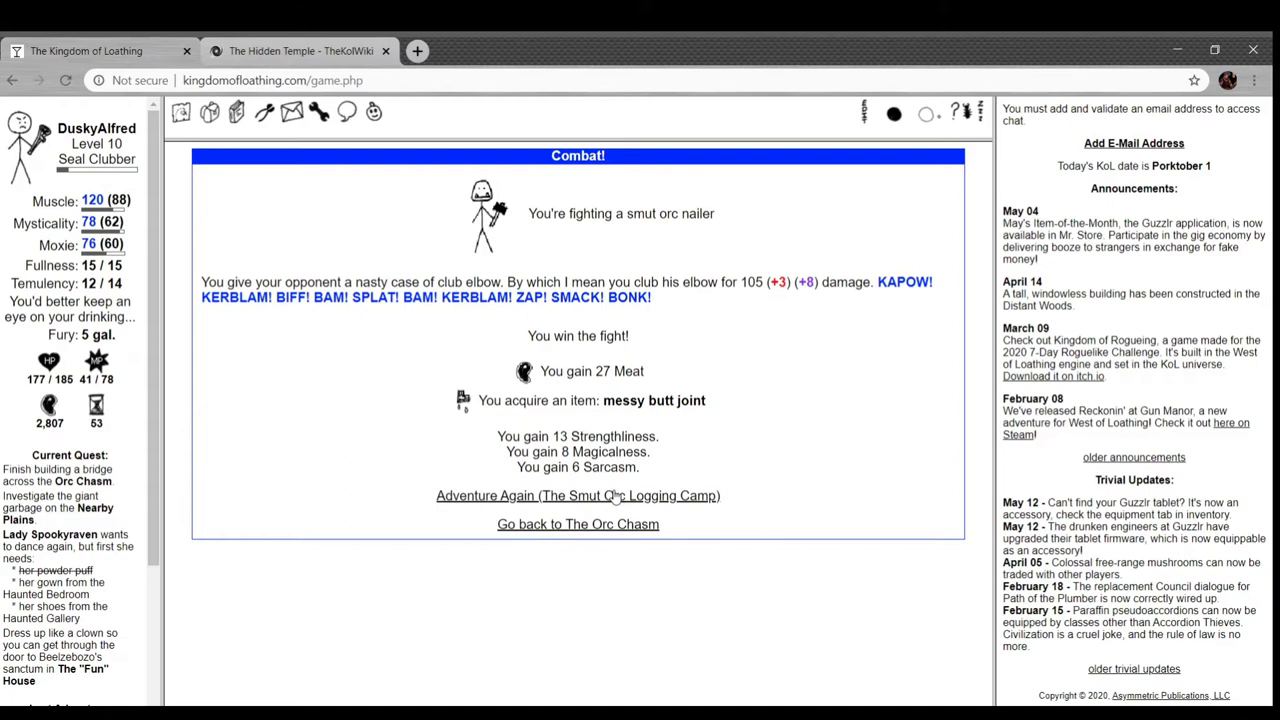
{"action": "left_click", "coordinate": [576, 496]}
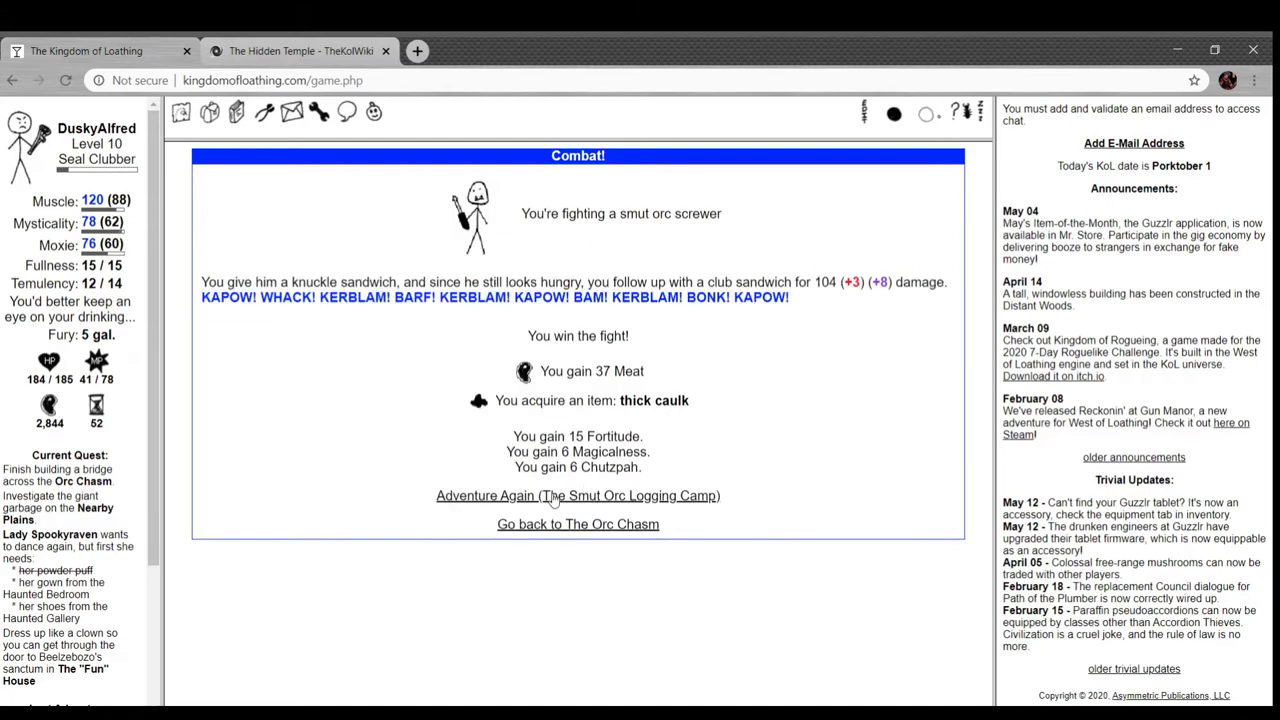
{"action": "left_click", "coordinate": [578, 496]}
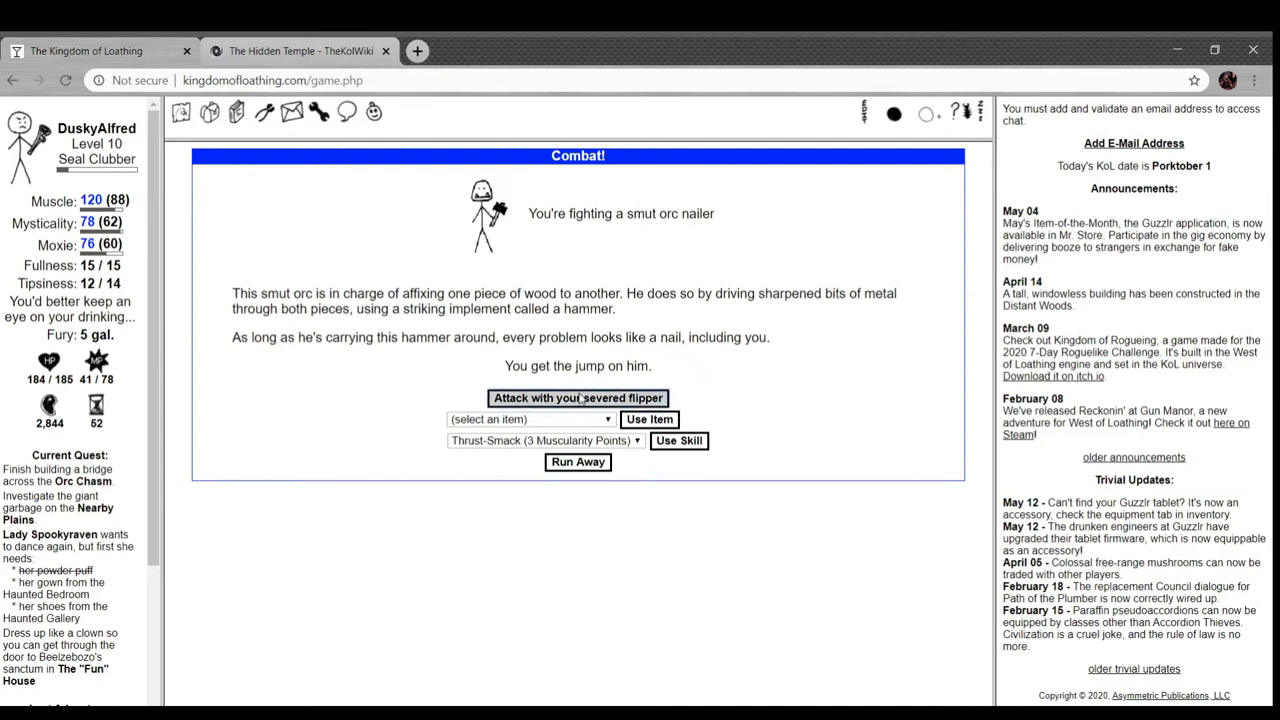
{"action": "left_click", "coordinate": [576, 398]}
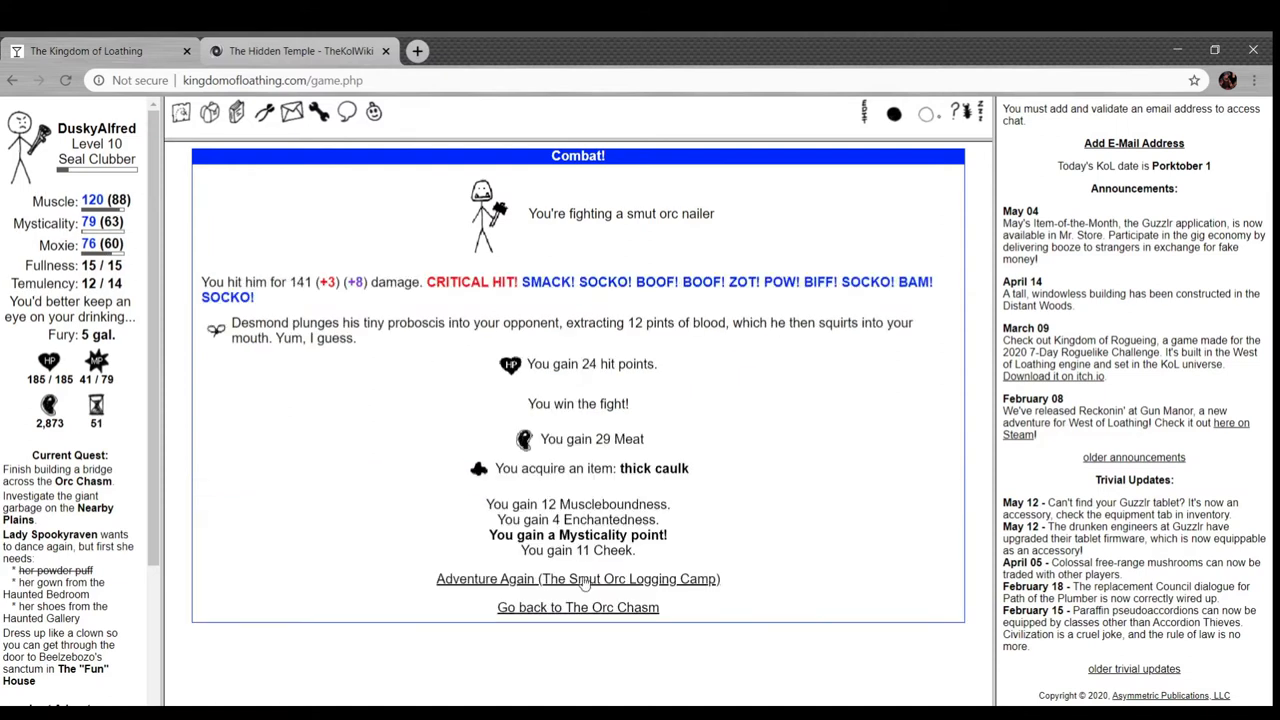
{"action": "left_click", "coordinate": [576, 578]}
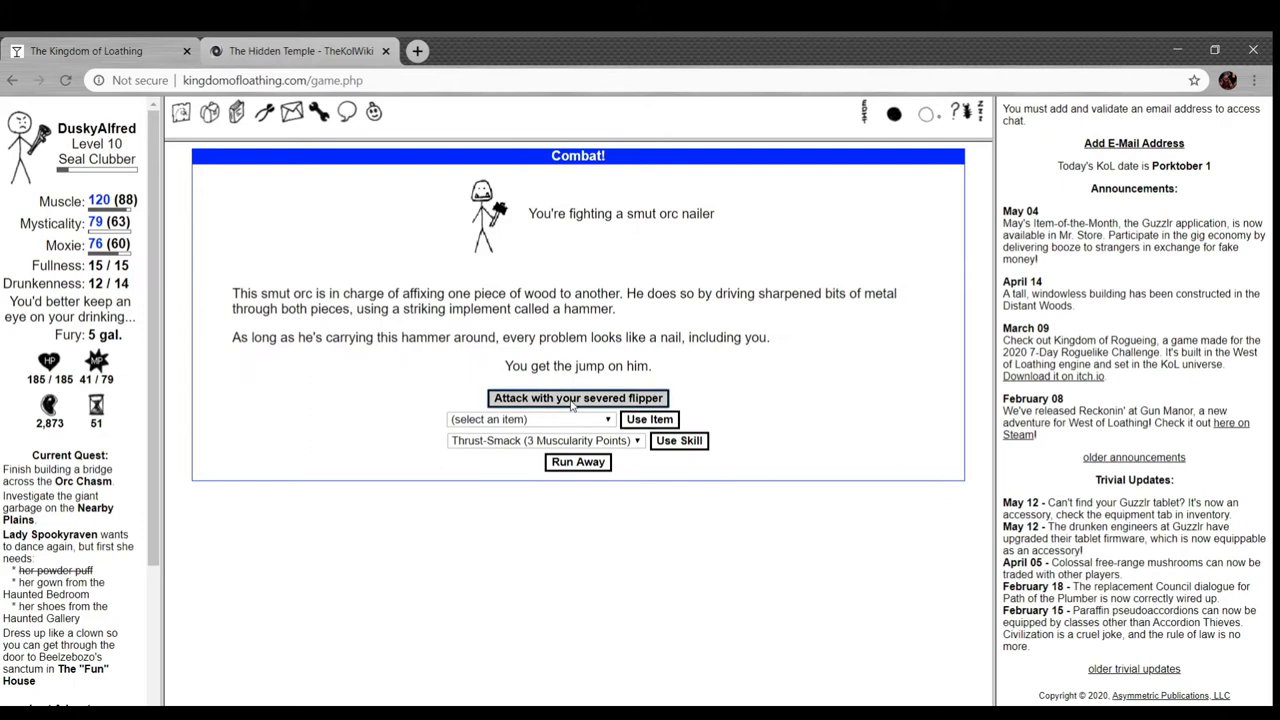
{"action": "left_click", "coordinate": [576, 398]}
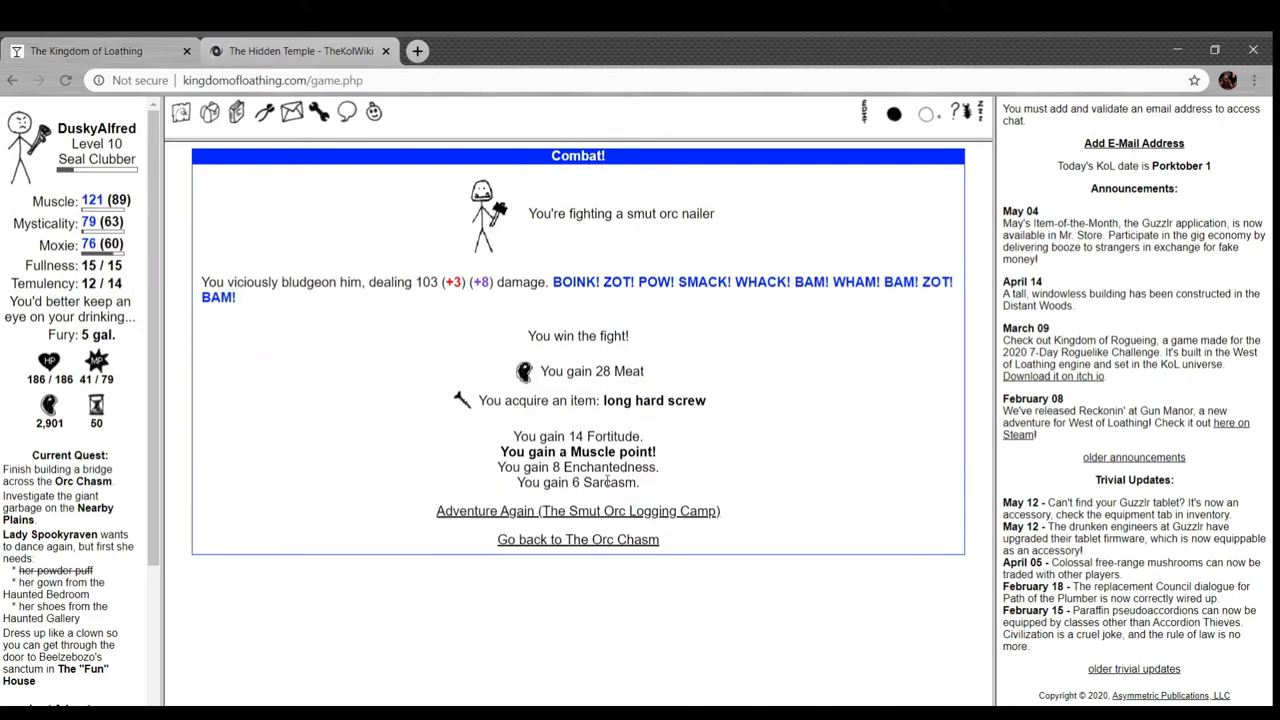
{"action": "left_click", "coordinate": [576, 510]}
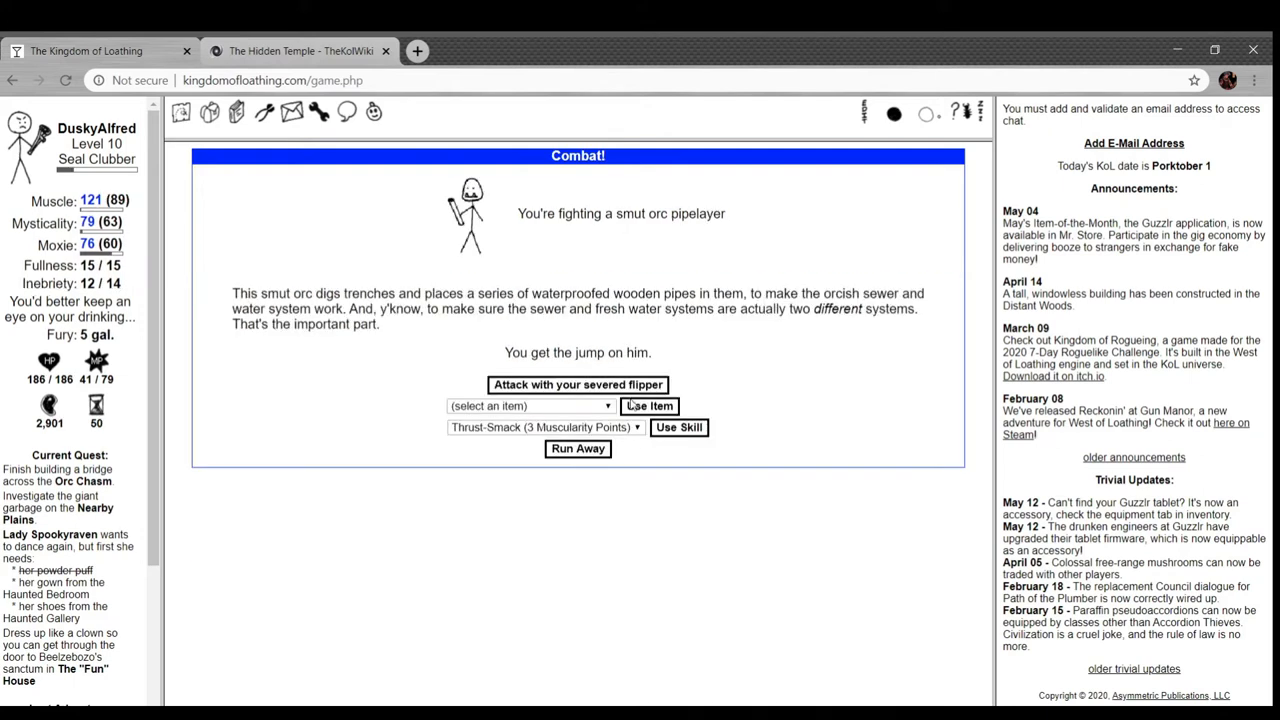
- Beat a pipelayer, a jacker, another pipelayer and a screwer, adventuring again between fights
{"action": "left_click", "coordinate": [576, 384]}
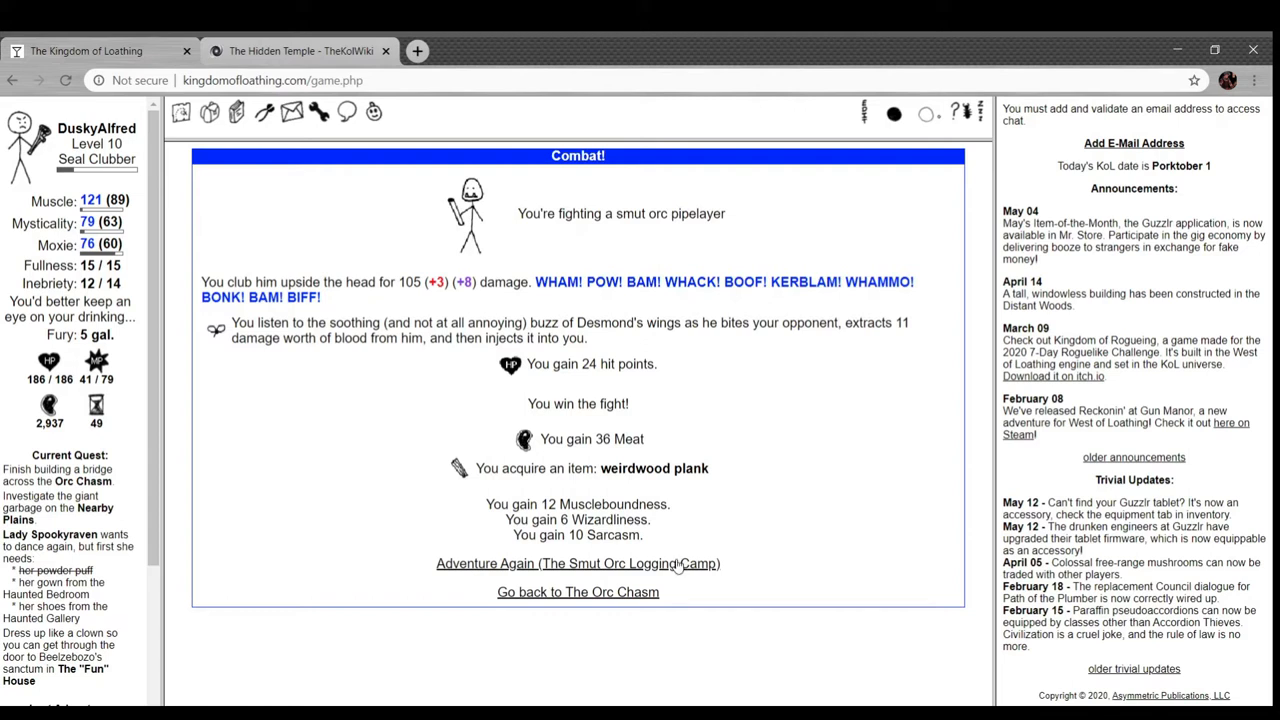
{"action": "left_click", "coordinate": [576, 564]}
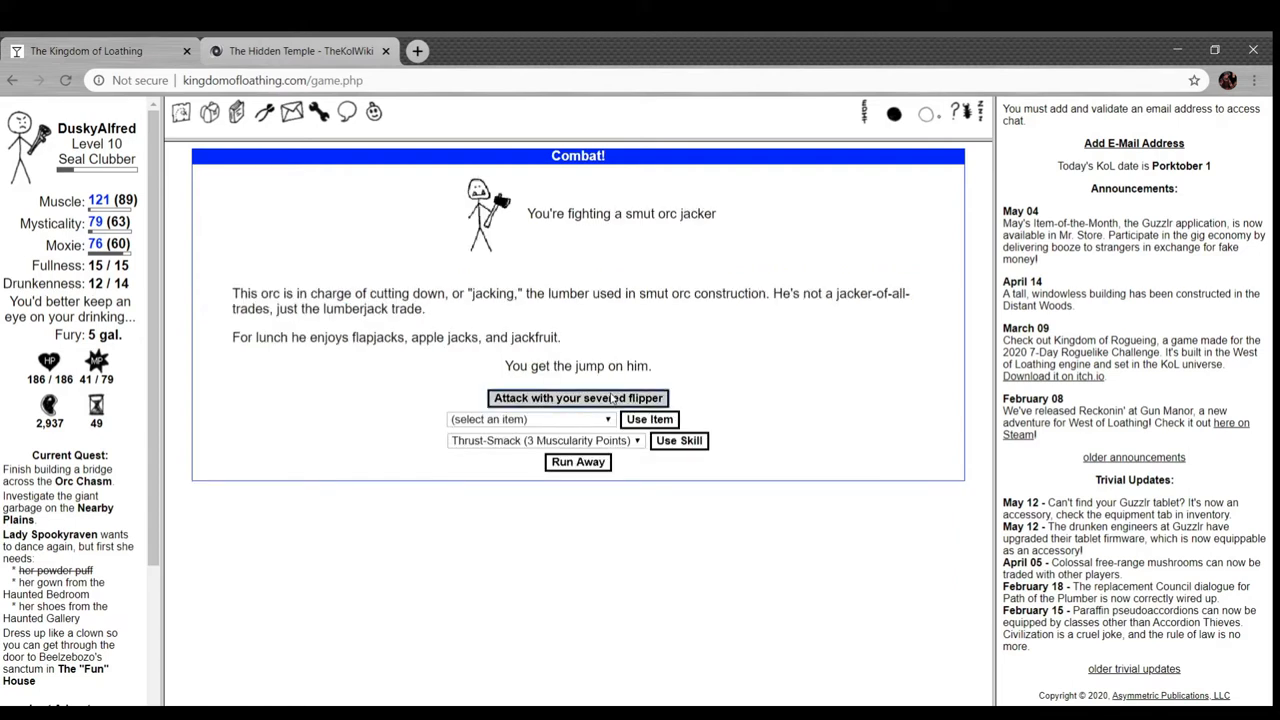
{"action": "left_click", "coordinate": [576, 396]}
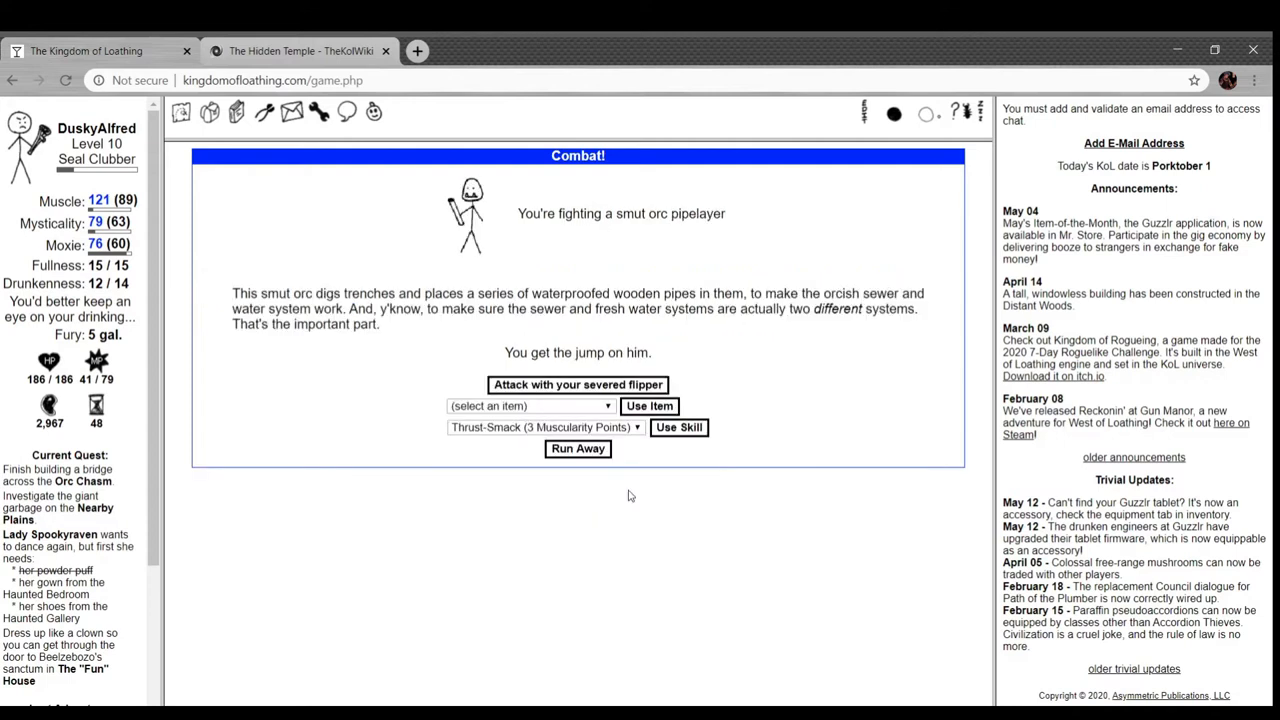
{"action": "left_click", "coordinate": [576, 384]}
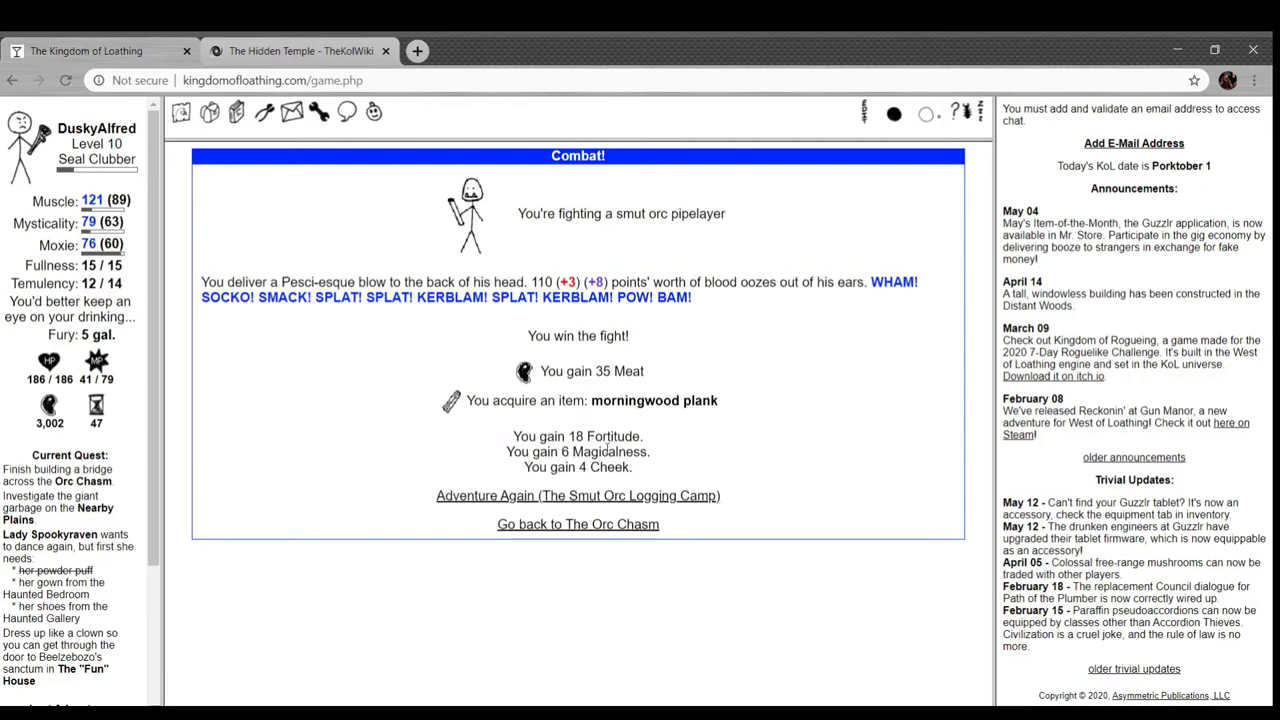
{"action": "left_click", "coordinate": [576, 496]}
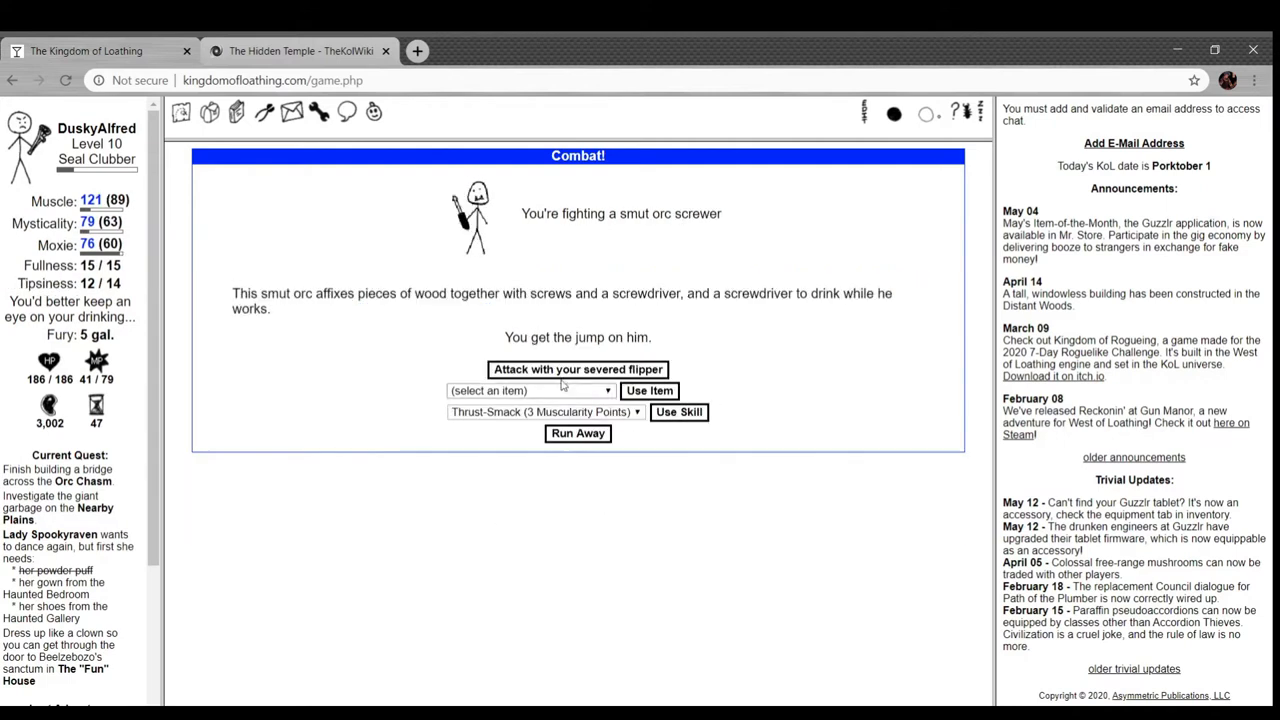
{"action": "left_click", "coordinate": [576, 368]}
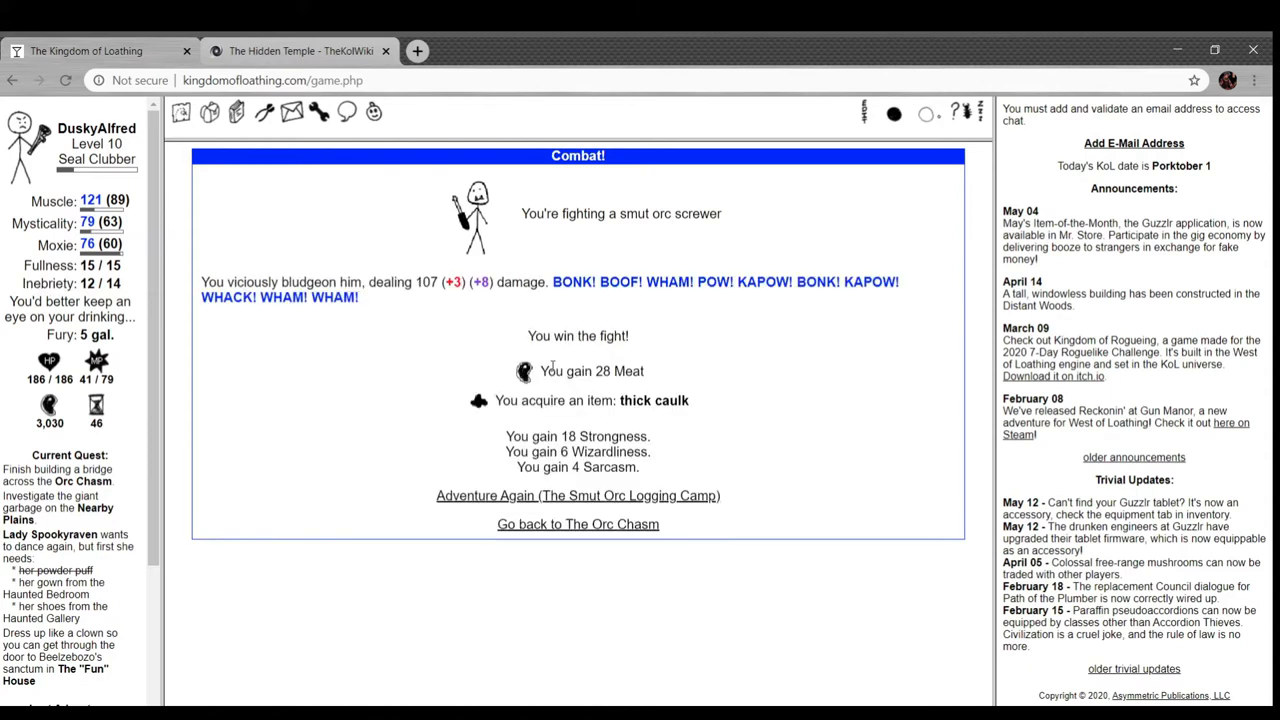
{"action": "left_click", "coordinate": [208, 112]}
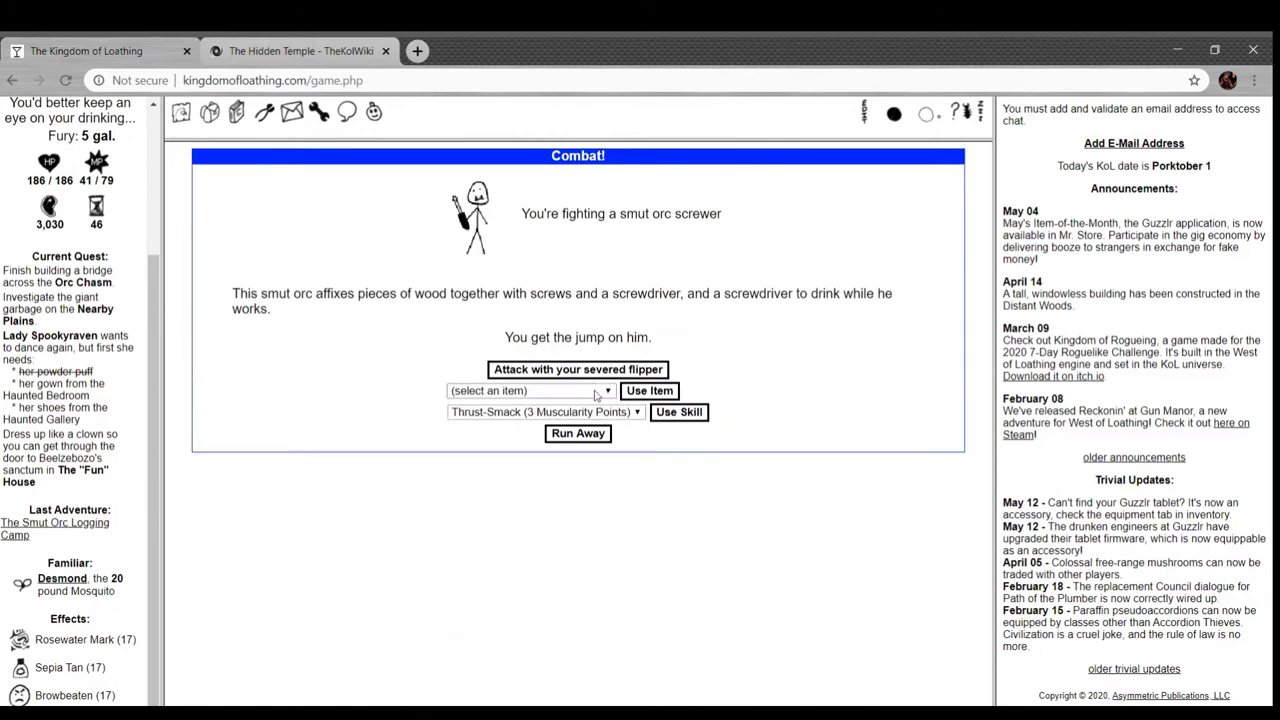
- Finish off the smut orc screwer and go back to the Orc Chasm
{"action": "left_click", "coordinate": [578, 368]}
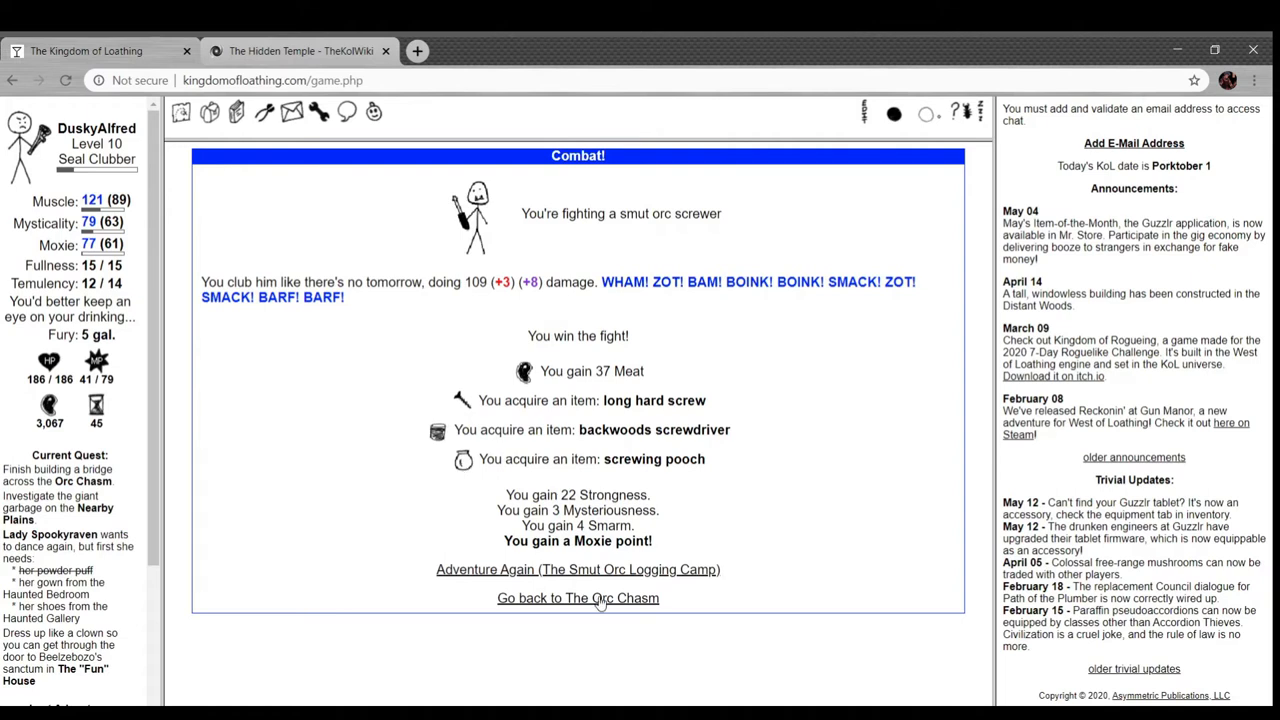
{"action": "left_click", "coordinate": [576, 598]}
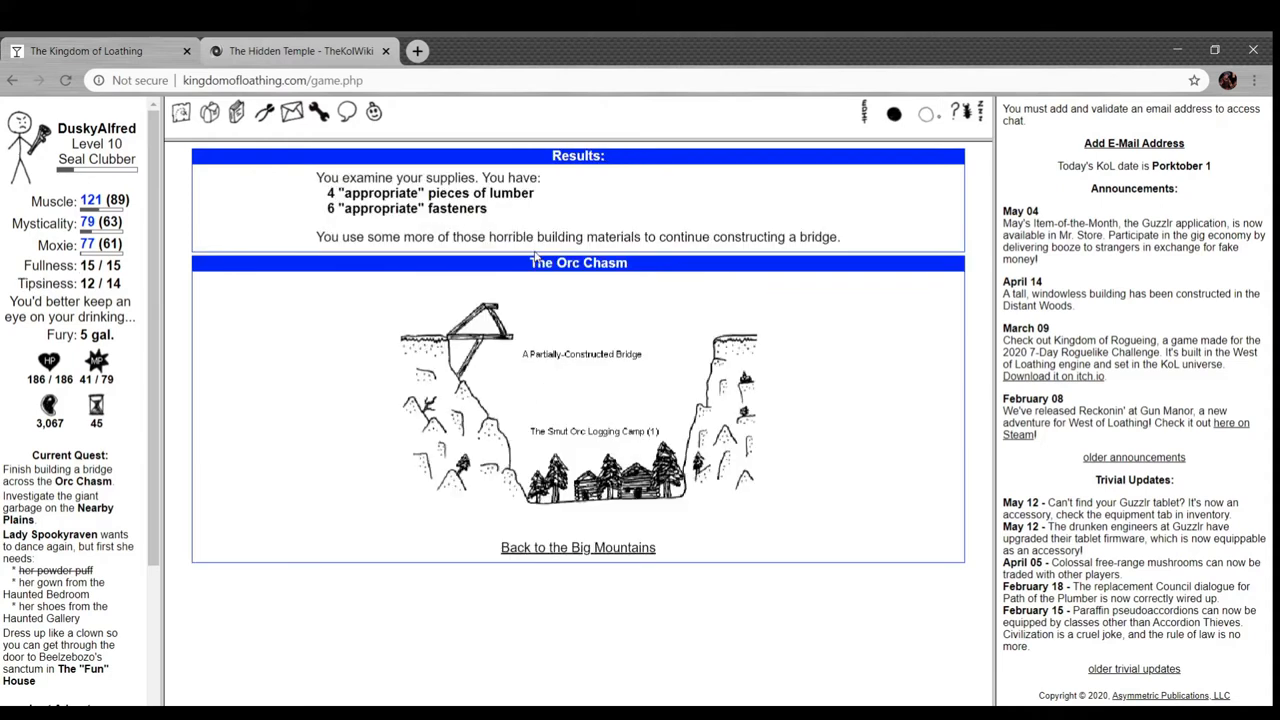
{"action": "mouse_move", "coordinate": [540, 356]}
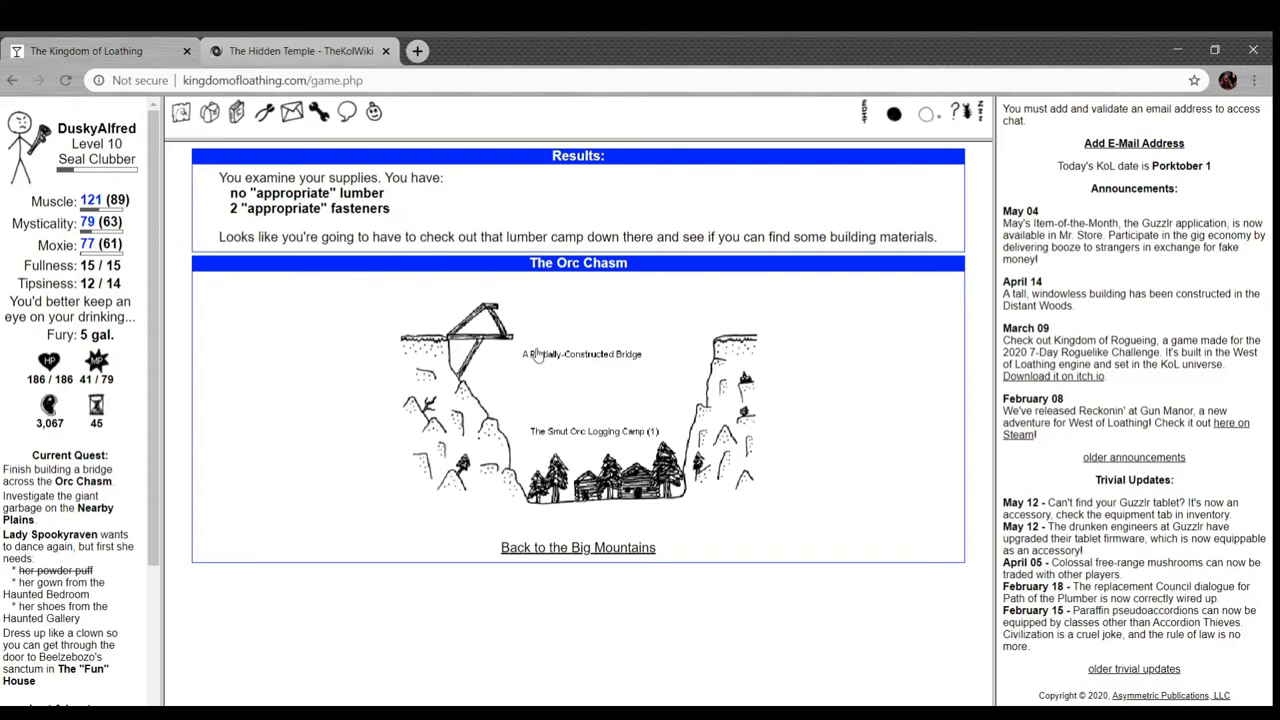
{"action": "mouse_move", "coordinate": [492, 336]}
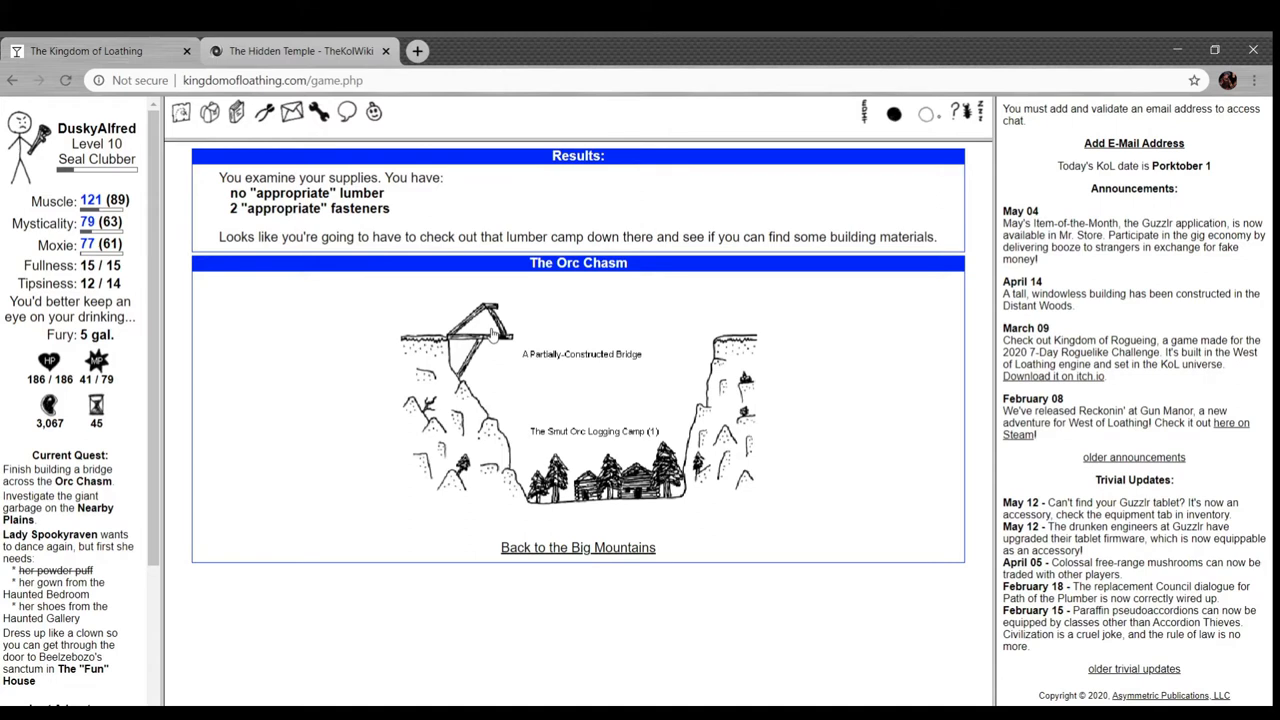
- Open the inventory after the bridge uses up the lumber
{"action": "left_click", "coordinate": [208, 112]}
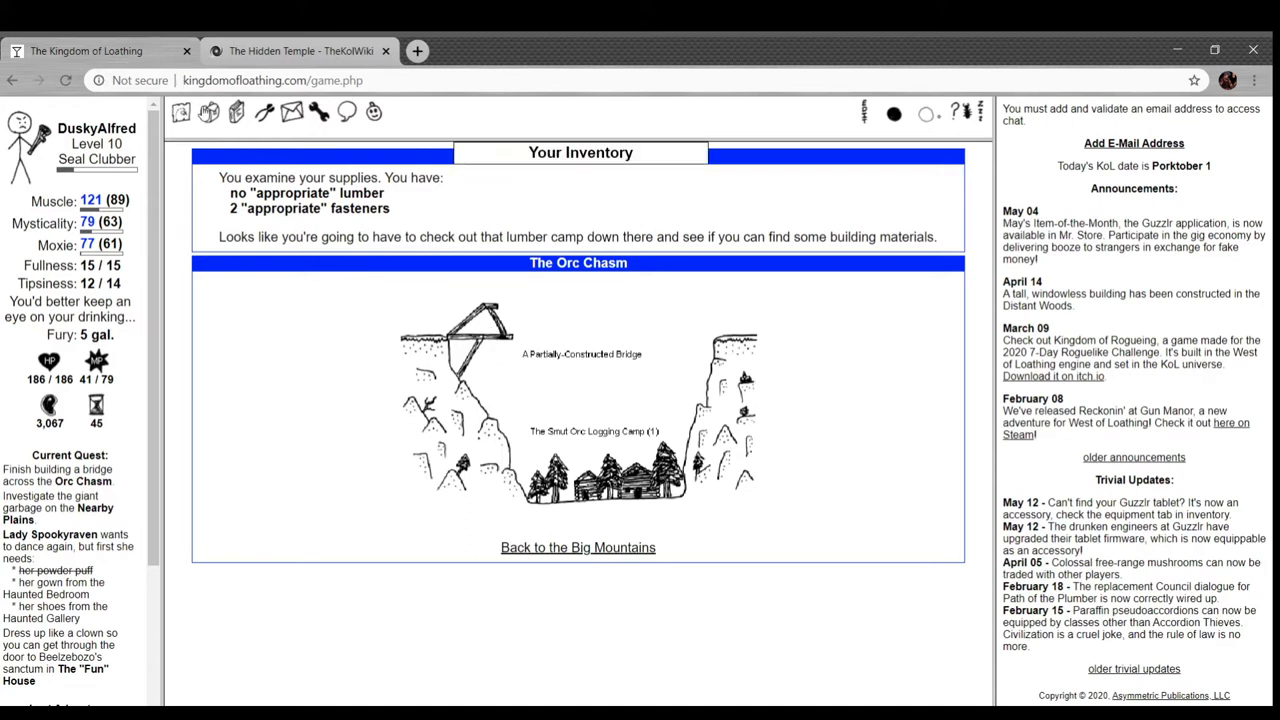
- Use the bottle of suntan lotion and the giant Moxie weed from the consumables list
{"action": "left_click", "coordinate": [180, 112]}
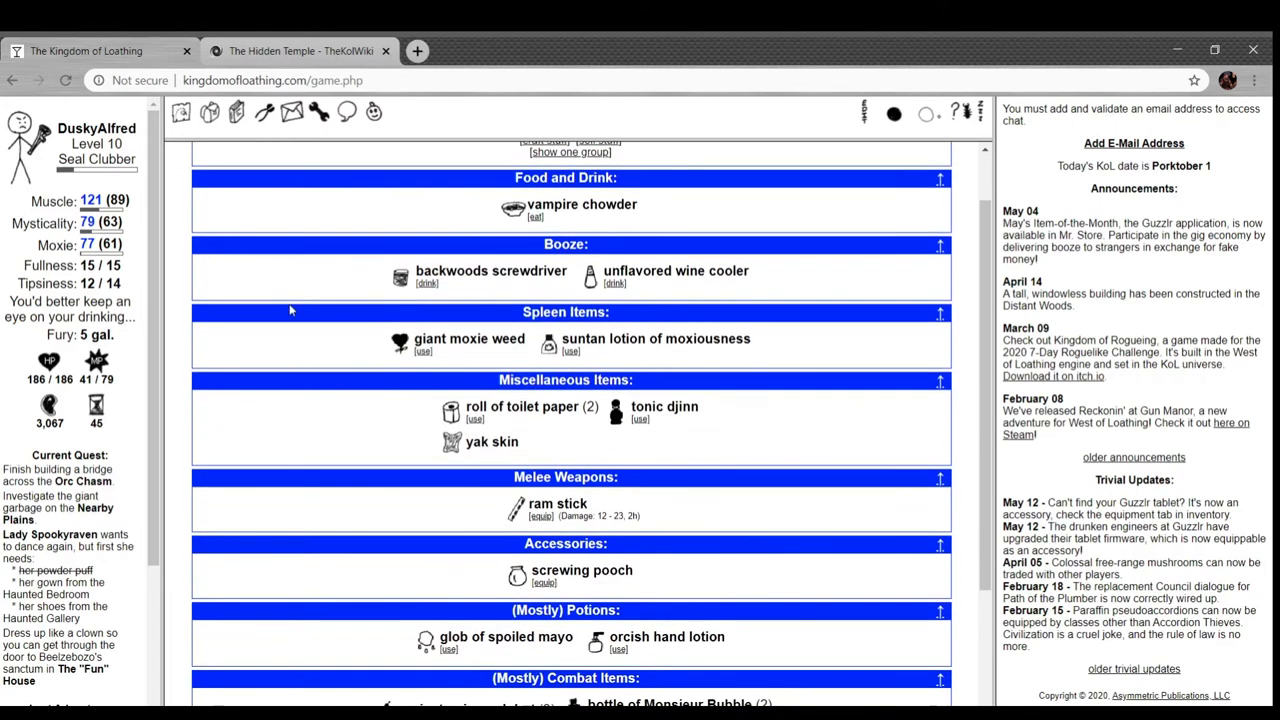
{"action": "mouse_move", "coordinate": [400, 276]}
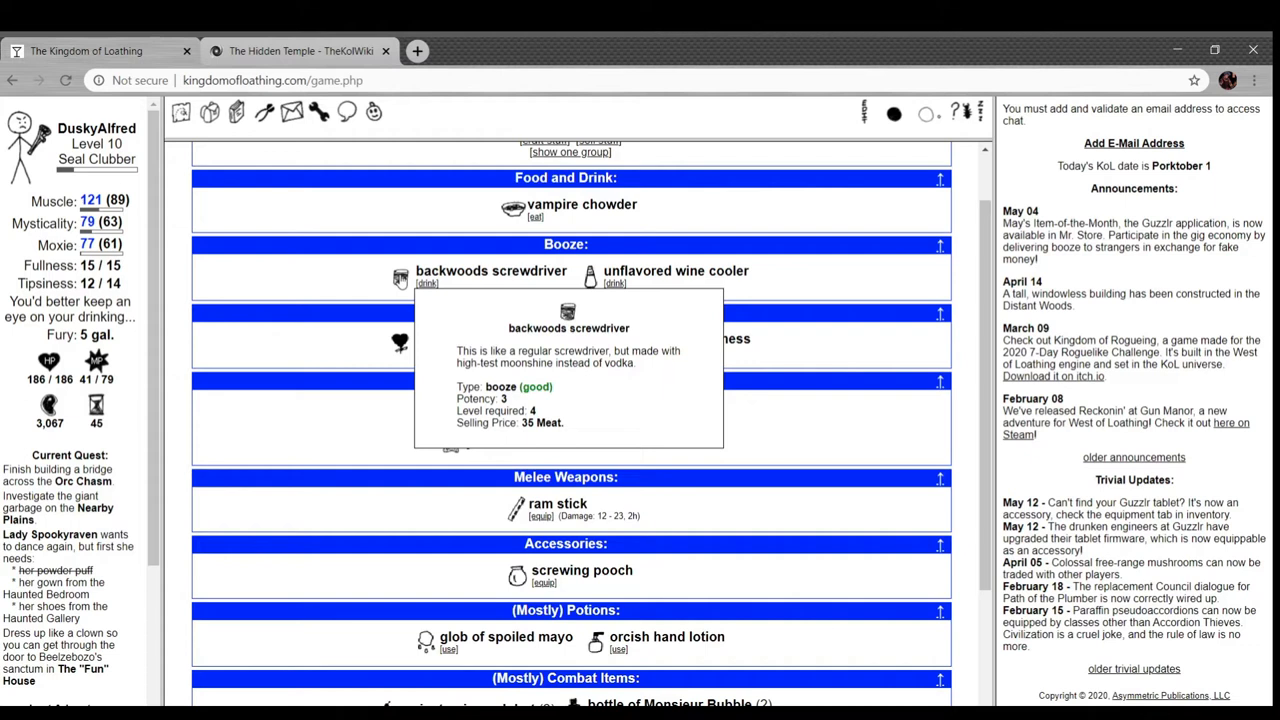
{"action": "scroll", "scroll_direction": "down", "scroll_amount": 3}
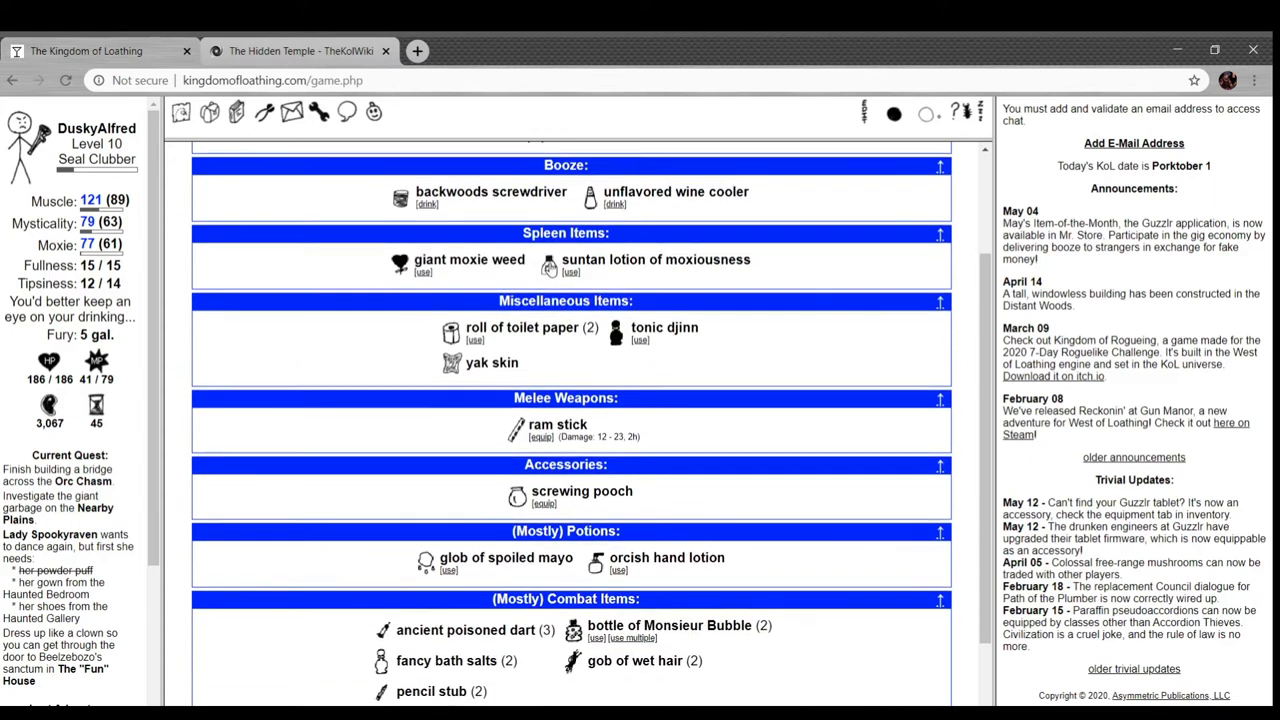
{"action": "mouse_move", "coordinate": [548, 264]}
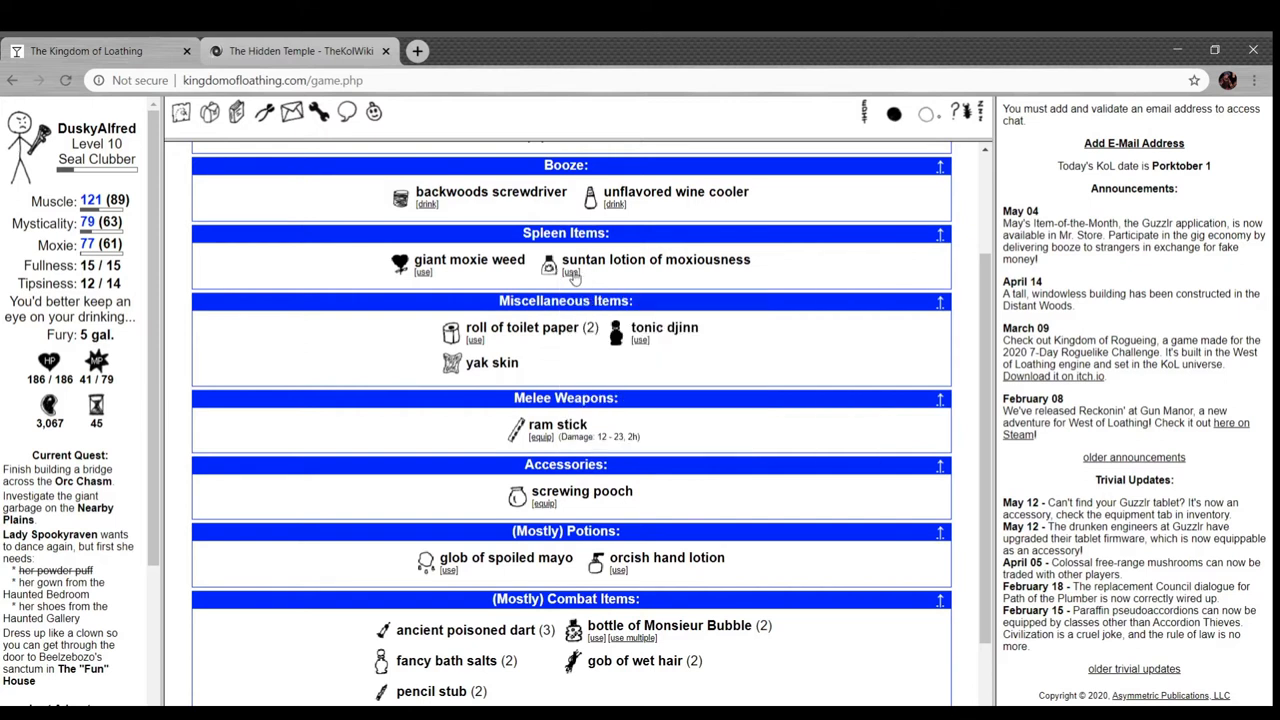
{"action": "left_click", "coordinate": [570, 272]}
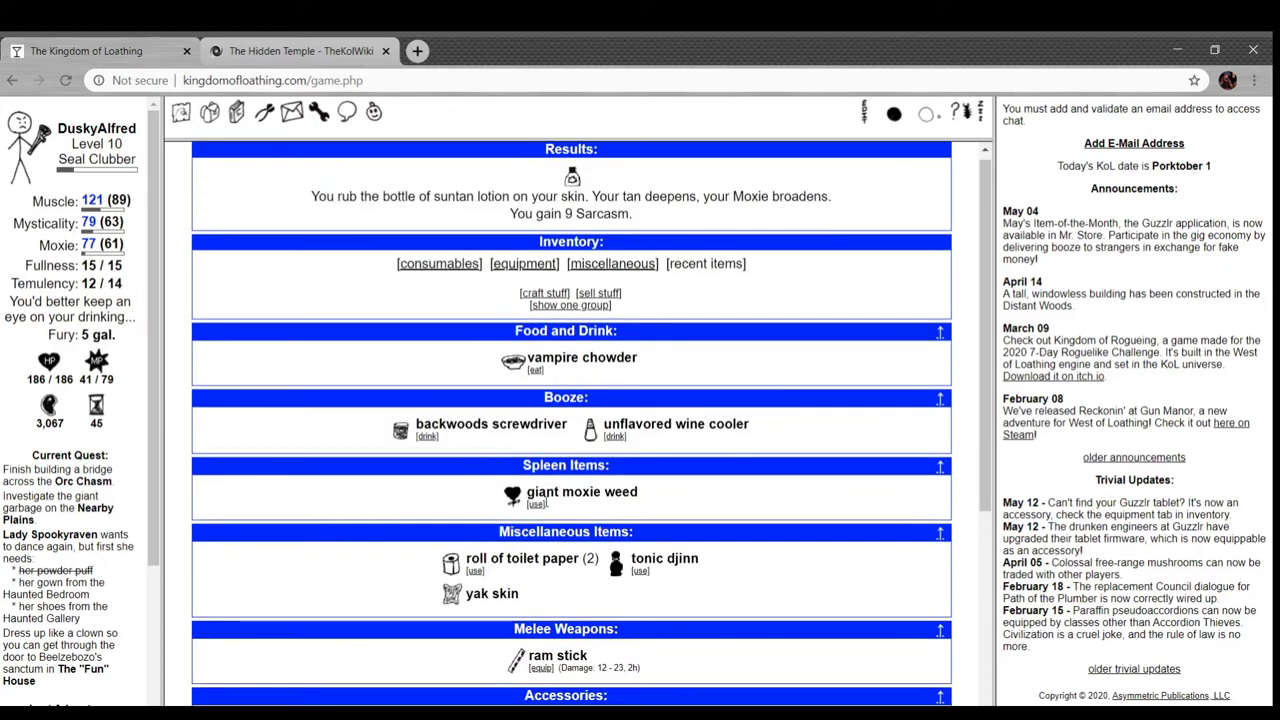
{"action": "left_click", "coordinate": [536, 504]}
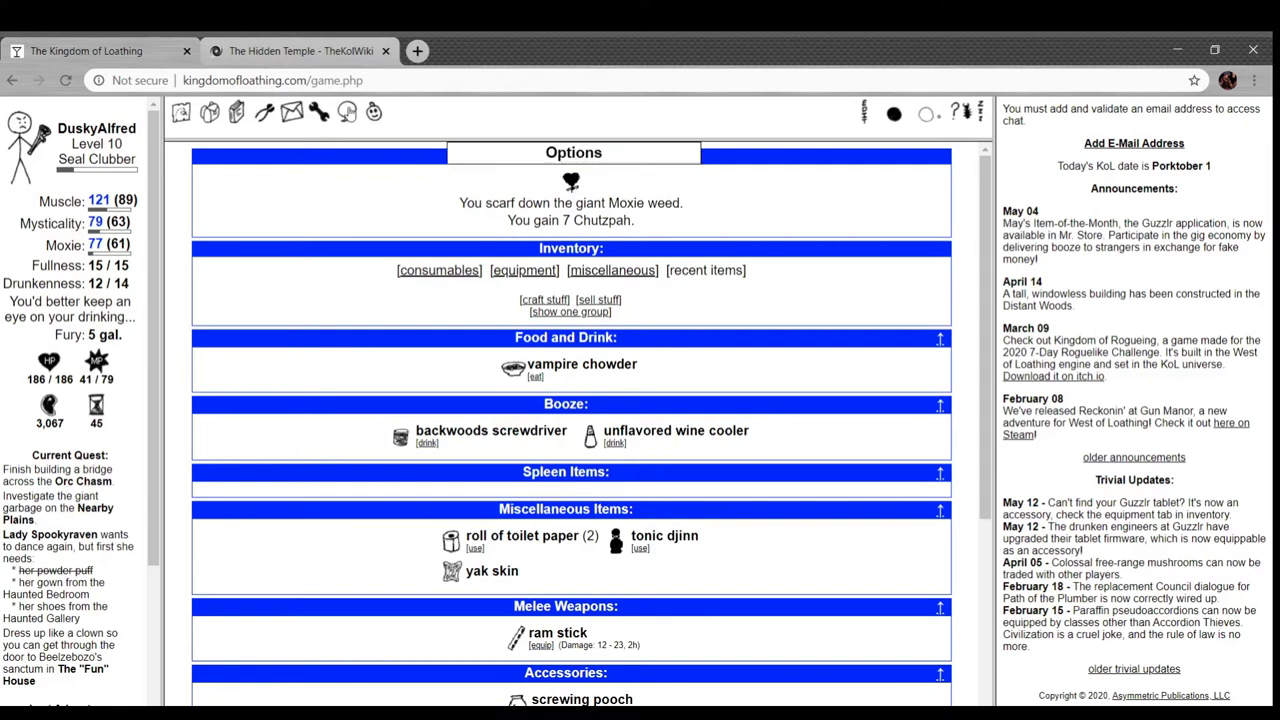
{"action": "scroll", "scroll_direction": "down", "scroll_amount": 3}
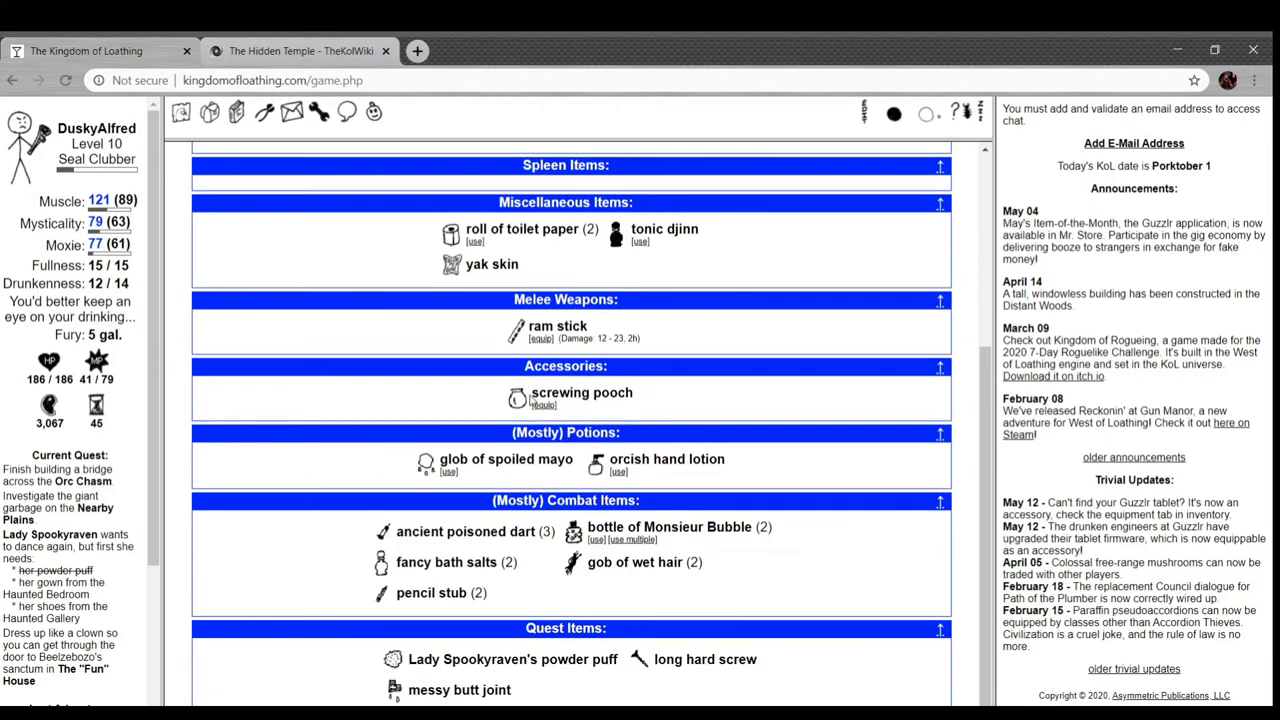
{"action": "mouse_move", "coordinate": [516, 398]}
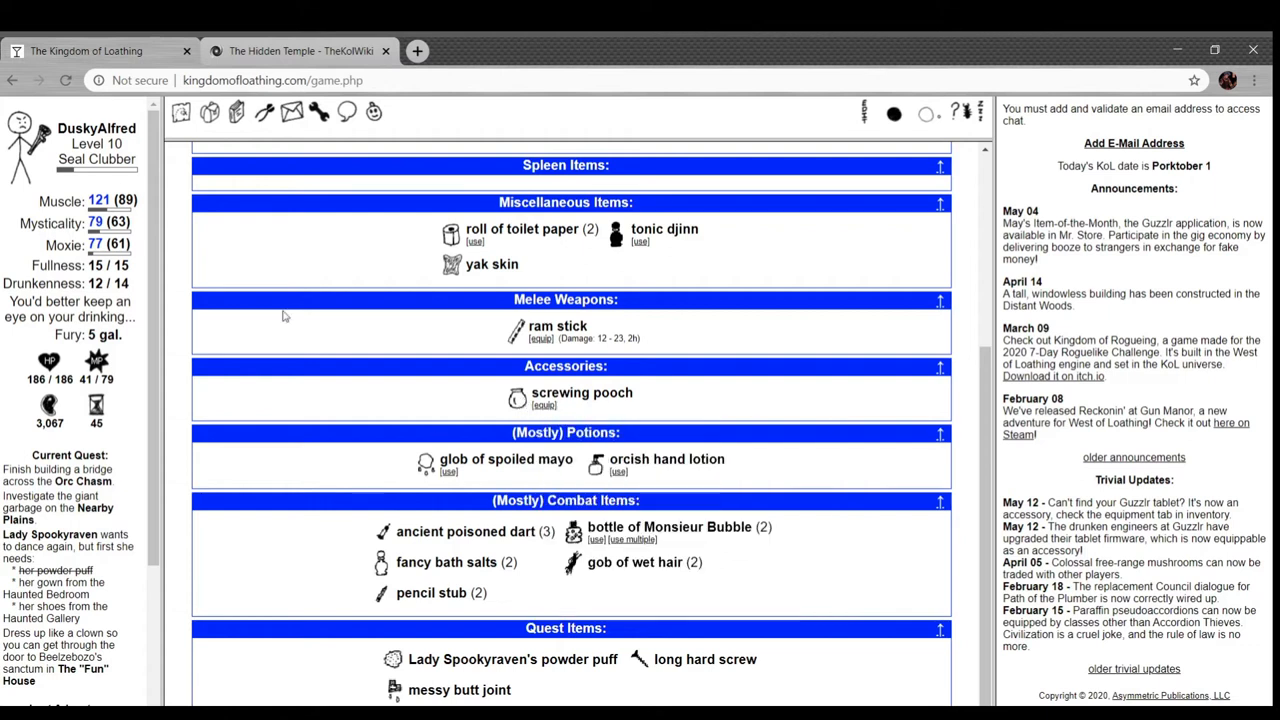
{"action": "scroll", "scroll_direction": "up", "scroll_amount": 3}
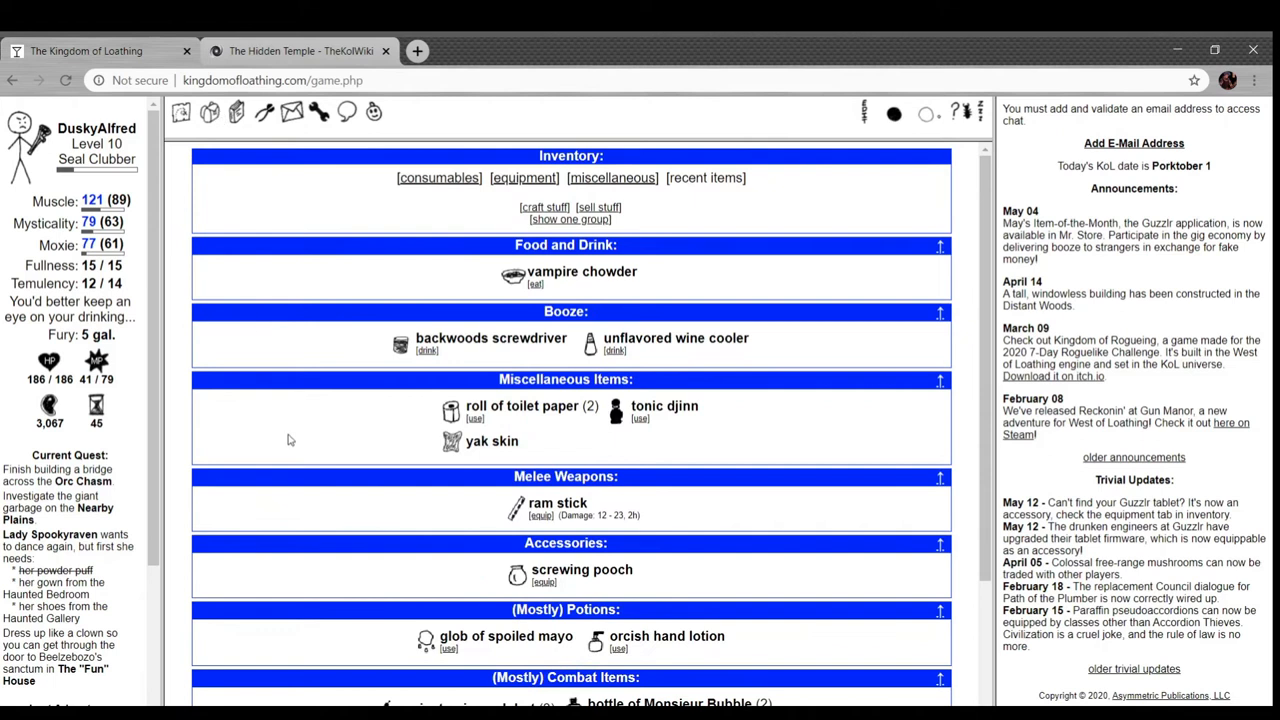
- In the equipment list, unequip the batskin belt and scroll down to the Accessories for the screwing pooch
{"action": "left_click", "coordinate": [524, 176]}
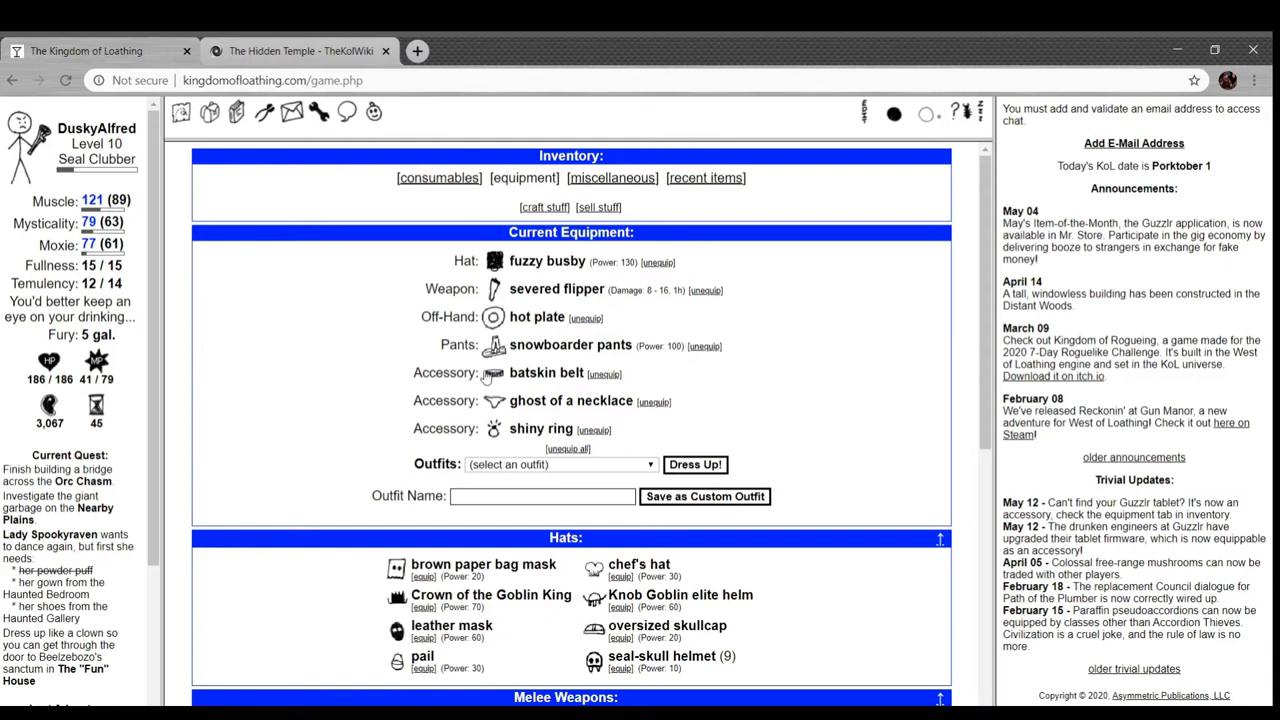
{"action": "mouse_move", "coordinate": [604, 382]}
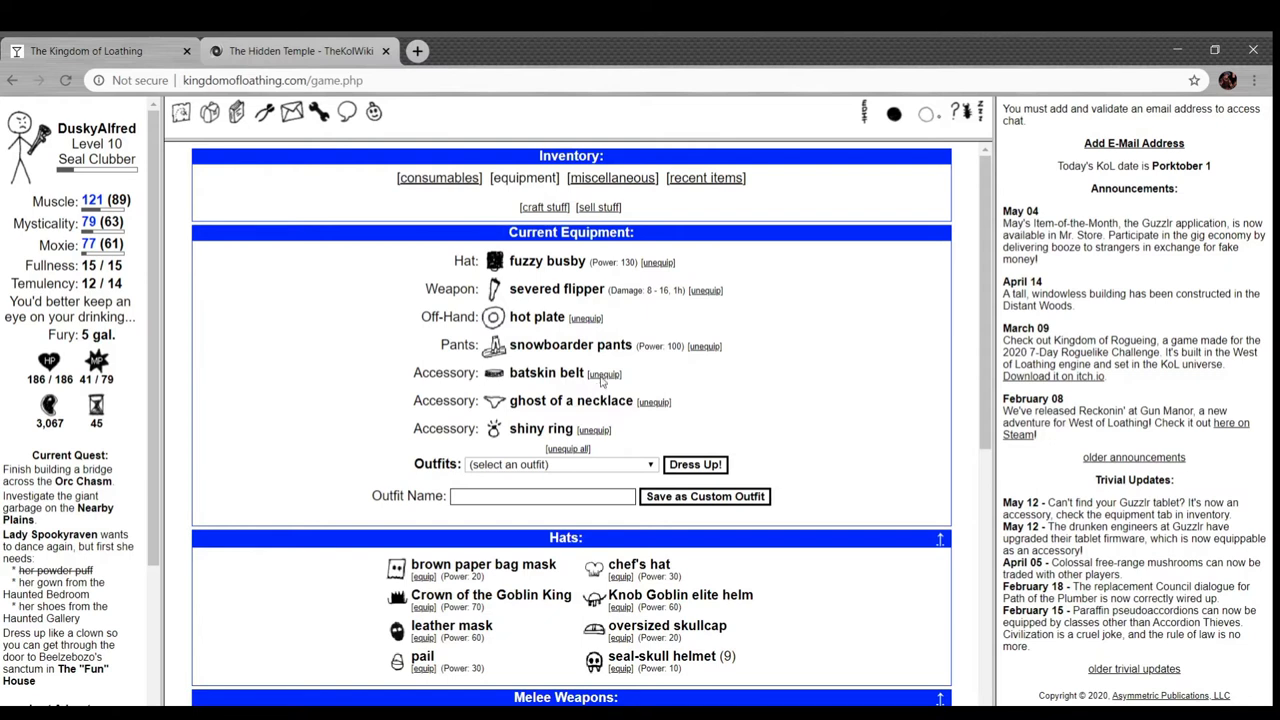
{"action": "left_click", "coordinate": [604, 374]}
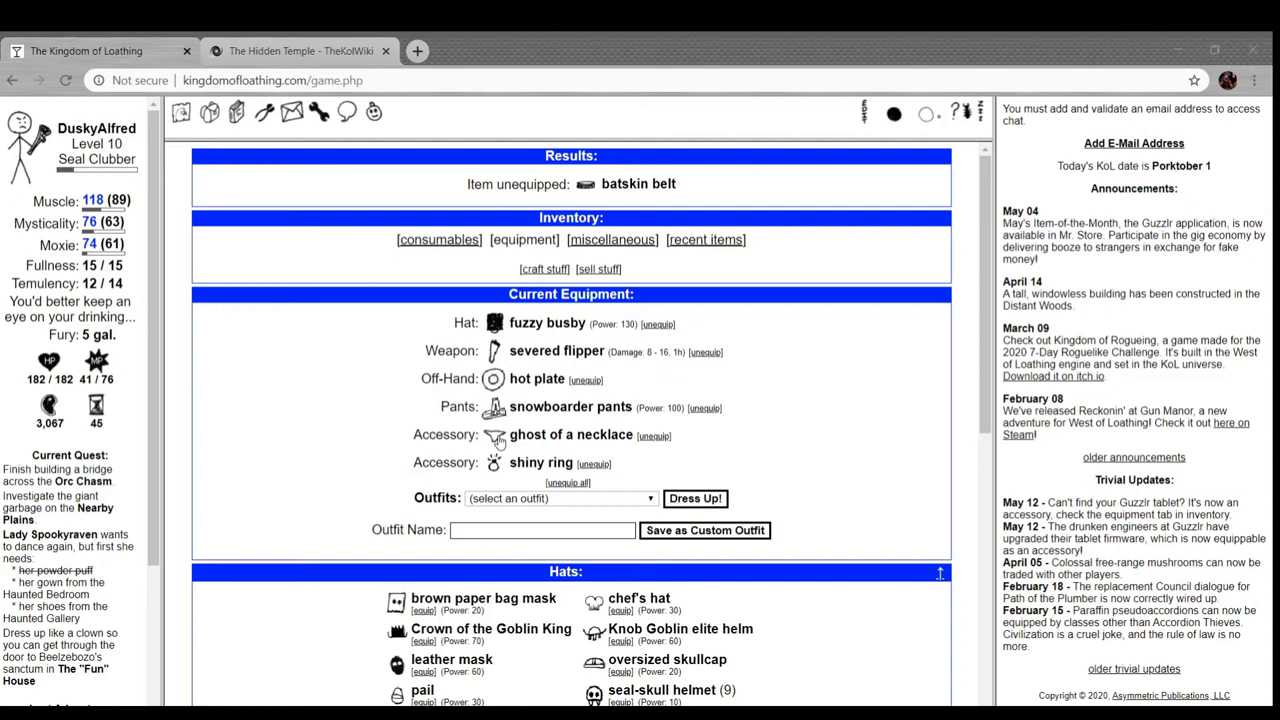
{"action": "scroll", "scroll_direction": "down", "scroll_amount": 3}
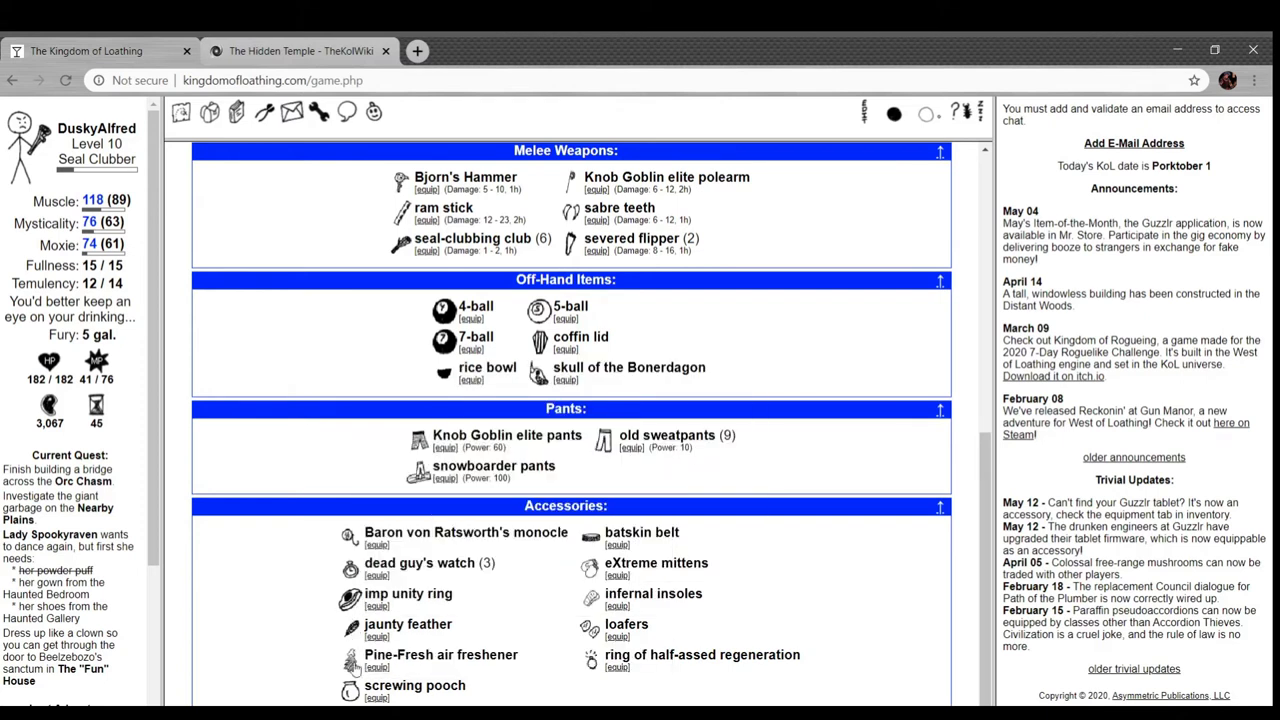
{"action": "mouse_move", "coordinate": [414, 684]}
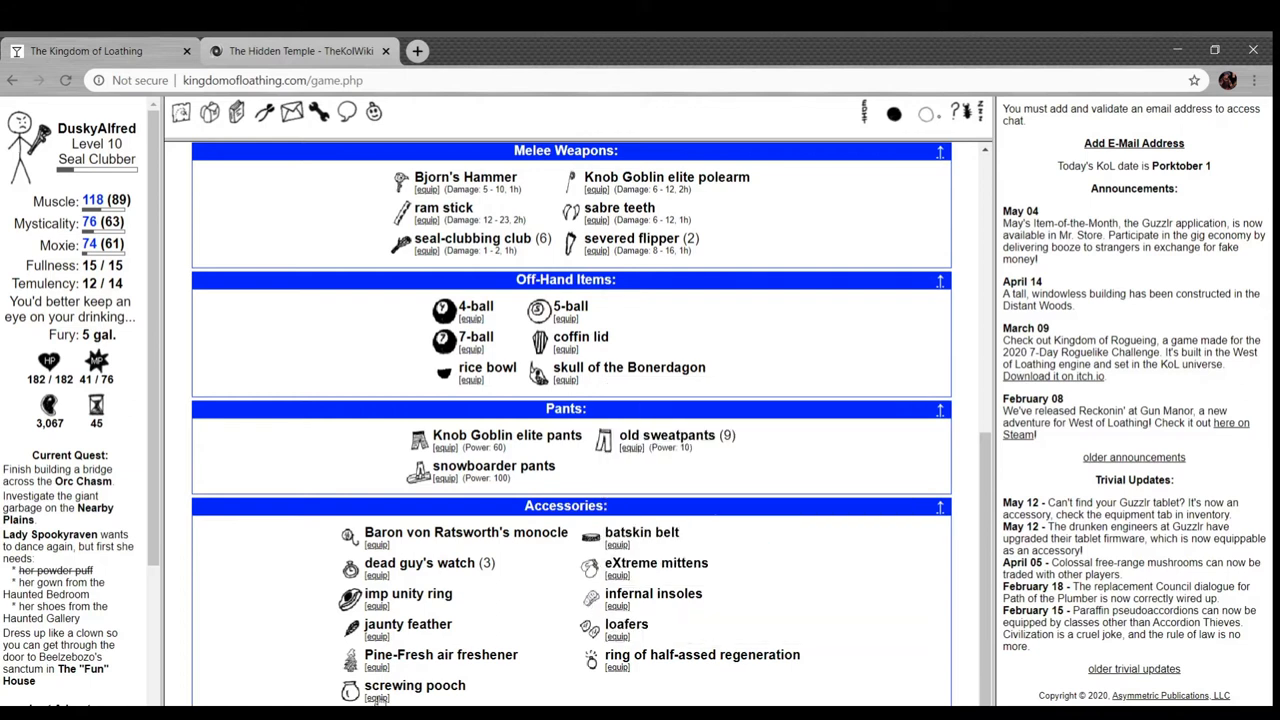
{"action": "scroll", "scroll_direction": "down", "scroll_amount": 3}
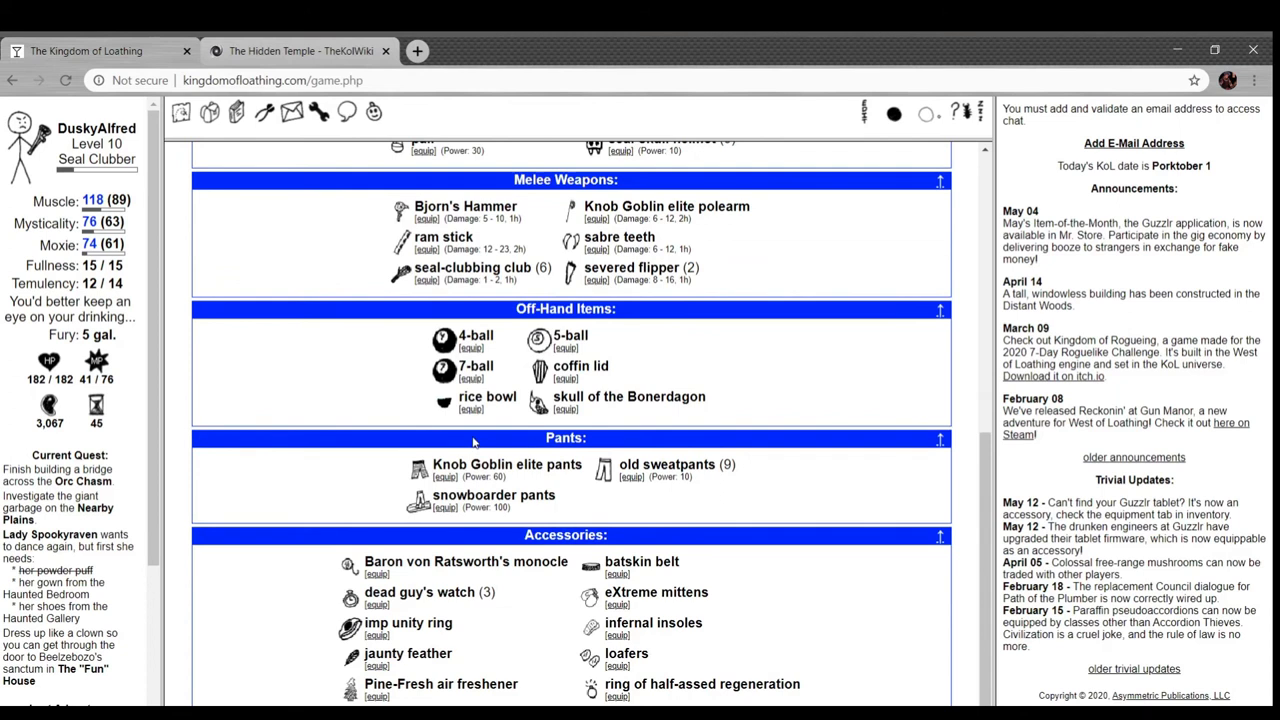
{"action": "scroll", "scroll_direction": "up", "scroll_amount": 3}
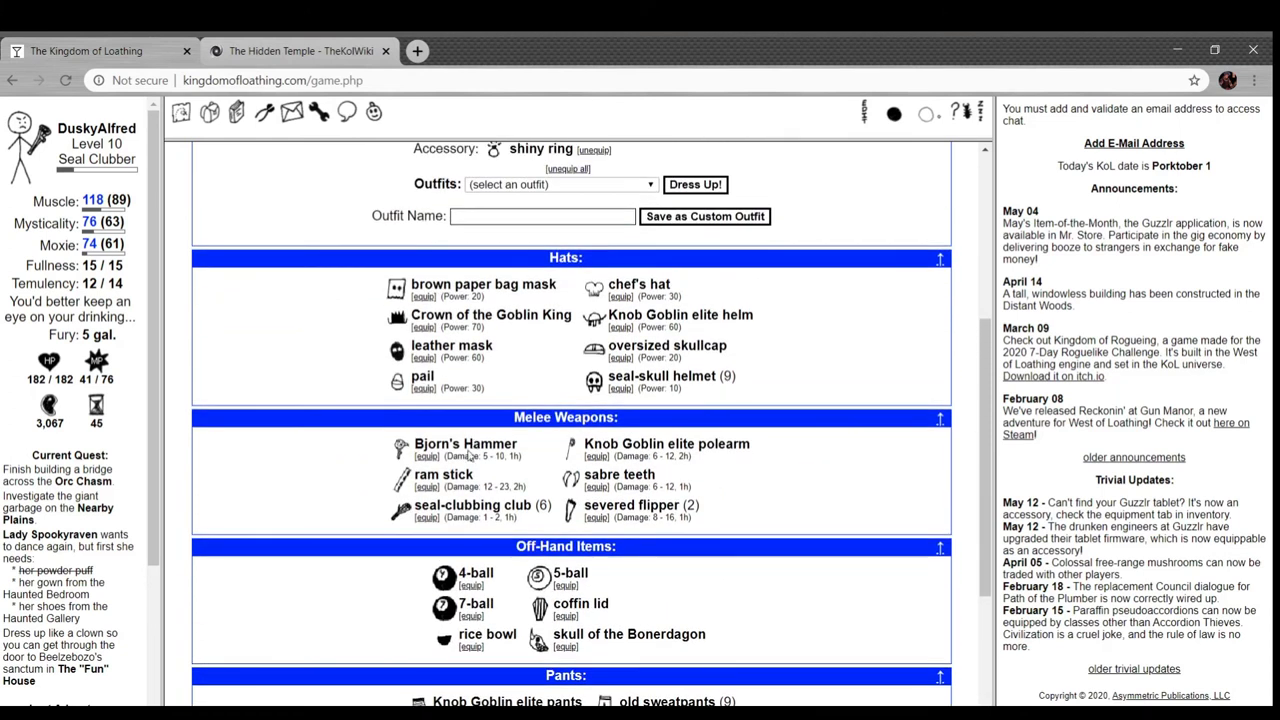
{"action": "mouse_move", "coordinate": [452, 584]}
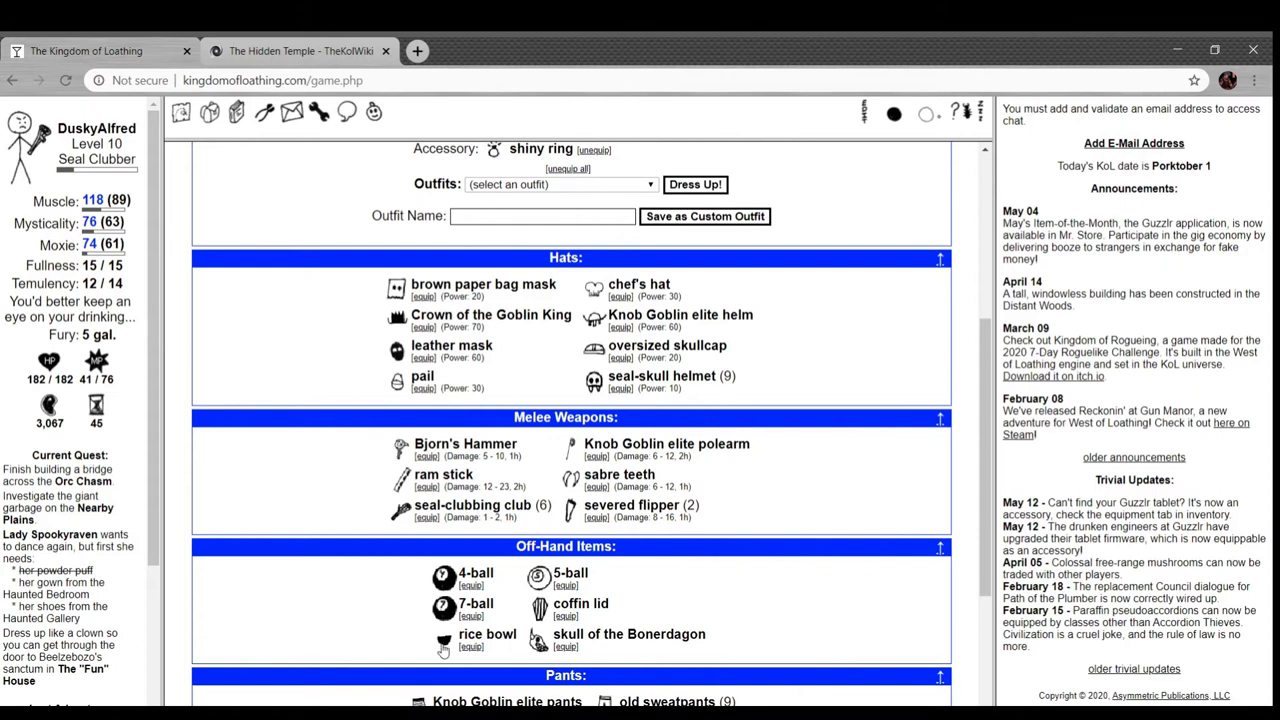
{"action": "mouse_move", "coordinate": [444, 640]}
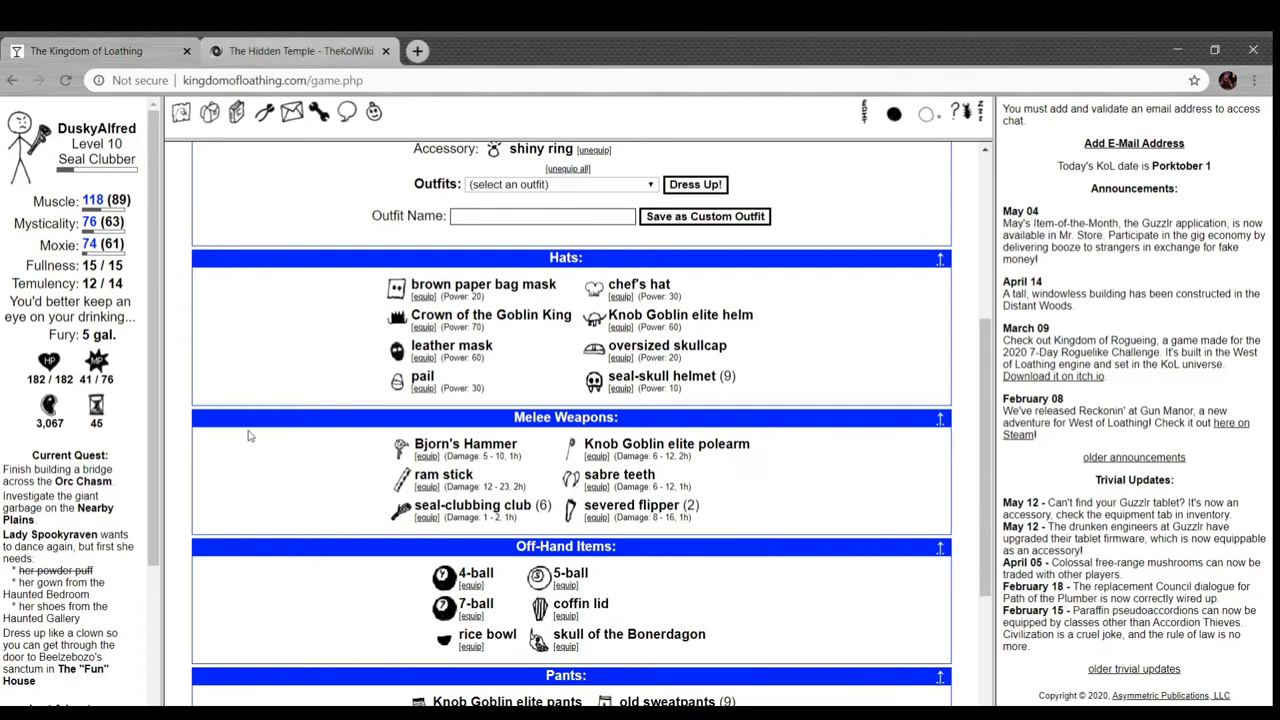
{"action": "scroll", "scroll_direction": "down", "scroll_amount": 3}
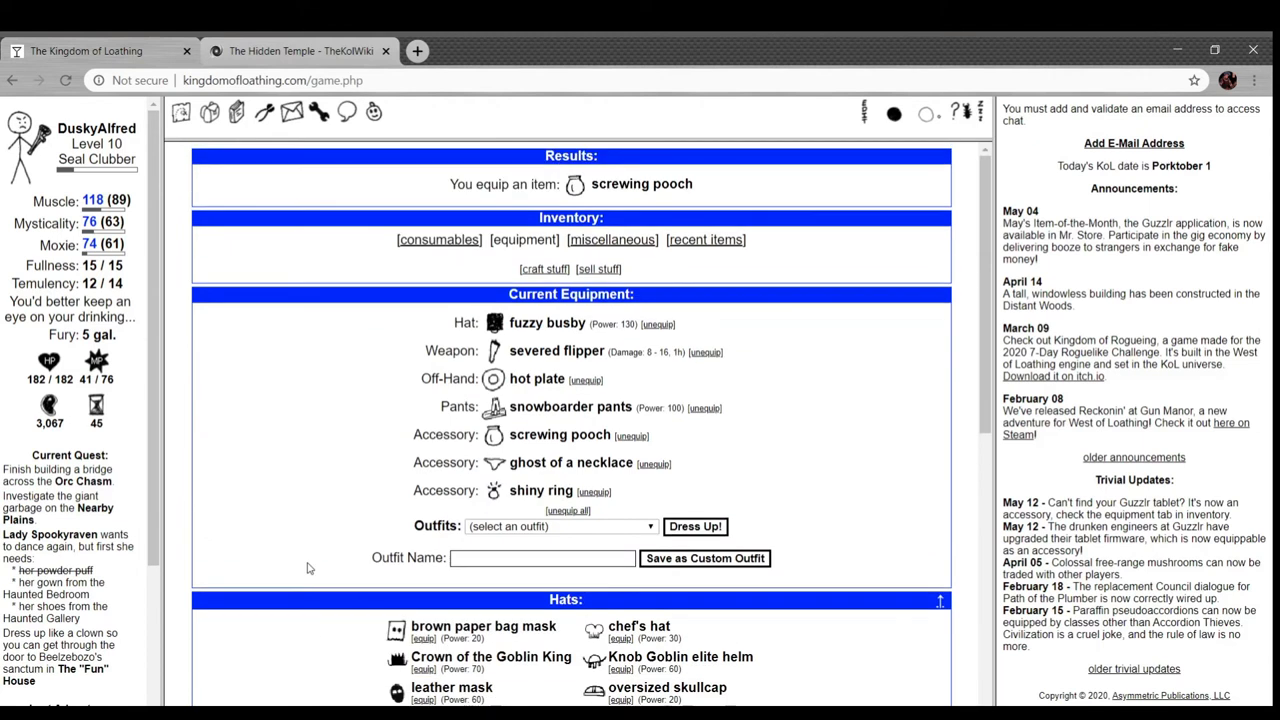
{"action": "scroll", "scroll_direction": "down", "scroll_amount": 3}
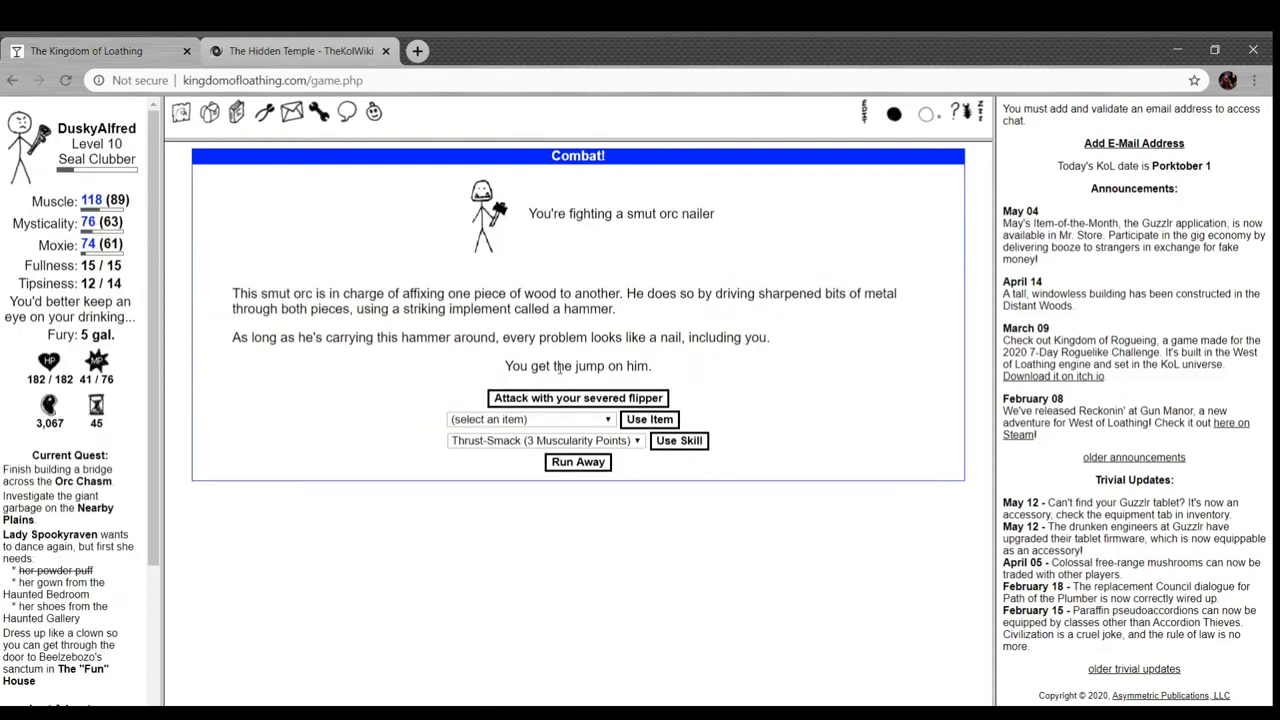
- Defeat two smut orc nailers at the logging camp
{"action": "left_click", "coordinate": [578, 396]}
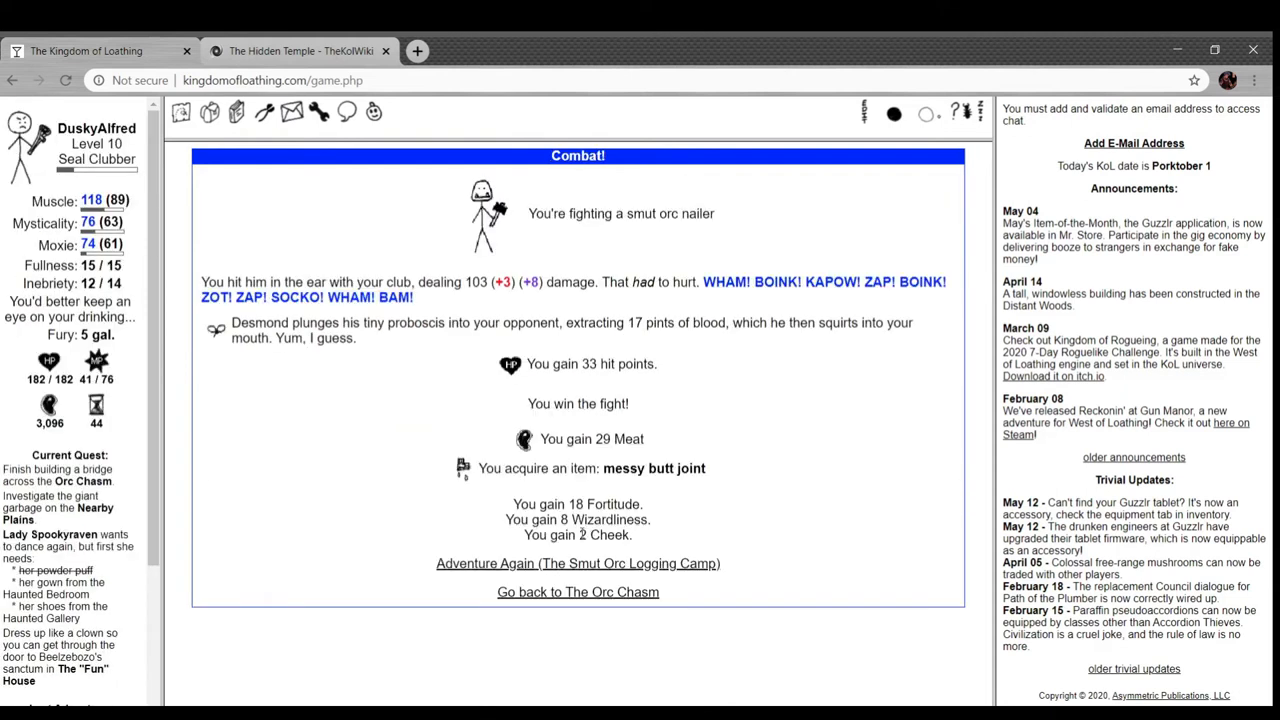
{"action": "left_click", "coordinate": [576, 564]}
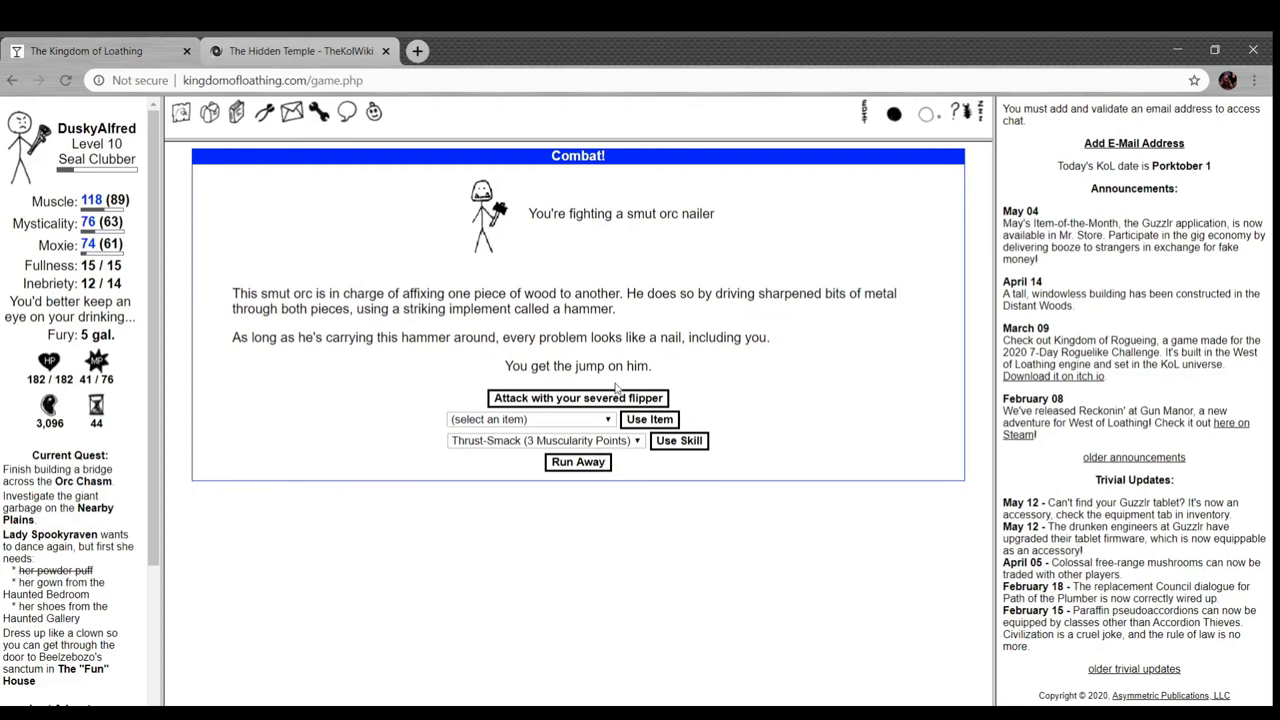
{"action": "left_click", "coordinate": [576, 396]}
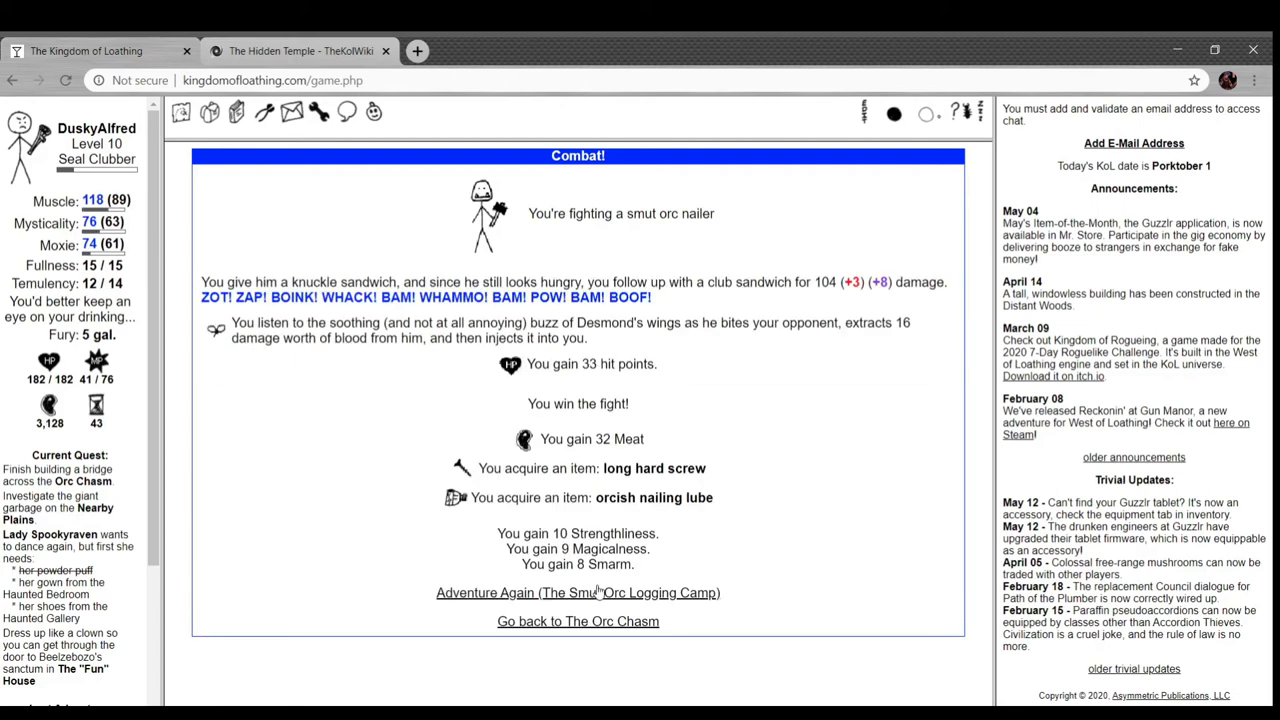
{"action": "mouse_move", "coordinate": [540, 516]}
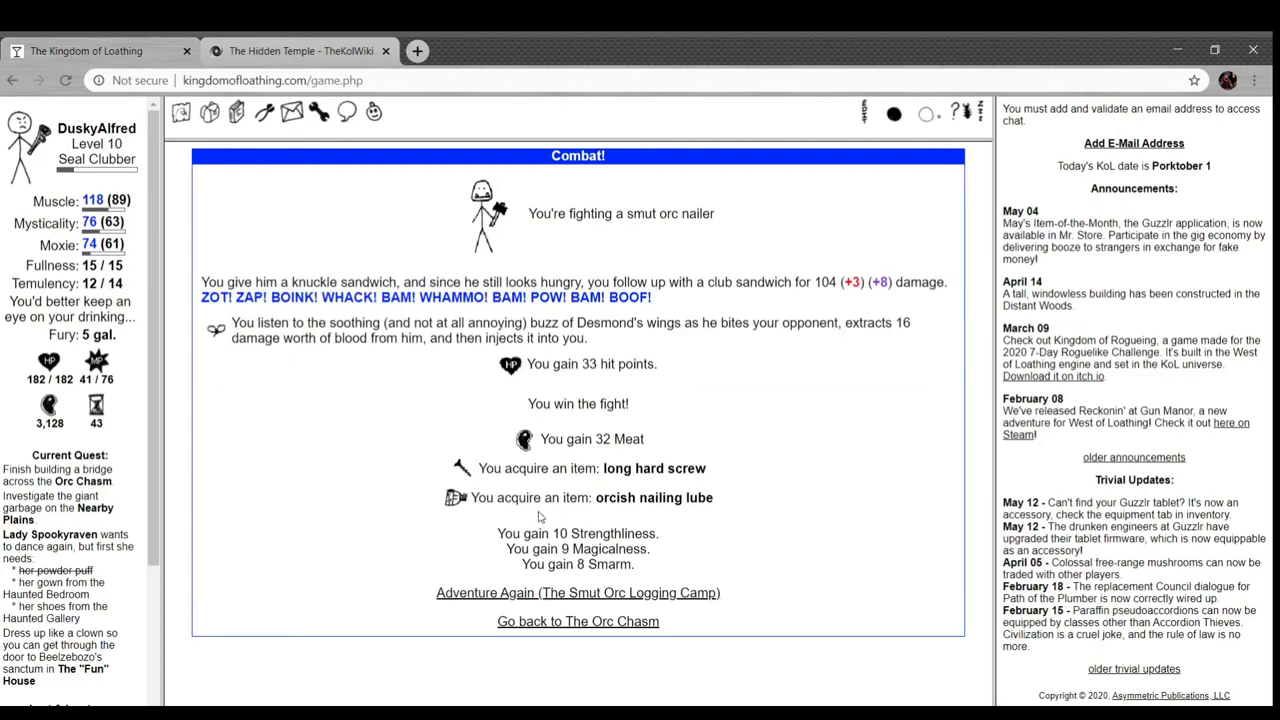
- Check the orcish nailing lube in the consumables inventory, then return to the Smut Orc Logging Camp
{"action": "left_click", "coordinate": [210, 112]}
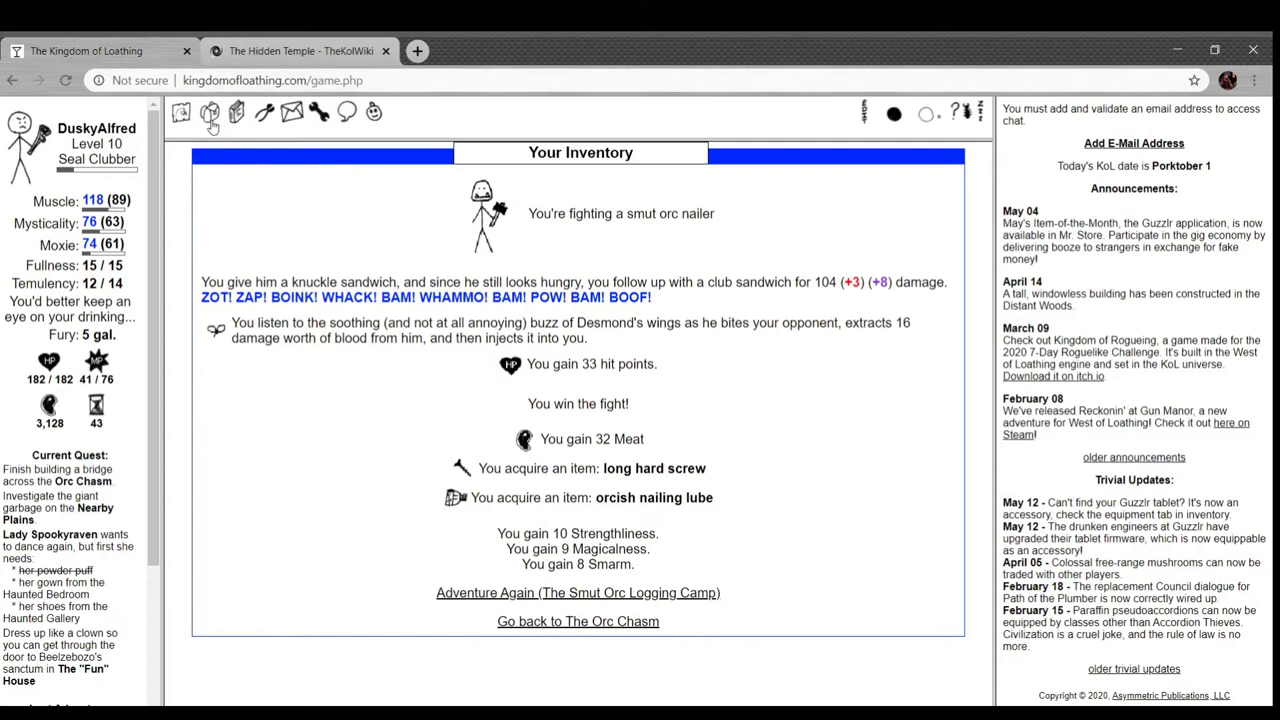
{"action": "left_click", "coordinate": [208, 112]}
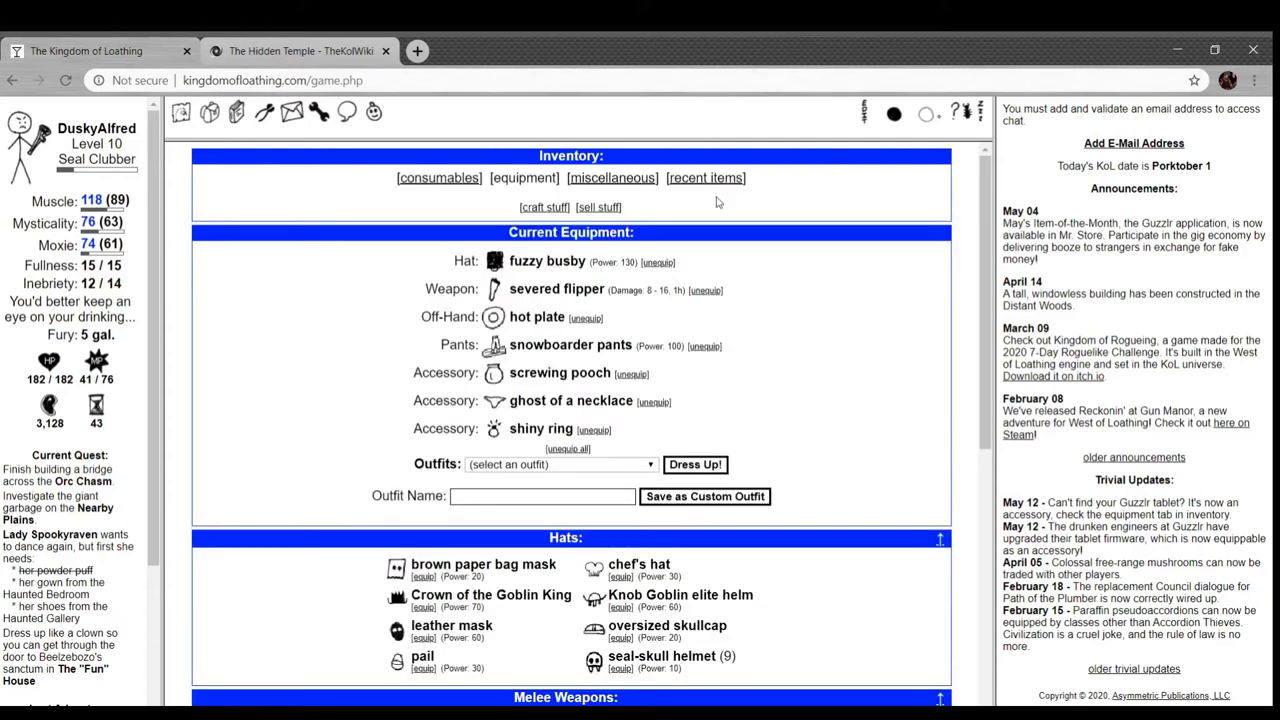
{"action": "scroll", "scroll_direction": "down", "scroll_amount": 3}
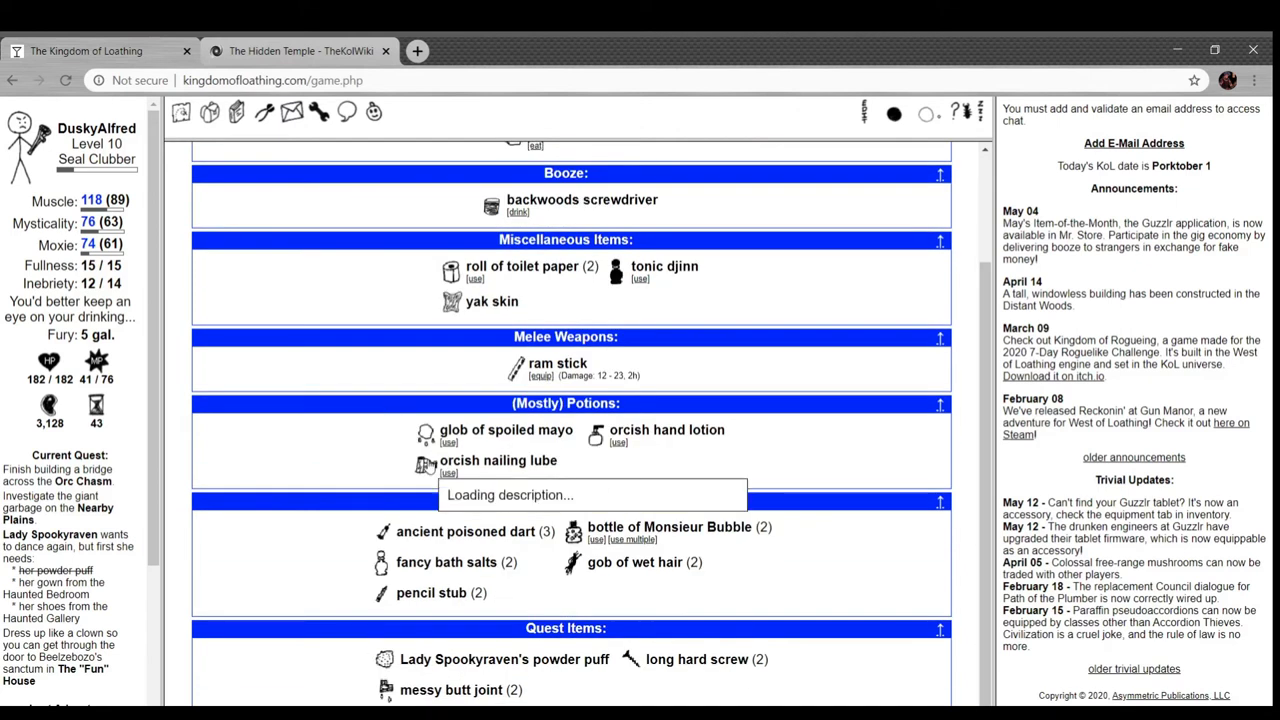
{"action": "mouse_move", "coordinate": [498, 460]}
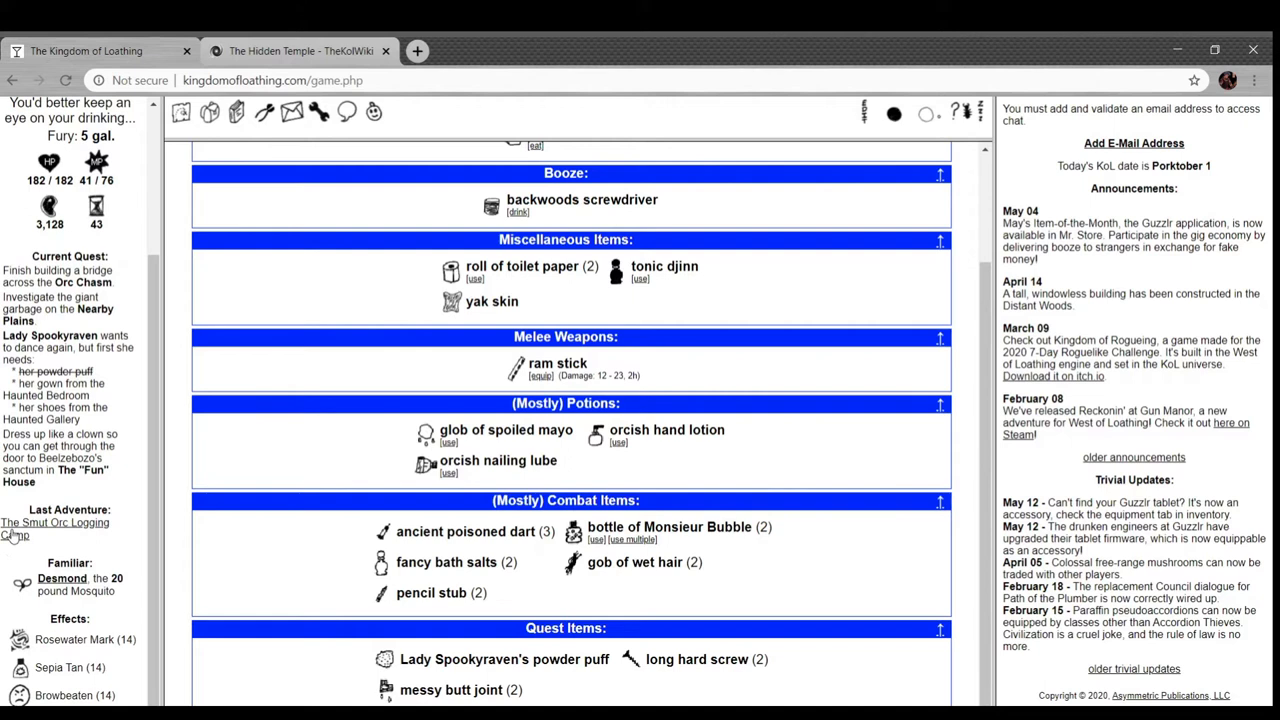
{"action": "left_click", "coordinate": [56, 528]}
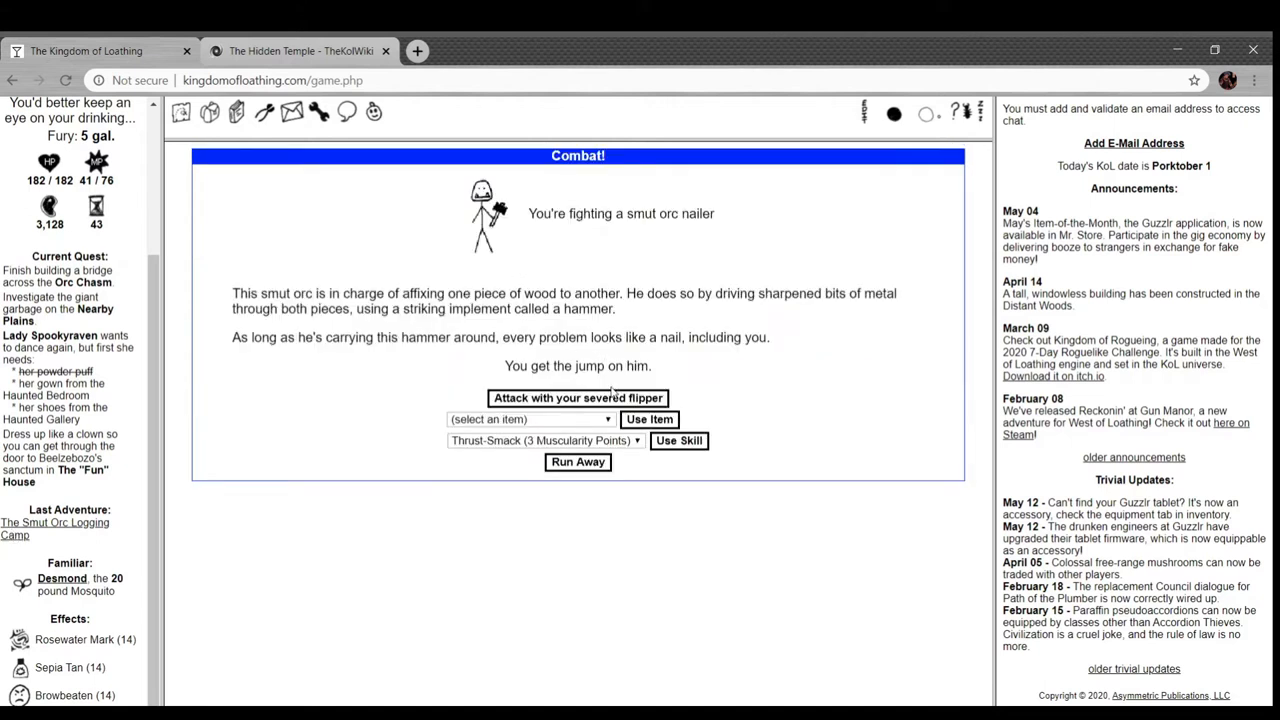
- Defeat a nailer and a screwer, then go back to the Orc Chasm
{"action": "left_click", "coordinate": [576, 396]}
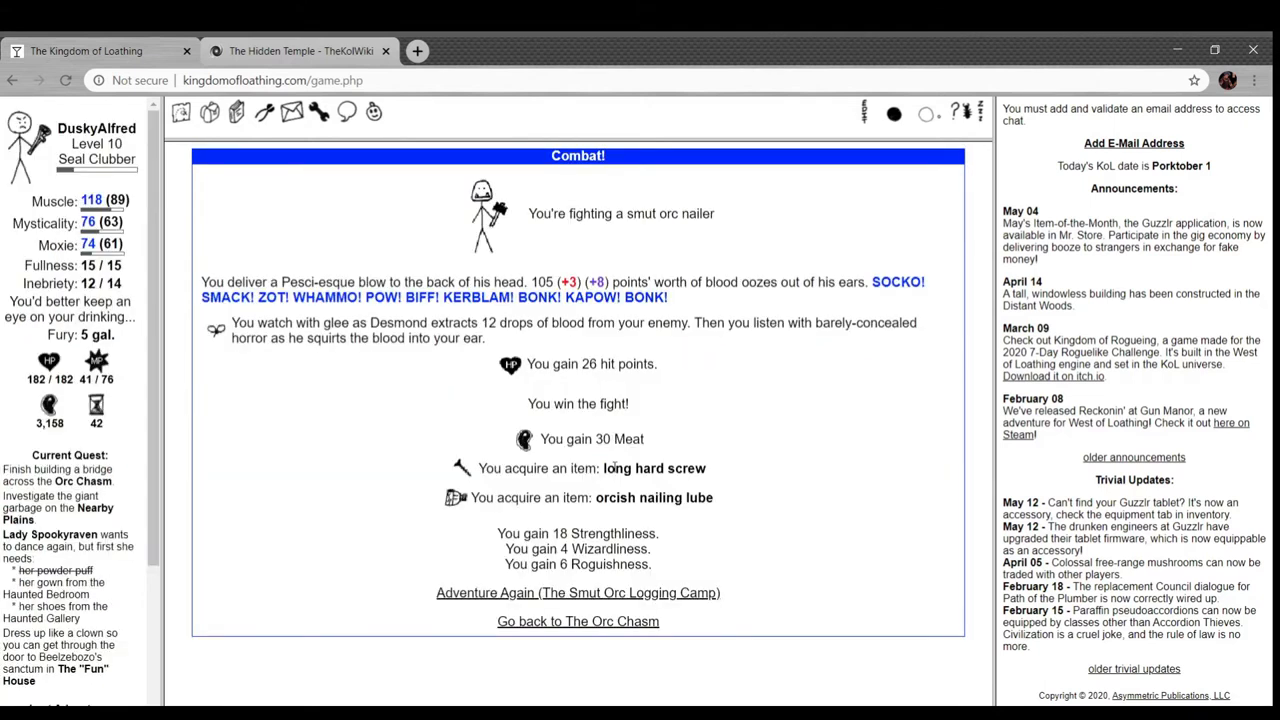
{"action": "left_click", "coordinate": [576, 592]}
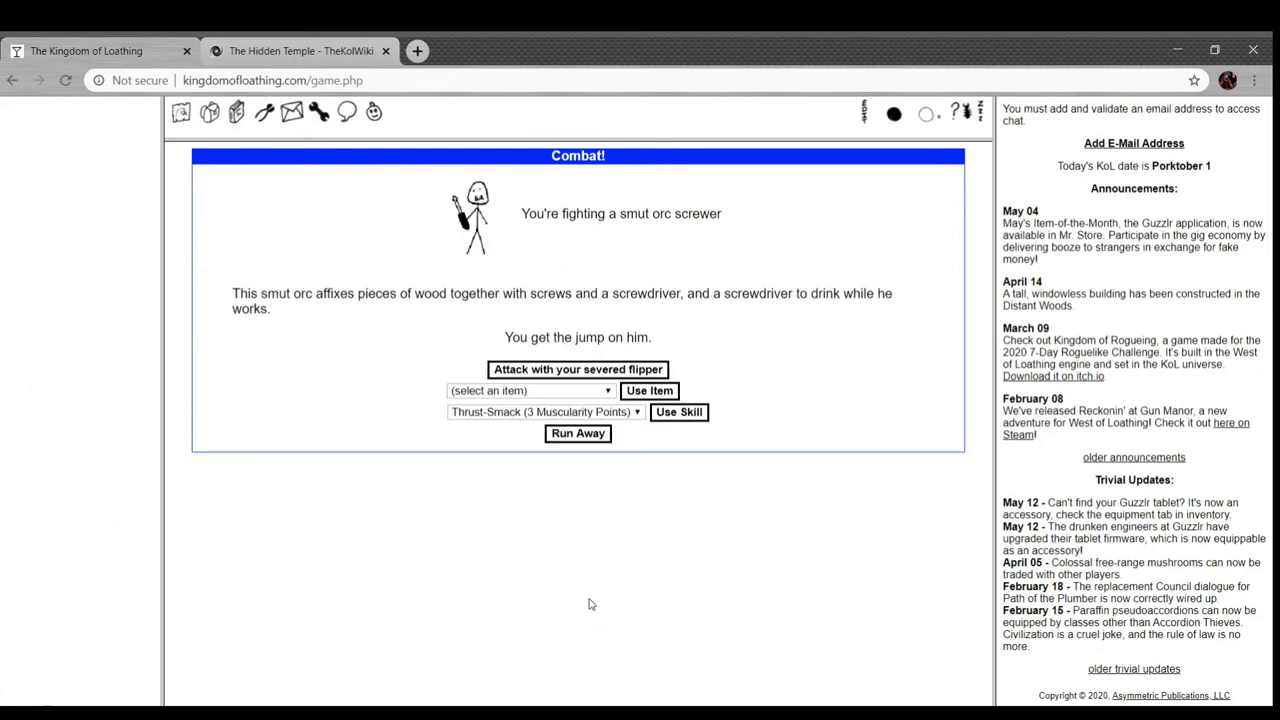
{"action": "left_click", "coordinate": [576, 368]}
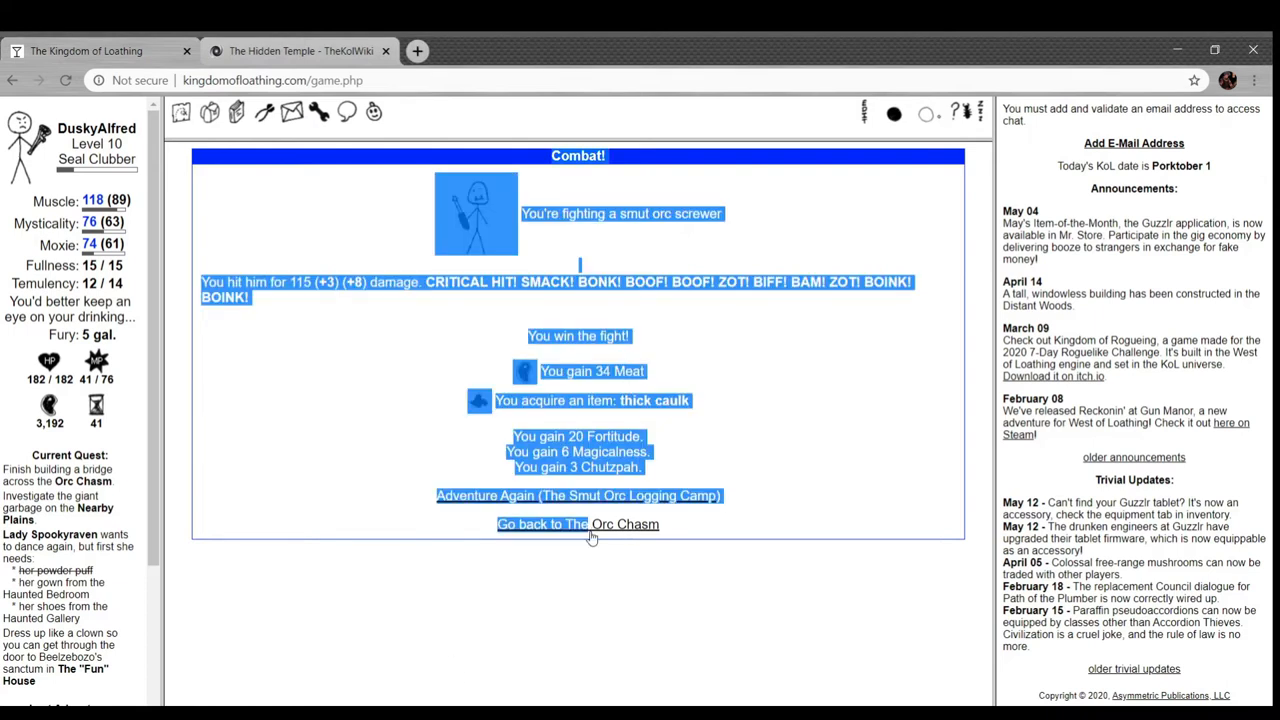
{"action": "left_click", "coordinate": [576, 524]}
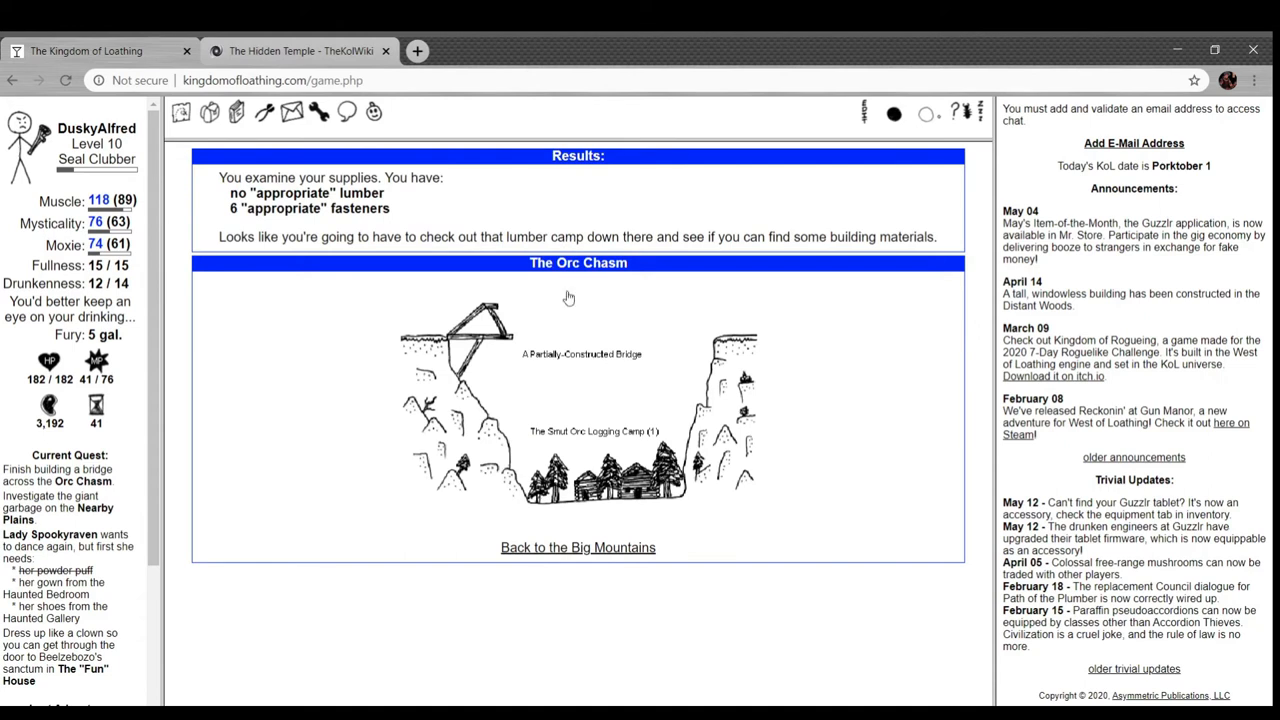
- Beat a smut orc jacker at the logging camp and put the gathered planks into the bridge
{"action": "left_click", "coordinate": [592, 432]}
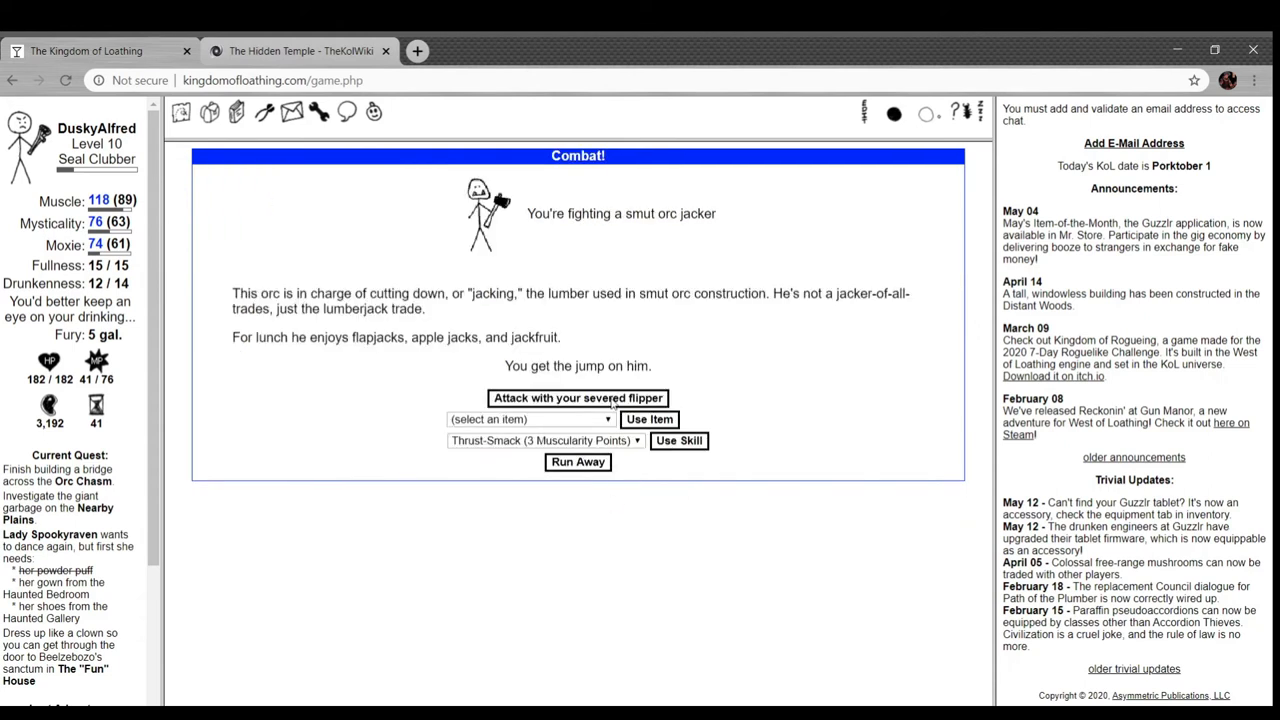
{"action": "left_click", "coordinate": [578, 398]}
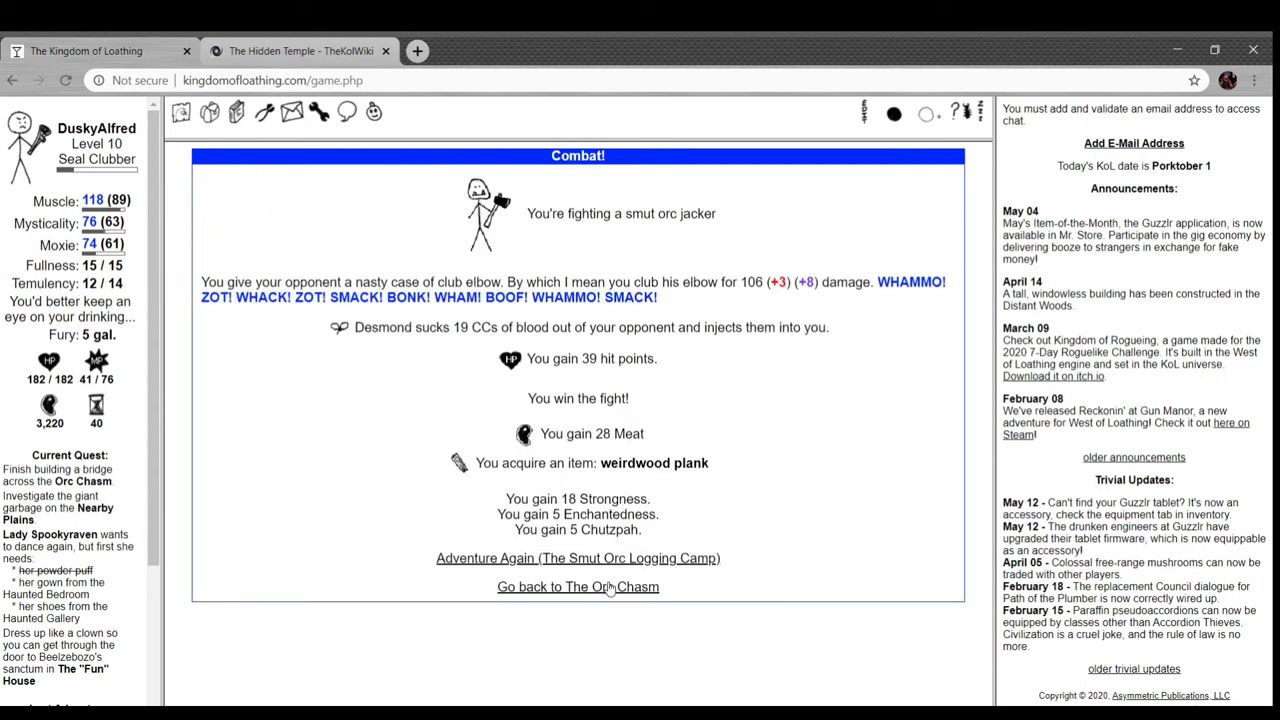
{"action": "left_click", "coordinate": [576, 586]}
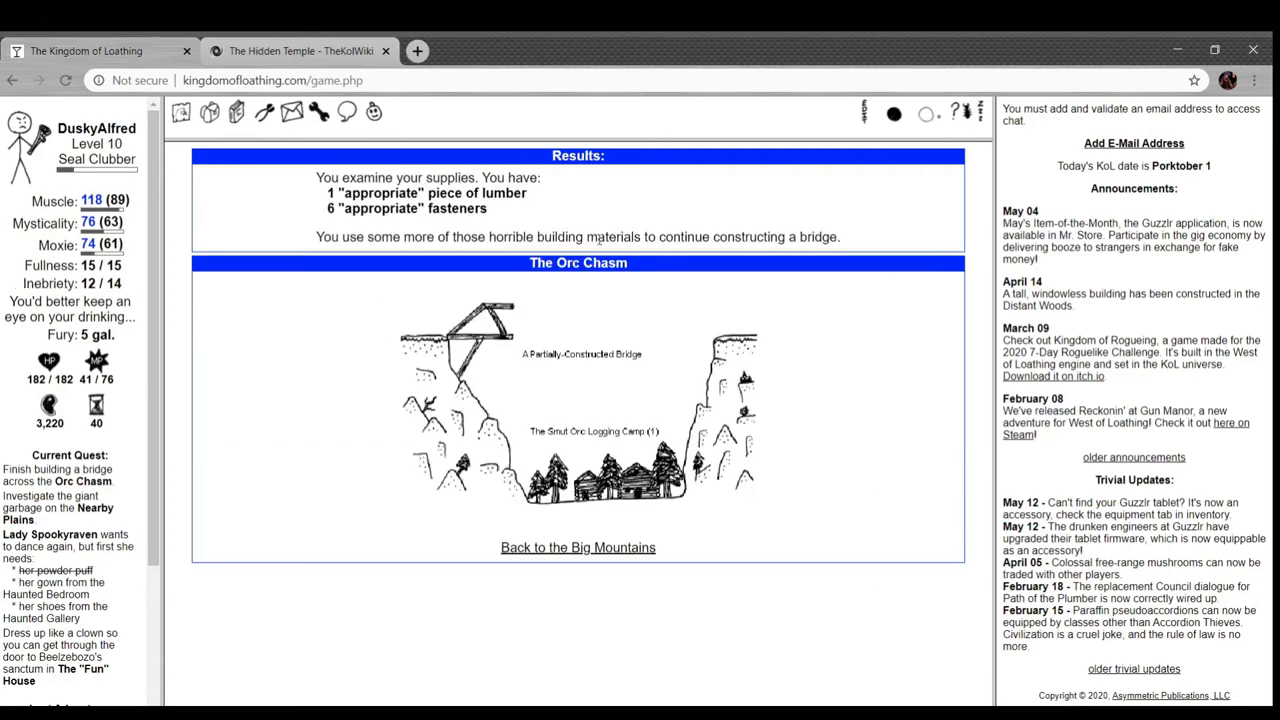
{"action": "mouse_move", "coordinate": [564, 340]}
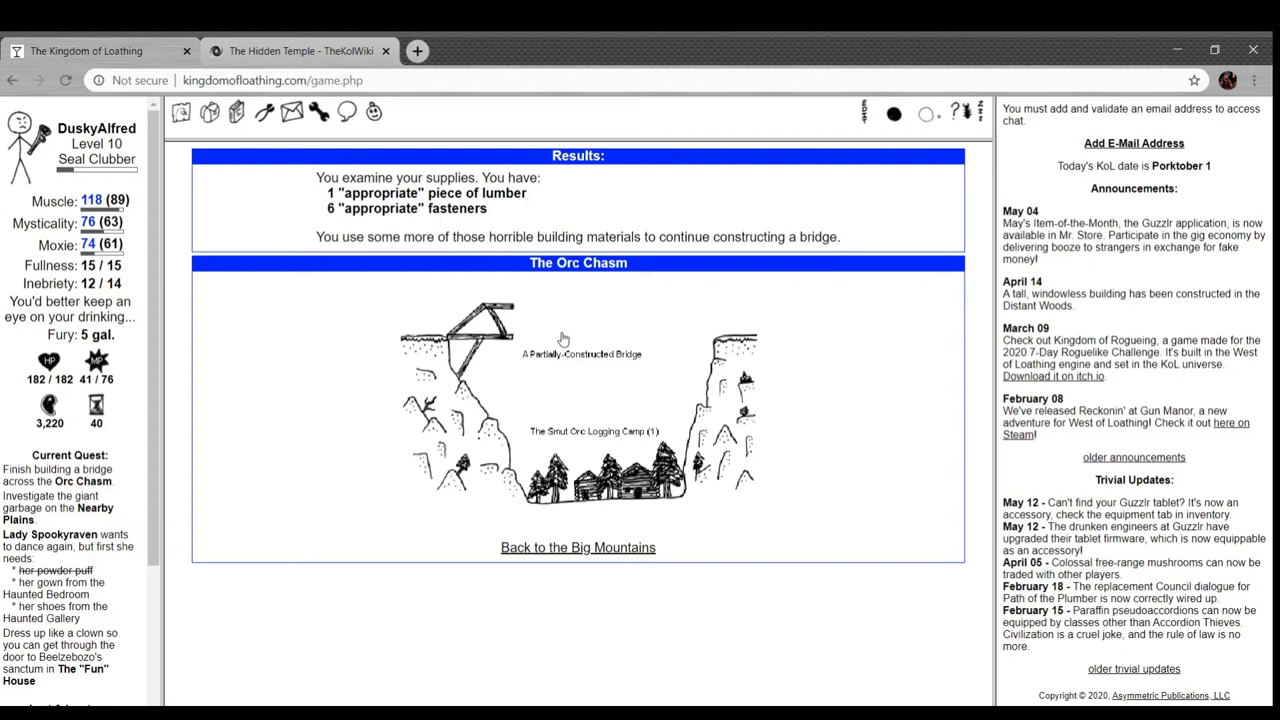
{"action": "scroll", "scroll_direction": "down", "scroll_amount": 3}
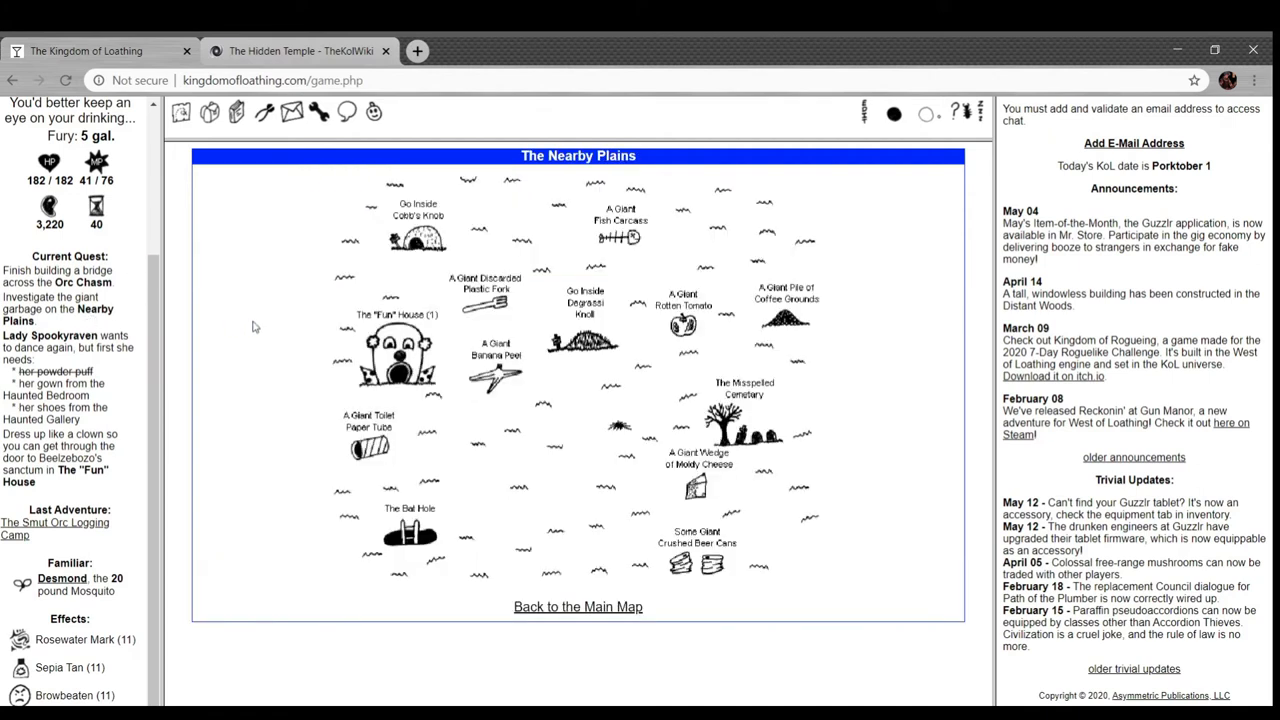
{"action": "mouse_move", "coordinate": [588, 548]}
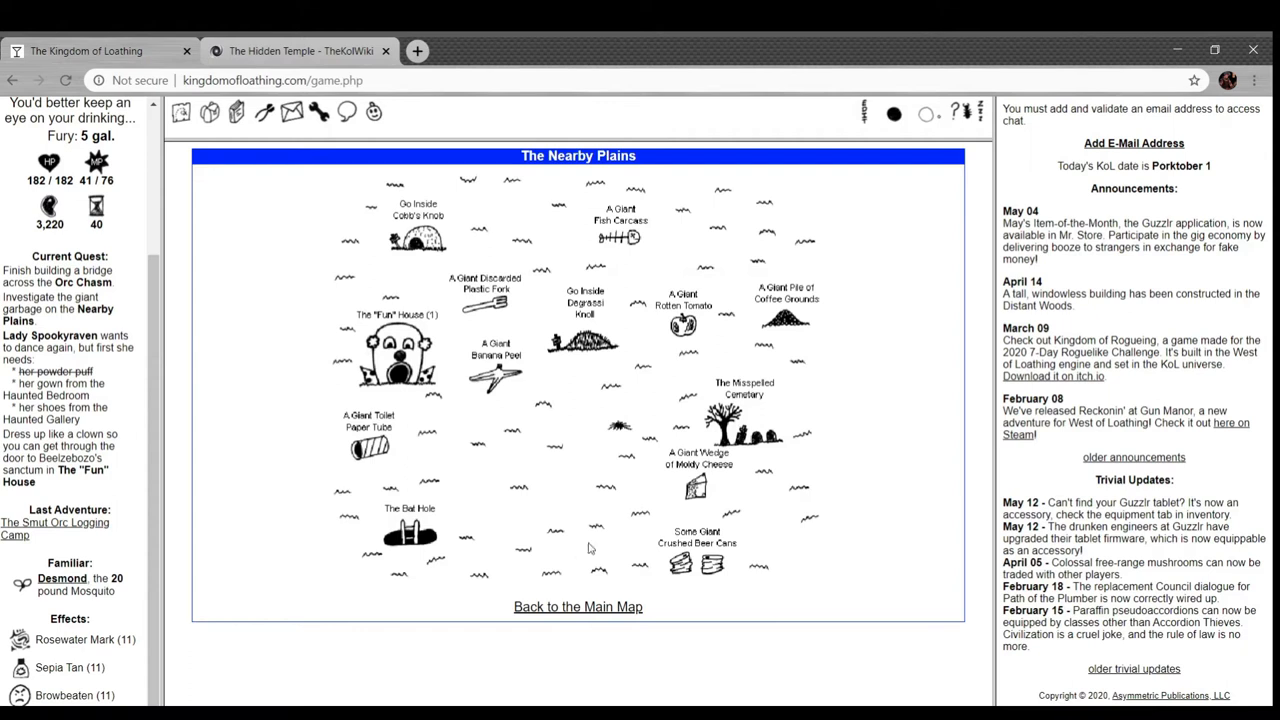
- Re-enter the Nearby Plains and examine the giant fish, fork, toilet paper tube, moldy cheese and crushed beer cans
{"action": "left_click", "coordinate": [578, 606]}
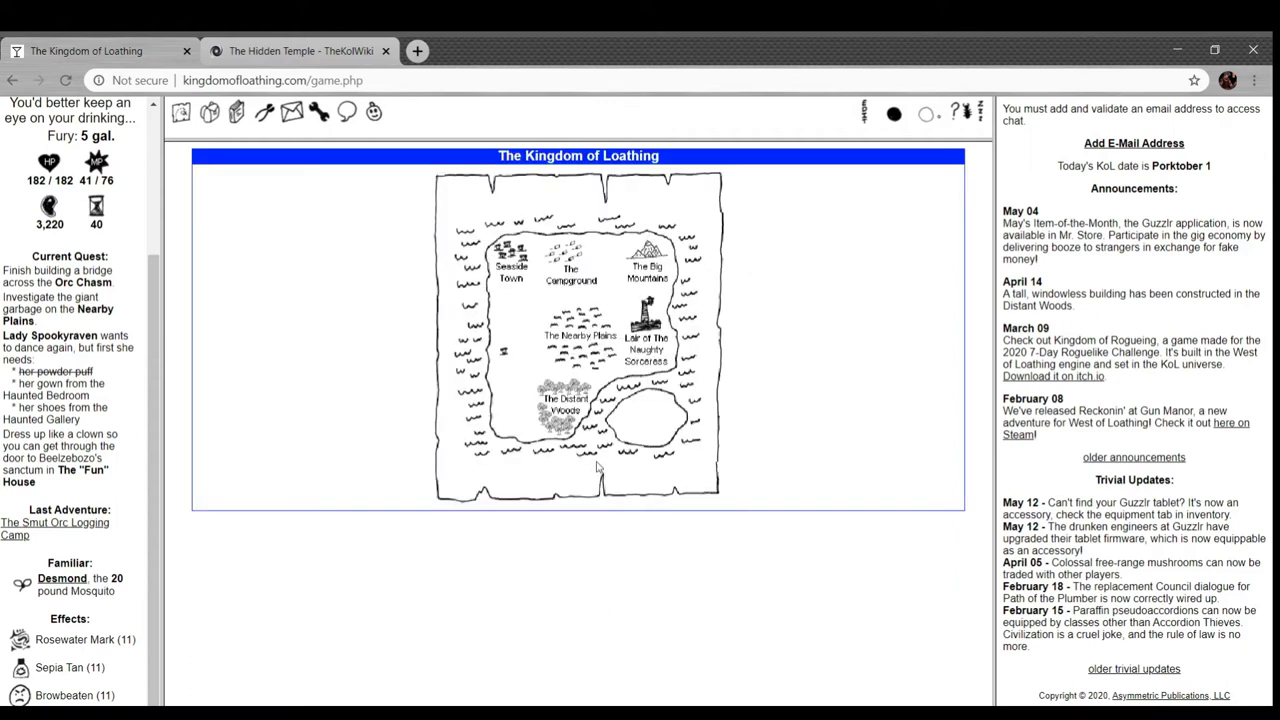
{"action": "left_click", "coordinate": [578, 336]}
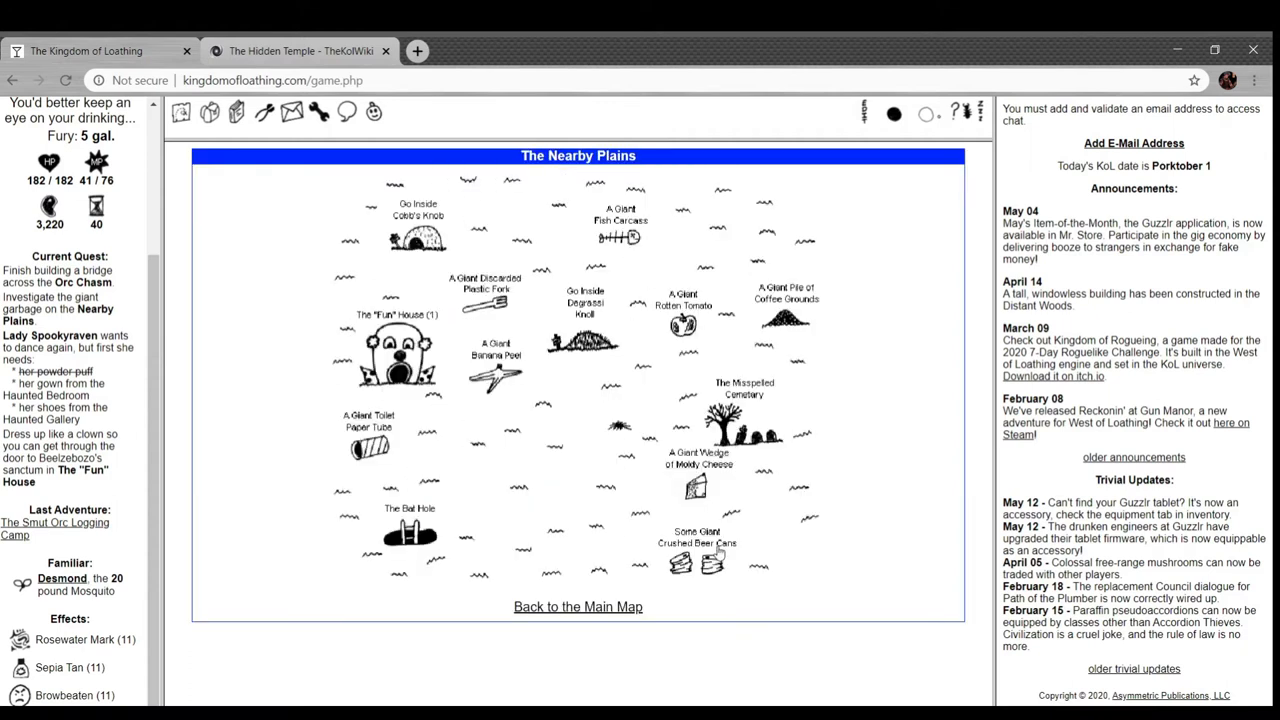
{"action": "mouse_move", "coordinate": [640, 262]}
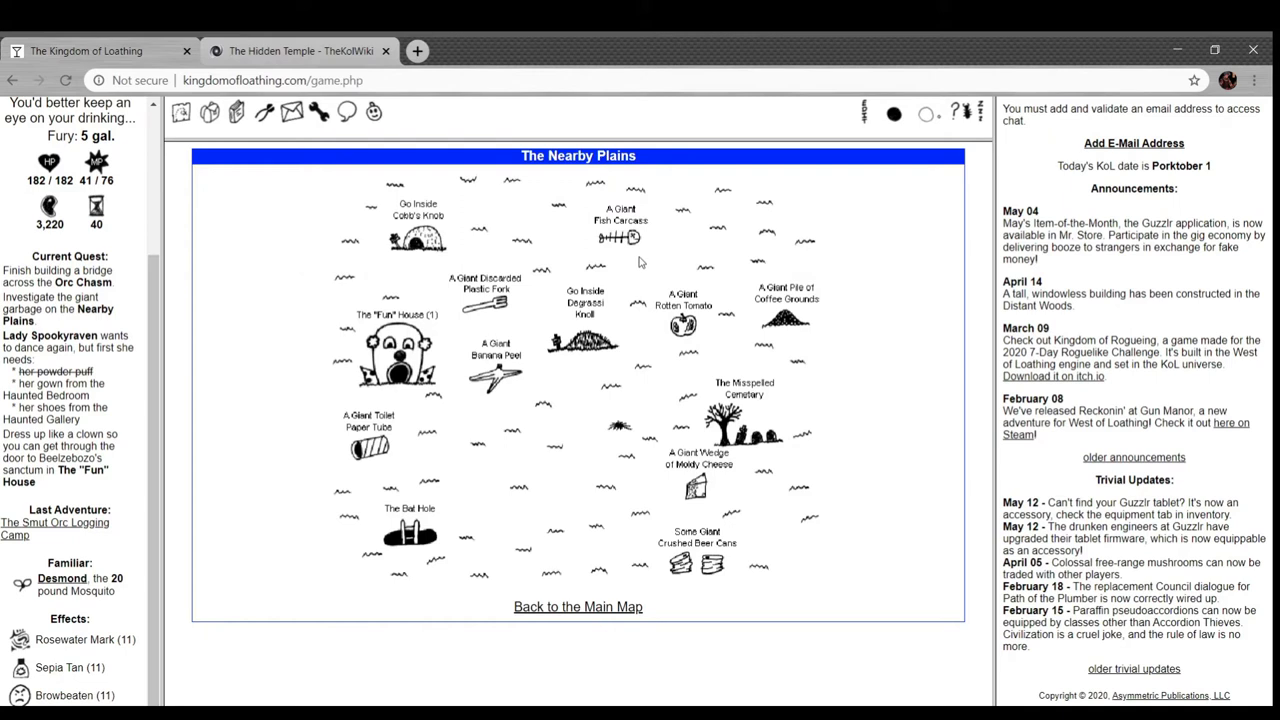
{"action": "mouse_move", "coordinate": [508, 324]}
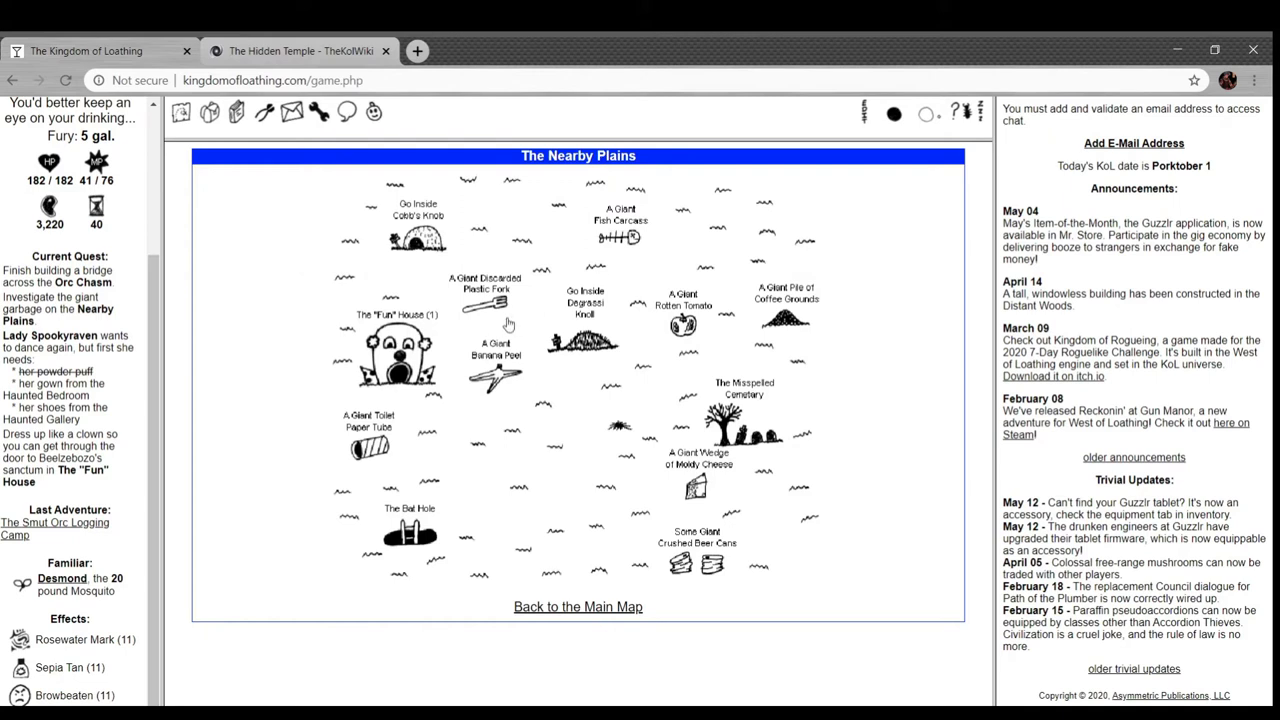
{"action": "mouse_move", "coordinate": [686, 336]}
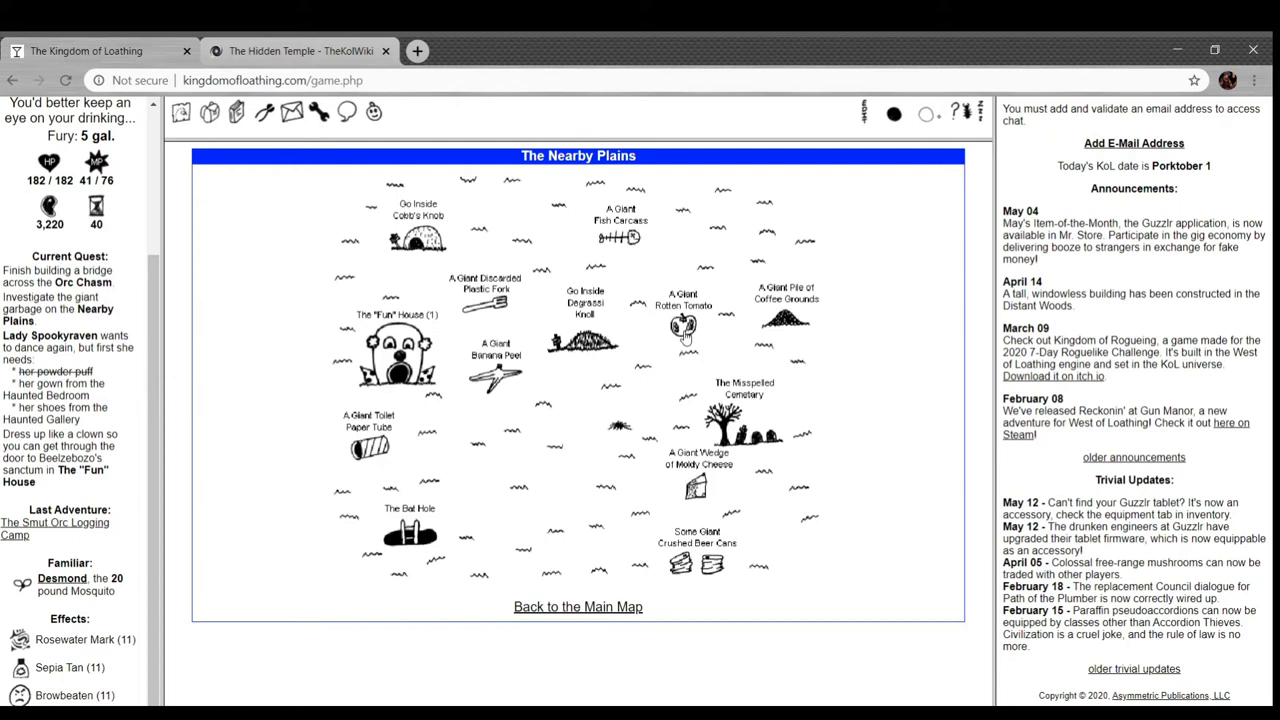
{"action": "mouse_move", "coordinate": [460, 420]}
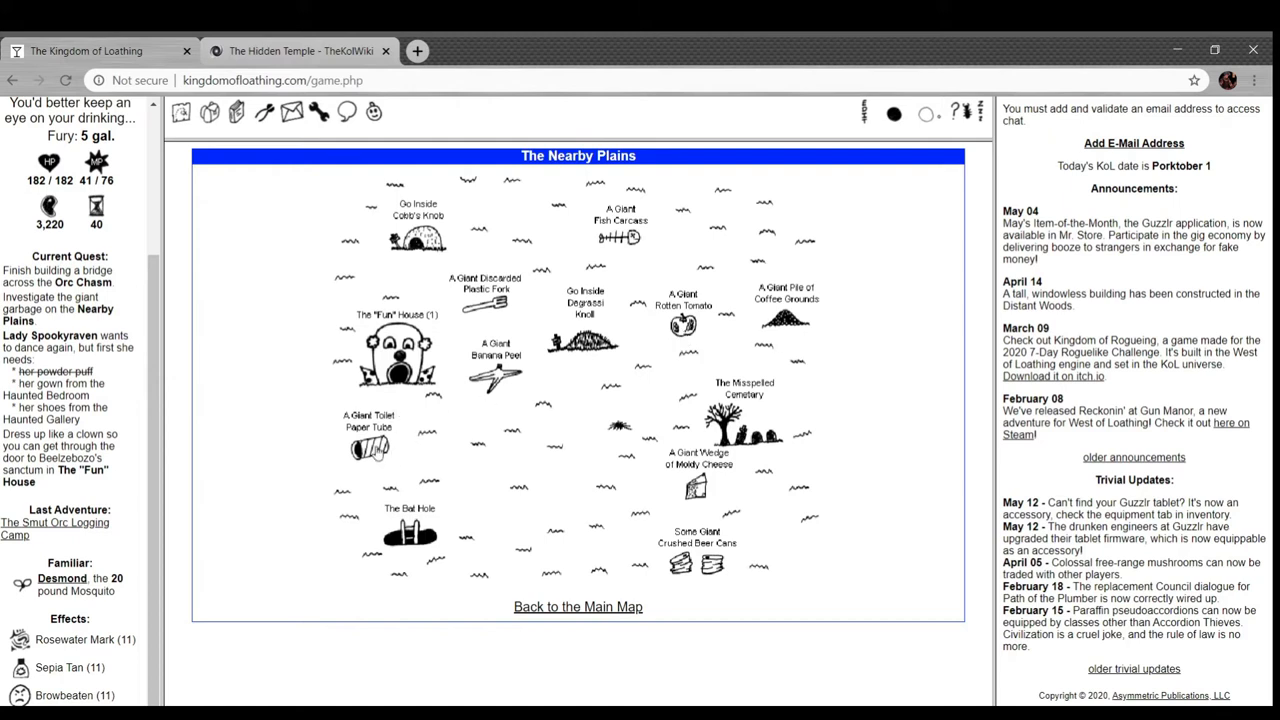
{"action": "mouse_move", "coordinate": [720, 496]}
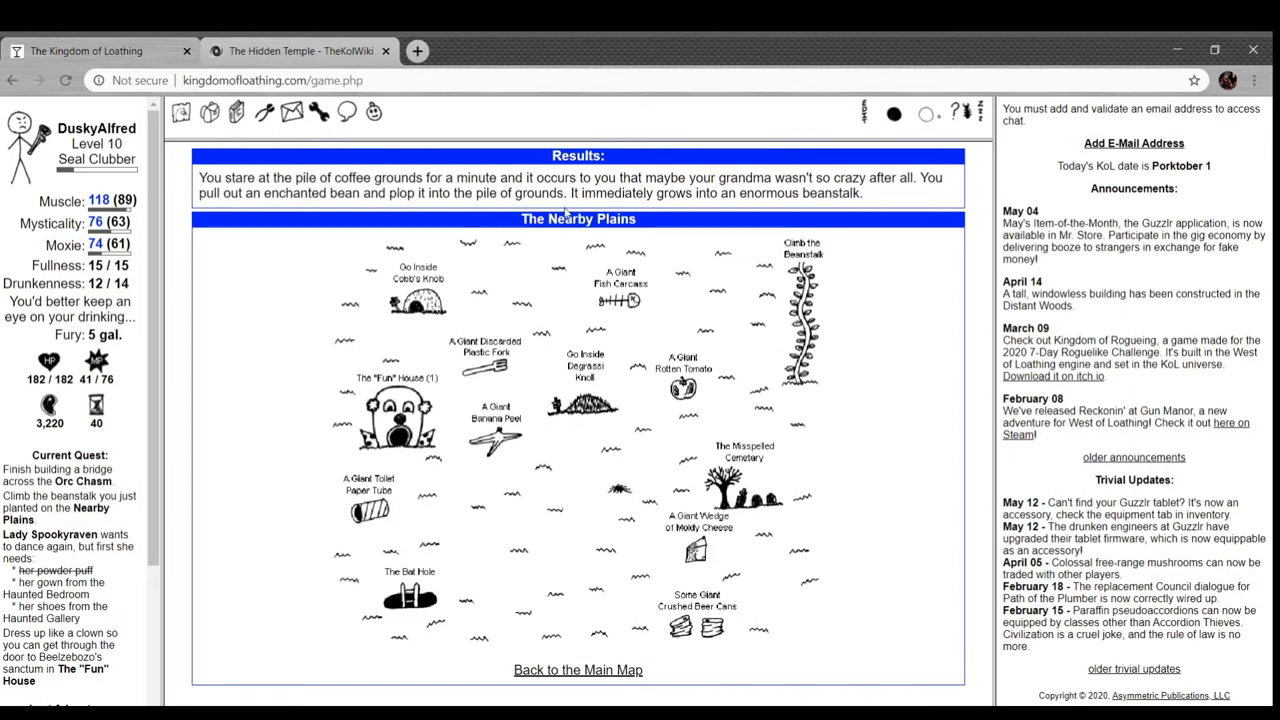
{"action": "mouse_move", "coordinate": [616, 316]}
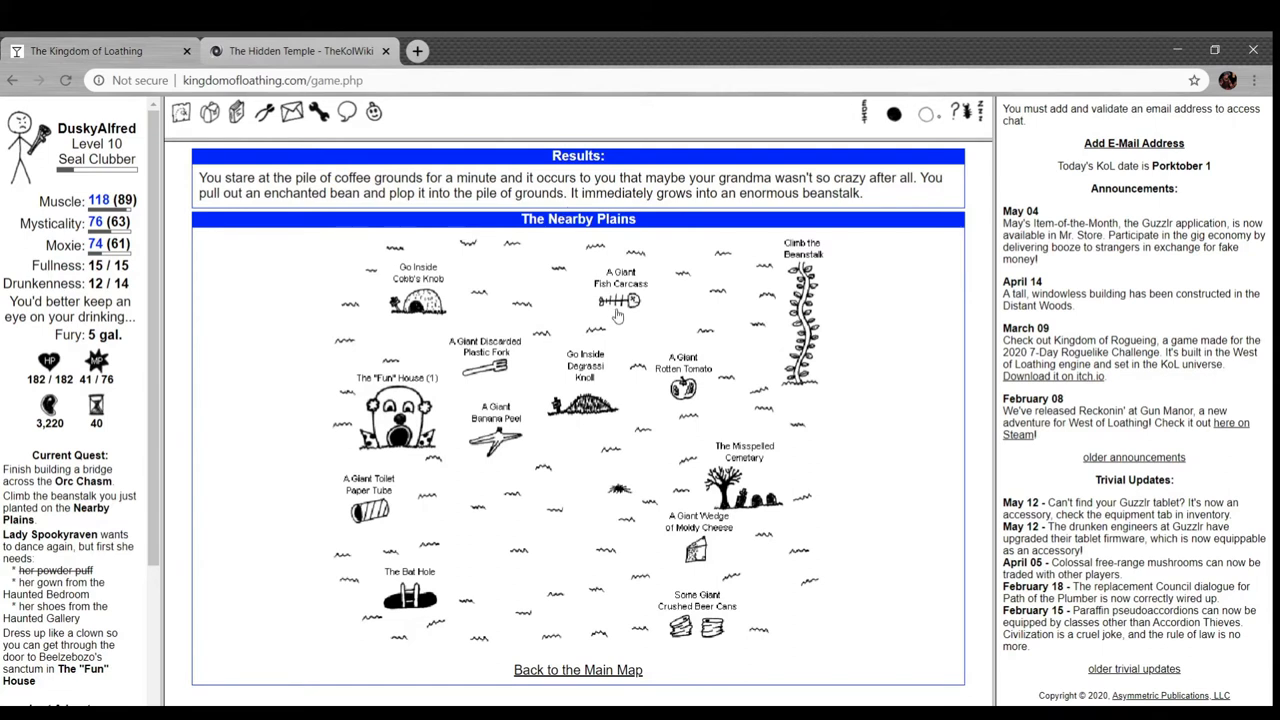
{"action": "left_click", "coordinate": [620, 300]}
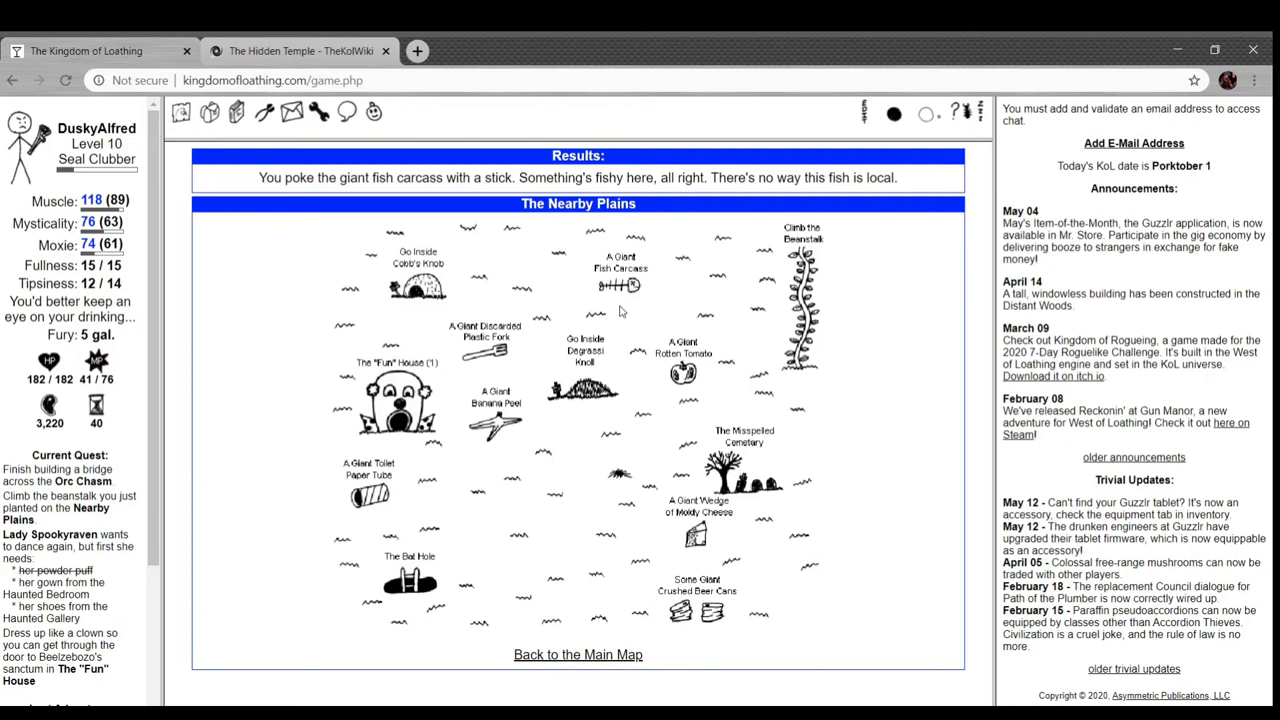
{"action": "mouse_move", "coordinate": [686, 382]}
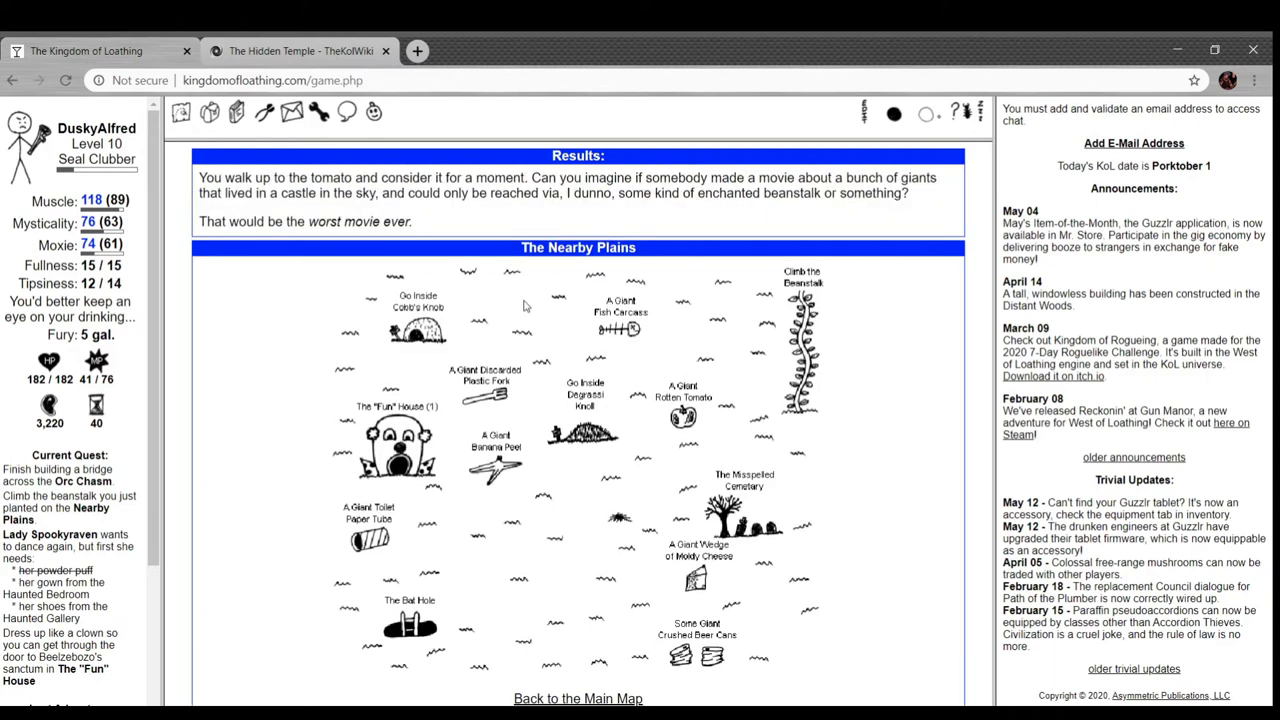
{"action": "mouse_move", "coordinate": [490, 240]}
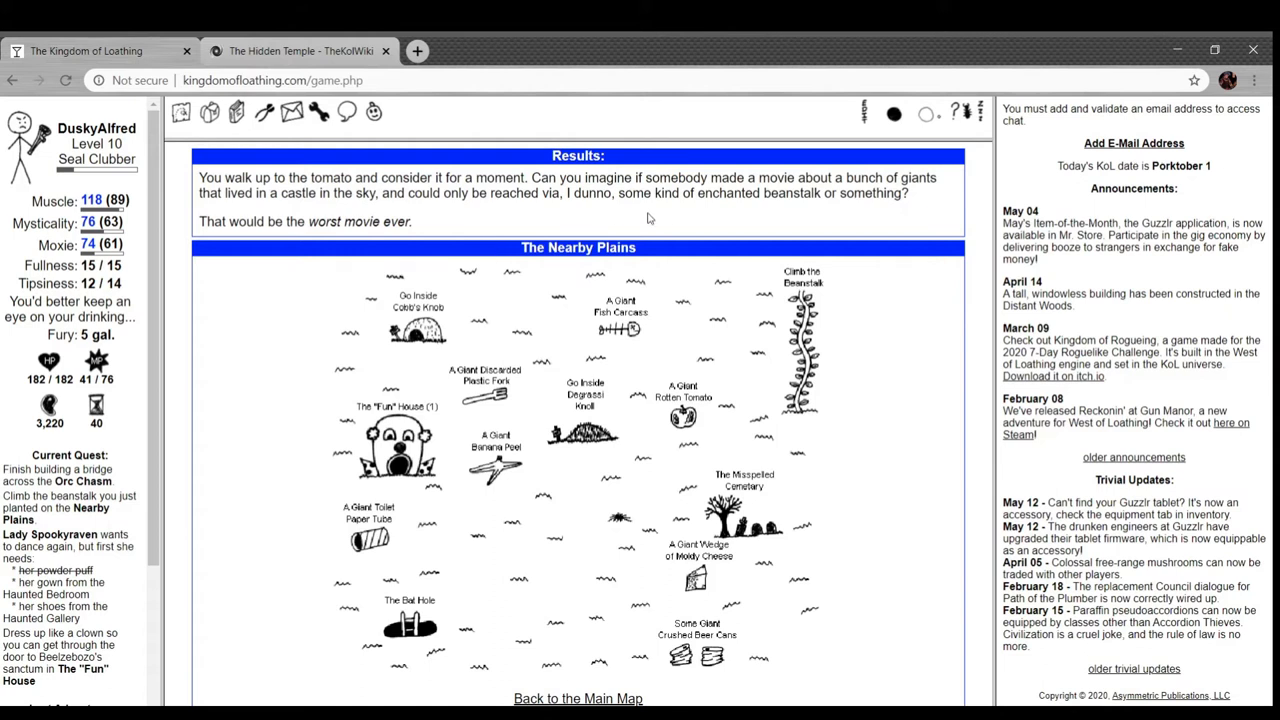
{"action": "mouse_move", "coordinate": [684, 216]}
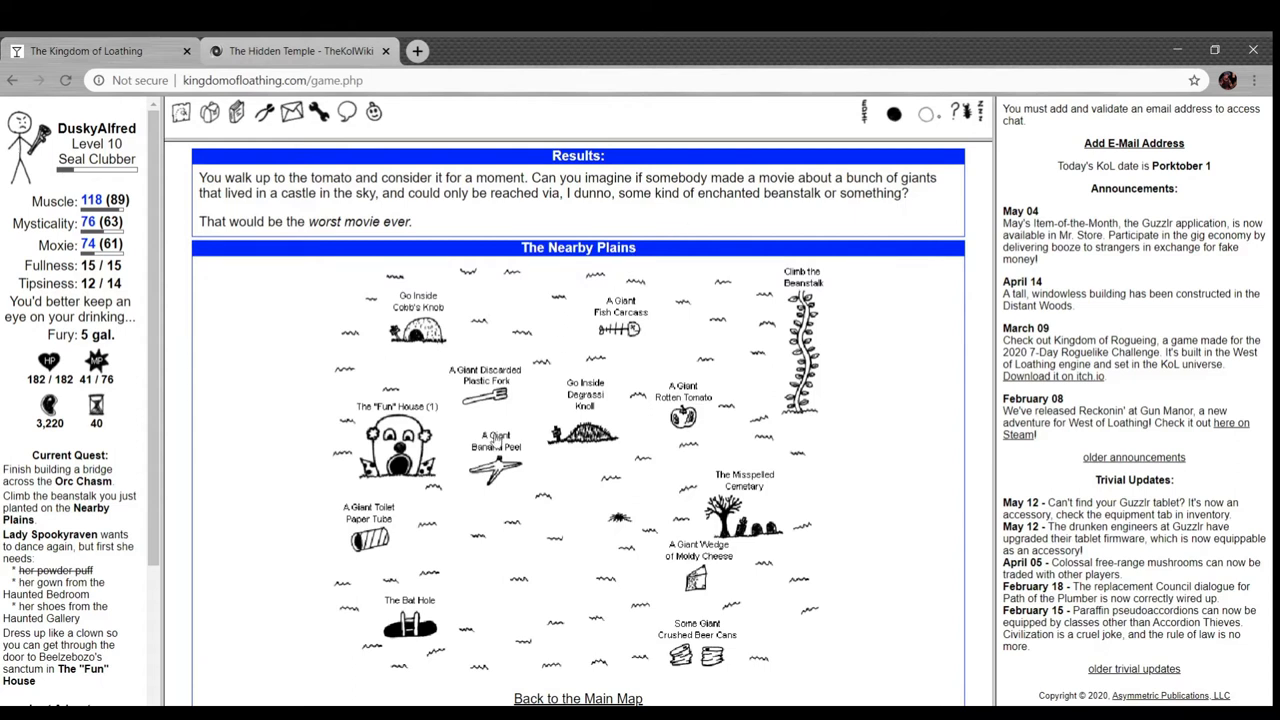
{"action": "left_click", "coordinate": [490, 396]}
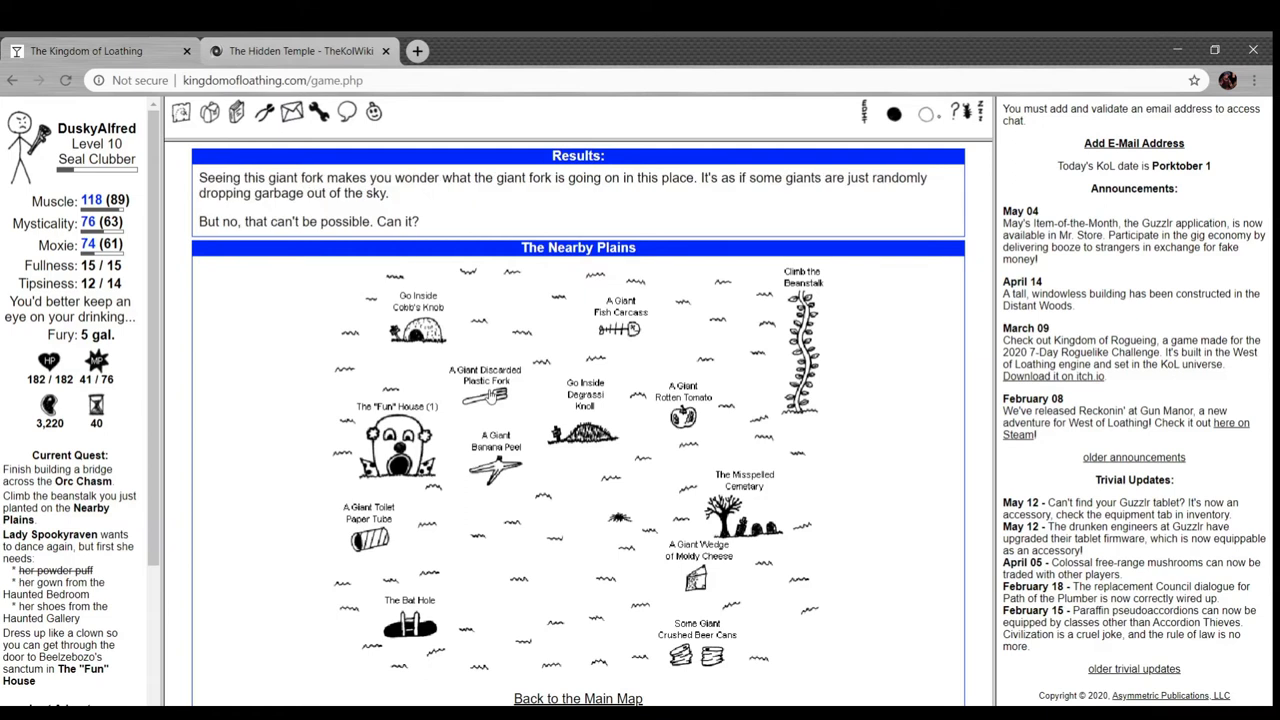
{"action": "mouse_move", "coordinate": [464, 216]}
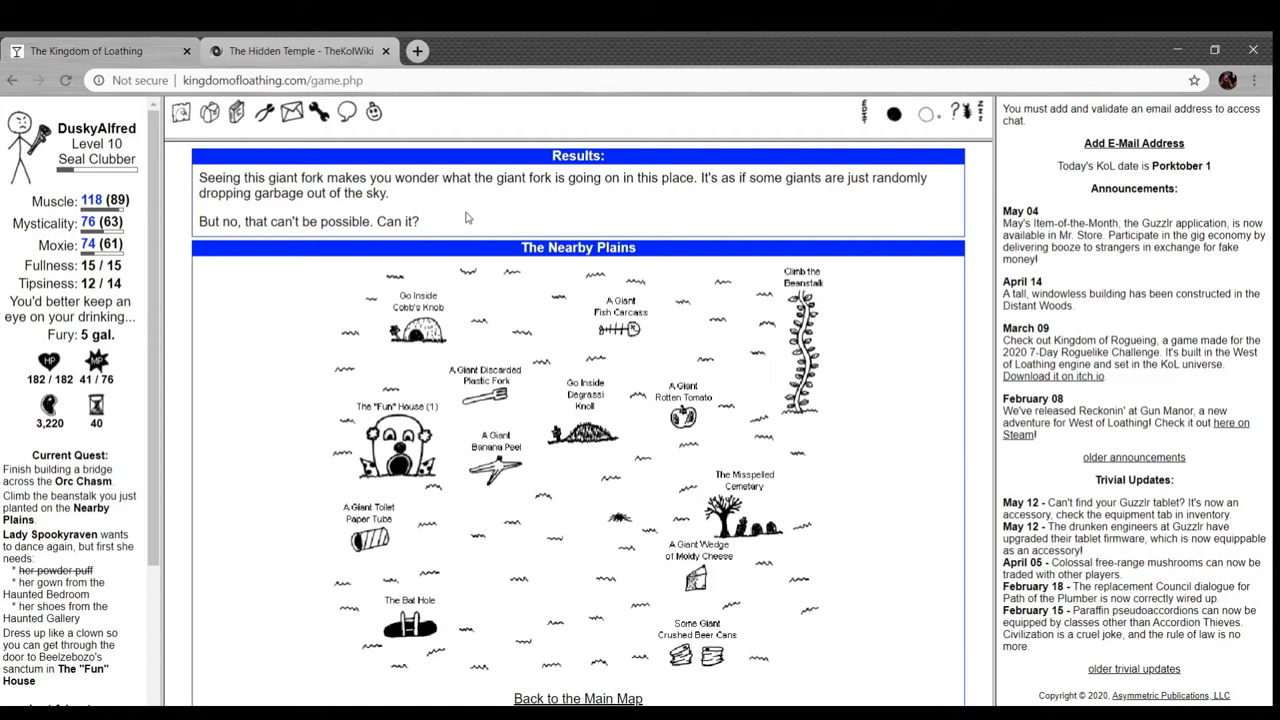
{"action": "mouse_move", "coordinate": [508, 478]}
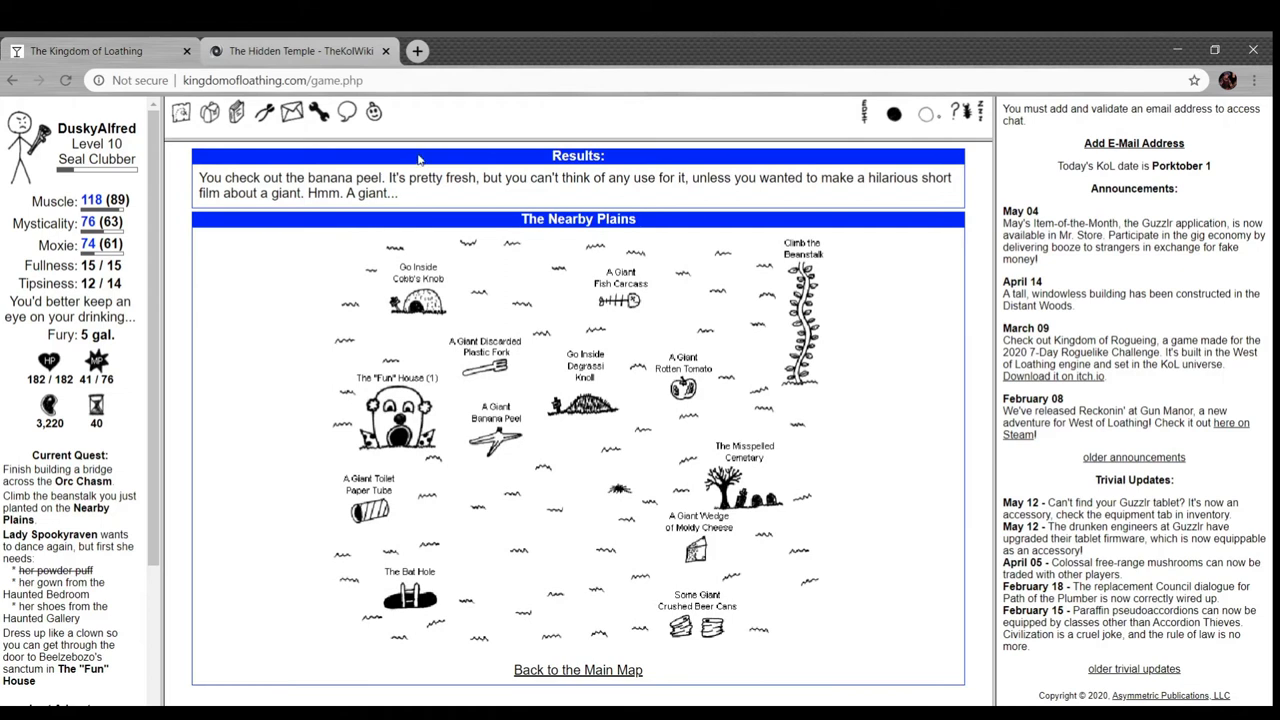
{"action": "mouse_move", "coordinate": [458, 200]}
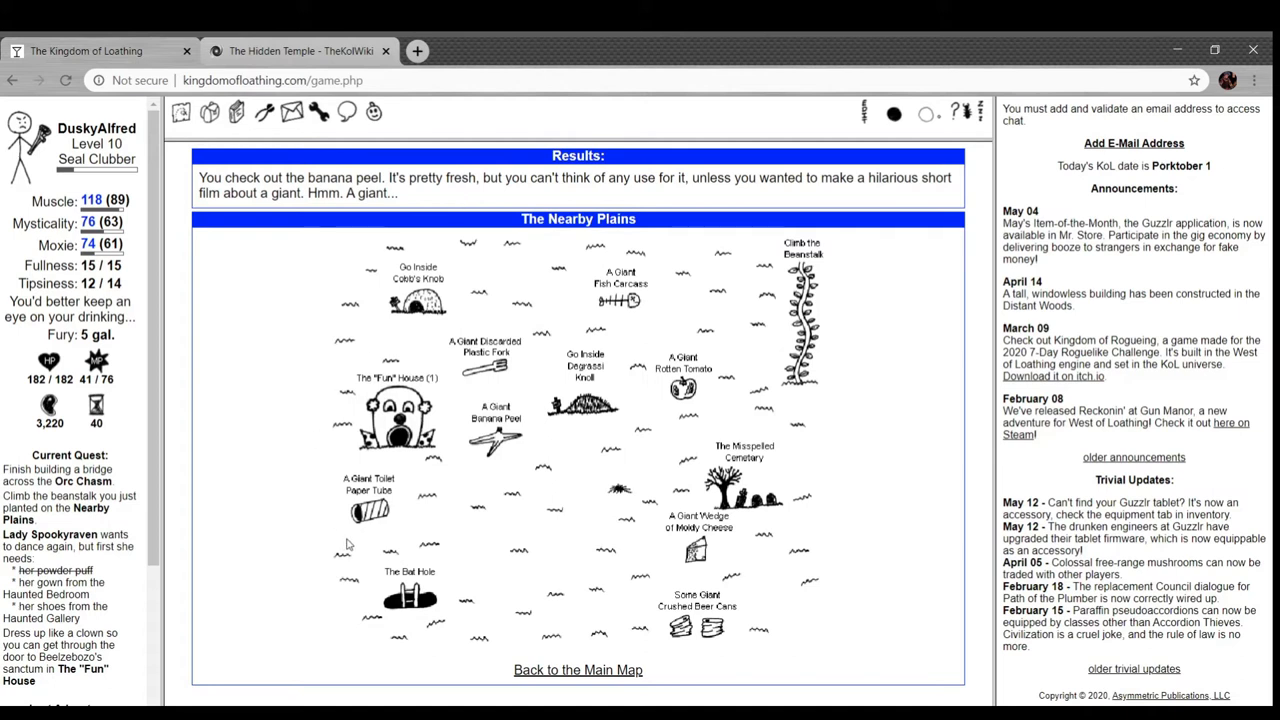
{"action": "left_click", "coordinate": [368, 510]}
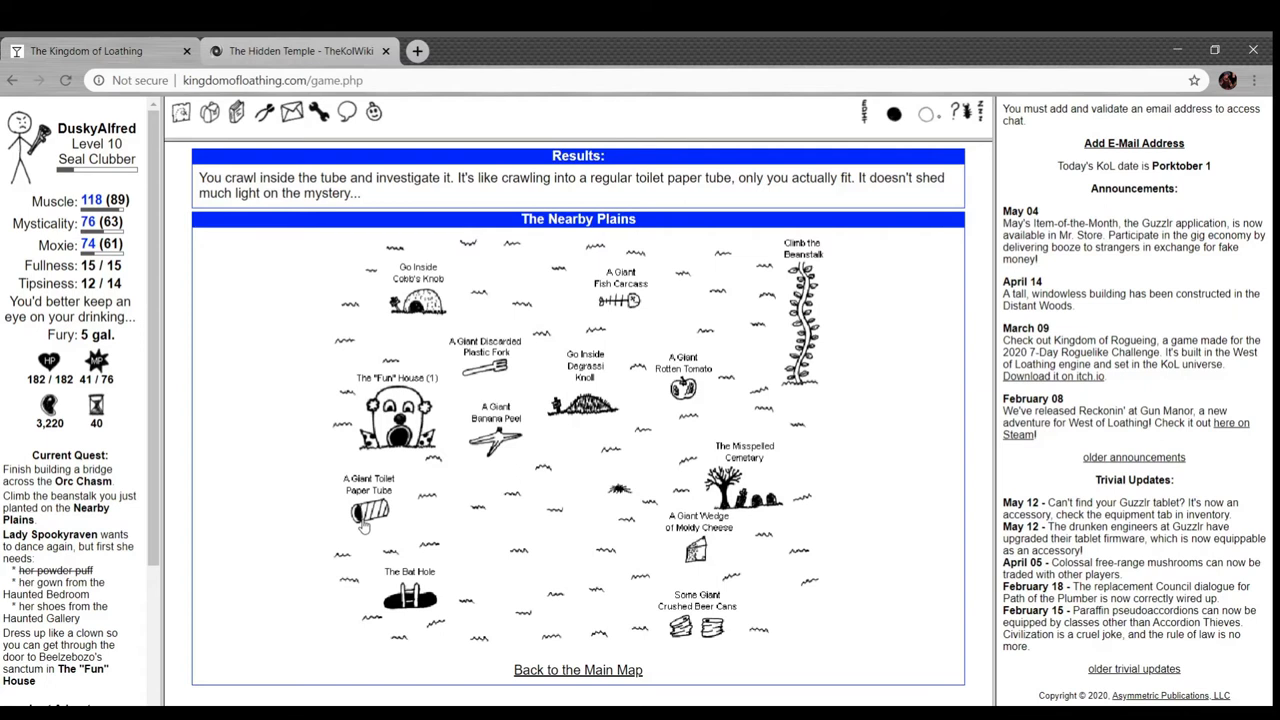
{"action": "mouse_move", "coordinate": [648, 220]}
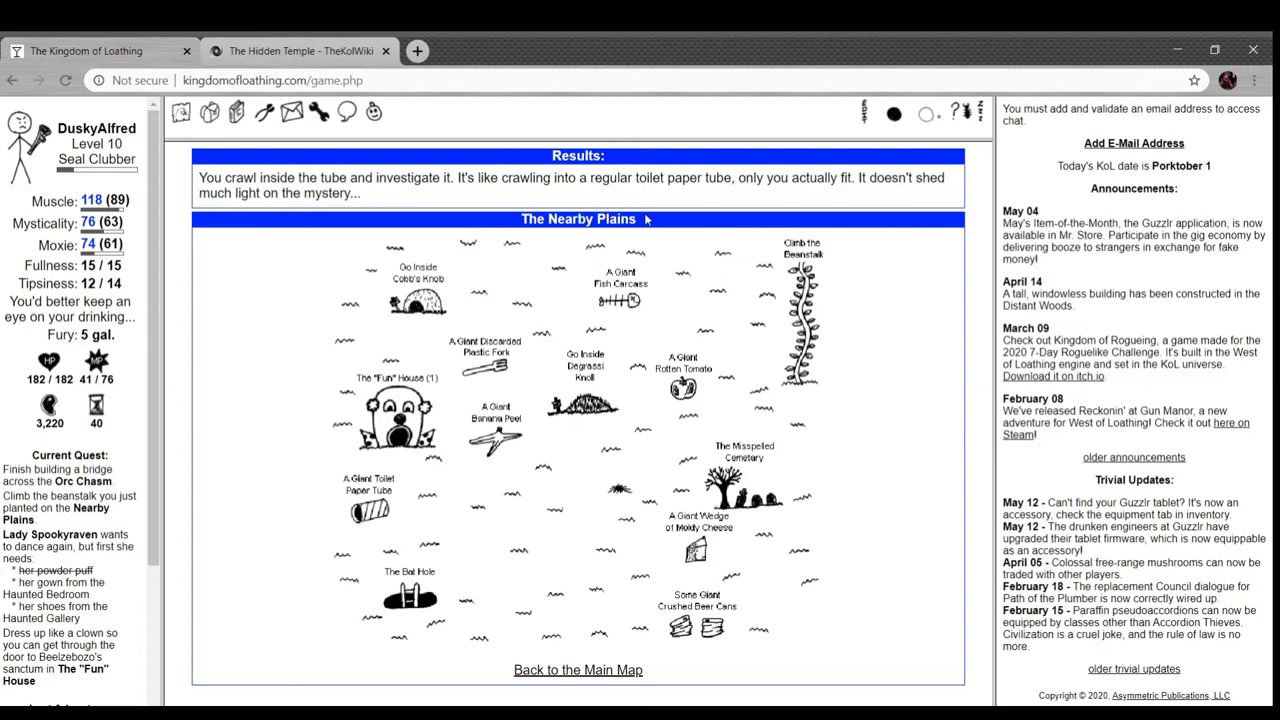
{"action": "mouse_move", "coordinate": [810, 196]}
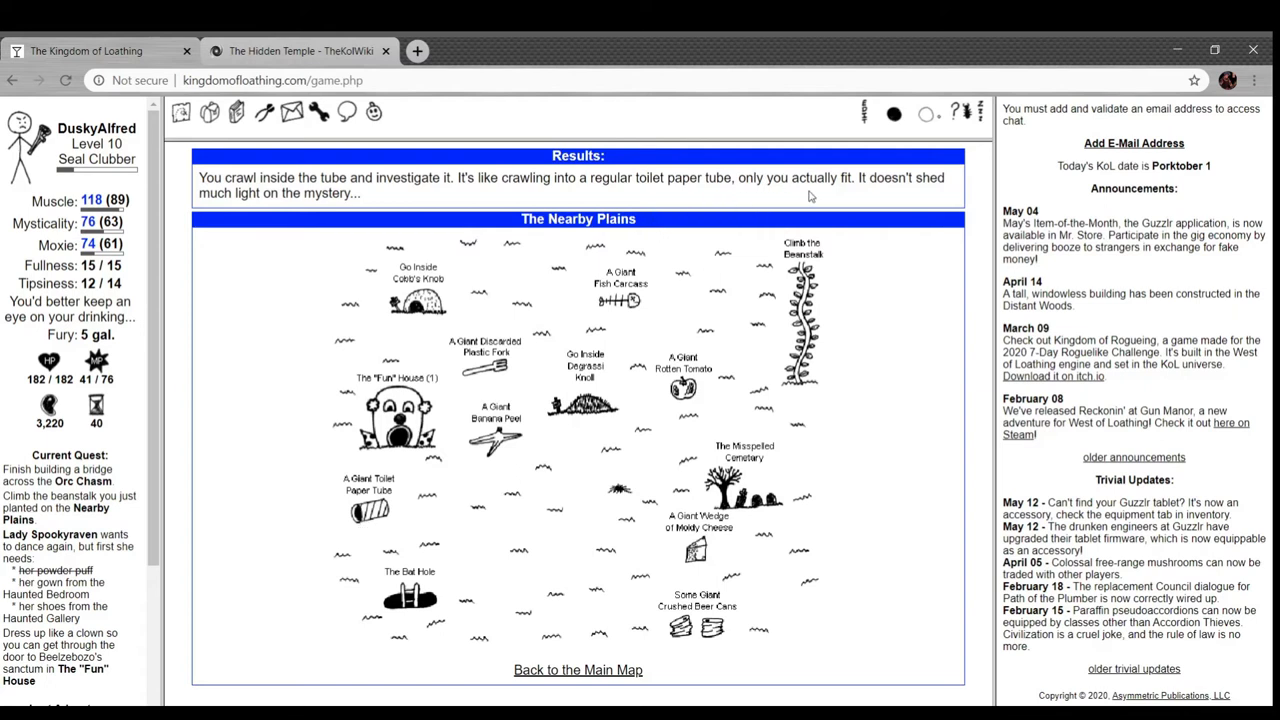
{"action": "left_click", "coordinate": [698, 540]}
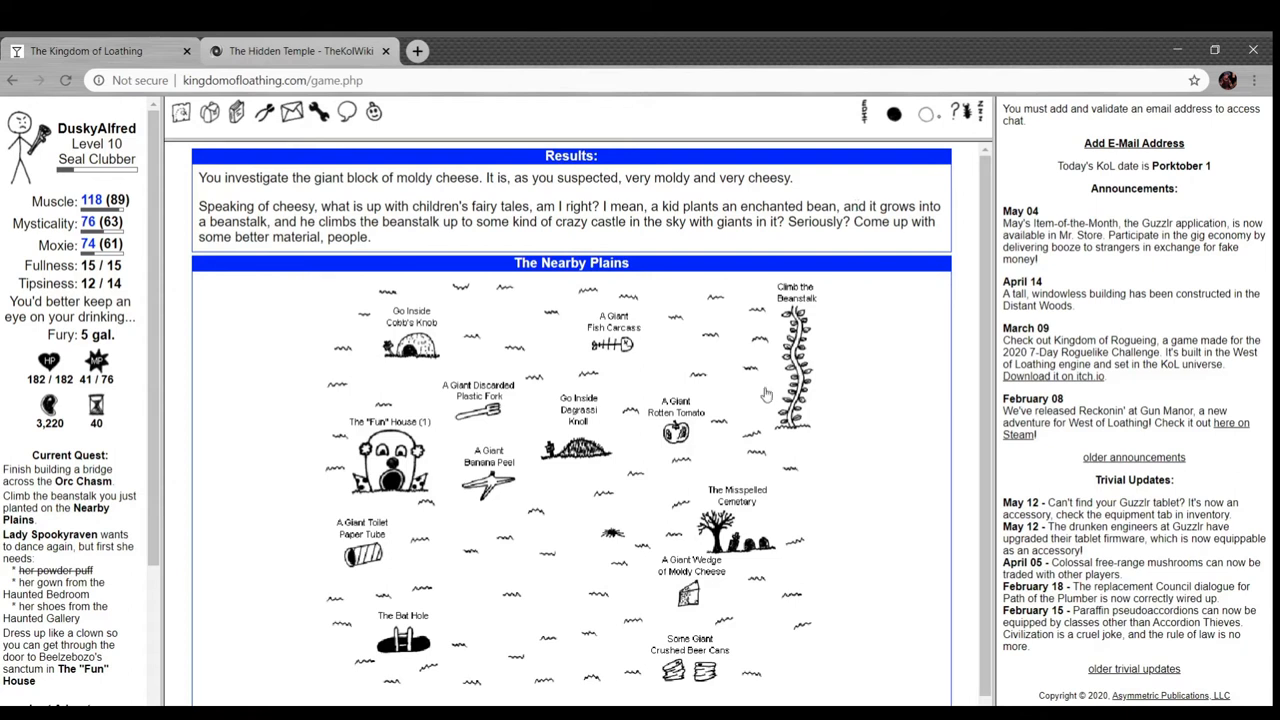
{"action": "left_click", "coordinate": [688, 660]}
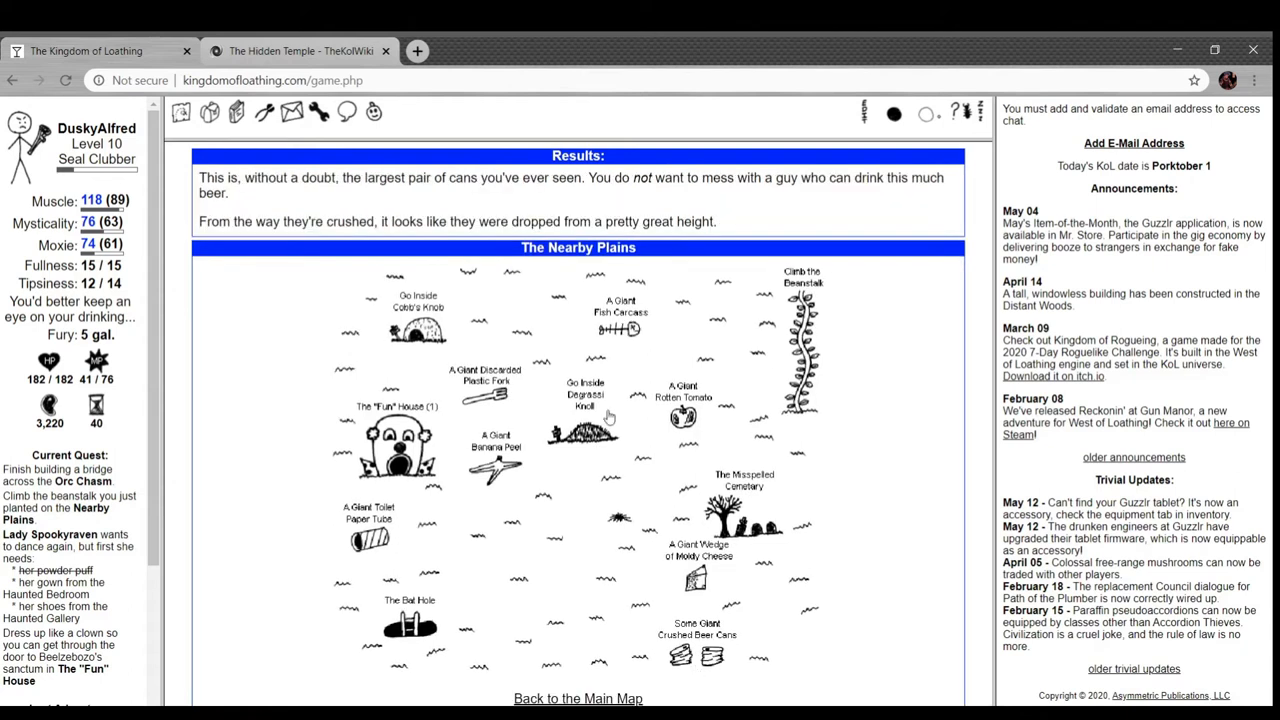
{"action": "mouse_move", "coordinate": [708, 202]}
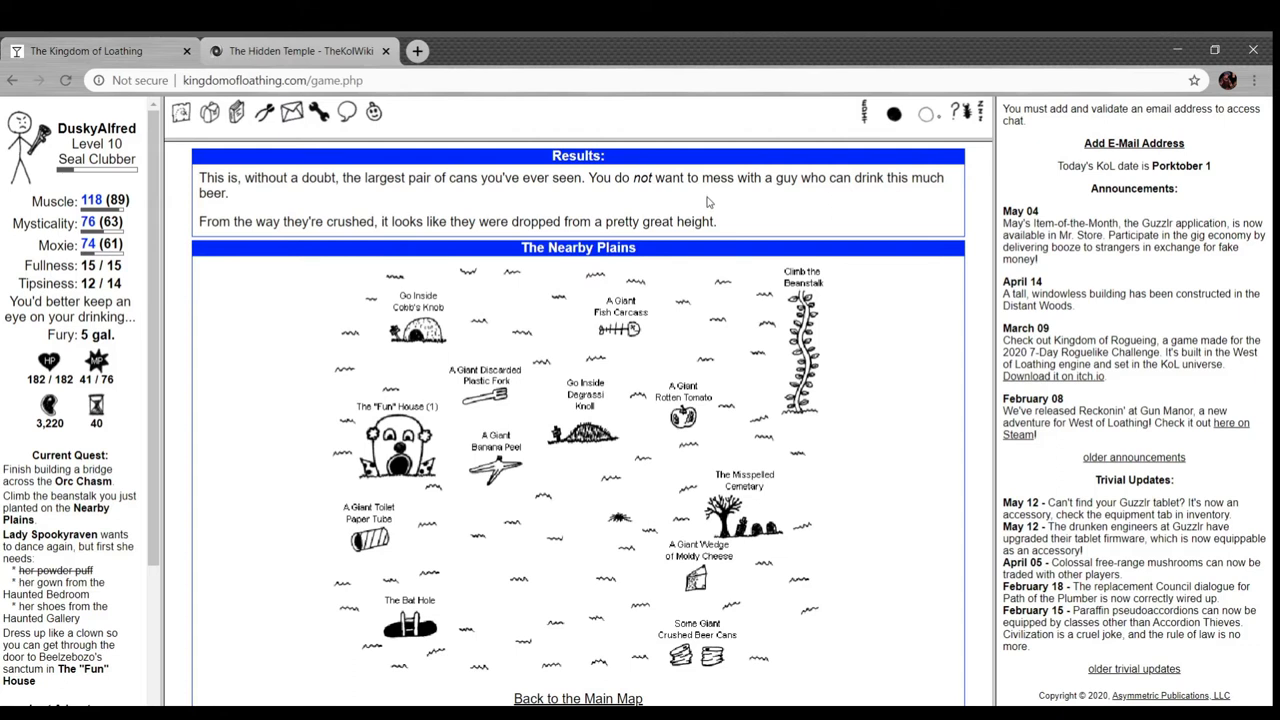
{"action": "mouse_move", "coordinate": [504, 238]}
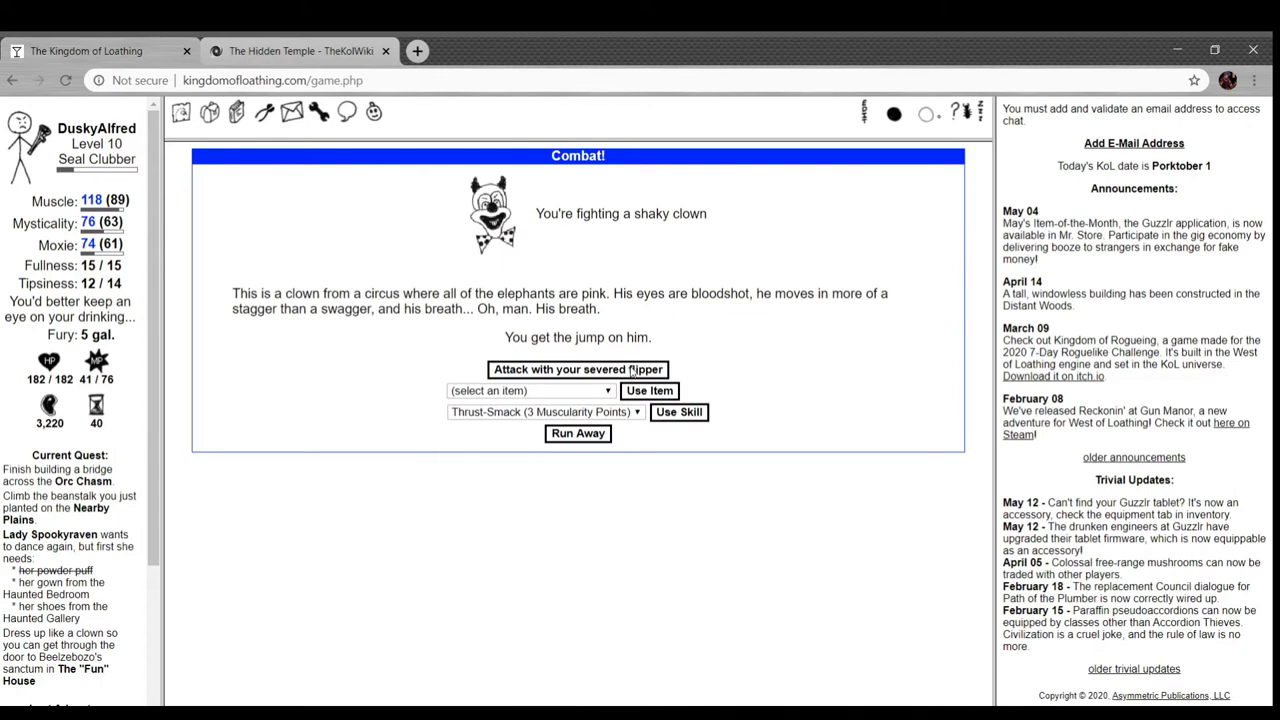
- Defeat the shaky clown with the severed flipper and head back to the Nearby Plains
{"action": "left_click", "coordinate": [576, 368]}
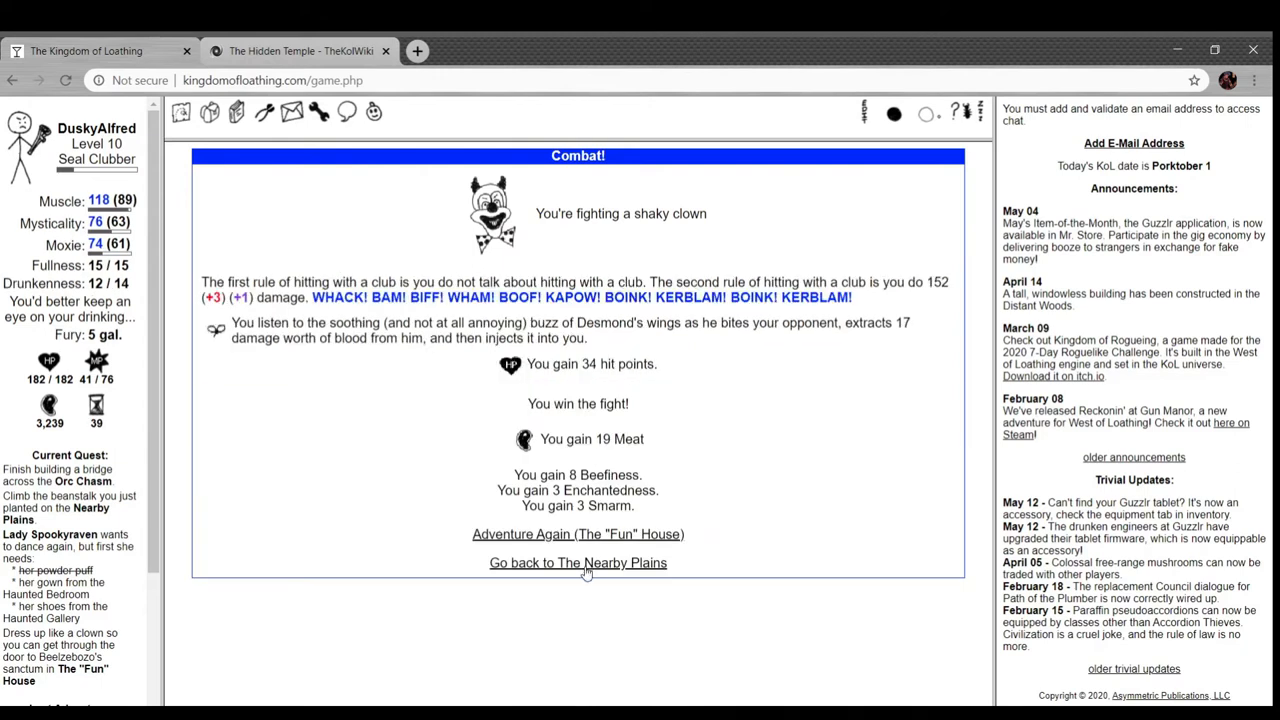
{"action": "left_click", "coordinate": [576, 562]}
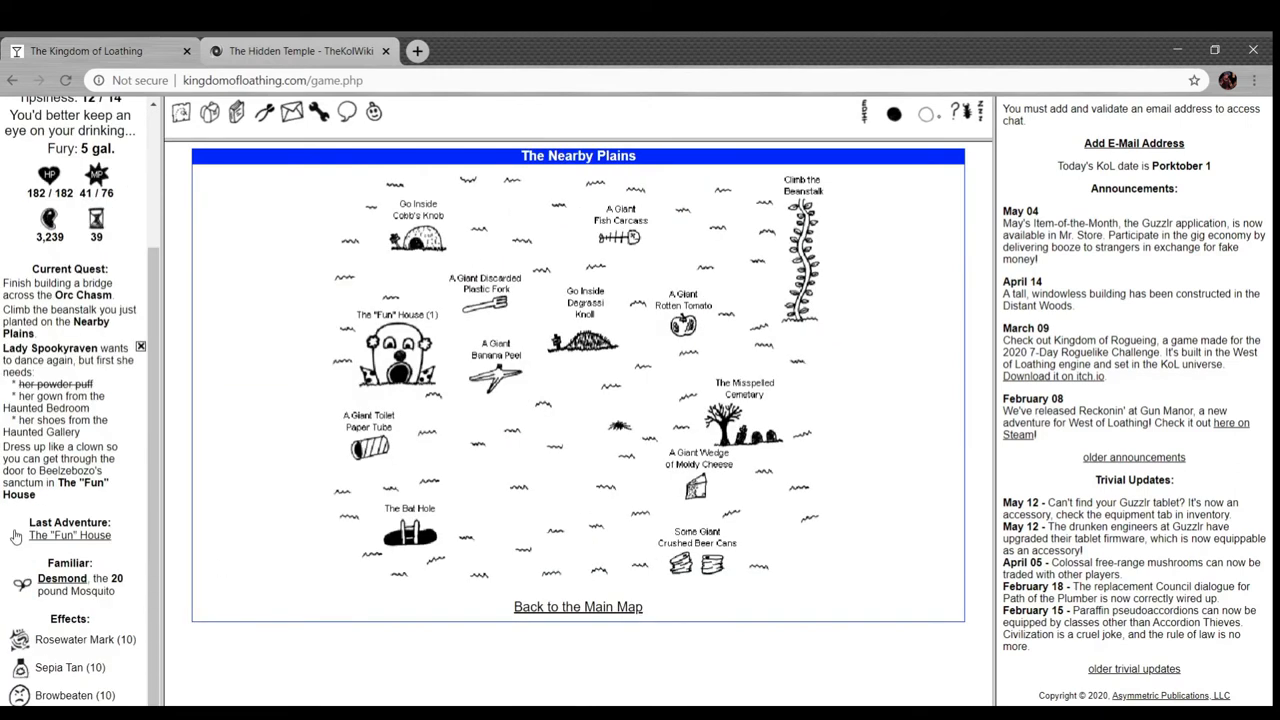
{"action": "scroll", "scroll_direction": "up", "scroll_amount": 3}
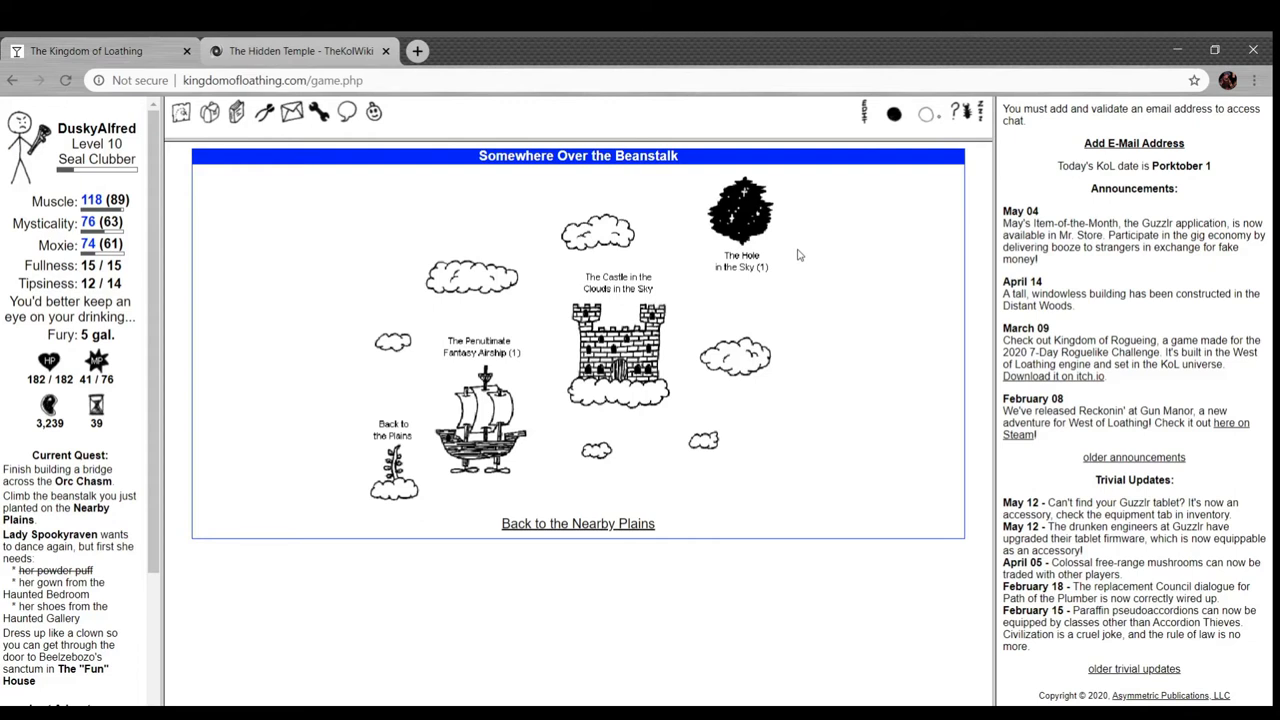
- Try the Hole in the Sky, return to the map, and enter the Penultimate Fantasy Airship
{"action": "left_click", "coordinate": [740, 210]}
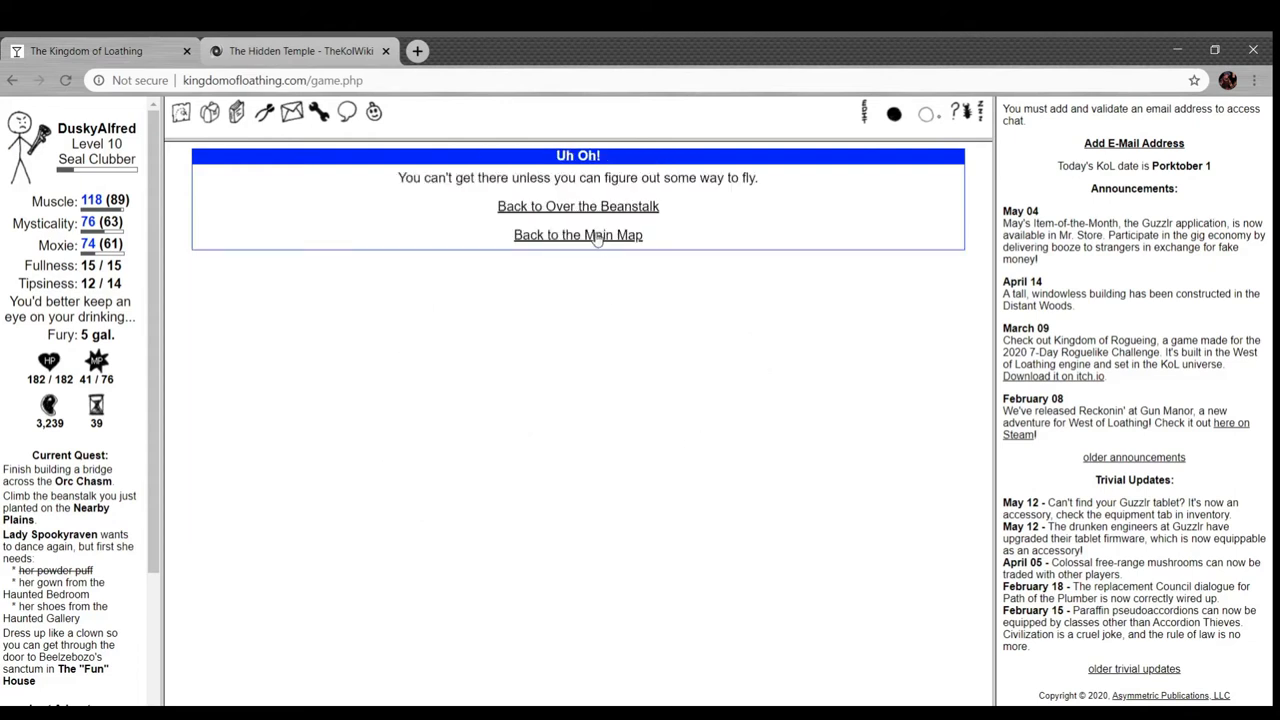
{"action": "left_click", "coordinate": [576, 206]}
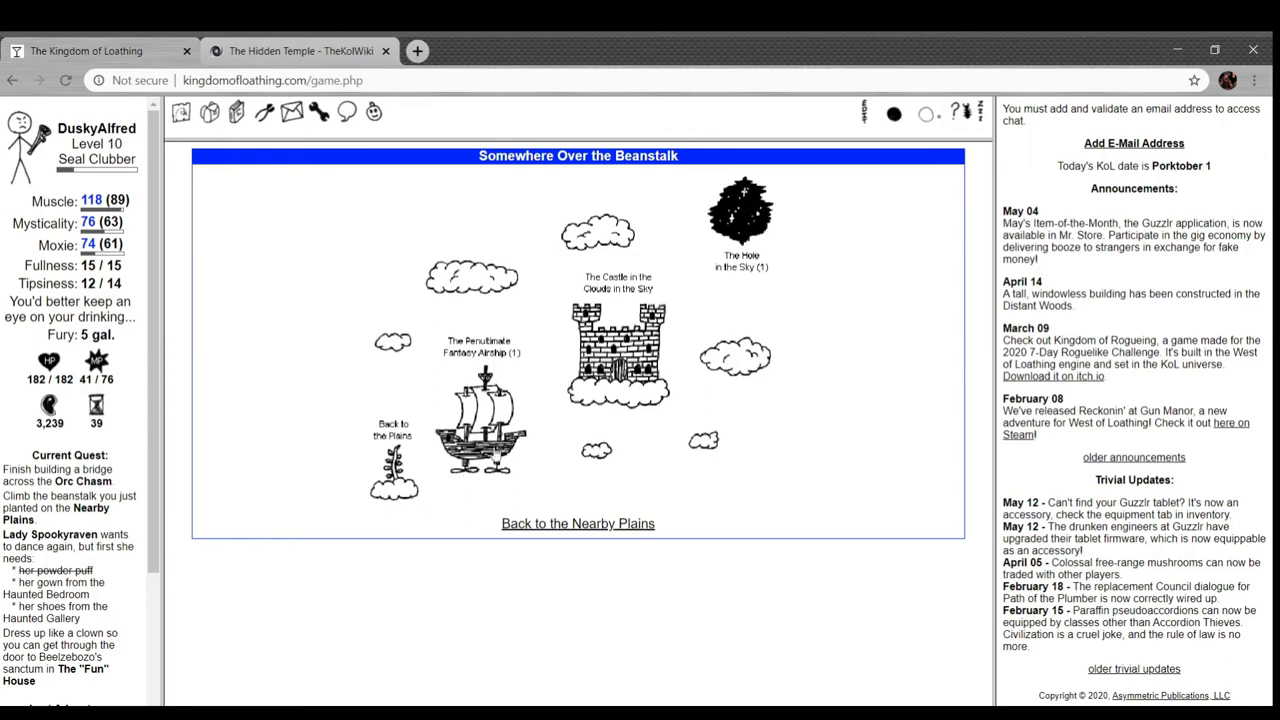
{"action": "left_click", "coordinate": [480, 410]}
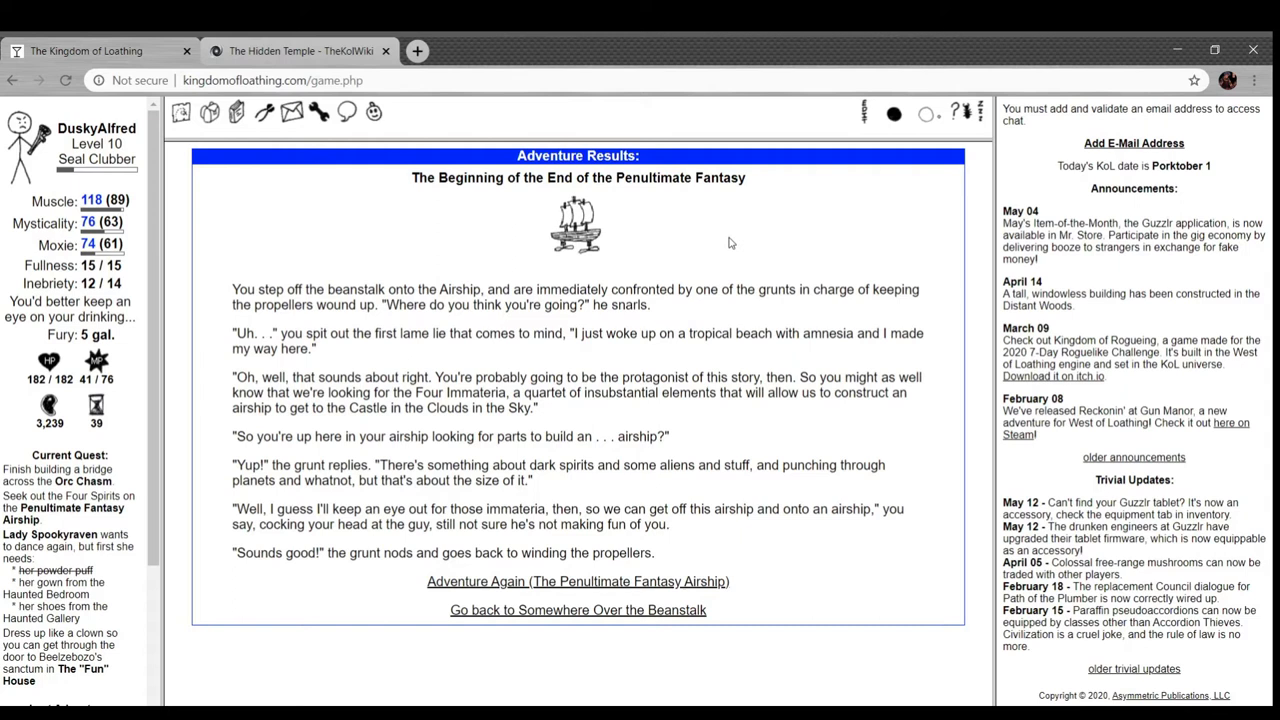
{"action": "mouse_move", "coordinate": [324, 350]}
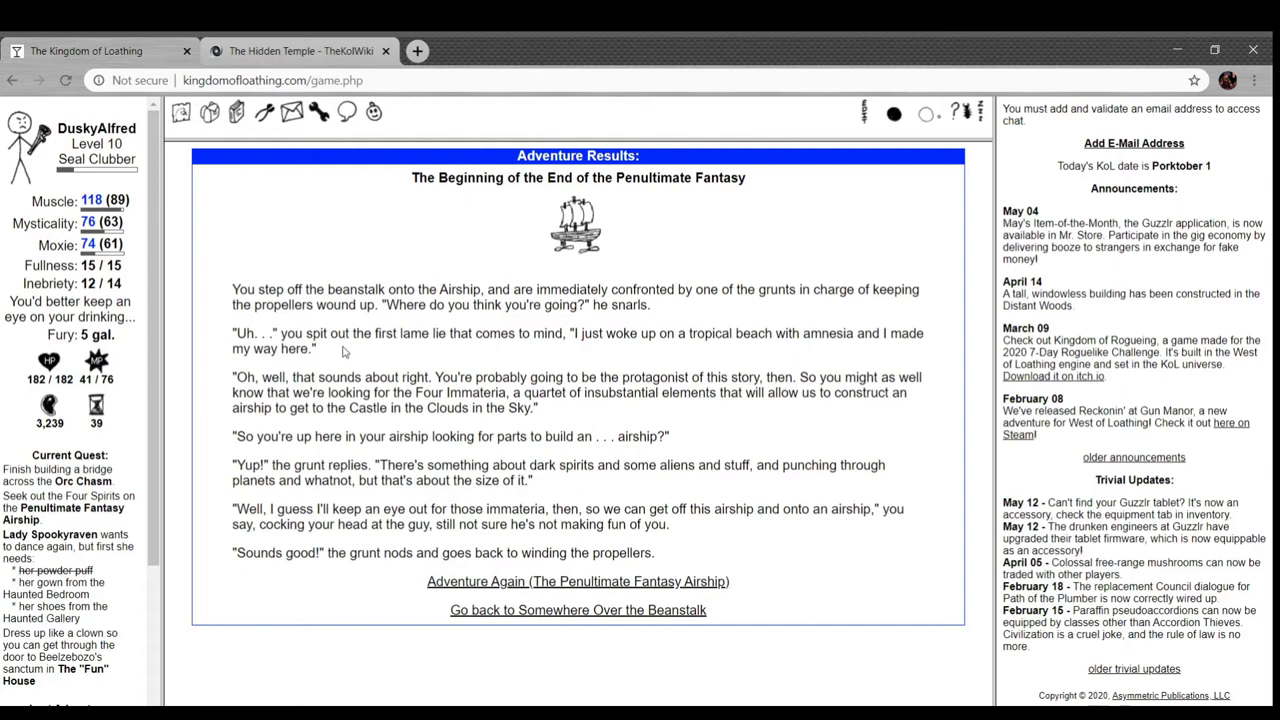
{"action": "mouse_move", "coordinate": [680, 326]}
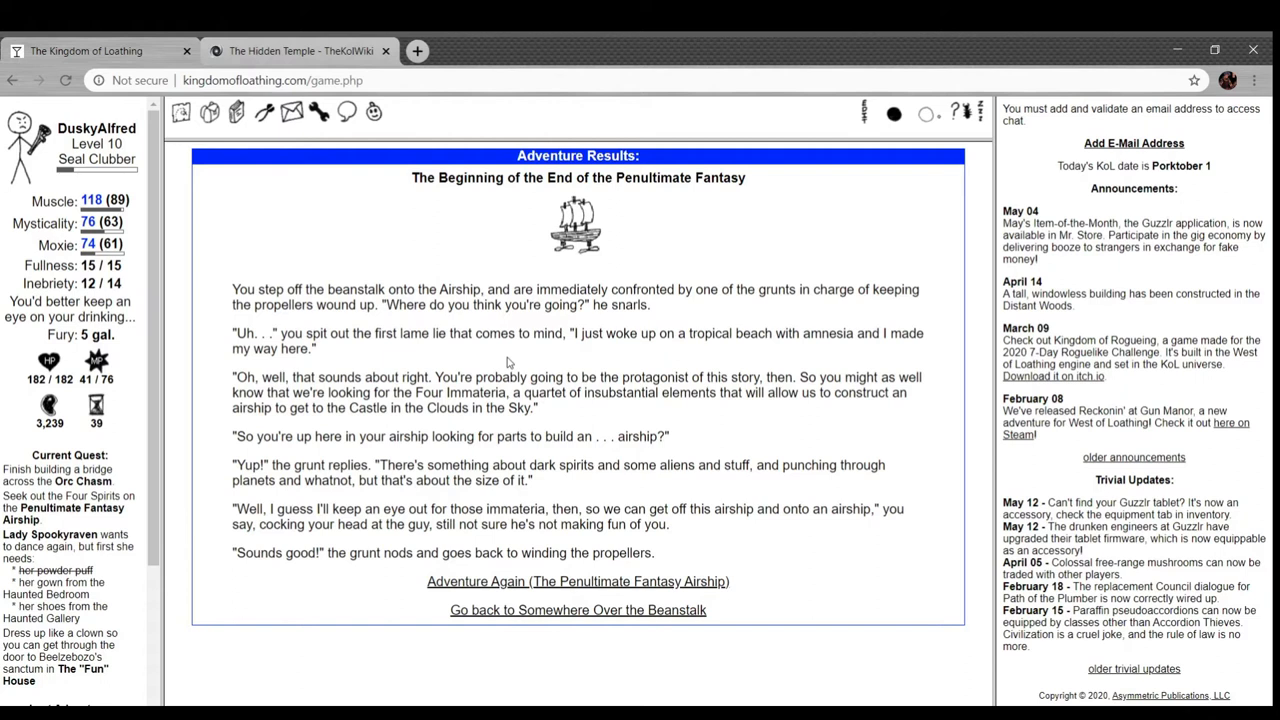
{"action": "mouse_move", "coordinate": [588, 428]}
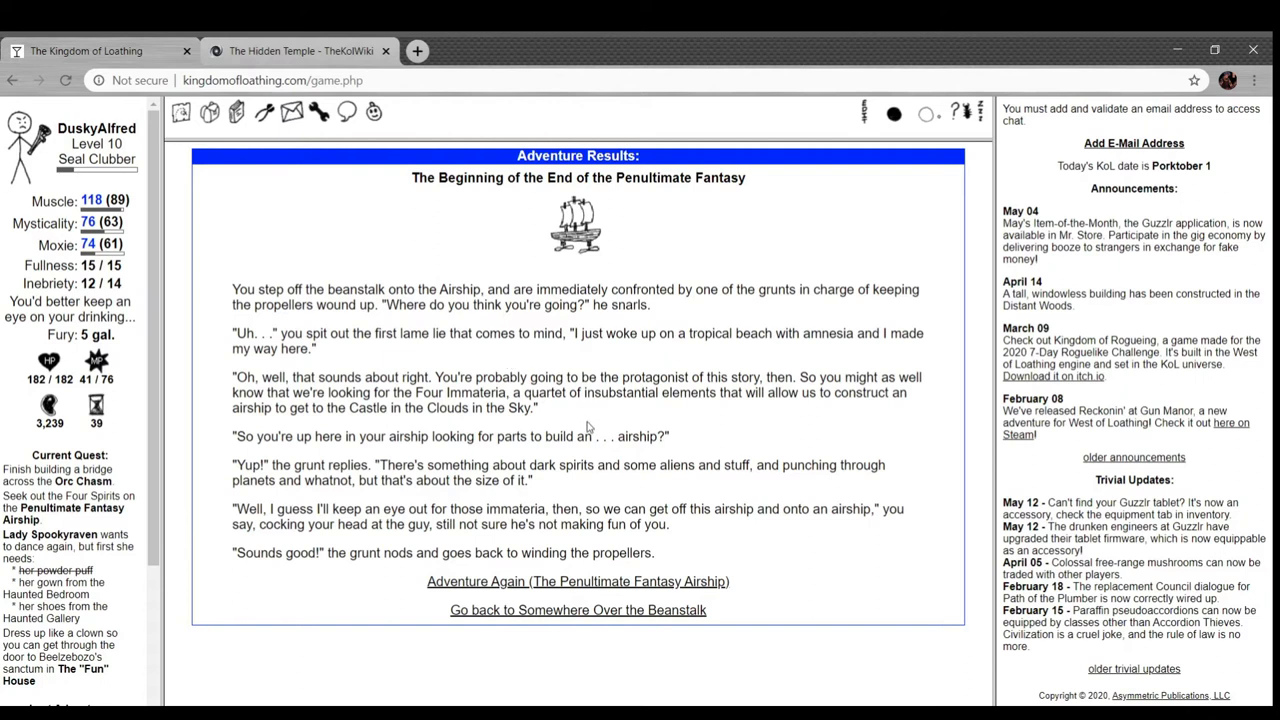
{"action": "mouse_move", "coordinate": [584, 420]}
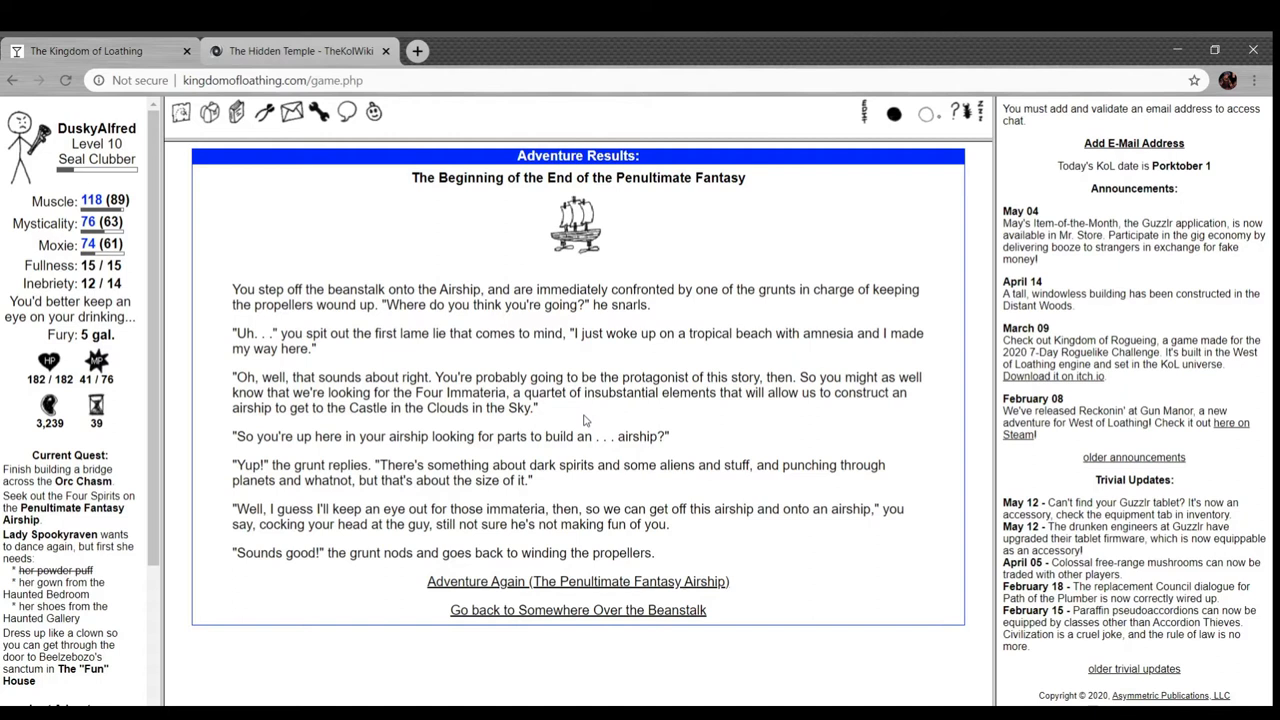
{"action": "mouse_move", "coordinate": [432, 432]}
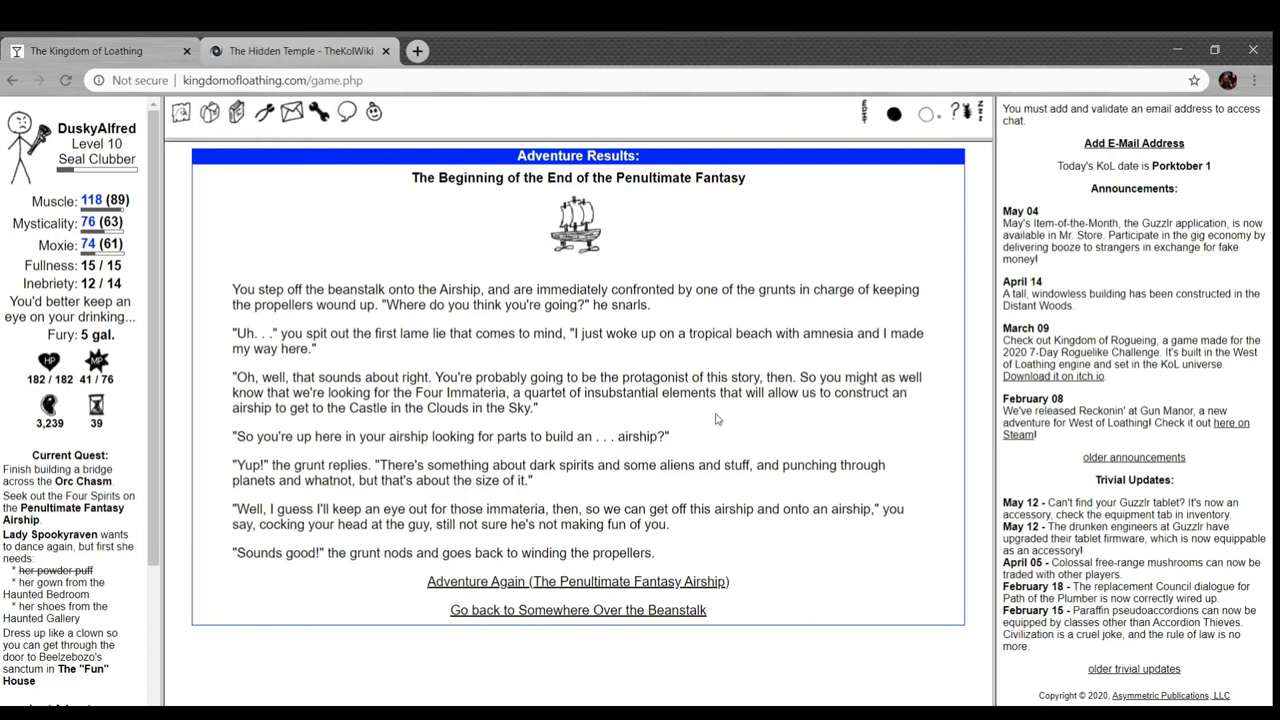
{"action": "mouse_move", "coordinate": [600, 508]}
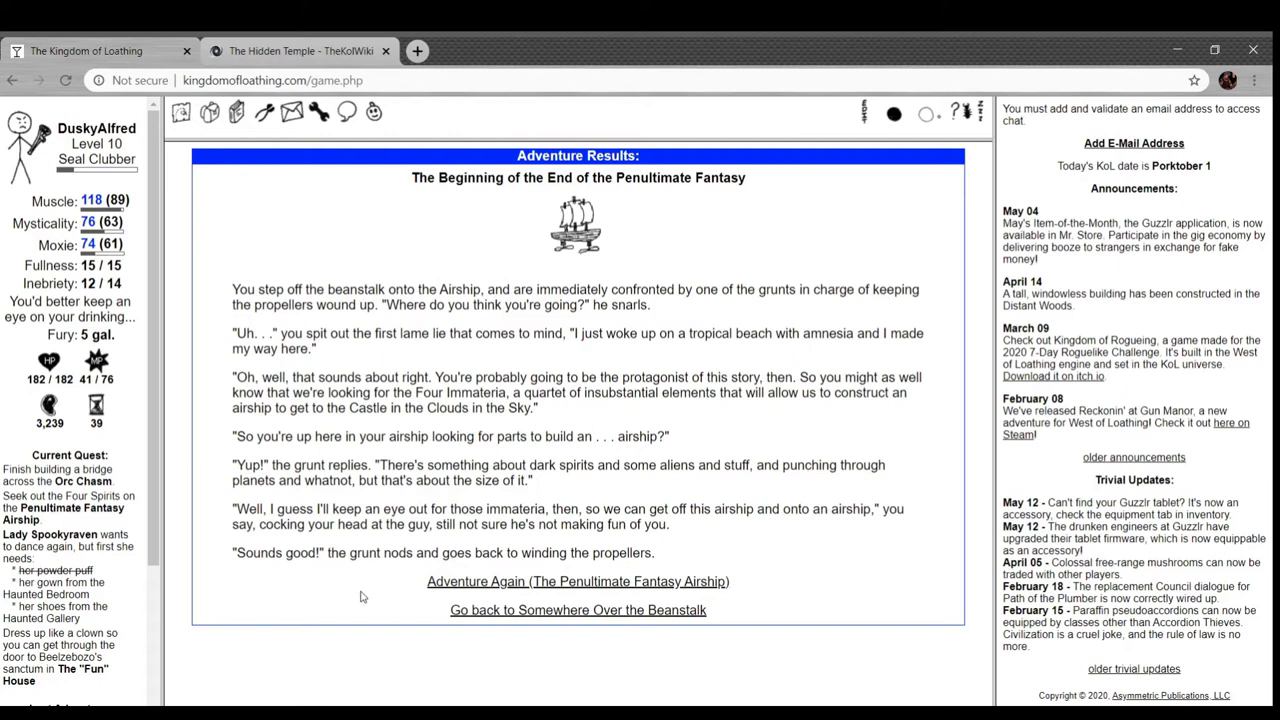
{"action": "mouse_move", "coordinate": [460, 592]}
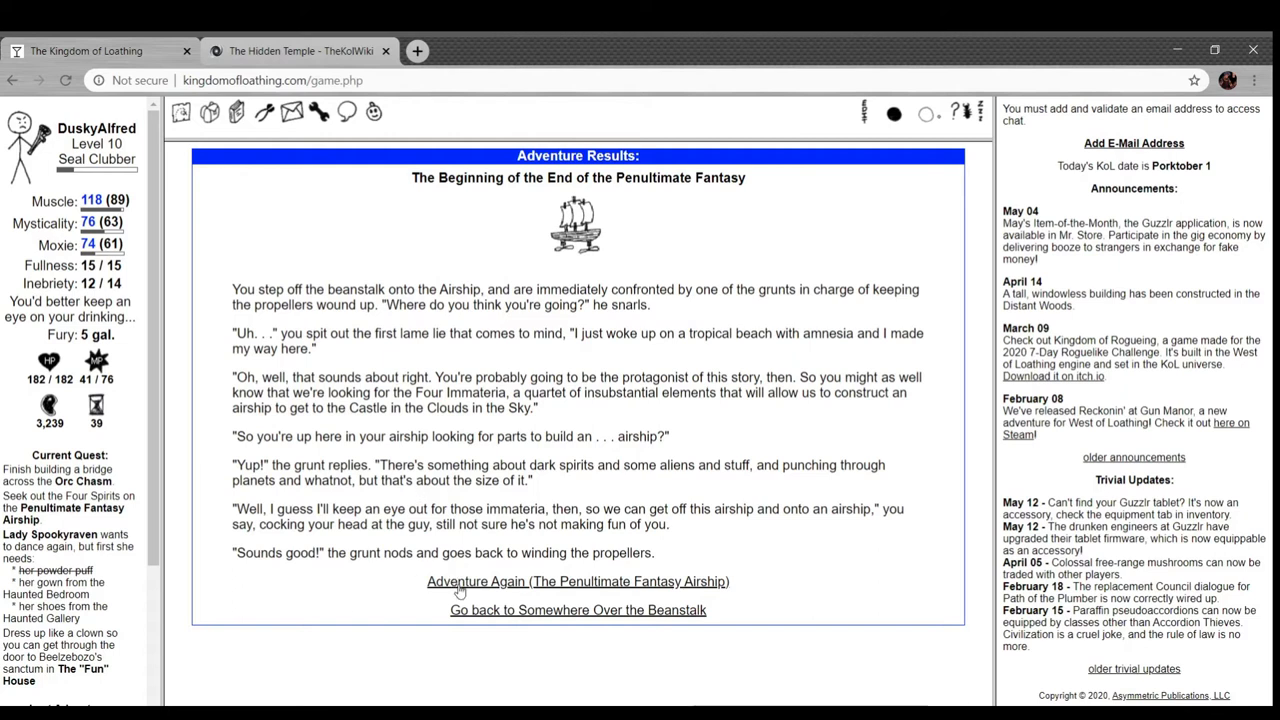
- Adventure again on the airship and beat the Random Encounters with an attack and Thrust-Smack
{"action": "left_click", "coordinate": [578, 580]}
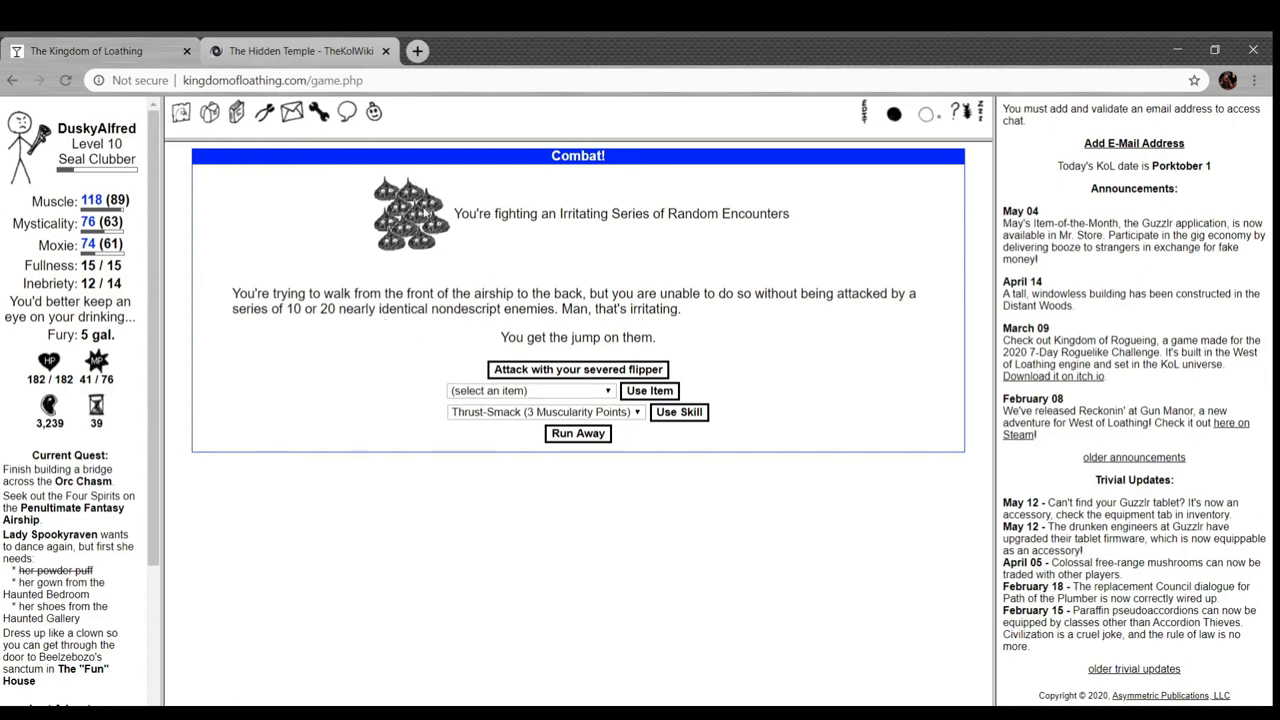
{"action": "mouse_move", "coordinate": [556, 364]}
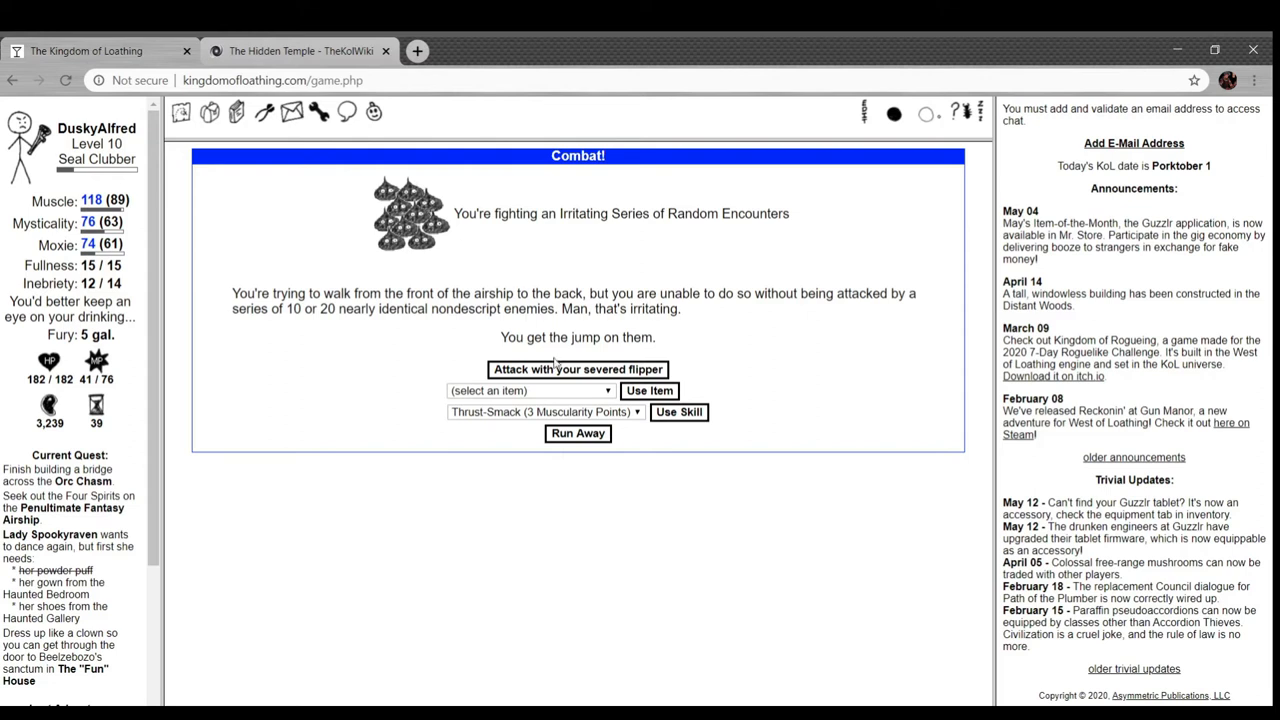
{"action": "left_click", "coordinate": [576, 368]}
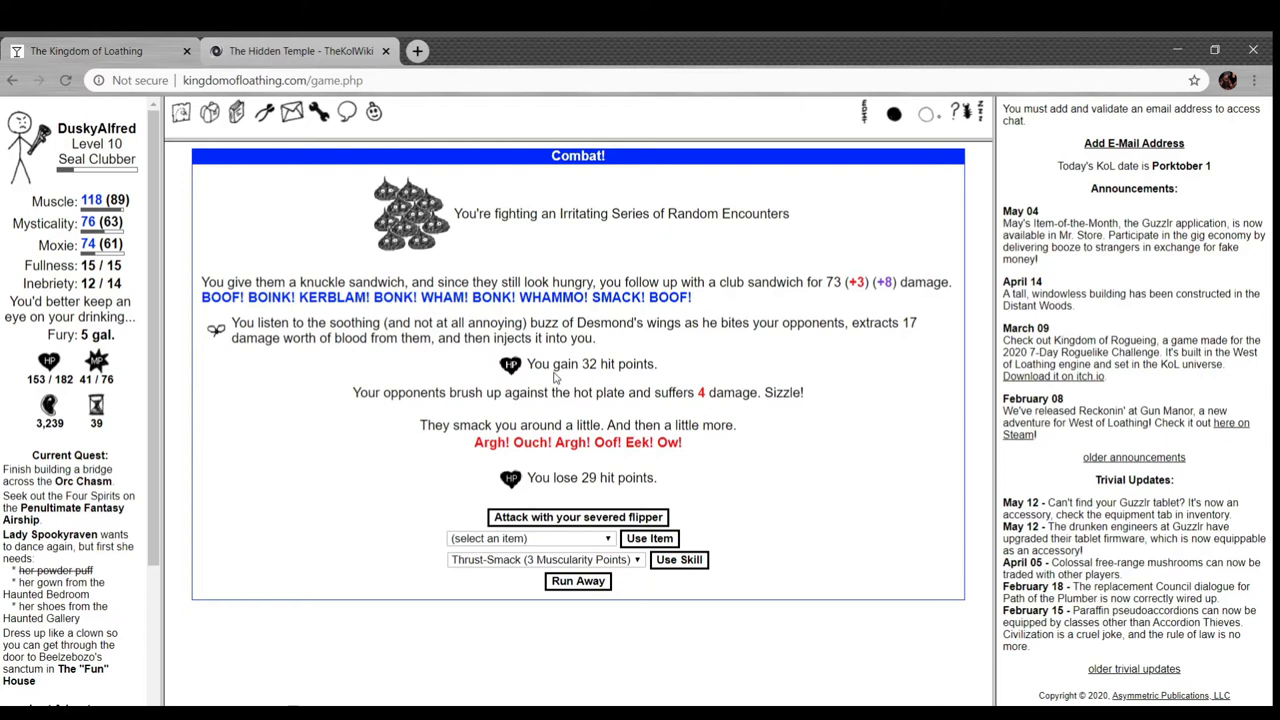
{"action": "mouse_move", "coordinate": [336, 412]}
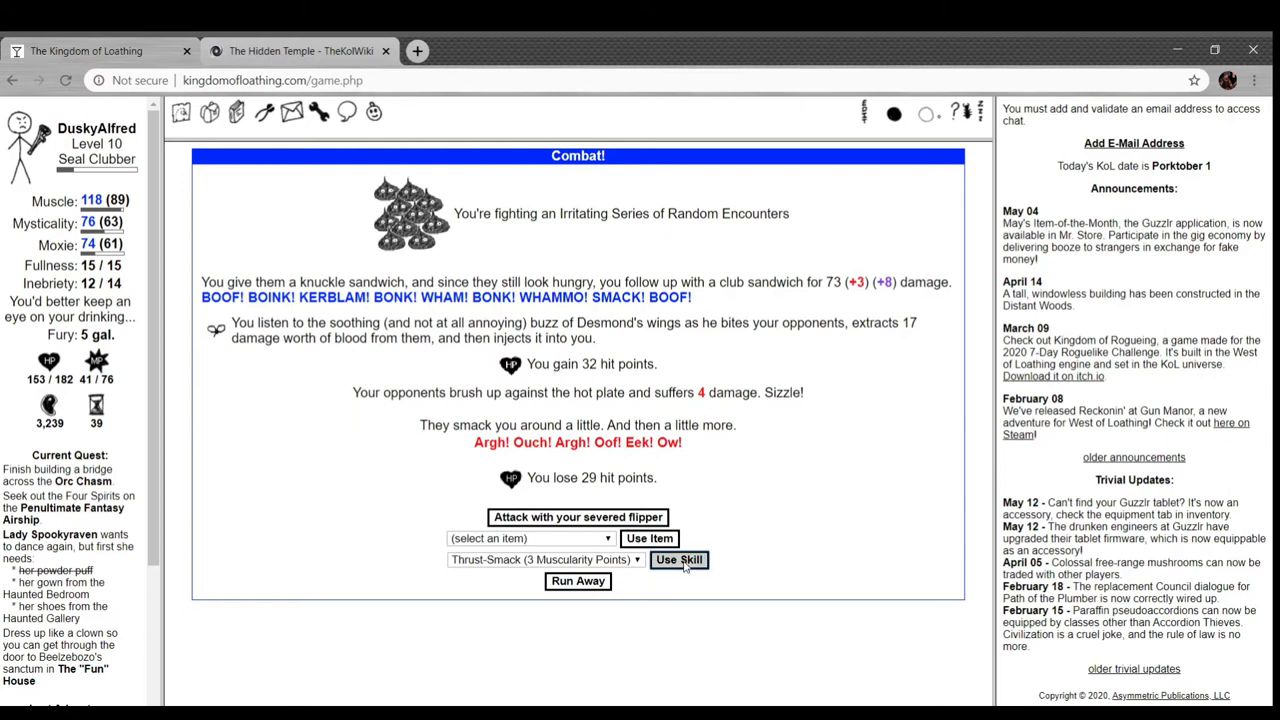
{"action": "left_click", "coordinate": [680, 560]}
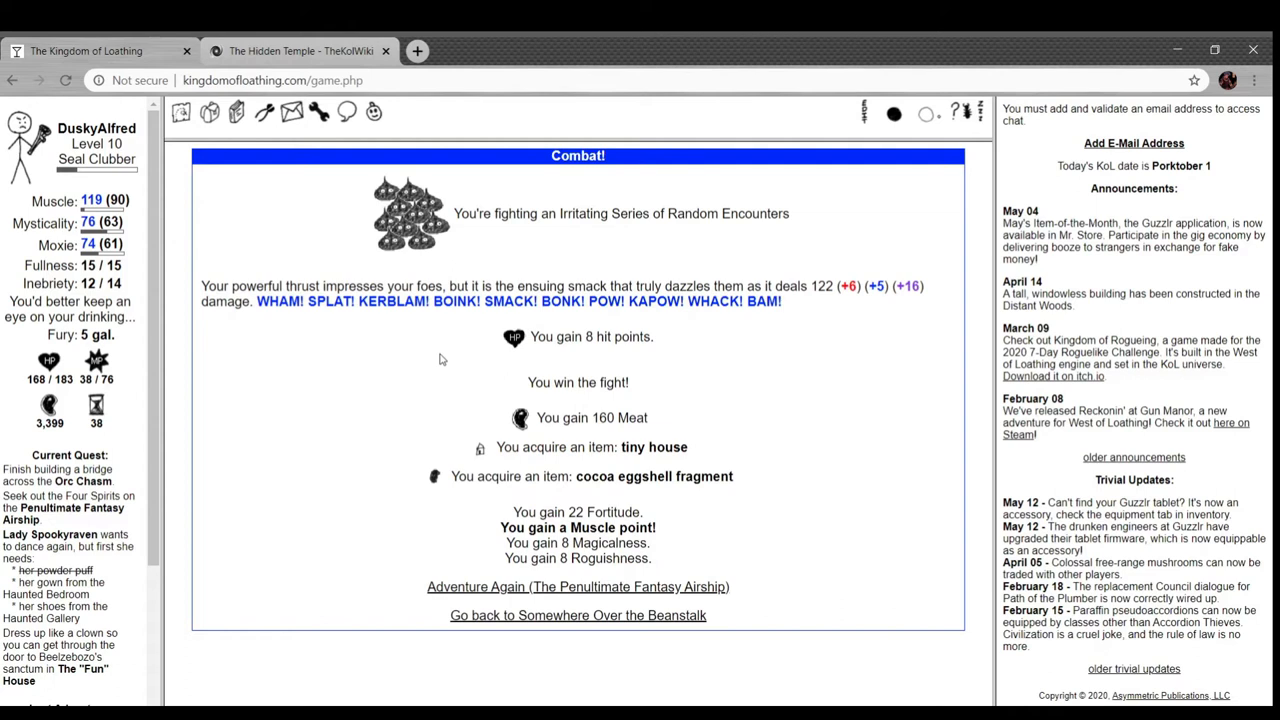
{"action": "mouse_move", "coordinate": [438, 482]}
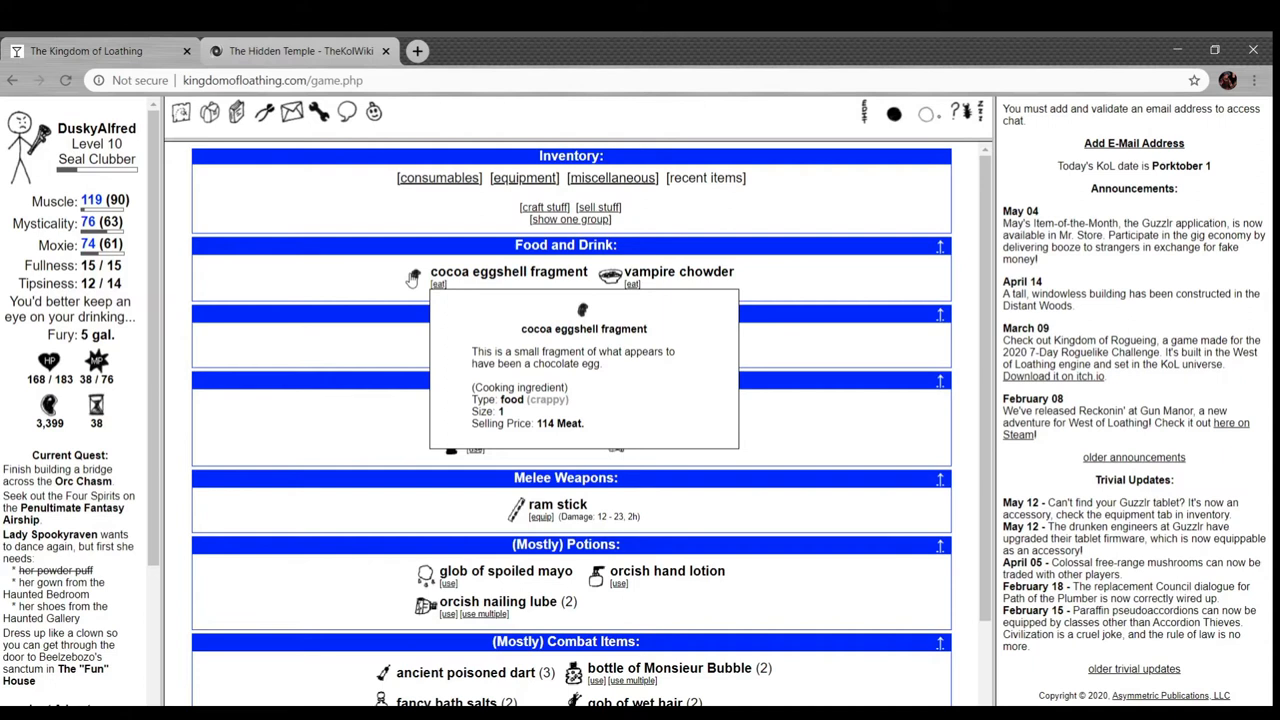
- Scroll down the inventory to examine the cocoa eggshell fragment
{"action": "scroll", "scroll_direction": "down", "scroll_amount": 3}
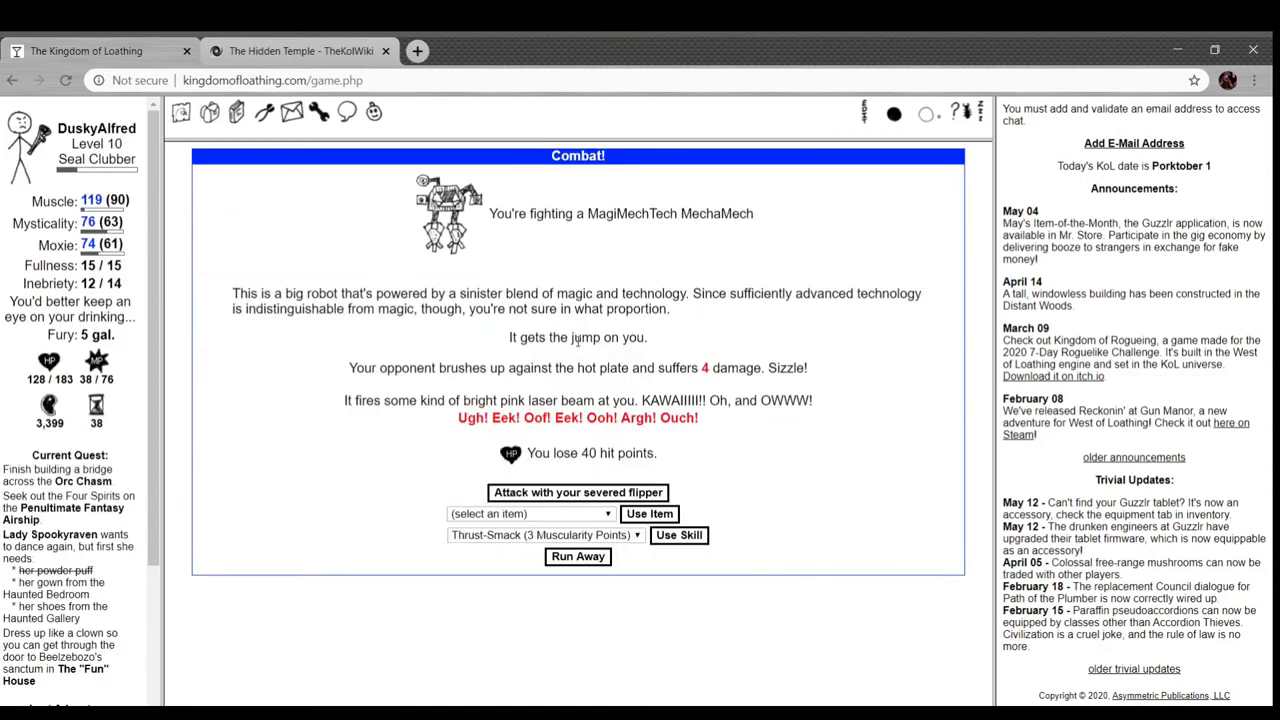
{"action": "mouse_move", "coordinate": [652, 286]}
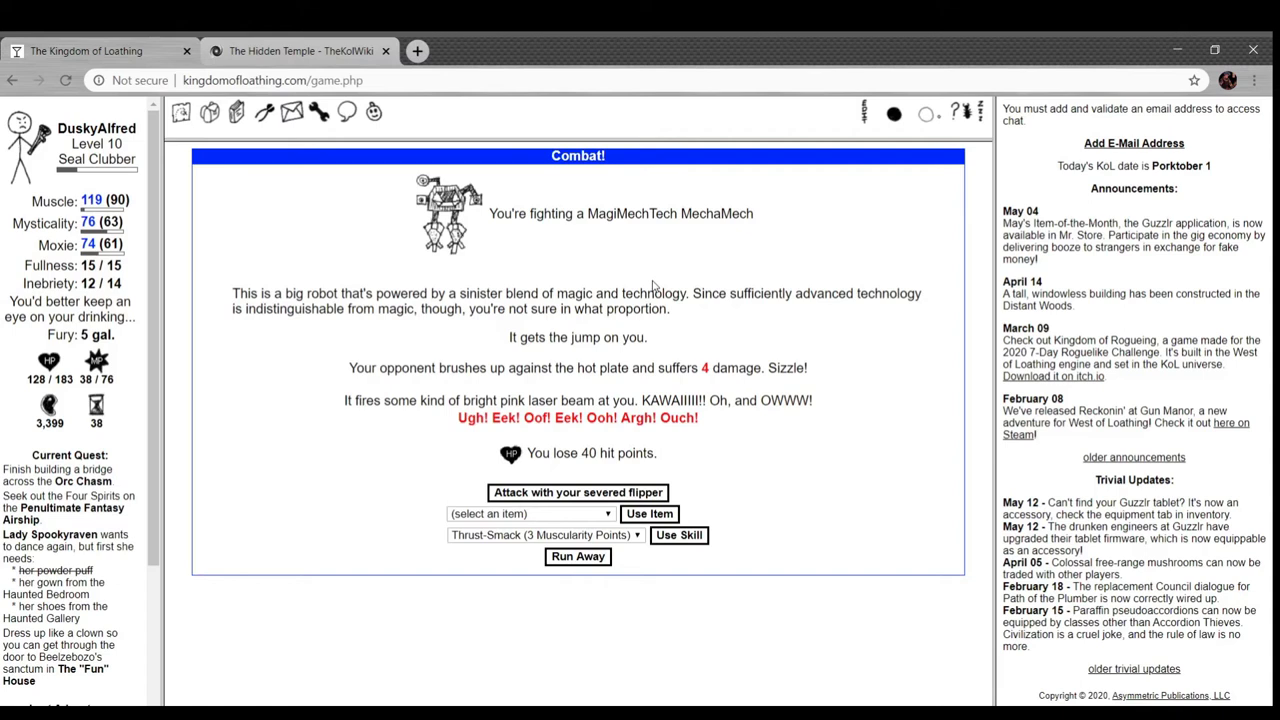
{"action": "mouse_move", "coordinate": [546, 268]}
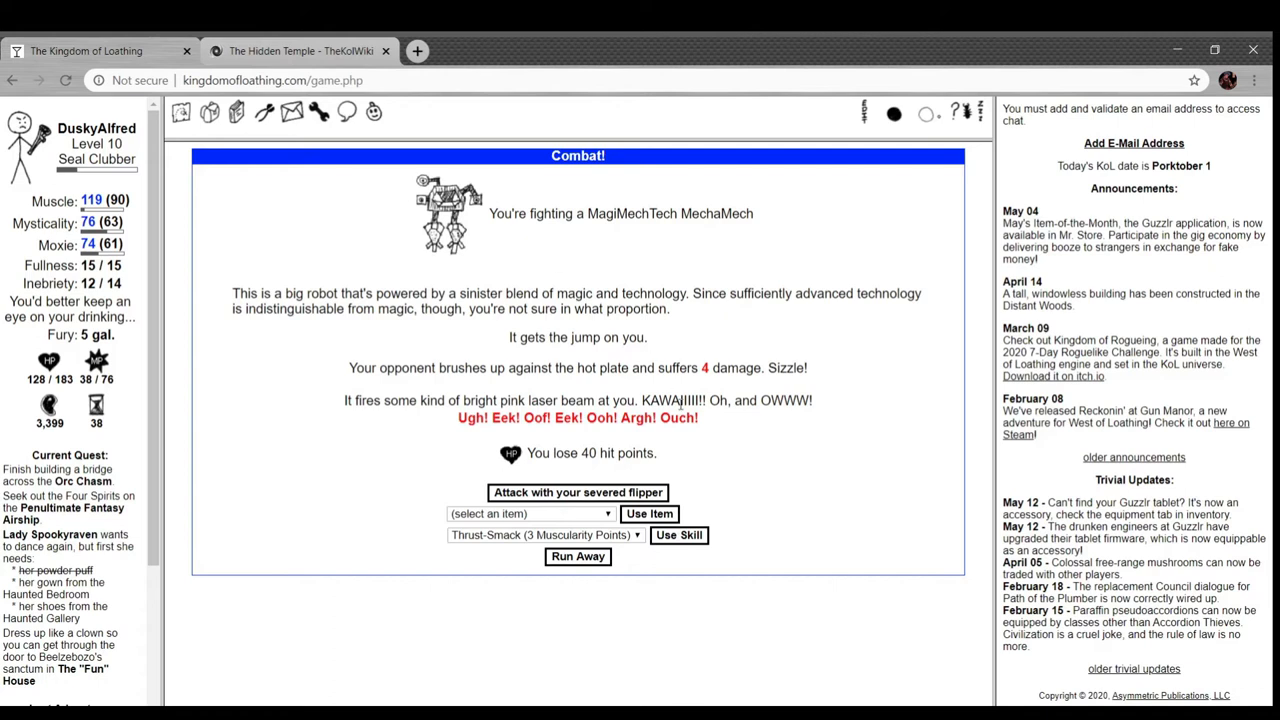
- Open a new browser tab showing the Google start page
{"action": "left_click", "coordinate": [416, 52]}
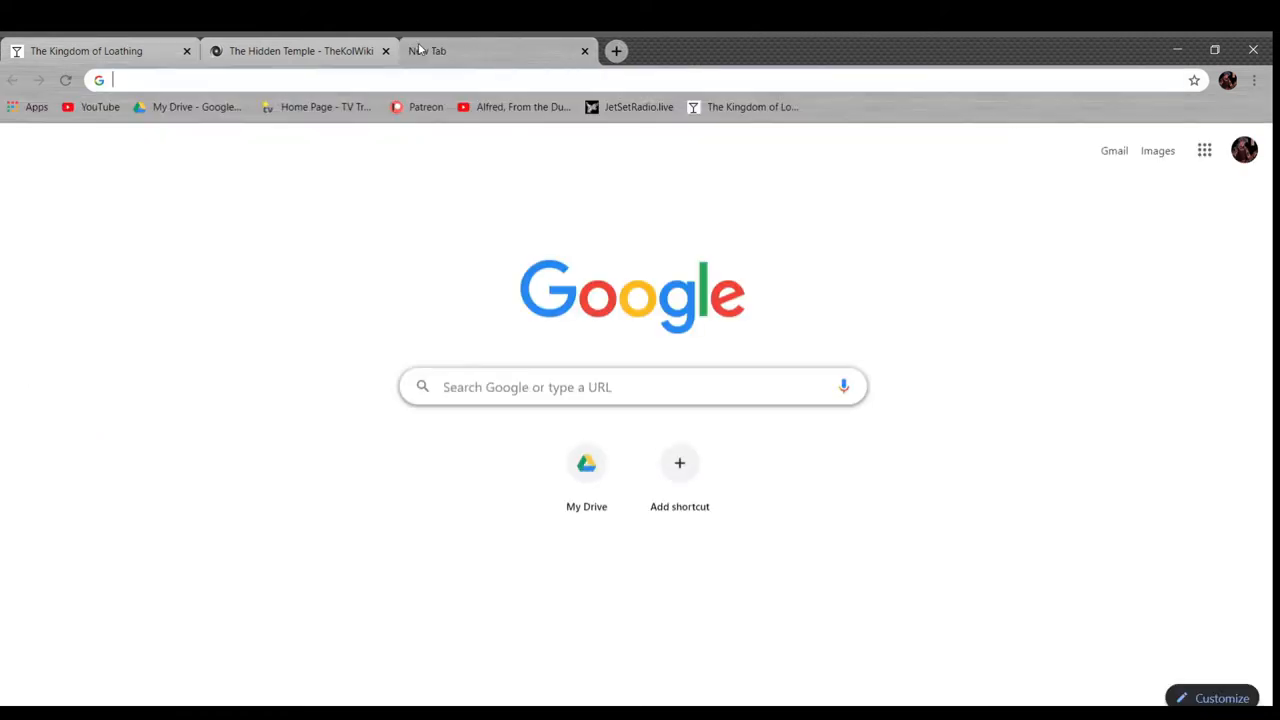
- Search Google for 'bill the neverhood' and switch to image results
{"action": "type", "text": "bill"}
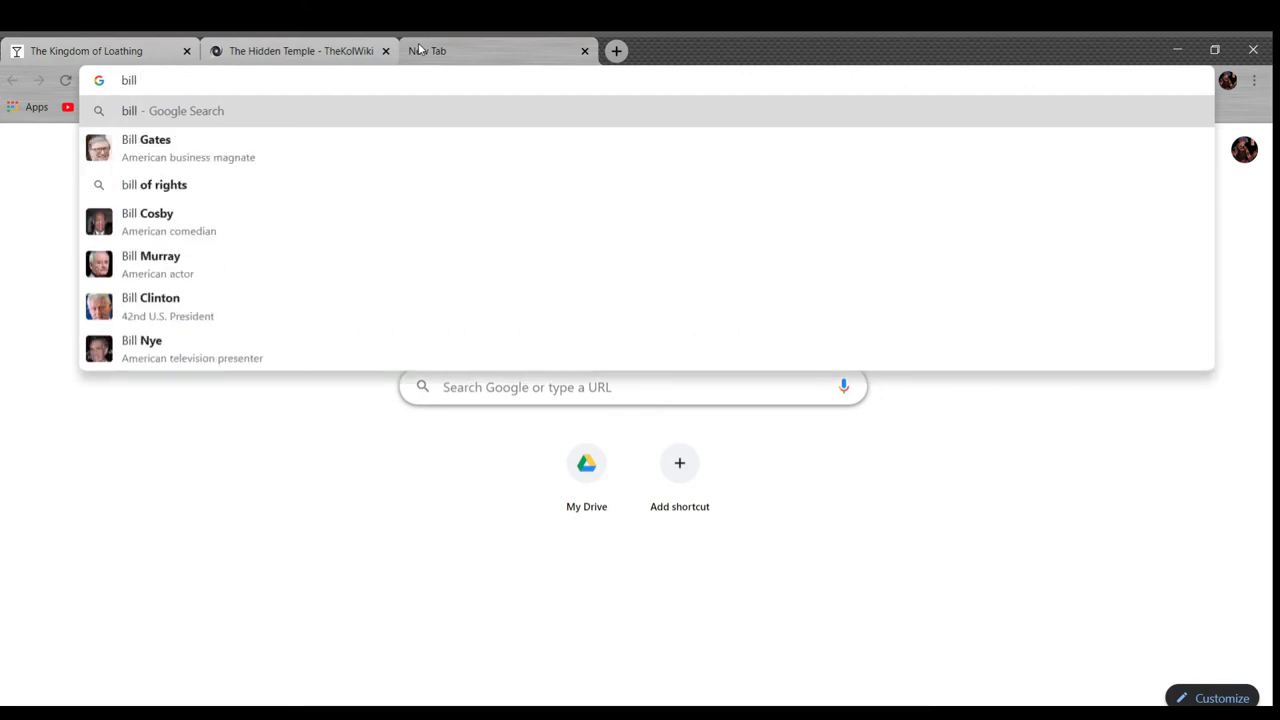
{"action": "type", "text": "t"}
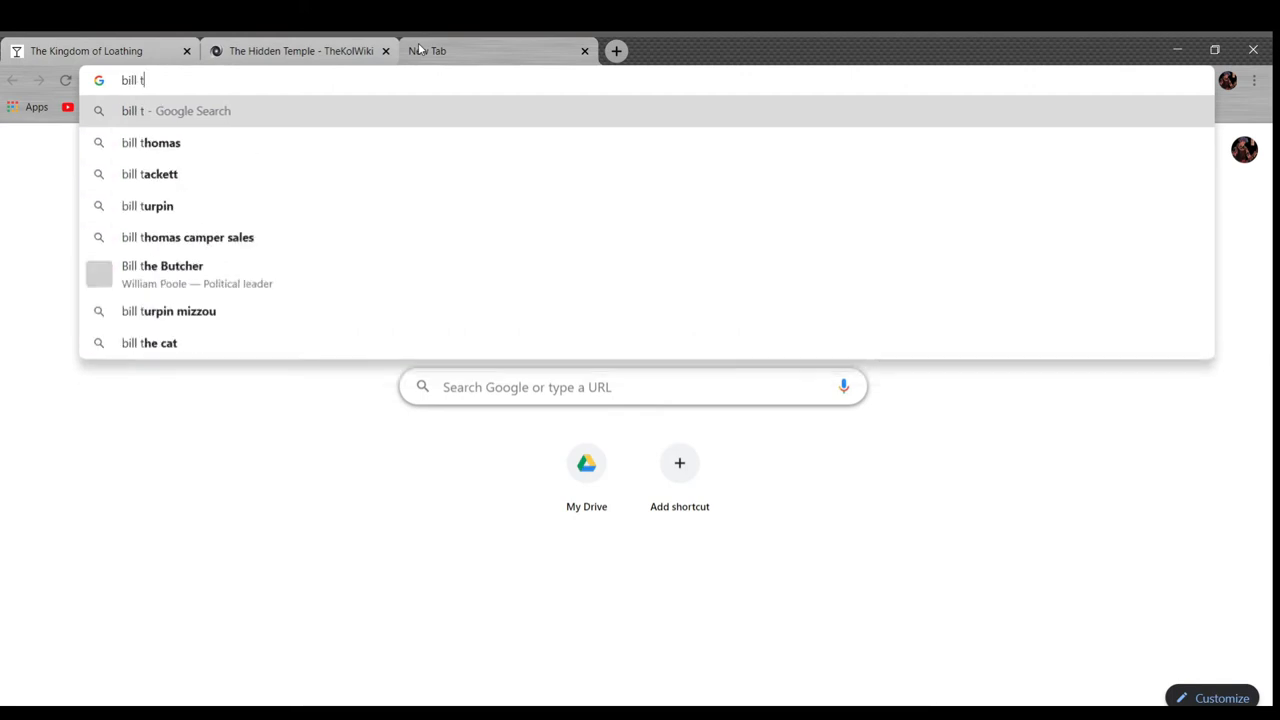
{"action": "type", "text": "he nev"}
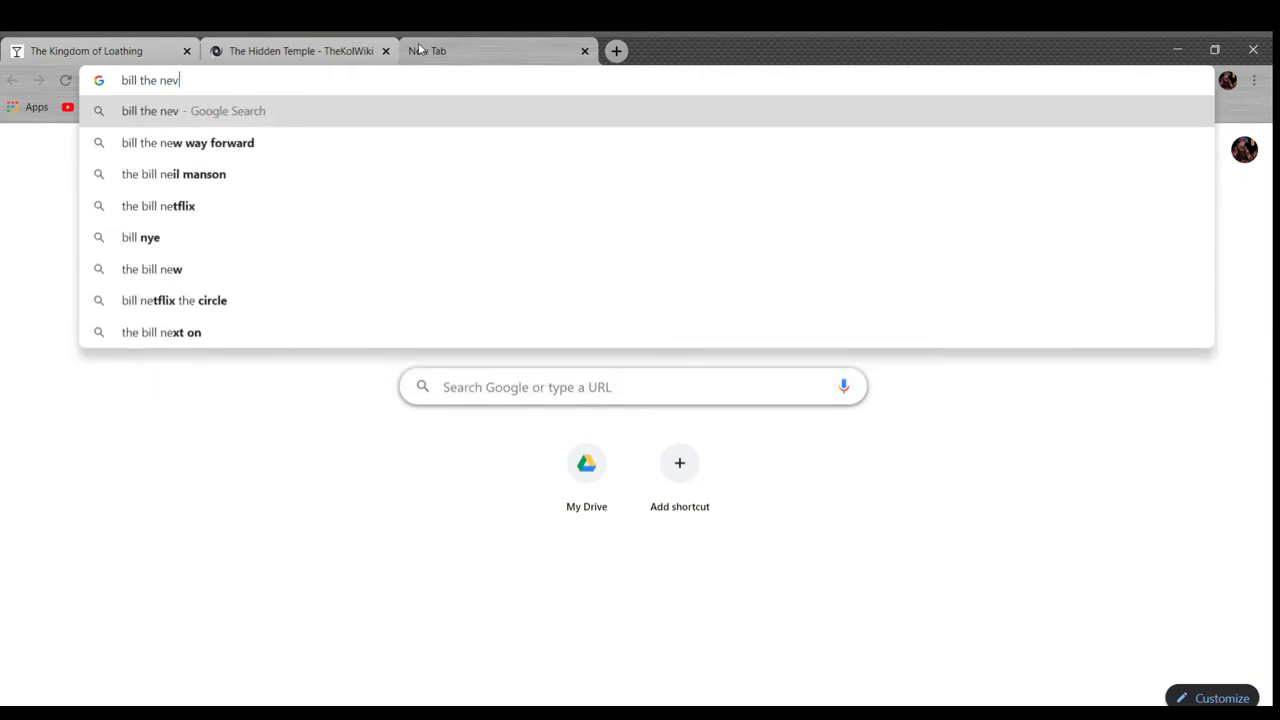
{"action": "type", "text": "erhood"}
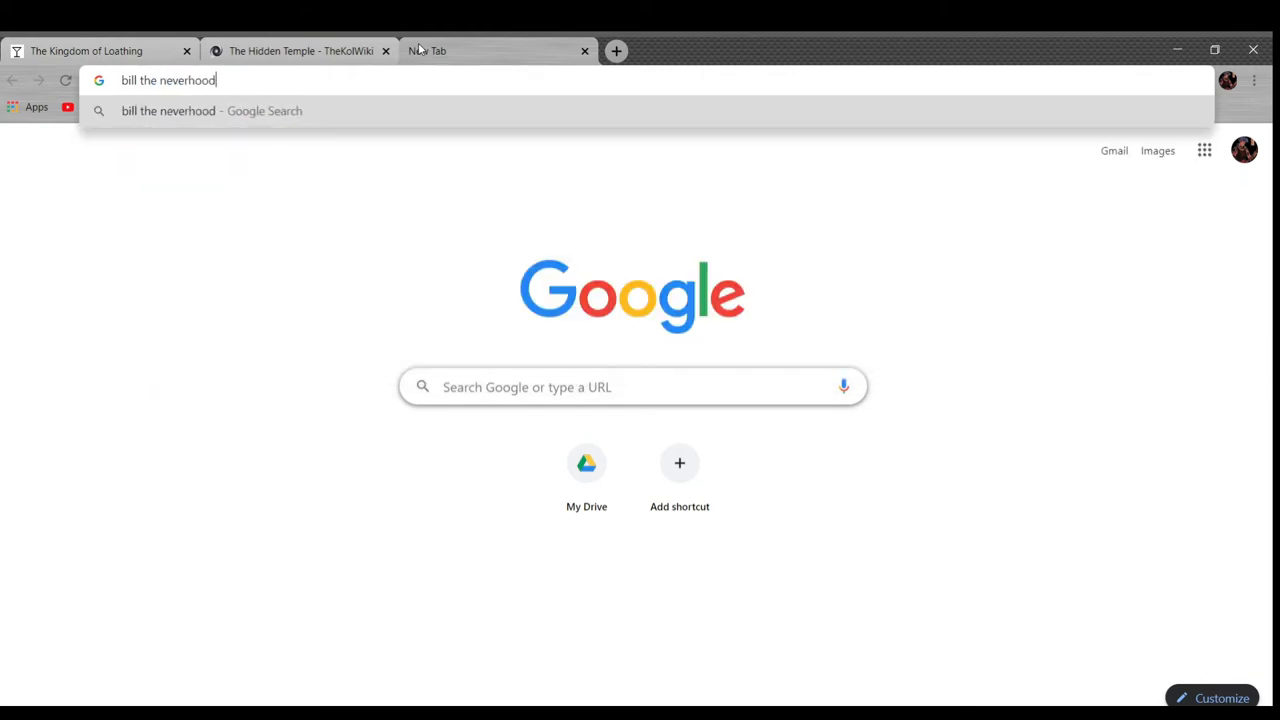
{"action": "key", "text": "Return"}
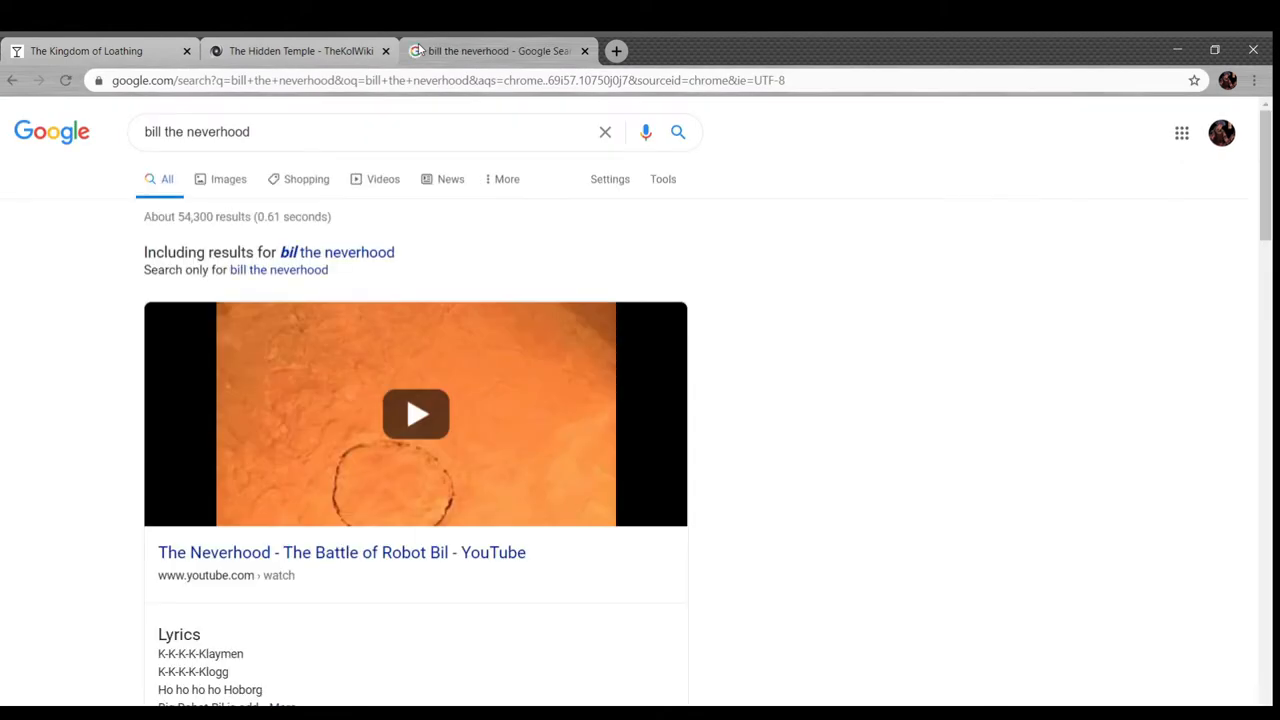
{"action": "mouse_move", "coordinate": [220, 180]}
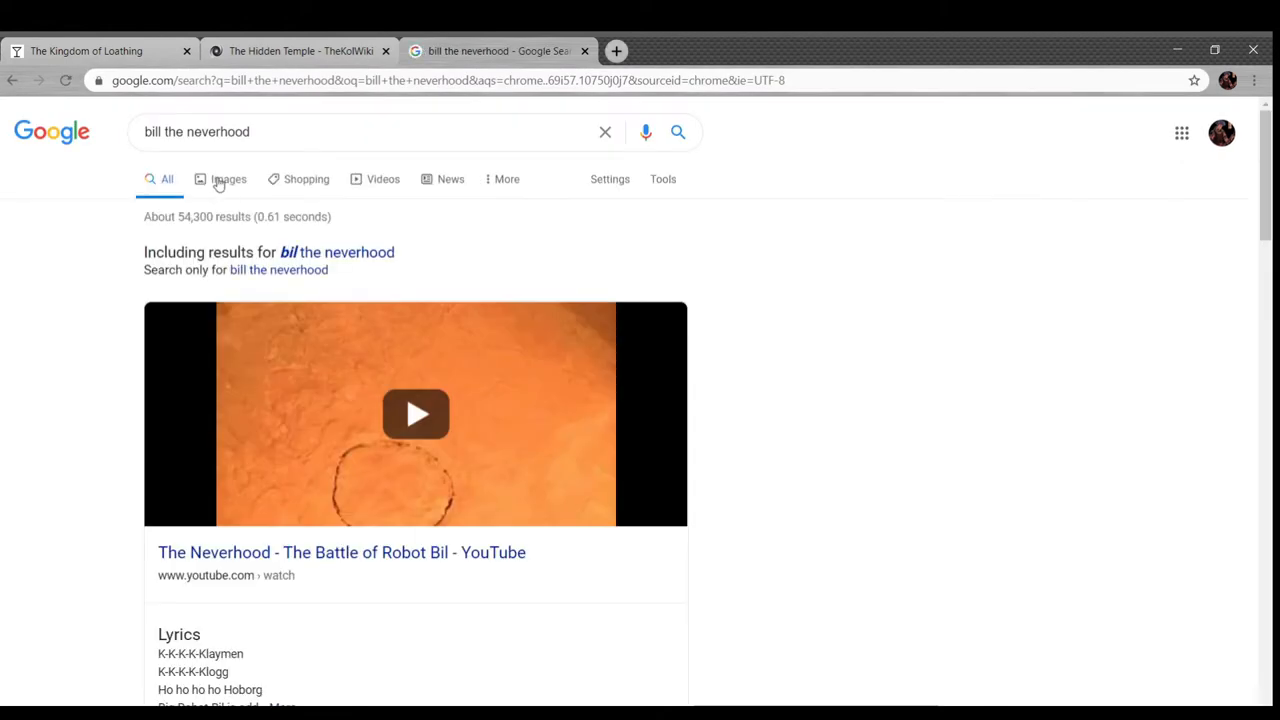
{"action": "left_click", "coordinate": [216, 170]}
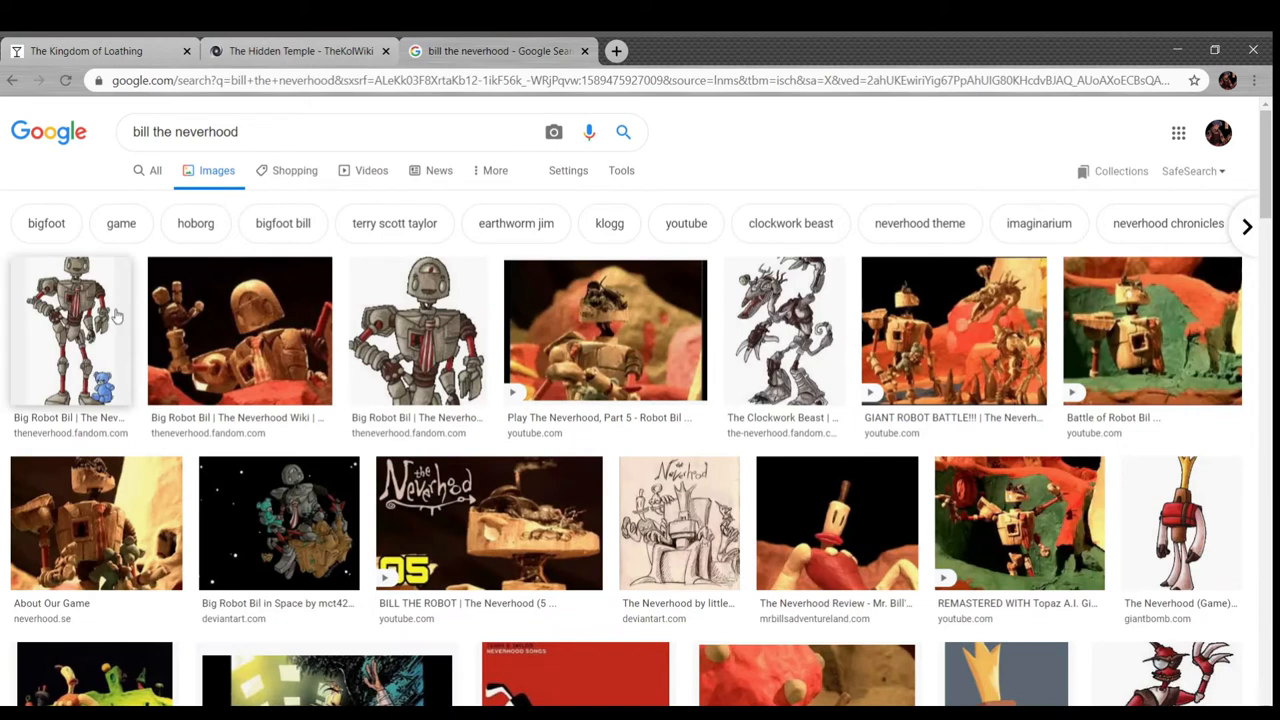
- Preview the Big Robot Bil and About Our Game images, then close the preview
{"action": "left_click", "coordinate": [240, 330]}
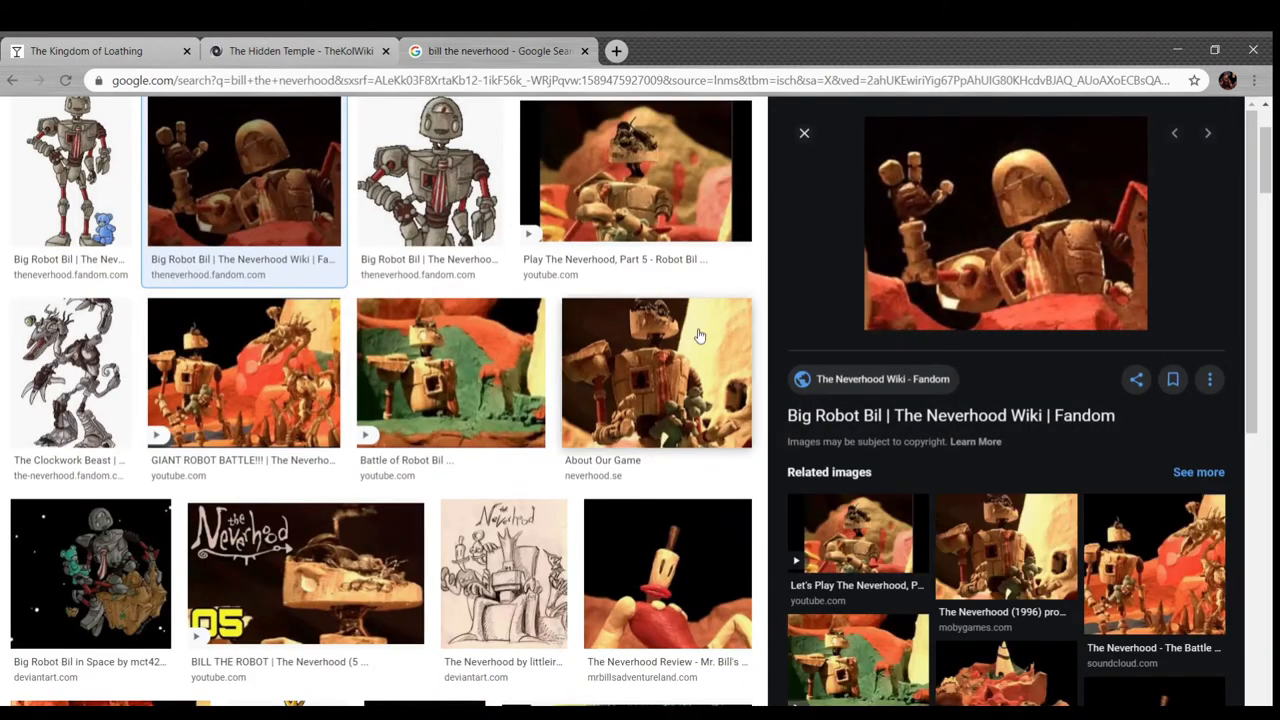
{"action": "left_click", "coordinate": [656, 372]}
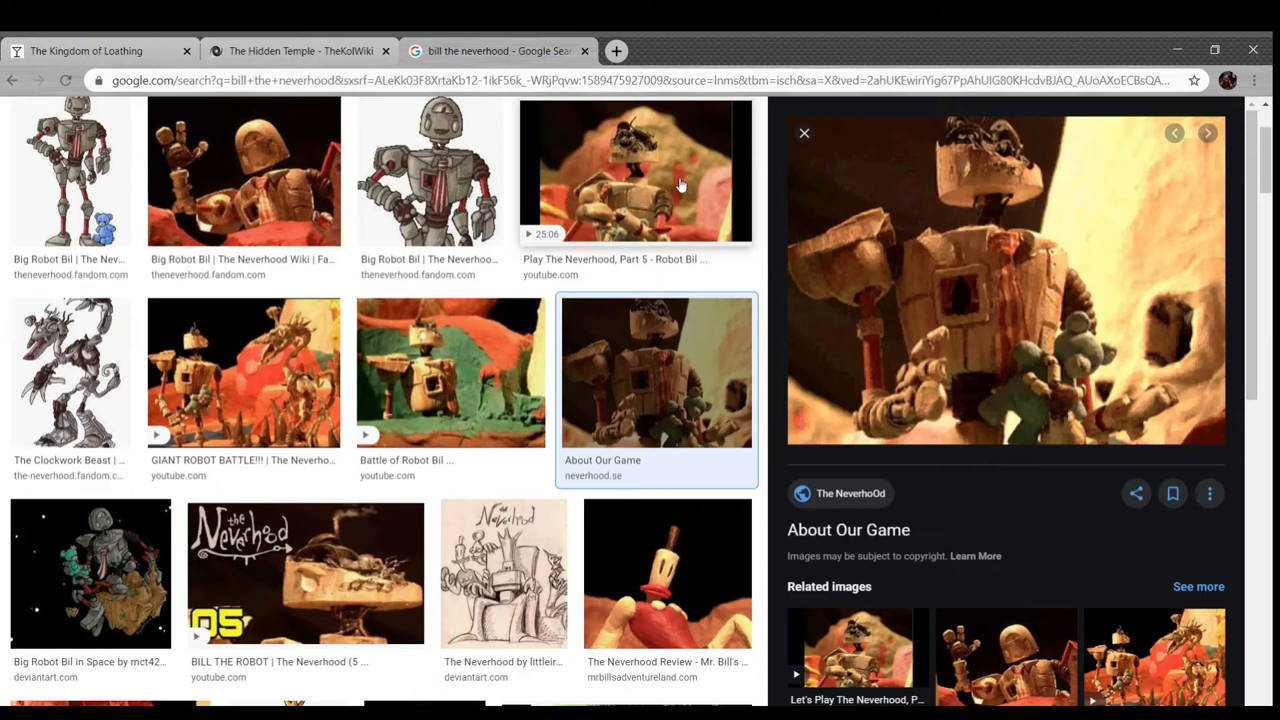
{"action": "left_click", "coordinate": [804, 132]}
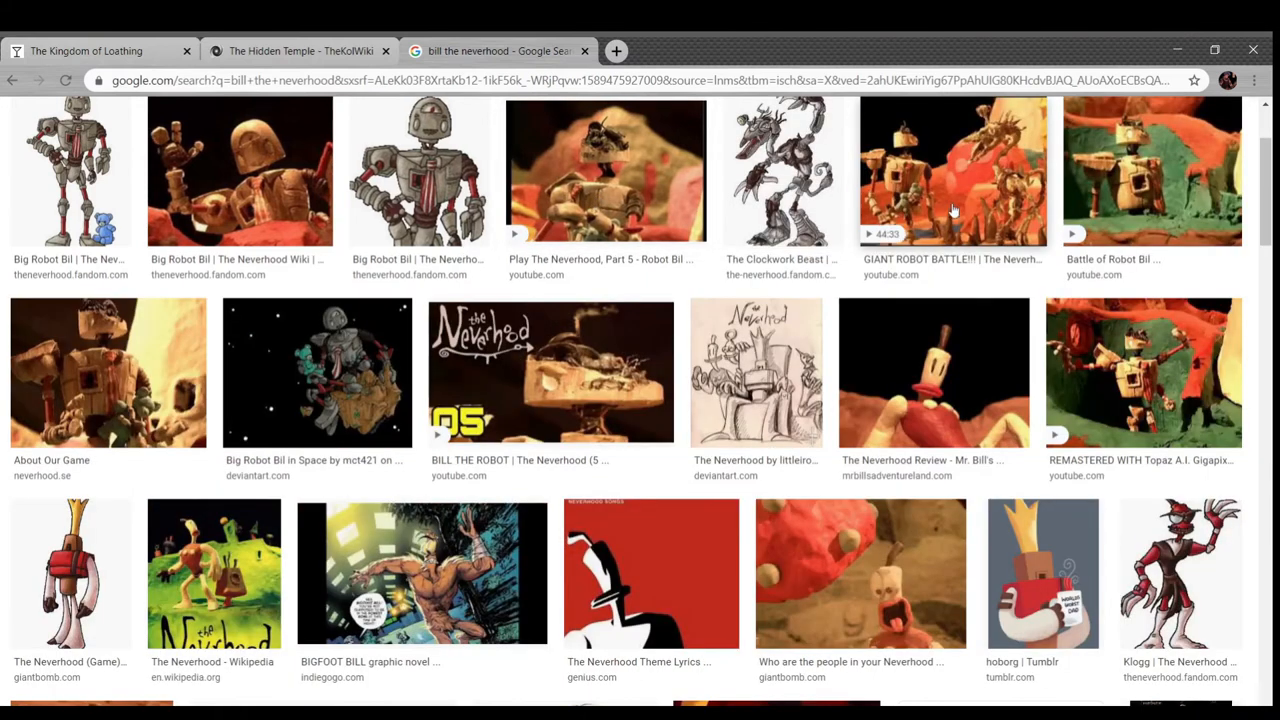
{"action": "left_click", "coordinate": [952, 170]}
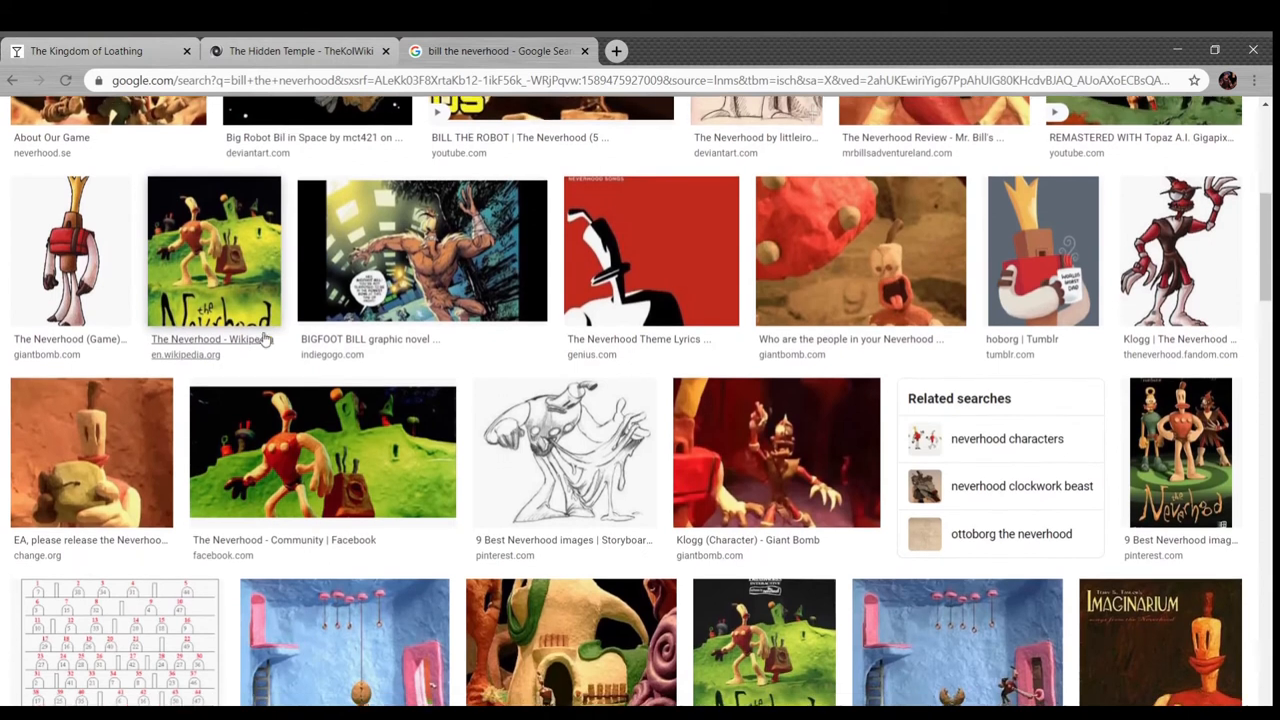
- Browse further image results and reopen the Big Robot Bil preview panel
{"action": "scroll", "scroll_direction": "down", "scroll_amount": 3}
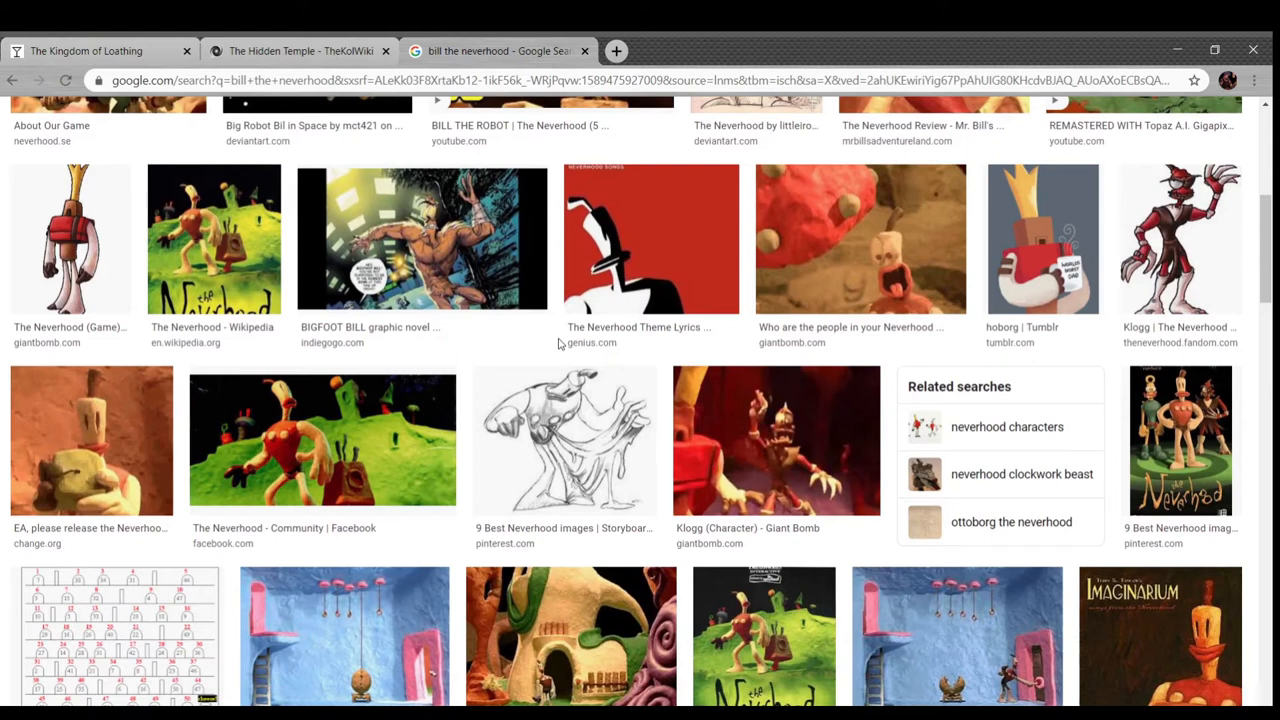
{"action": "scroll", "scroll_direction": "down", "scroll_amount": 3}
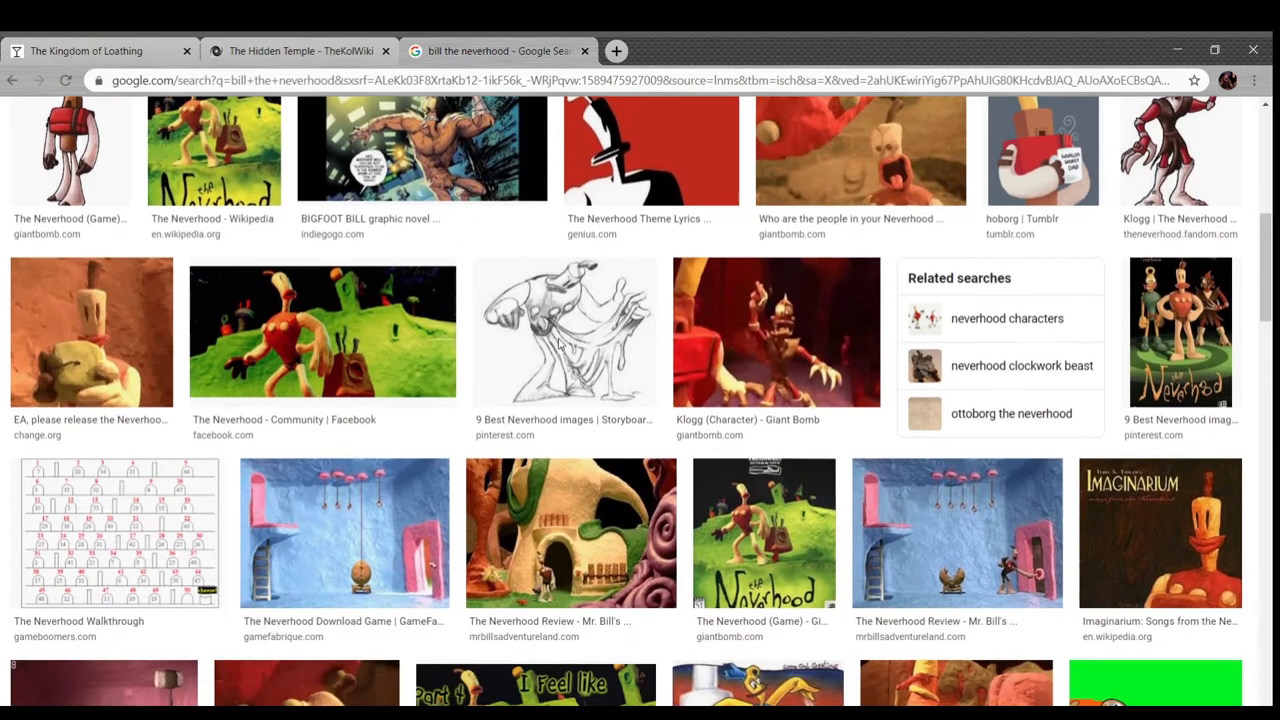
{"action": "scroll", "scroll_direction": "down", "scroll_amount": 3}
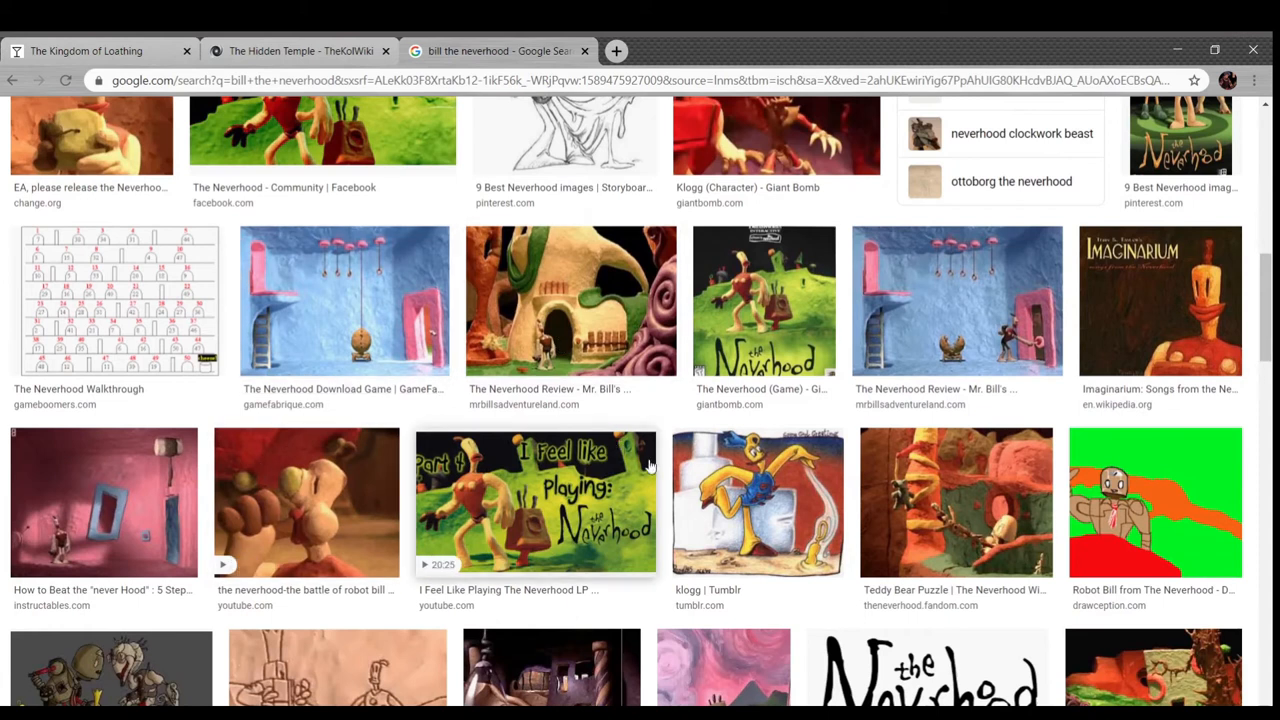
{"action": "scroll", "scroll_direction": "down", "scroll_amount": 3}
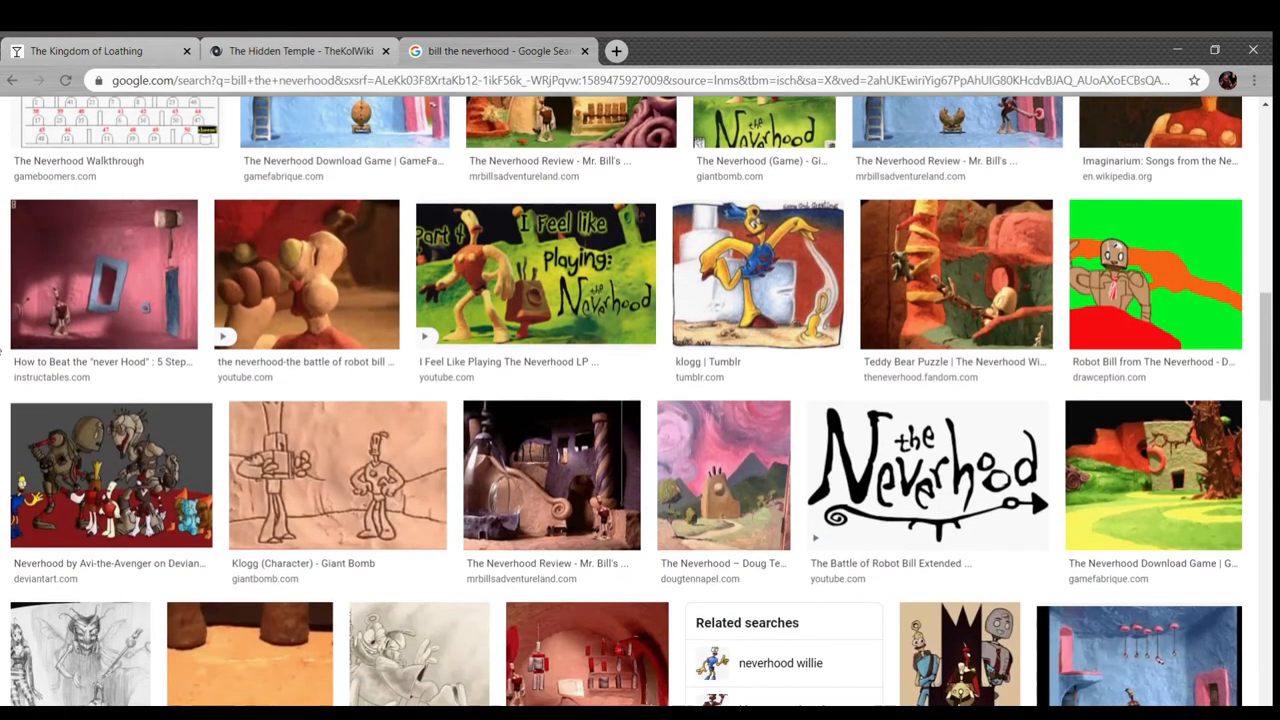
{"action": "scroll", "scroll_direction": "down", "scroll_amount": 3}
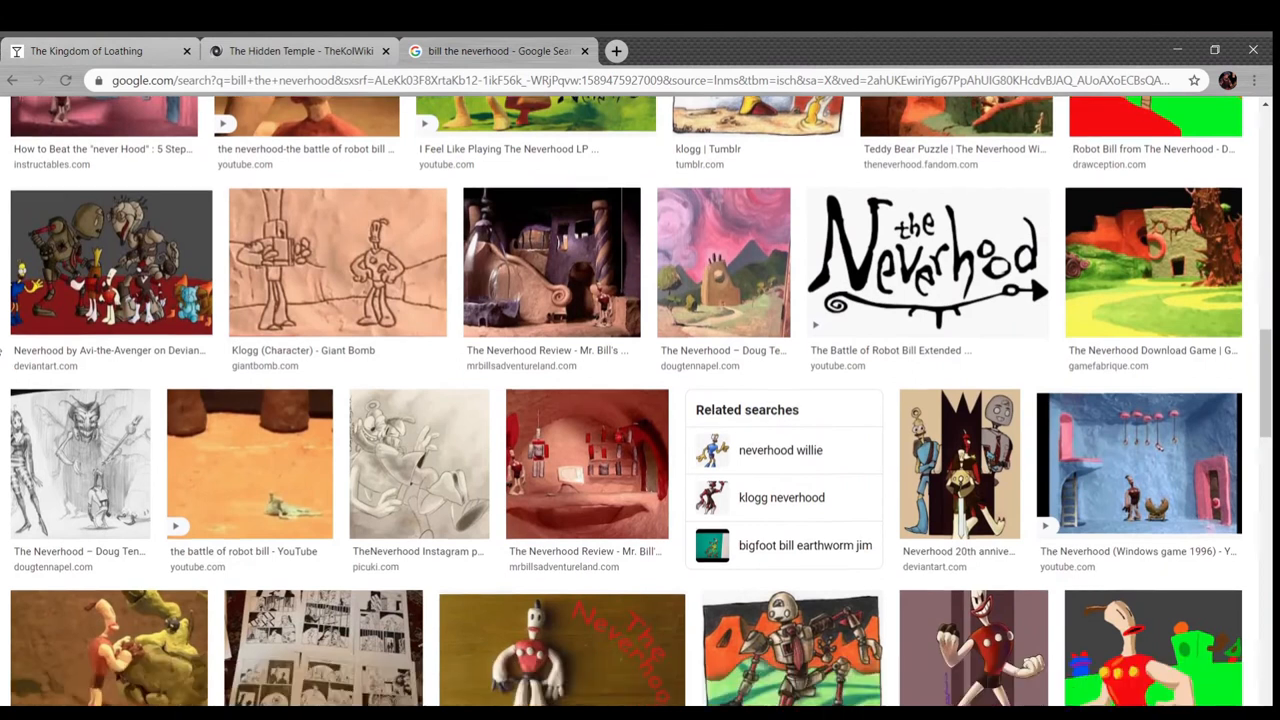
{"action": "scroll", "scroll_direction": "down", "scroll_amount": 3}
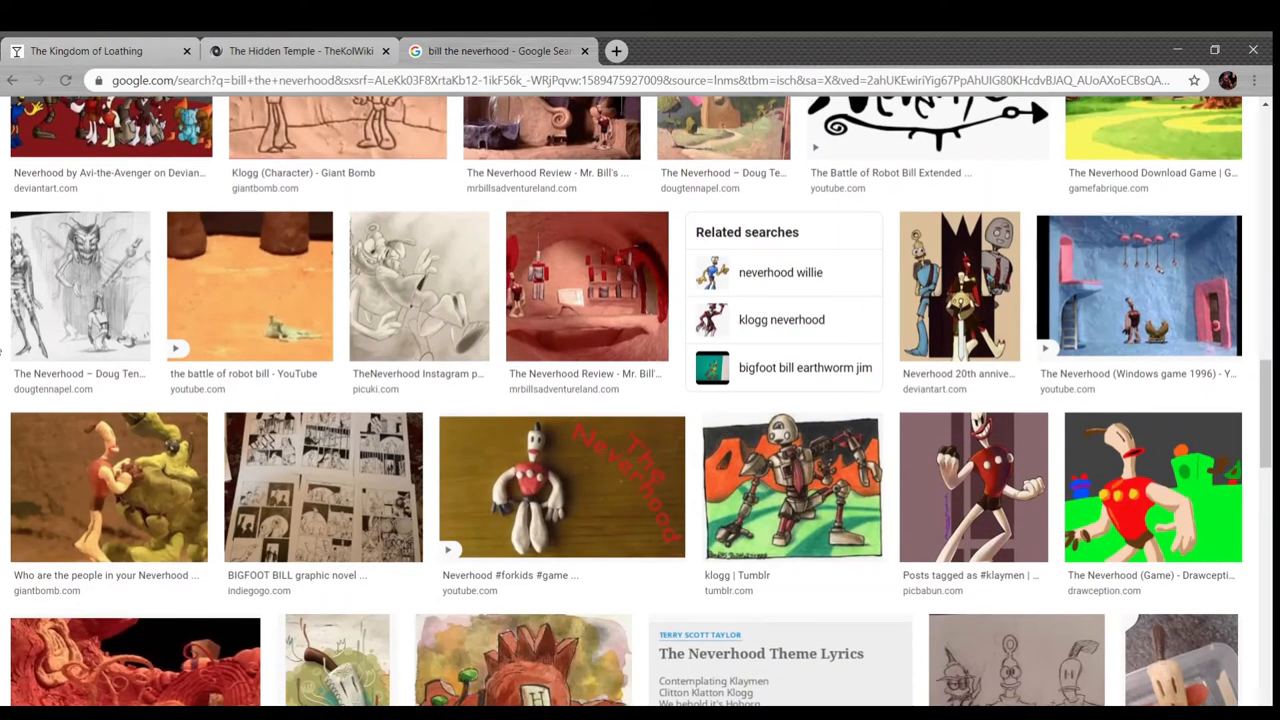
{"action": "scroll", "scroll_direction": "down", "scroll_amount": 3}
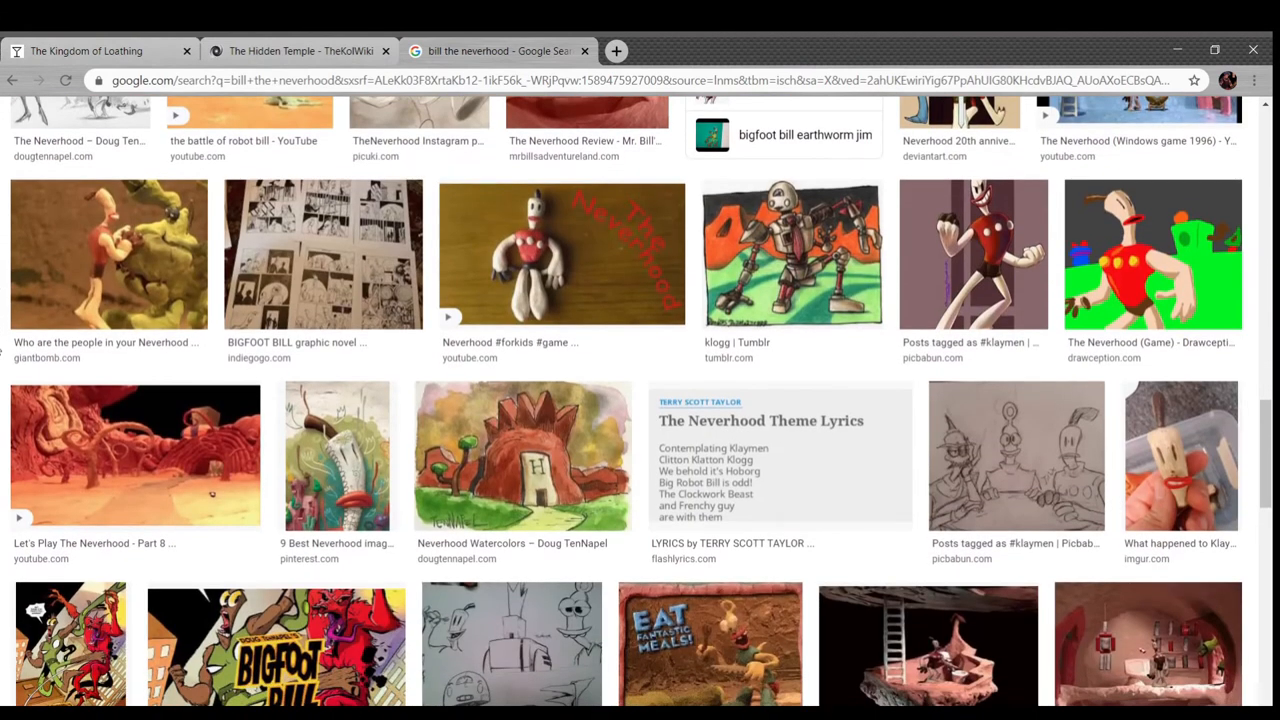
{"action": "scroll", "scroll_direction": "up", "scroll_amount": 3}
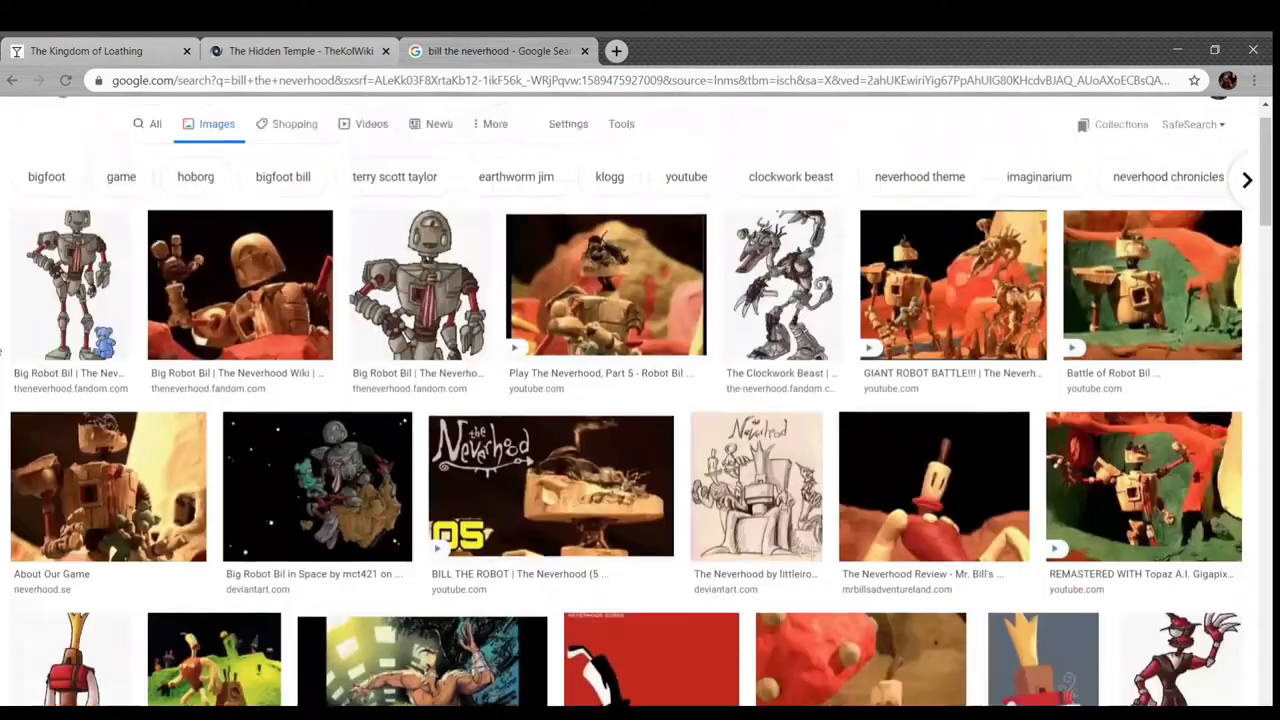
{"action": "left_click", "coordinate": [240, 284]}
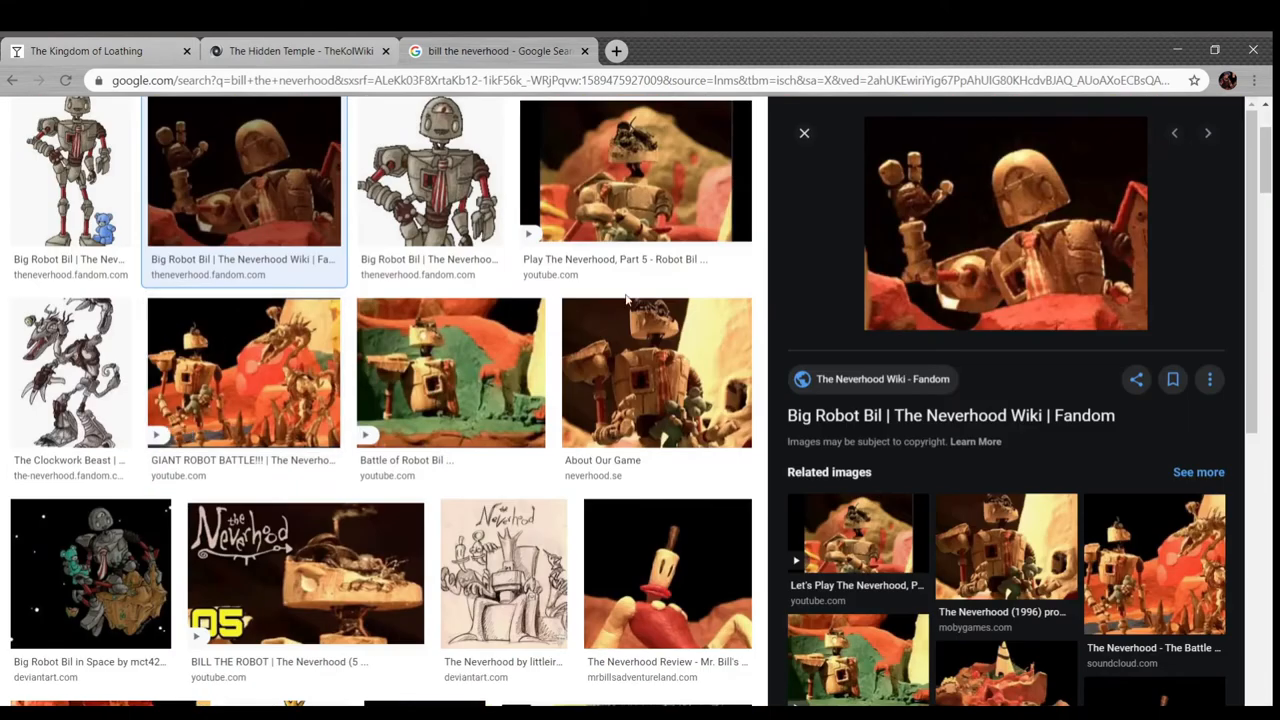
{"action": "scroll", "scroll_direction": "down", "scroll_amount": 3}
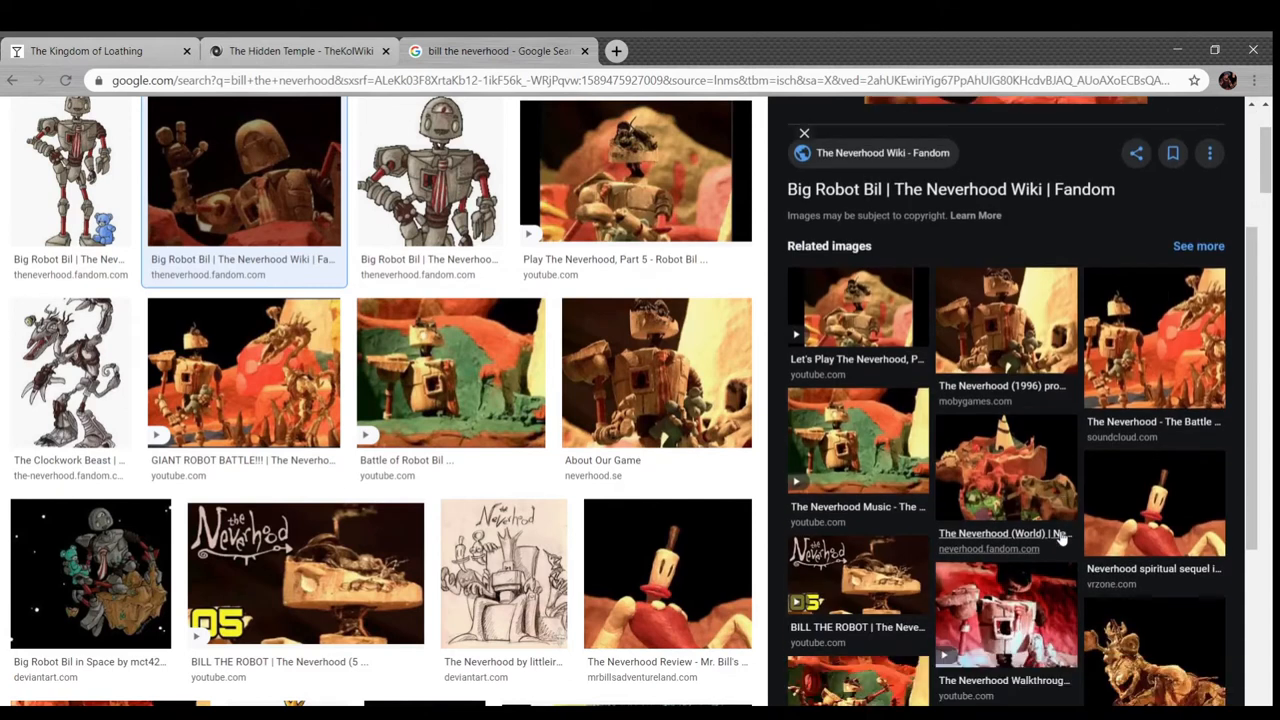
{"action": "scroll", "scroll_direction": "down", "scroll_amount": 3}
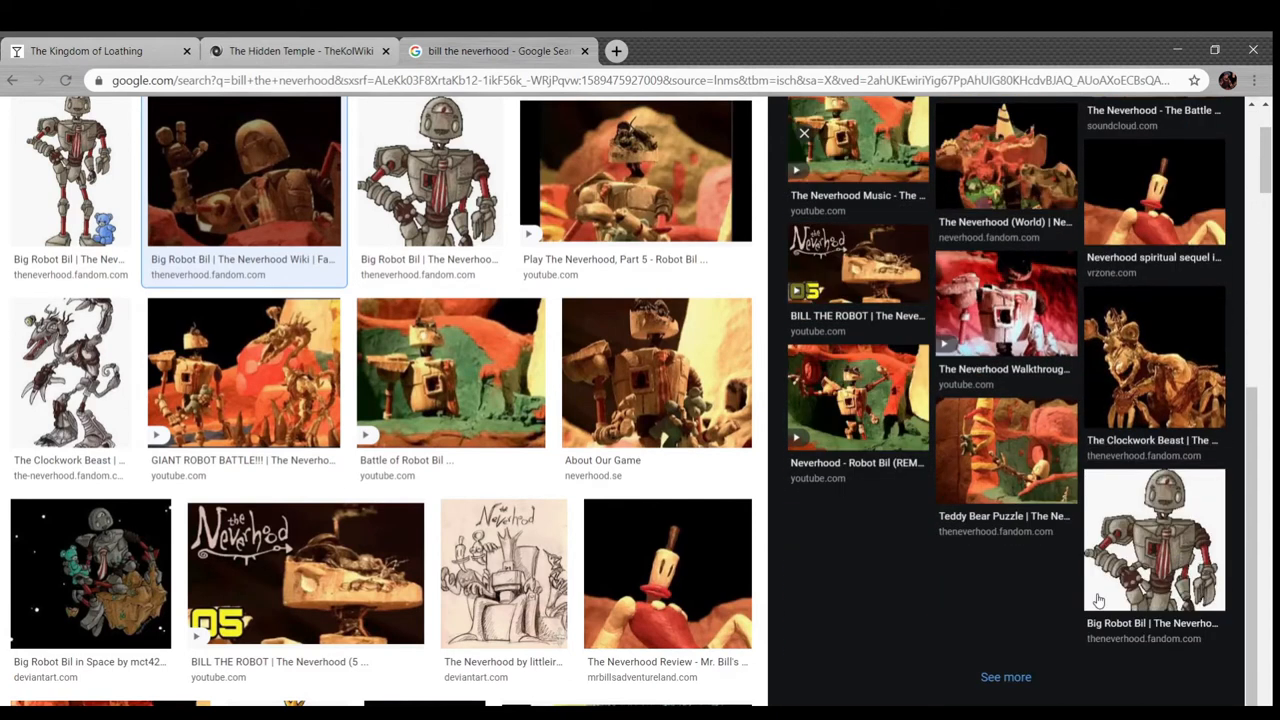
{"action": "scroll", "scroll_direction": "up", "scroll_amount": 3}
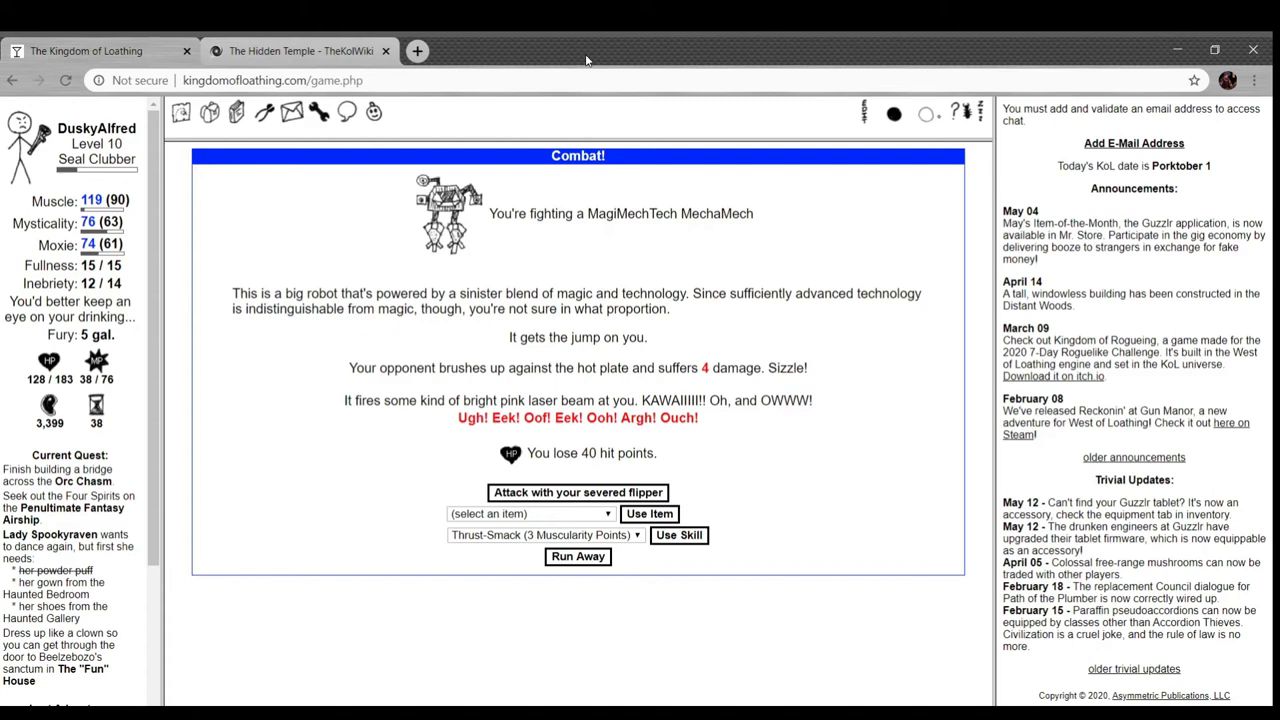
{"action": "mouse_move", "coordinate": [584, 184]}
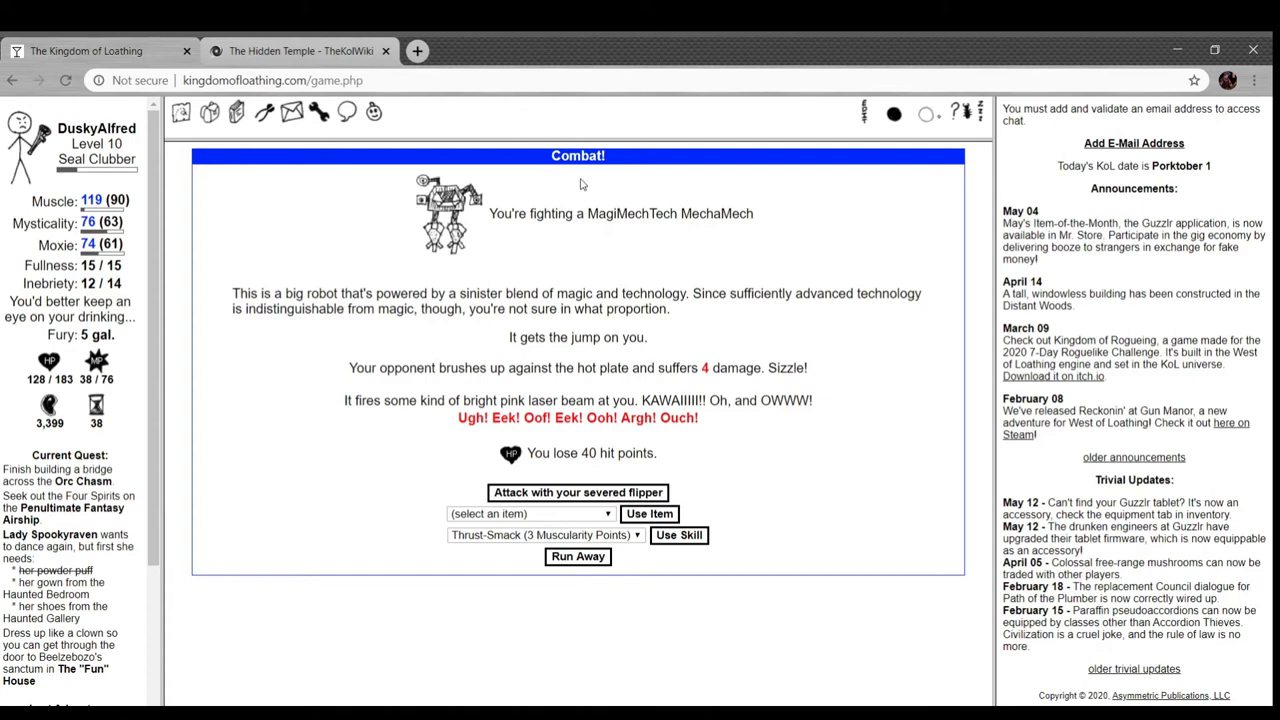
- Strike the MechaMech with the severed flipper to win the fight and the metallic A
{"action": "left_click", "coordinate": [576, 492]}
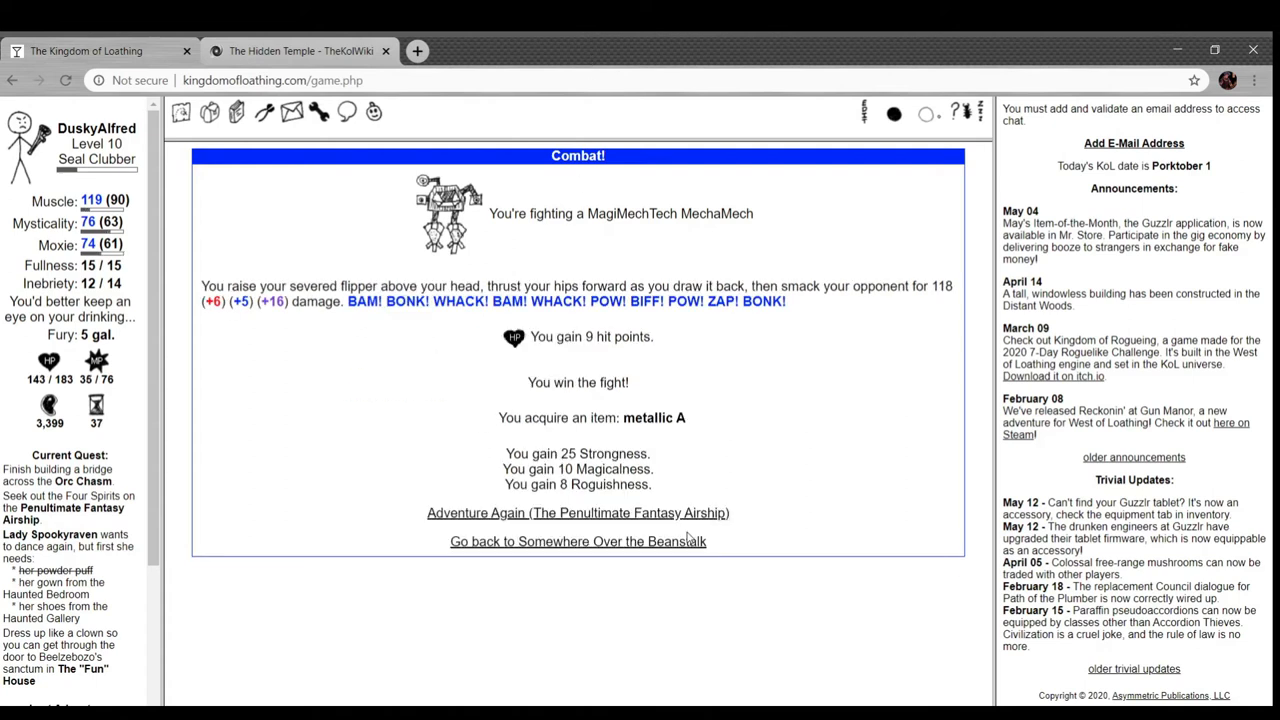
{"action": "mouse_move", "coordinate": [480, 424]}
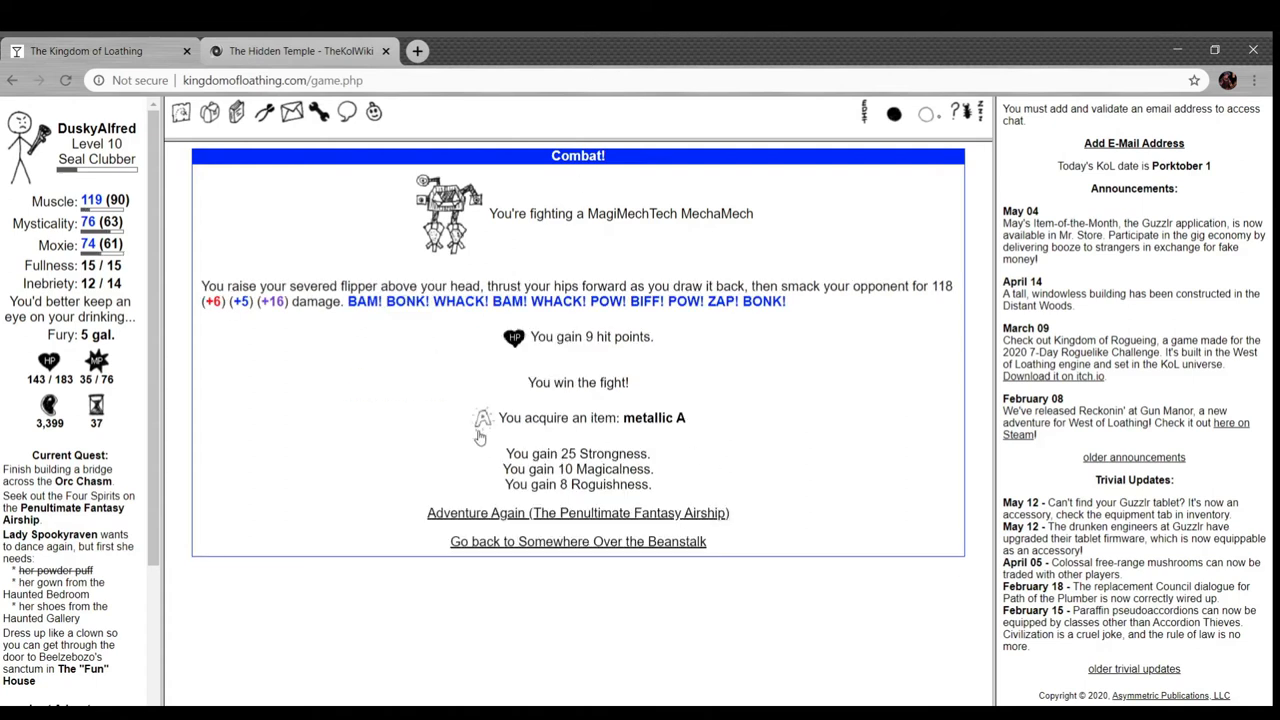
- Review the inventory, finding the new metallic A among miscellaneous items
{"action": "left_click", "coordinate": [236, 112]}
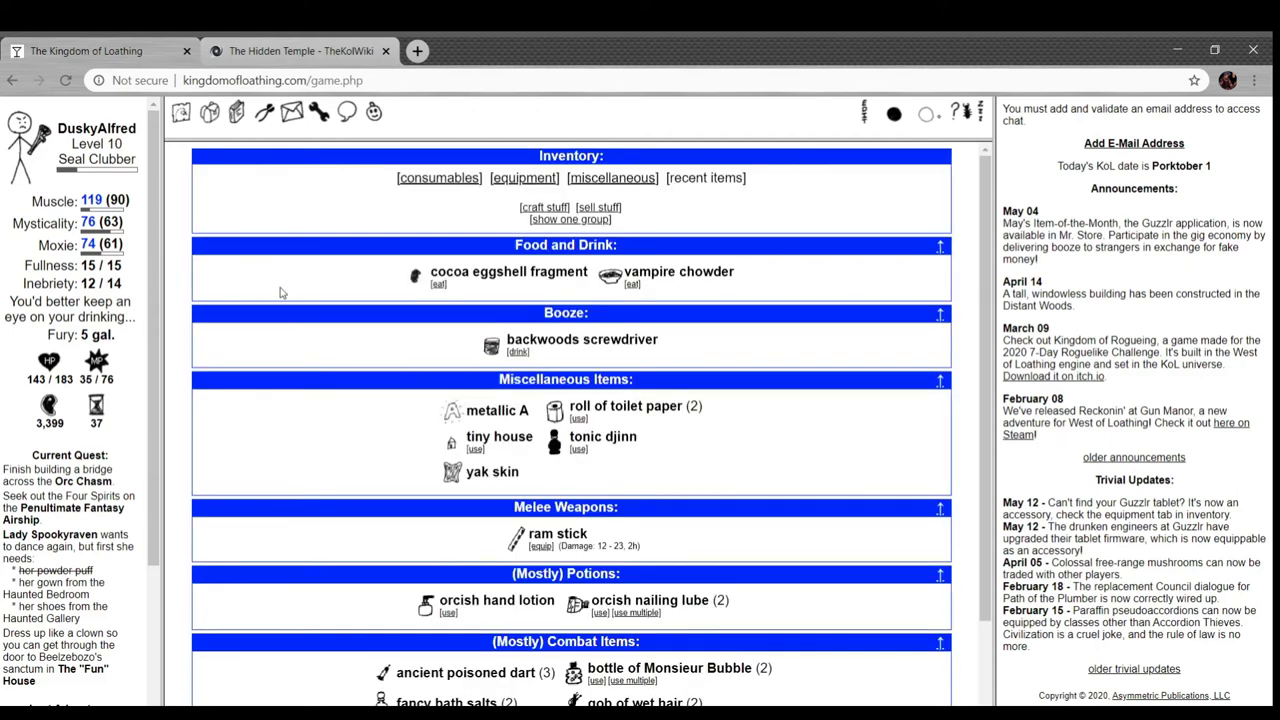
{"action": "scroll", "scroll_direction": "down", "scroll_amount": 3}
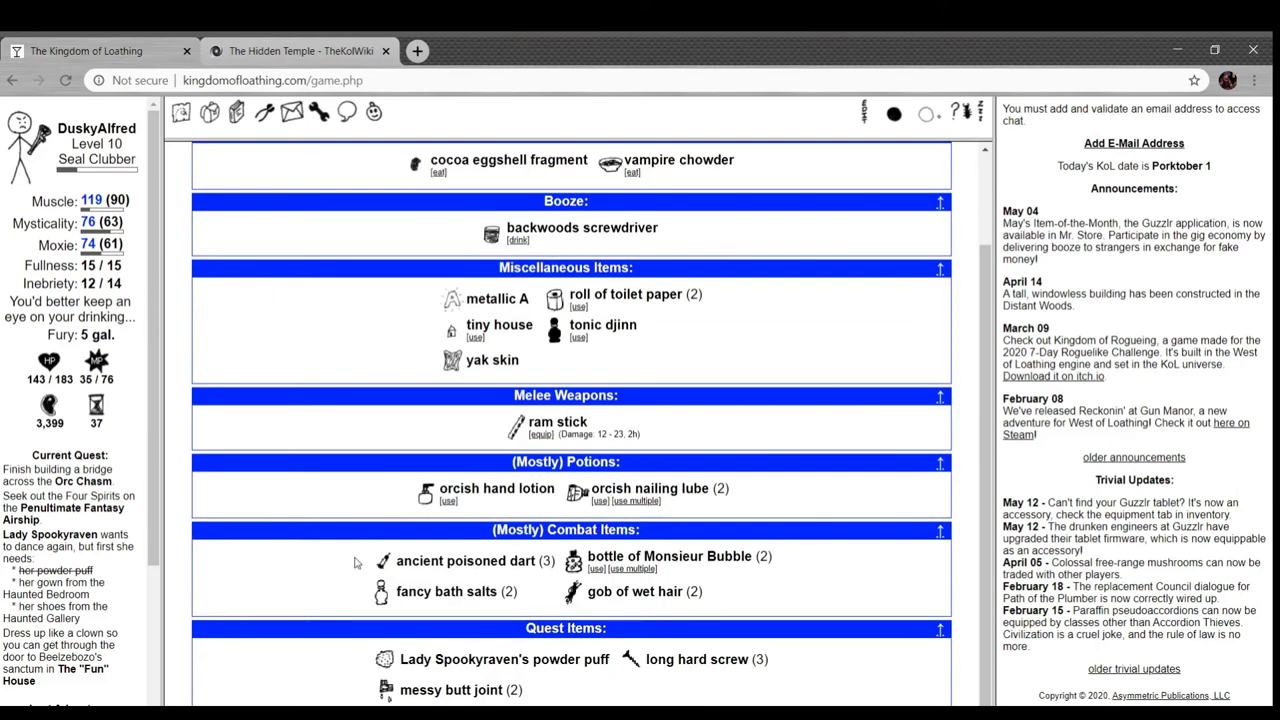
{"action": "scroll", "scroll_direction": "up", "scroll_amount": 3}
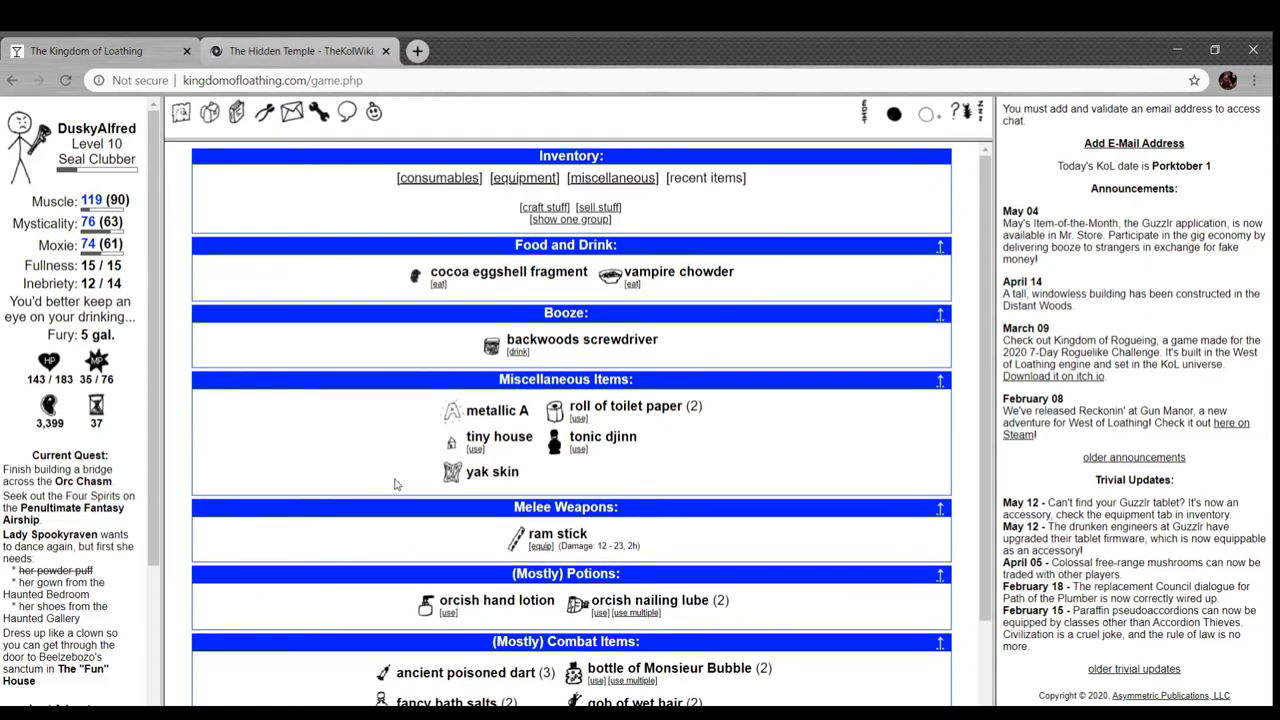
{"action": "mouse_move", "coordinate": [452, 412]}
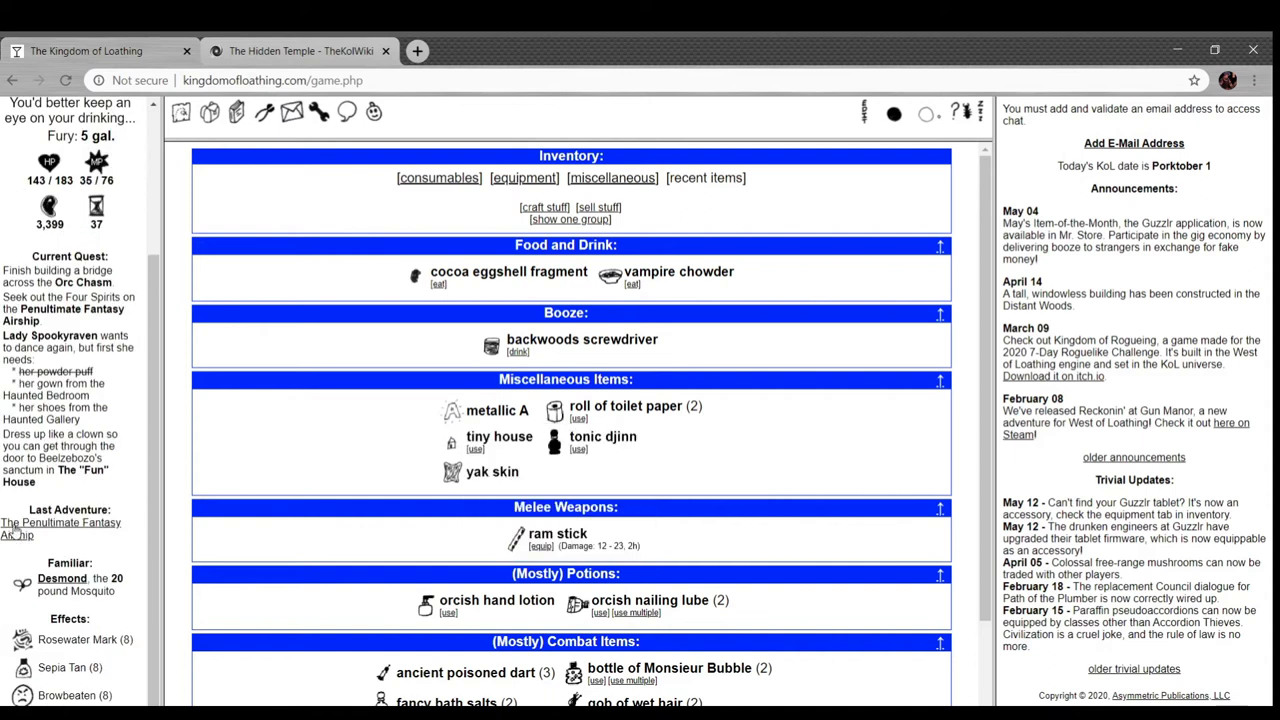
- Adventure again on the airship and investigate the crew quarters, meeting a Burly Sidekick
{"action": "left_click", "coordinate": [60, 528]}
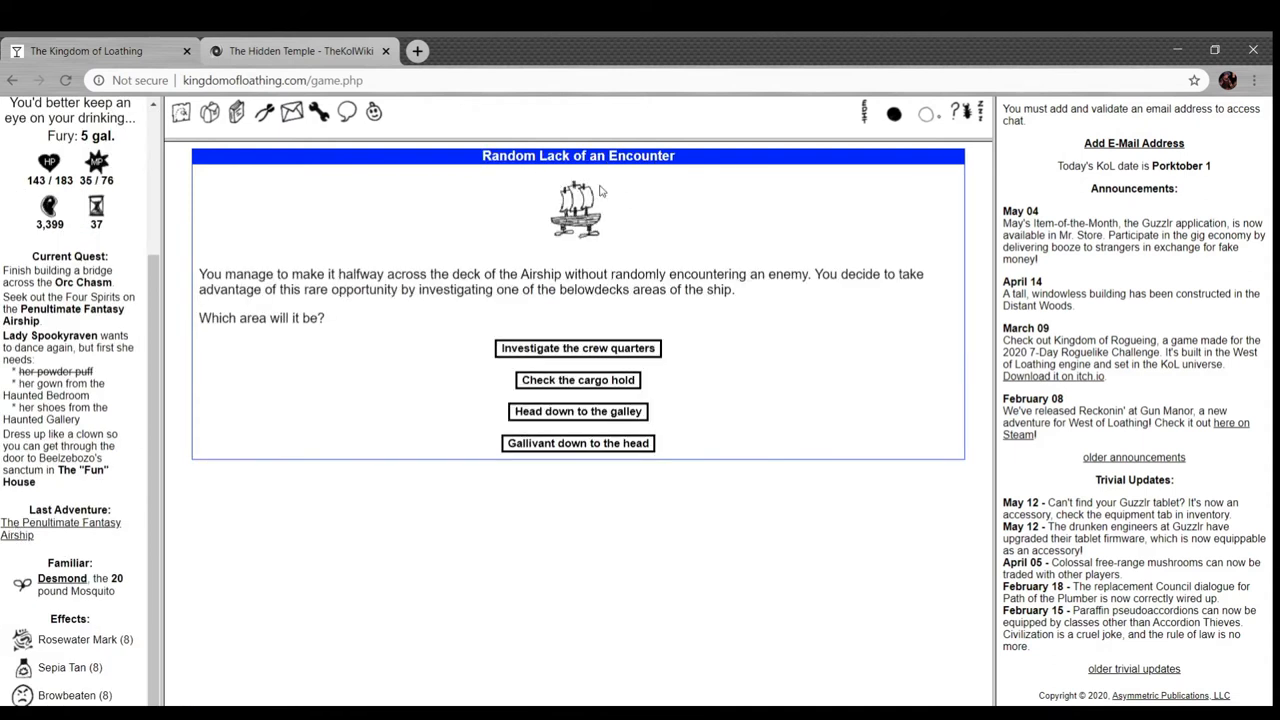
{"action": "mouse_move", "coordinate": [624, 244]}
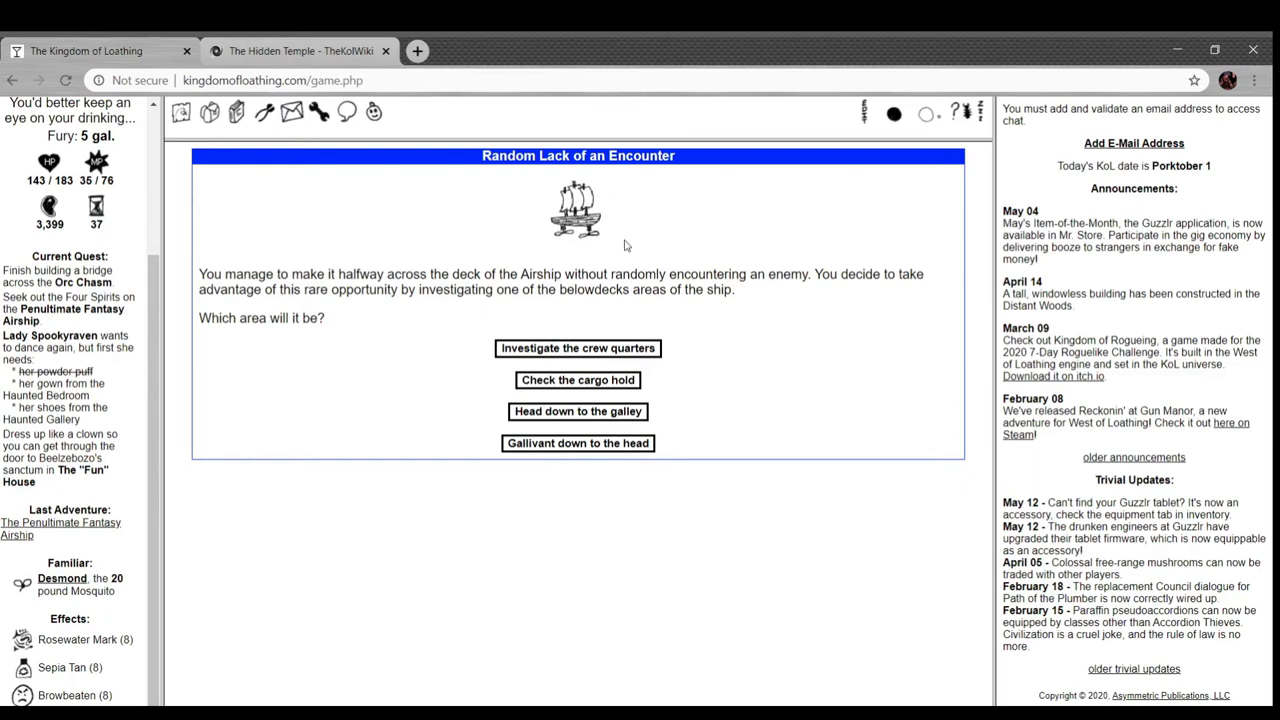
{"action": "mouse_move", "coordinate": [650, 256]}
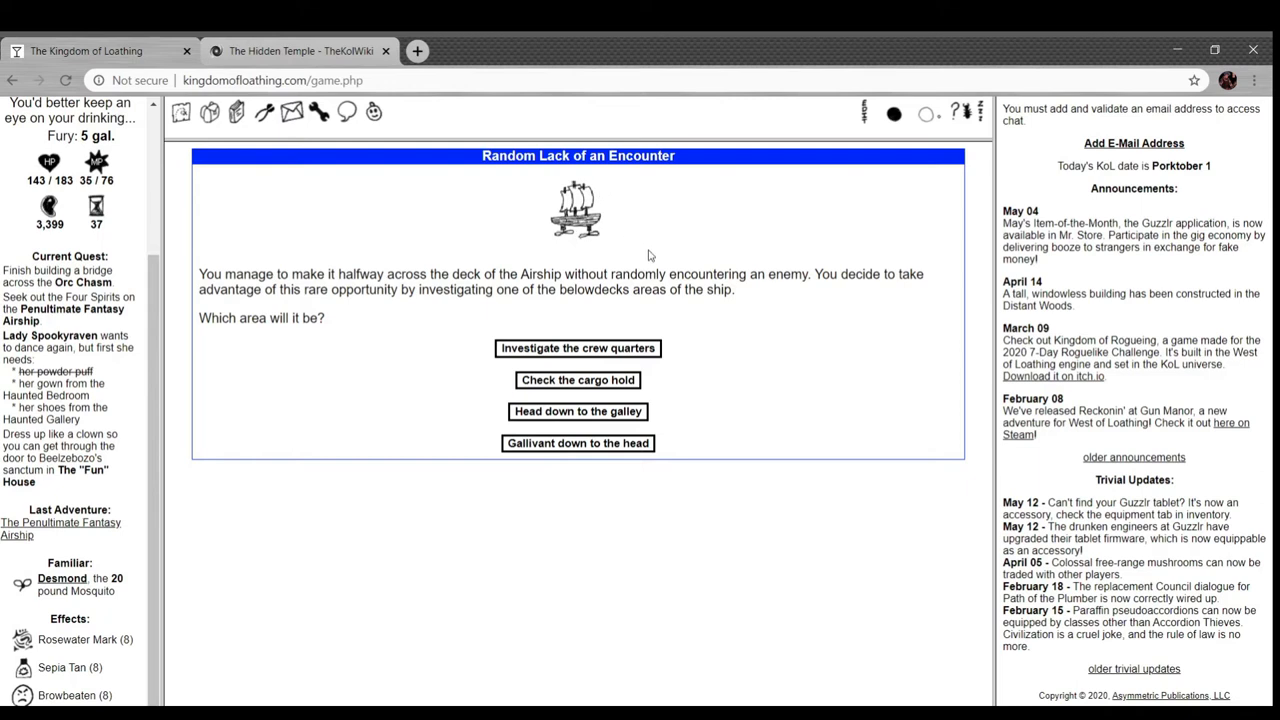
{"action": "mouse_move", "coordinate": [632, 272]}
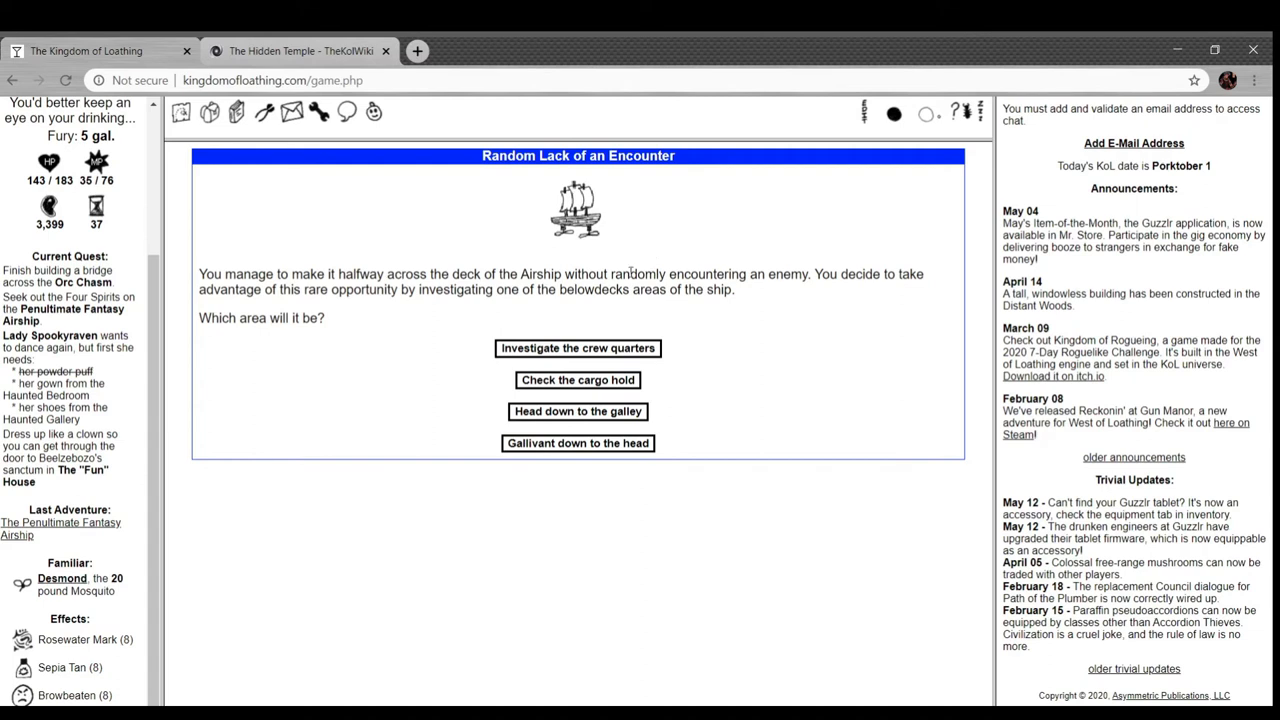
{"action": "left_click", "coordinate": [576, 348]}
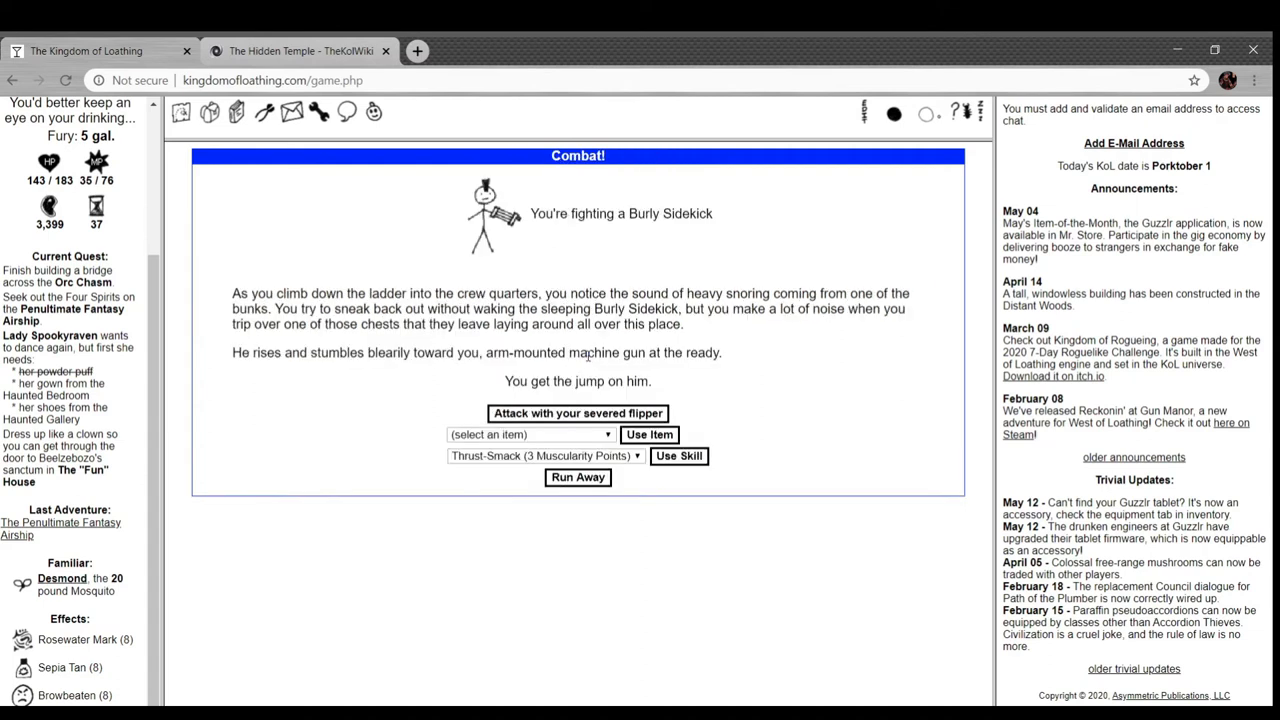
{"action": "mouse_move", "coordinate": [686, 248]}
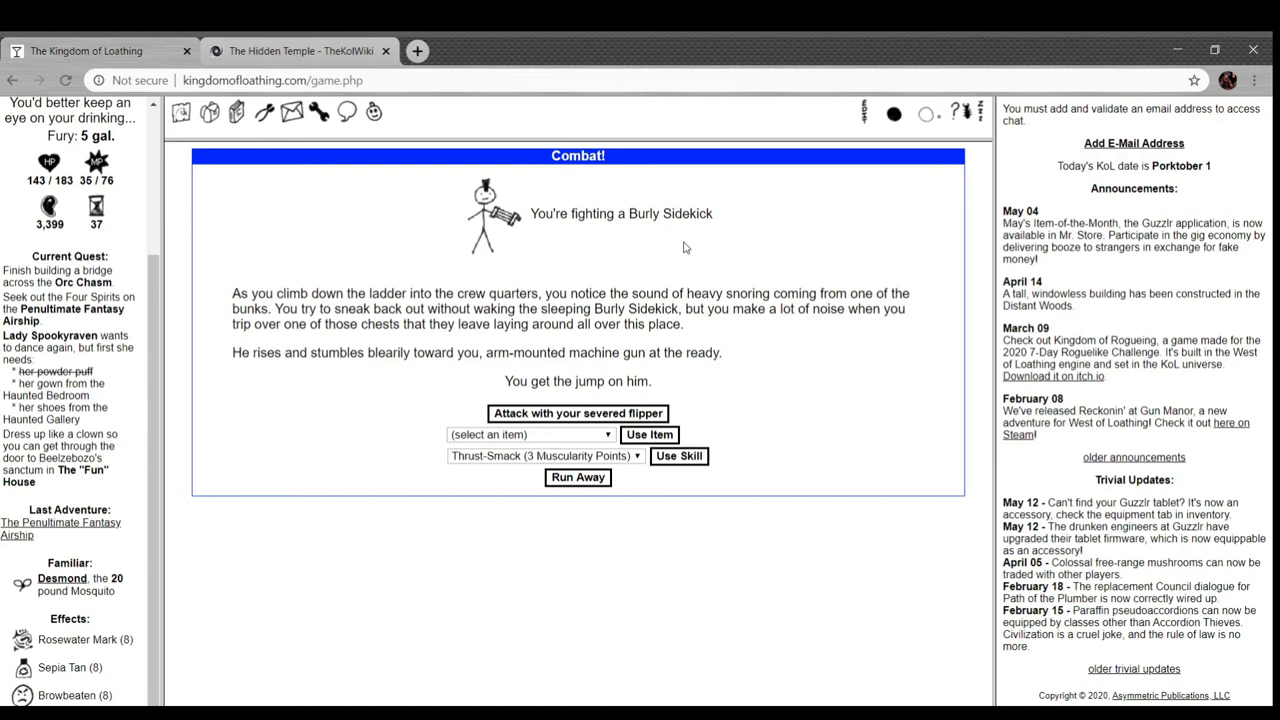
{"action": "mouse_move", "coordinate": [642, 506]}
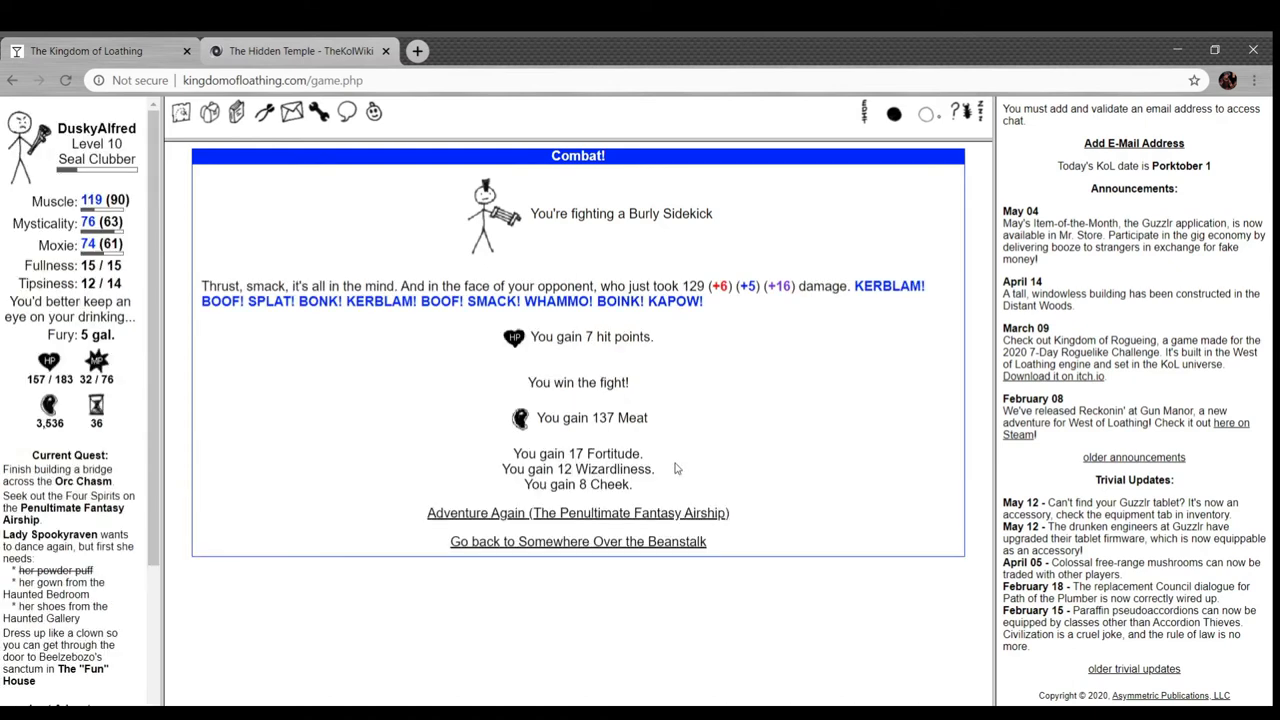
{"action": "mouse_move", "coordinate": [660, 518]}
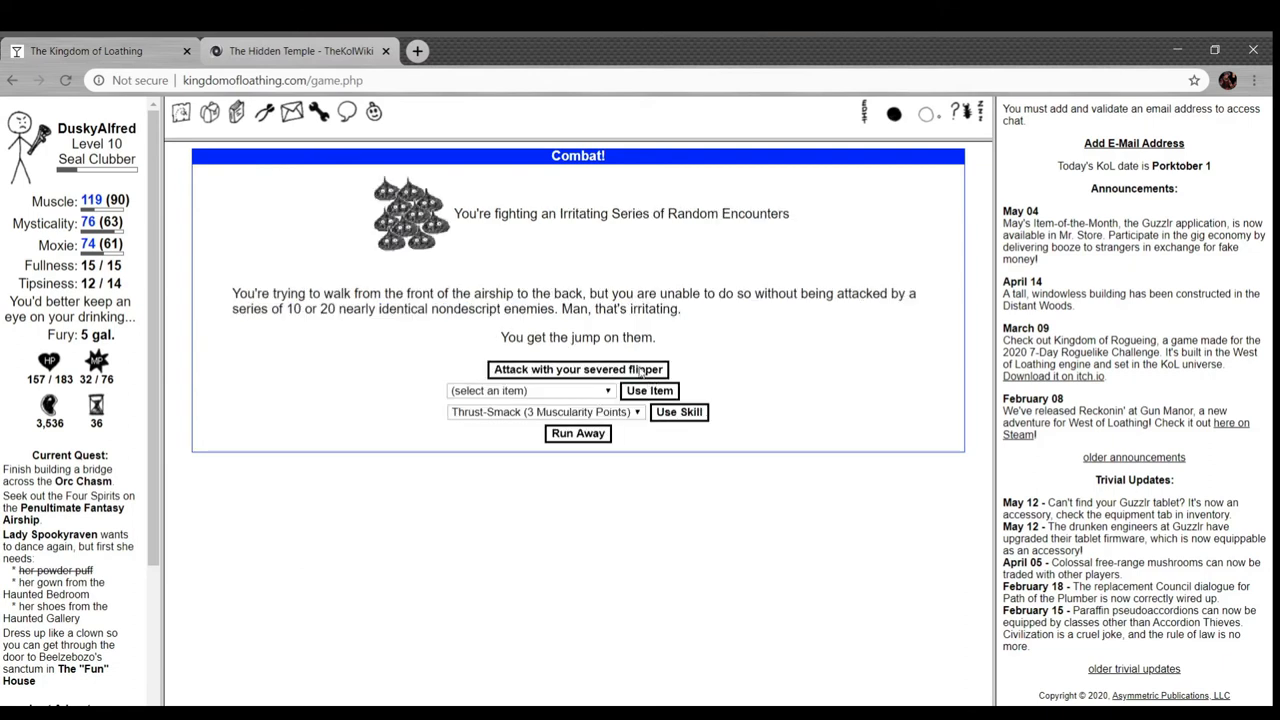
- Beat the Random Encounters with two flipper attacks for 145 Meat and re-enter the airship
{"action": "left_click", "coordinate": [576, 368]}
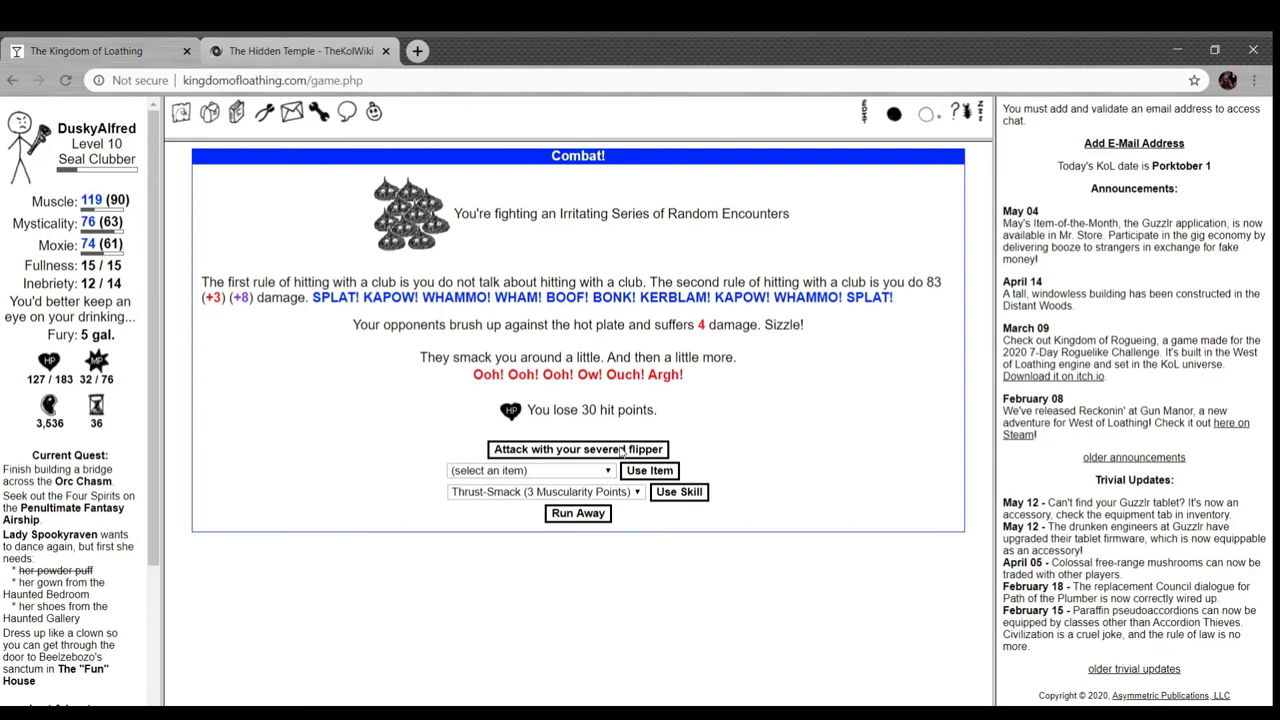
{"action": "left_click", "coordinate": [576, 448]}
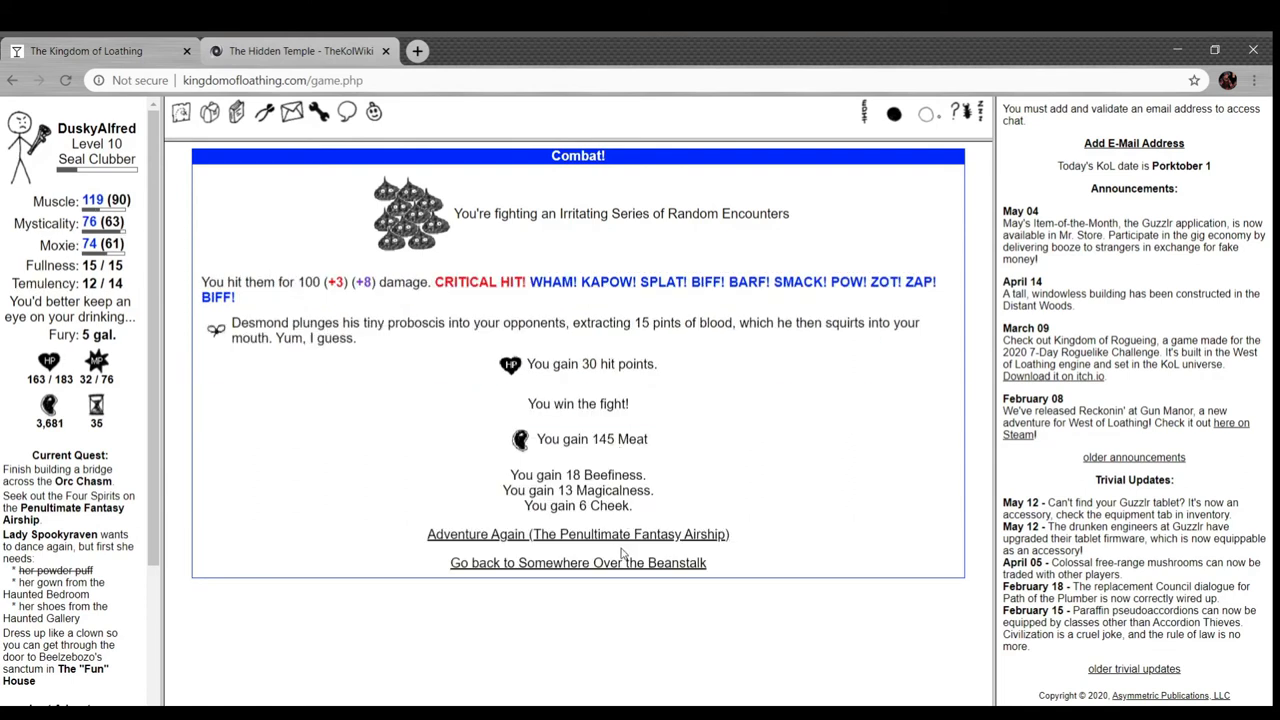
{"action": "left_click", "coordinate": [576, 532]}
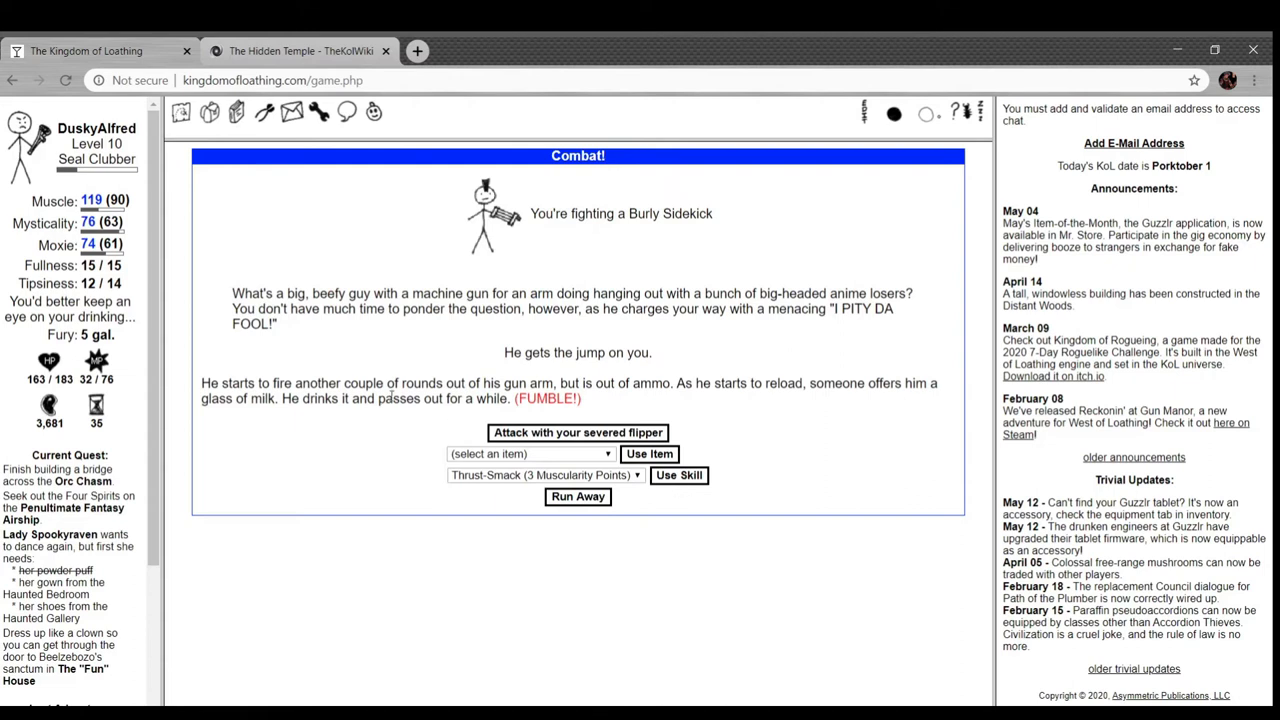
{"action": "mouse_move", "coordinate": [402, 356]}
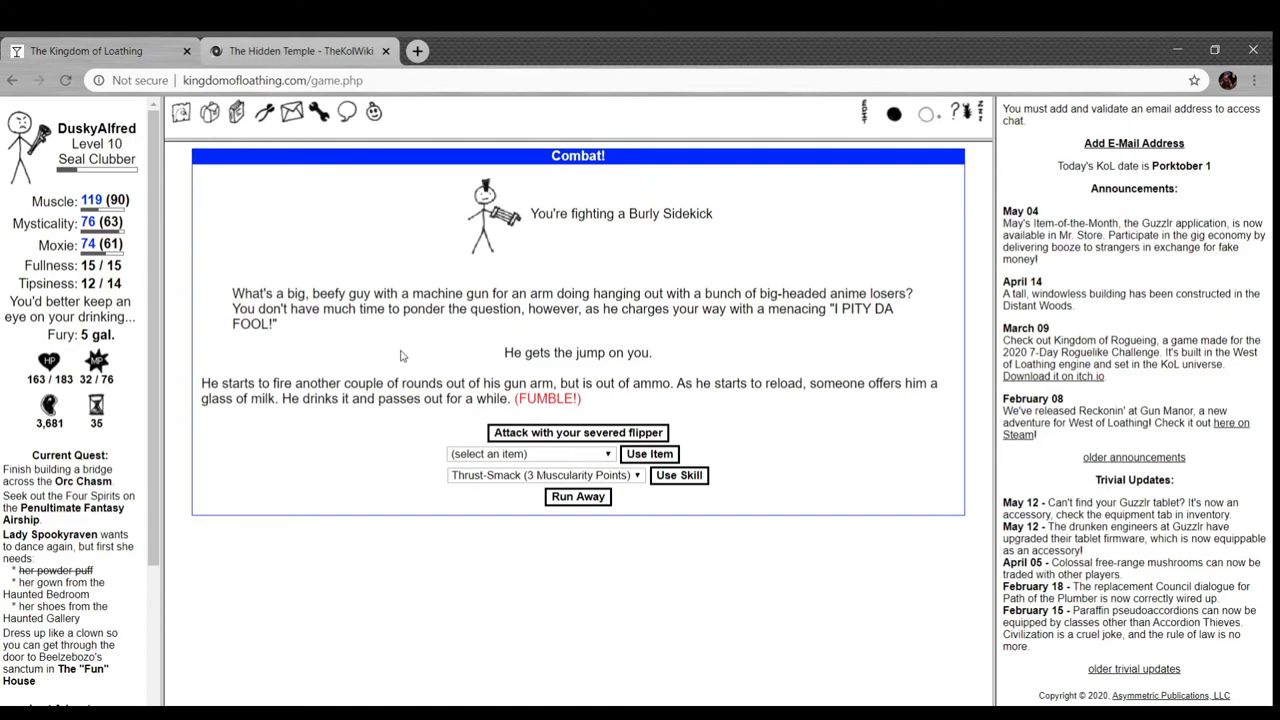
{"action": "mouse_move", "coordinate": [786, 268]}
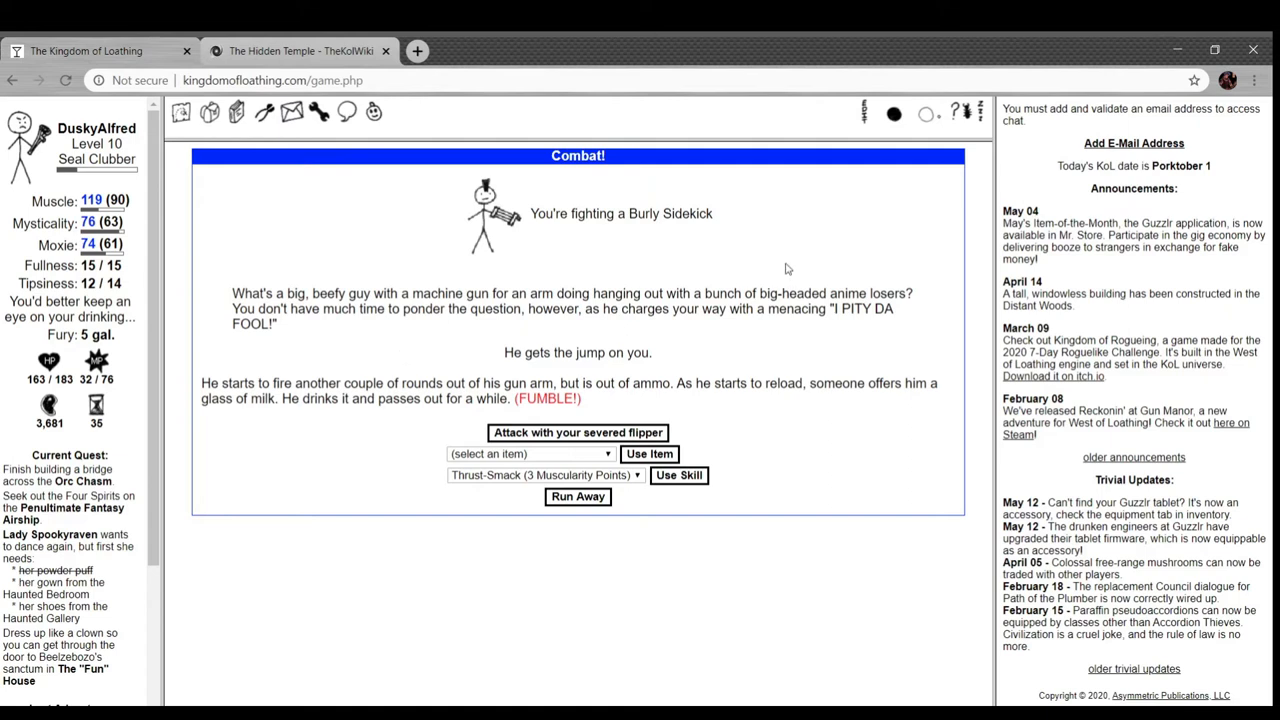
{"action": "mouse_move", "coordinate": [376, 328]}
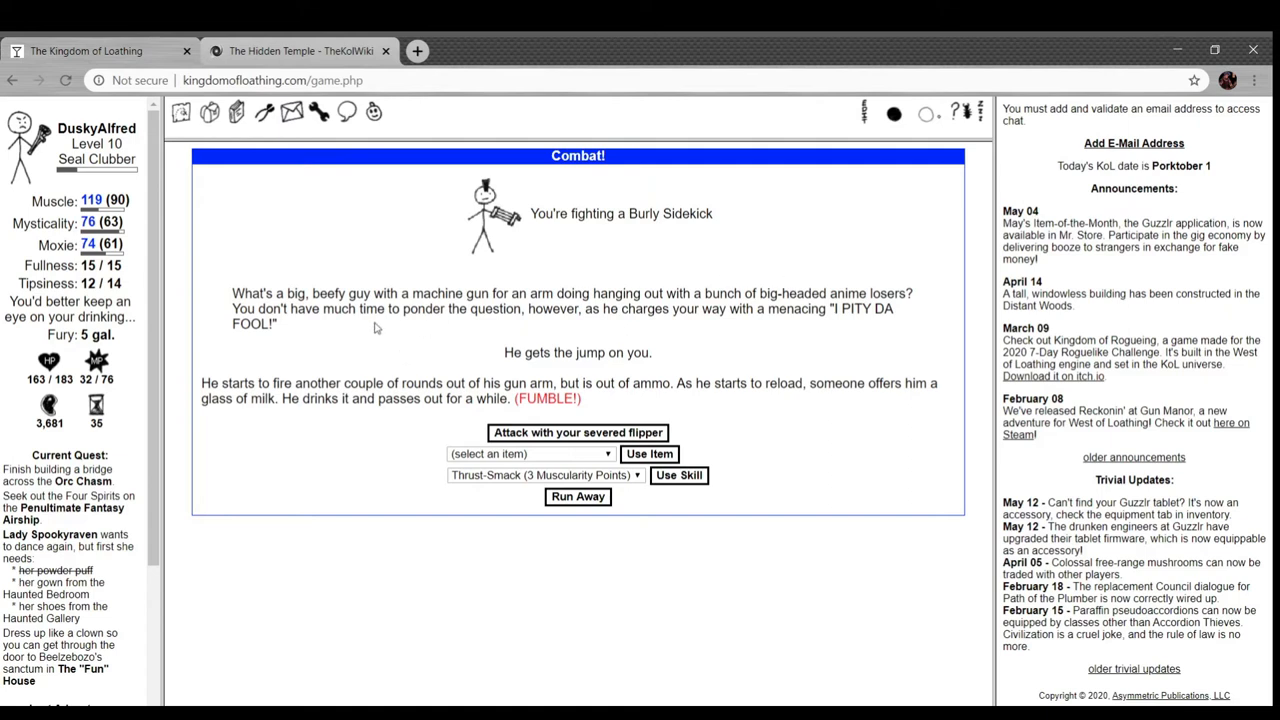
{"action": "mouse_move", "coordinate": [568, 328]}
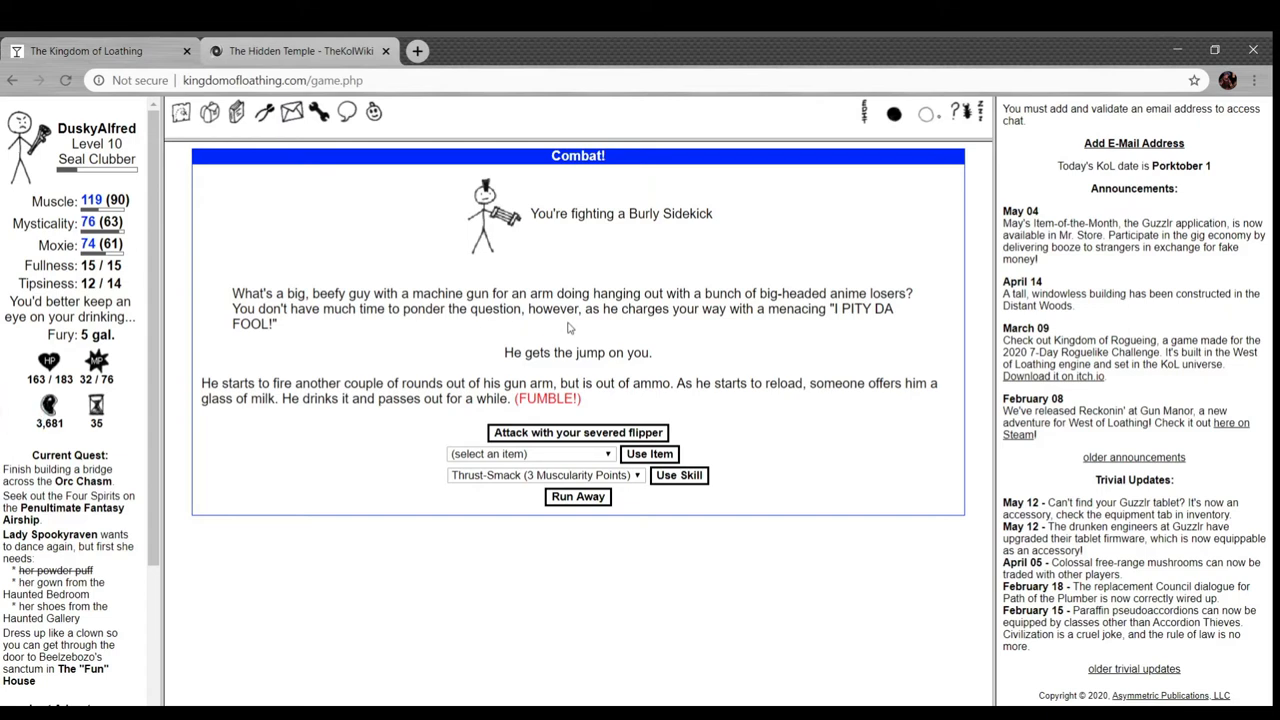
{"action": "mouse_move", "coordinate": [378, 332]}
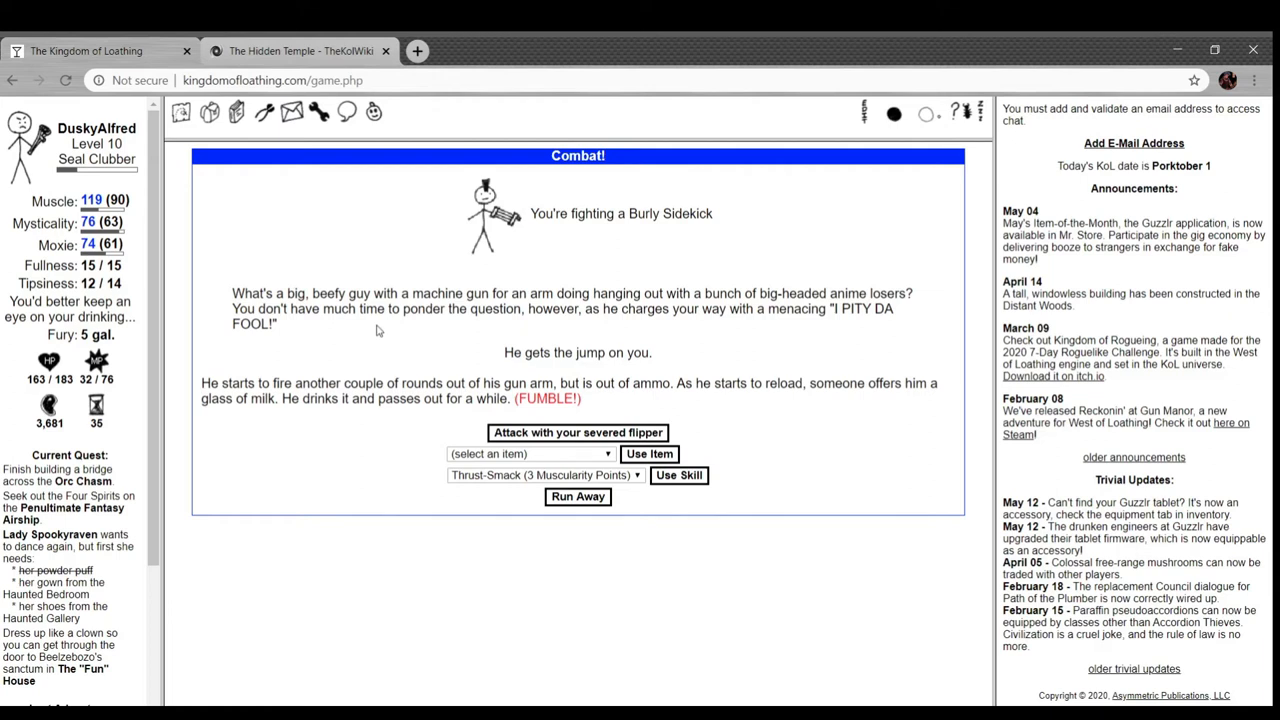
{"action": "mouse_move", "coordinate": [656, 378]}
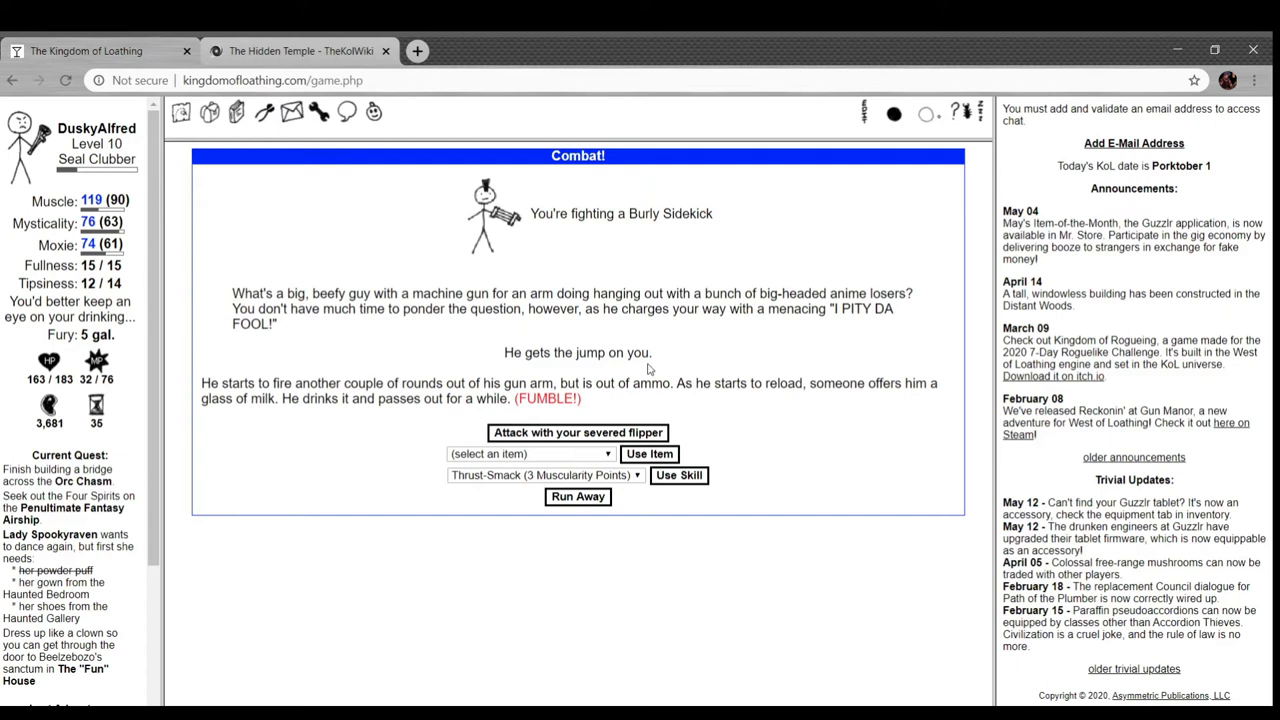
{"action": "mouse_move", "coordinate": [316, 444]}
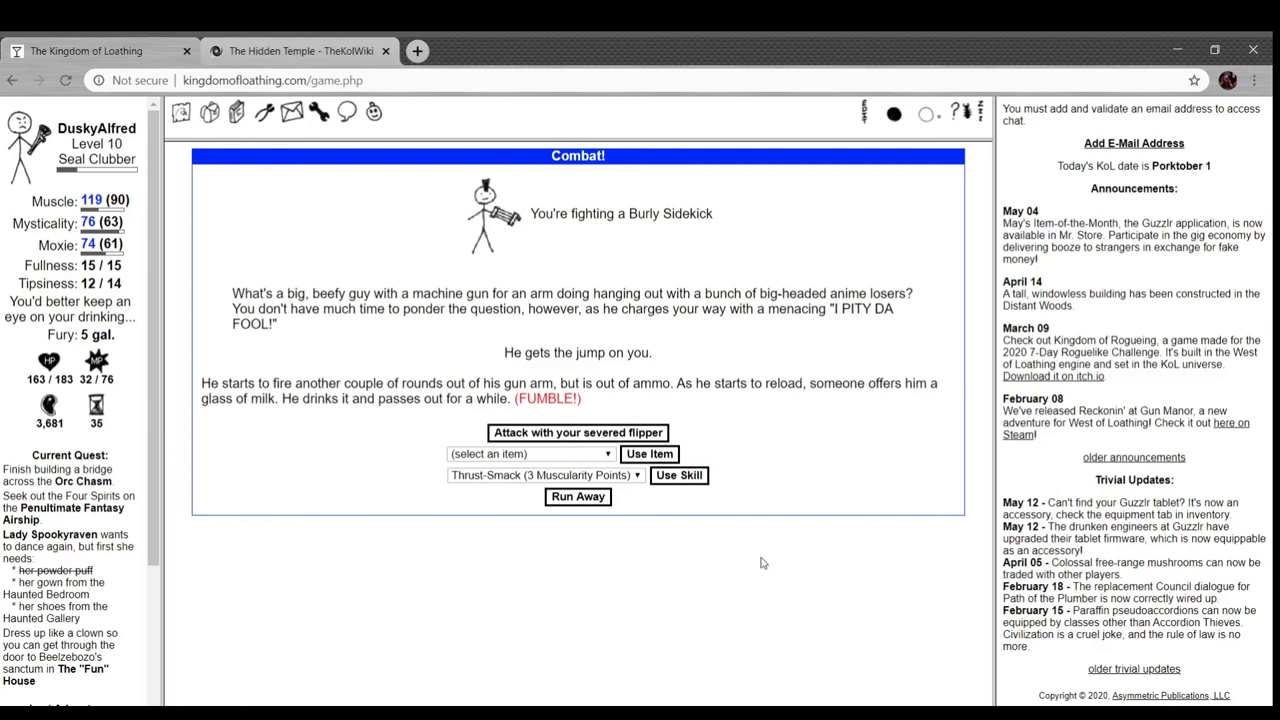
- Finish the Burly Sidekick with a flipper attack, earning a cocoa eggshell fragment and armgun
{"action": "left_click", "coordinate": [576, 432]}
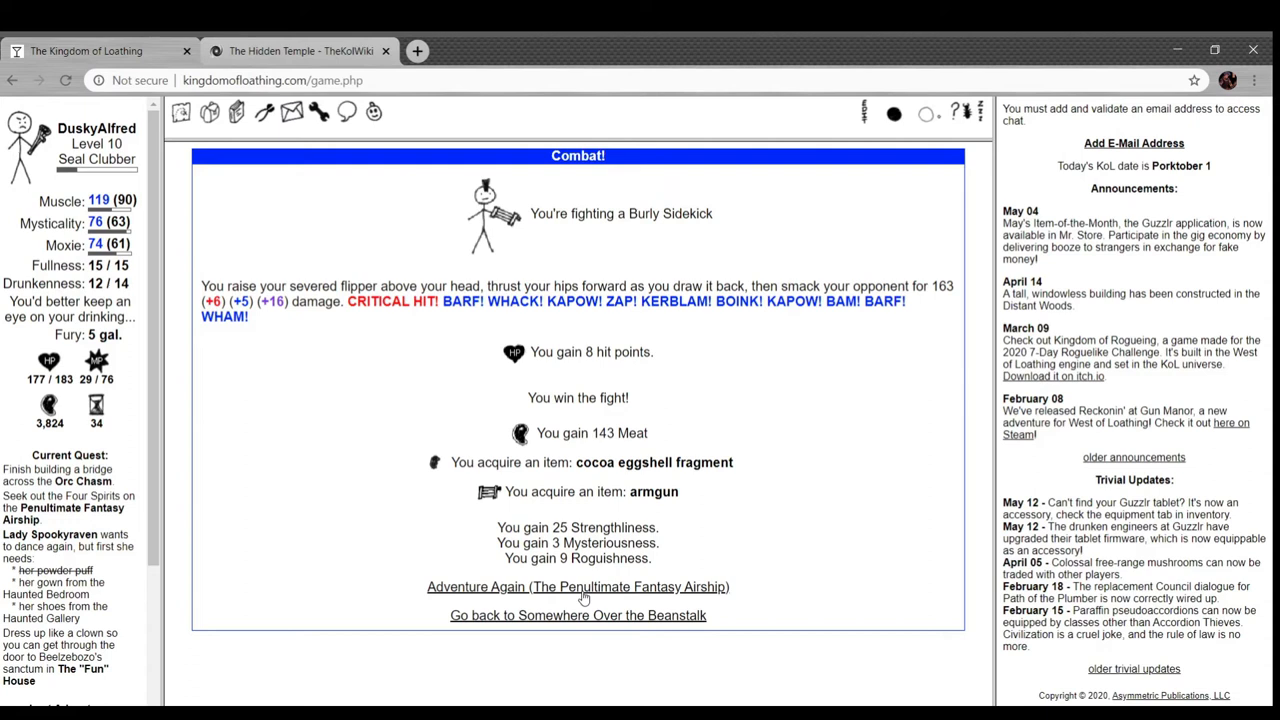
- Defeat a MagiMechTech MechaMech on the airship with the severed flipper and adventure again
{"action": "left_click", "coordinate": [576, 586]}
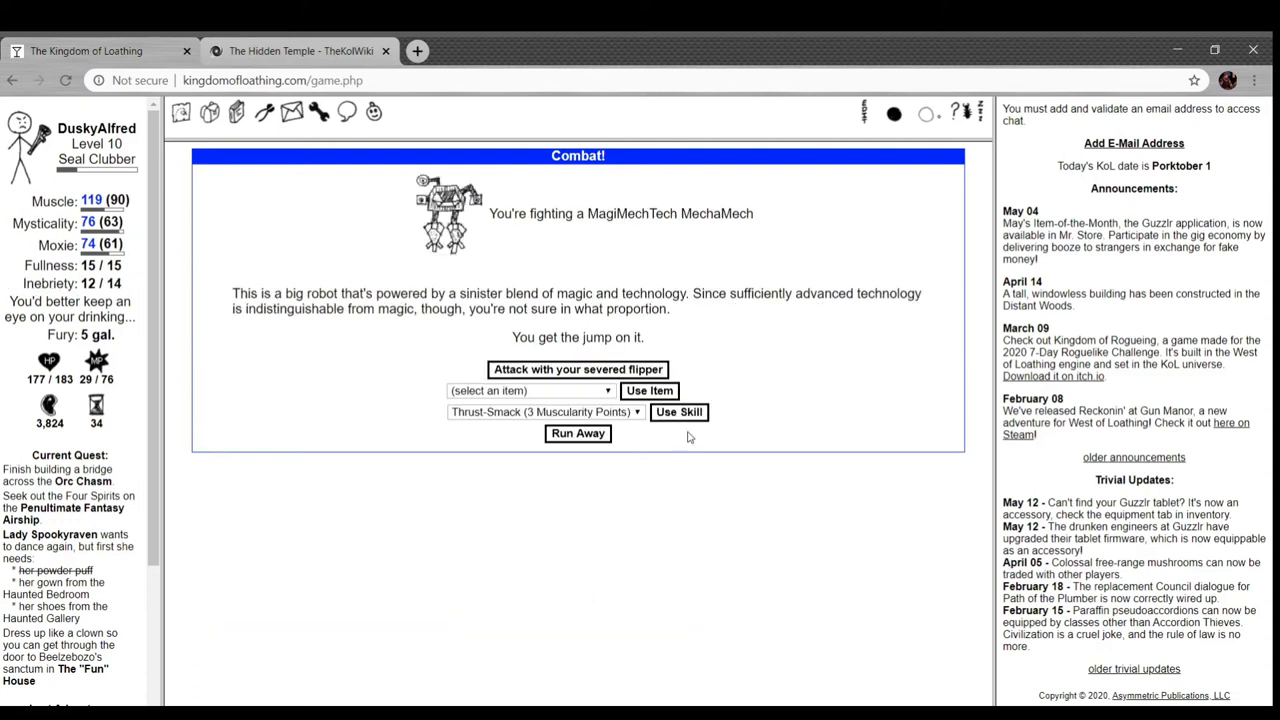
{"action": "left_click", "coordinate": [576, 368]}
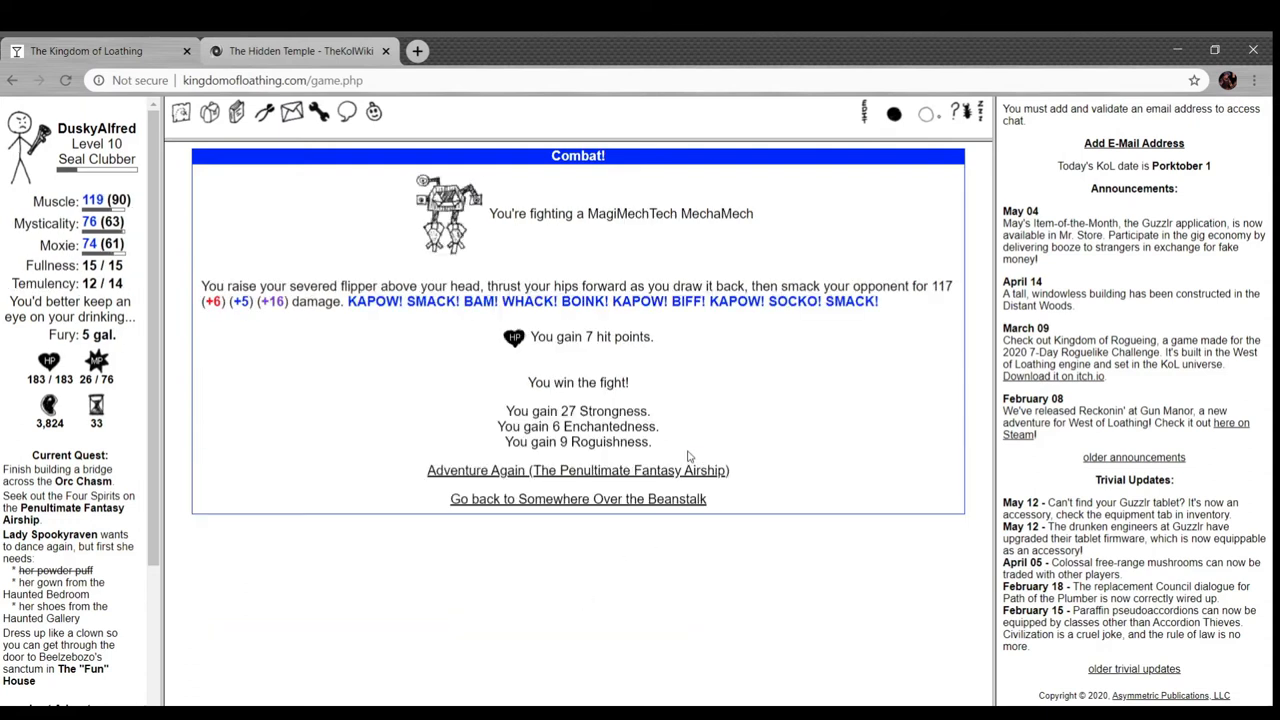
{"action": "left_click", "coordinate": [576, 470]}
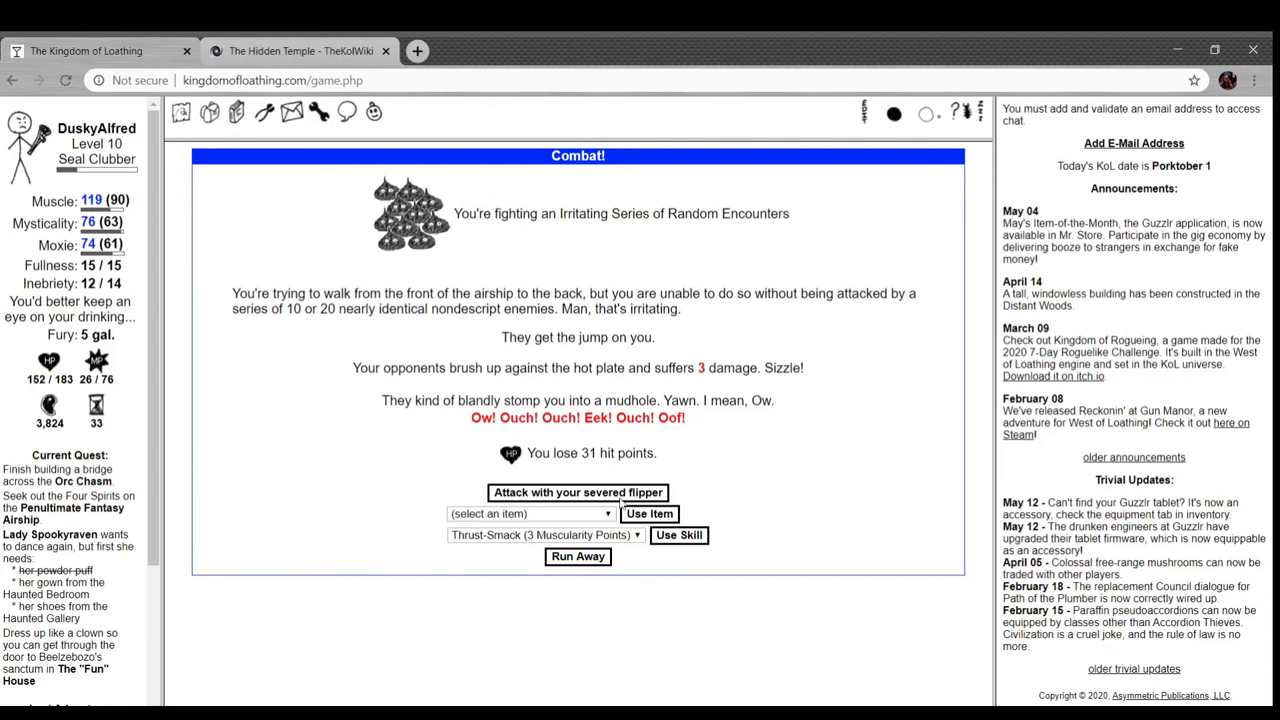
- Beat the Irritating Series of Random Encounters, gaining the Tissue Paper Immateria, and adventure again
{"action": "left_click", "coordinate": [576, 492]}
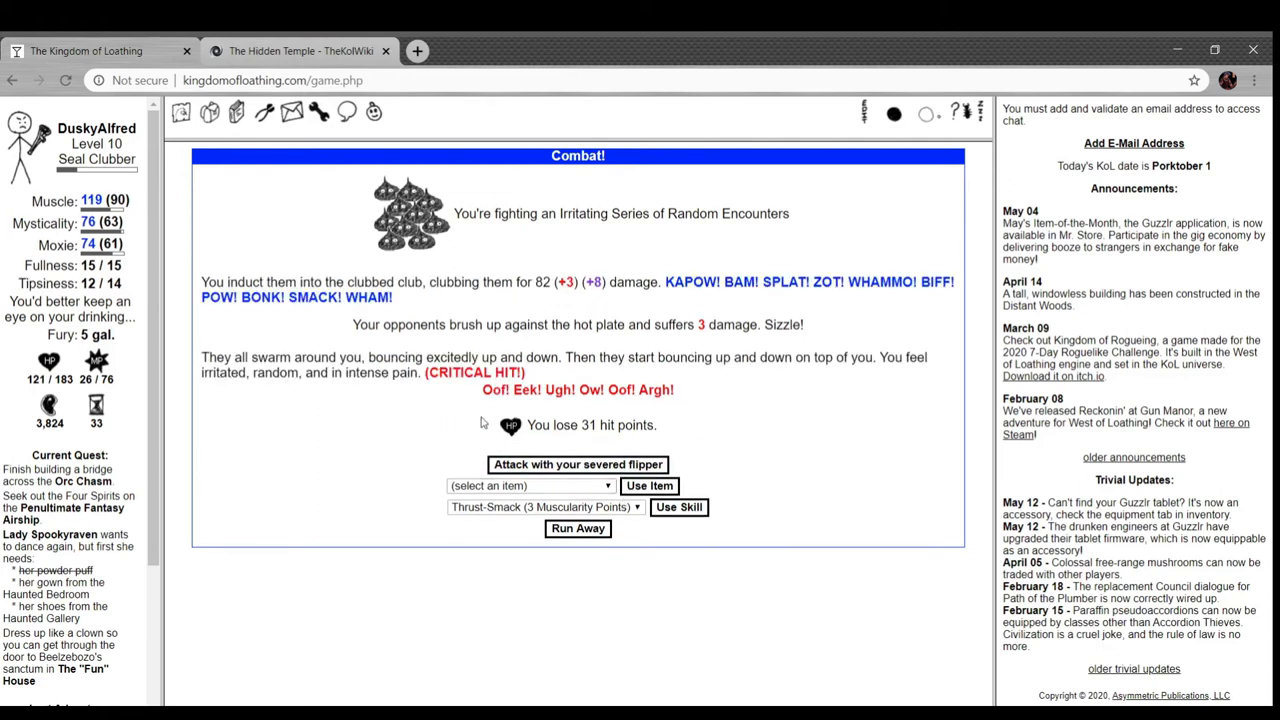
{"action": "mouse_move", "coordinate": [600, 382]}
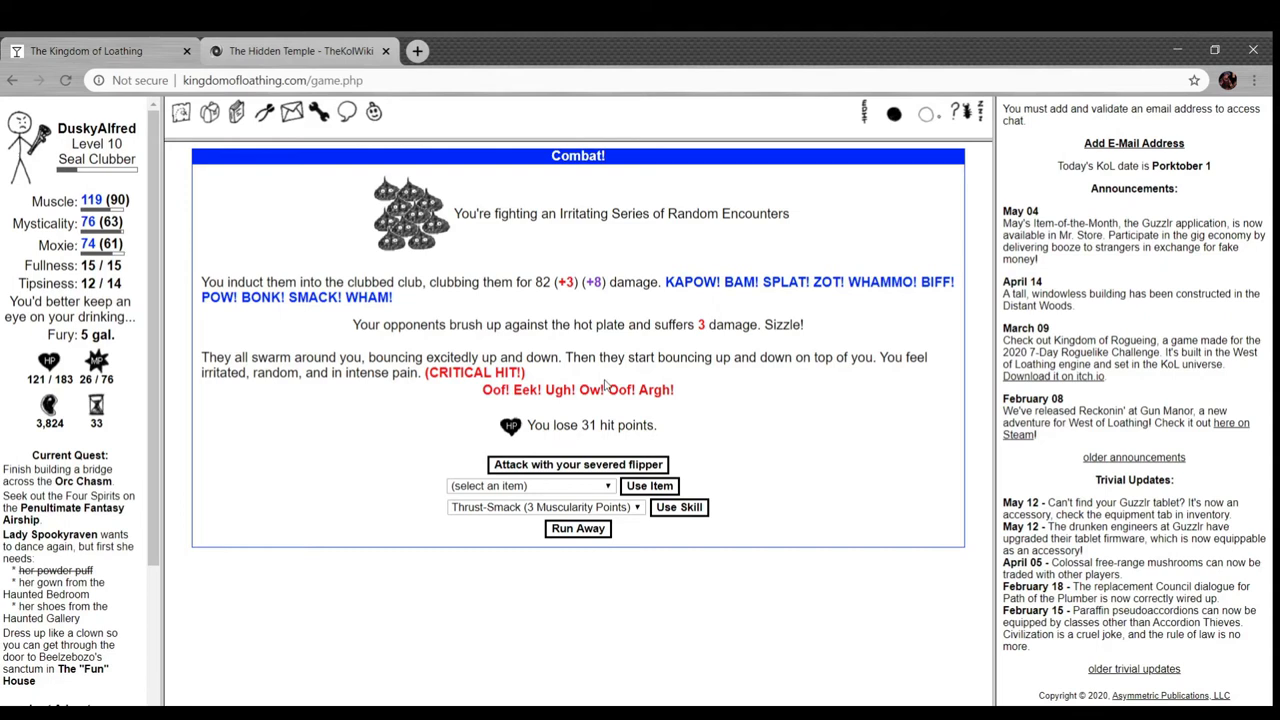
{"action": "mouse_move", "coordinate": [388, 378]}
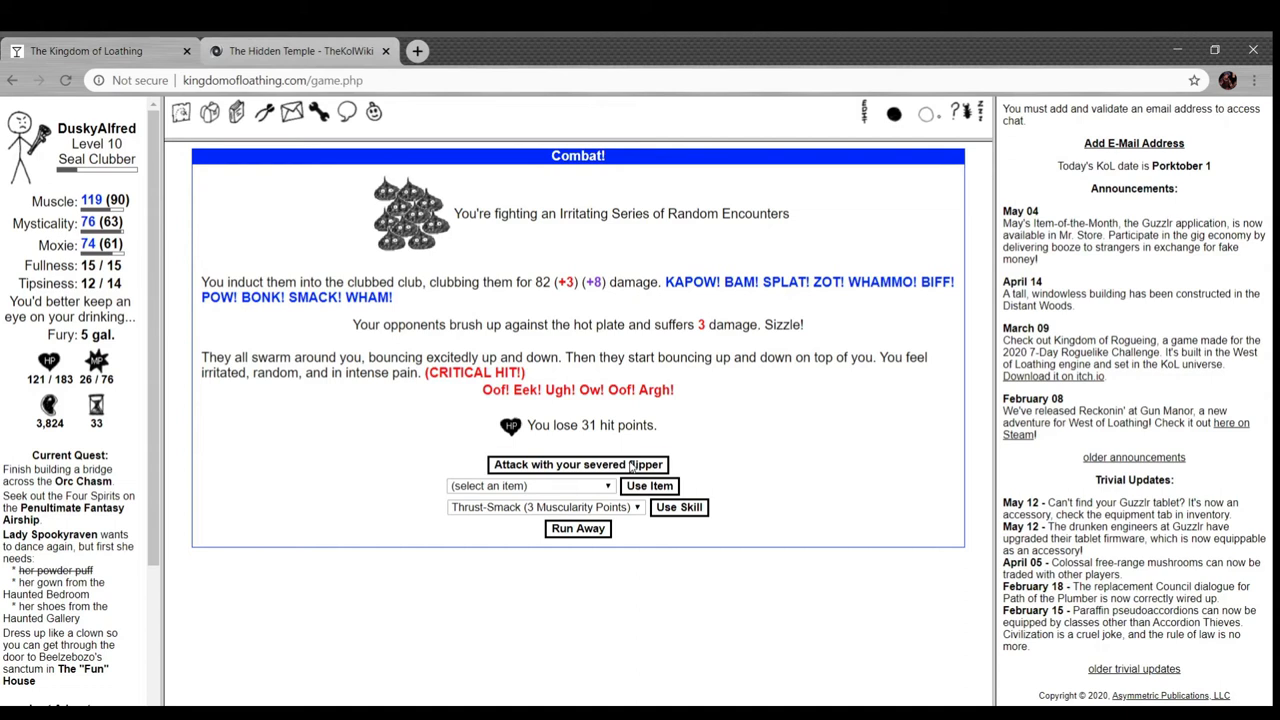
{"action": "left_click", "coordinate": [576, 464]}
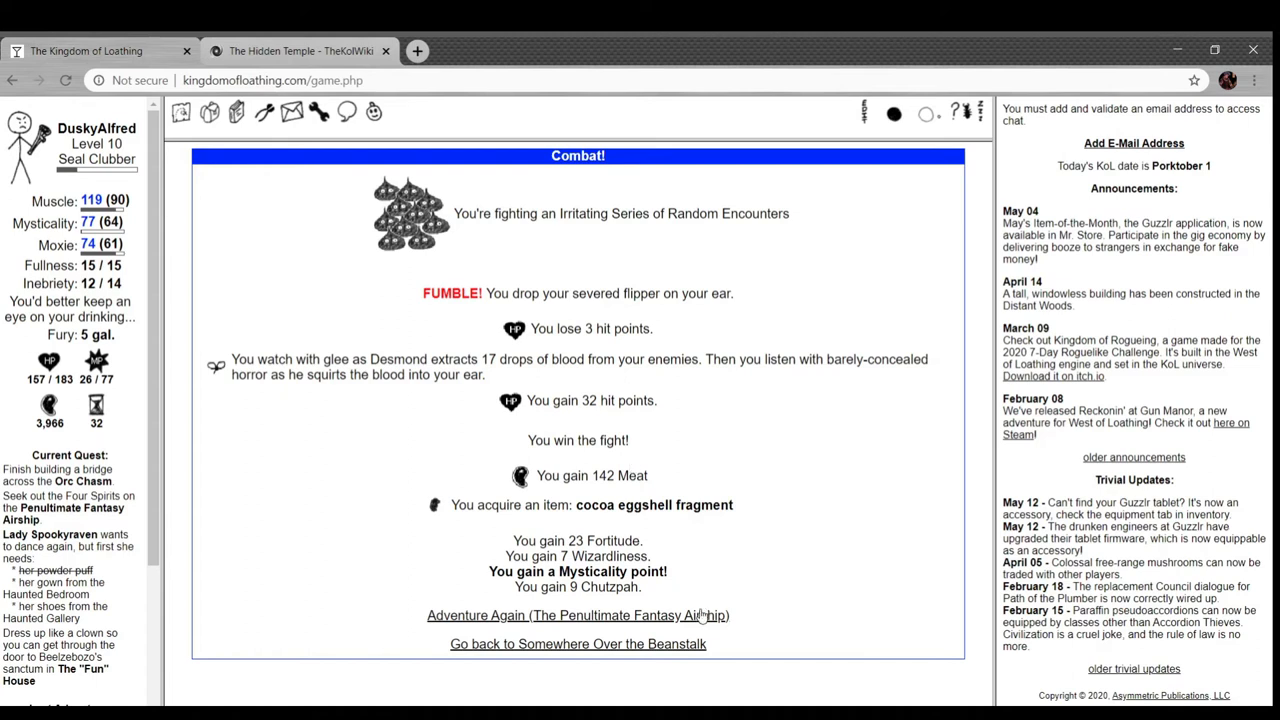
{"action": "left_click", "coordinate": [576, 616]}
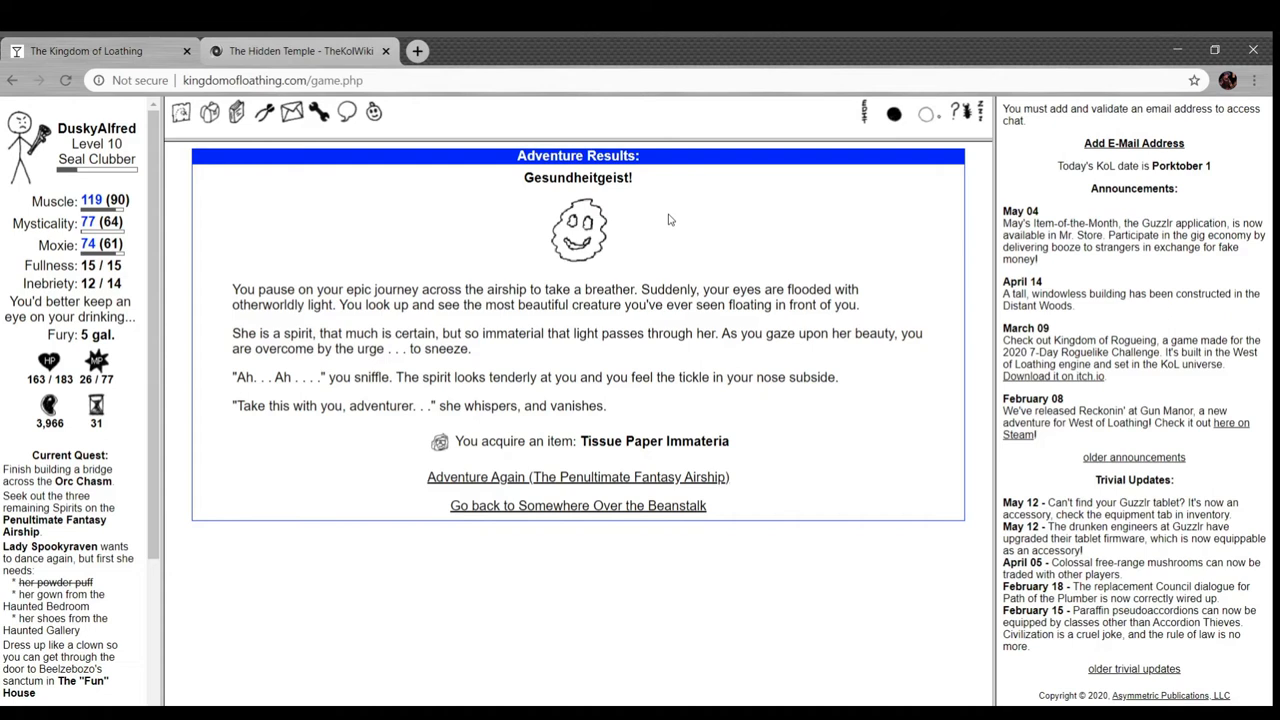
{"action": "mouse_move", "coordinate": [512, 284]}
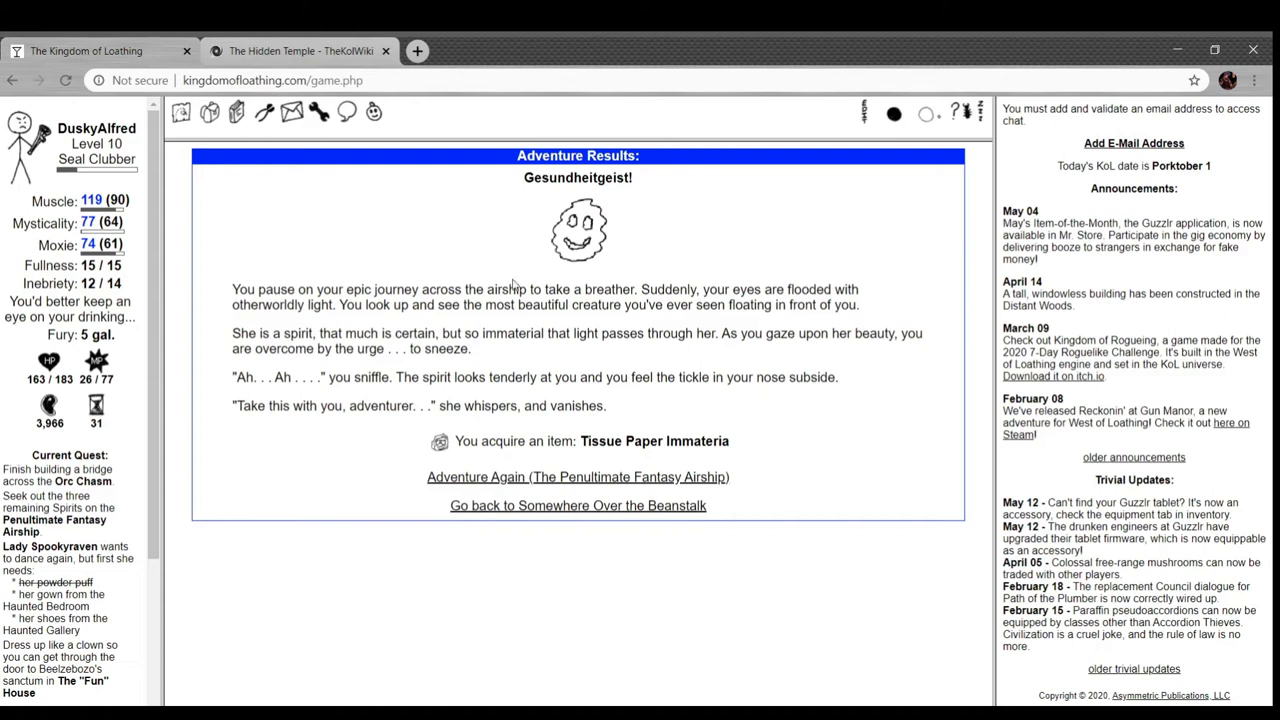
{"action": "mouse_move", "coordinate": [490, 348]}
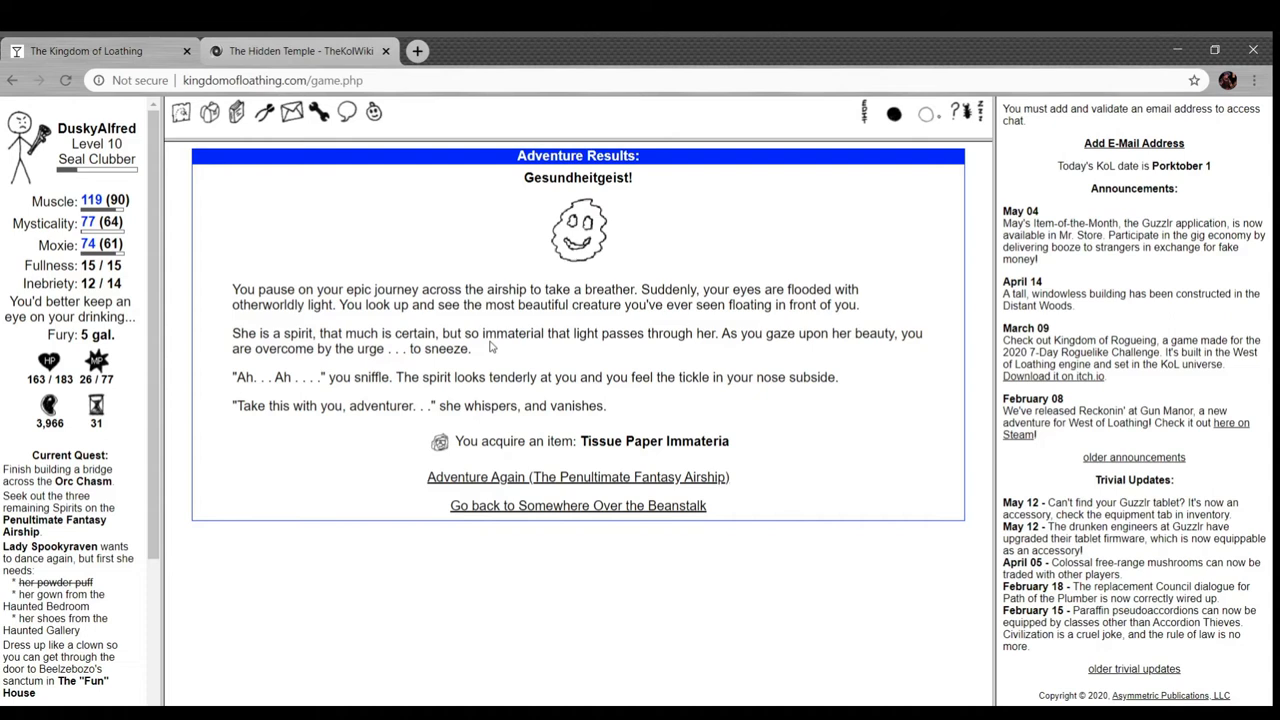
{"action": "mouse_move", "coordinate": [640, 390]}
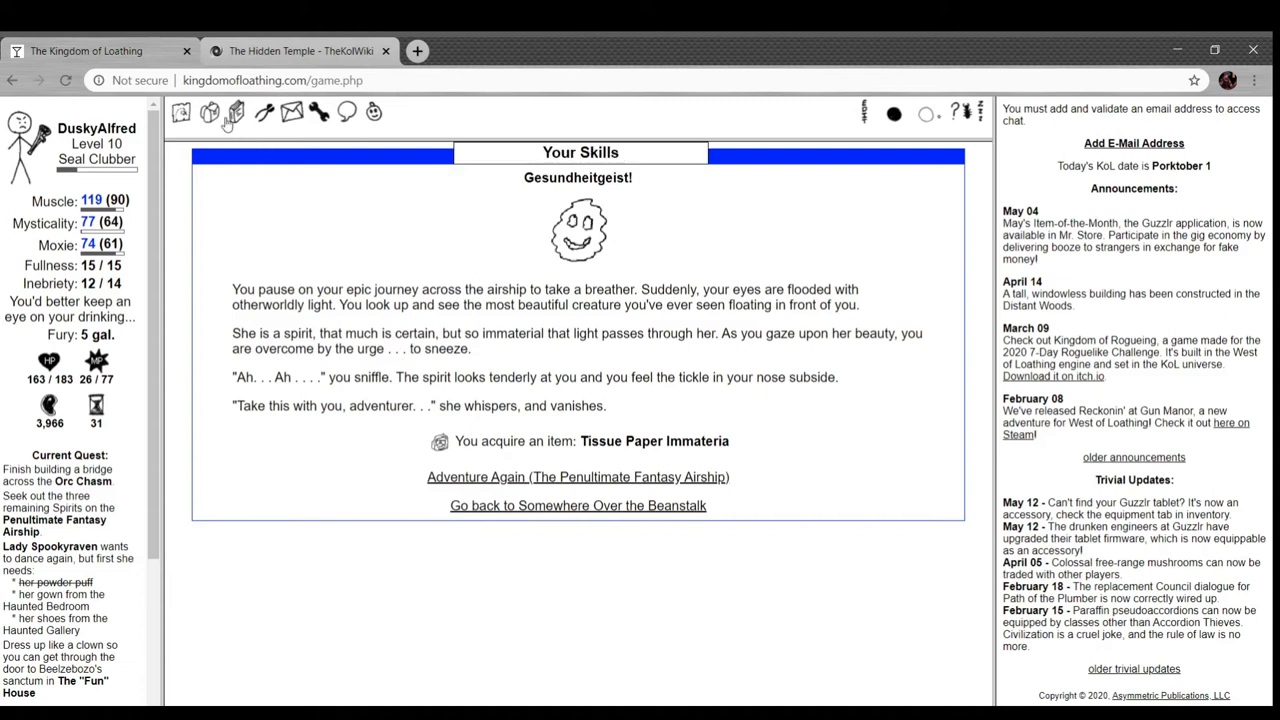
- Review the inventory's carried items, including the Tissue Paper Immateria and the armgun
{"action": "left_click", "coordinate": [208, 112]}
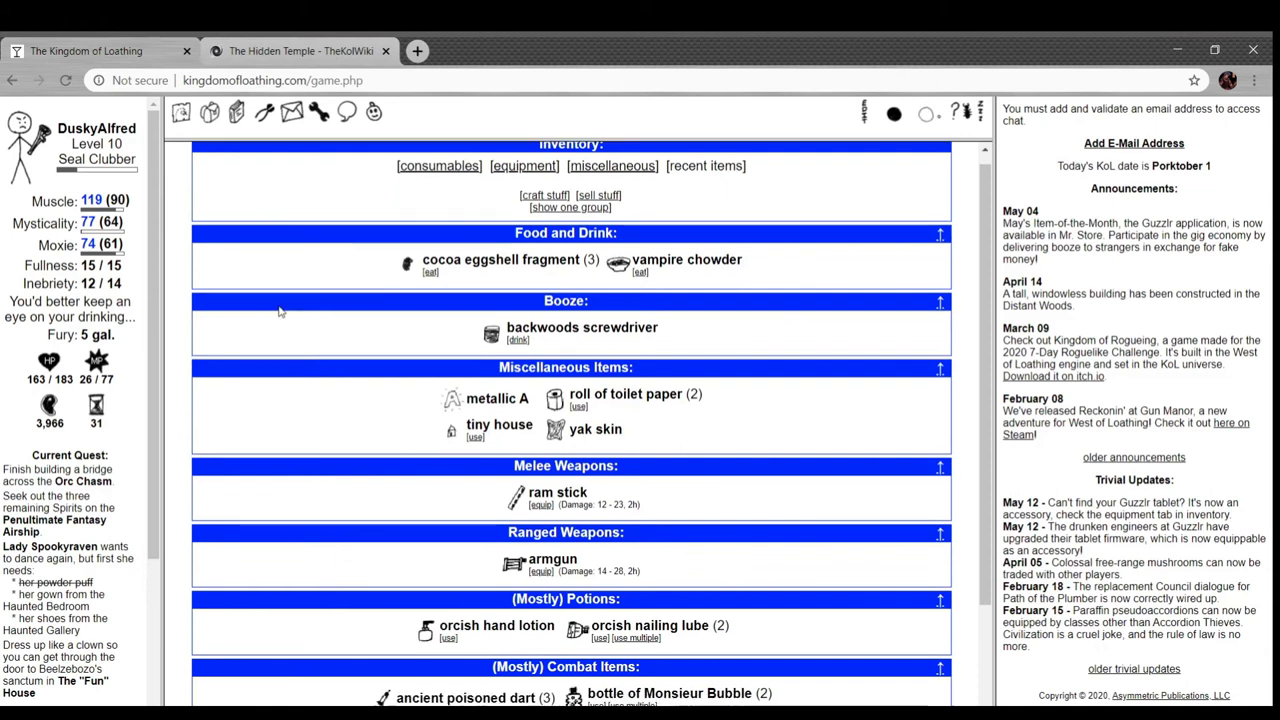
{"action": "scroll", "scroll_direction": "down", "scroll_amount": 3}
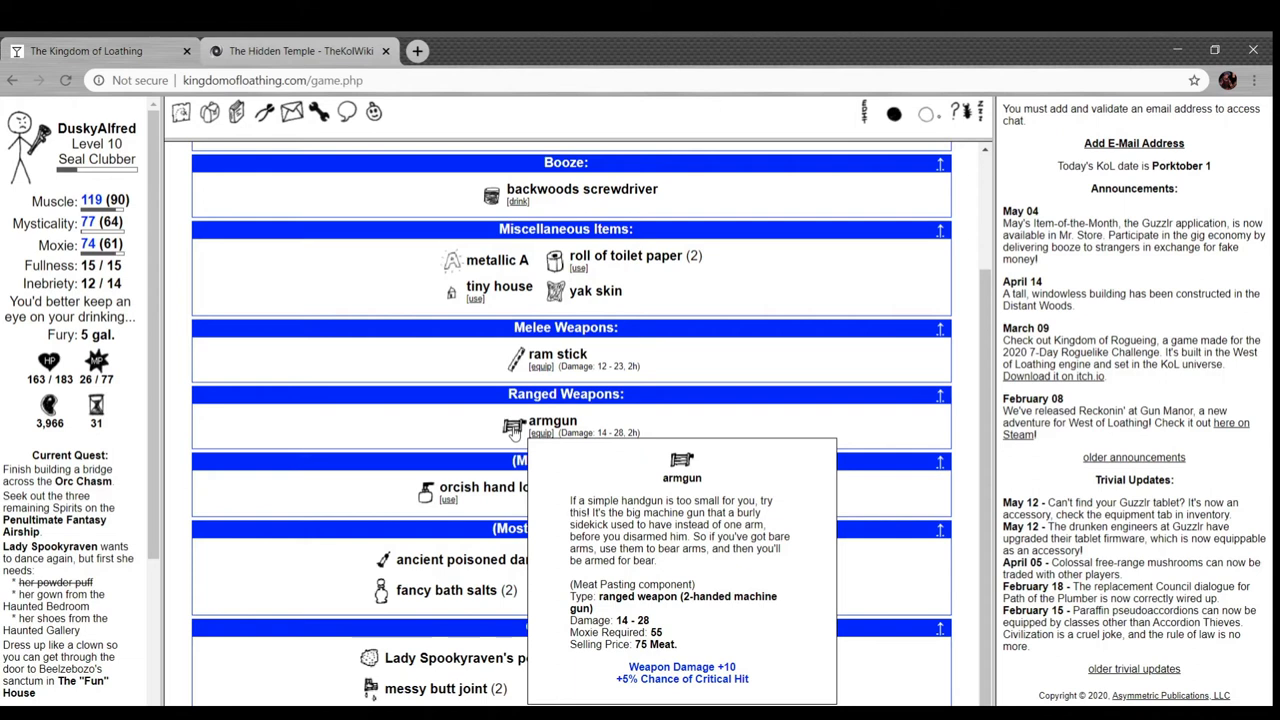
{"action": "mouse_move", "coordinate": [220, 440]}
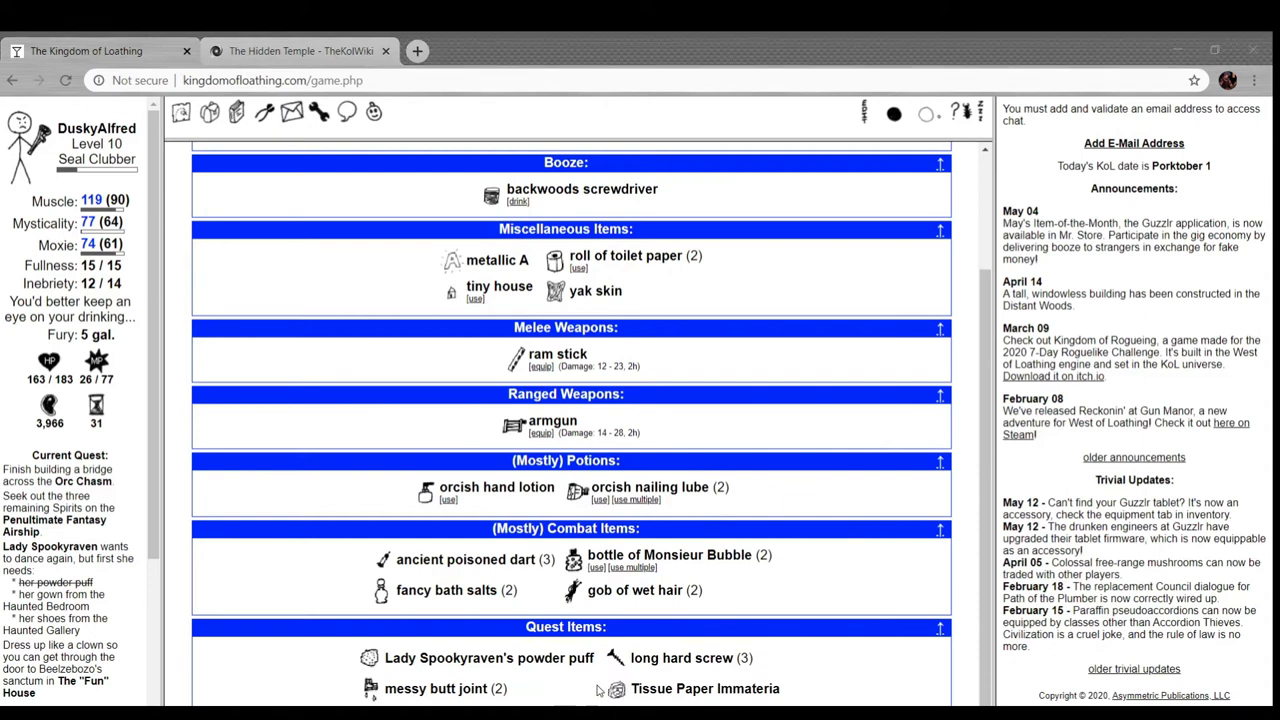
{"action": "mouse_move", "coordinate": [616, 690]}
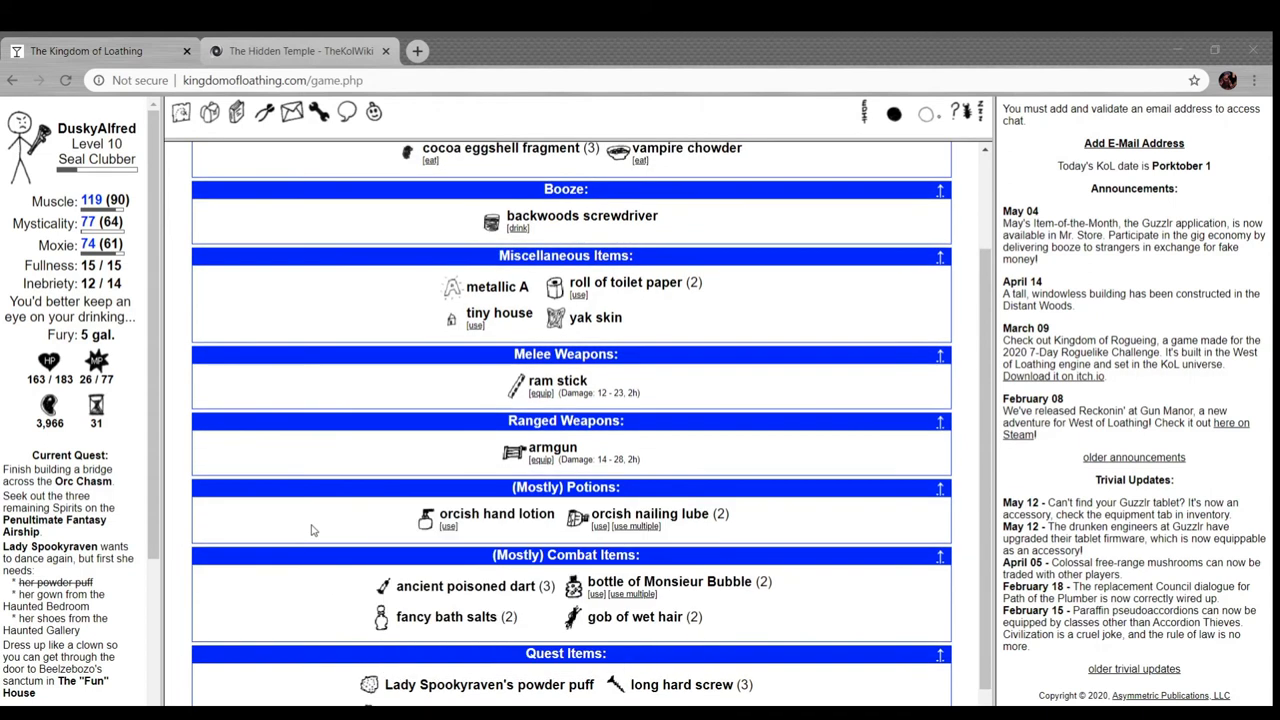
{"action": "scroll", "scroll_direction": "up", "scroll_amount": 3}
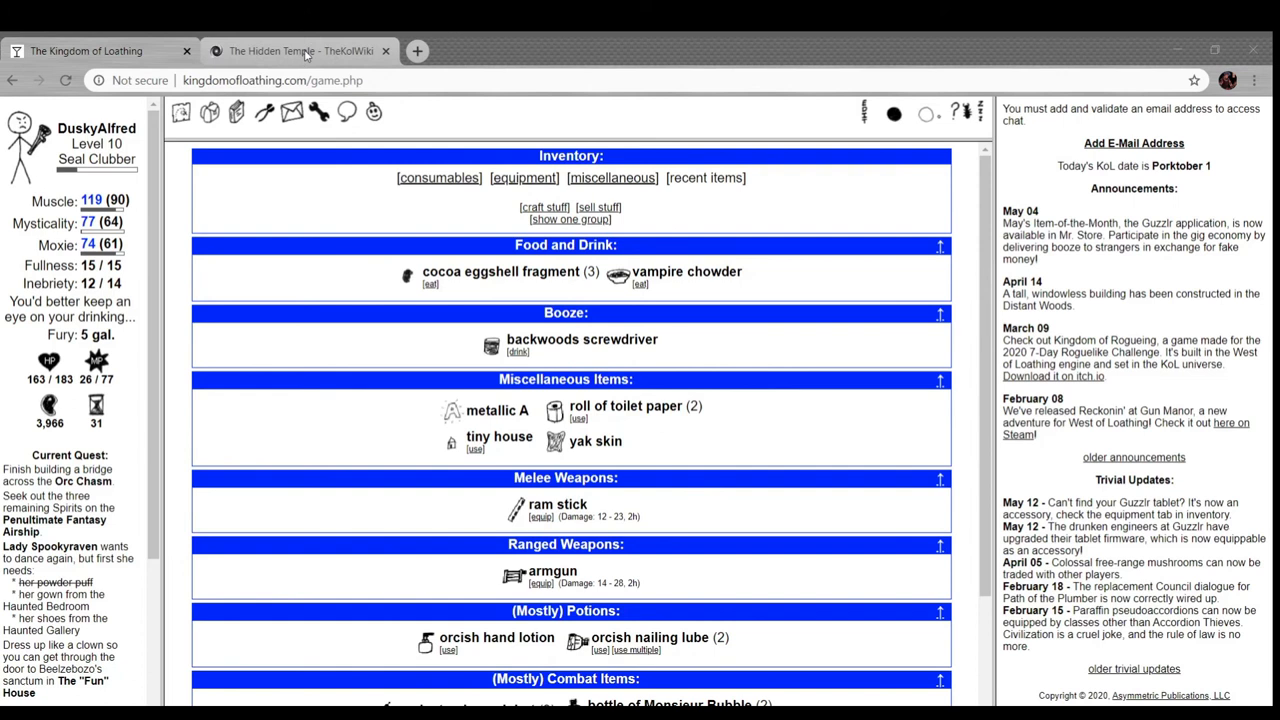
{"action": "scroll", "scroll_direction": "down", "scroll_amount": 3}
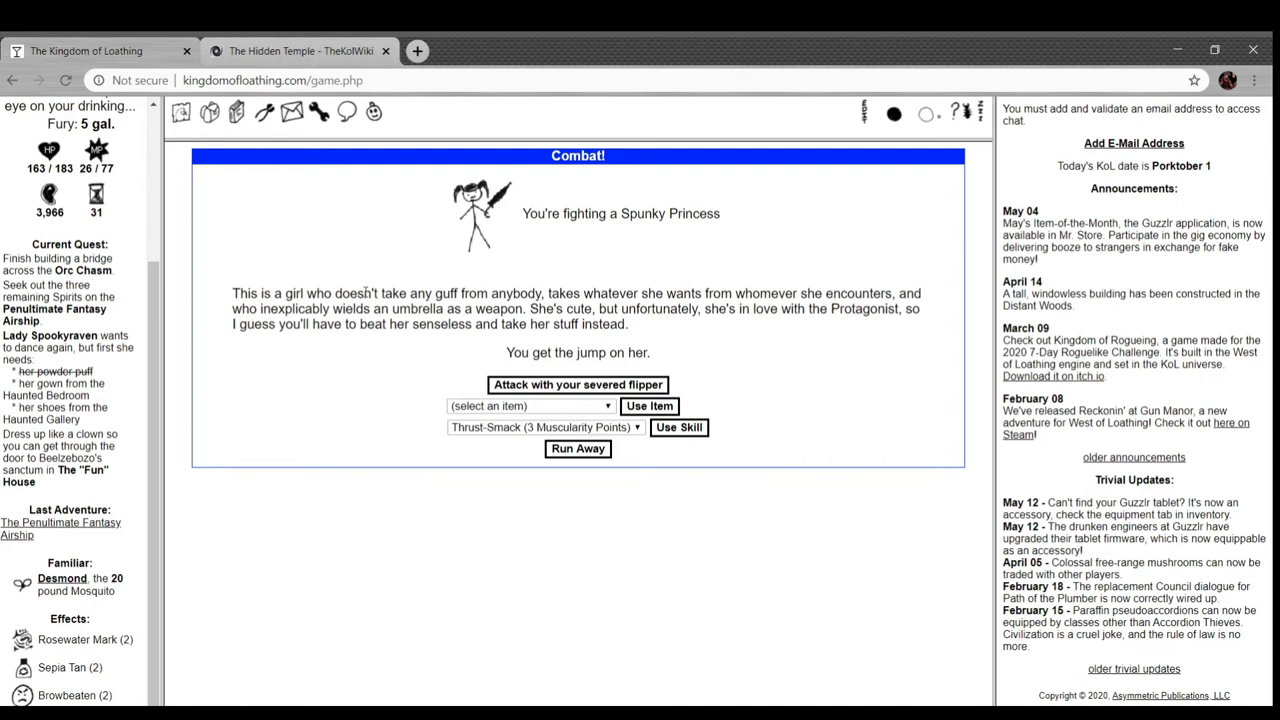
{"action": "mouse_move", "coordinate": [740, 322]}
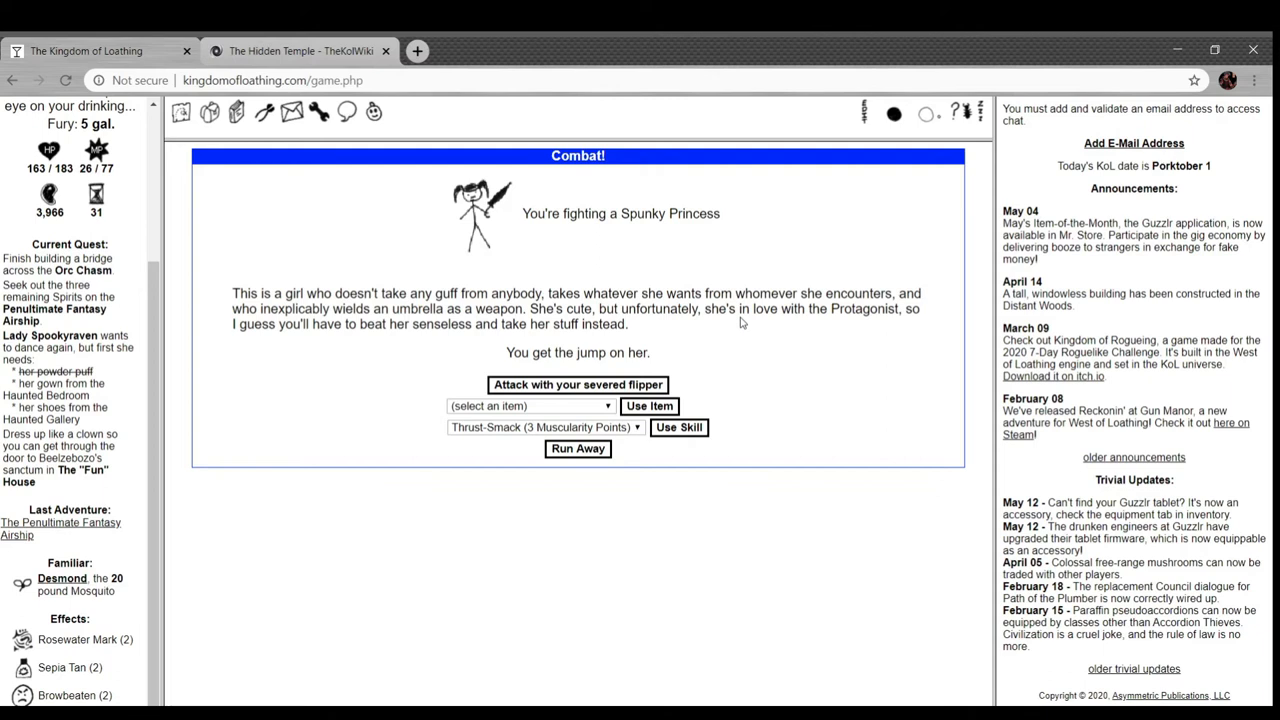
- Fell the Spunky Princess for 121 Meat and a tiny house, then adventure again on the airship
{"action": "left_click", "coordinate": [576, 384]}
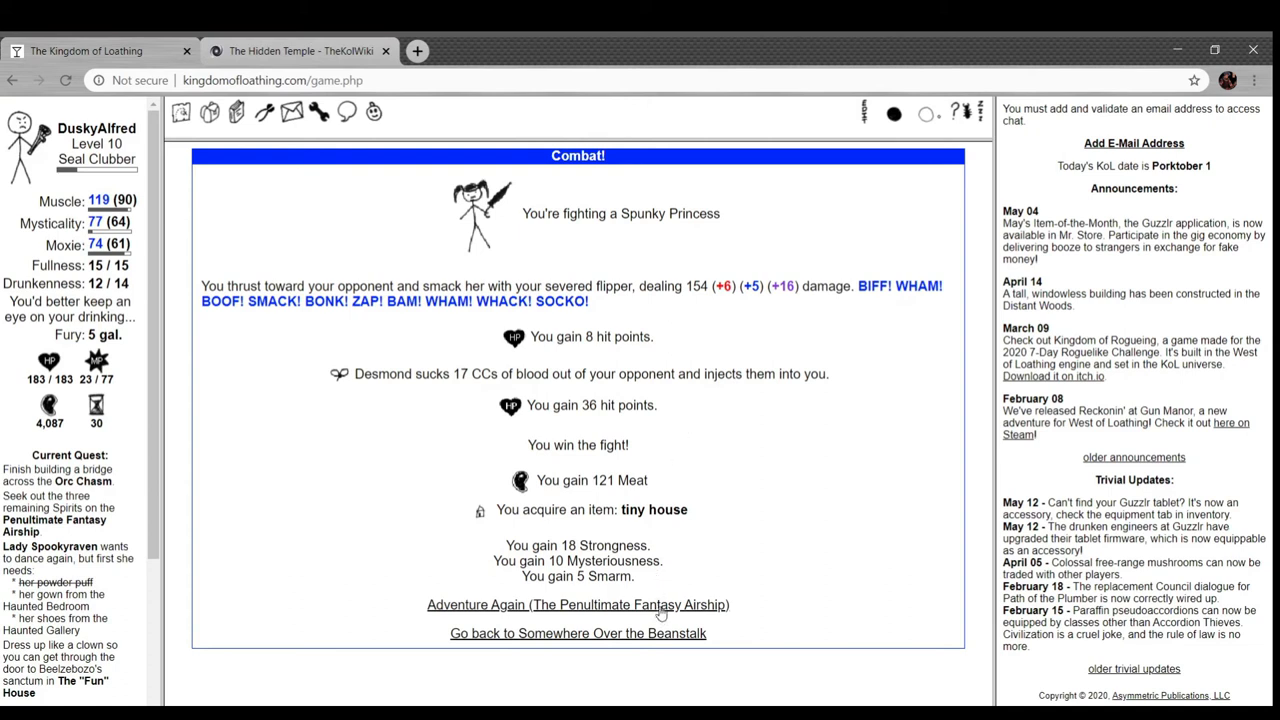
{"action": "left_click", "coordinate": [576, 604]}
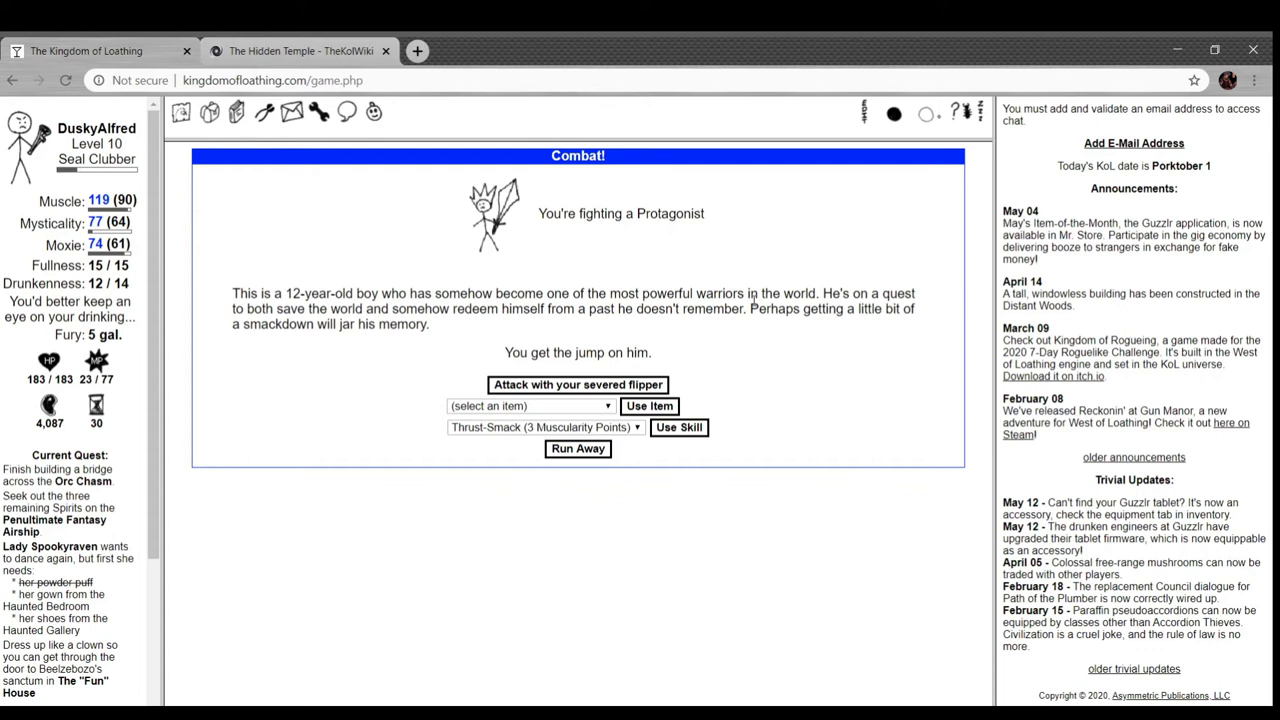
{"action": "mouse_move", "coordinate": [744, 386]}
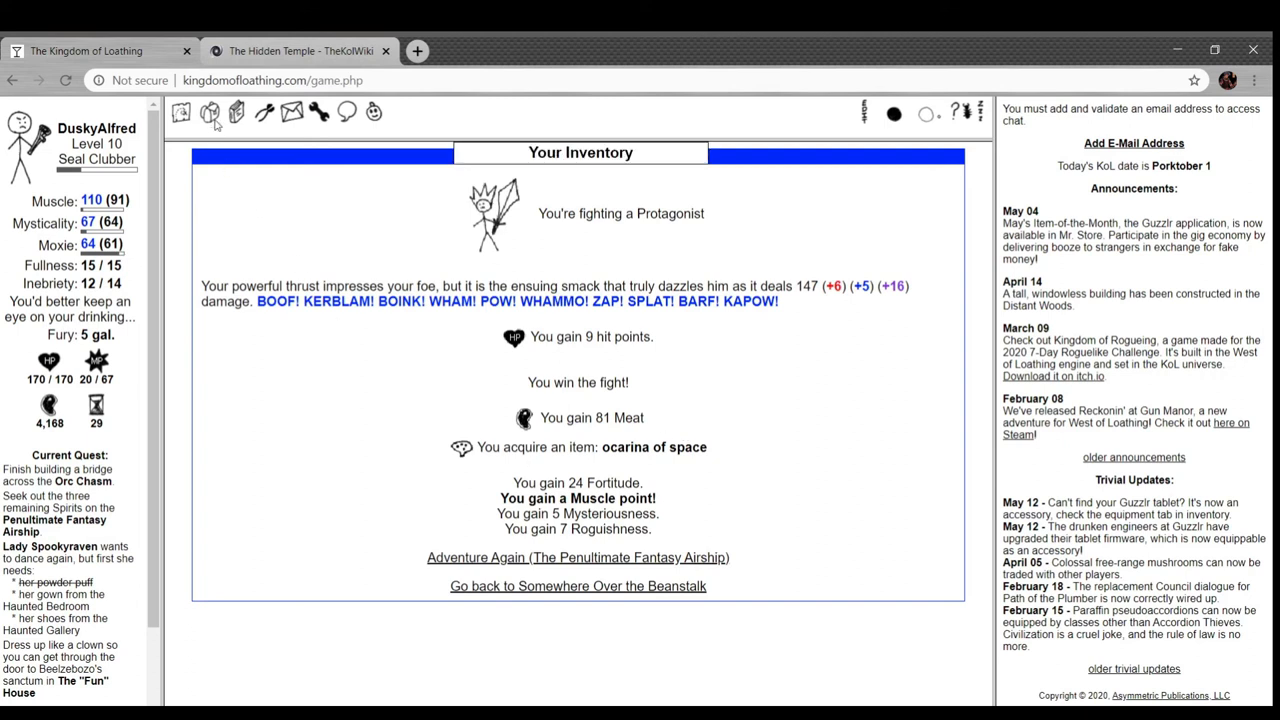
- View the ocarina of space from the Protagonist listed among the inventory's ranged weapons
{"action": "left_click", "coordinate": [208, 112]}
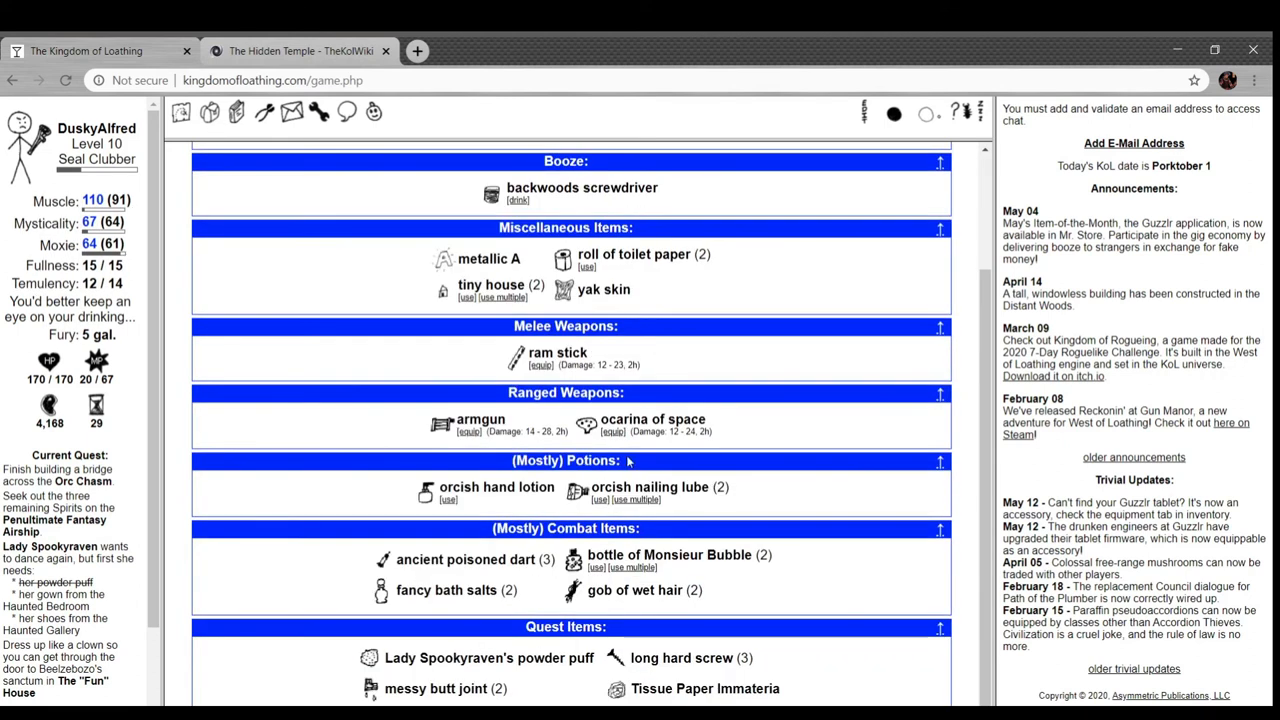
{"action": "mouse_move", "coordinate": [578, 424]}
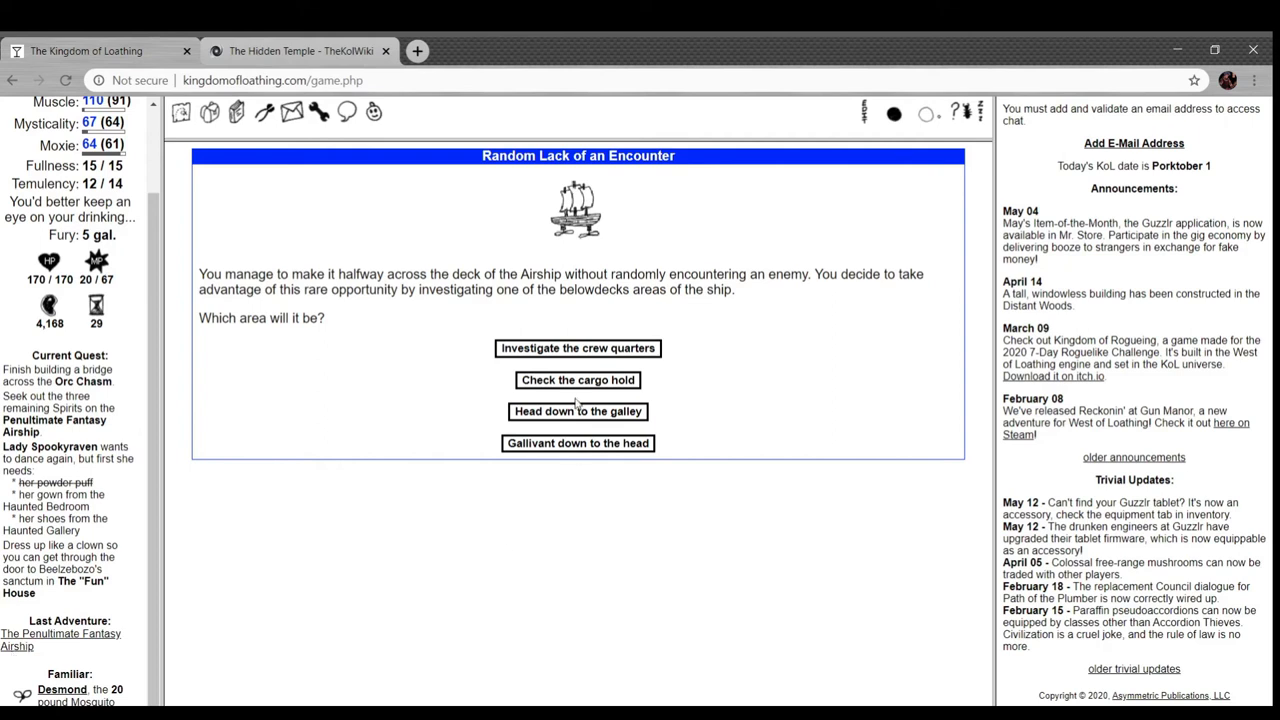
- Check the airship's cargo hold to obtain a Penultimate Fantasy chest
{"action": "left_click", "coordinate": [576, 380]}
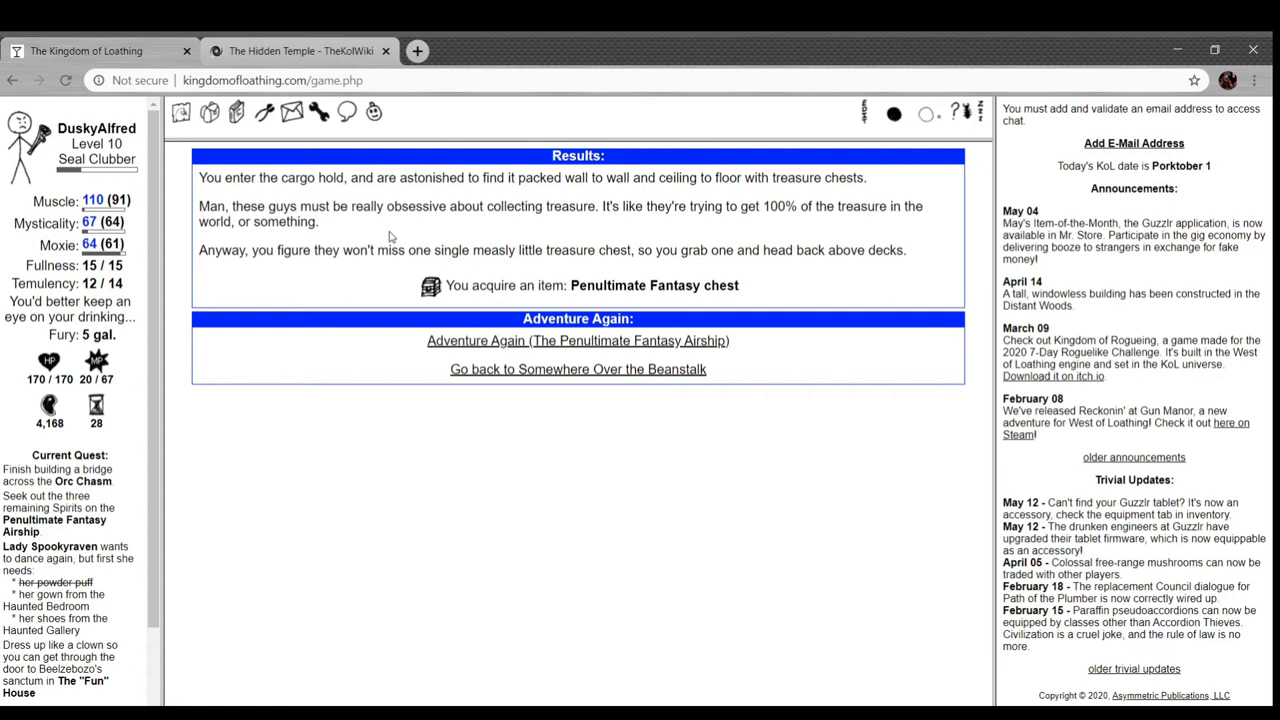
{"action": "mouse_move", "coordinate": [208, 132]}
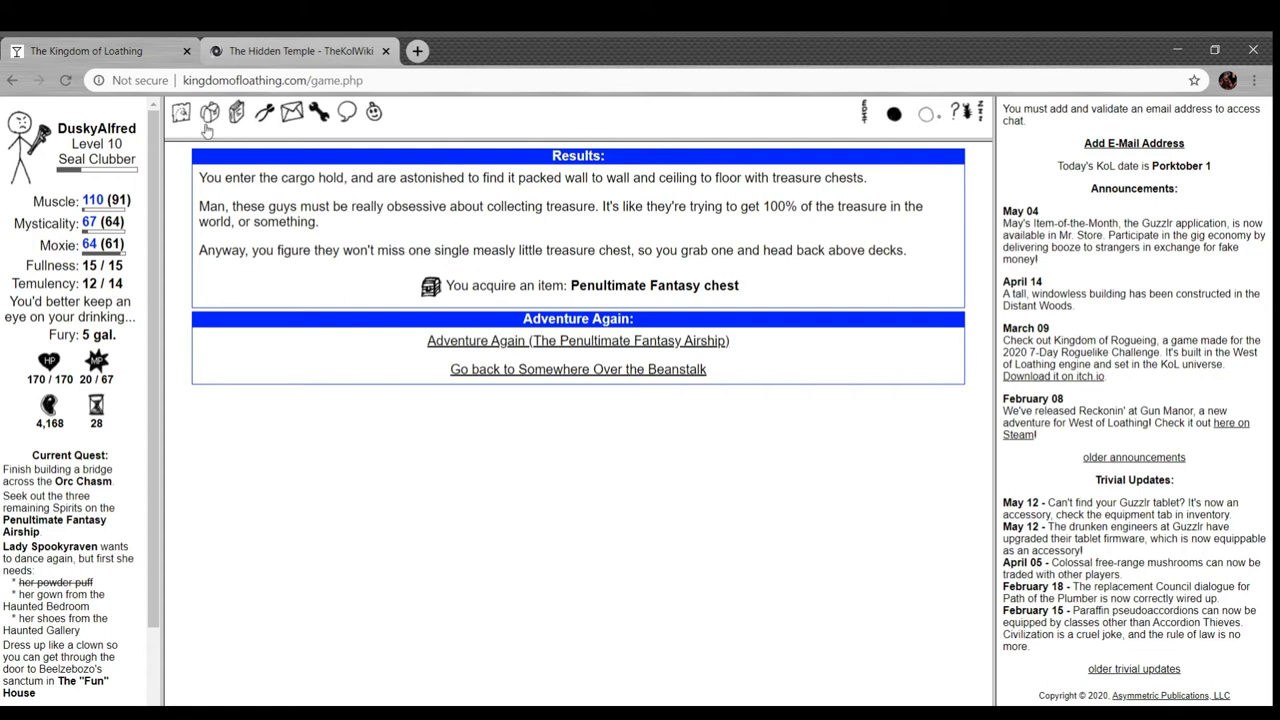
{"action": "left_click", "coordinate": [208, 112]}
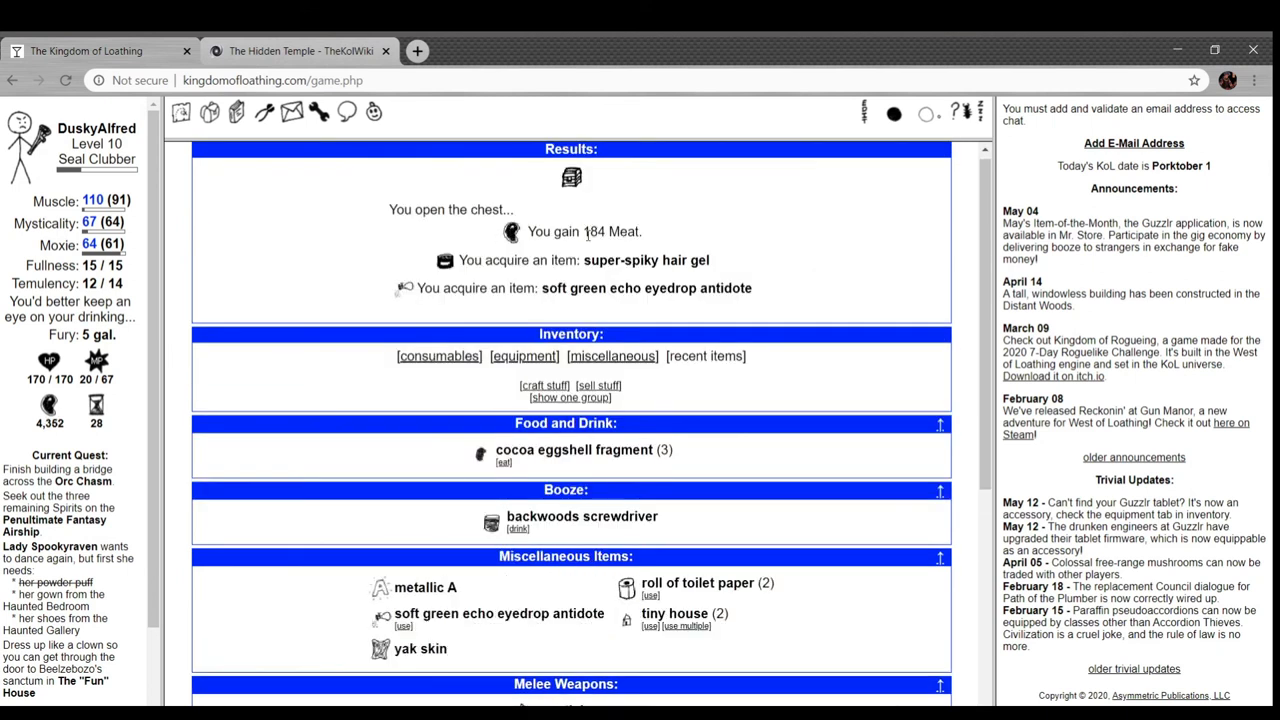
{"action": "mouse_move", "coordinate": [640, 276]}
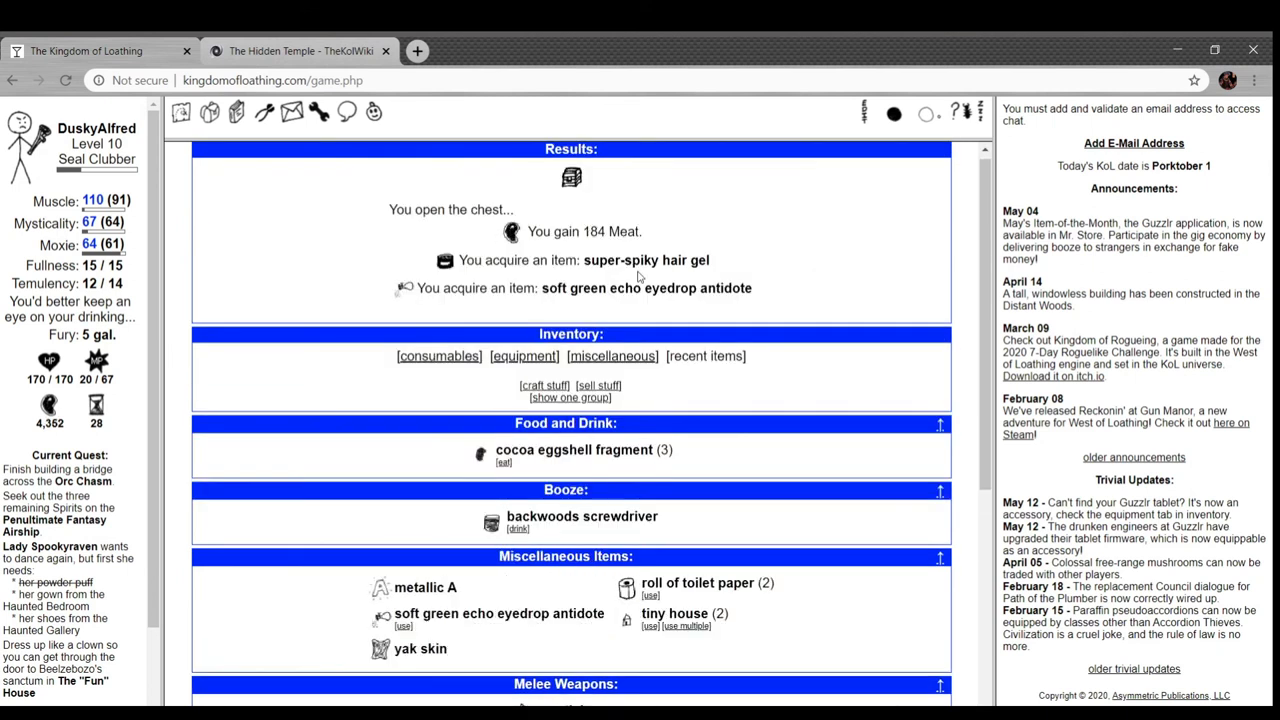
{"action": "scroll", "scroll_direction": "down", "scroll_amount": 3}
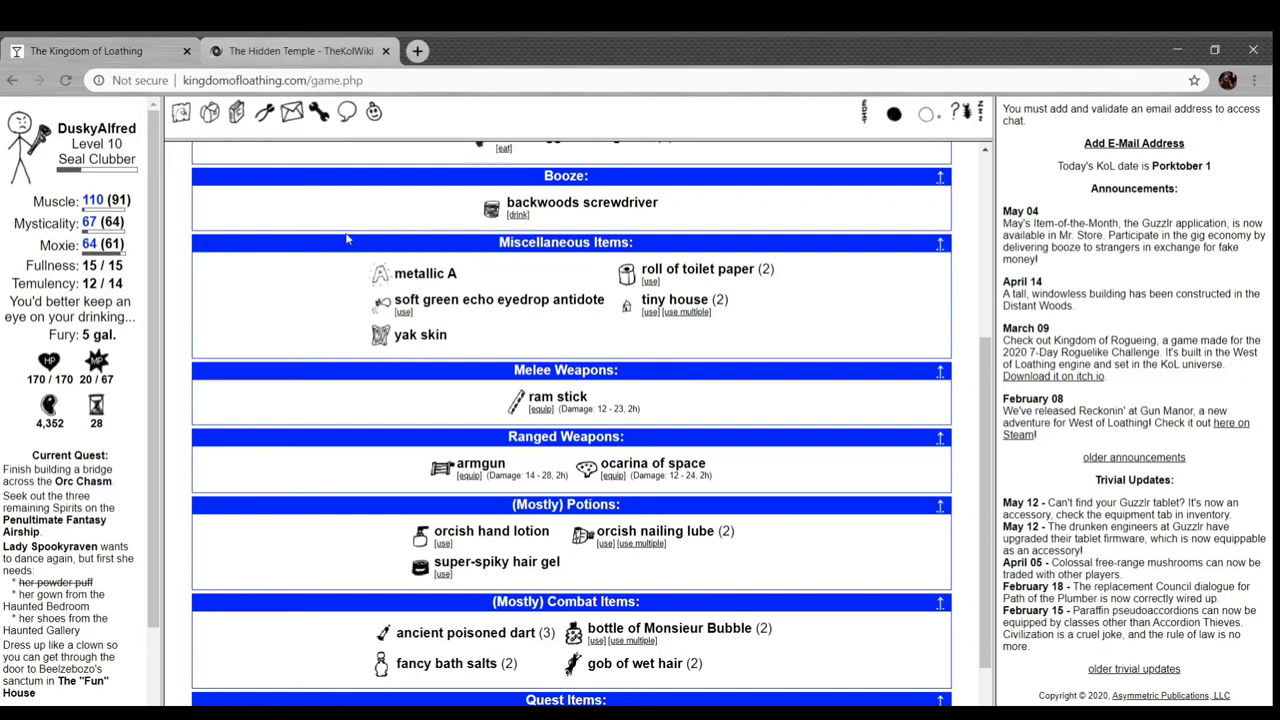
{"action": "mouse_move", "coordinate": [420, 580]}
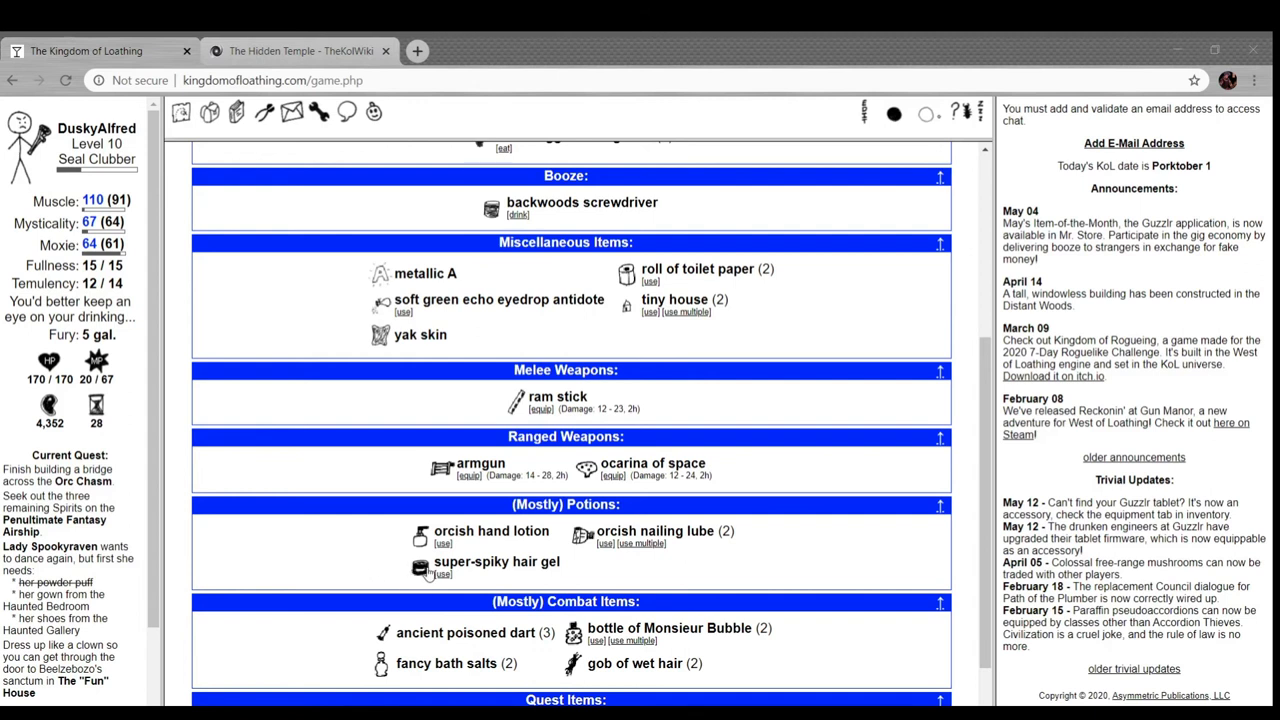
{"action": "mouse_move", "coordinate": [404, 480]}
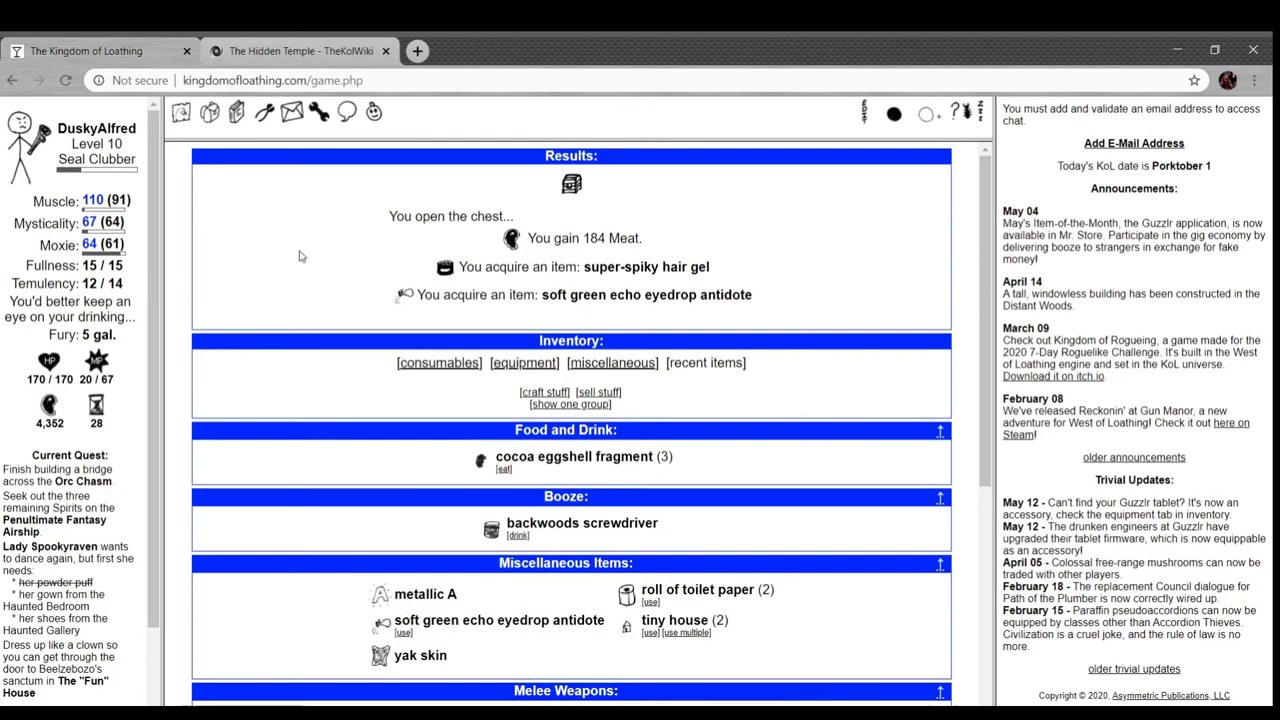
{"action": "scroll", "scroll_direction": "down", "scroll_amount": 3}
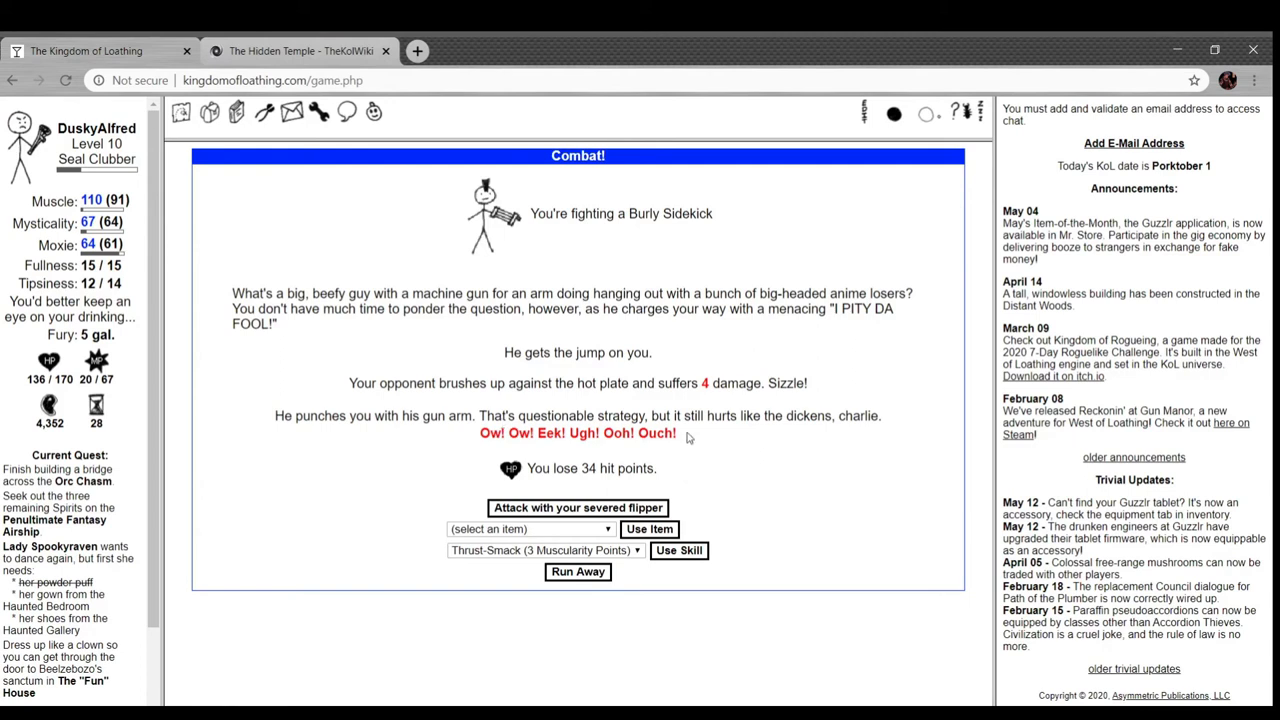
- Fell the Burly Sidekick for 143 Meat and a tiny house, then adventure again on the airship
{"action": "left_click", "coordinate": [576, 508]}
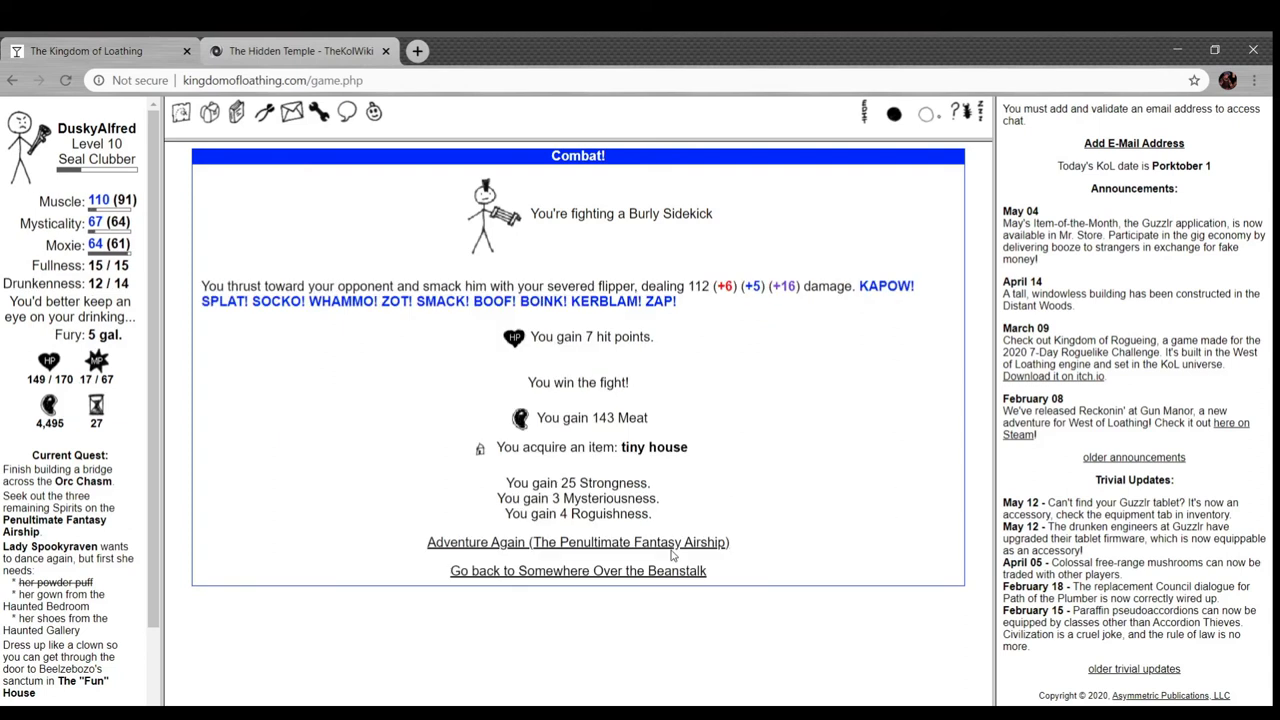
{"action": "left_click", "coordinate": [576, 540]}
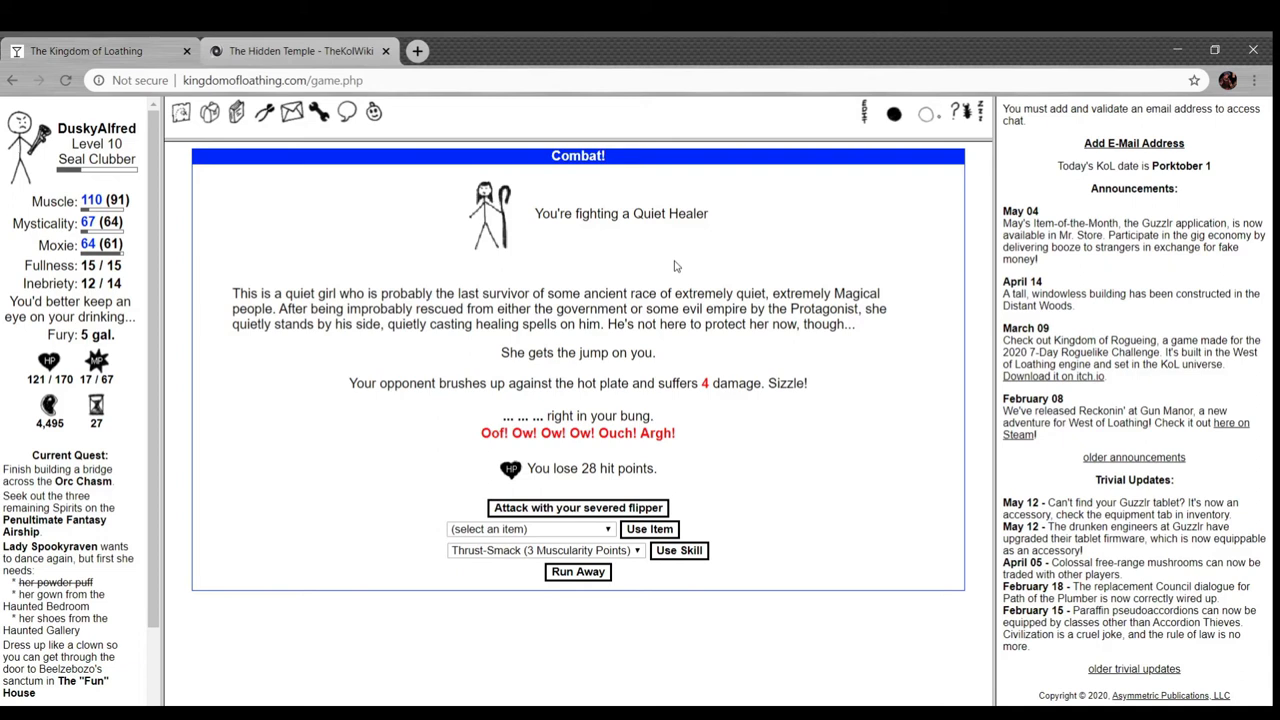
{"action": "mouse_move", "coordinate": [592, 512]}
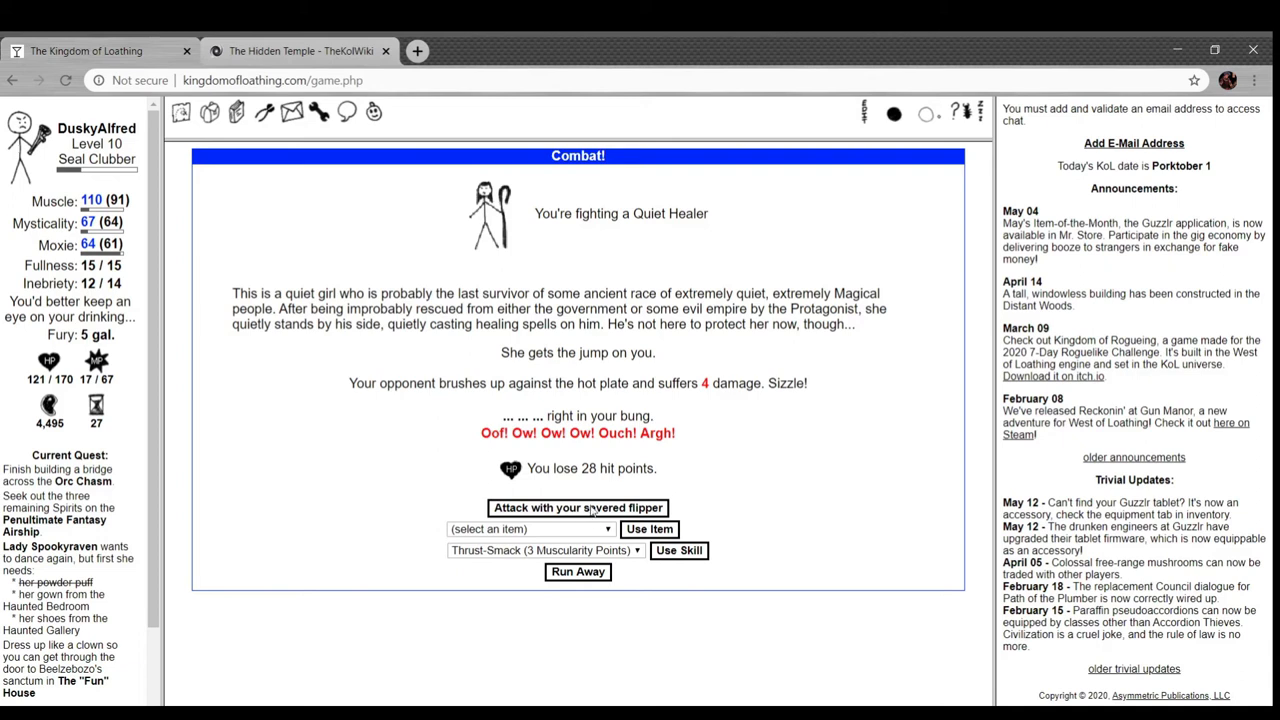
- Fell the Quiet Healer for 100 Meat despite a fumble, then adventure again on the airship
{"action": "left_click", "coordinate": [576, 508]}
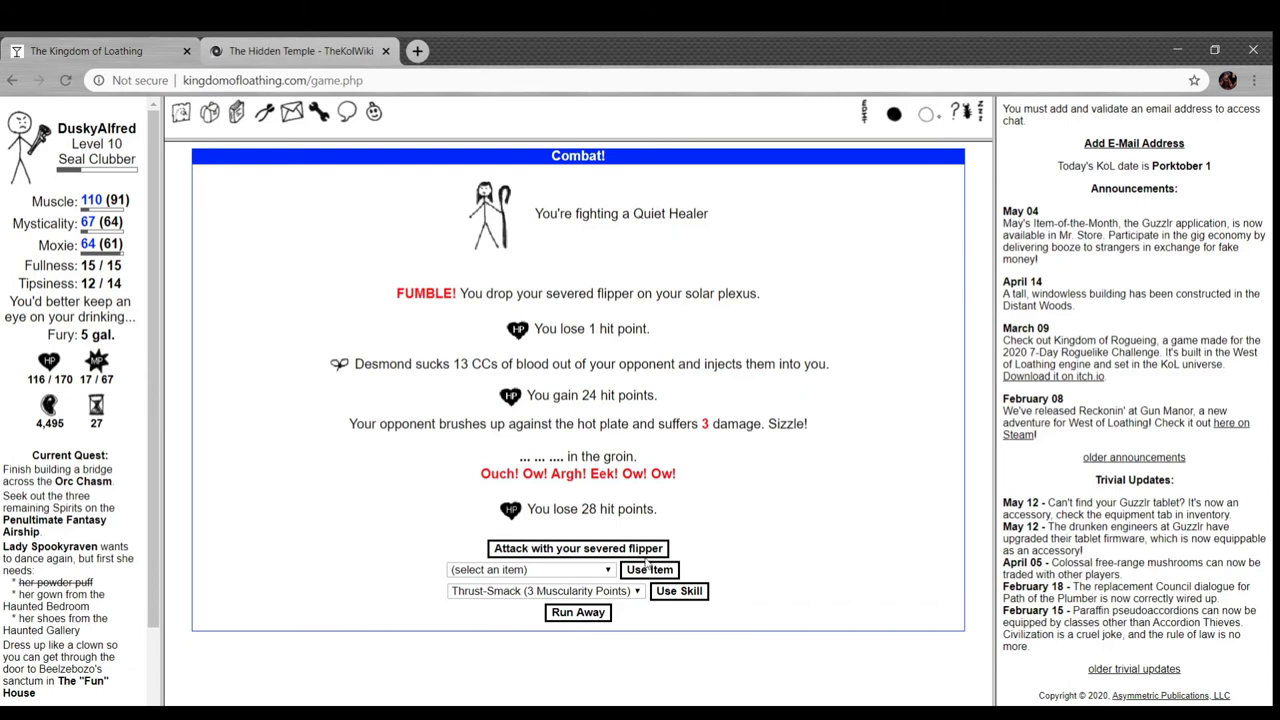
{"action": "left_click", "coordinate": [576, 548]}
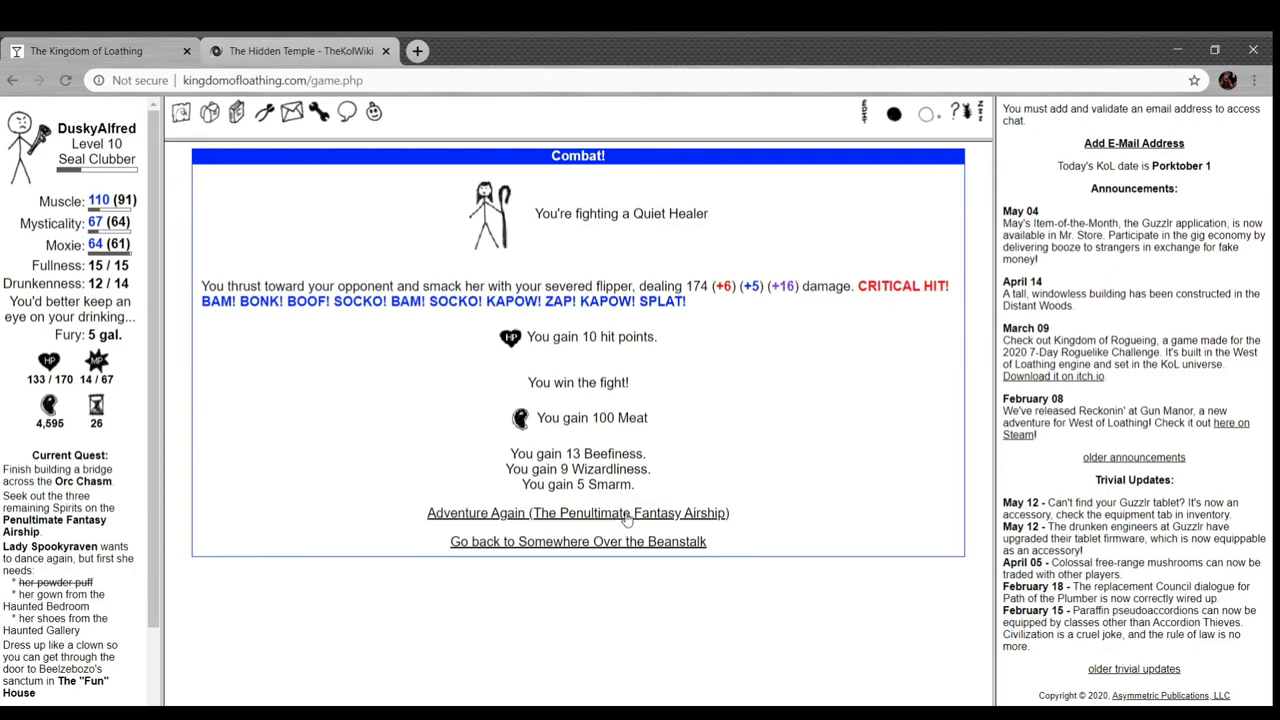
{"action": "left_click", "coordinate": [578, 512]}
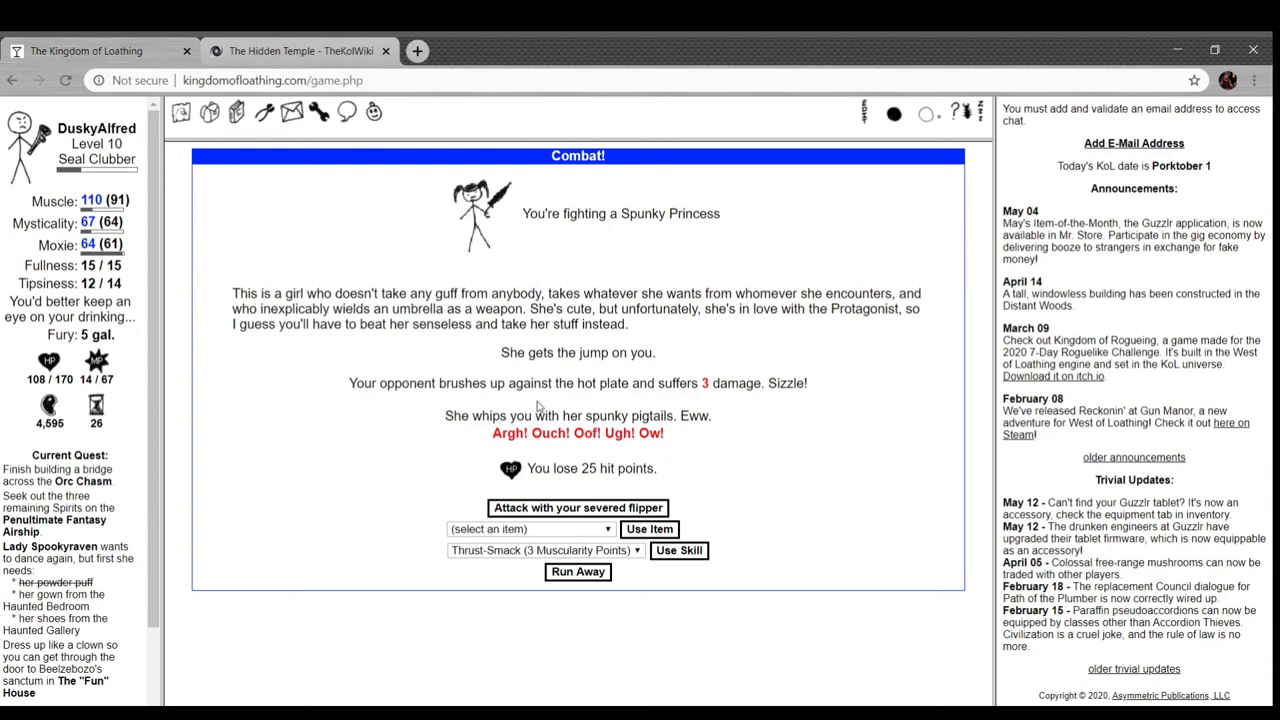
{"action": "mouse_move", "coordinate": [676, 446]}
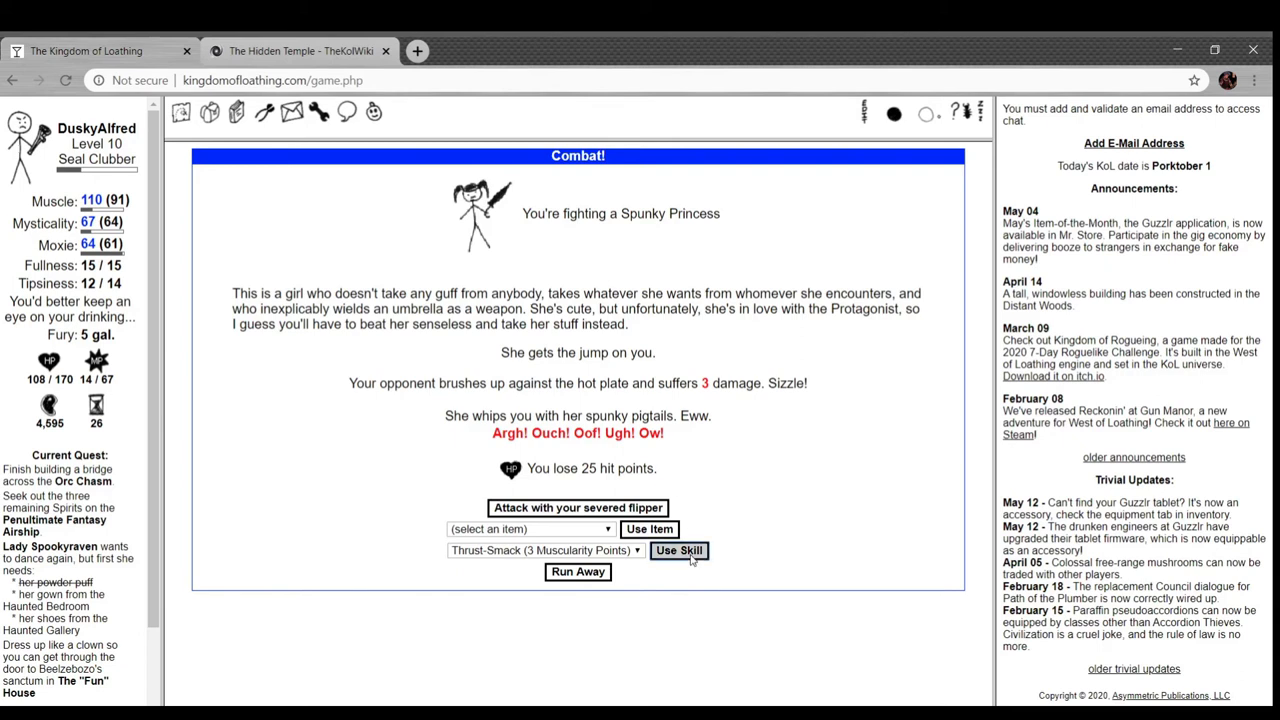
- Thrust-Smack two Spunky Princesses and a random-encounter swarm, gaining Meat, a tiny house and a cocoa eggshell fragment
{"action": "left_click", "coordinate": [680, 550]}
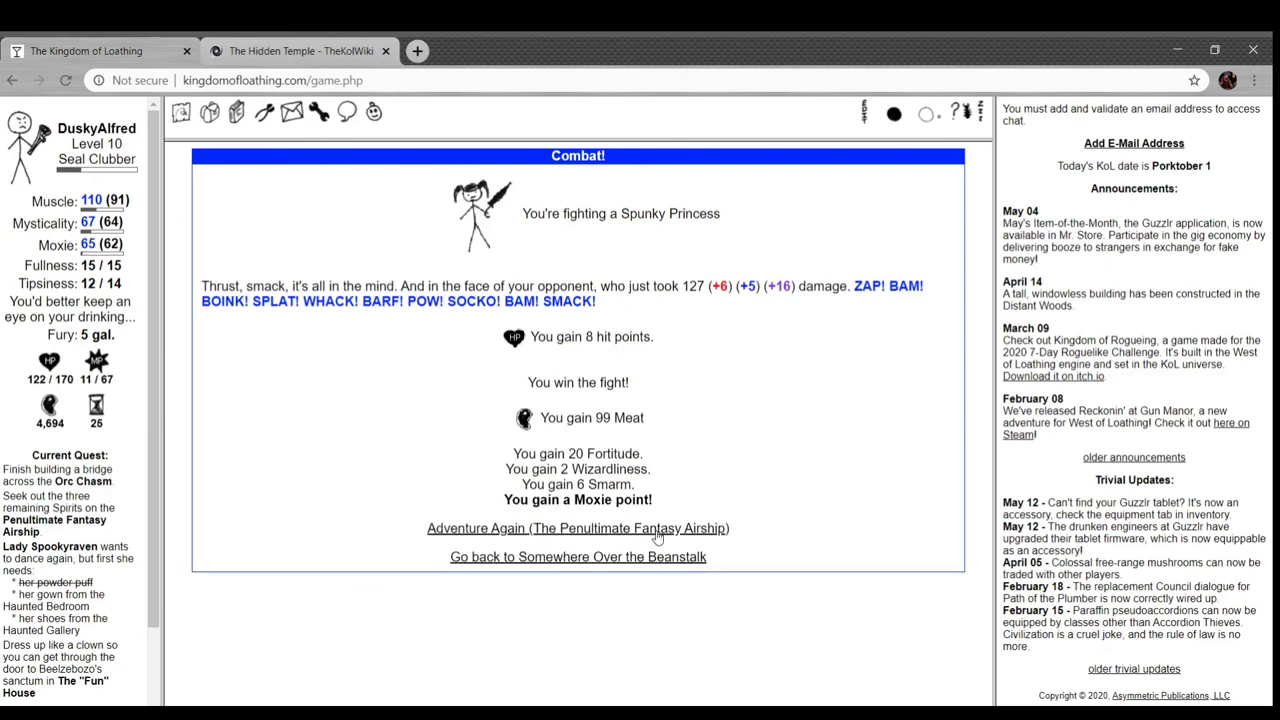
{"action": "left_click", "coordinate": [576, 528]}
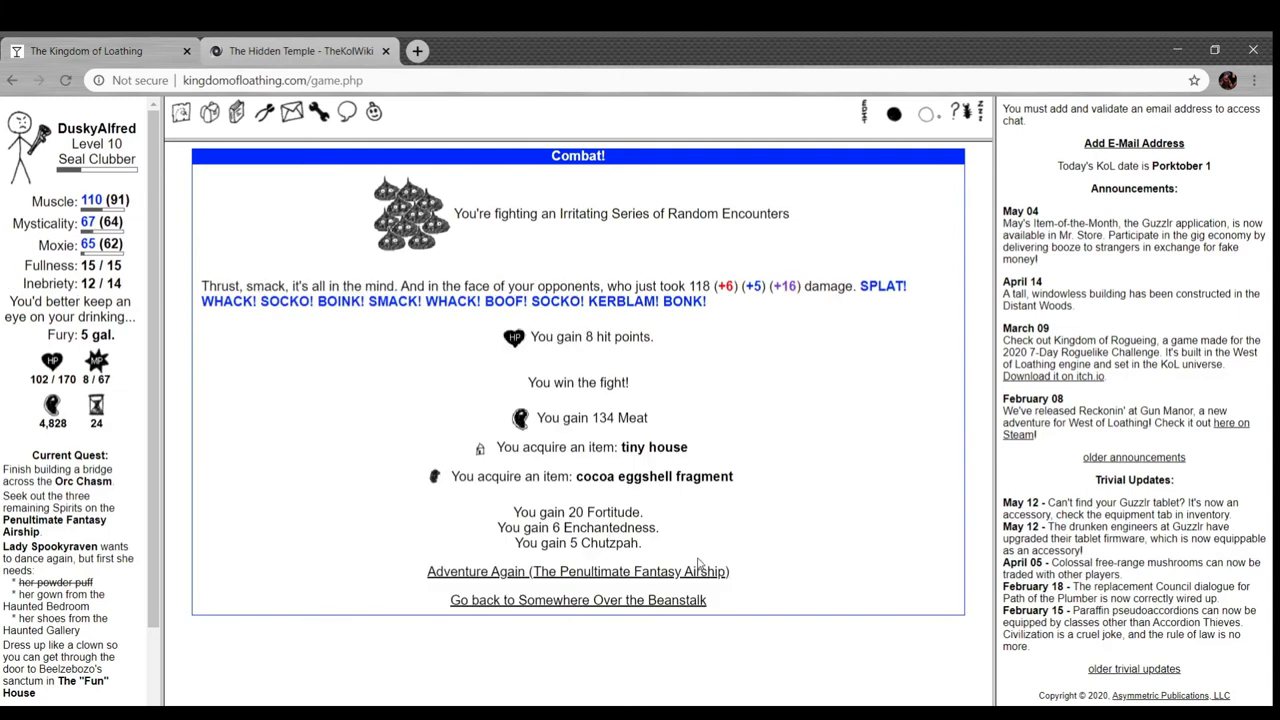
{"action": "scroll", "scroll_direction": "down", "scroll_amount": 3}
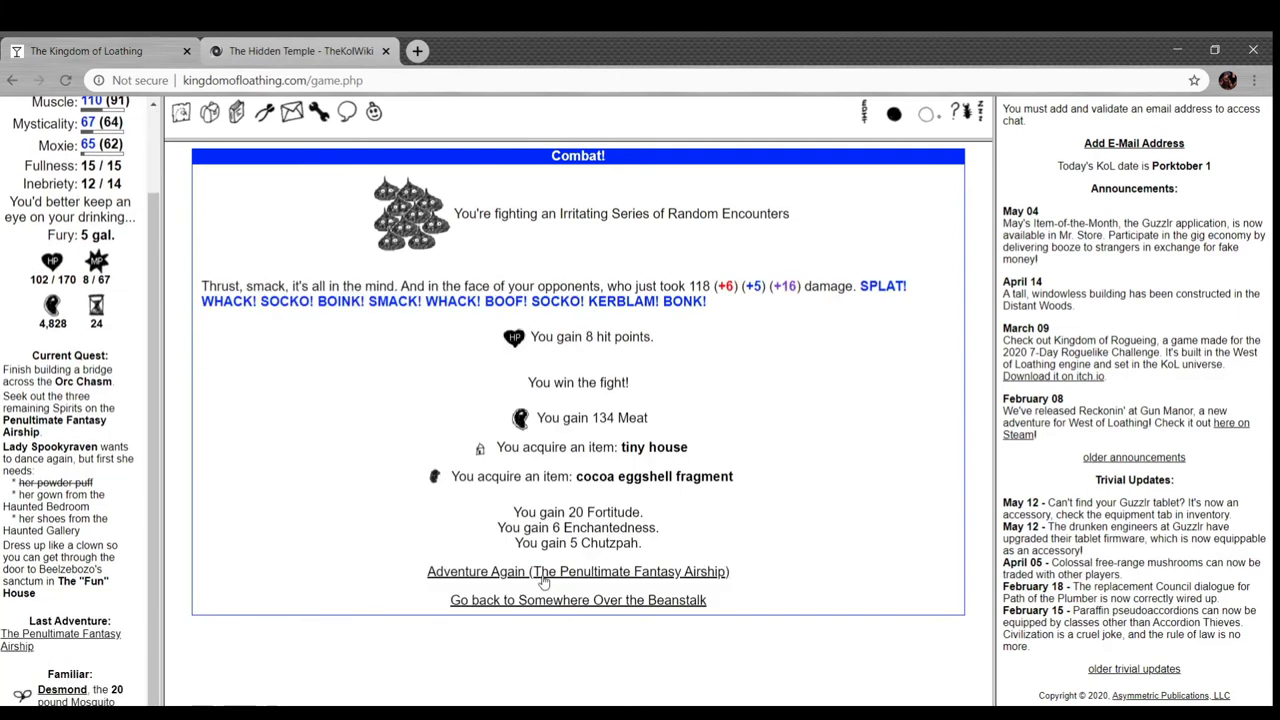
{"action": "left_click", "coordinate": [576, 572]}
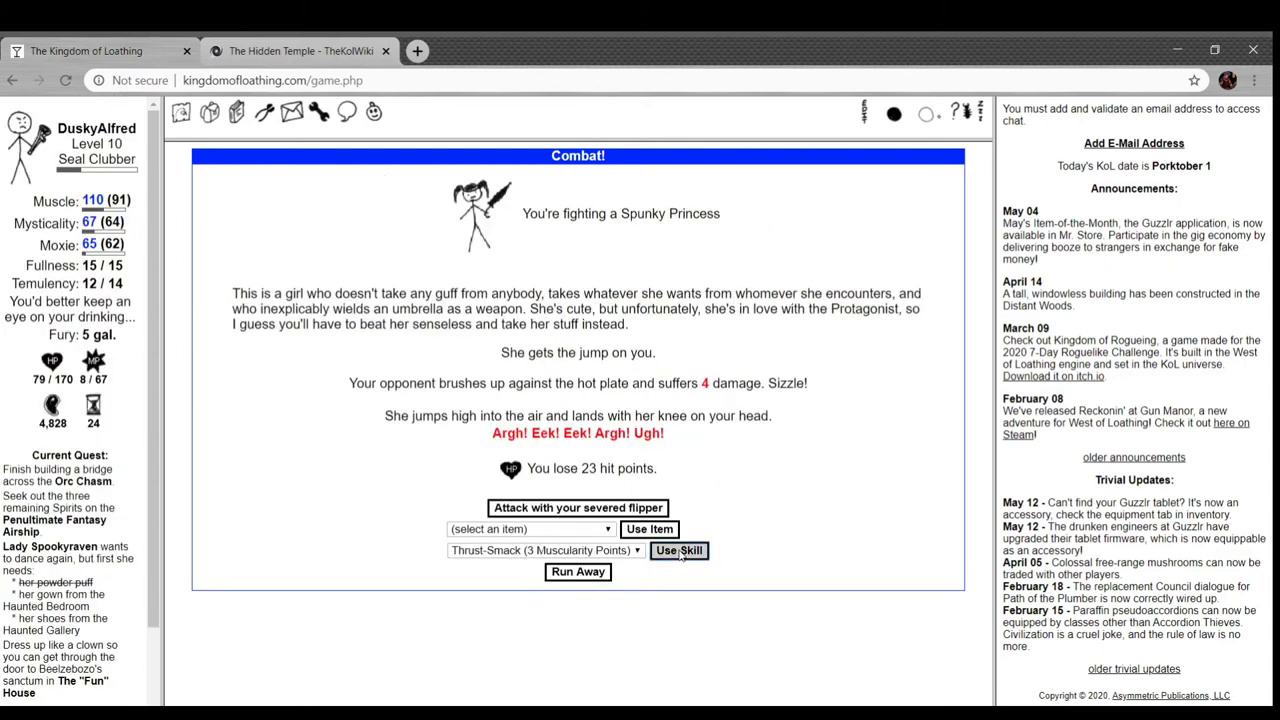
{"action": "left_click", "coordinate": [680, 550]}
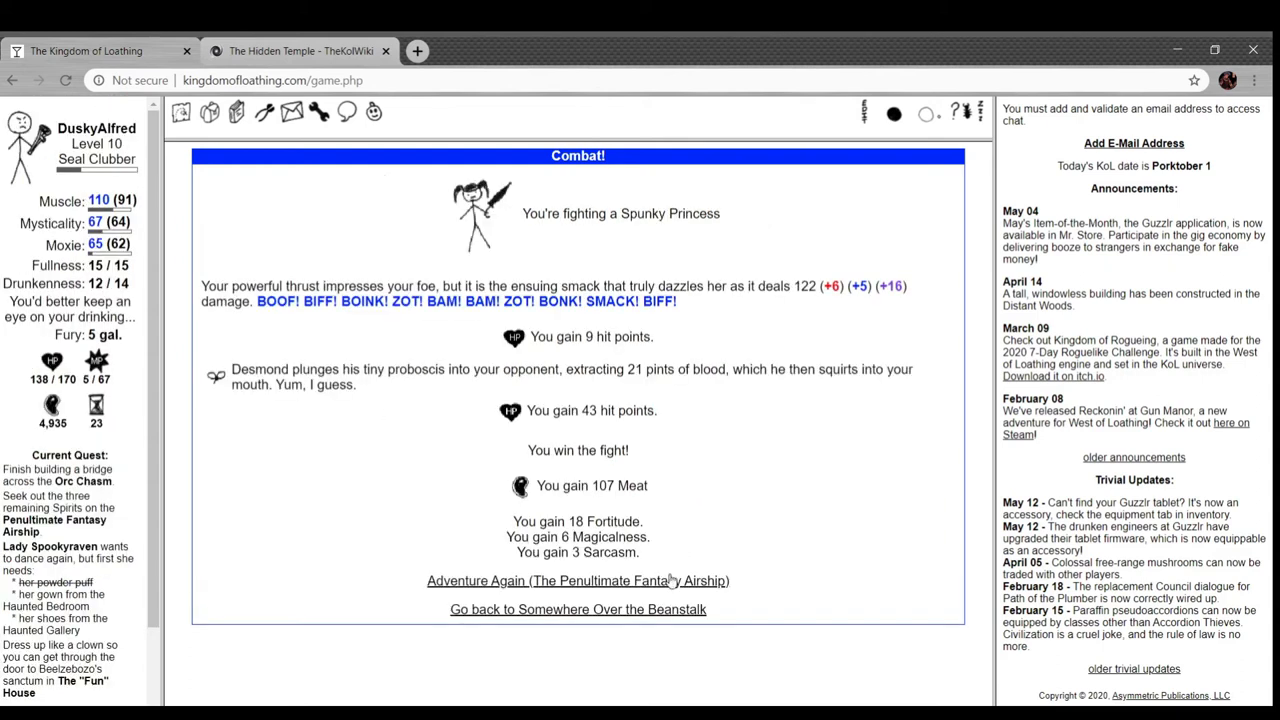
{"action": "left_click", "coordinate": [578, 580]}
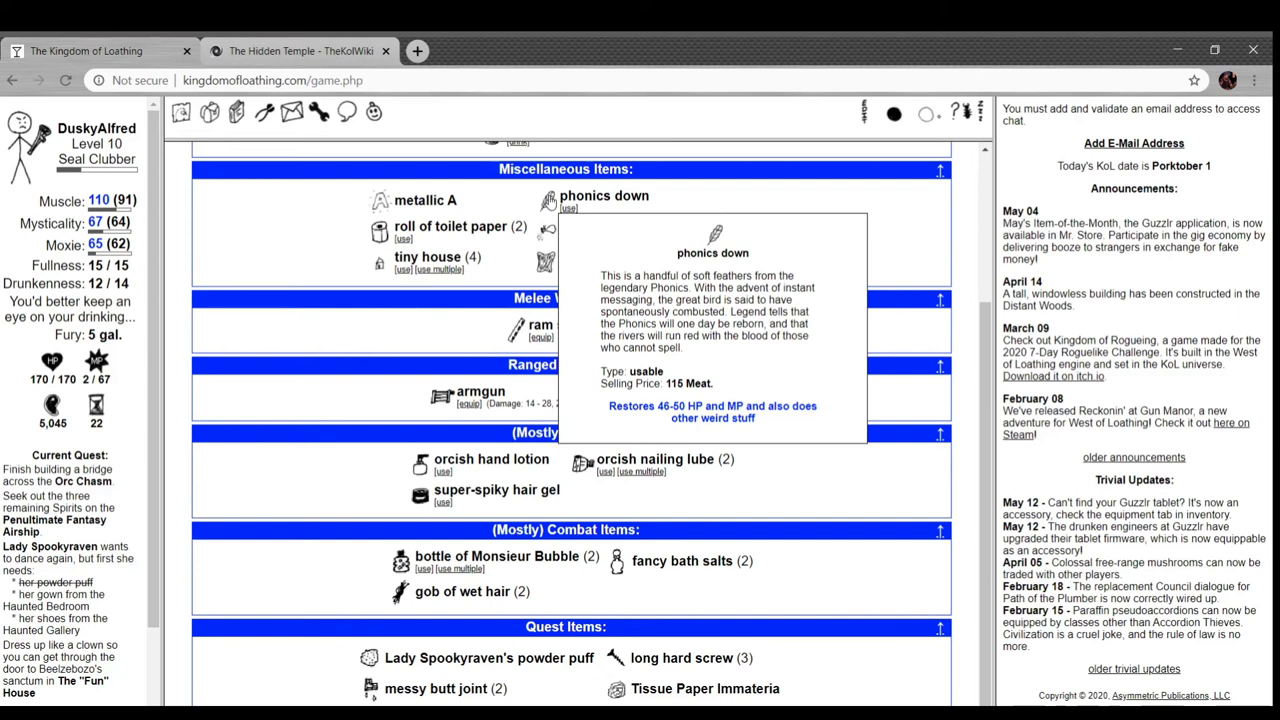
{"action": "mouse_move", "coordinate": [564, 216]}
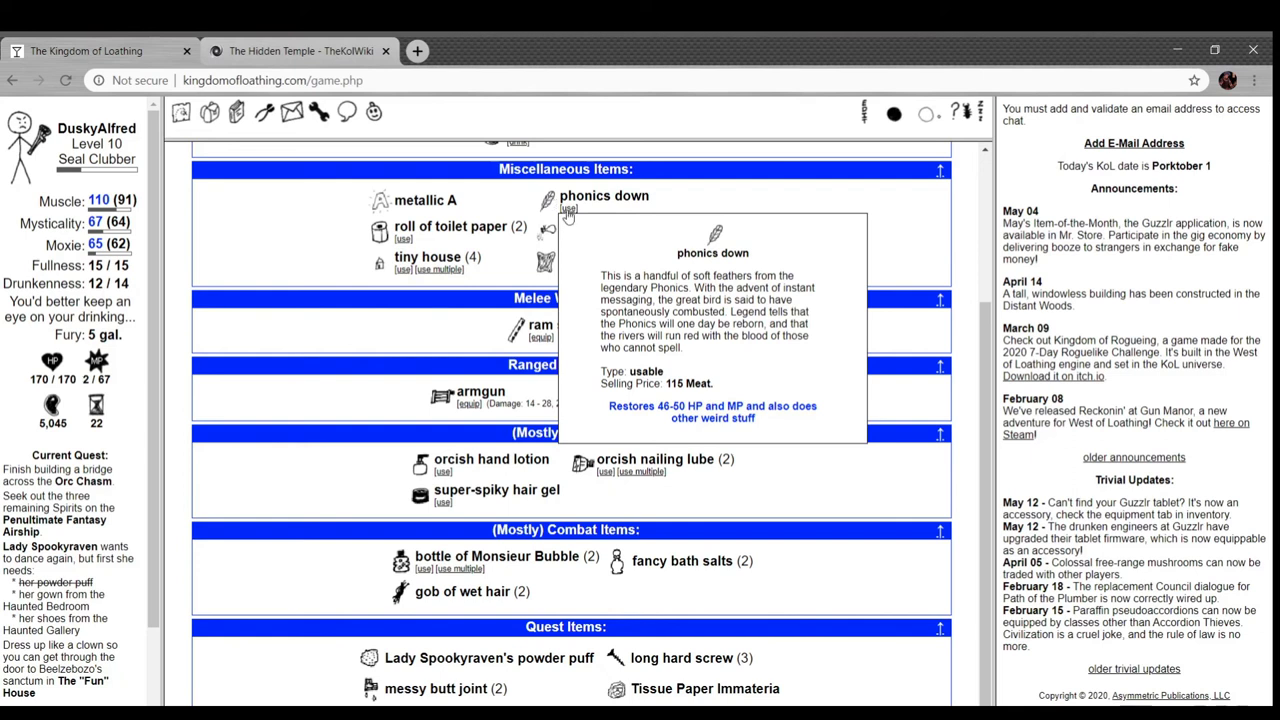
- Use the phonics down for Tingly Biceps and an HP refill
{"action": "left_click", "coordinate": [568, 218]}
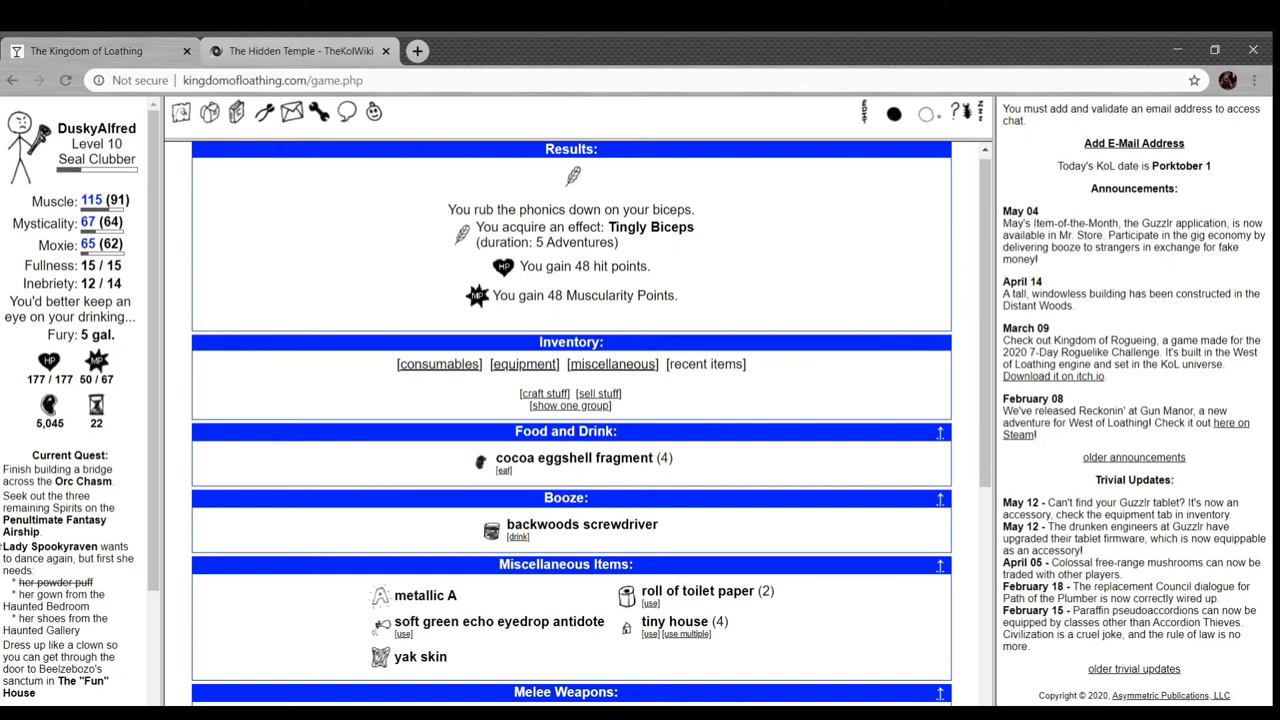
{"action": "scroll", "scroll_direction": "down", "scroll_amount": 3}
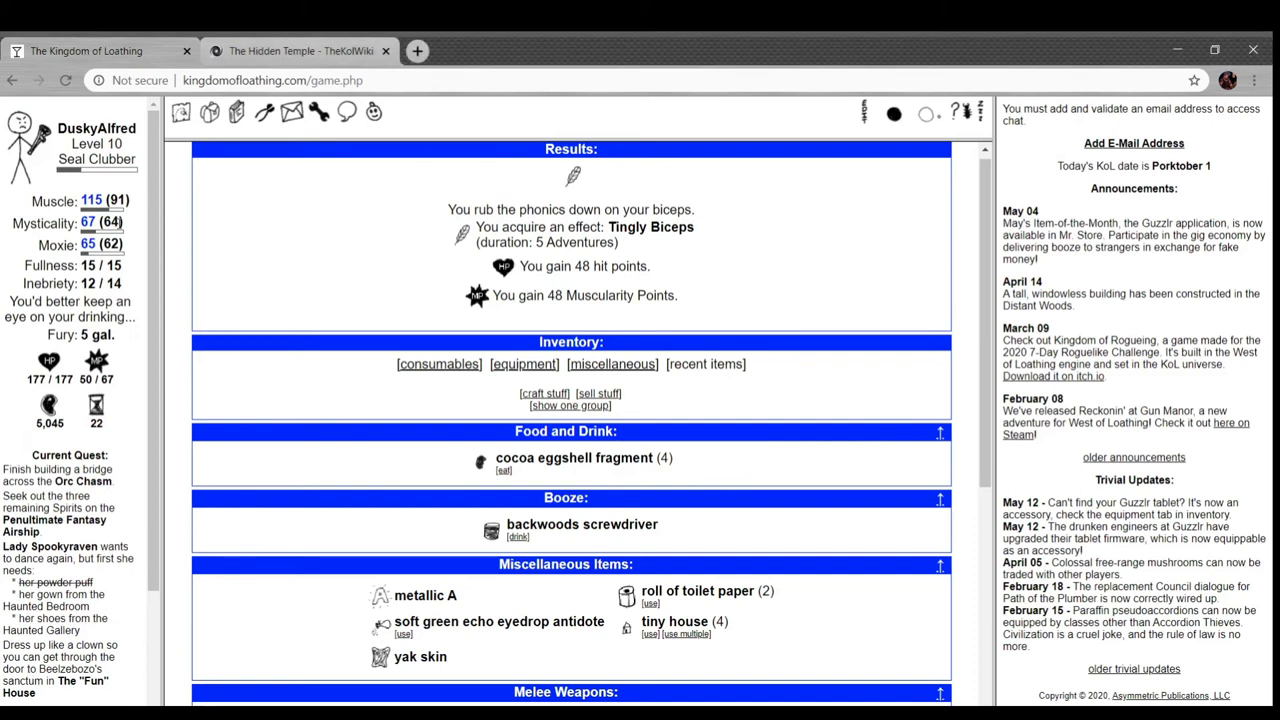
{"action": "scroll", "scroll_direction": "down", "scroll_amount": 3}
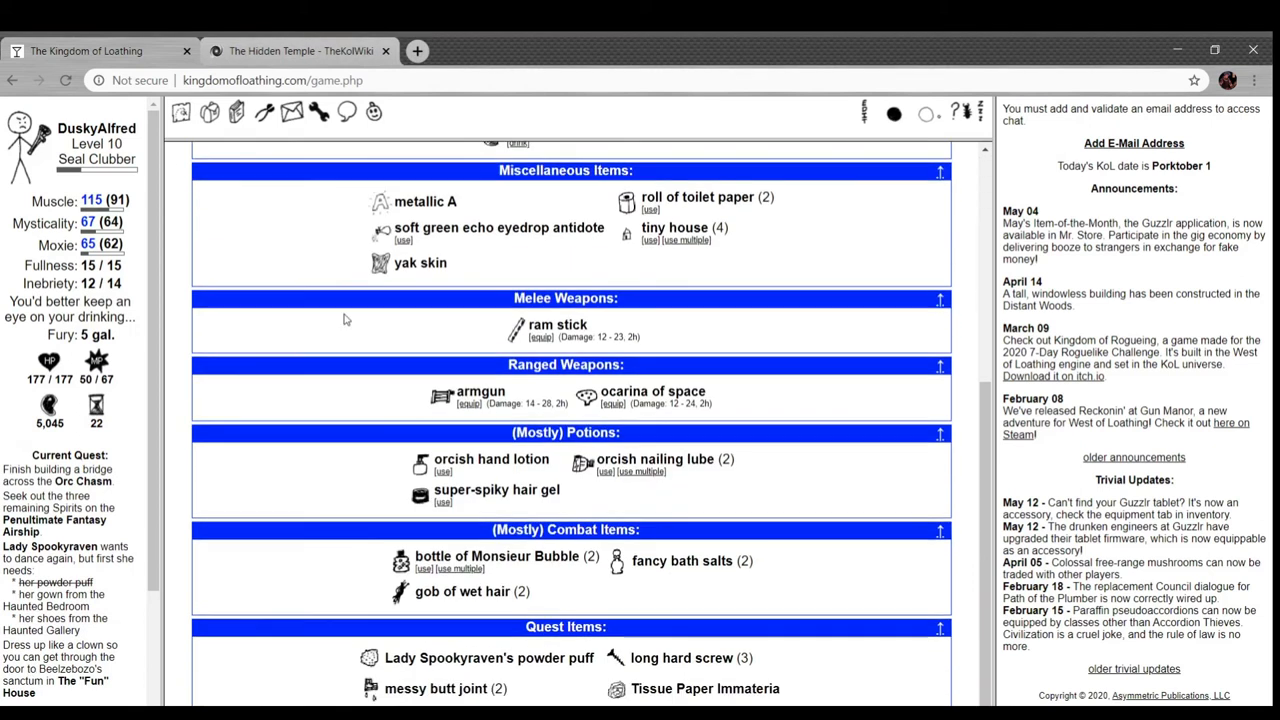
{"action": "scroll", "scroll_direction": "up", "scroll_amount": 3}
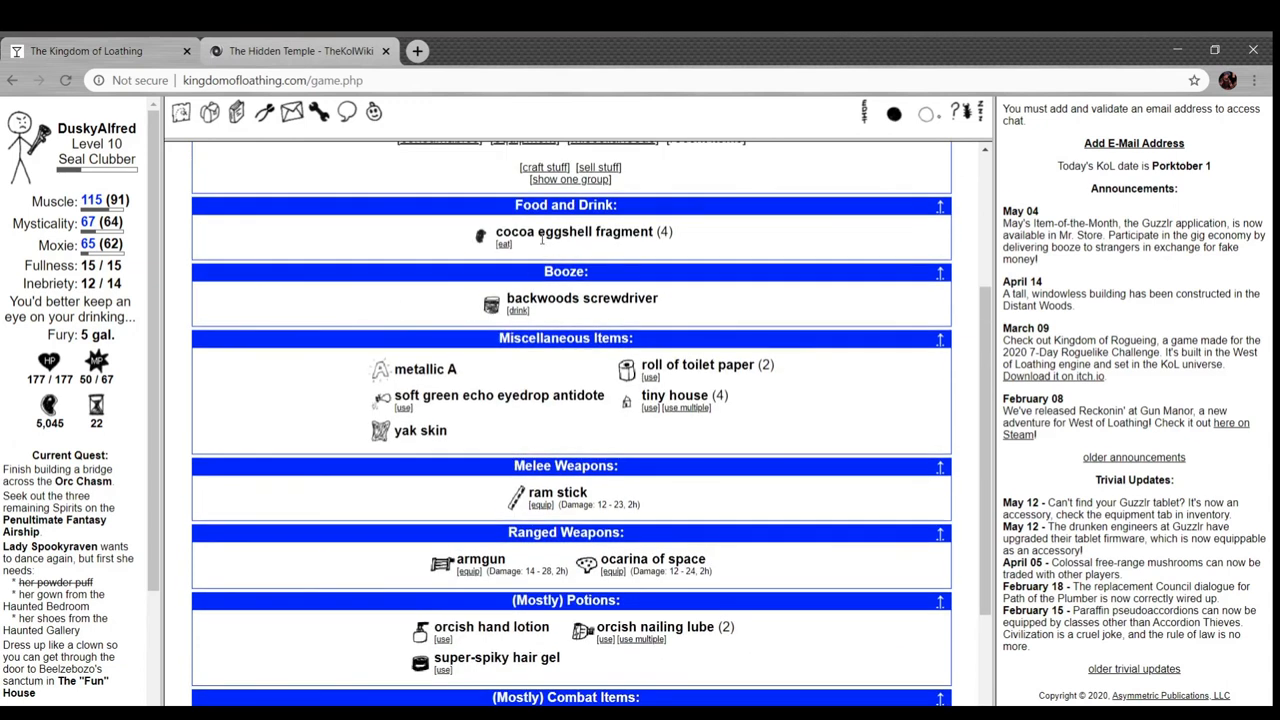
- Try to eat a cocoa eggshell fragment from Food and Drink, which fails
{"action": "left_click", "coordinate": [504, 244]}
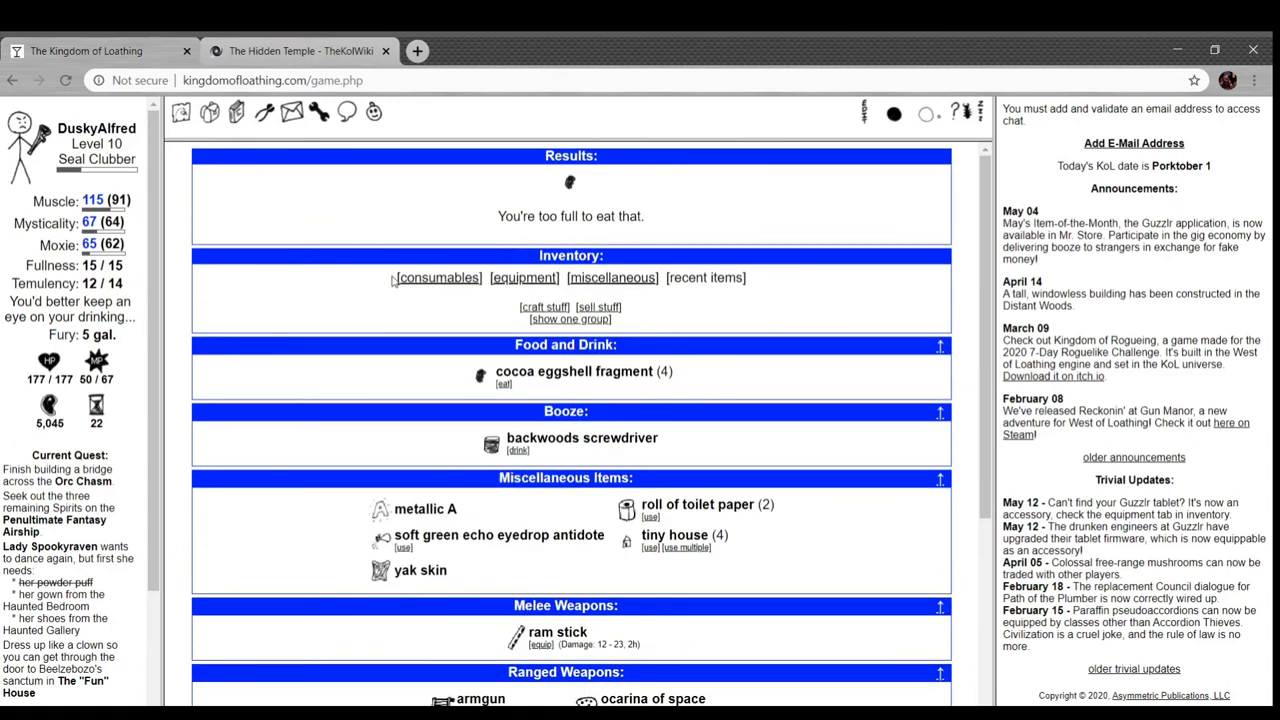
{"action": "scroll", "scroll_direction": "down", "scroll_amount": 3}
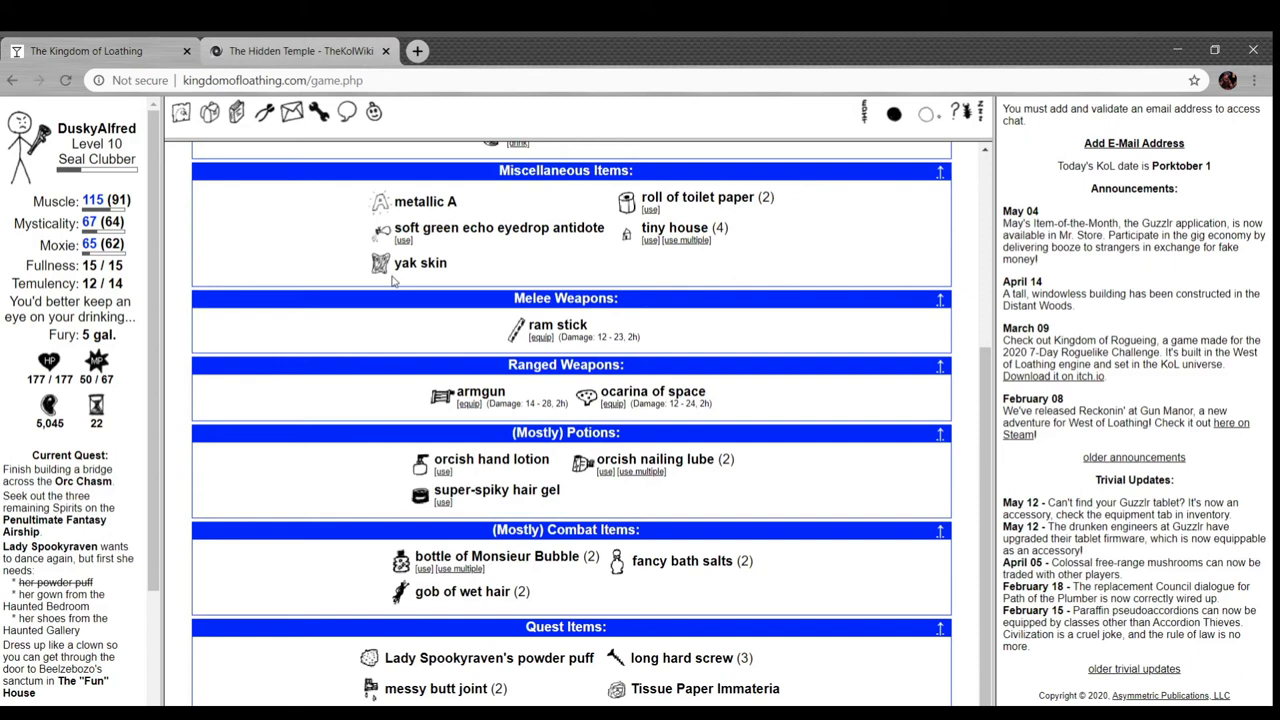
{"action": "scroll", "scroll_direction": "up", "scroll_amount": 3}
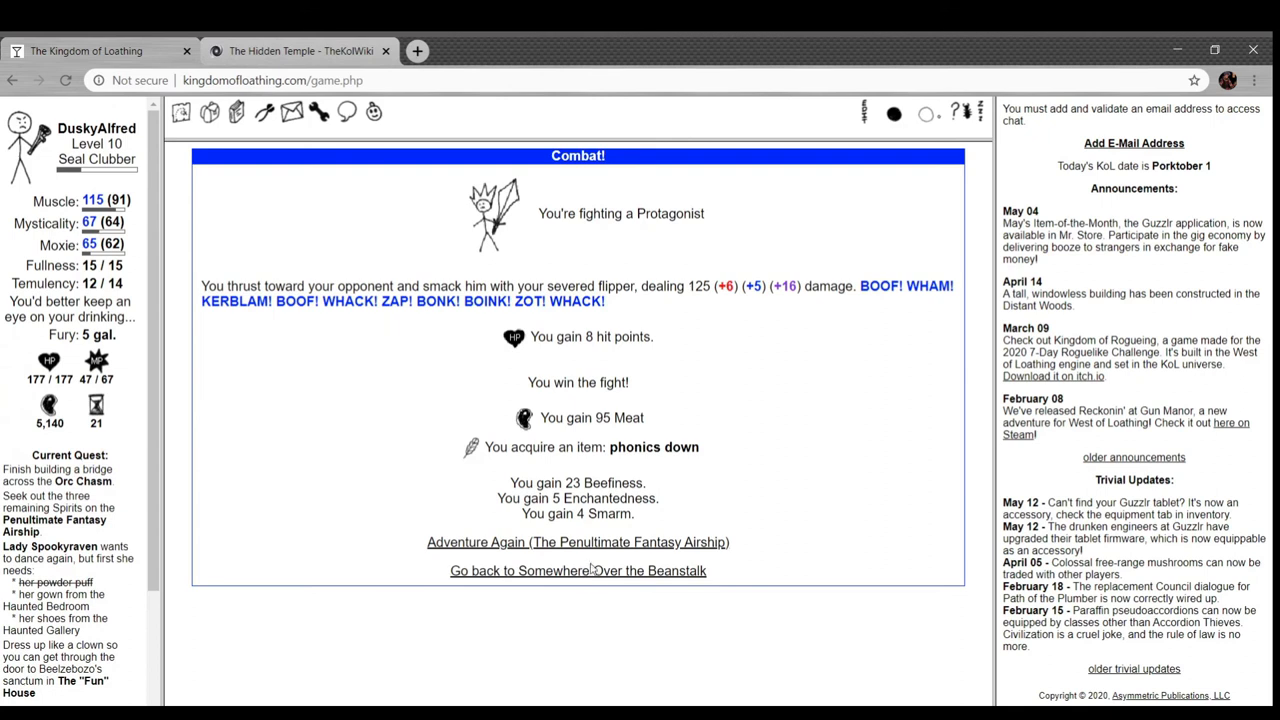
- Try the unreachable Hole in the Sky and return to Somewhere Over the Beanstalk
{"action": "left_click", "coordinate": [576, 570]}
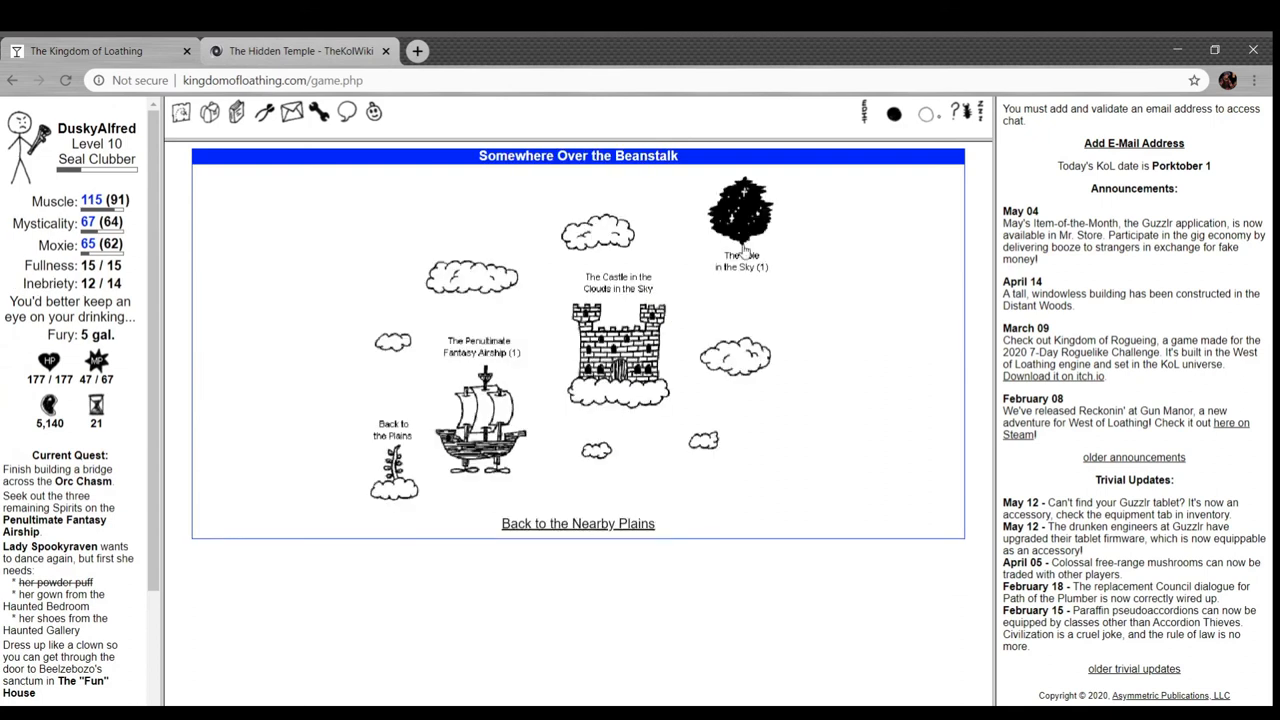
{"action": "left_click", "coordinate": [740, 216]}
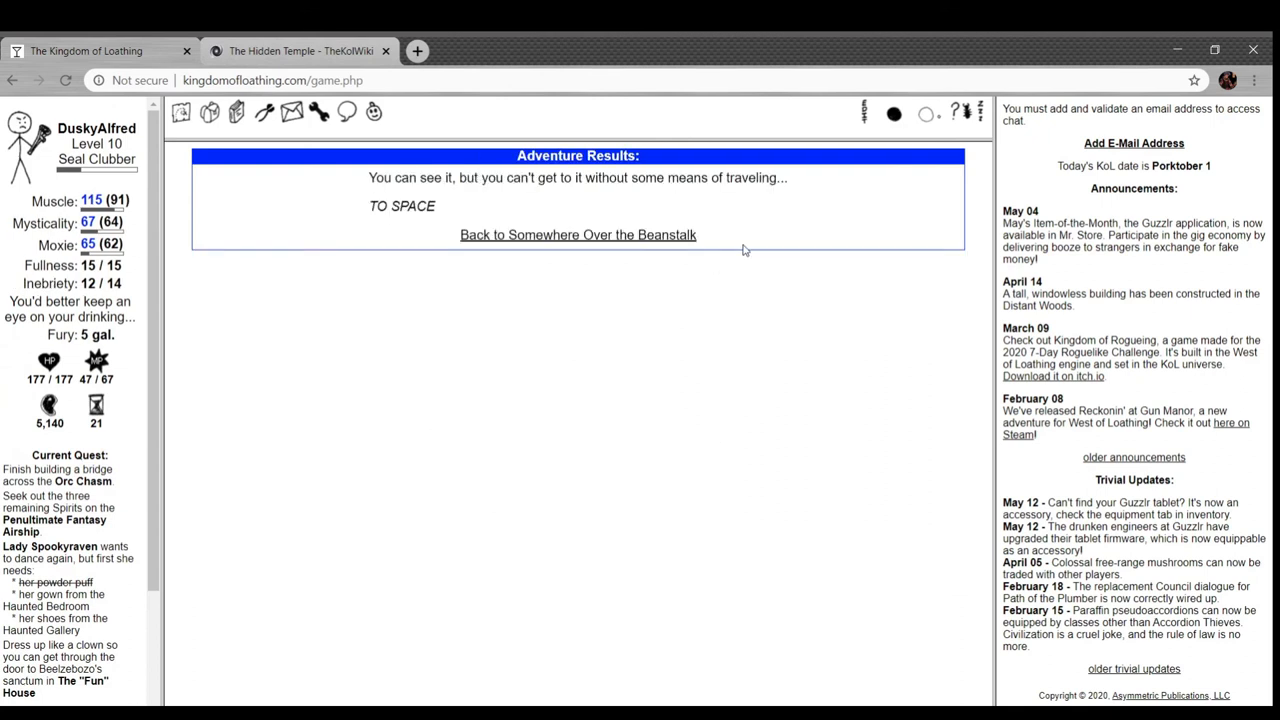
{"action": "mouse_move", "coordinate": [536, 198]}
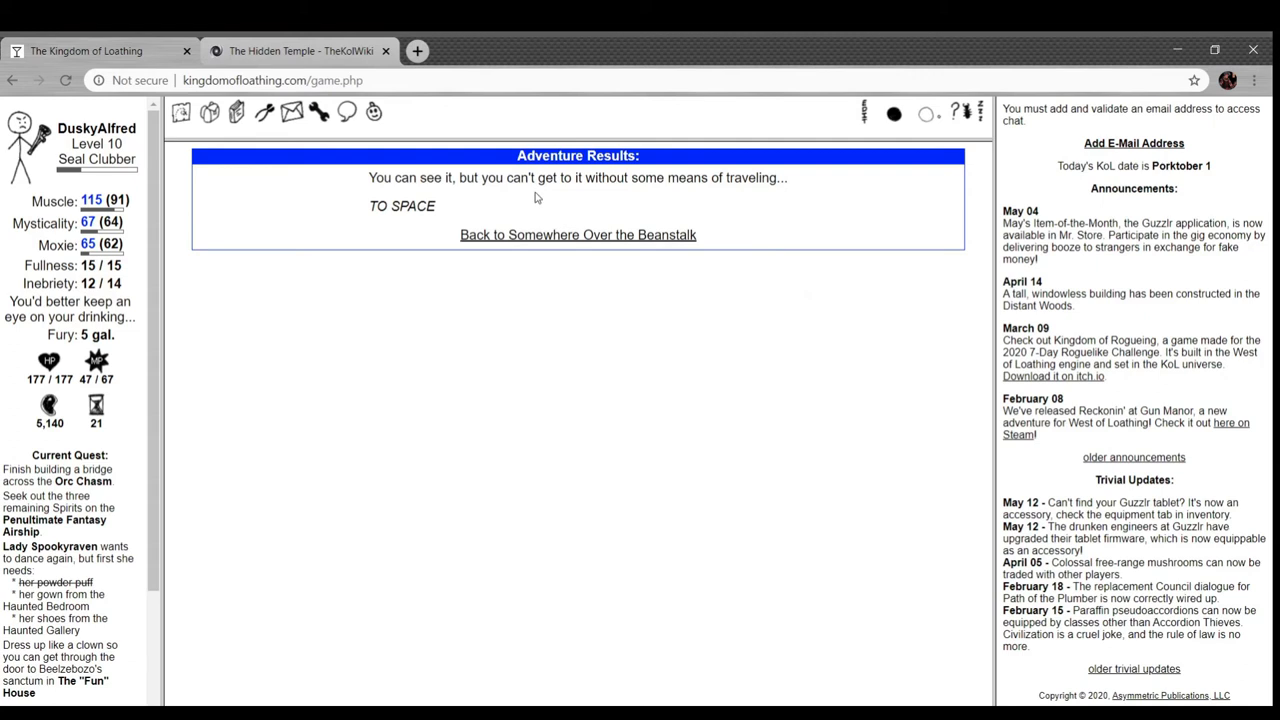
{"action": "mouse_move", "coordinate": [580, 244]}
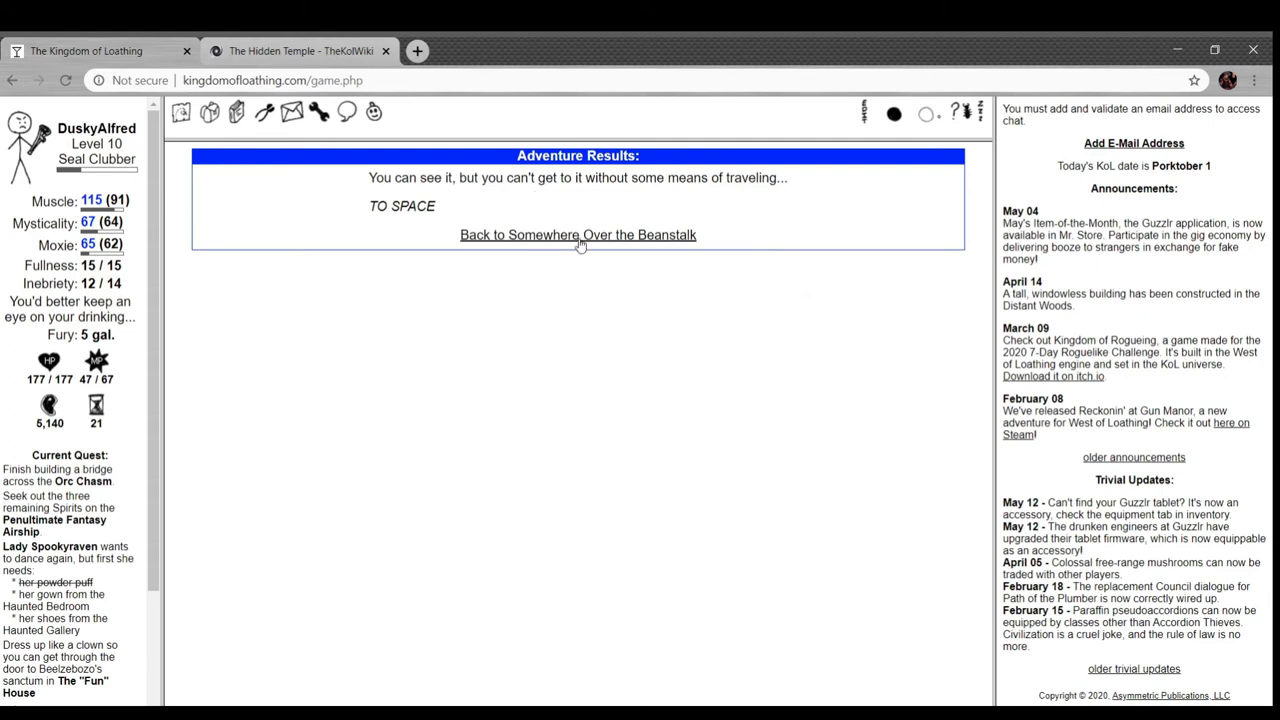
{"action": "left_click", "coordinate": [576, 234]}
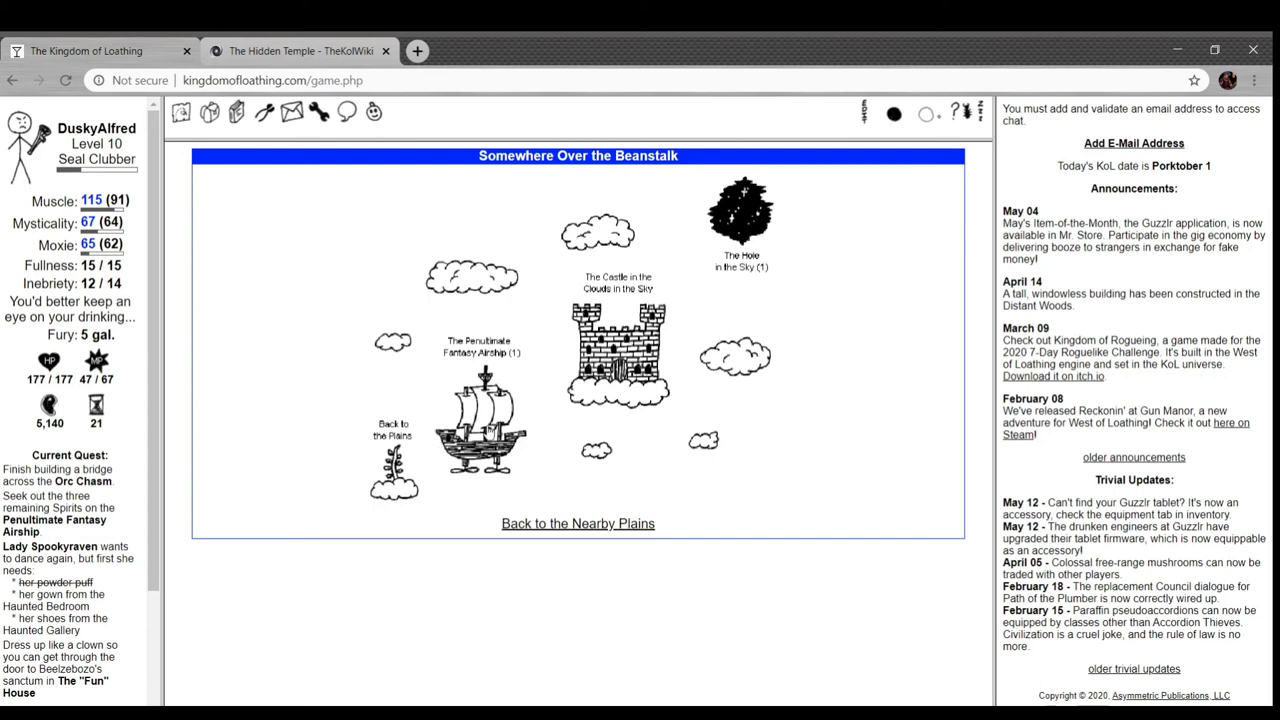
- Thrust-Smack a Burly Sidekick and random encounters on the airship for 260 Meat
{"action": "left_click", "coordinate": [480, 410]}
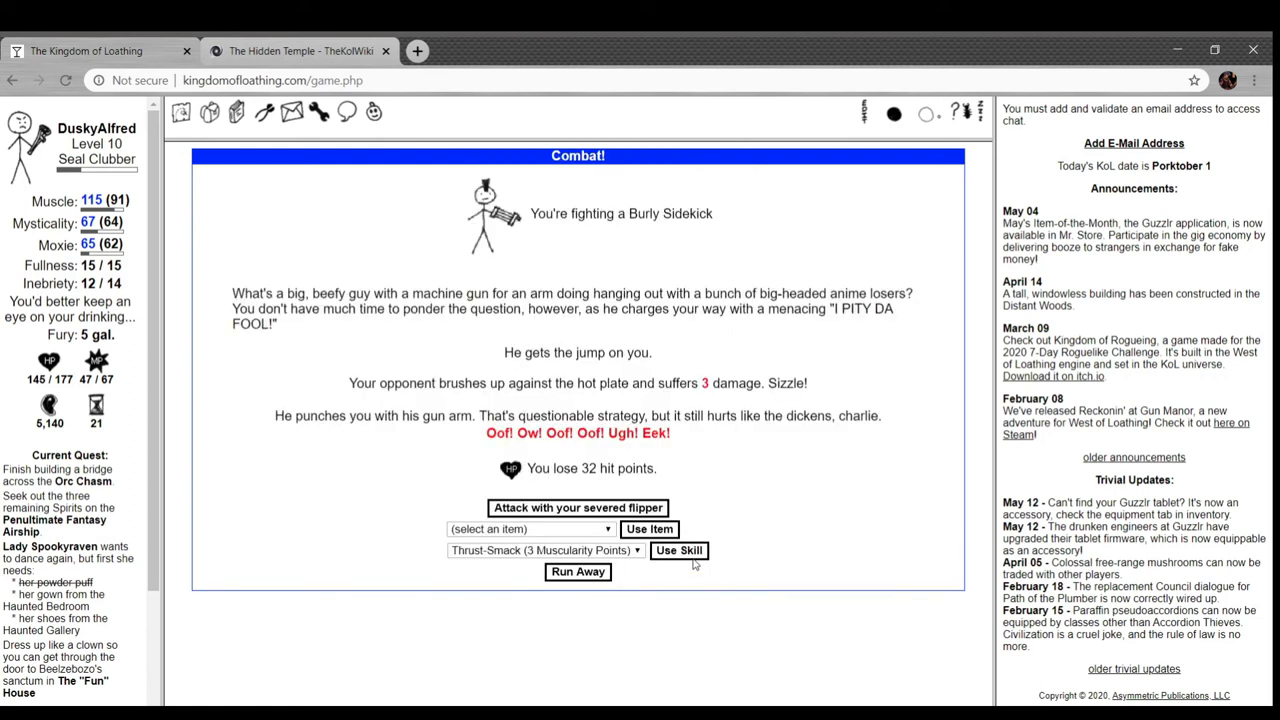
{"action": "left_click", "coordinate": [678, 550]}
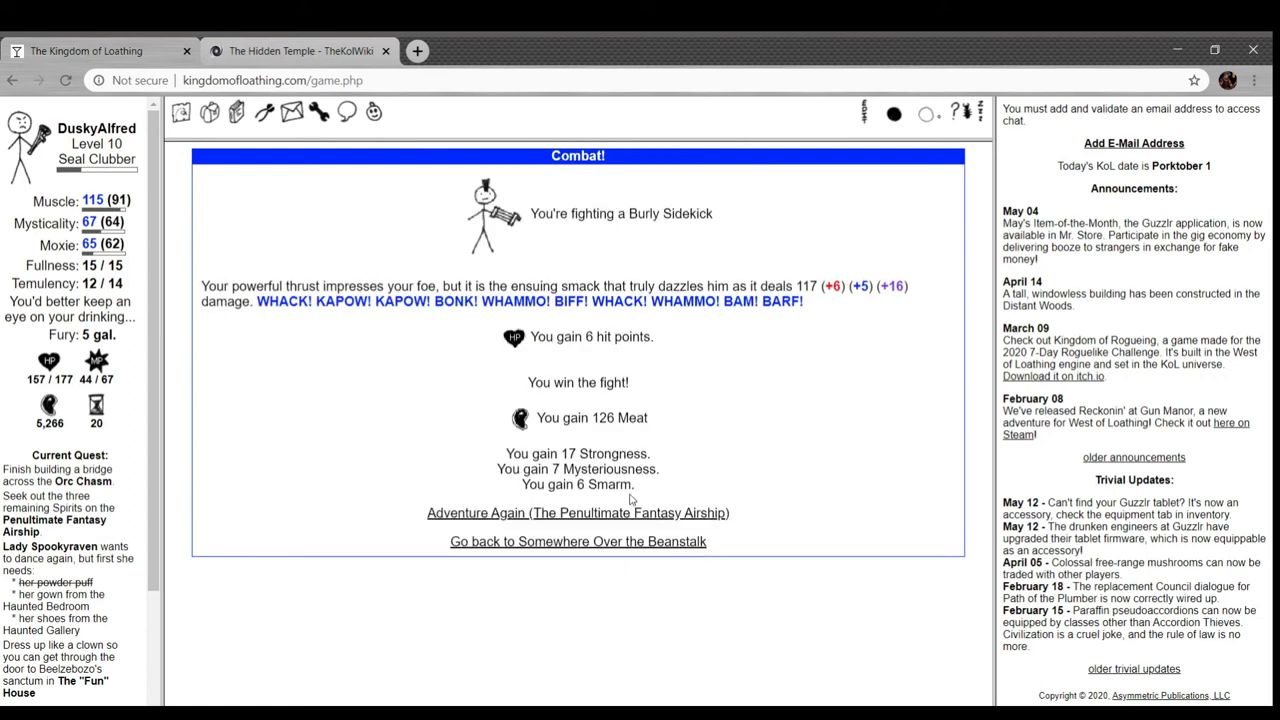
{"action": "left_click", "coordinate": [576, 512]}
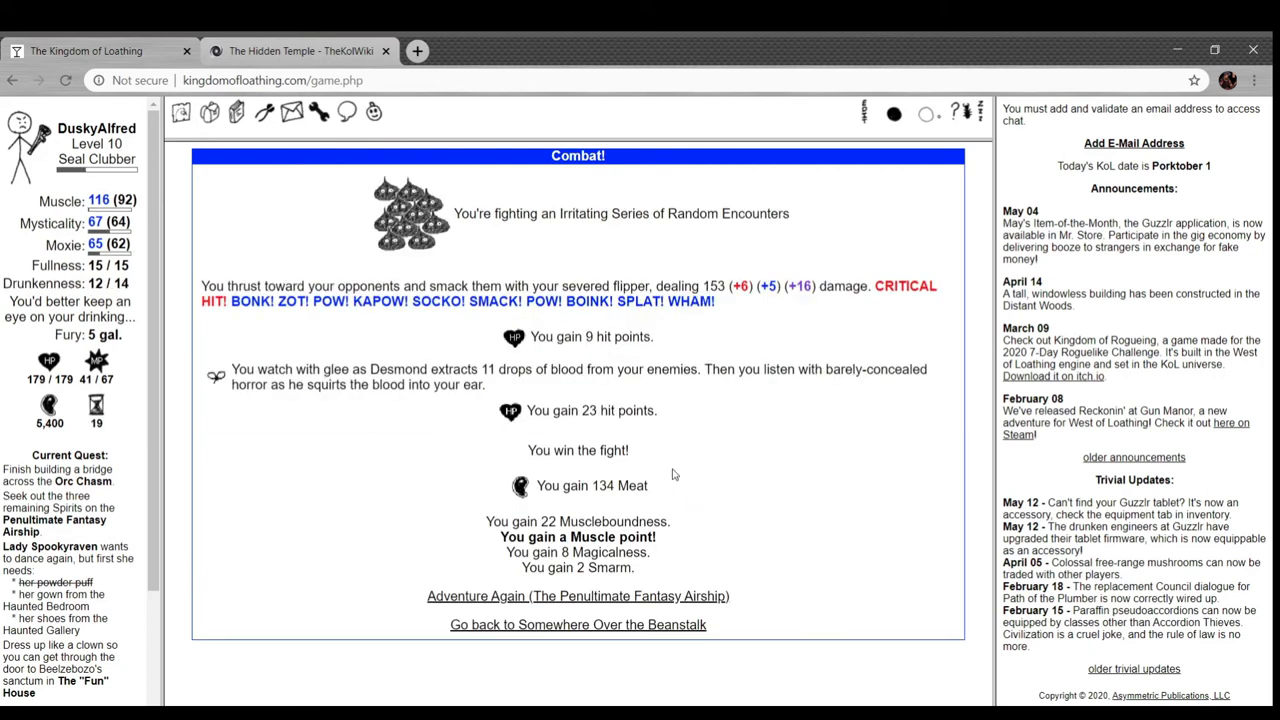
{"action": "mouse_move", "coordinate": [620, 616]}
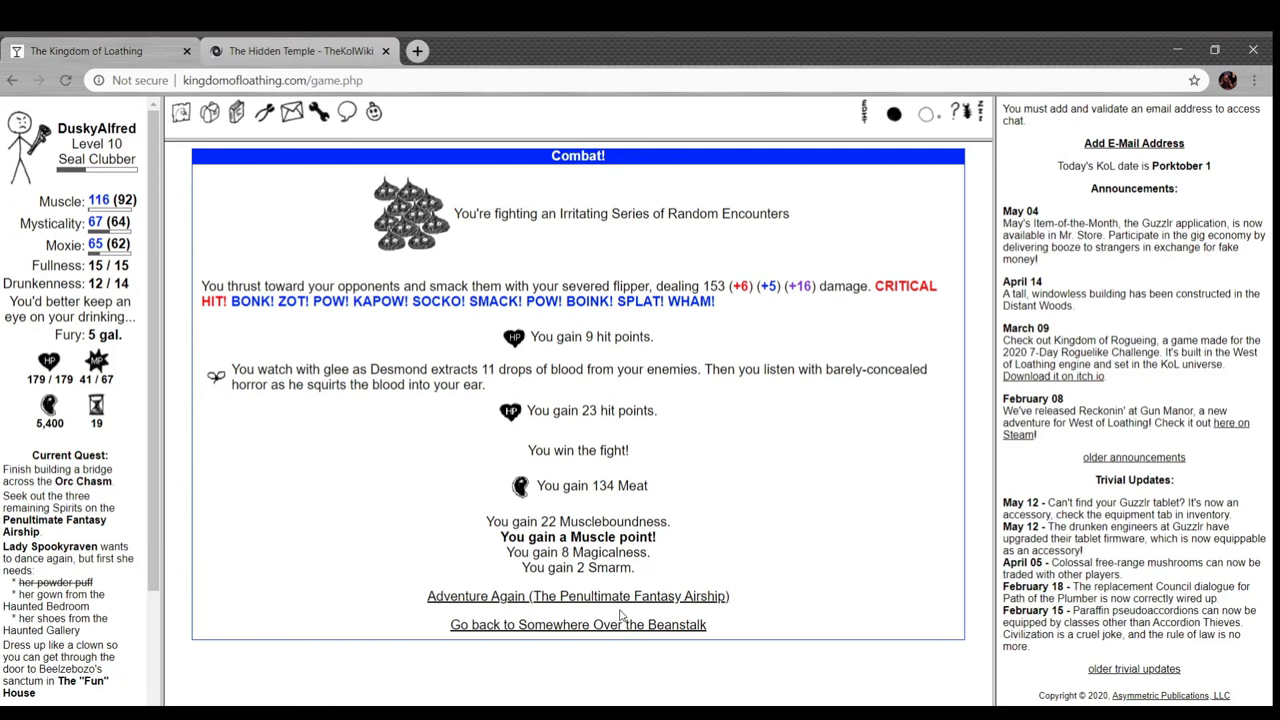
- Look through the carried food, booze, weapons, potions and quest items in the inventory
{"action": "left_click", "coordinate": [576, 596]}
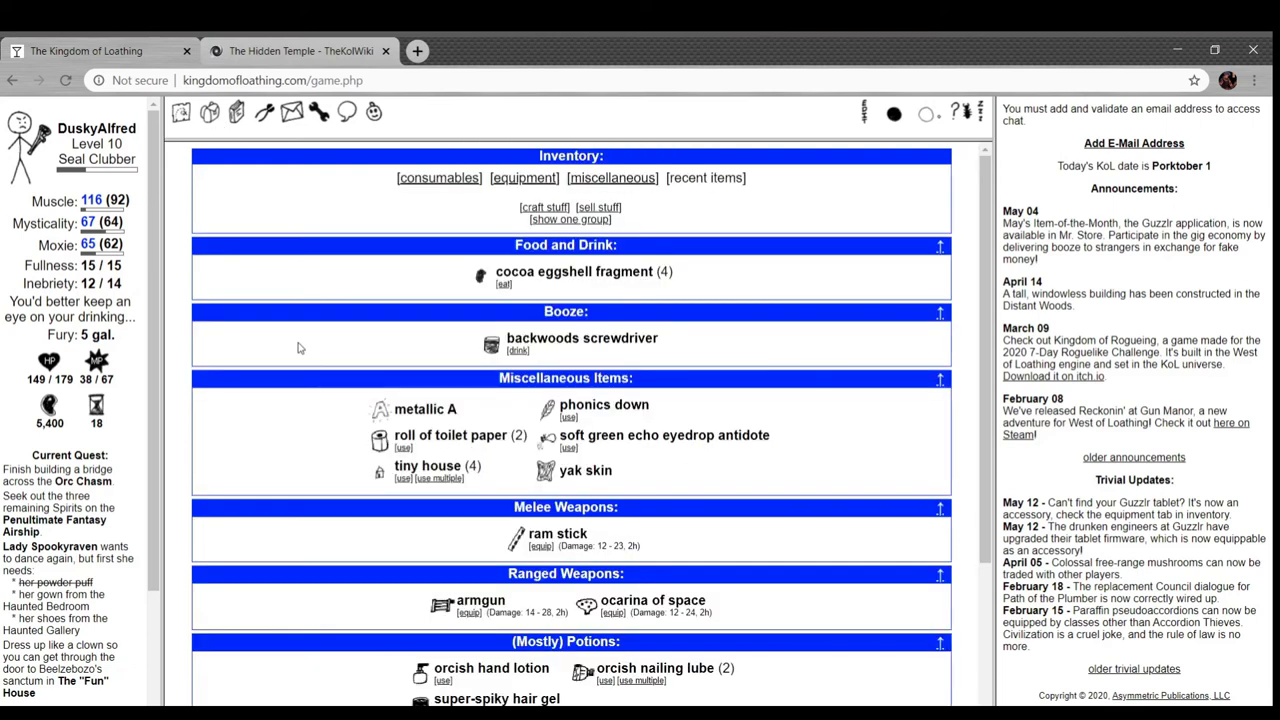
{"action": "scroll", "scroll_direction": "down", "scroll_amount": 3}
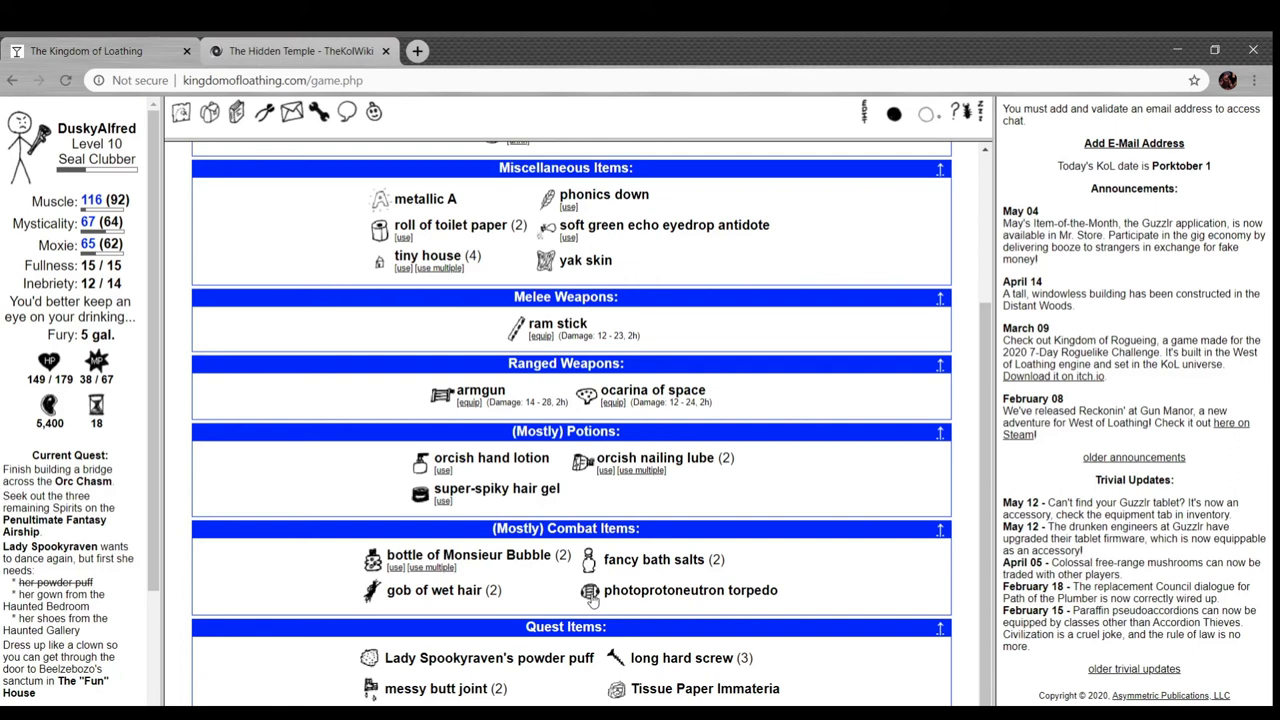
{"action": "mouse_move", "coordinate": [588, 590]}
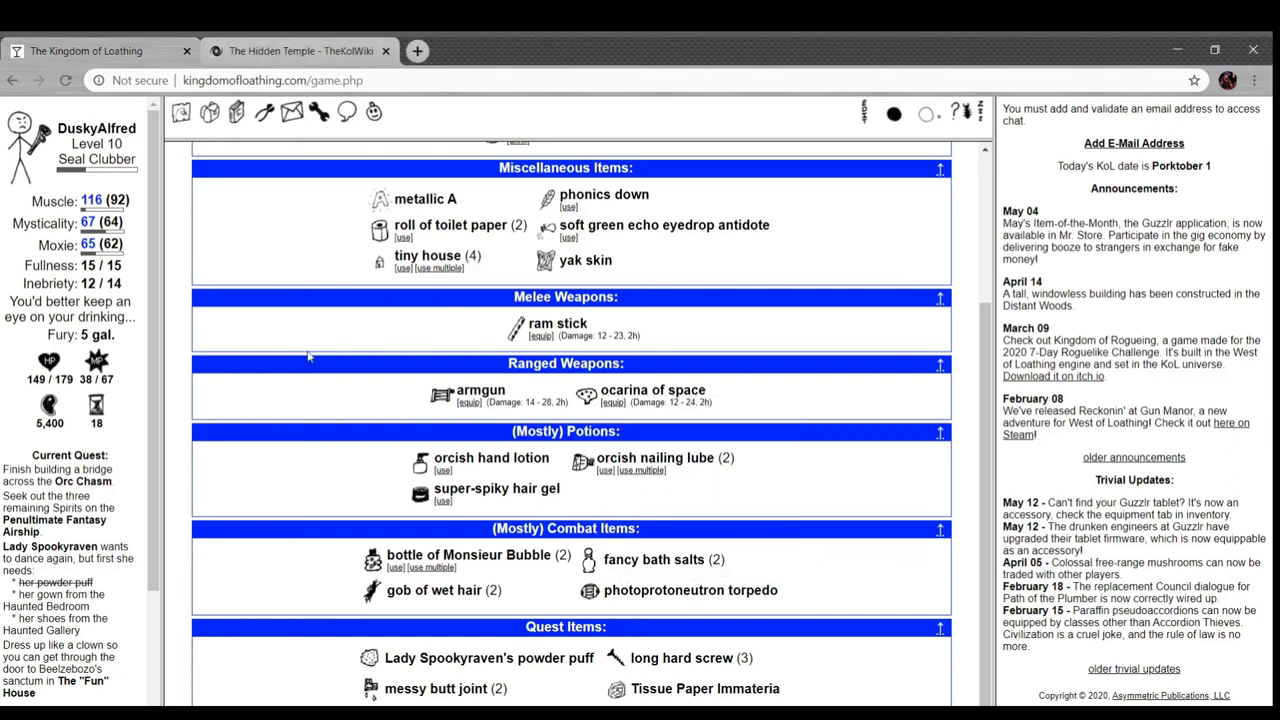
{"action": "mouse_move", "coordinate": [600, 478]}
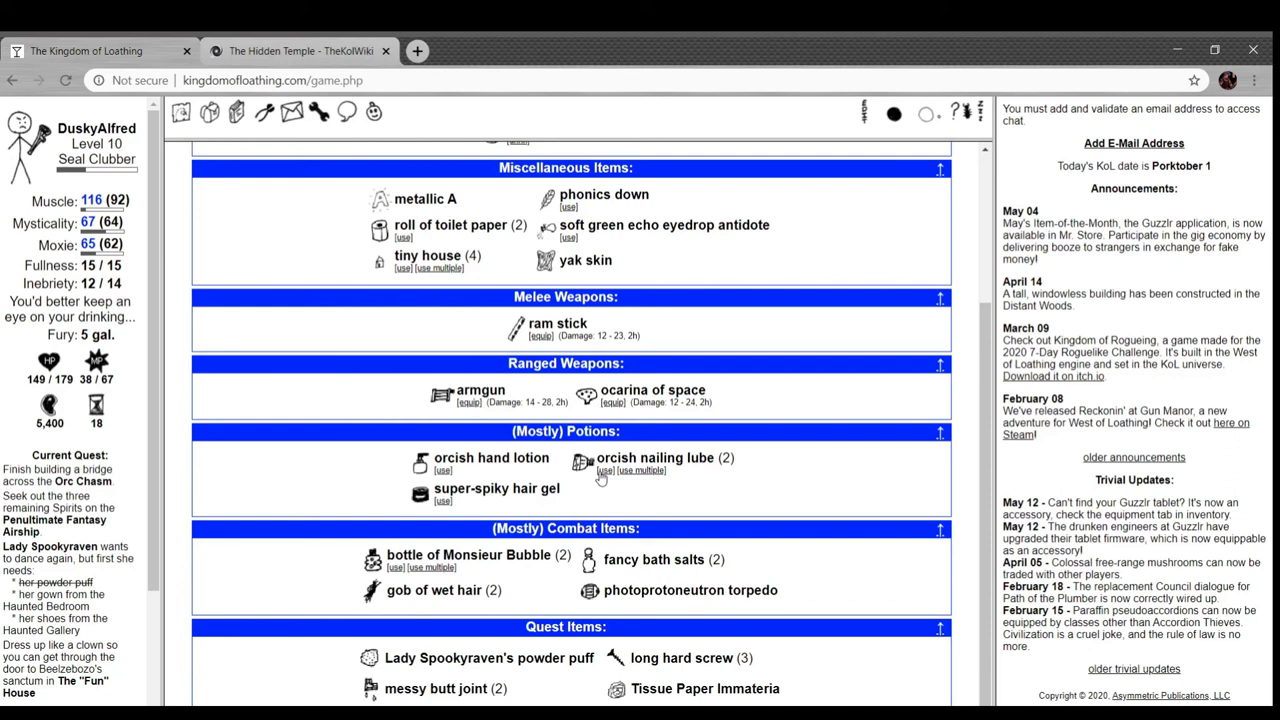
{"action": "left_click", "coordinate": [604, 470]}
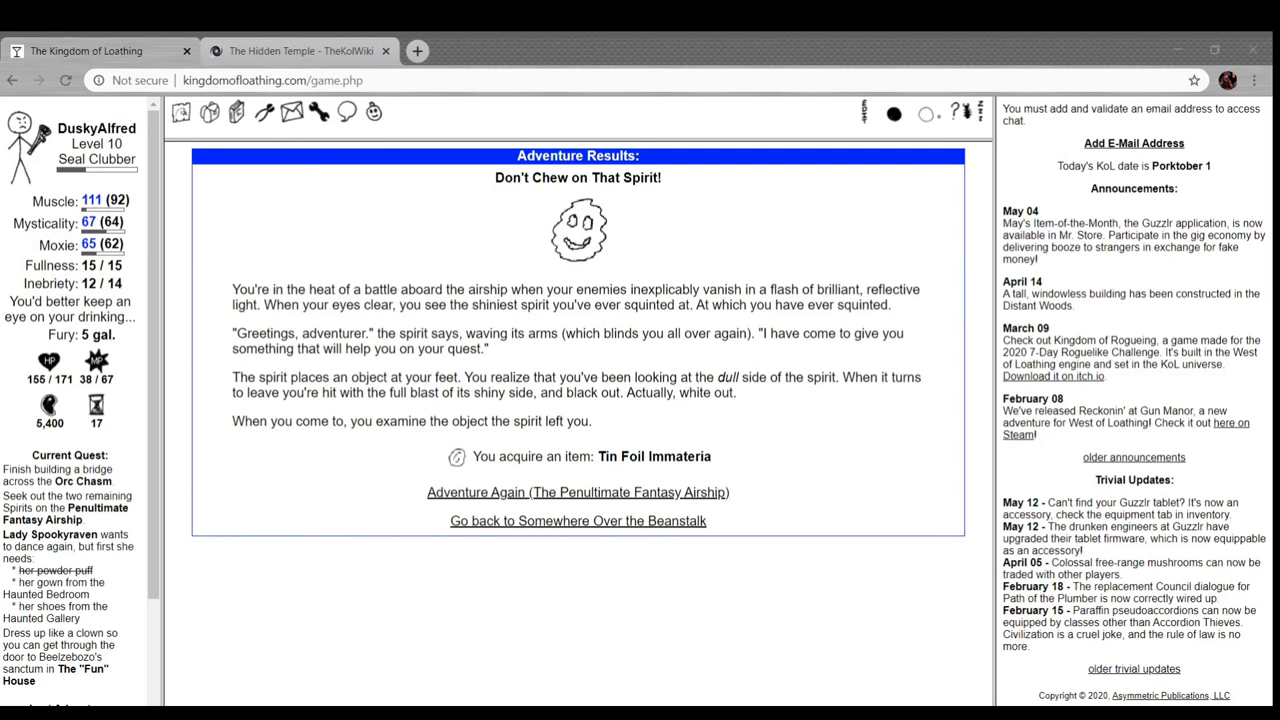
{"action": "mouse_move", "coordinate": [368, 680]}
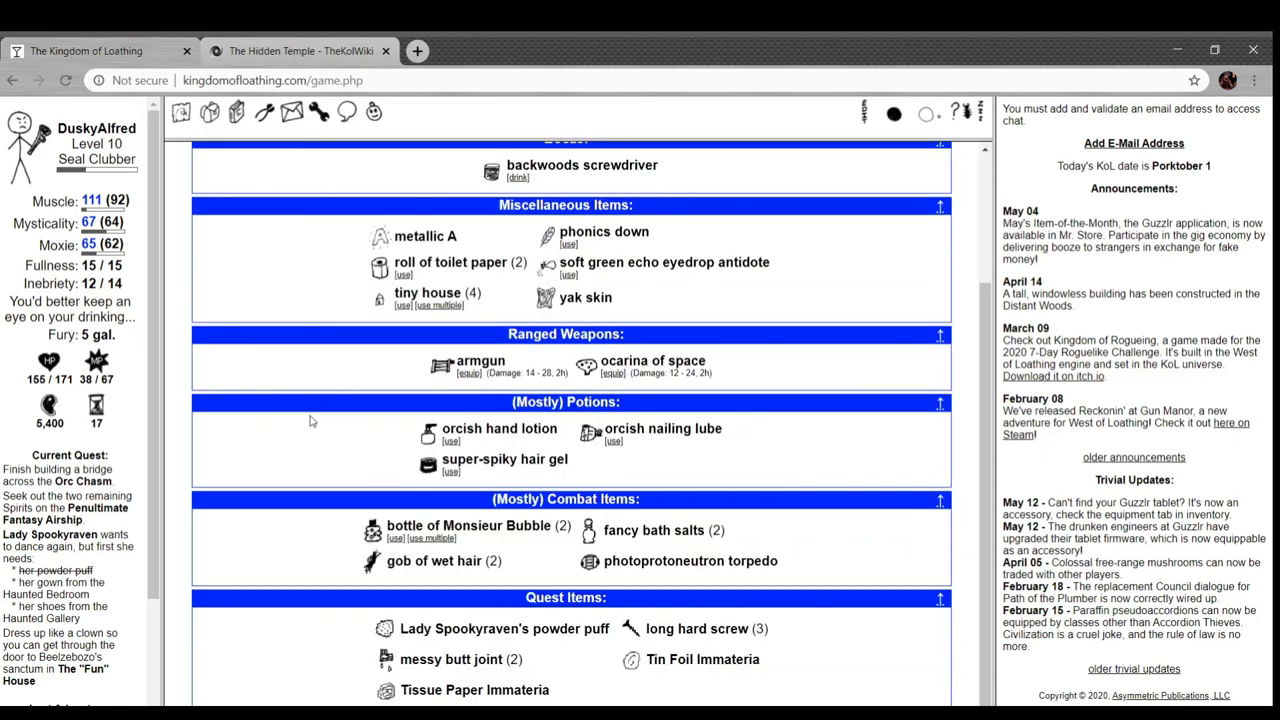
- Scroll the inventory down to the Quest Items holding the Tin Foil Immateria
{"action": "scroll", "scroll_direction": "down", "scroll_amount": 3}
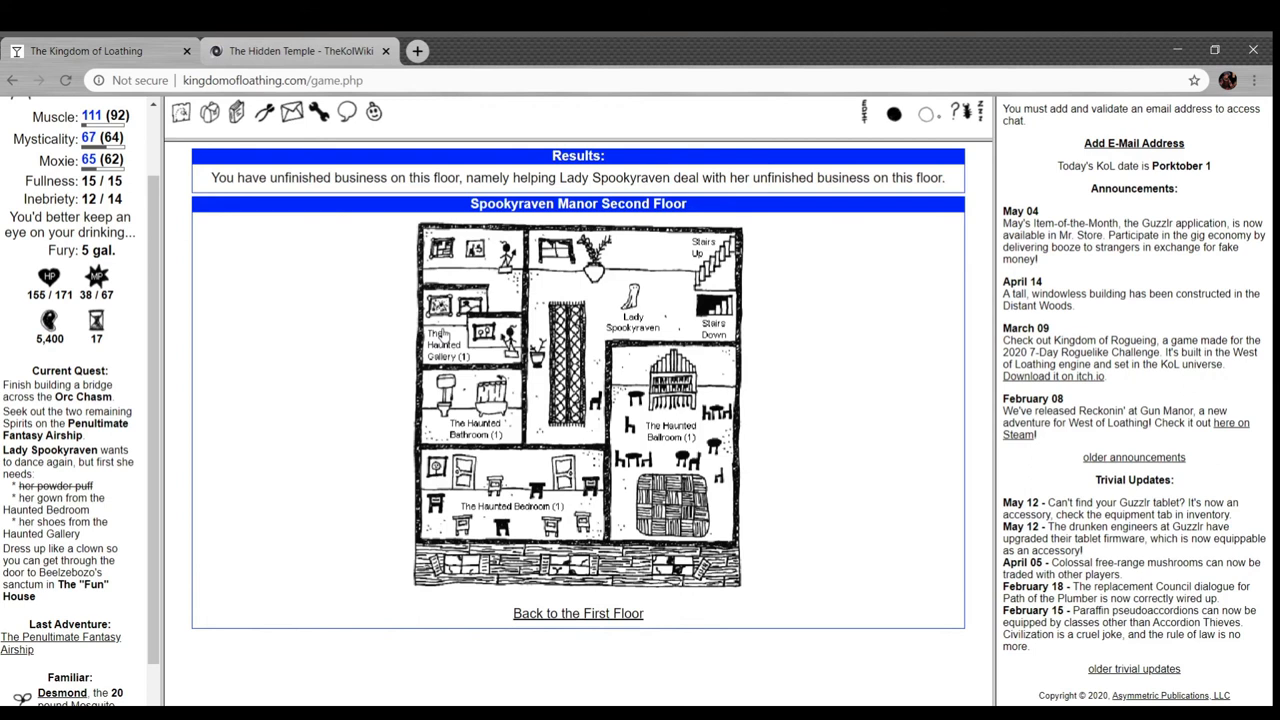
- Win a fight against the pitchfork man and his wife in the Haunted Gallery
{"action": "left_click", "coordinate": [448, 340]}
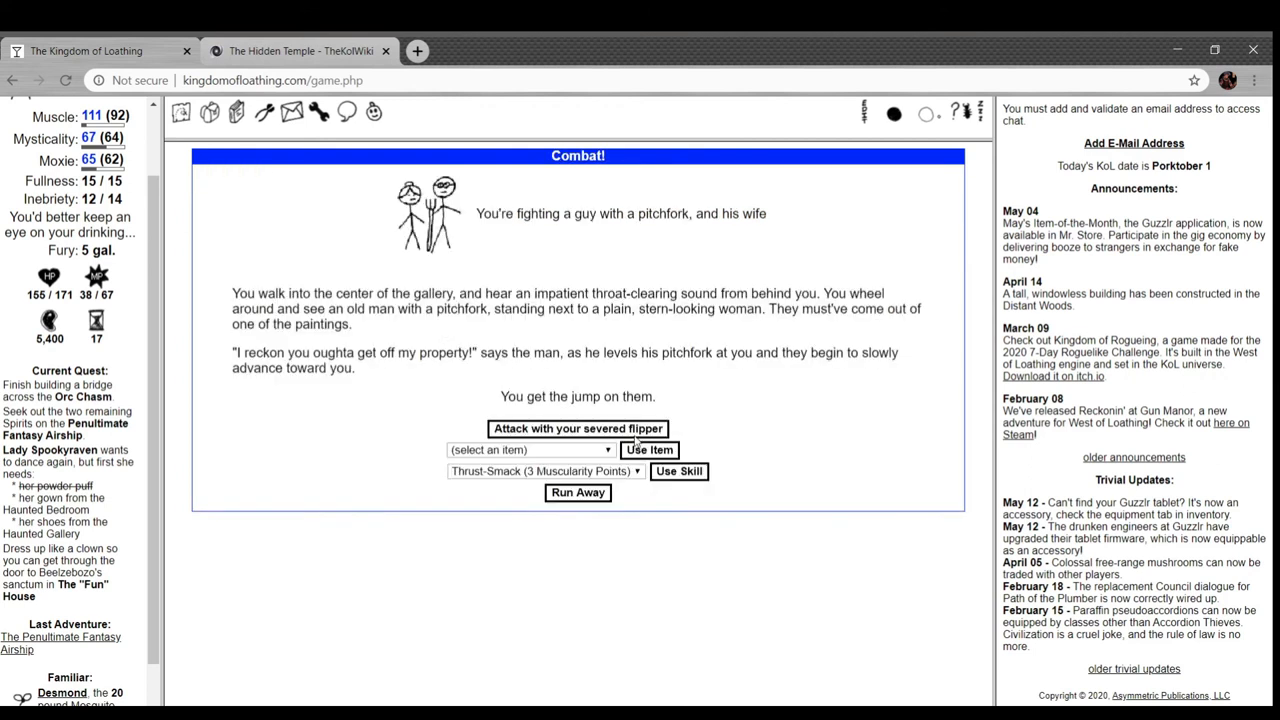
{"action": "left_click", "coordinate": [576, 428]}
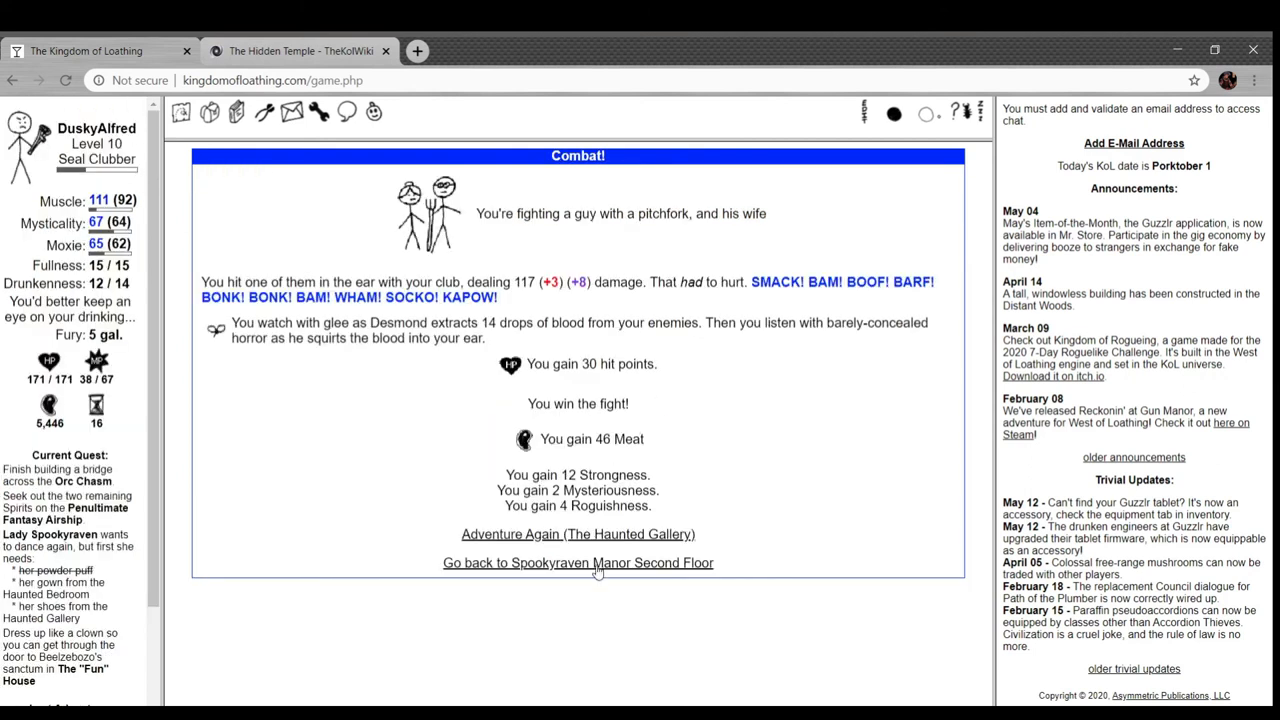
{"action": "left_click", "coordinate": [576, 562]}
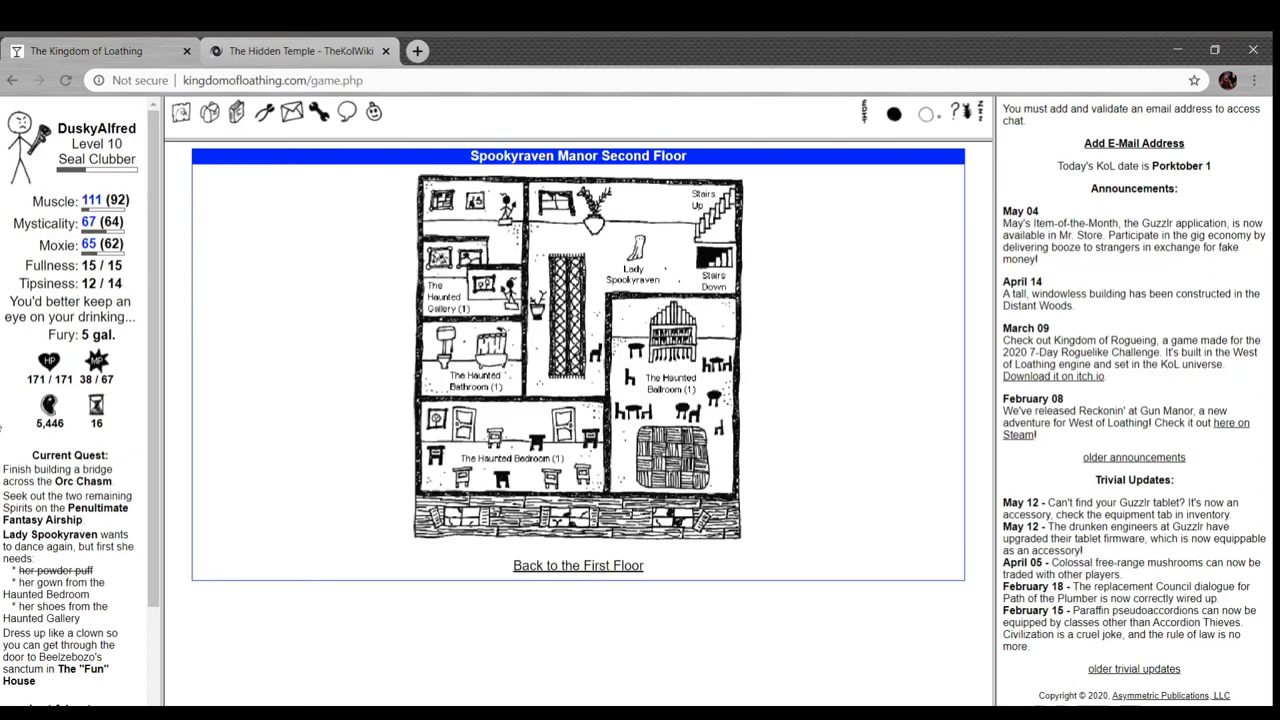
- Beat the ornate nightstand in the Haunted Bedroom and take 525 Meat from its top drawer
{"action": "scroll", "scroll_direction": "down", "scroll_amount": 3}
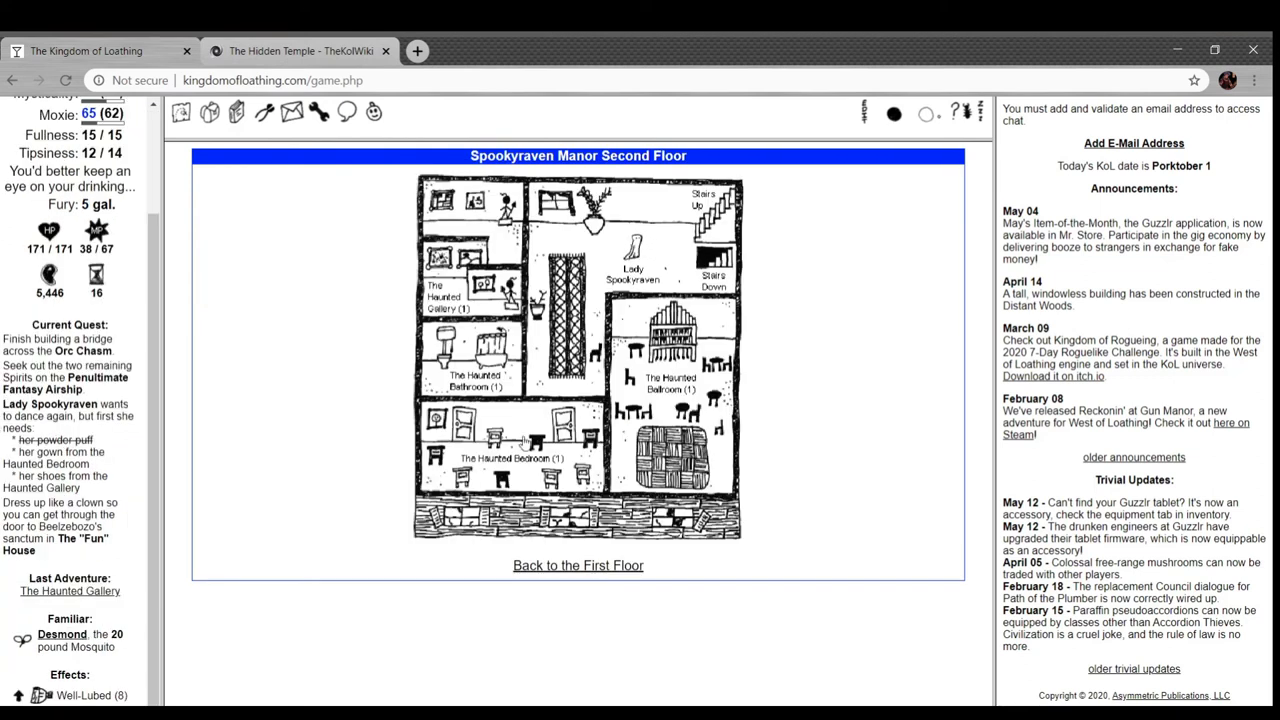
{"action": "left_click", "coordinate": [490, 440]}
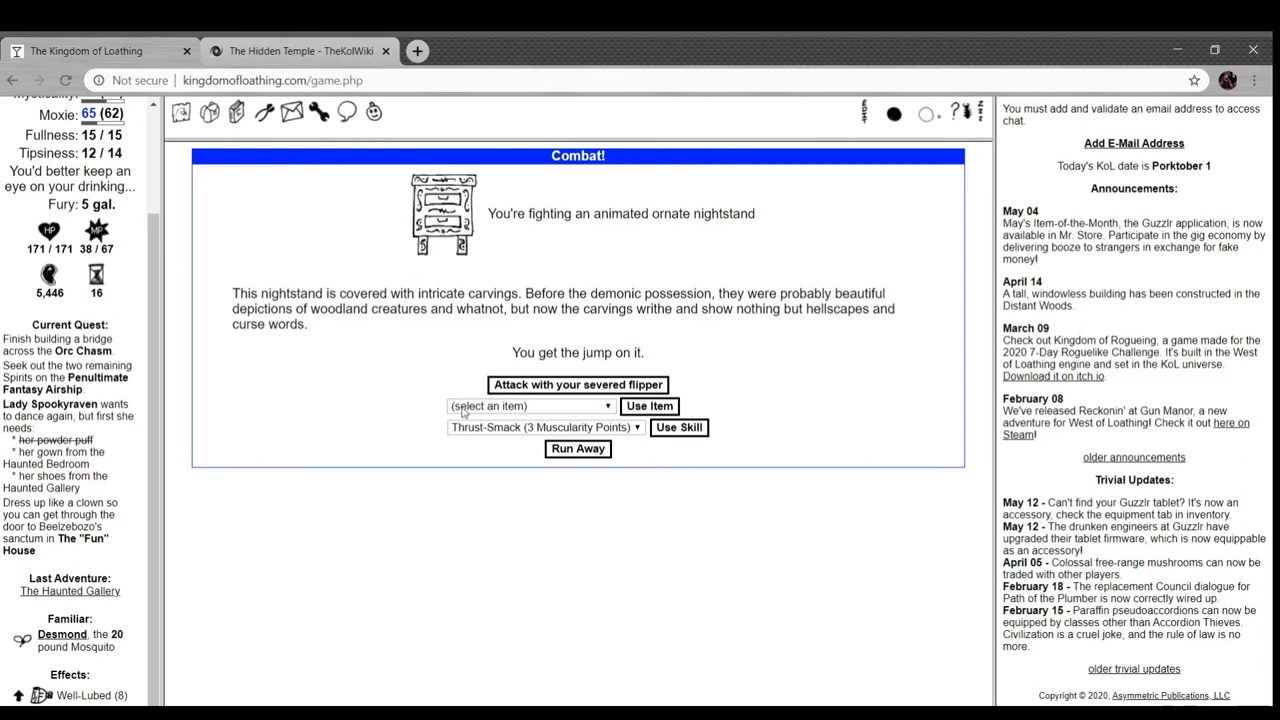
{"action": "mouse_move", "coordinate": [448, 550]}
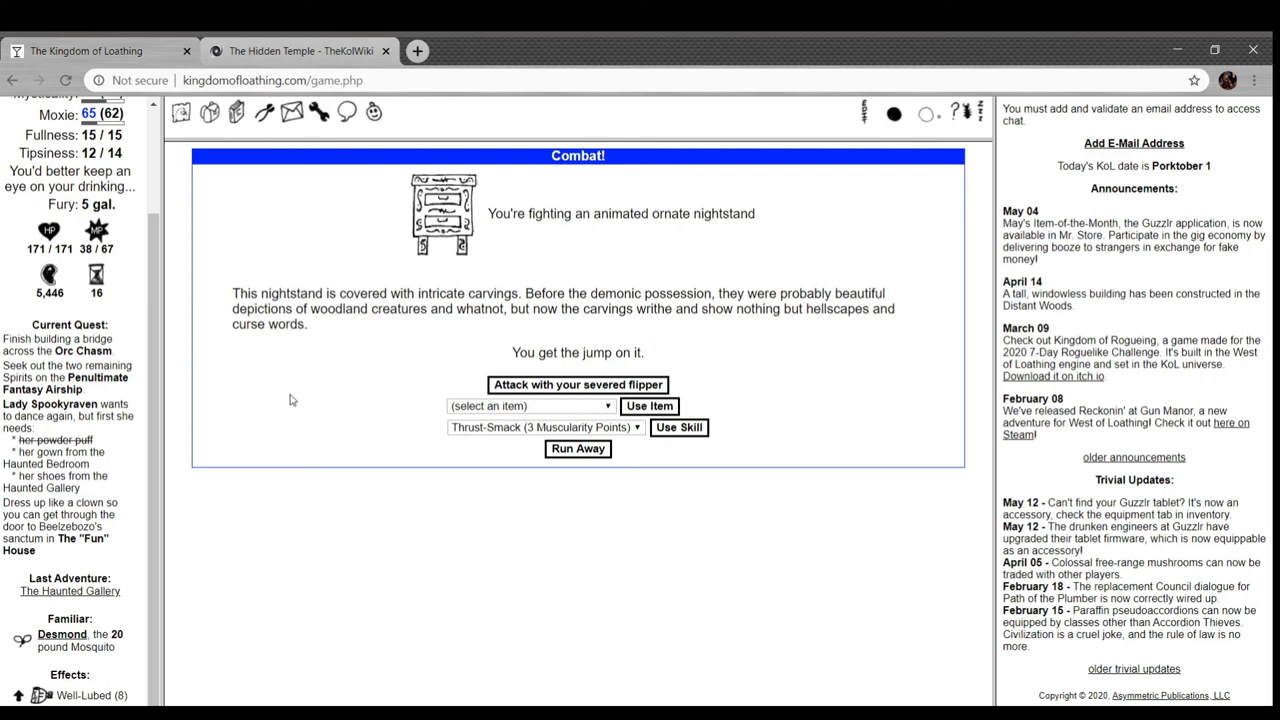
{"action": "left_click", "coordinate": [576, 384]}
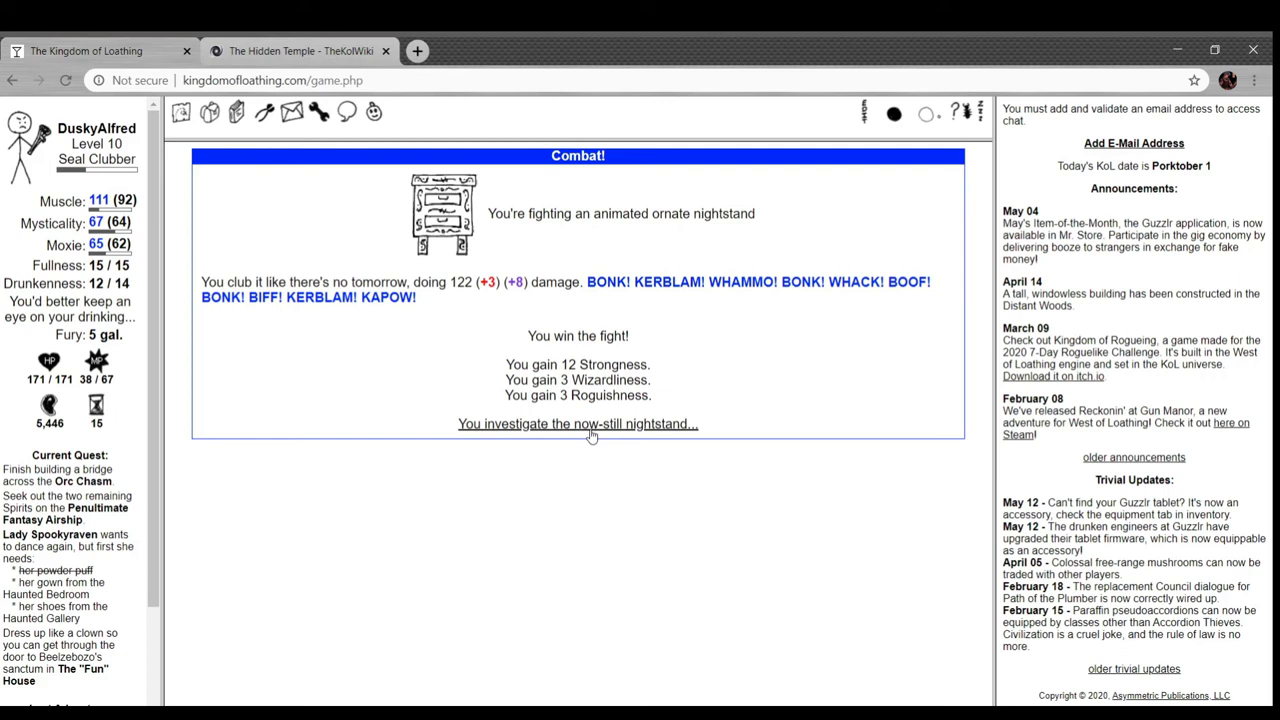
{"action": "left_click", "coordinate": [576, 424]}
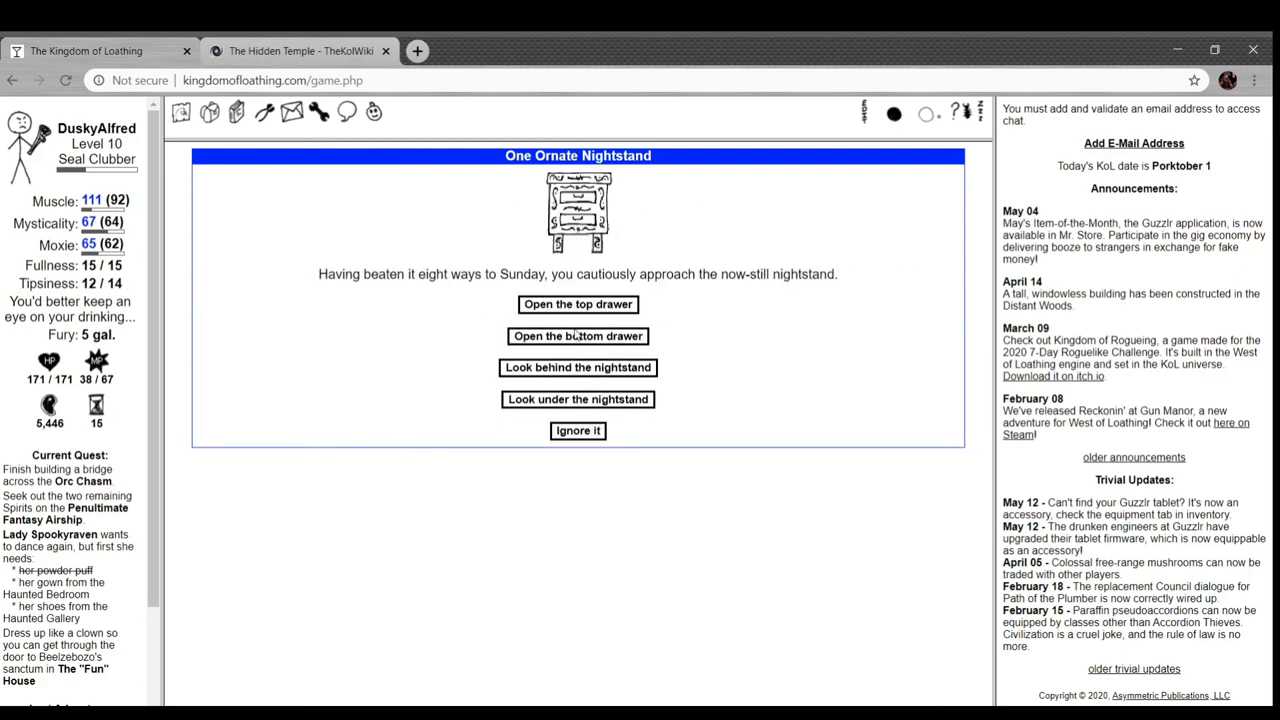
{"action": "scroll", "scroll_direction": "down", "scroll_amount": 3}
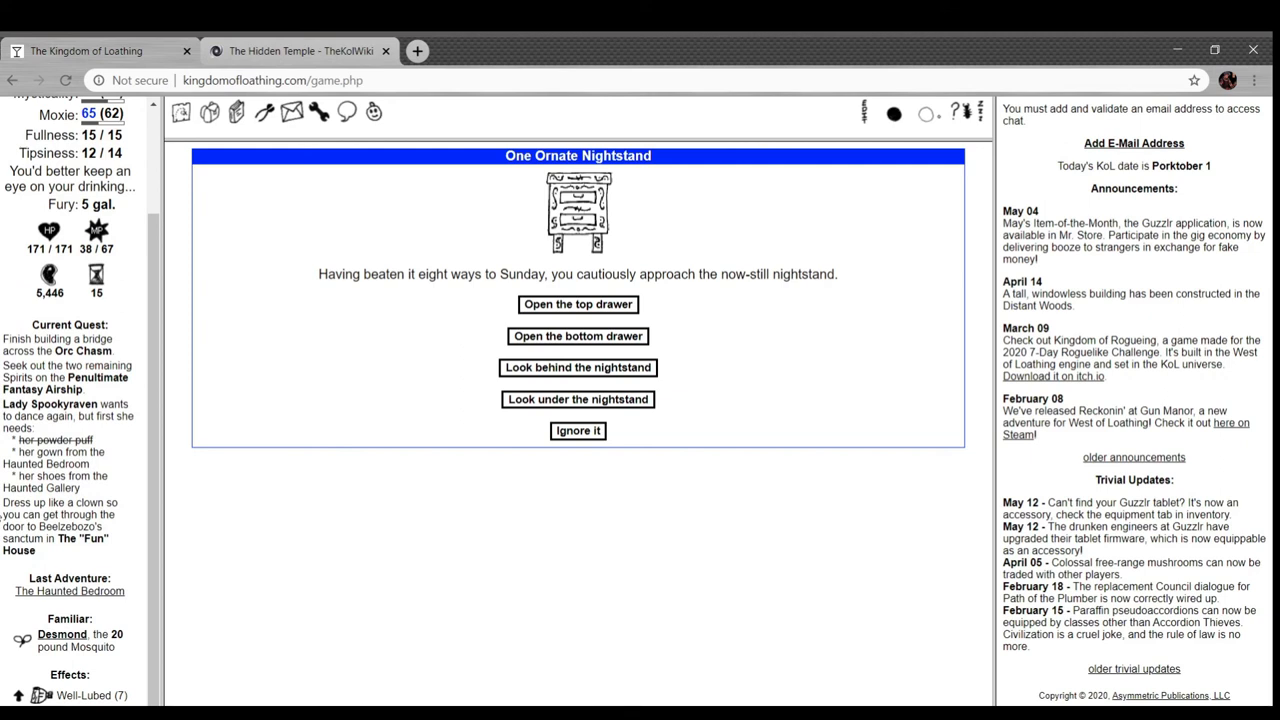
{"action": "scroll", "scroll_direction": "up", "scroll_amount": 3}
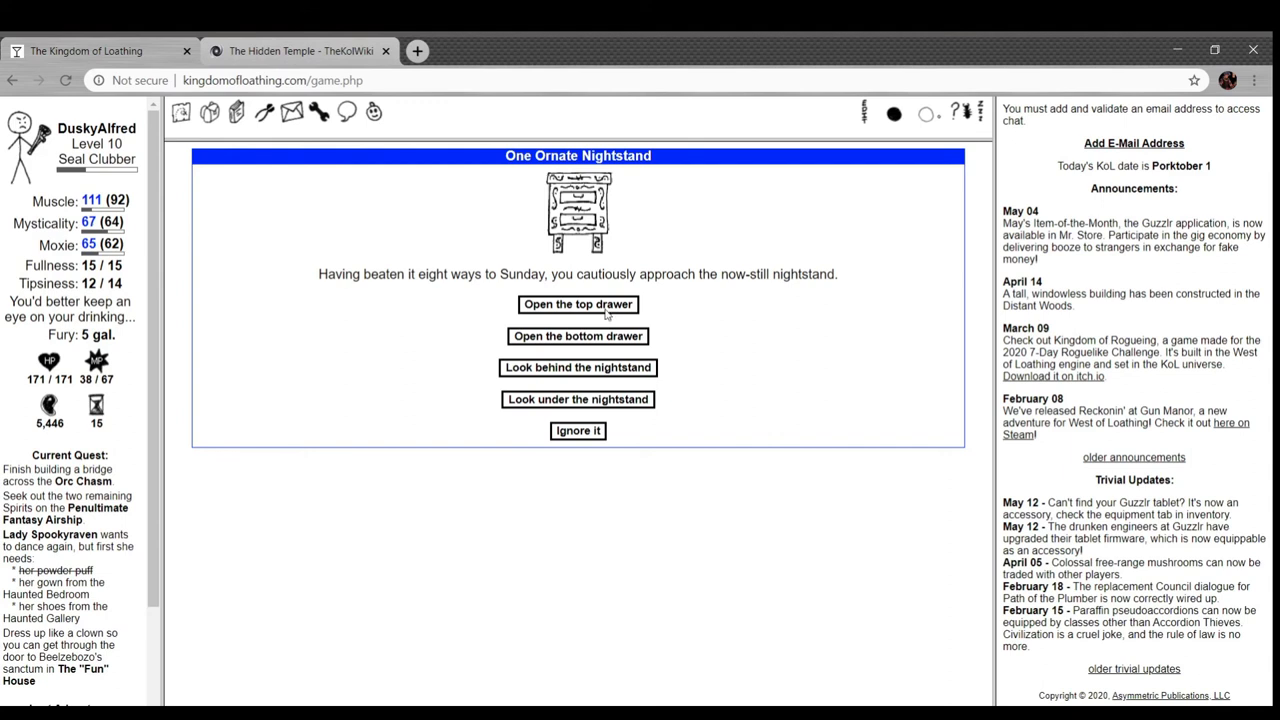
{"action": "left_click", "coordinate": [576, 304]}
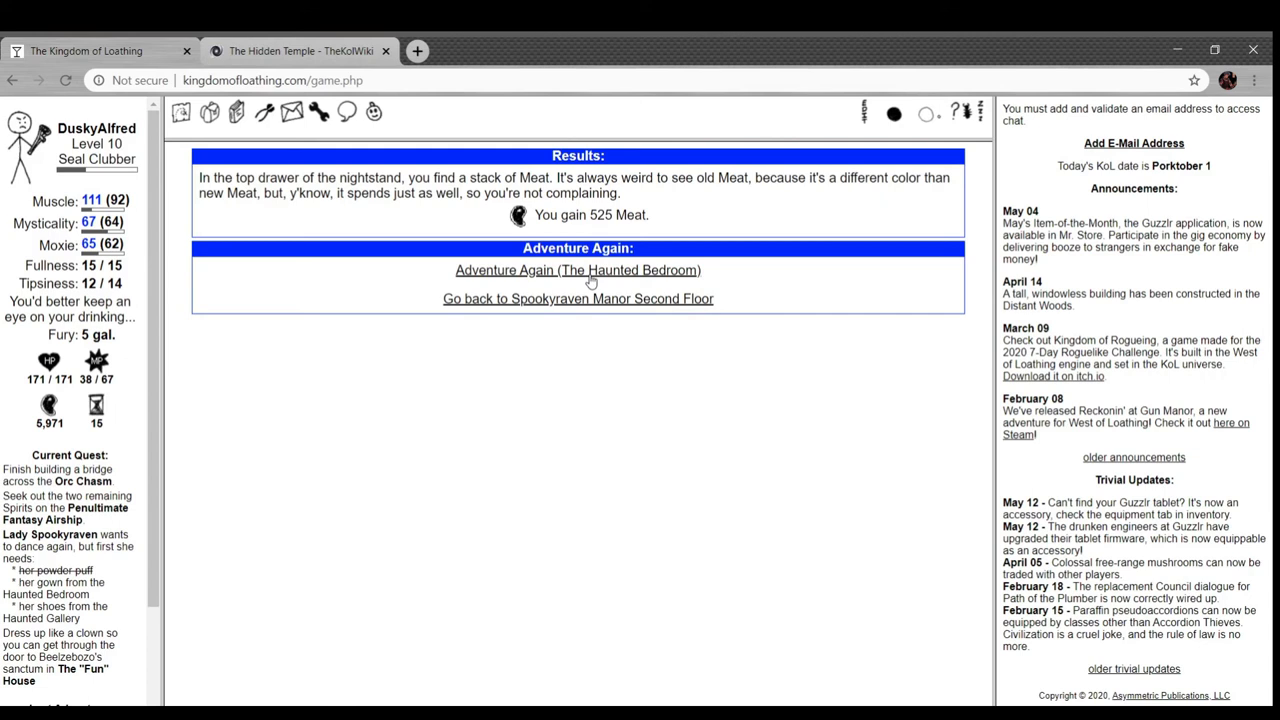
- Beat the rustic nightstand and take the grouchy restless spirit from its bottom drawer
{"action": "left_click", "coordinate": [576, 270]}
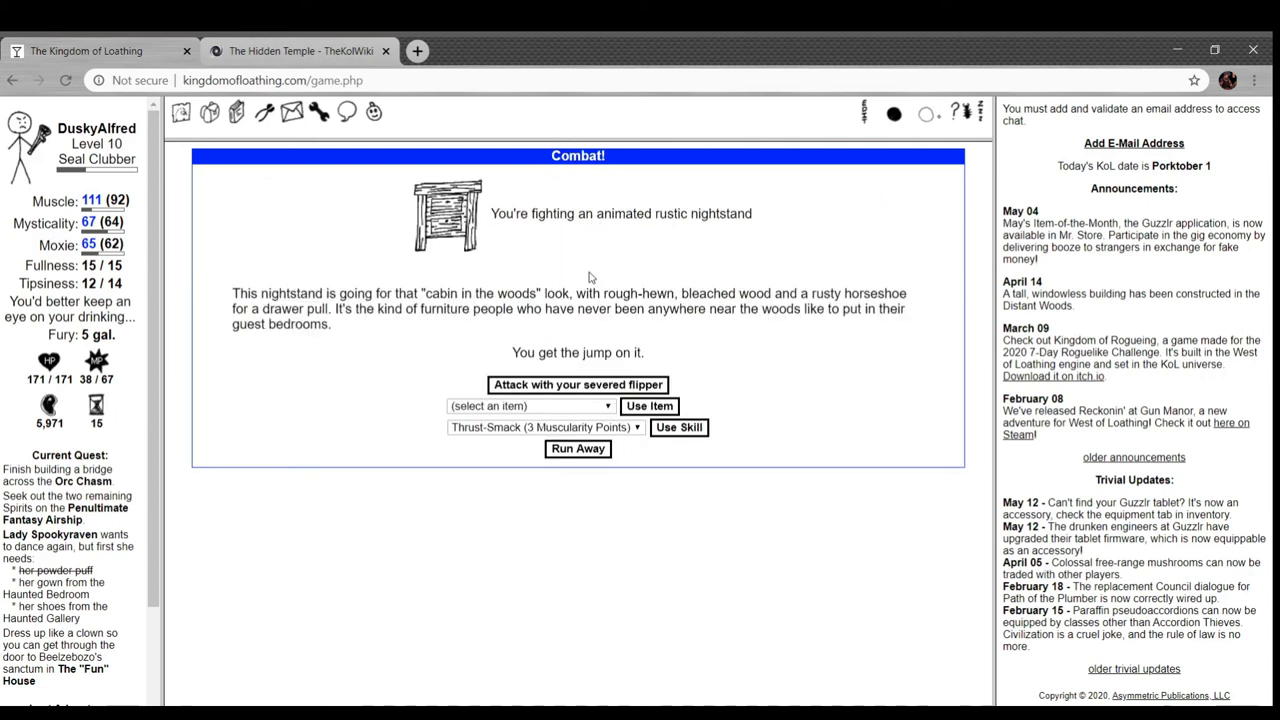
{"action": "mouse_move", "coordinate": [480, 310]}
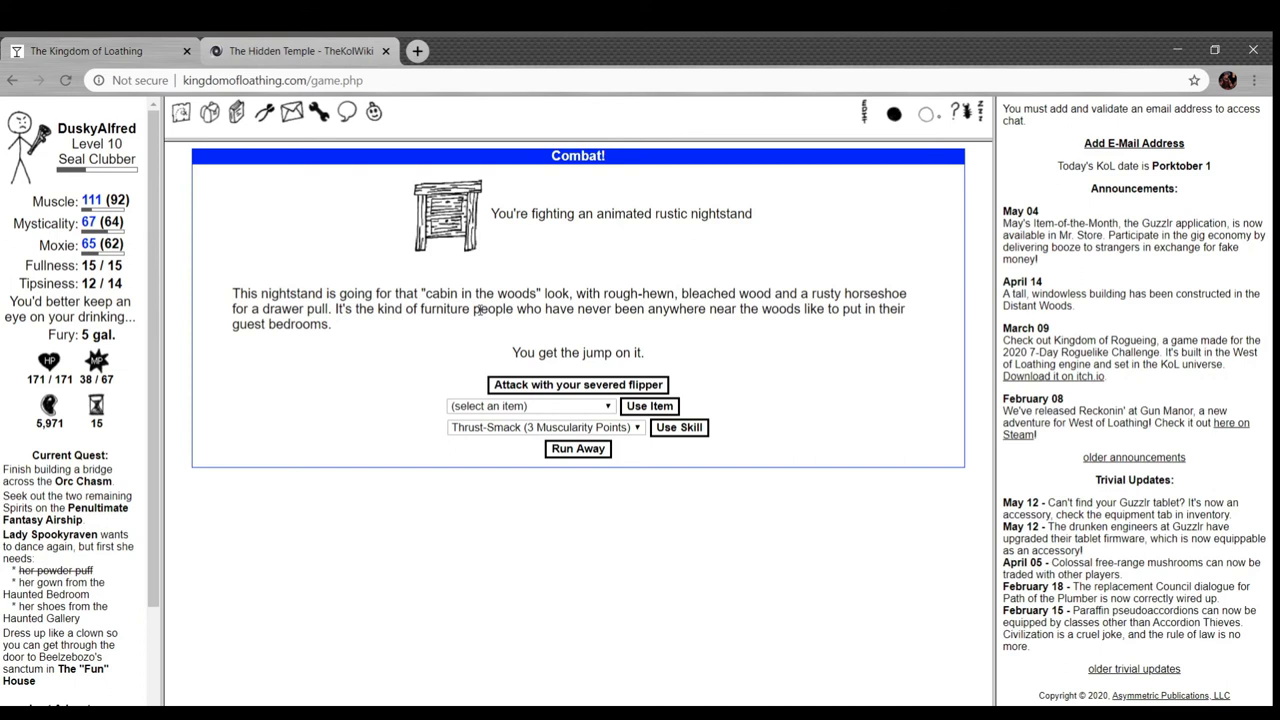
{"action": "mouse_move", "coordinate": [460, 328]}
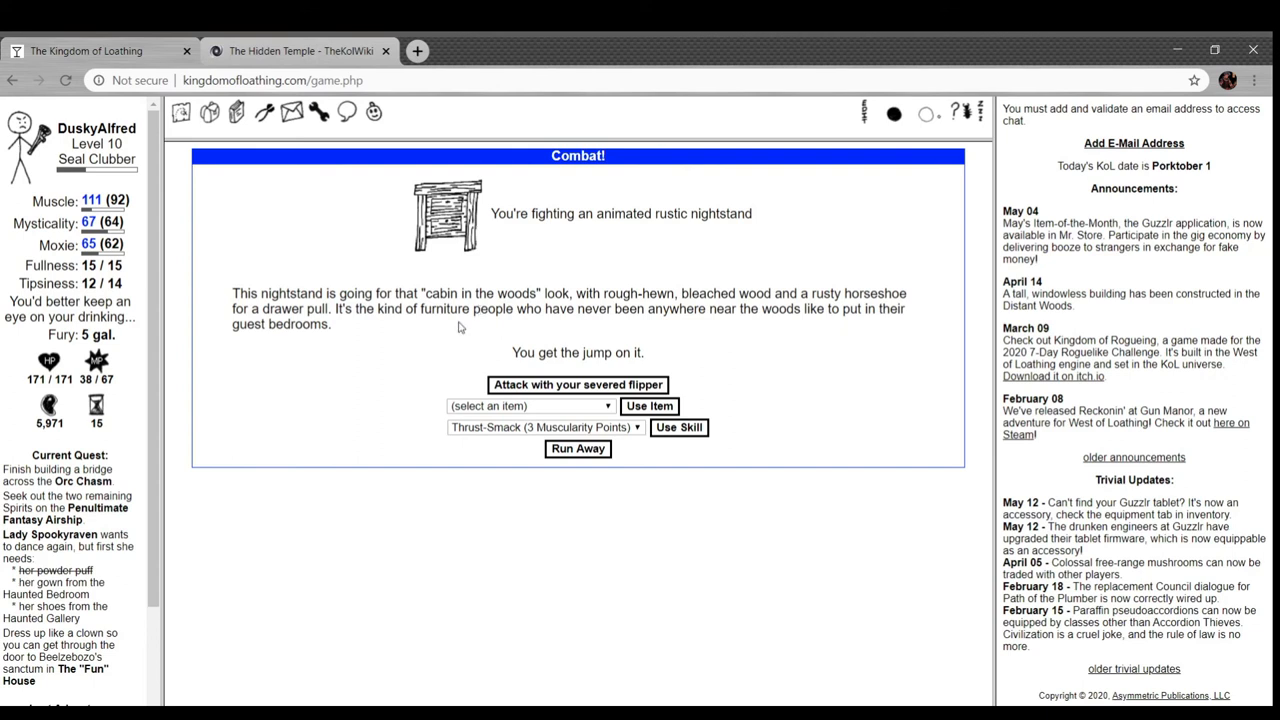
{"action": "mouse_move", "coordinate": [432, 338]}
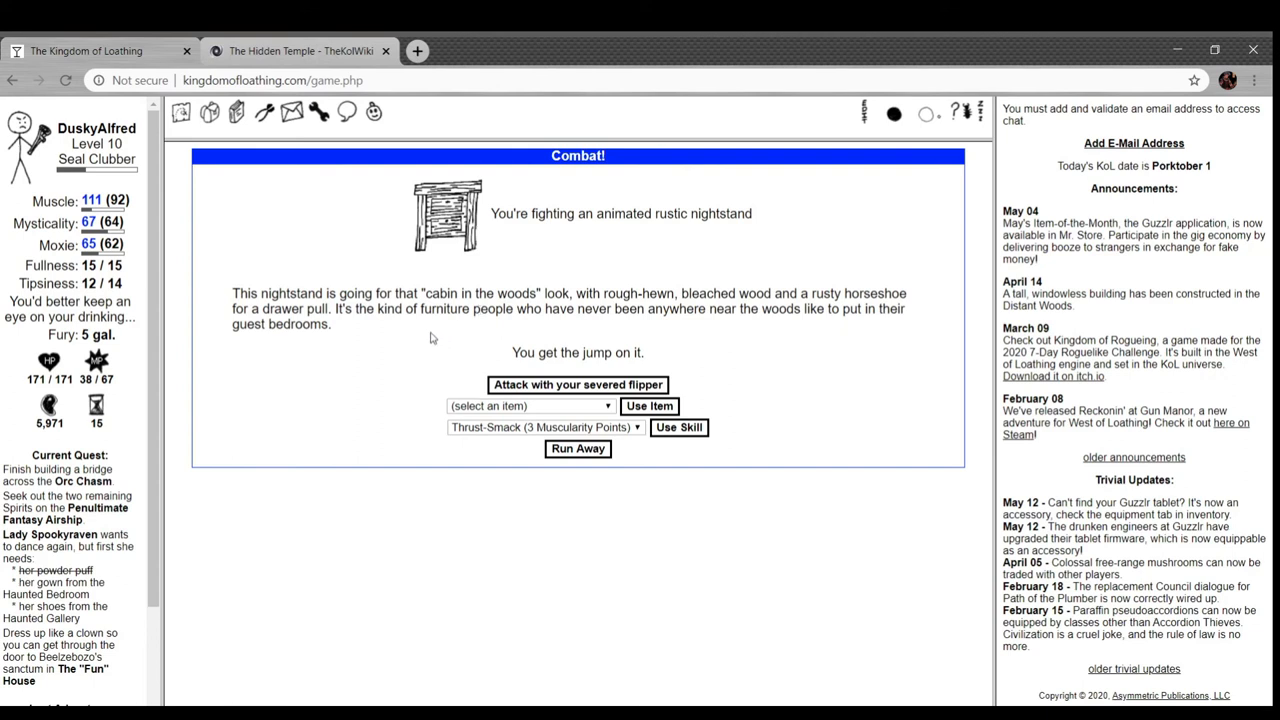
{"action": "mouse_move", "coordinate": [528, 396]}
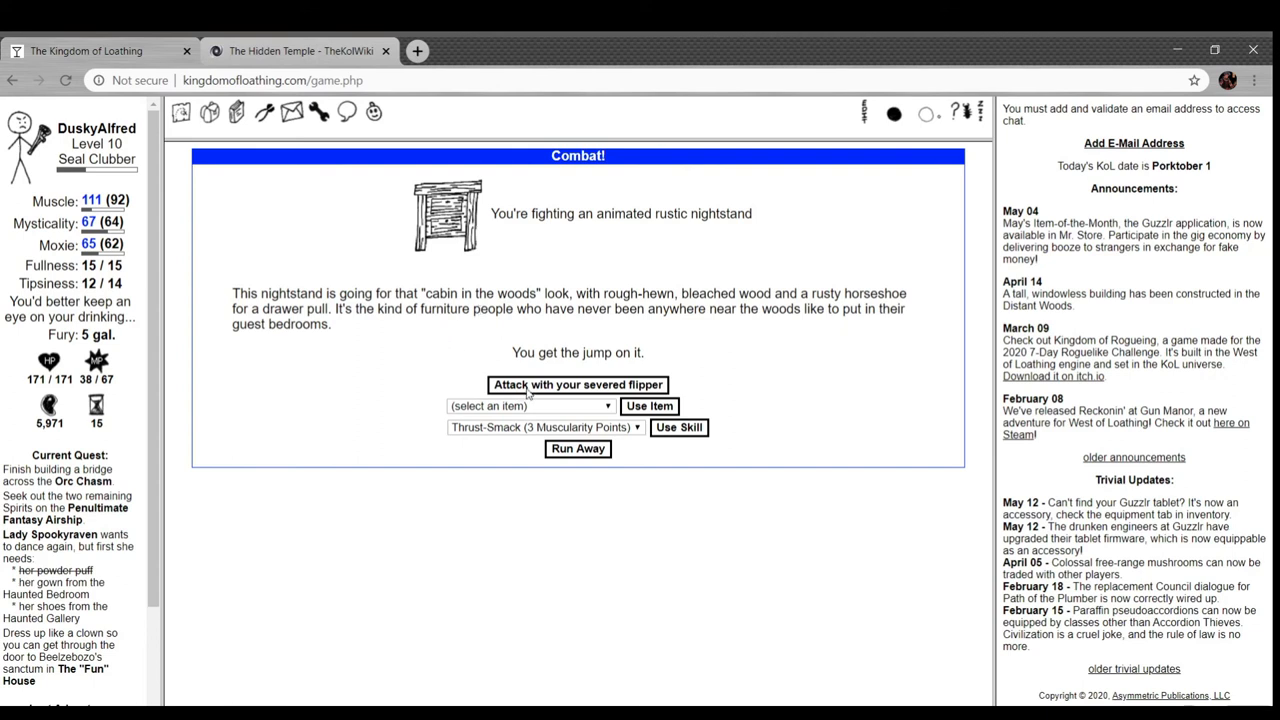
{"action": "left_click", "coordinate": [576, 384]}
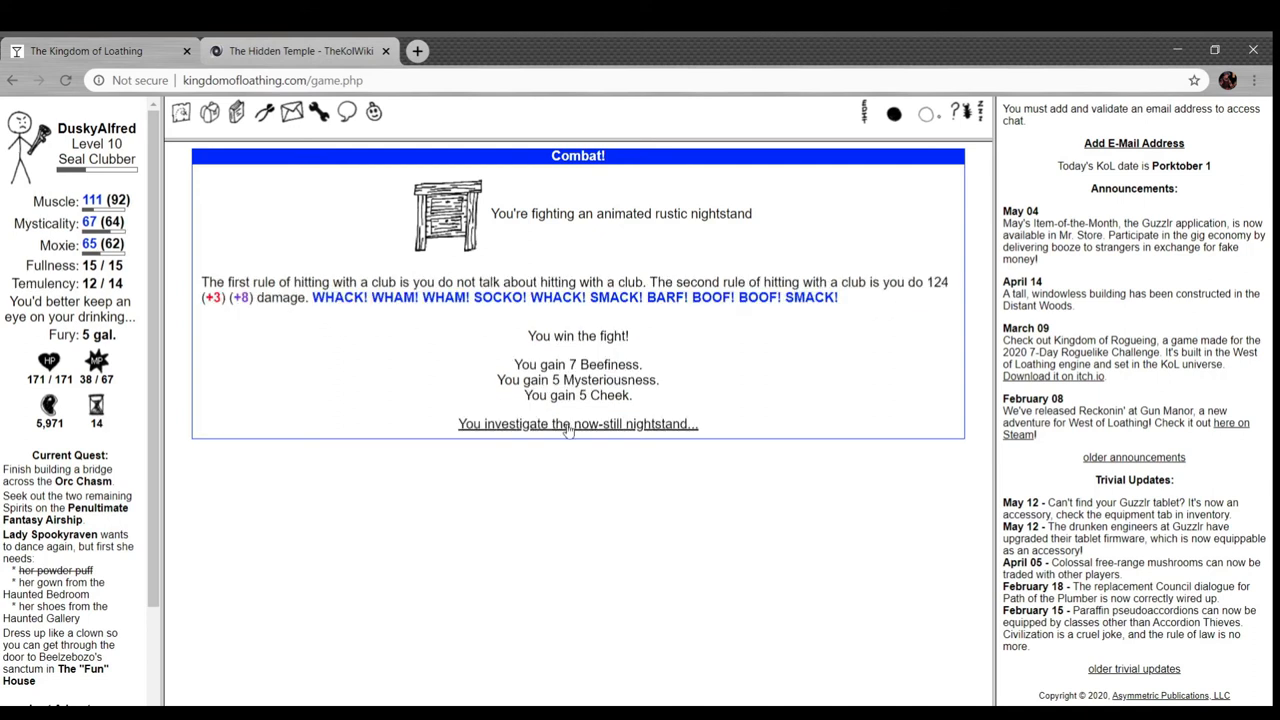
{"action": "left_click", "coordinate": [576, 424]}
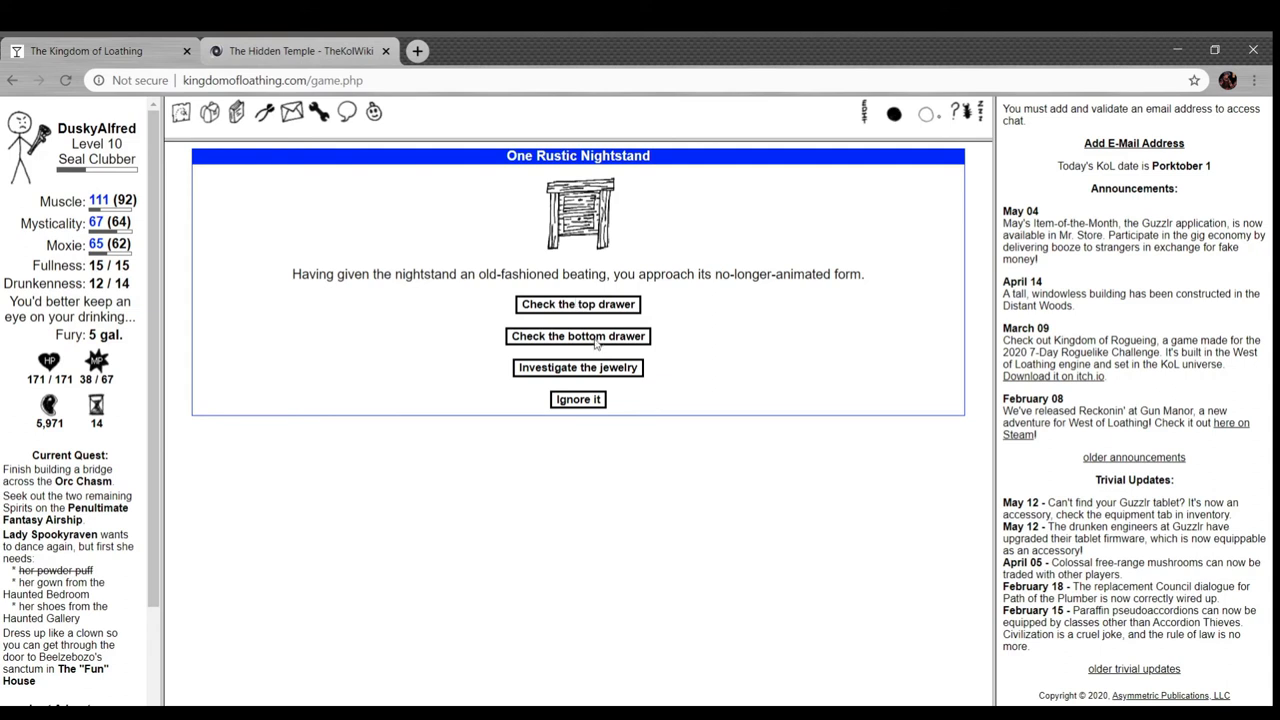
{"action": "left_click", "coordinate": [576, 336]}
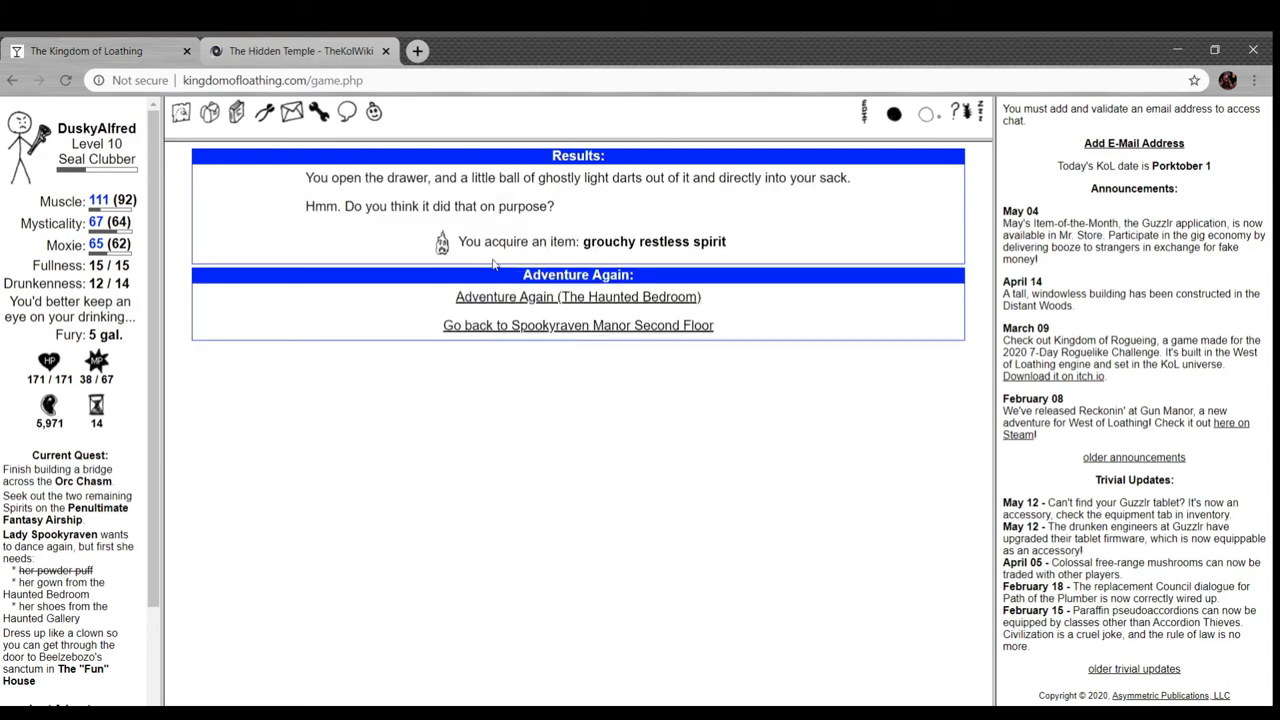
{"action": "mouse_move", "coordinate": [604, 216]}
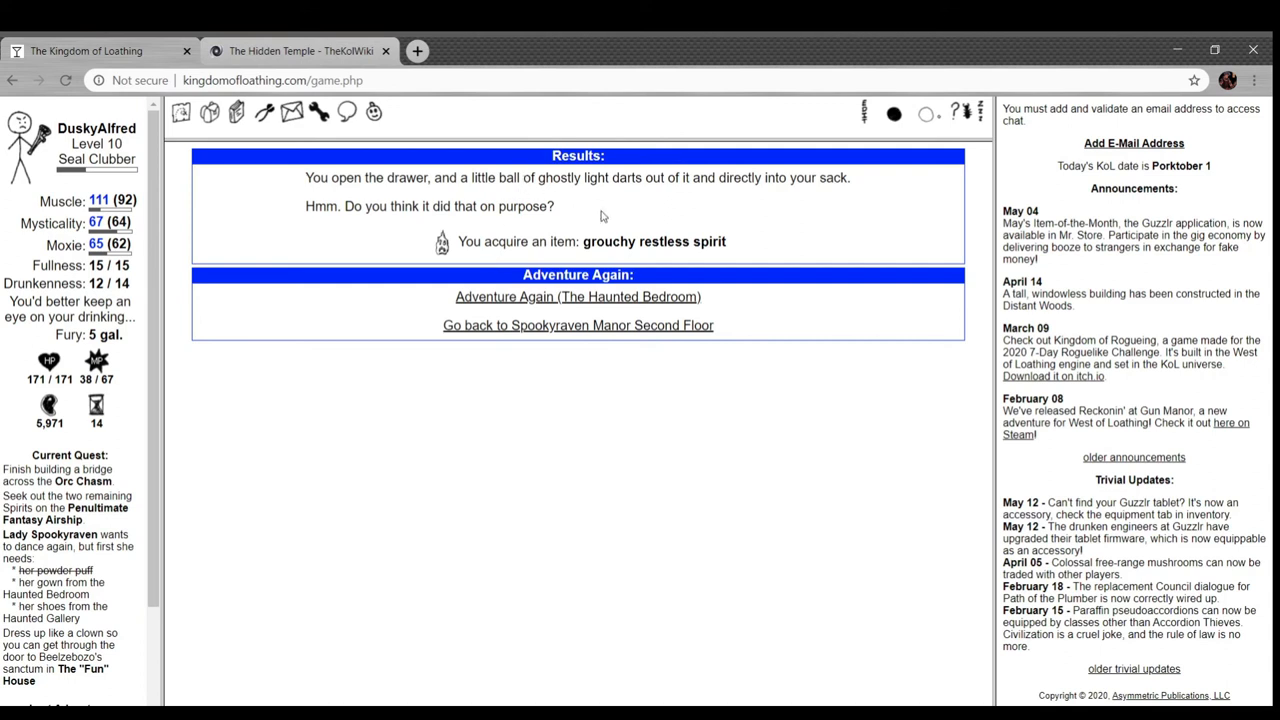
- Review the Miscellaneous, Potions and Combat Items in the inventory
{"action": "left_click", "coordinate": [208, 112]}
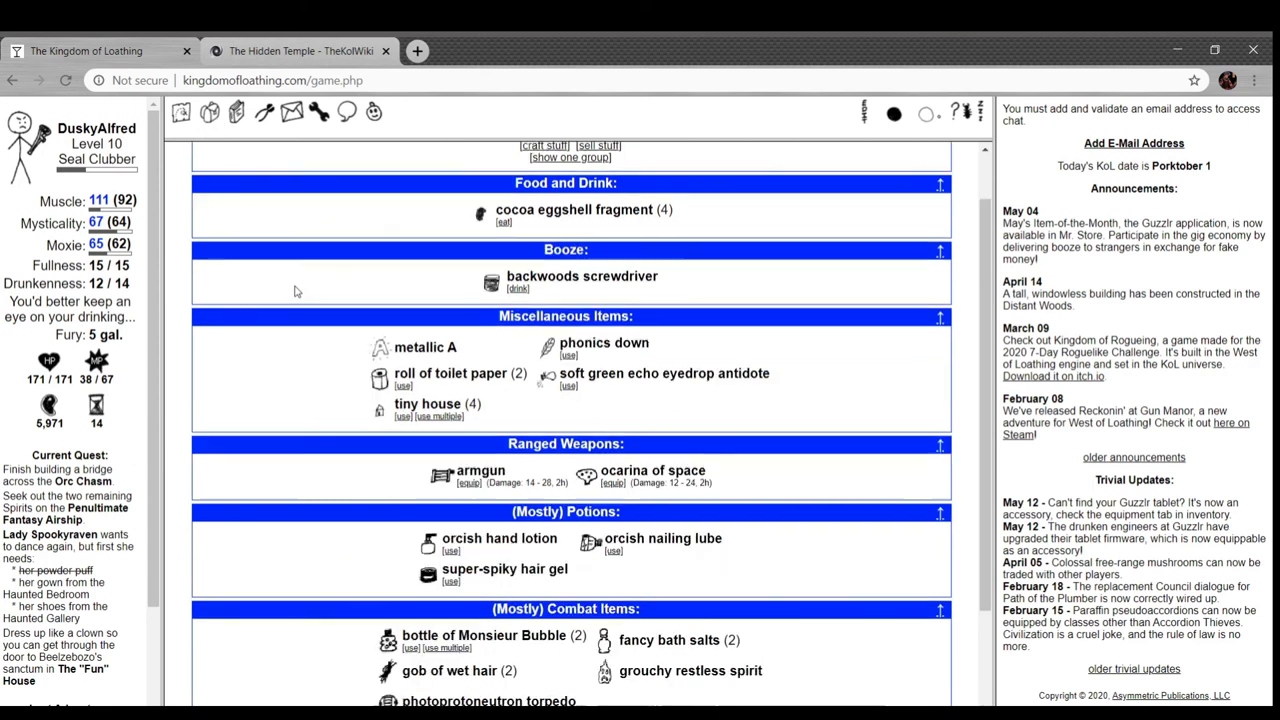
{"action": "scroll", "scroll_direction": "down", "scroll_amount": 3}
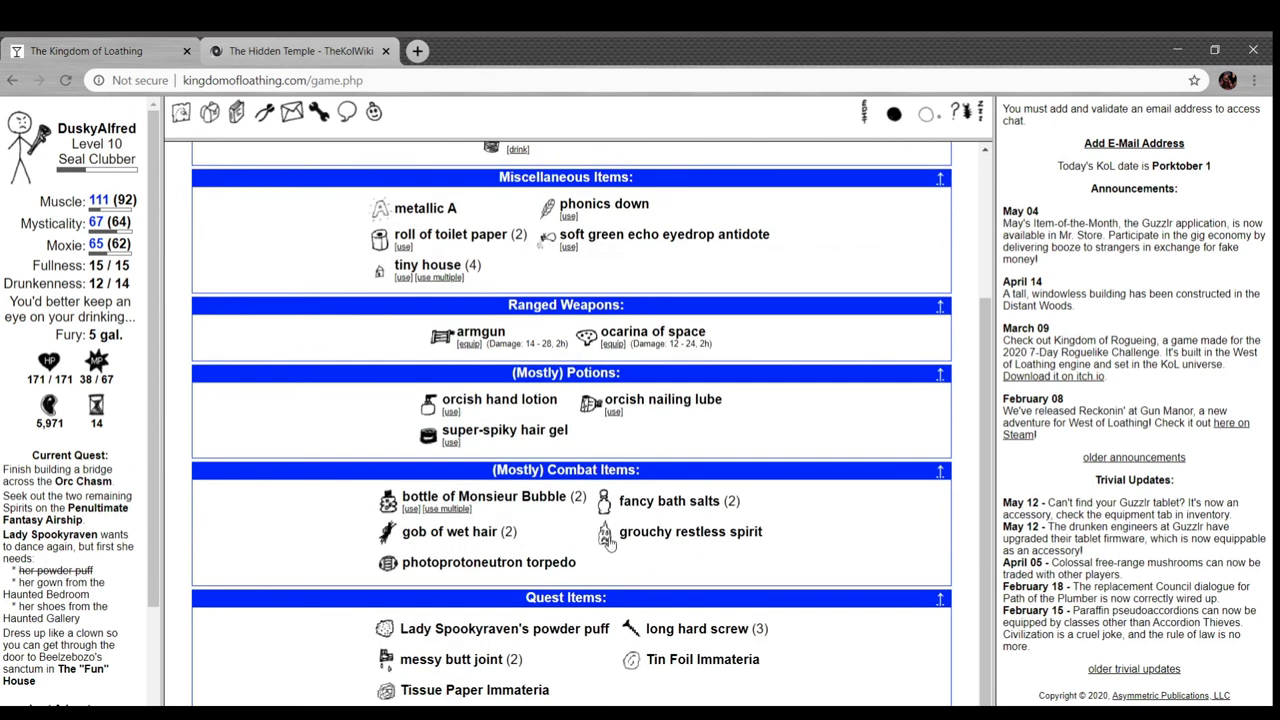
{"action": "mouse_move", "coordinate": [604, 536]}
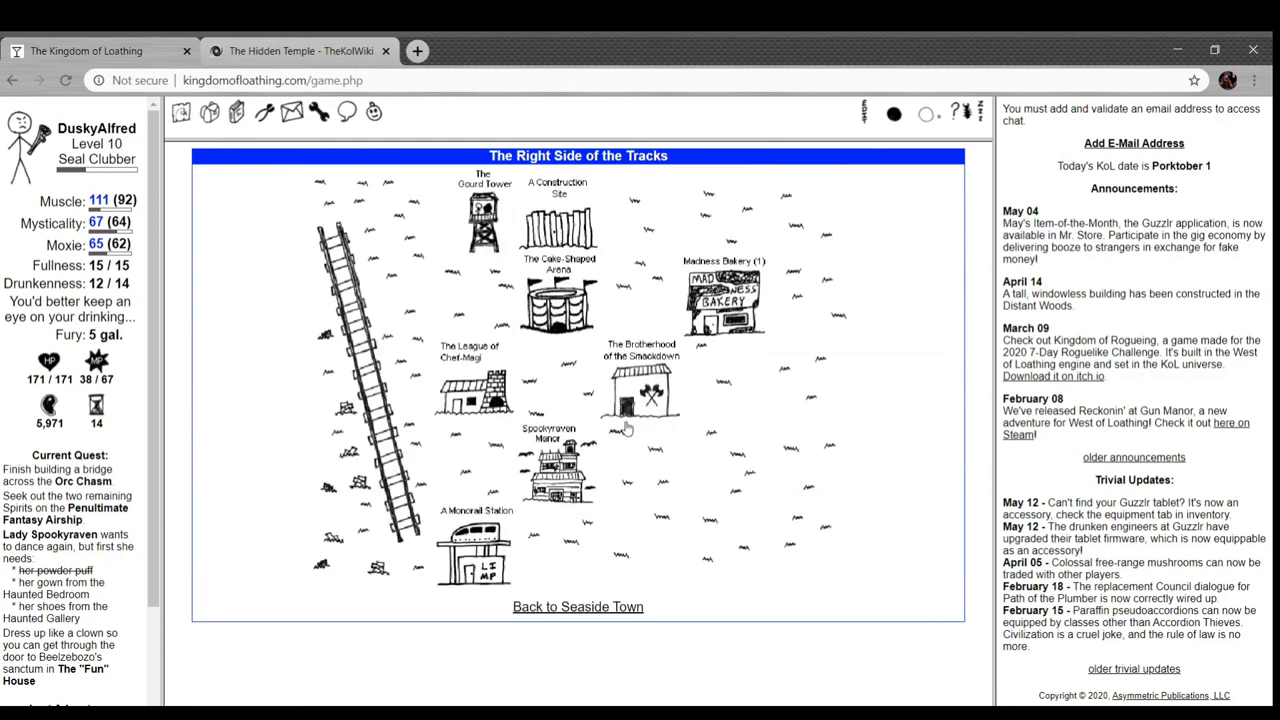
- Learn Lunging Thrust-Smack from Torg for 5,000 Meat, leaving 971 Meat
{"action": "left_click", "coordinate": [640, 390]}
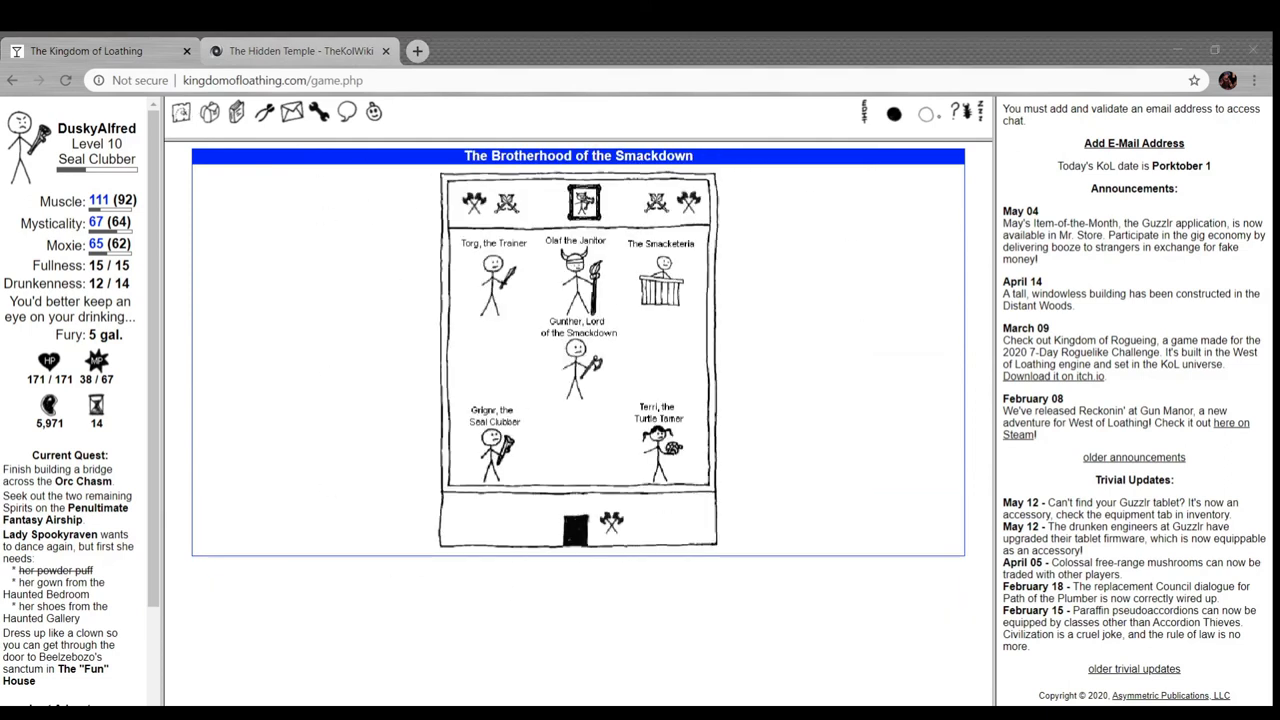
{"action": "mouse_move", "coordinate": [252, 364]}
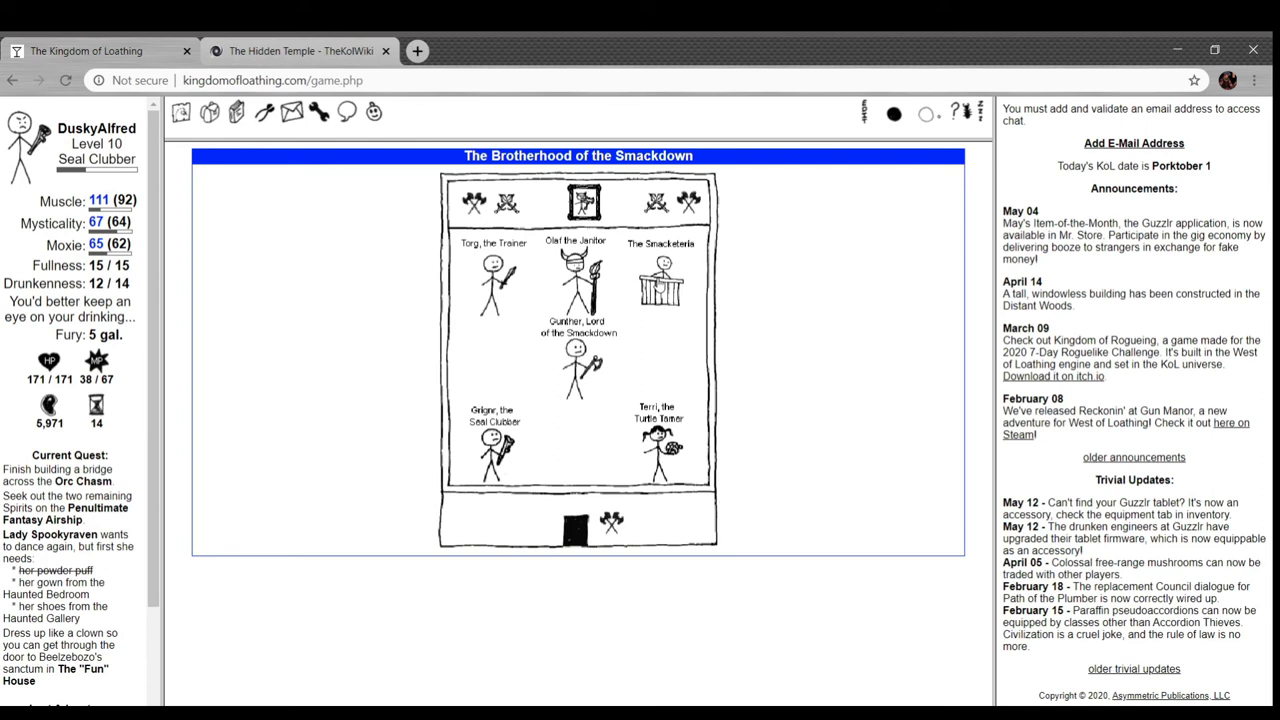
{"action": "left_click", "coordinate": [492, 280]}
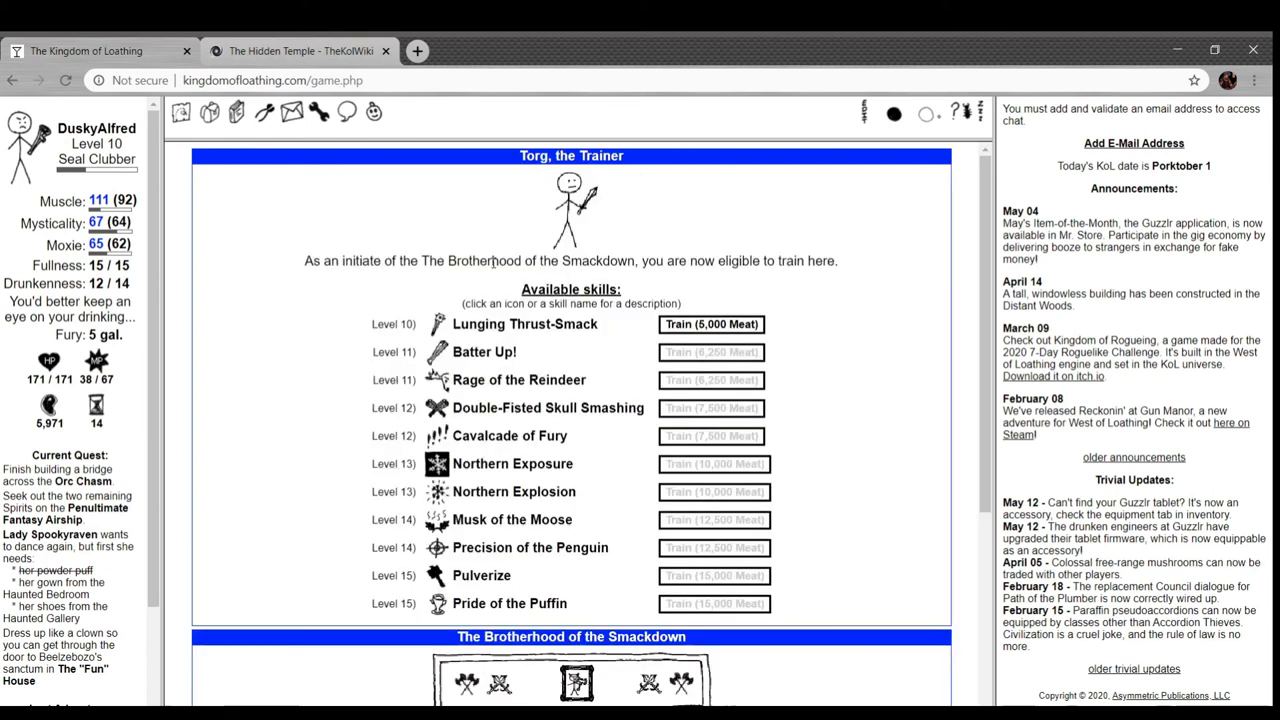
{"action": "mouse_move", "coordinate": [728, 330]}
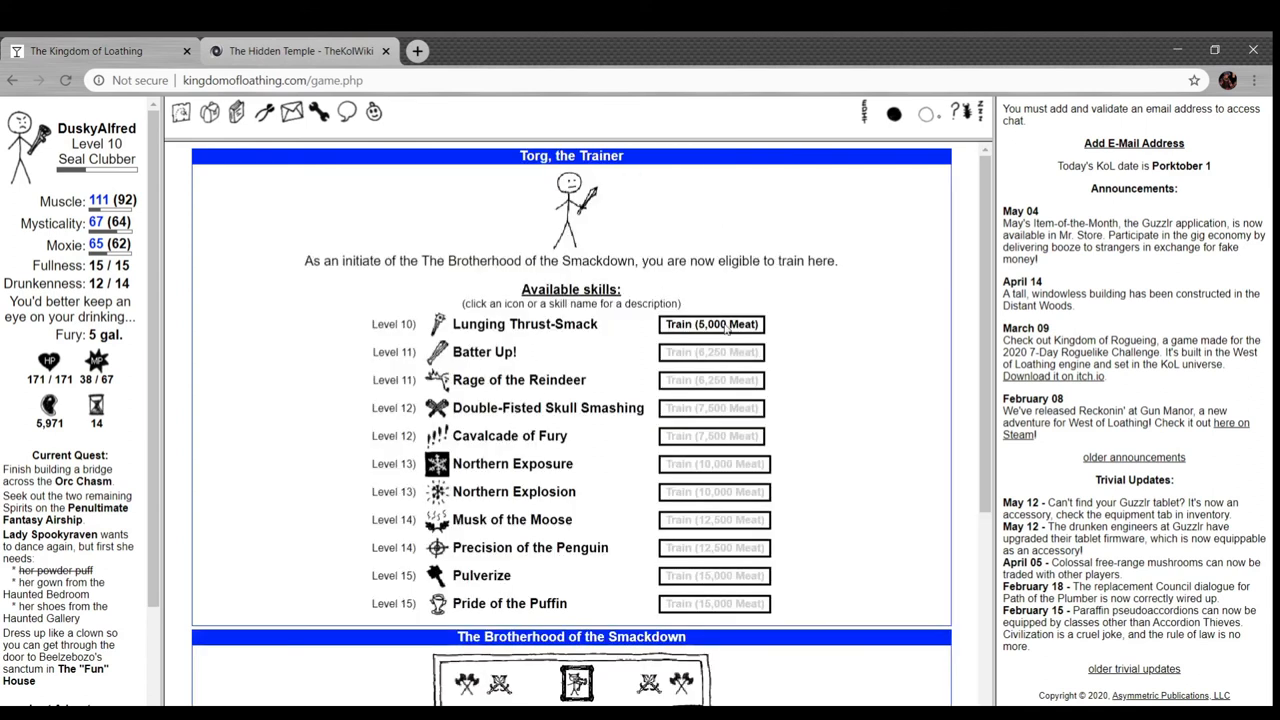
{"action": "left_click", "coordinate": [712, 324]}
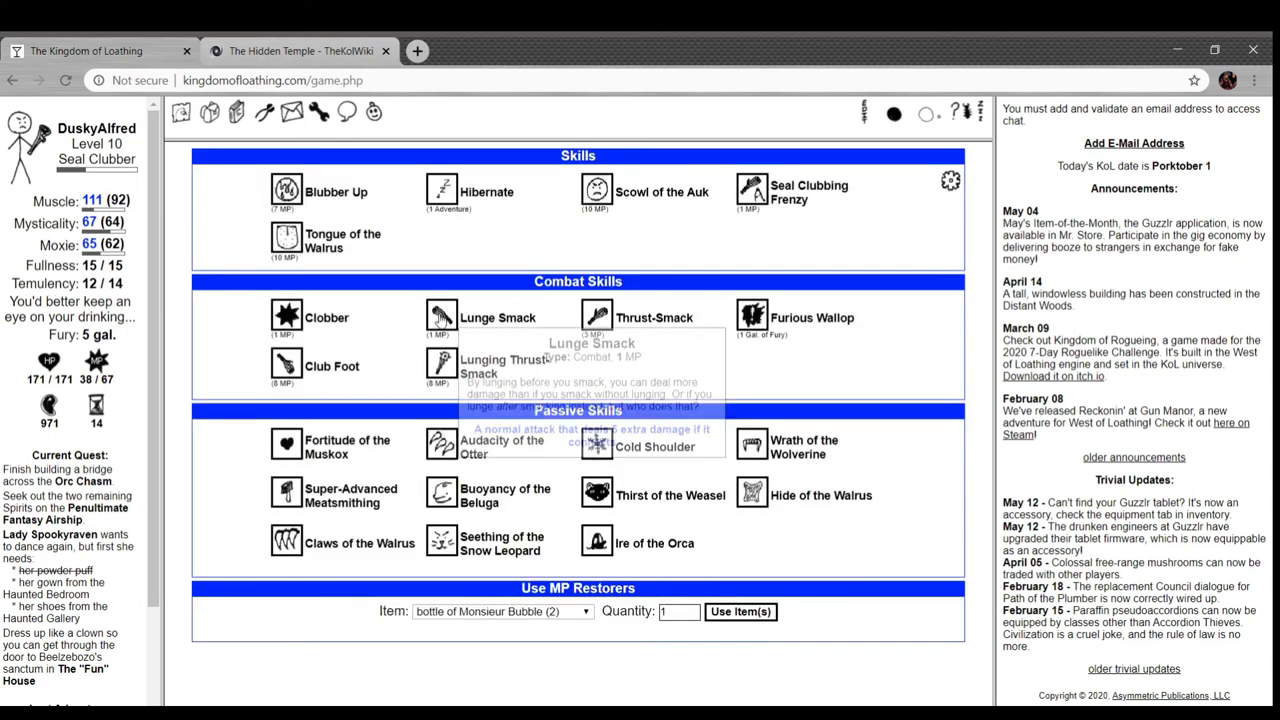
{"action": "mouse_move", "coordinate": [440, 364]}
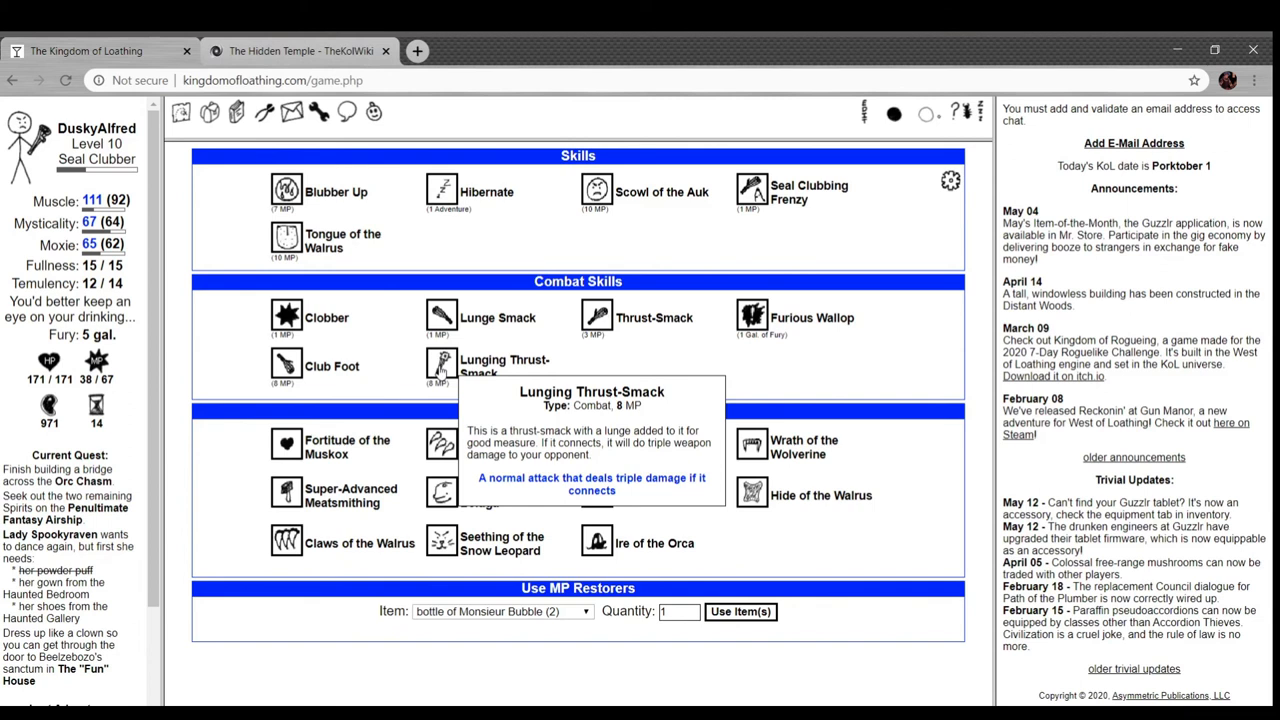
{"action": "mouse_move", "coordinate": [440, 316]}
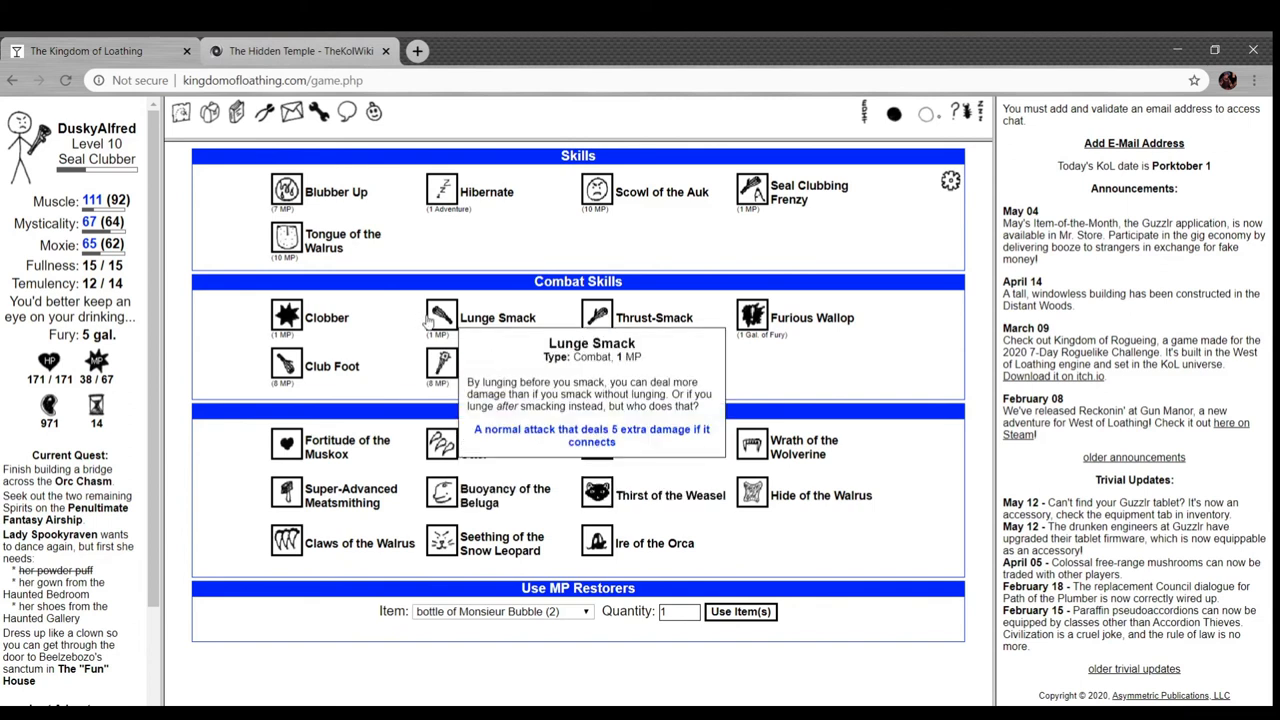
{"action": "mouse_move", "coordinate": [288, 316]}
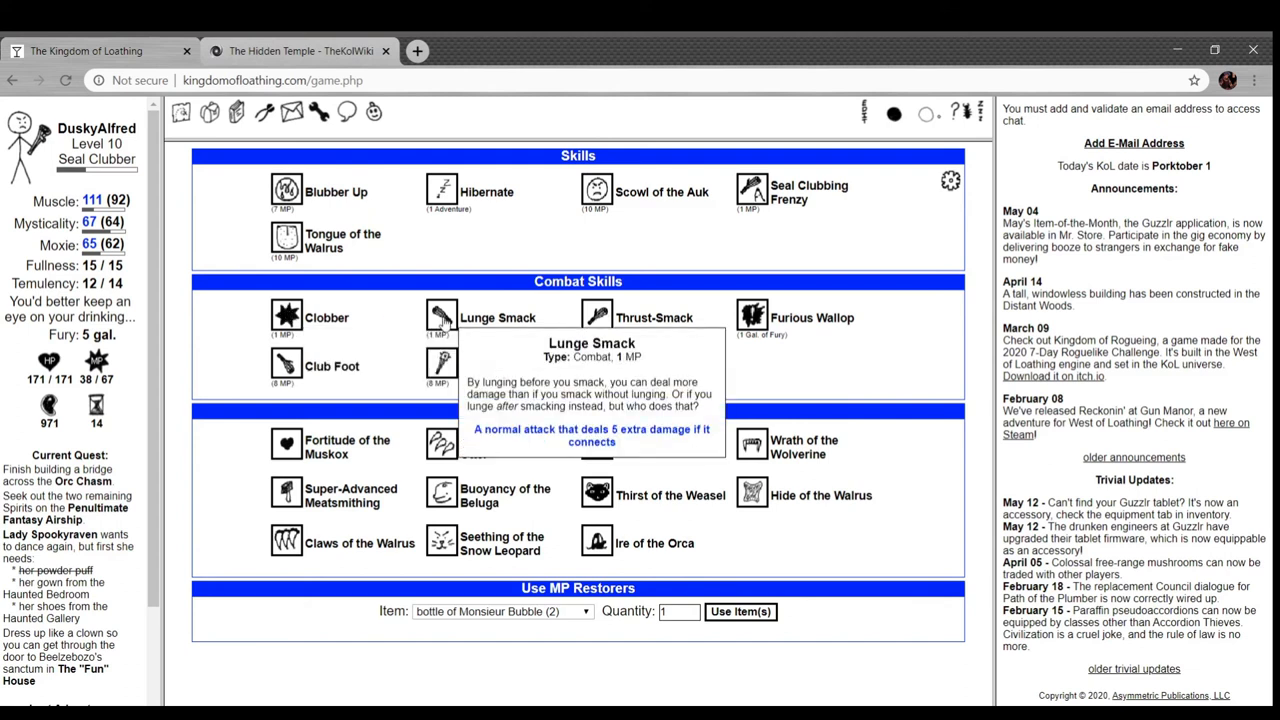
{"action": "mouse_move", "coordinate": [596, 316]}
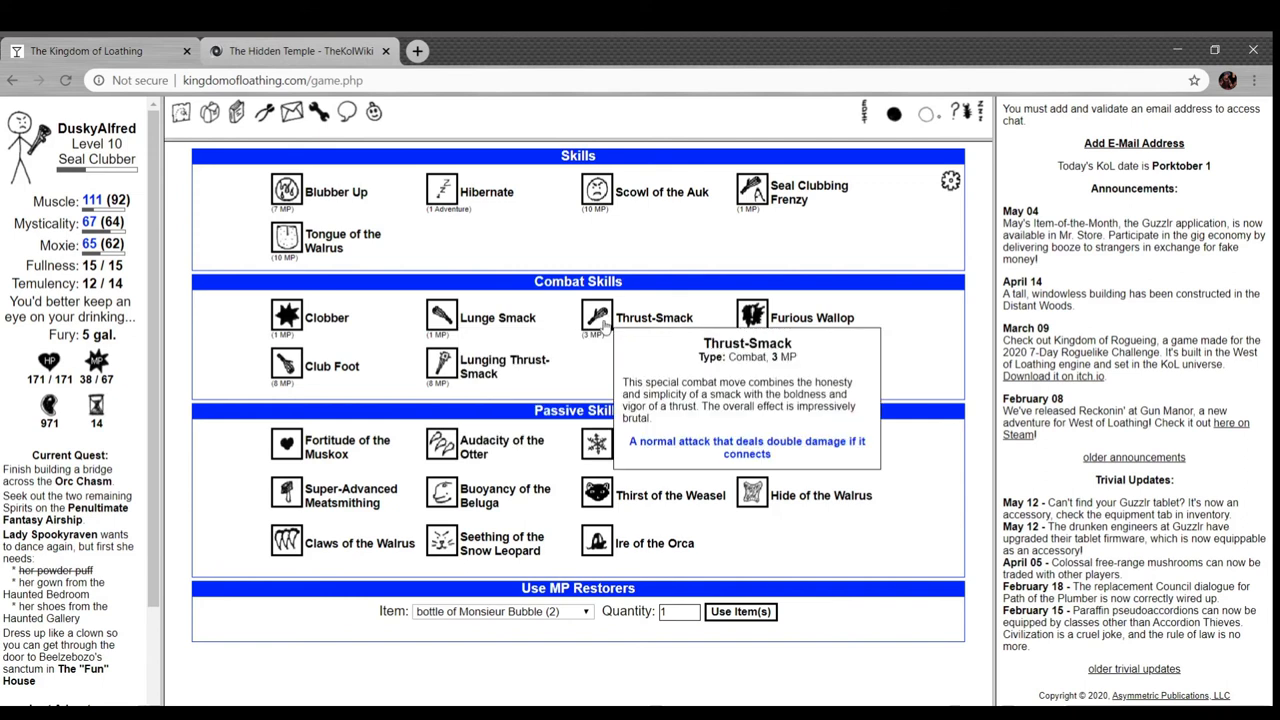
{"action": "mouse_move", "coordinate": [258, 374]}
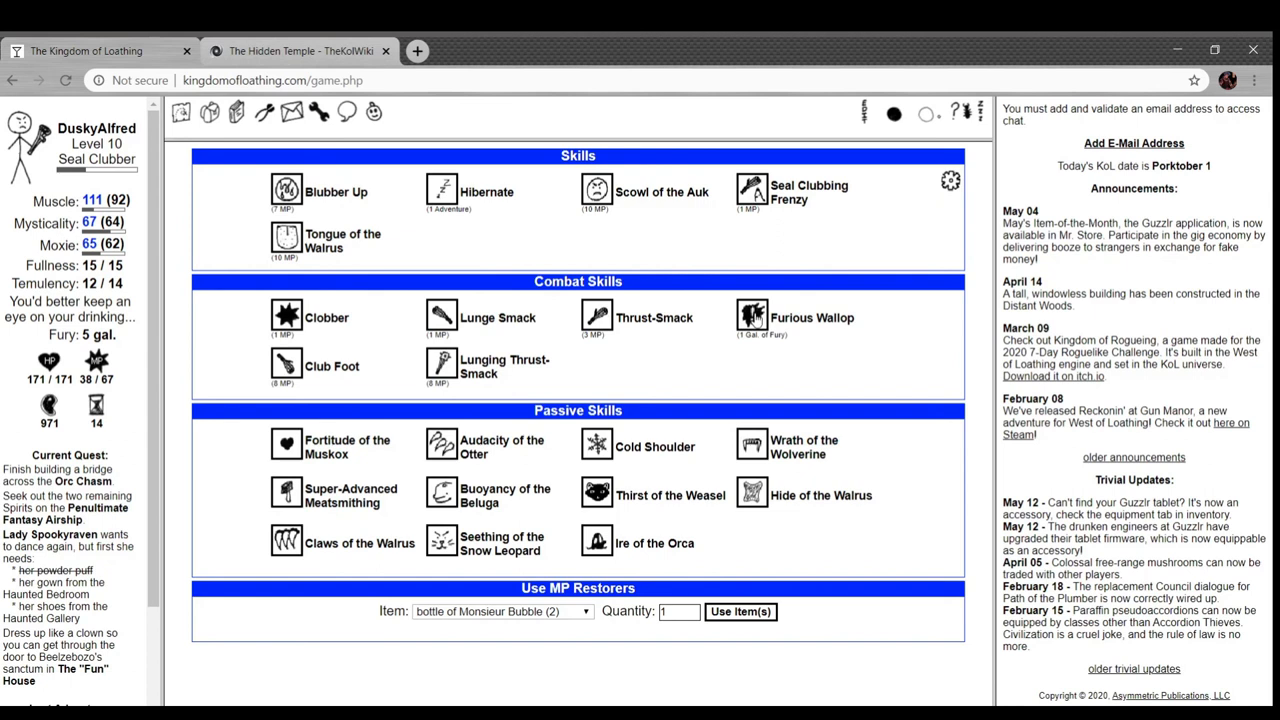
{"action": "mouse_move", "coordinate": [752, 316]}
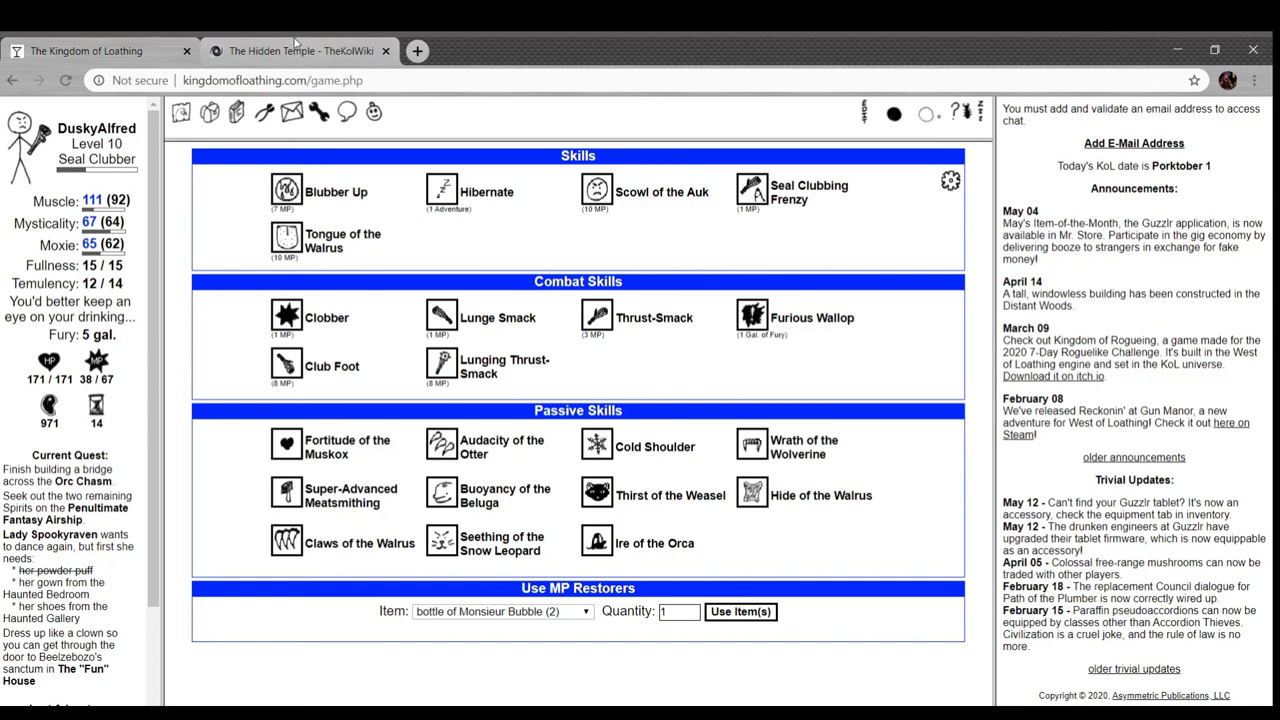
- Switch back to the wiki's Hidden Temple article after reviewing the combat skills
{"action": "left_click", "coordinate": [296, 50]}
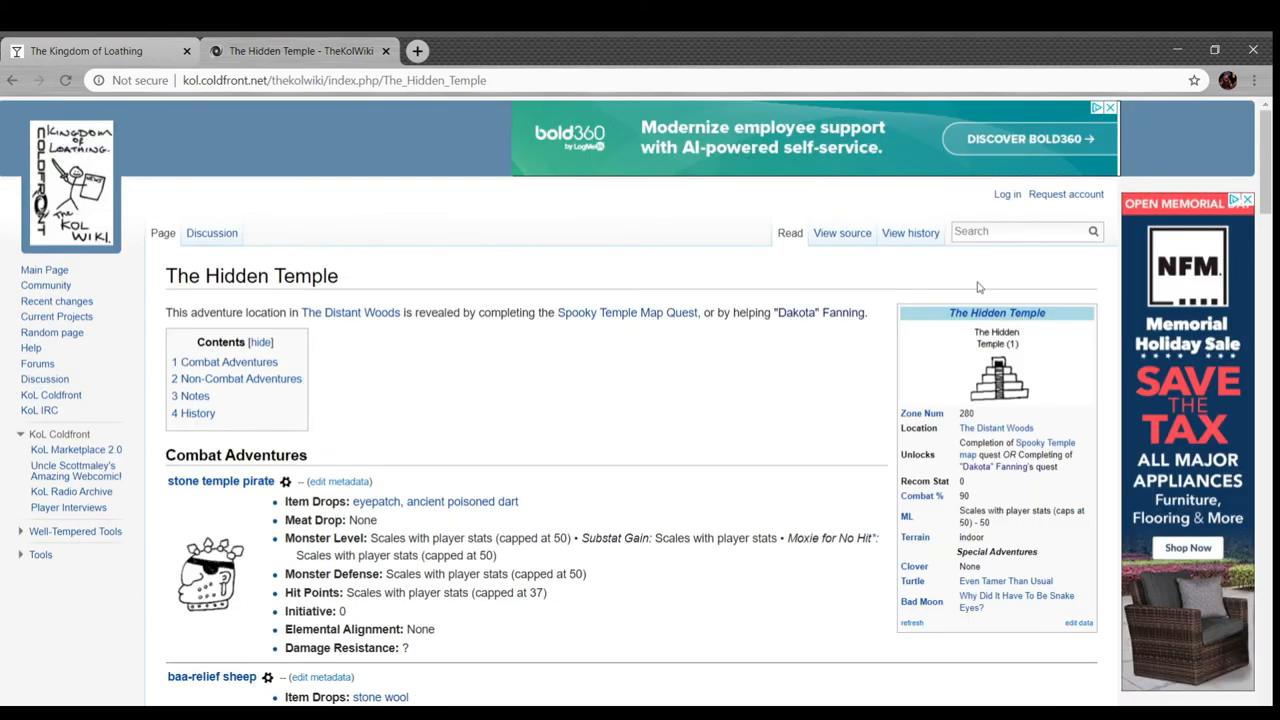
- Search the wiki for 'Critical hit' and reach the article
{"action": "type", "text": "crit"}
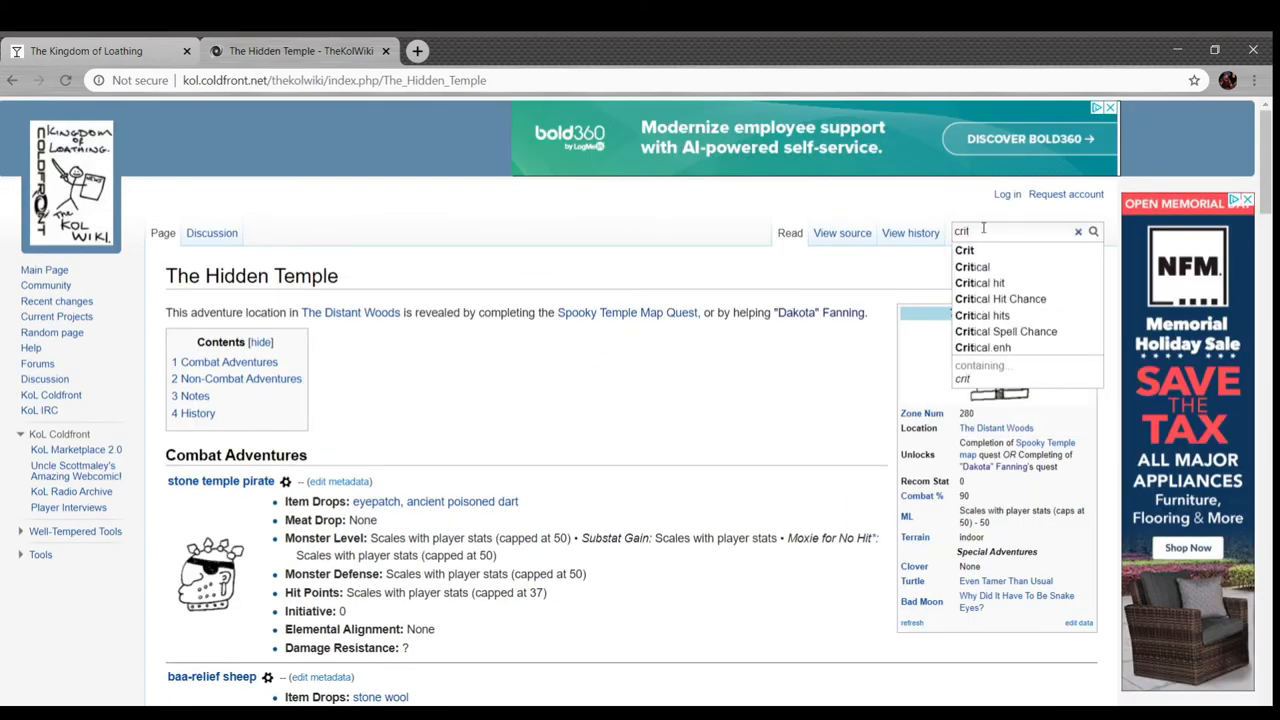
{"action": "left_click", "coordinate": [980, 282]}
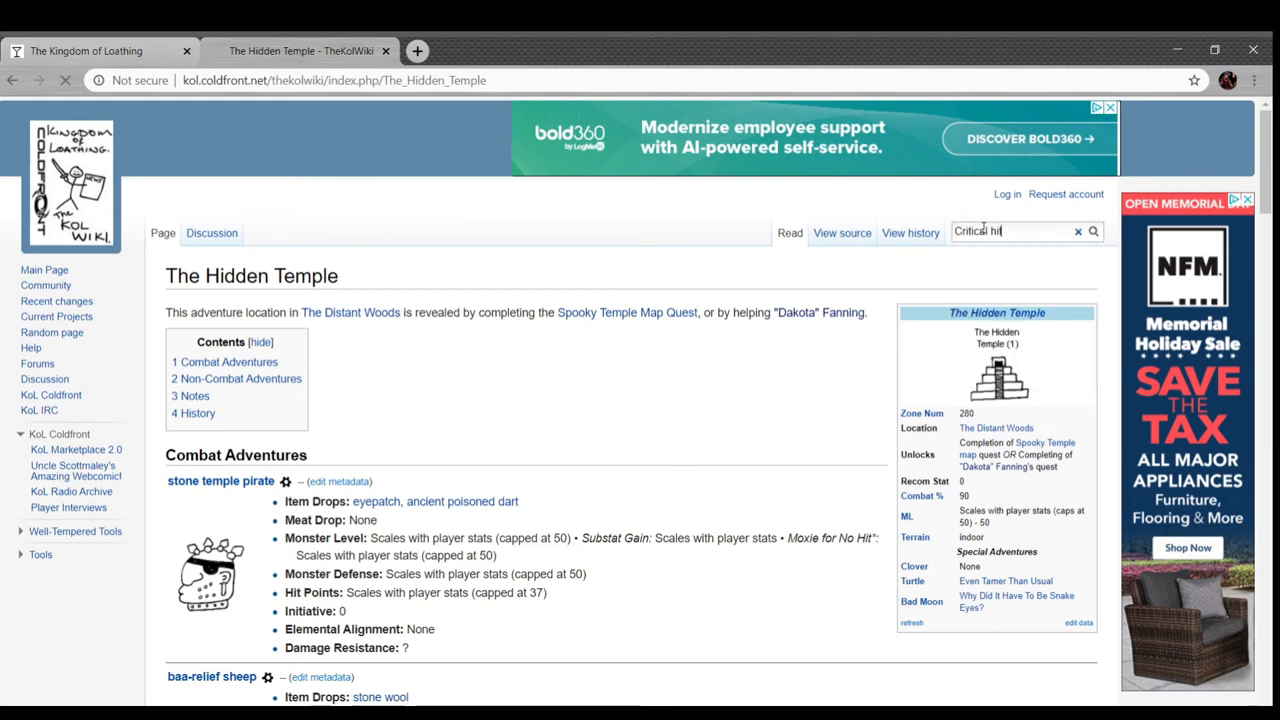
{"action": "key", "text": "Return"}
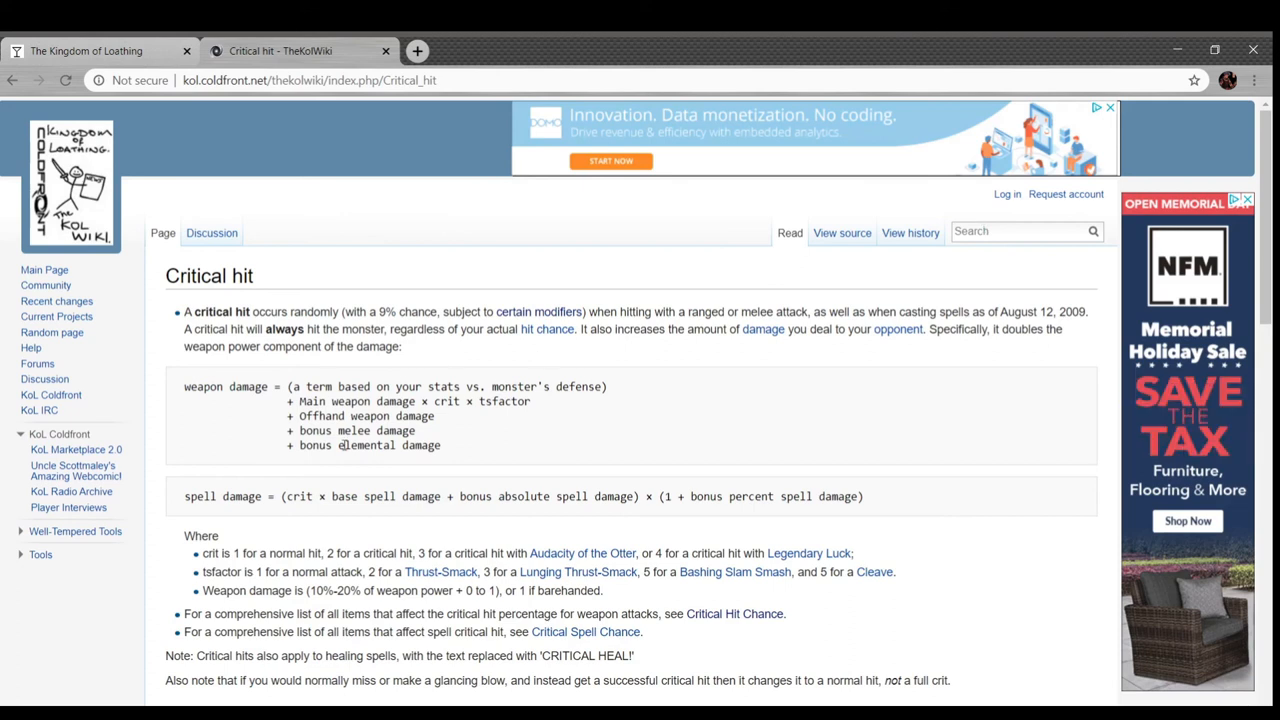
{"action": "scroll", "scroll_direction": "down", "scroll_amount": 3}
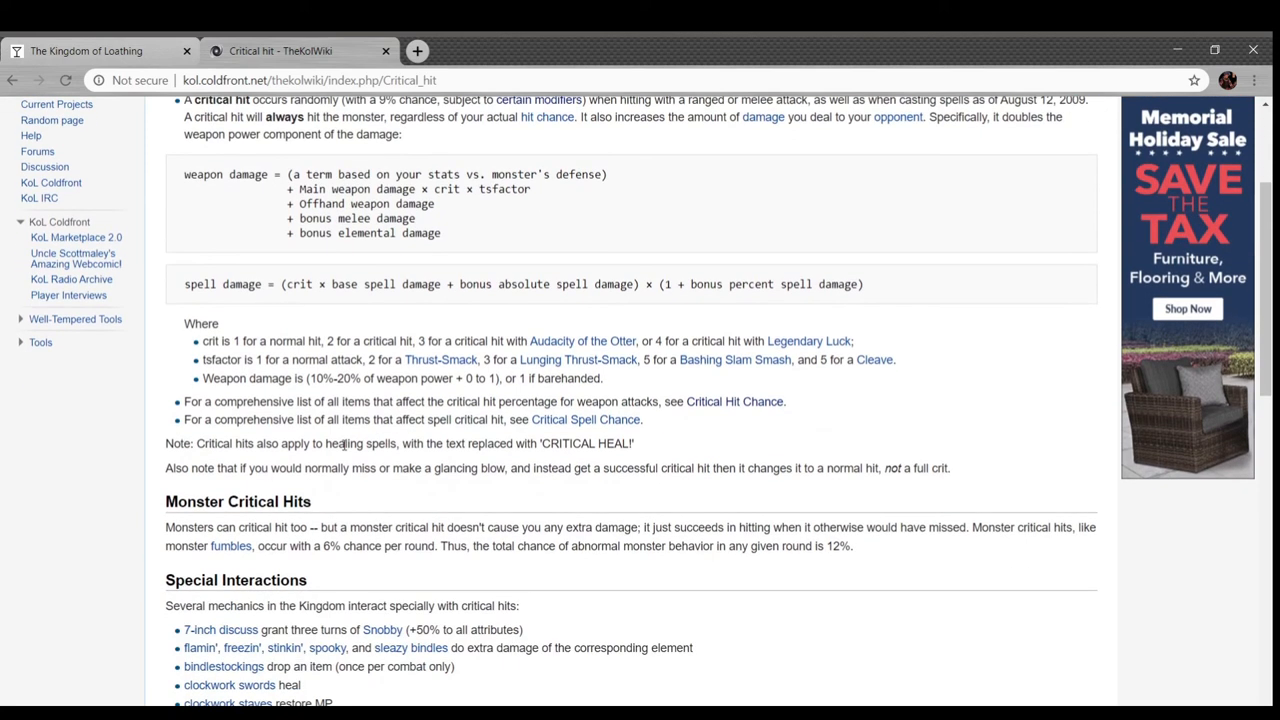
{"action": "scroll", "scroll_direction": "up", "scroll_amount": 3}
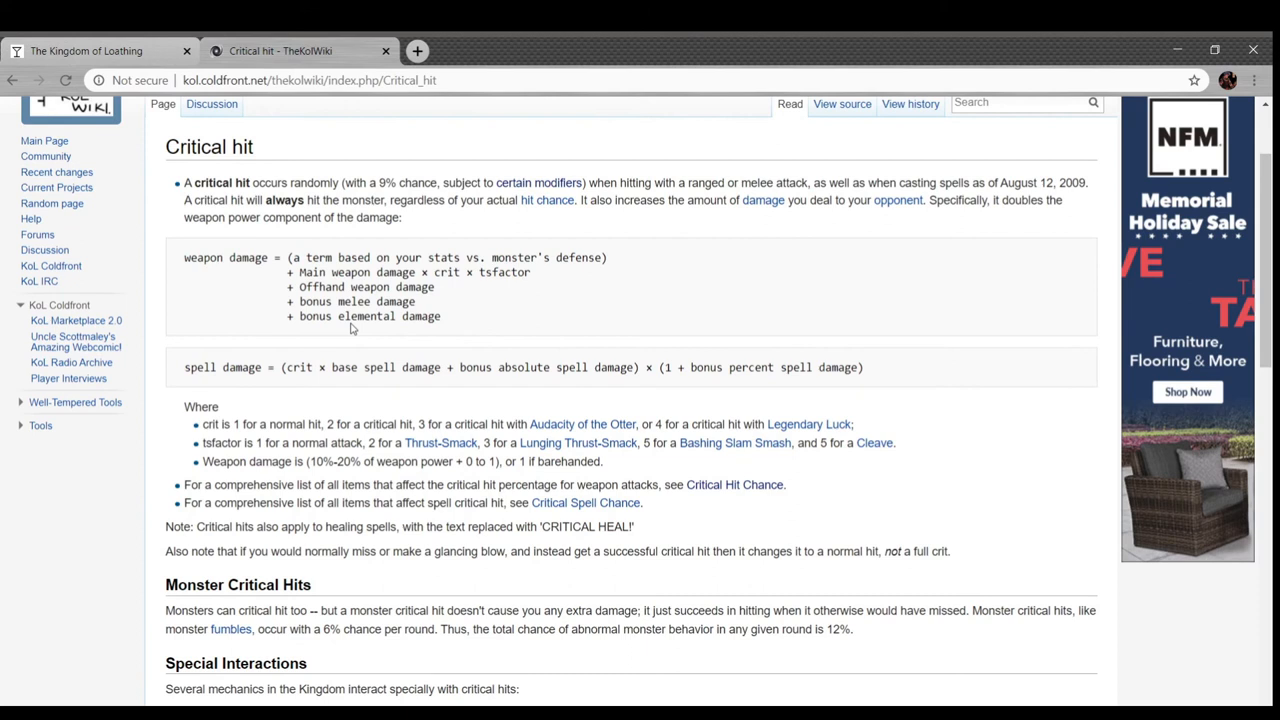
{"action": "mouse_move", "coordinate": [432, 276]}
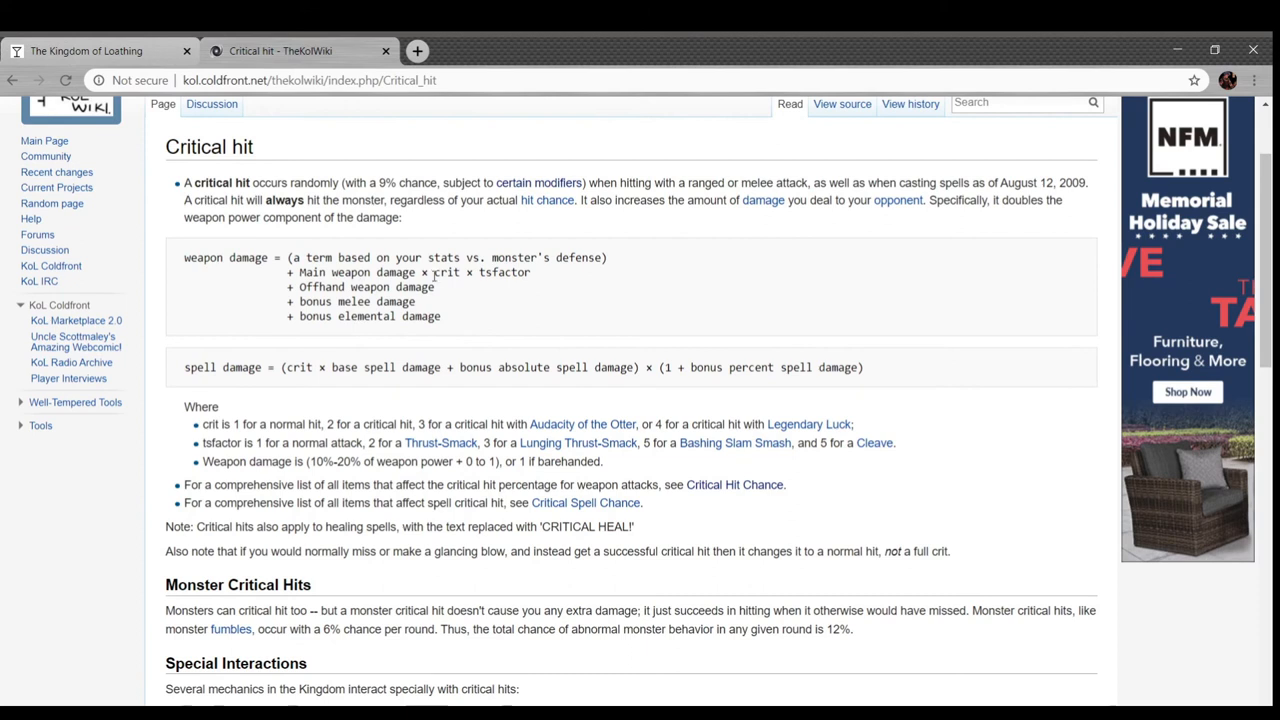
{"action": "mouse_move", "coordinate": [524, 230]}
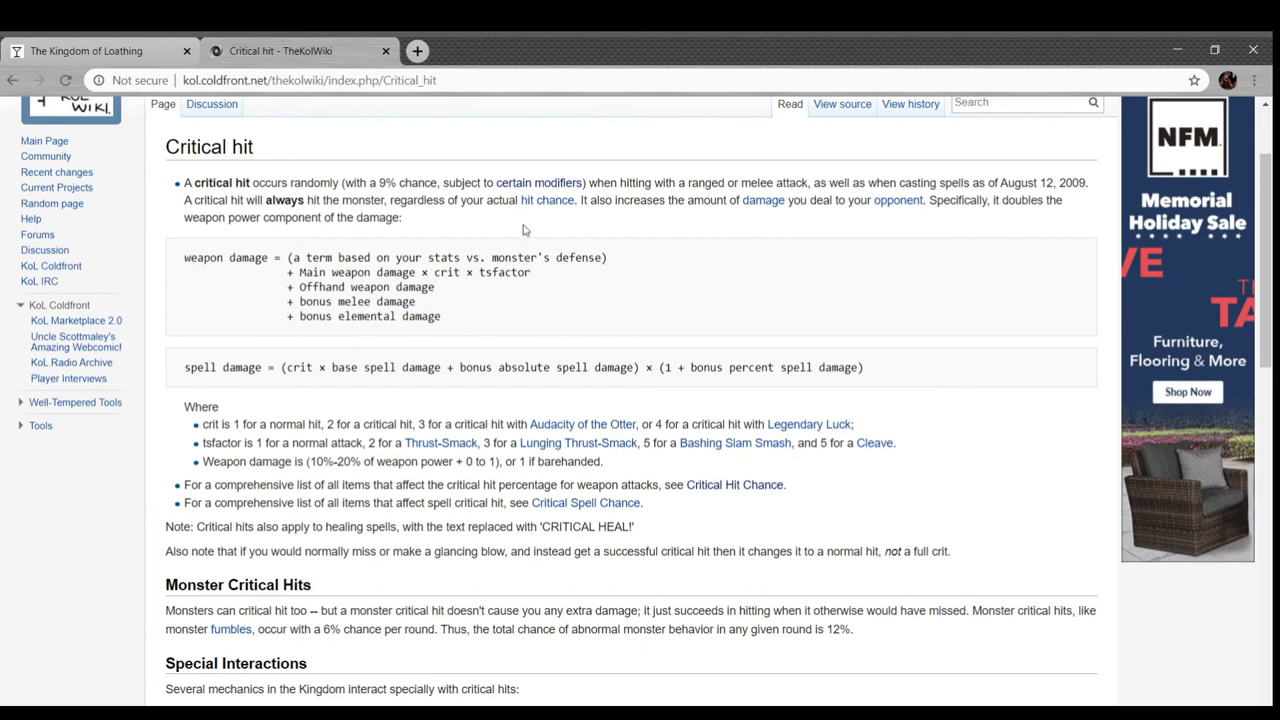
{"action": "mouse_move", "coordinate": [750, 218]}
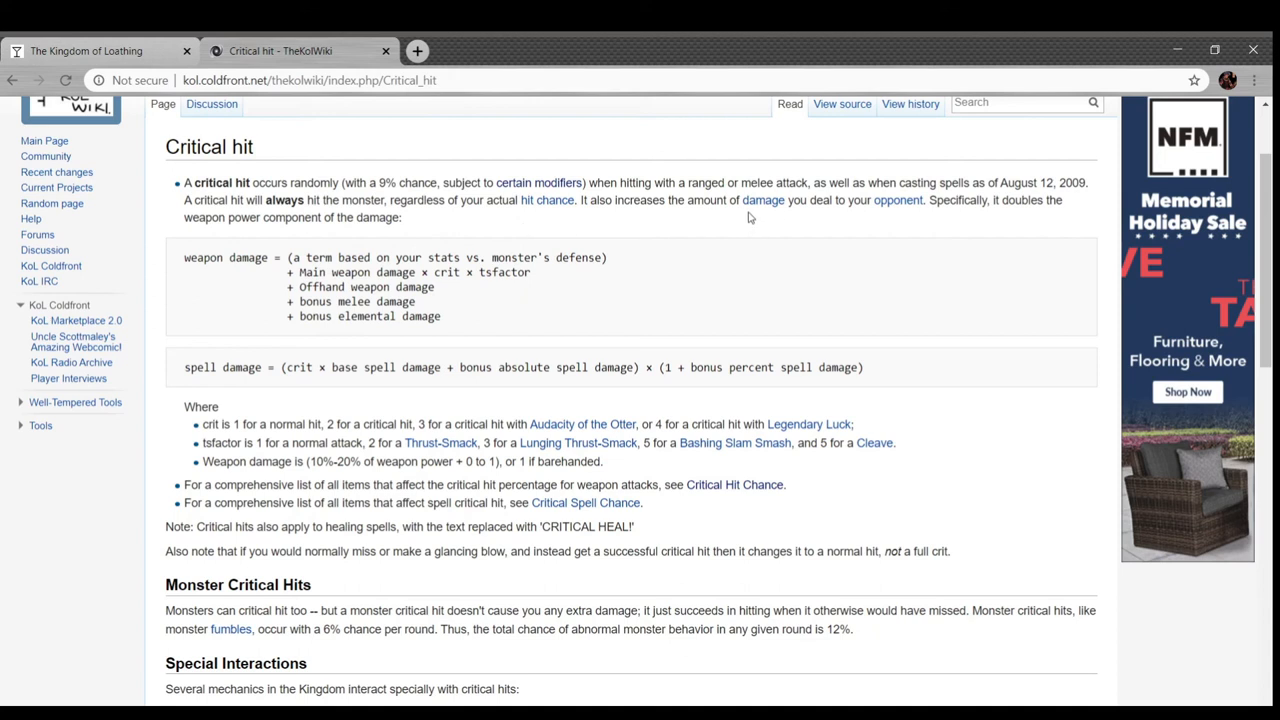
{"action": "mouse_move", "coordinate": [472, 218]}
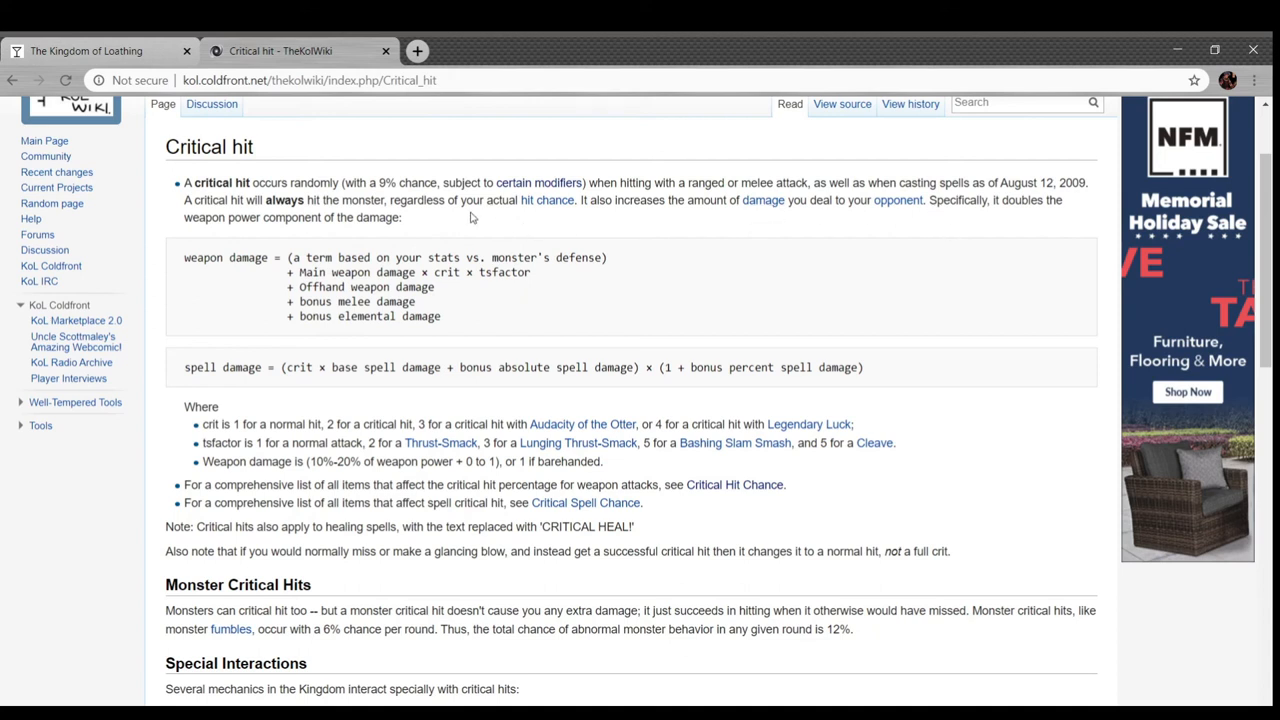
- Read how critical hits affect damage, then return to the game's skills page
{"action": "scroll", "scroll_direction": "down", "scroll_amount": 3}
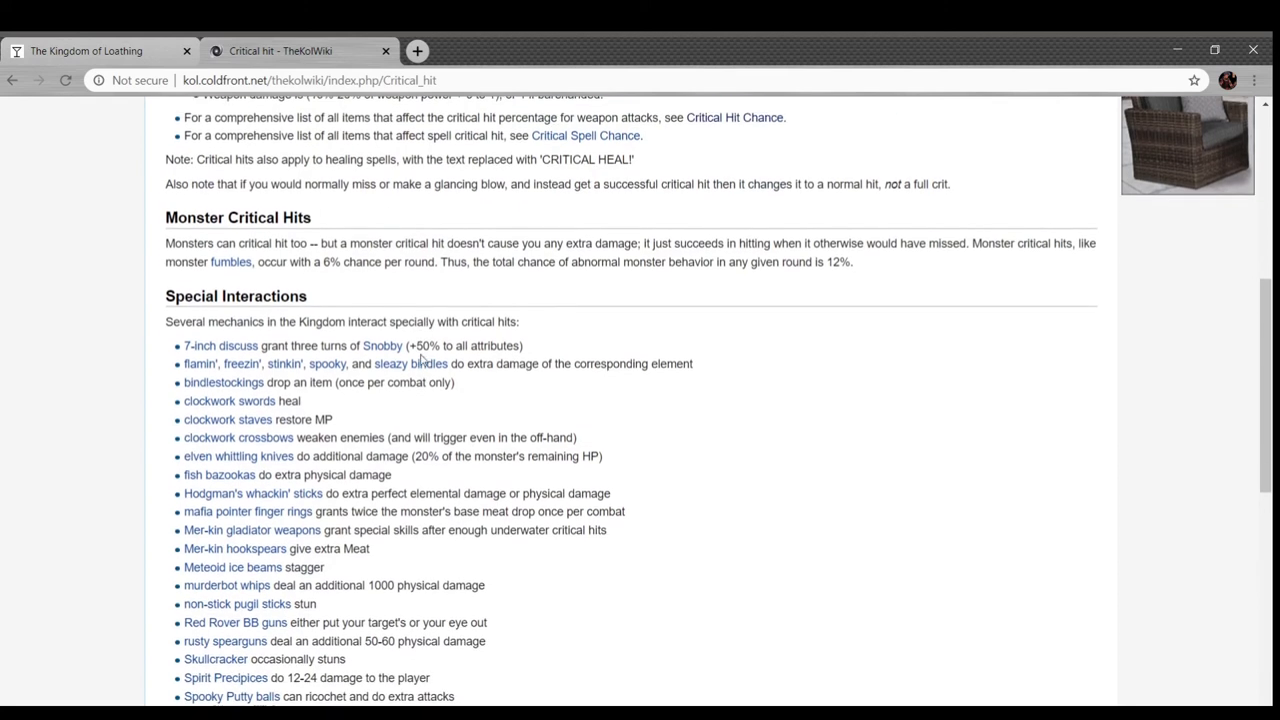
{"action": "scroll", "scroll_direction": "down", "scroll_amount": 3}
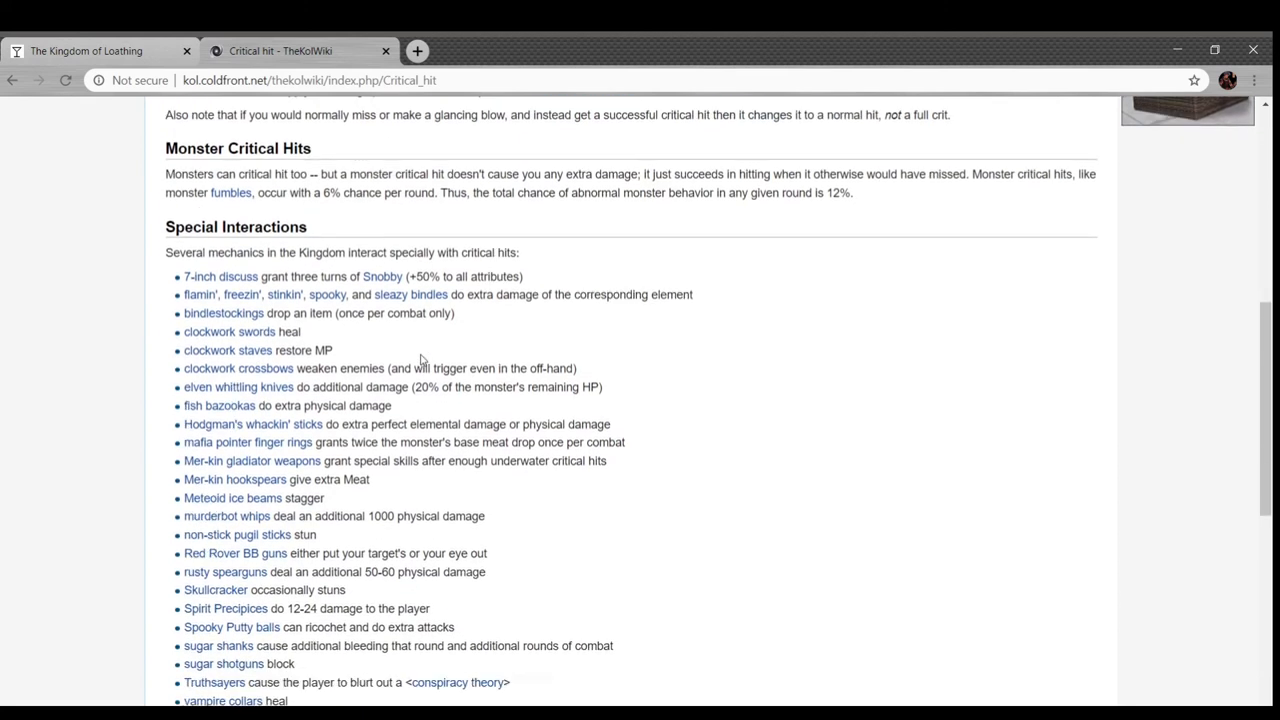
{"action": "scroll", "scroll_direction": "down", "scroll_amount": 3}
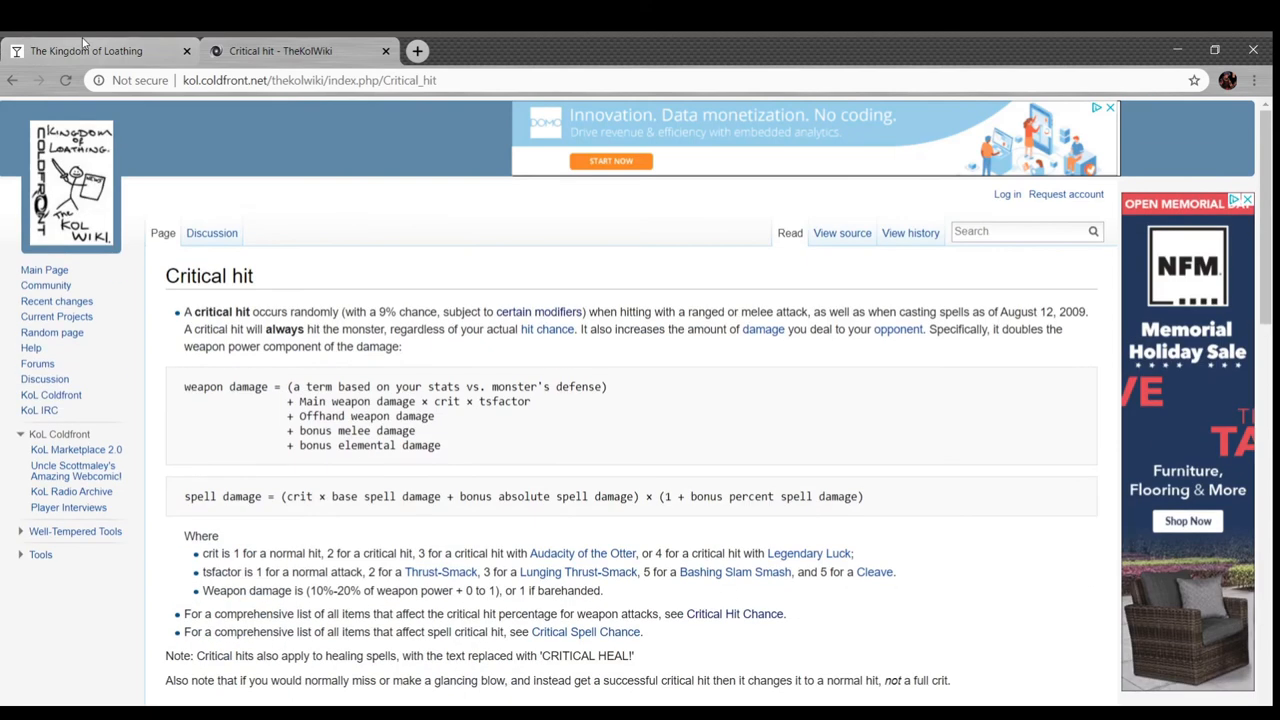
{"action": "left_click", "coordinate": [100, 50]}
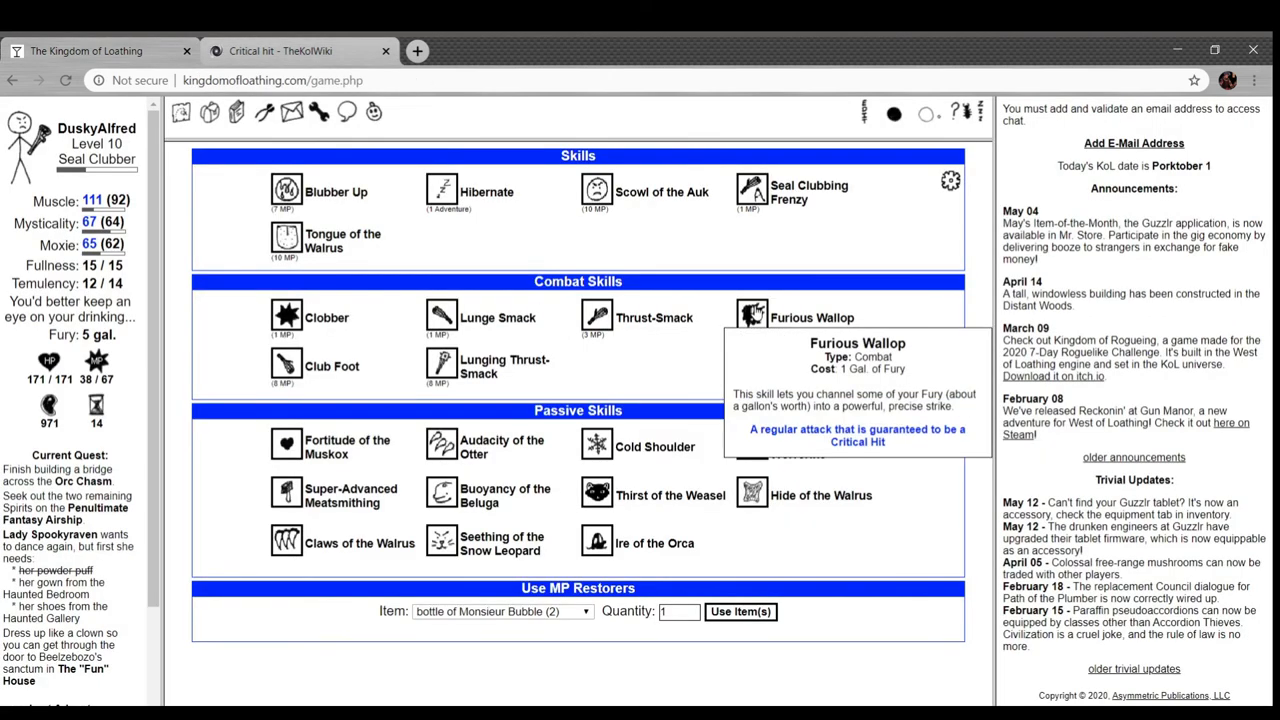
{"action": "mouse_move", "coordinate": [656, 316]}
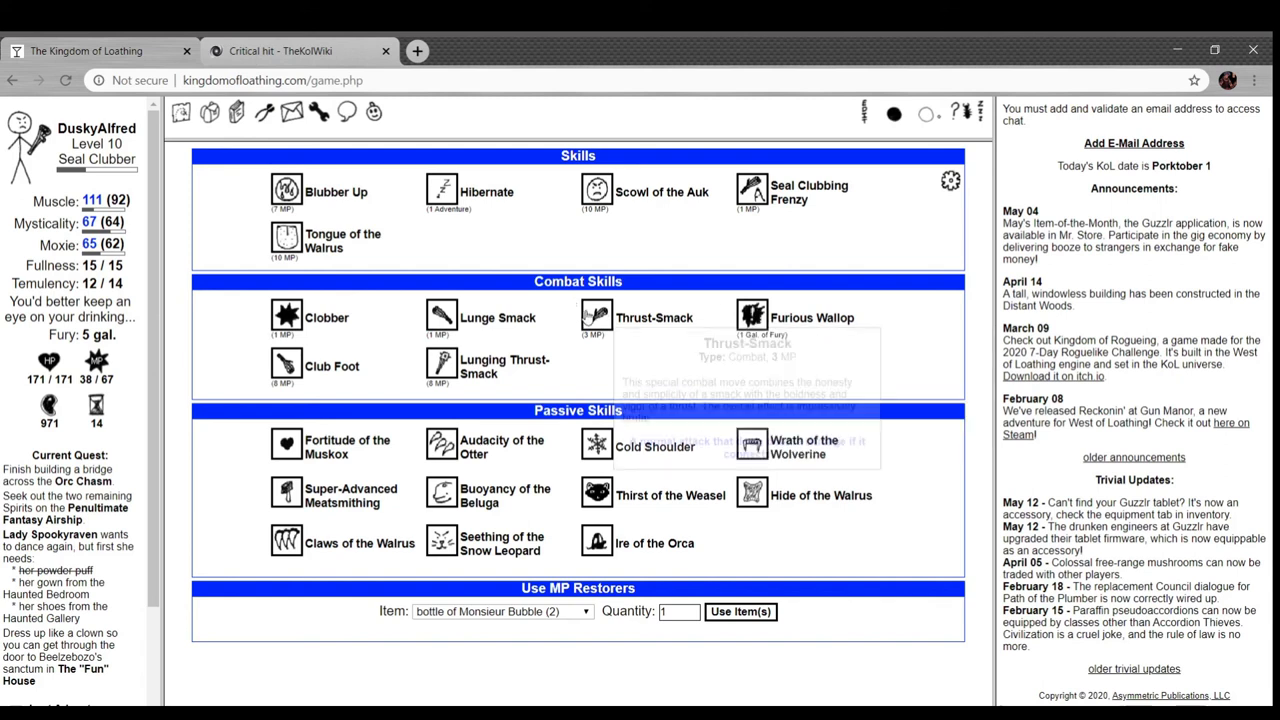
{"action": "mouse_move", "coordinate": [656, 316]}
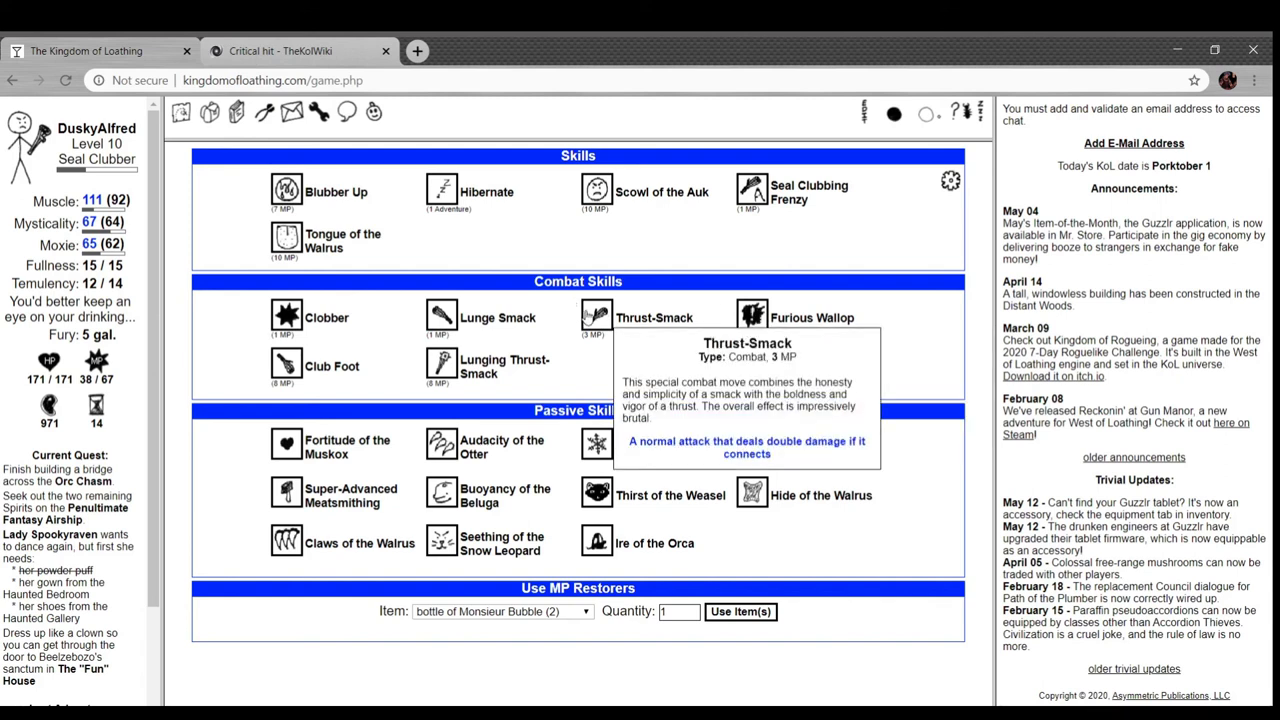
{"action": "mouse_move", "coordinate": [440, 364]}
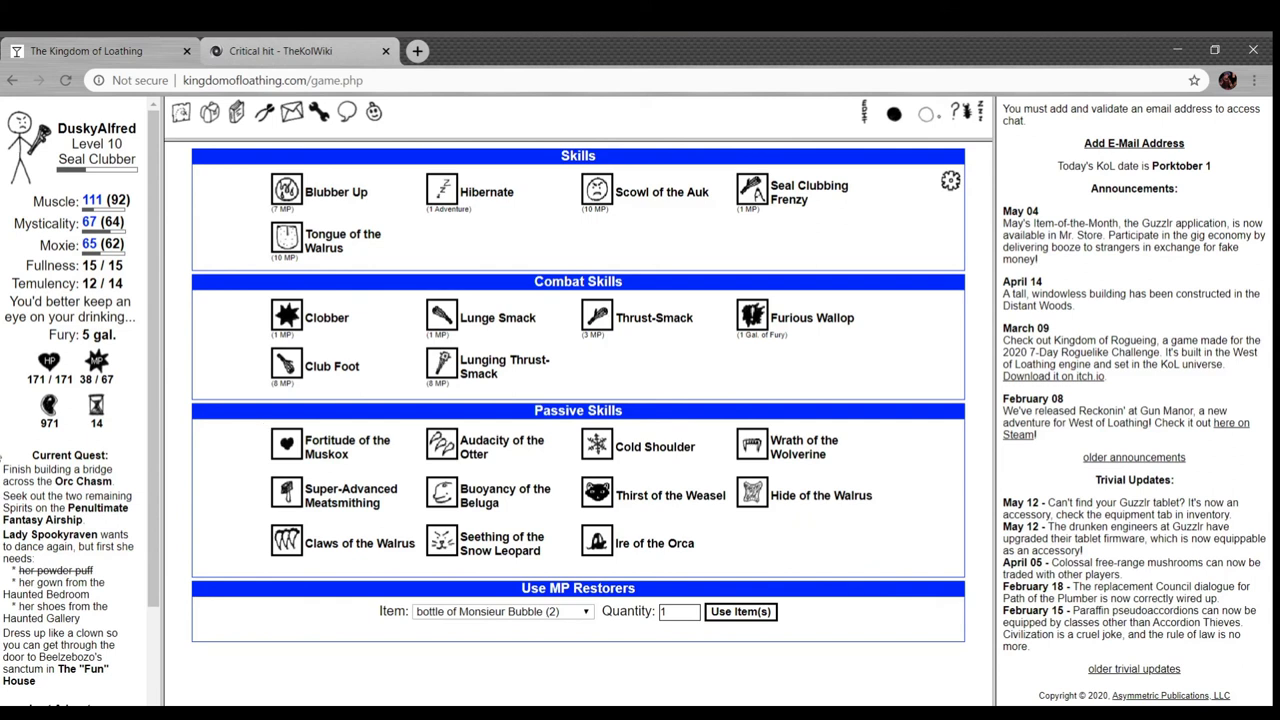
{"action": "mouse_move", "coordinate": [752, 316]}
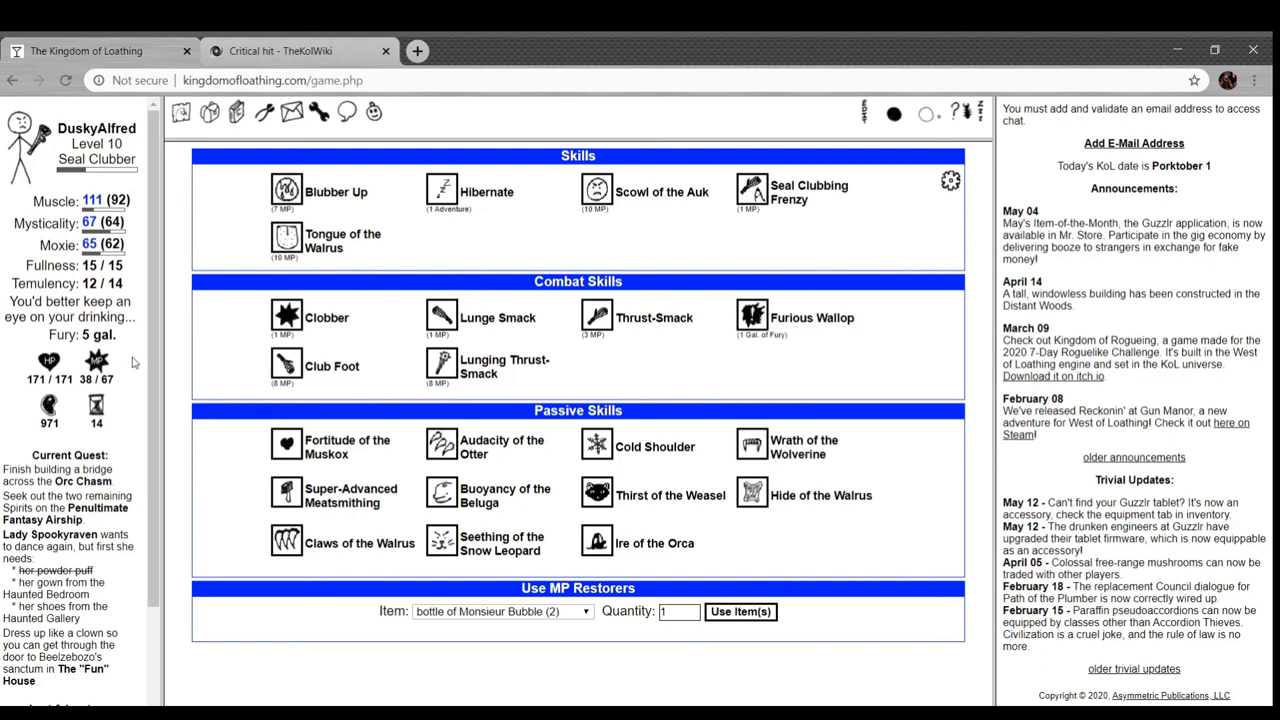
- Scroll down the Spookyraven Manor second floor toward the Haunted Bedroom
{"action": "scroll", "scroll_direction": "down", "scroll_amount": 3}
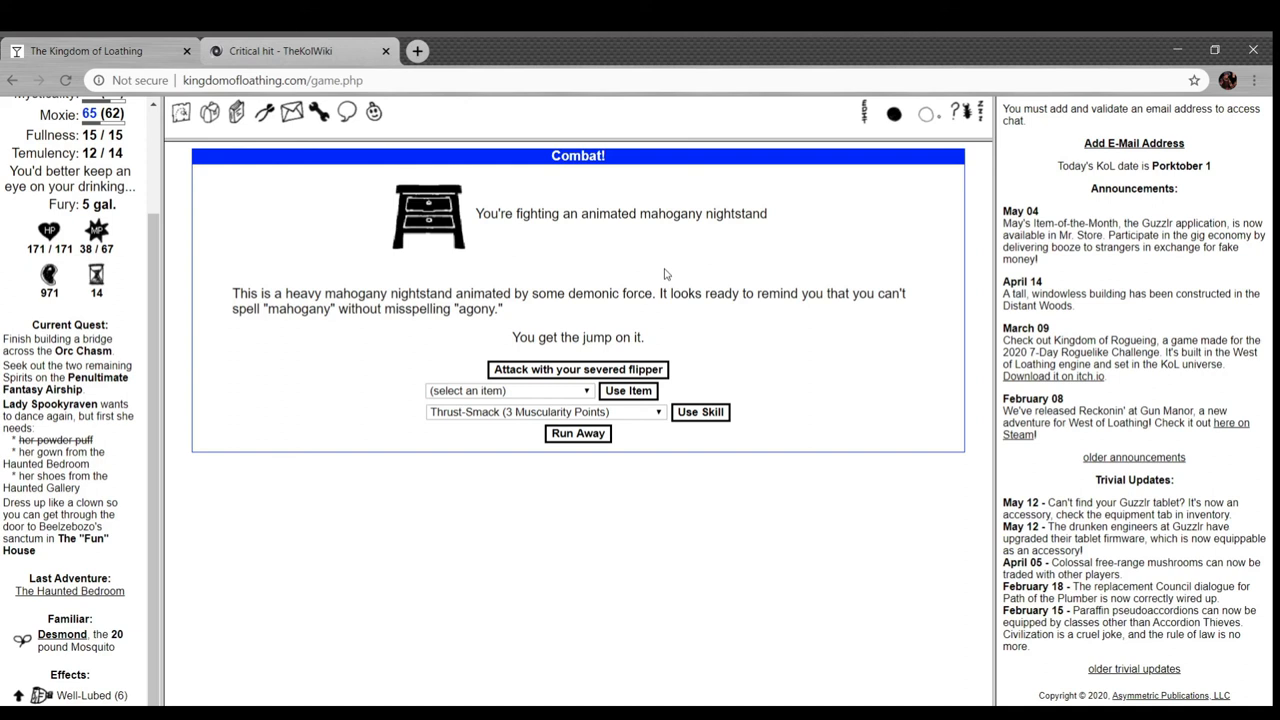
- Defeat the mahogany nightstand and search underneath it
{"action": "left_click", "coordinate": [578, 368]}
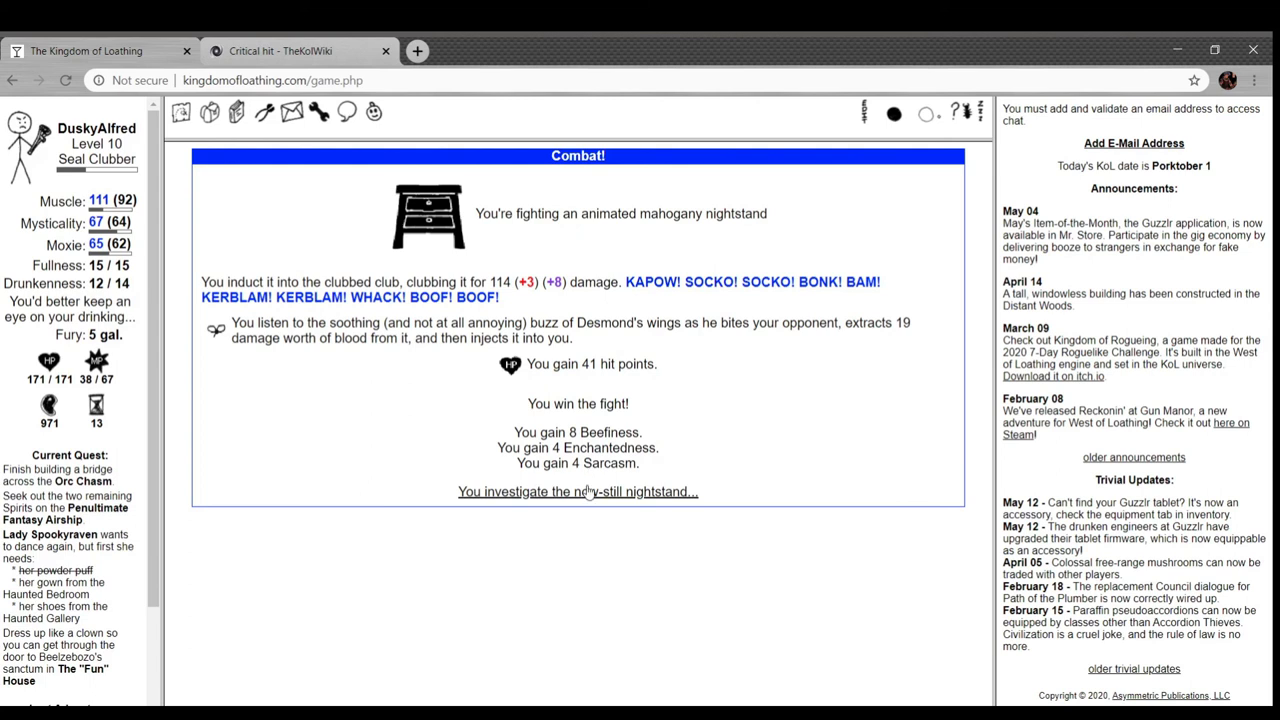
{"action": "left_click", "coordinate": [578, 492]}
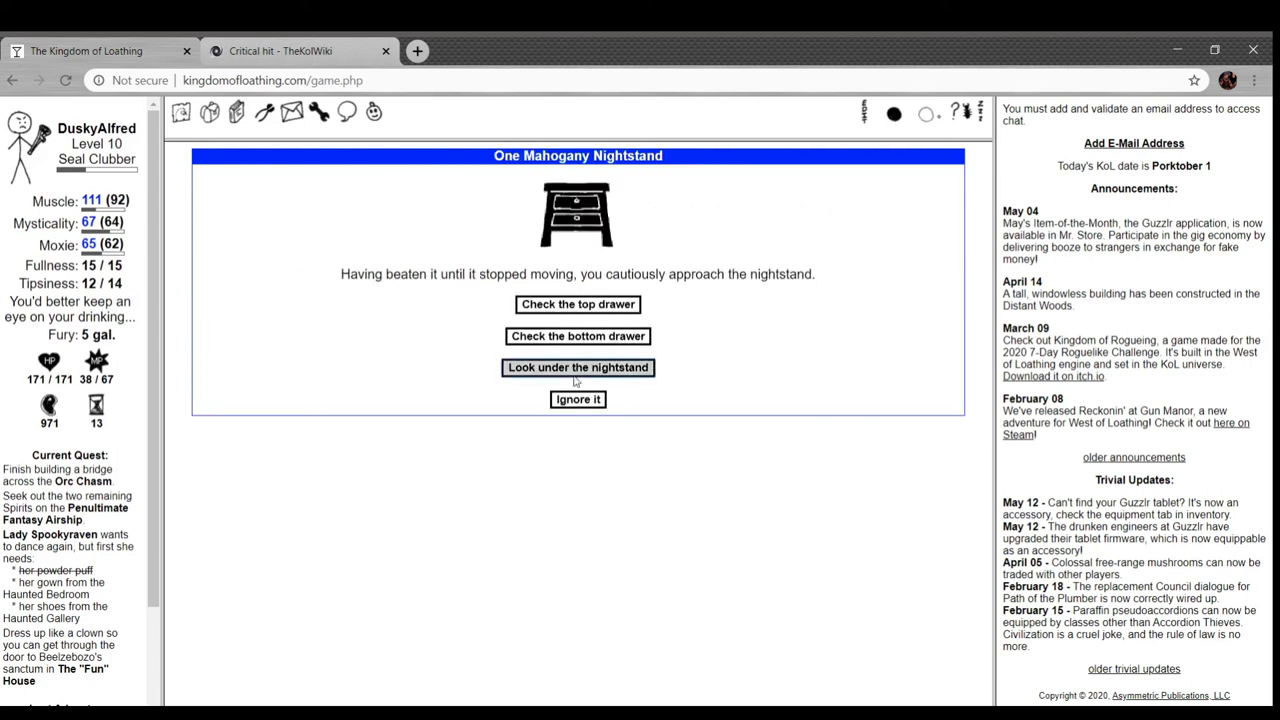
{"action": "left_click", "coordinate": [578, 368]}
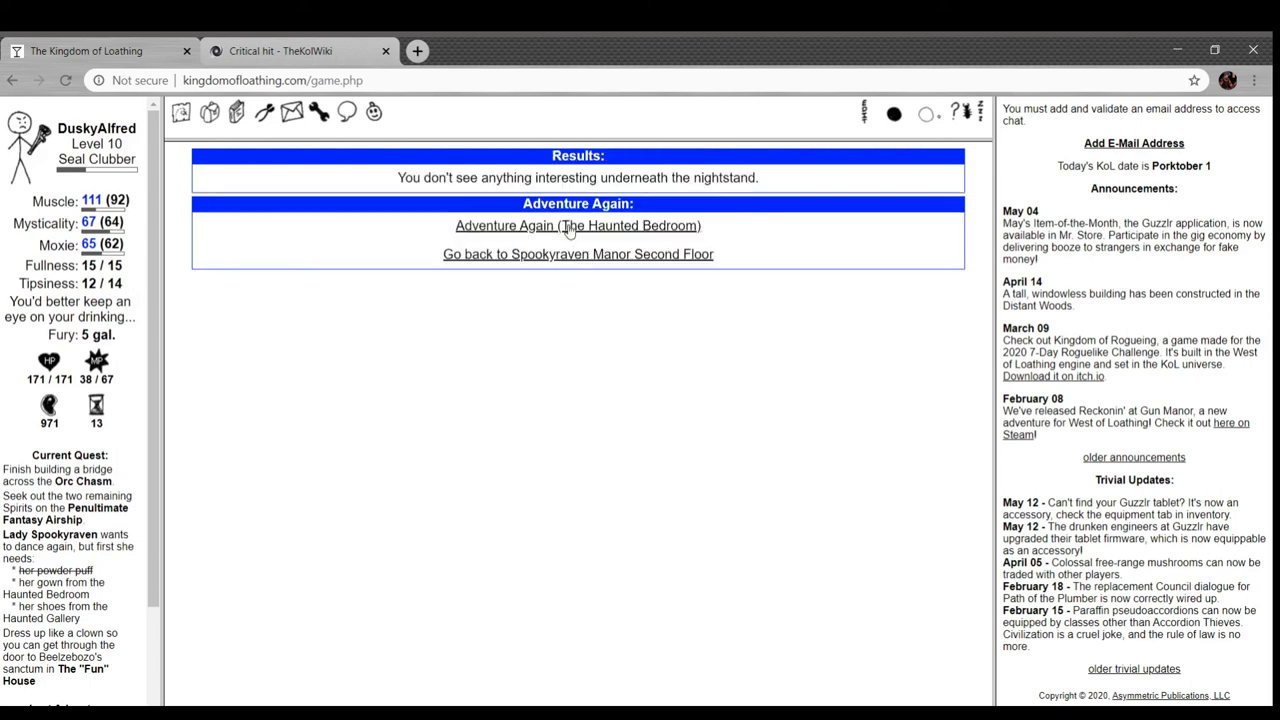
{"action": "left_click", "coordinate": [578, 224]}
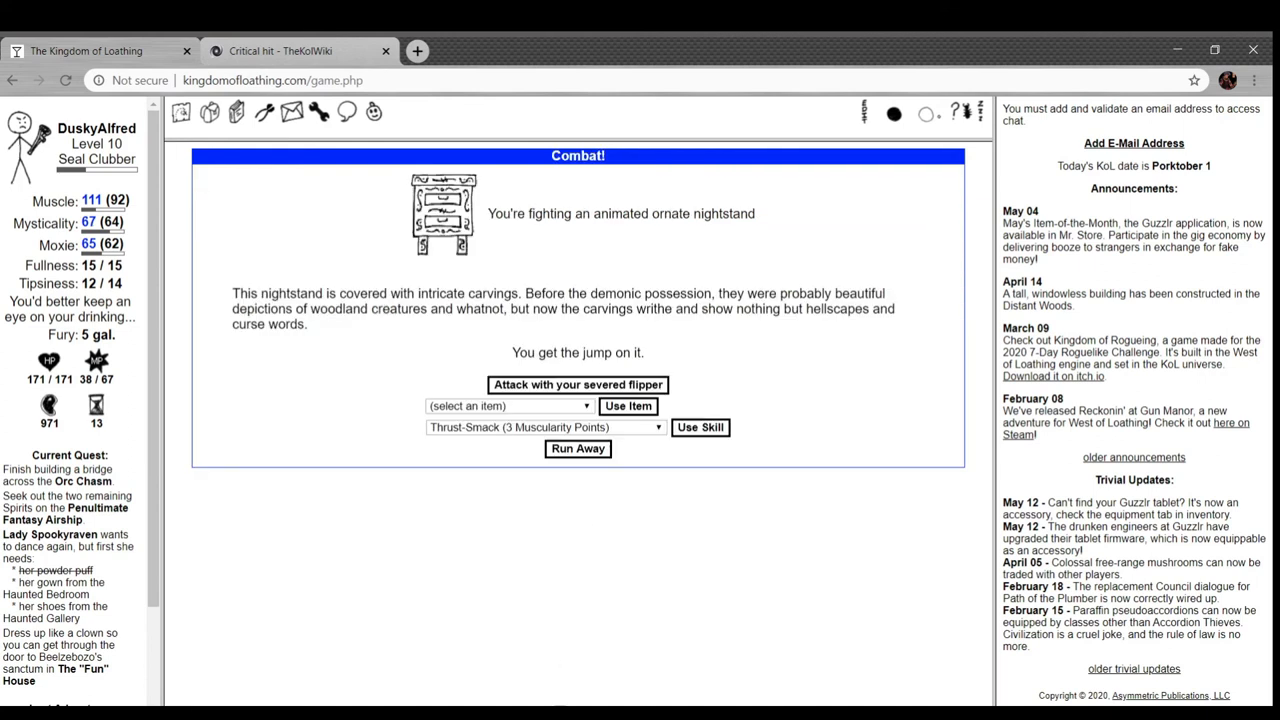
{"action": "mouse_move", "coordinate": [444, 608]}
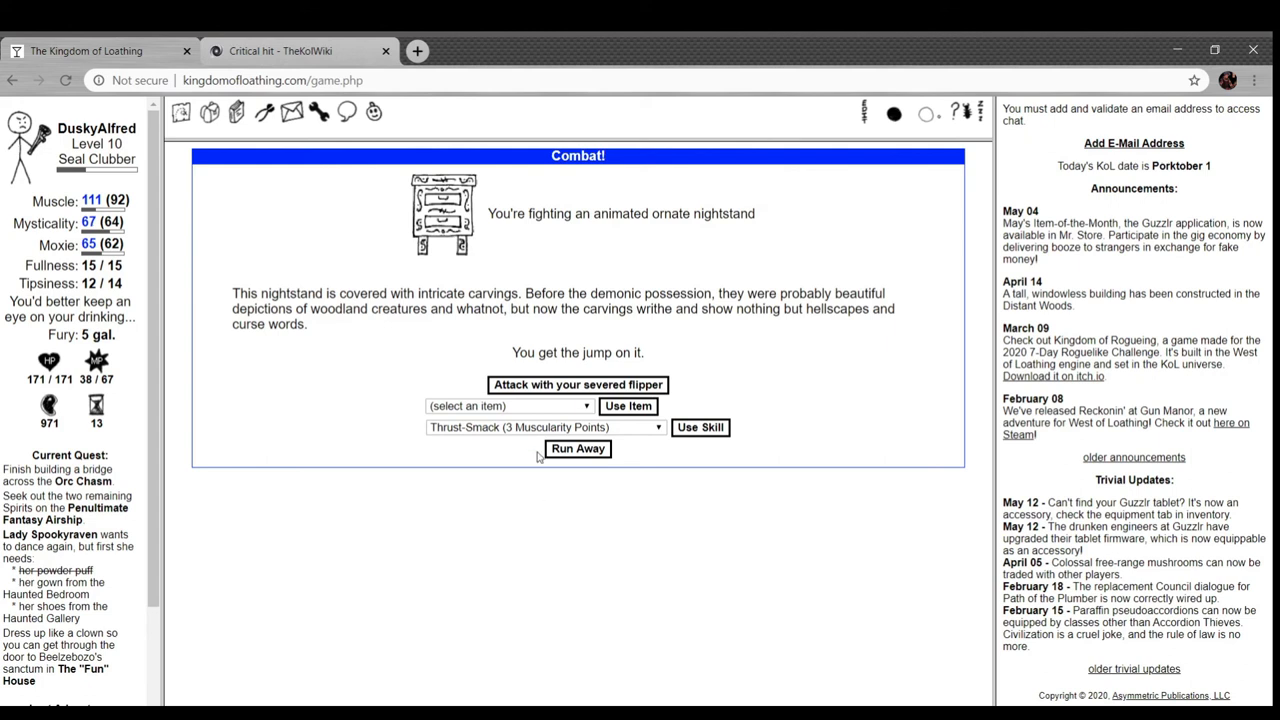
- Defeat the ornate nightstand, find Lord Spookyraven's spectacles behind it, and return to the second floor
{"action": "left_click", "coordinate": [576, 384]}
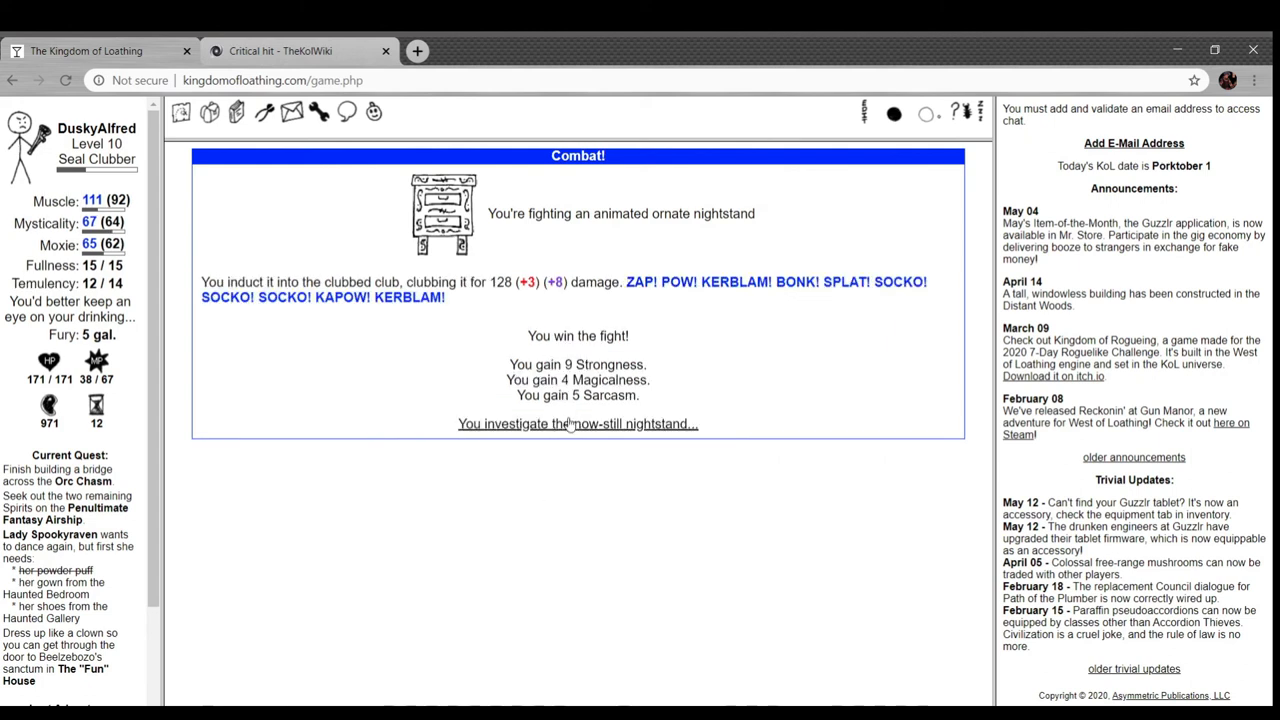
{"action": "left_click", "coordinate": [576, 424]}
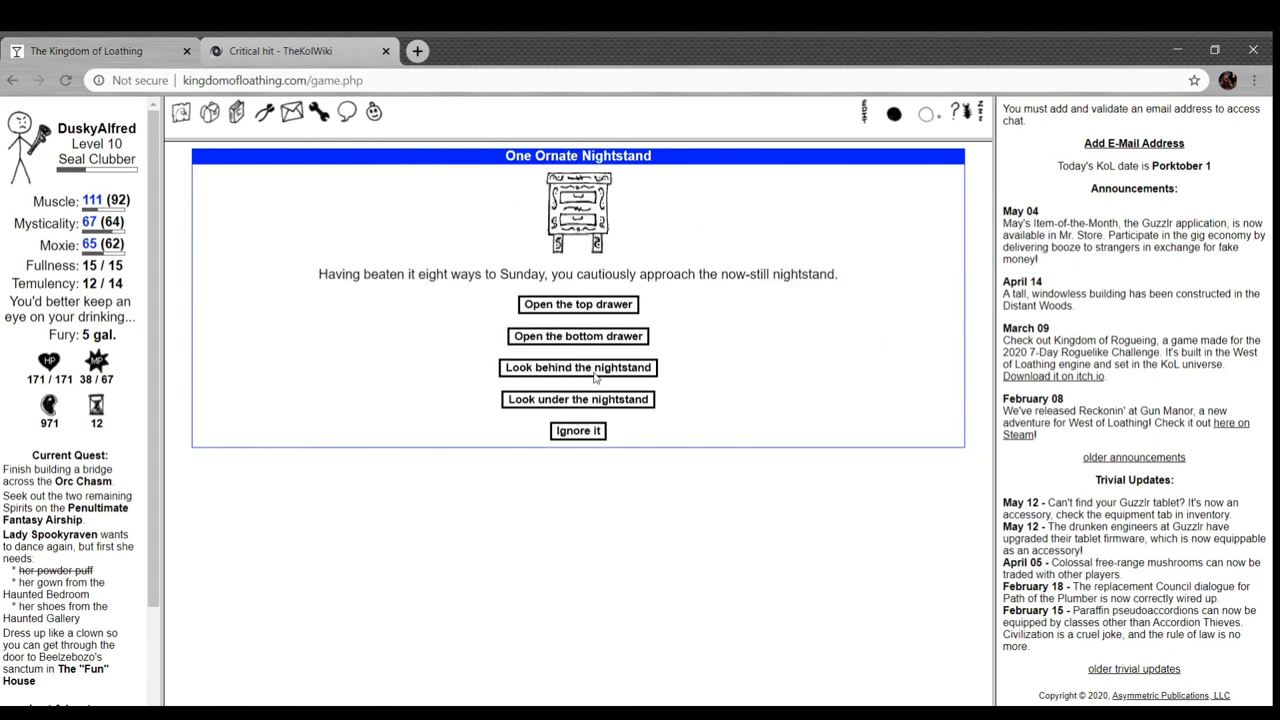
{"action": "left_click", "coordinate": [576, 368]}
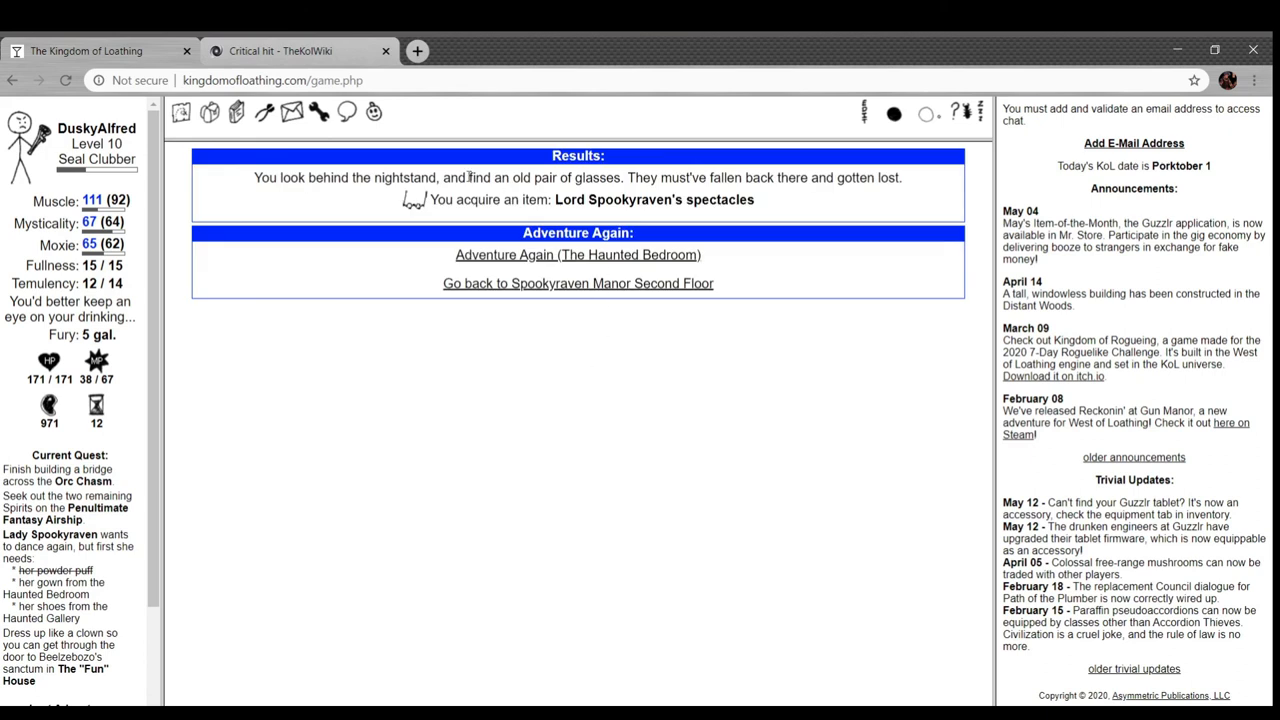
{"action": "scroll", "scroll_direction": "down", "scroll_amount": 3}
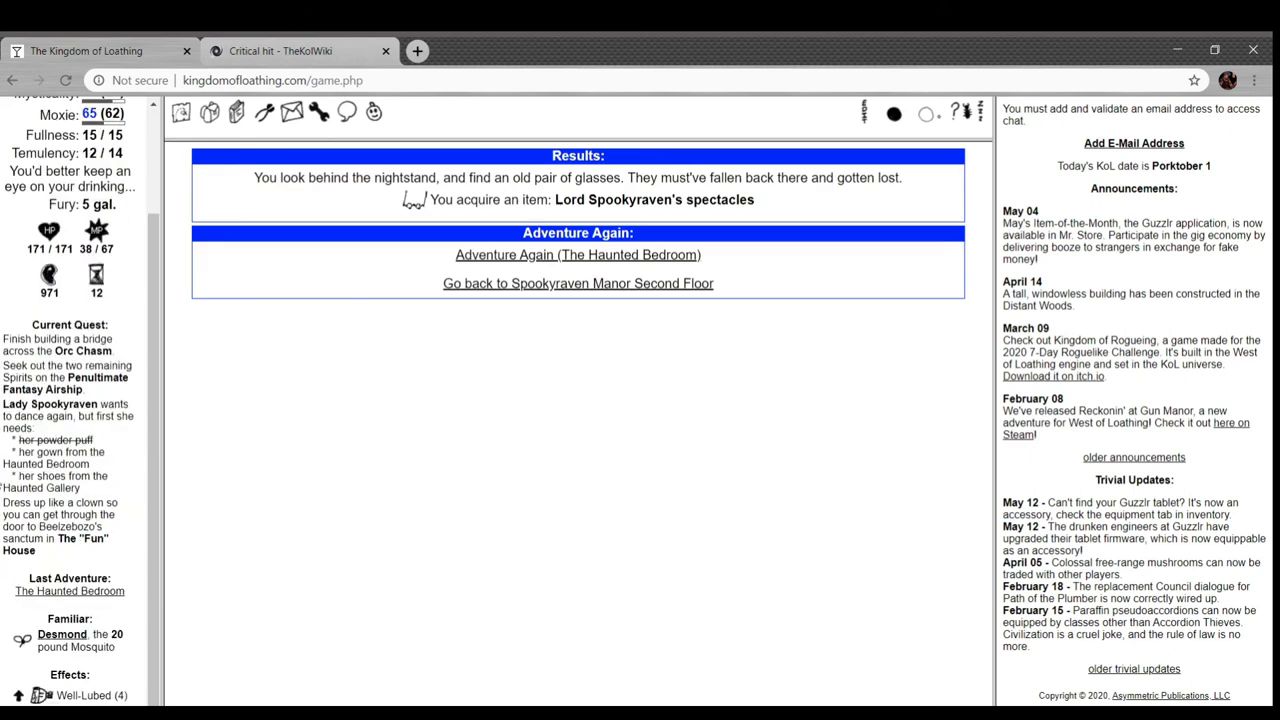
{"action": "left_click", "coordinate": [576, 284]}
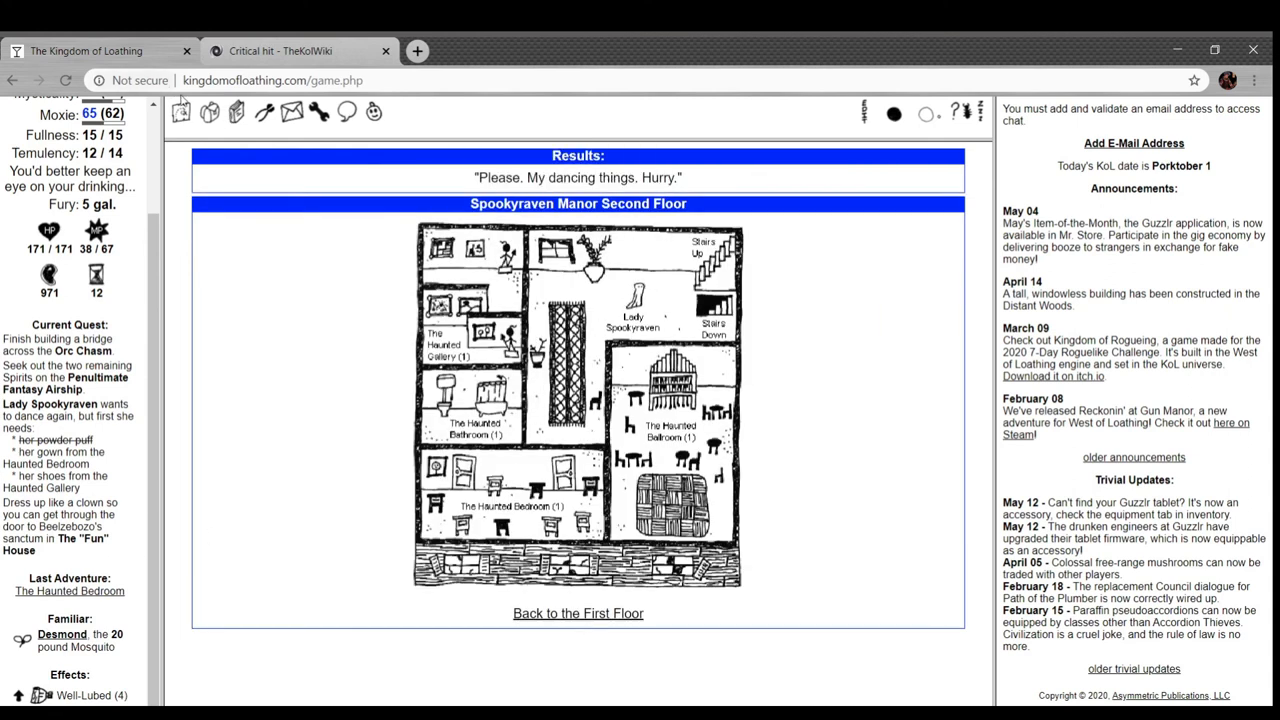
- Check Lord Spookyraven's spectacles among the carried inventory items
{"action": "left_click", "coordinate": [236, 112]}
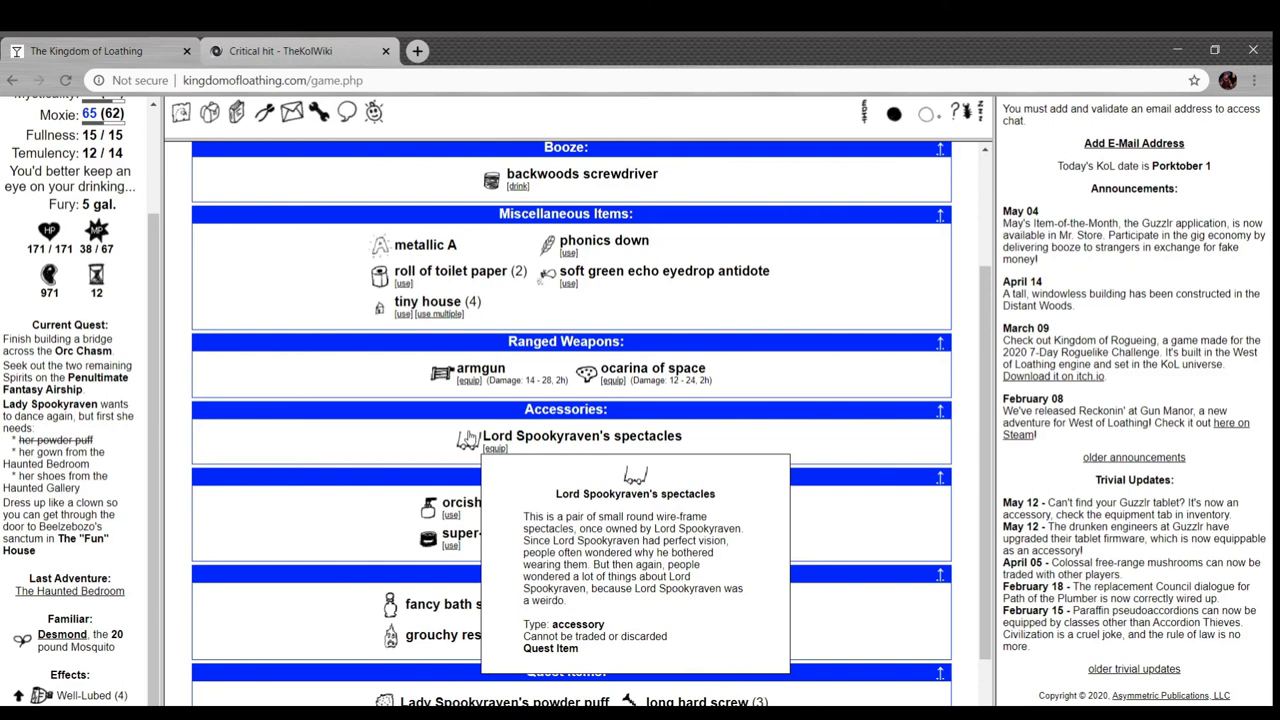
{"action": "scroll", "scroll_direction": "down", "scroll_amount": 3}
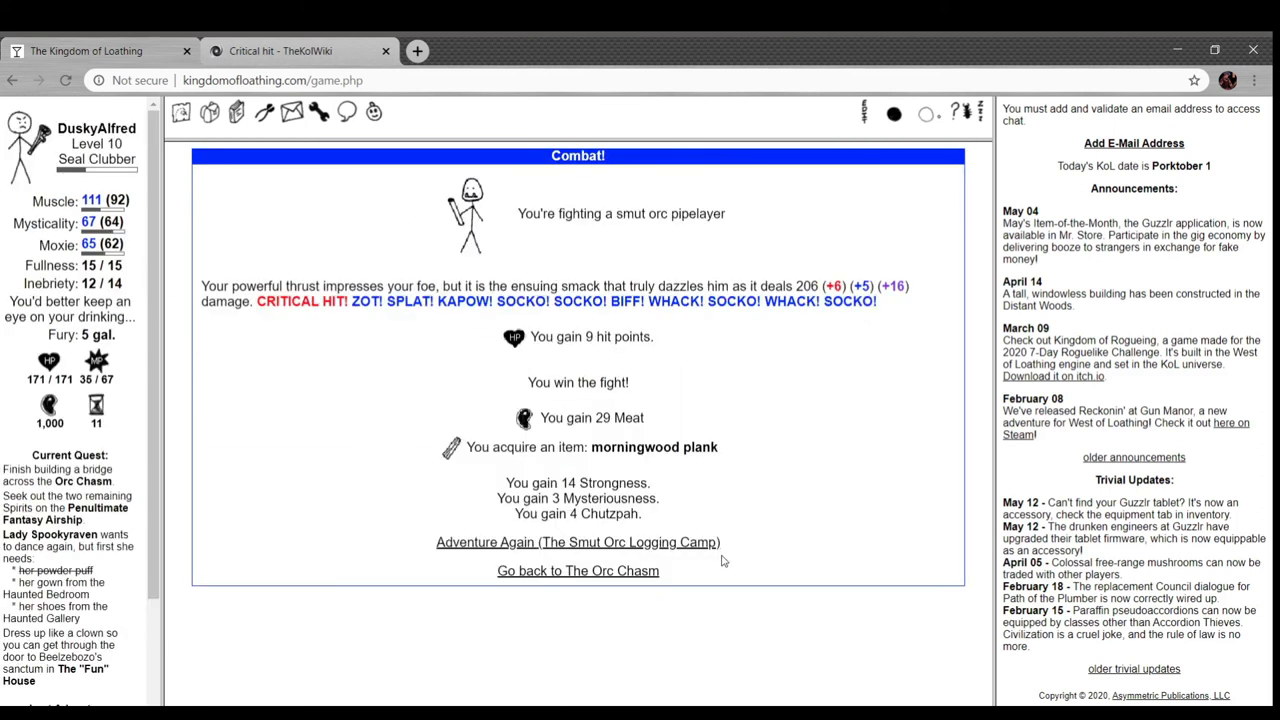
- Defeat a smut orc pervert and use its keepsake box for planks, screws, thick caulk and a butt joint
{"action": "left_click", "coordinate": [576, 540]}
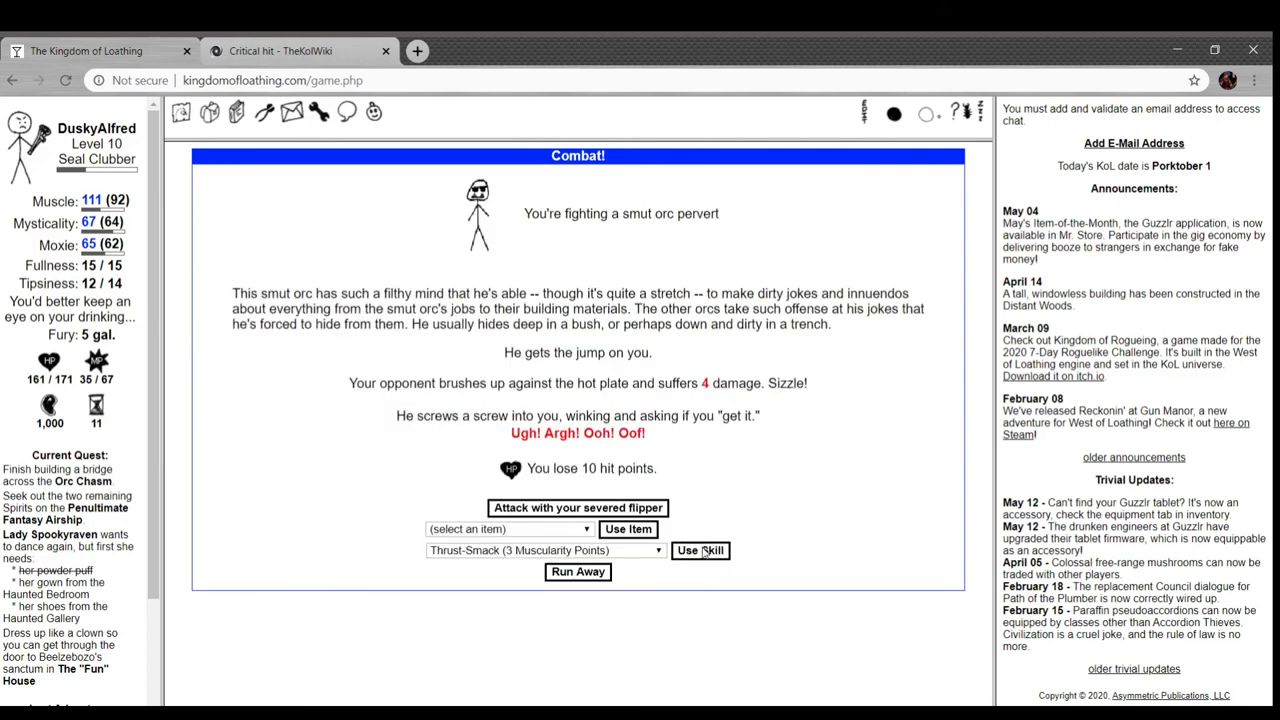
{"action": "mouse_move", "coordinate": [576, 412]}
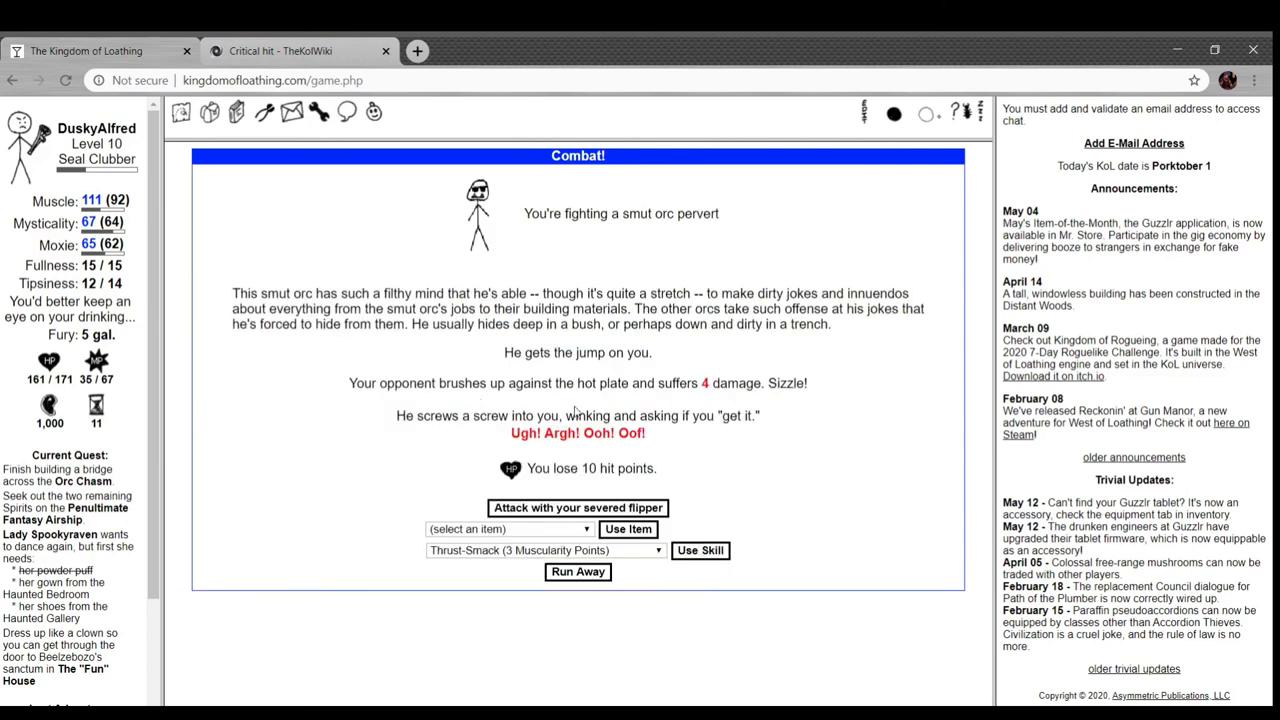
{"action": "left_click", "coordinate": [576, 508]}
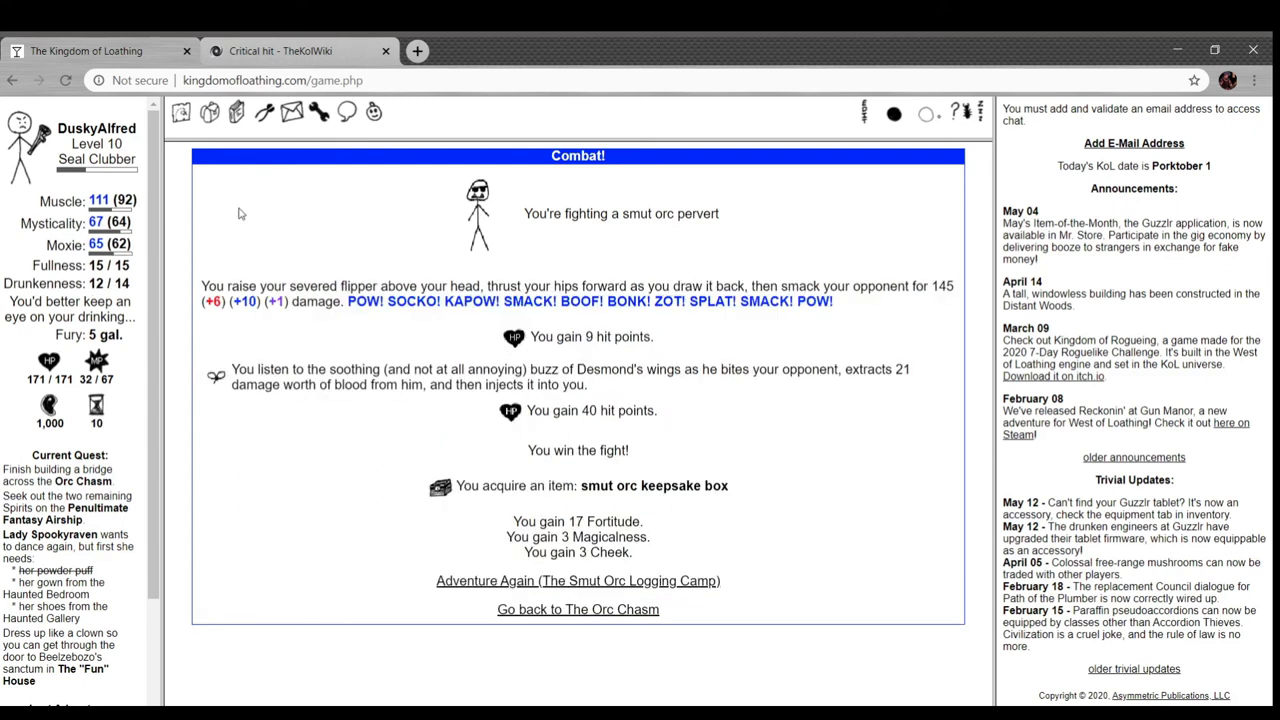
{"action": "left_click", "coordinate": [208, 112]}
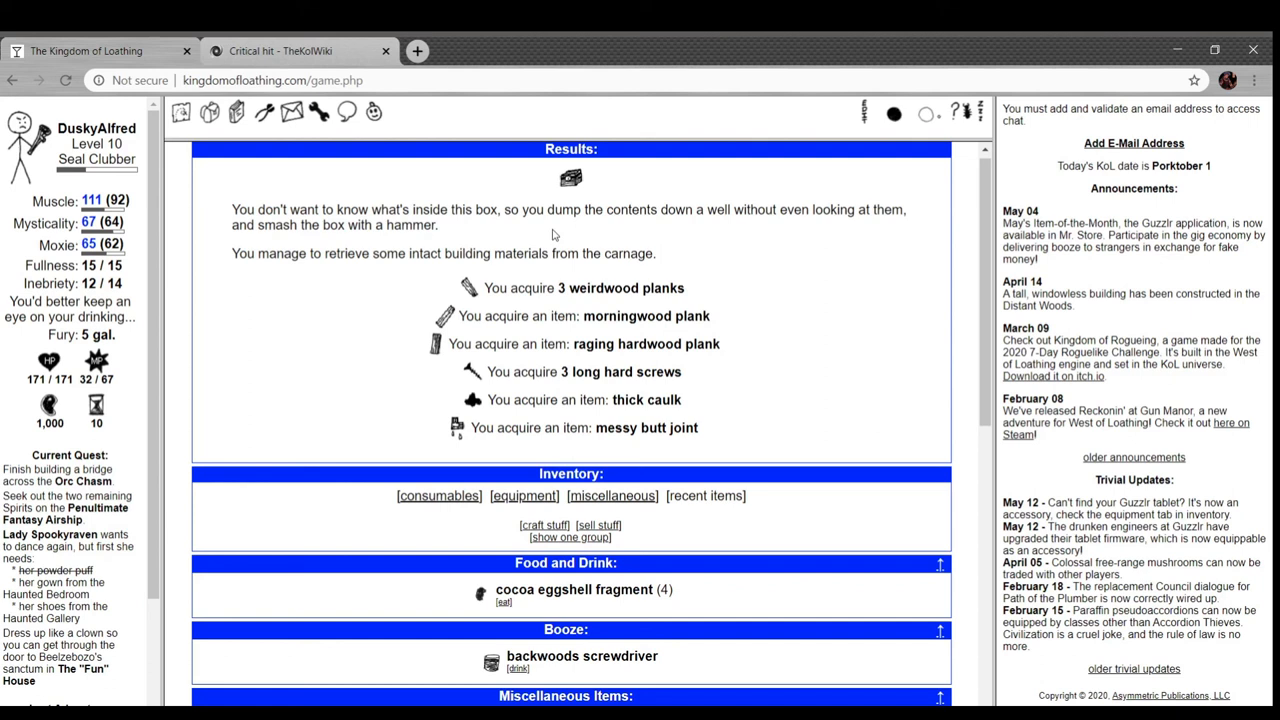
{"action": "mouse_move", "coordinate": [600, 348]}
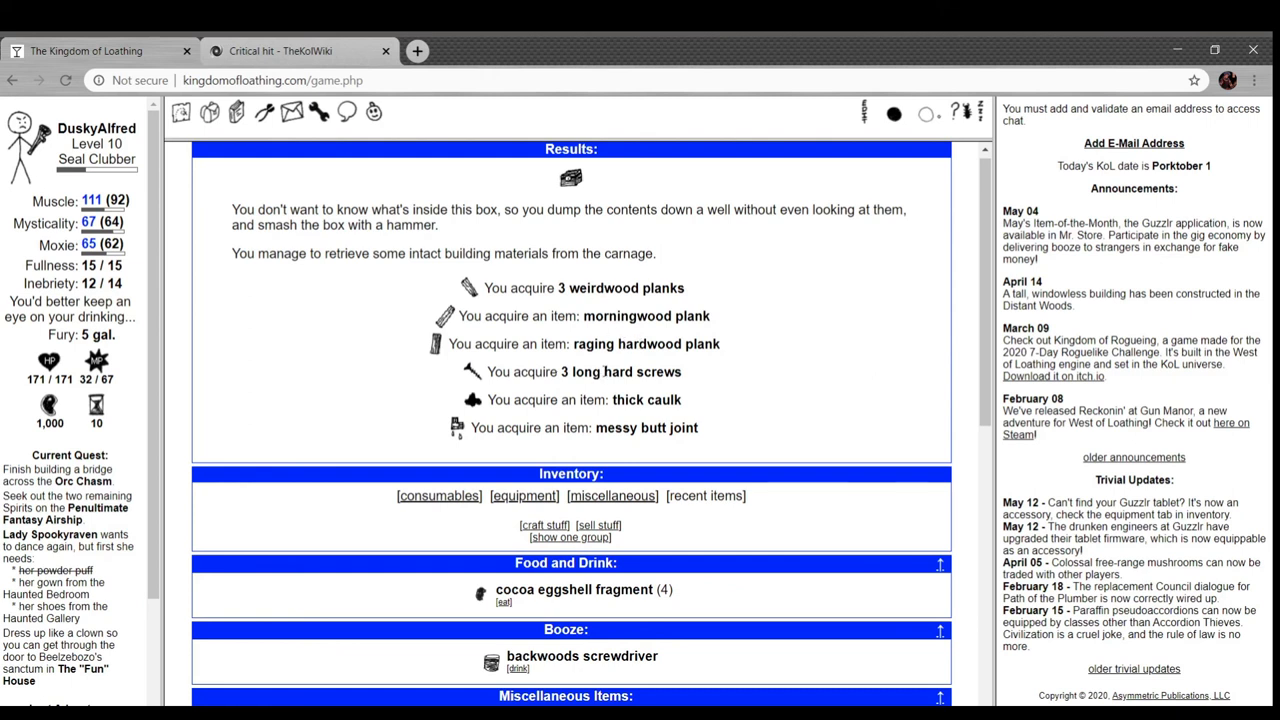
- Scroll to the Quest Items section showing six long hard screws among the bridge materials
{"action": "scroll", "scroll_direction": "down", "scroll_amount": 3}
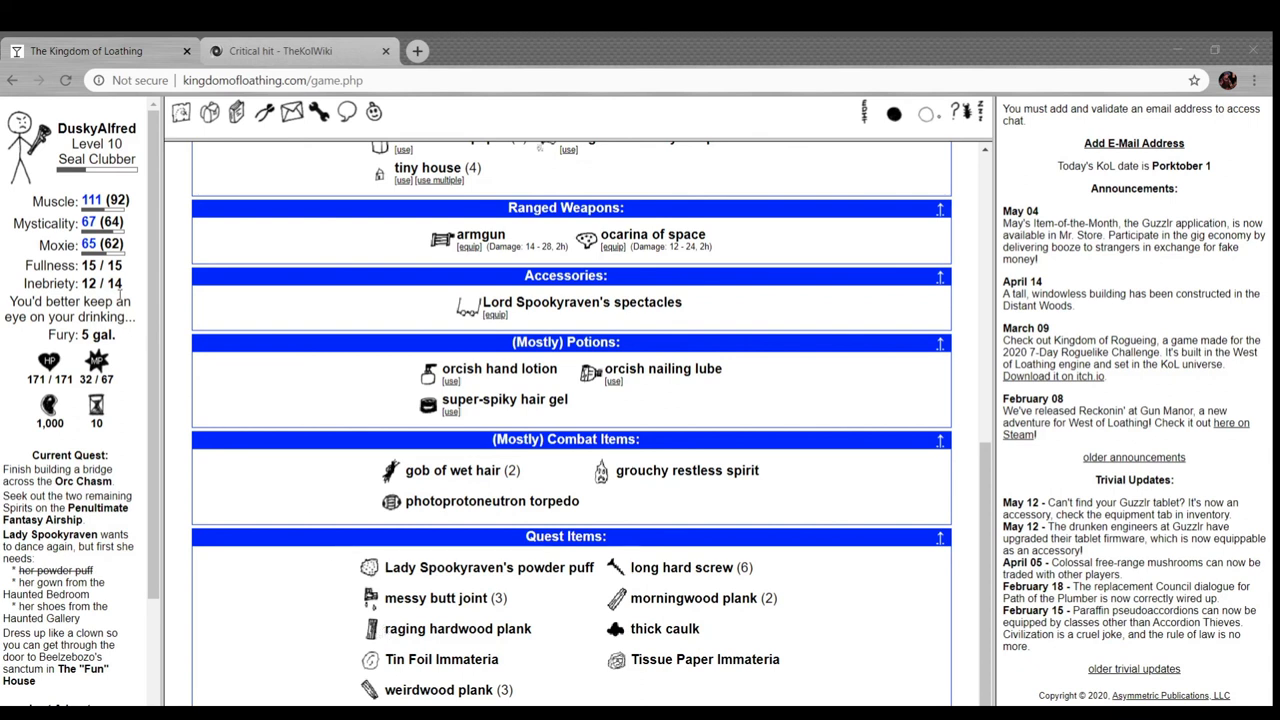
{"action": "mouse_move", "coordinate": [208, 210]}
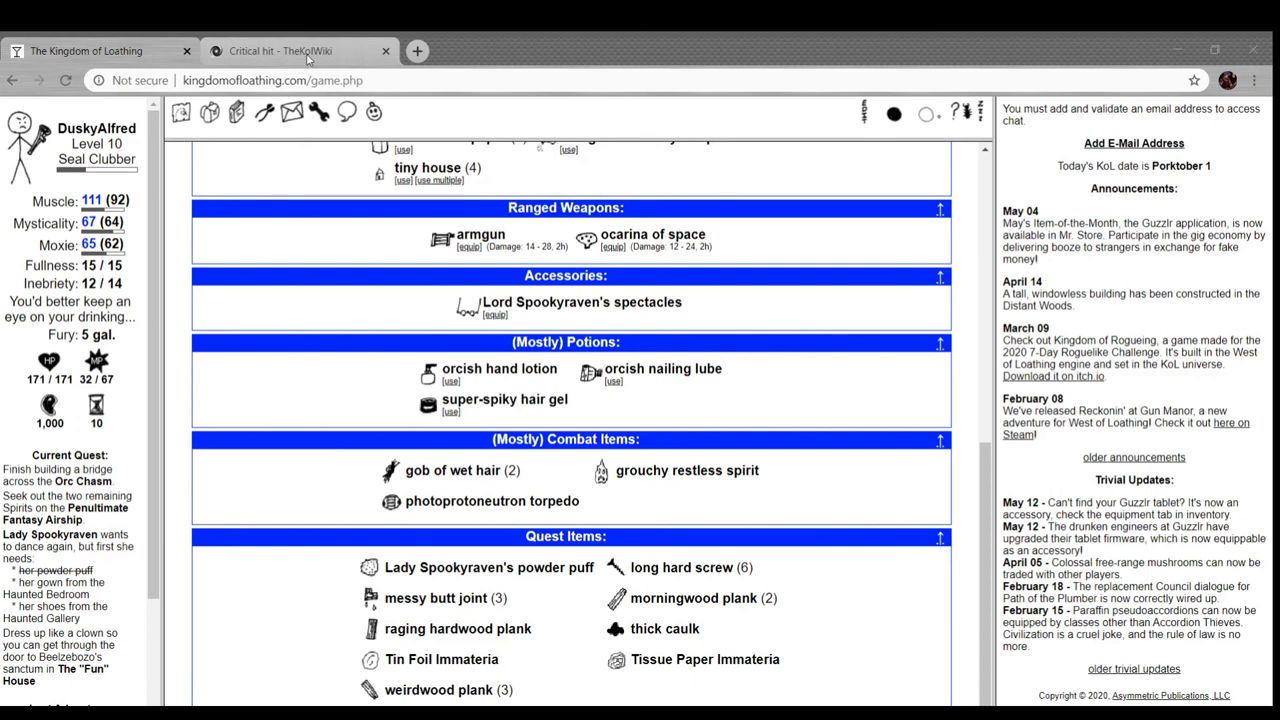
{"action": "scroll", "scroll_direction": "down", "scroll_amount": 3}
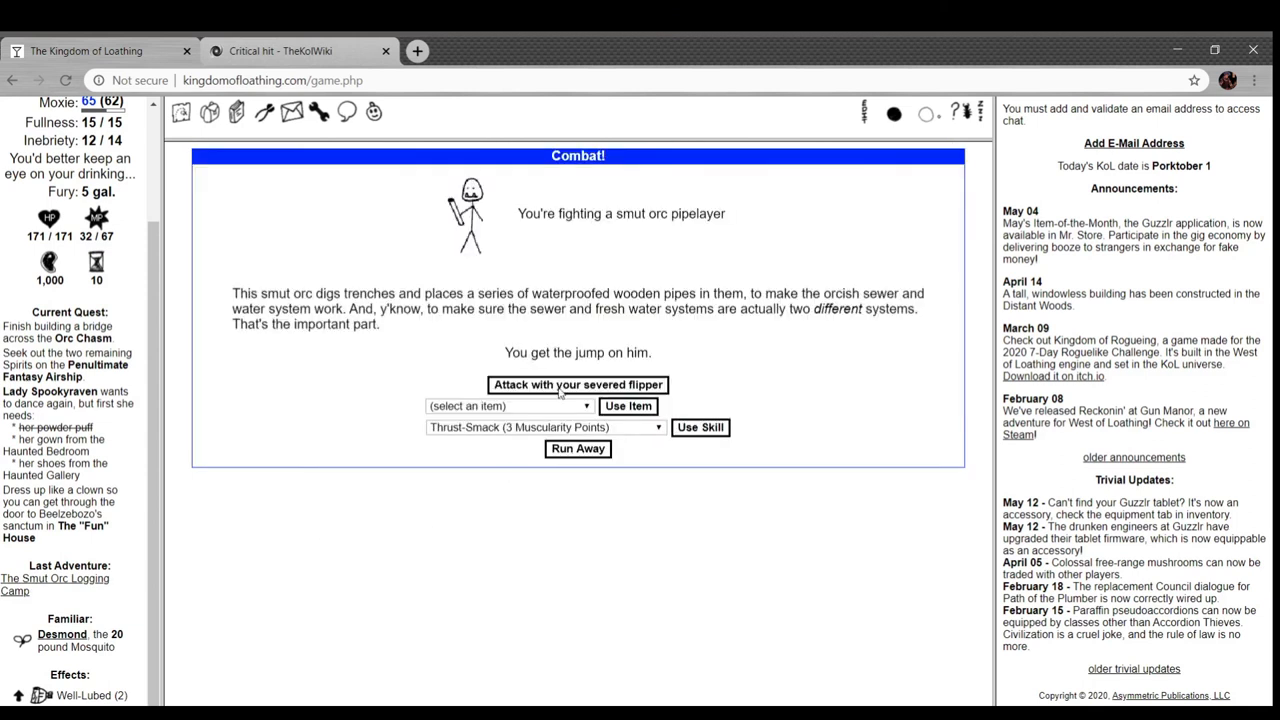
- Defeat a smut orc pipelayer, jacker and screwer, then re-enter the Smut Orc Logging Camp
{"action": "left_click", "coordinate": [576, 384]}
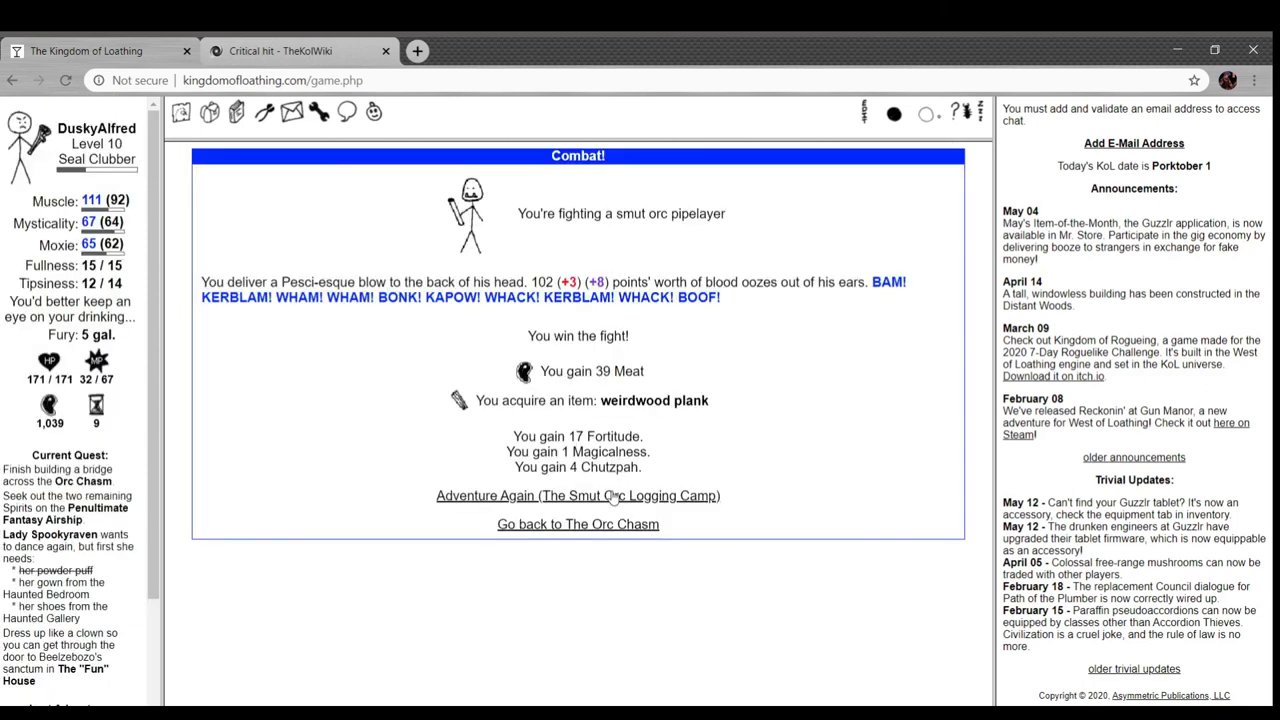
{"action": "left_click", "coordinate": [578, 496]}
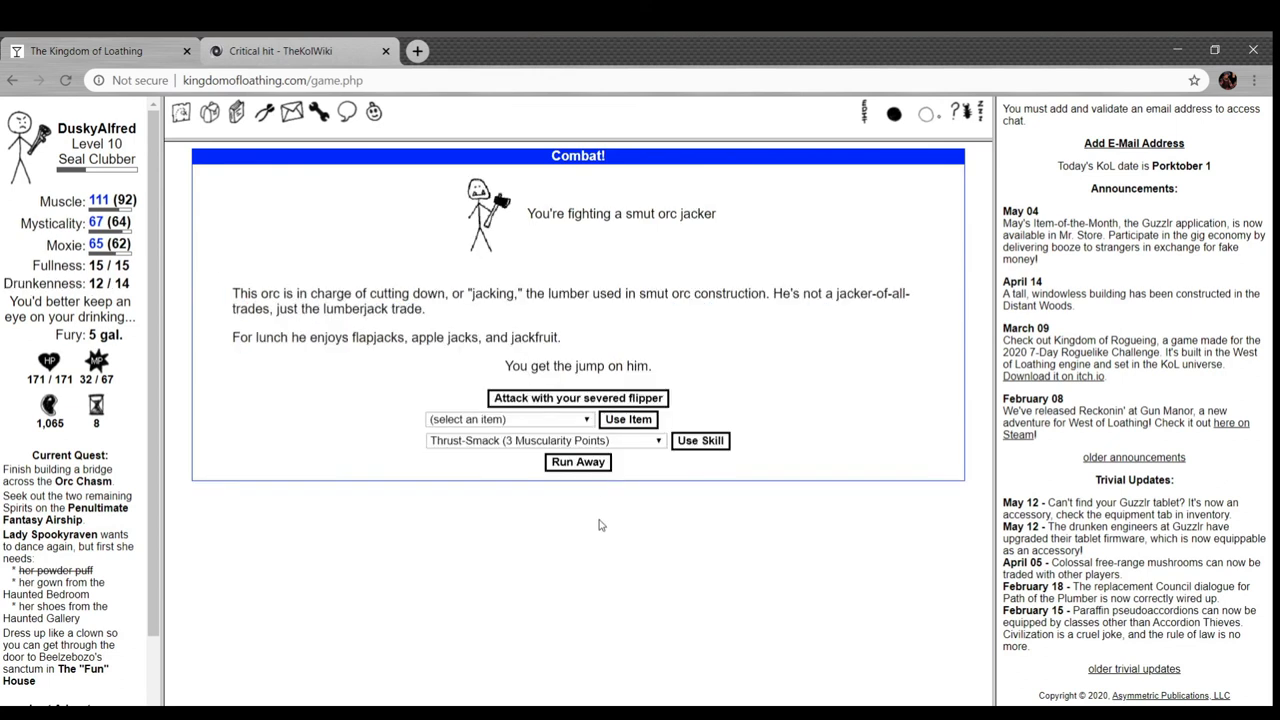
{"action": "left_click", "coordinate": [578, 396]}
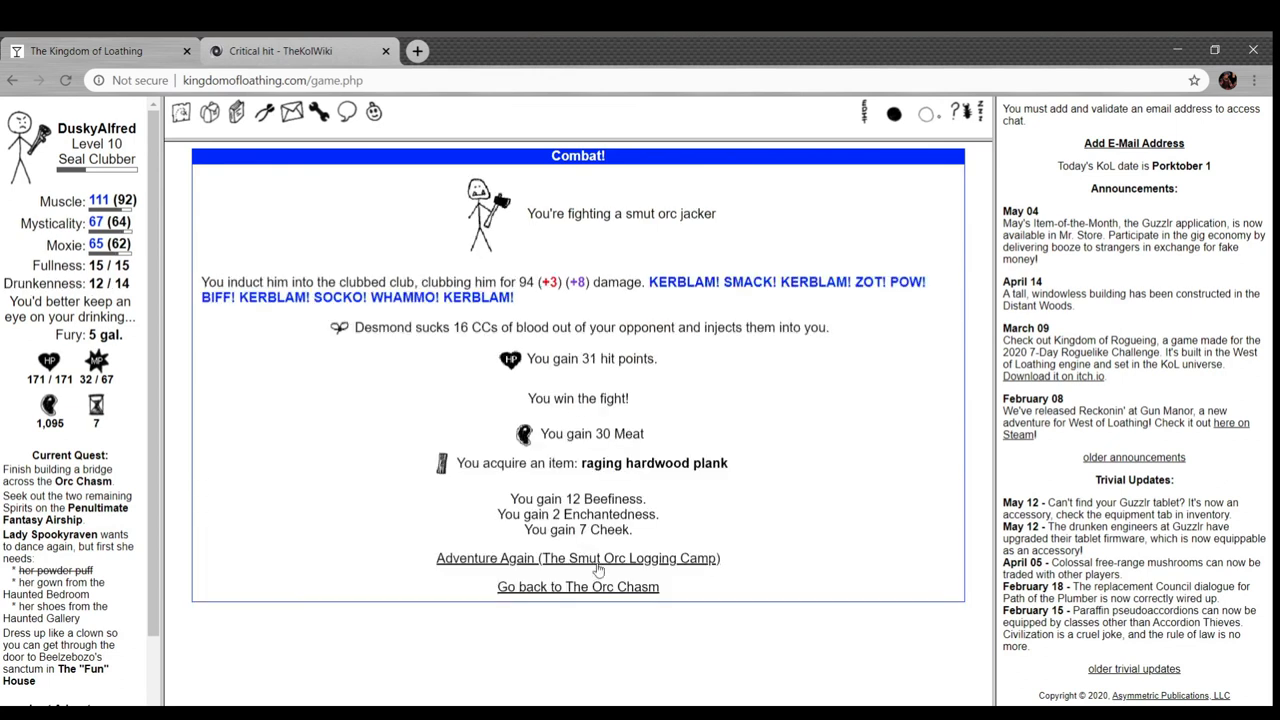
{"action": "left_click", "coordinate": [576, 558]}
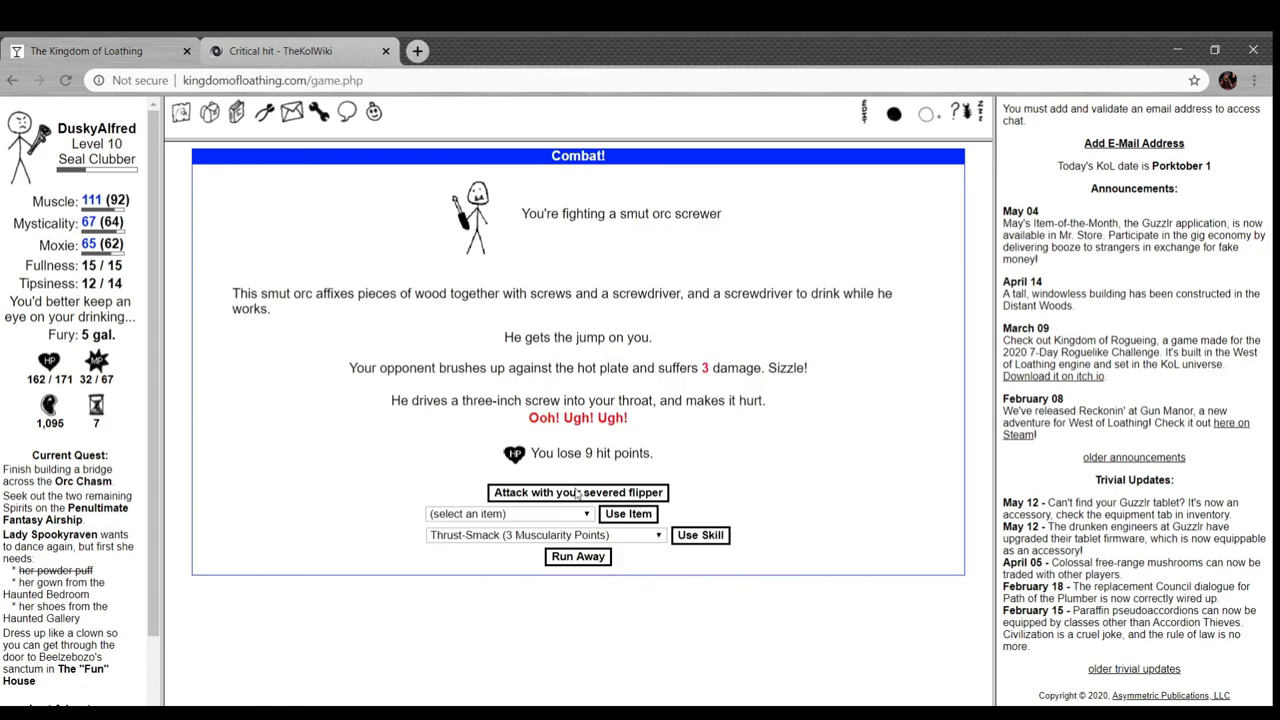
{"action": "left_click", "coordinate": [576, 492]}
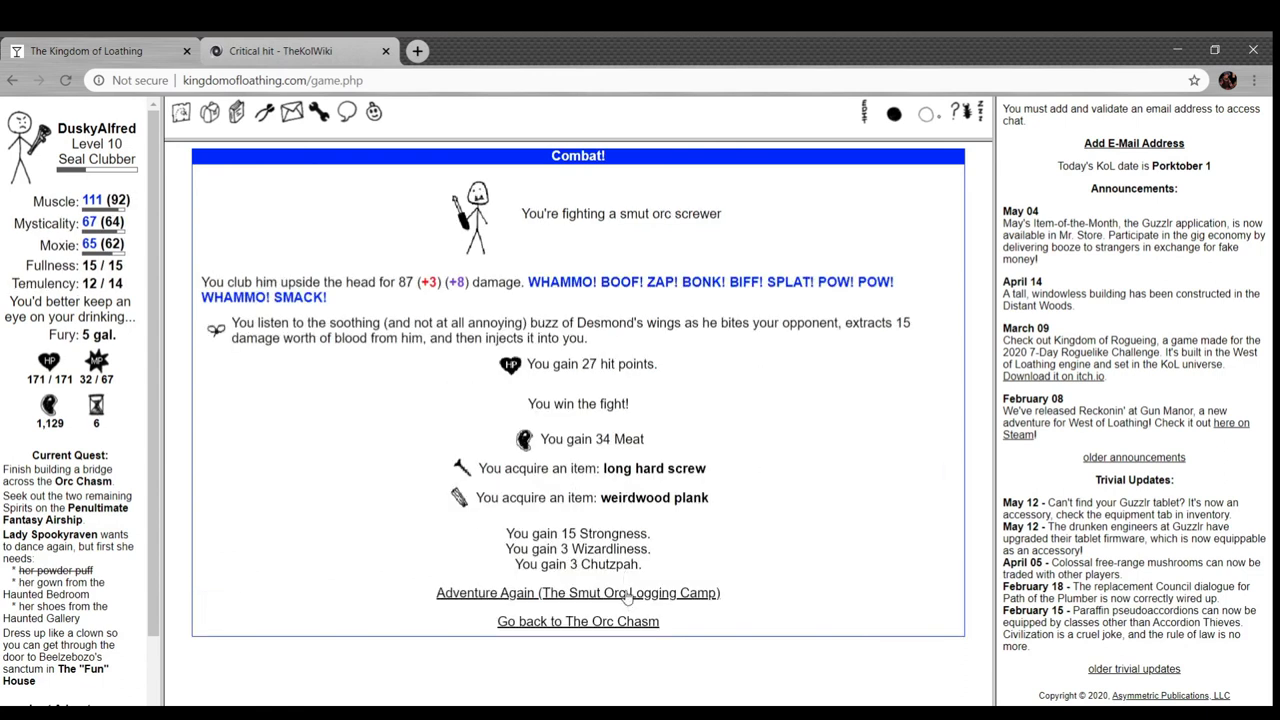
{"action": "left_click", "coordinate": [576, 592]}
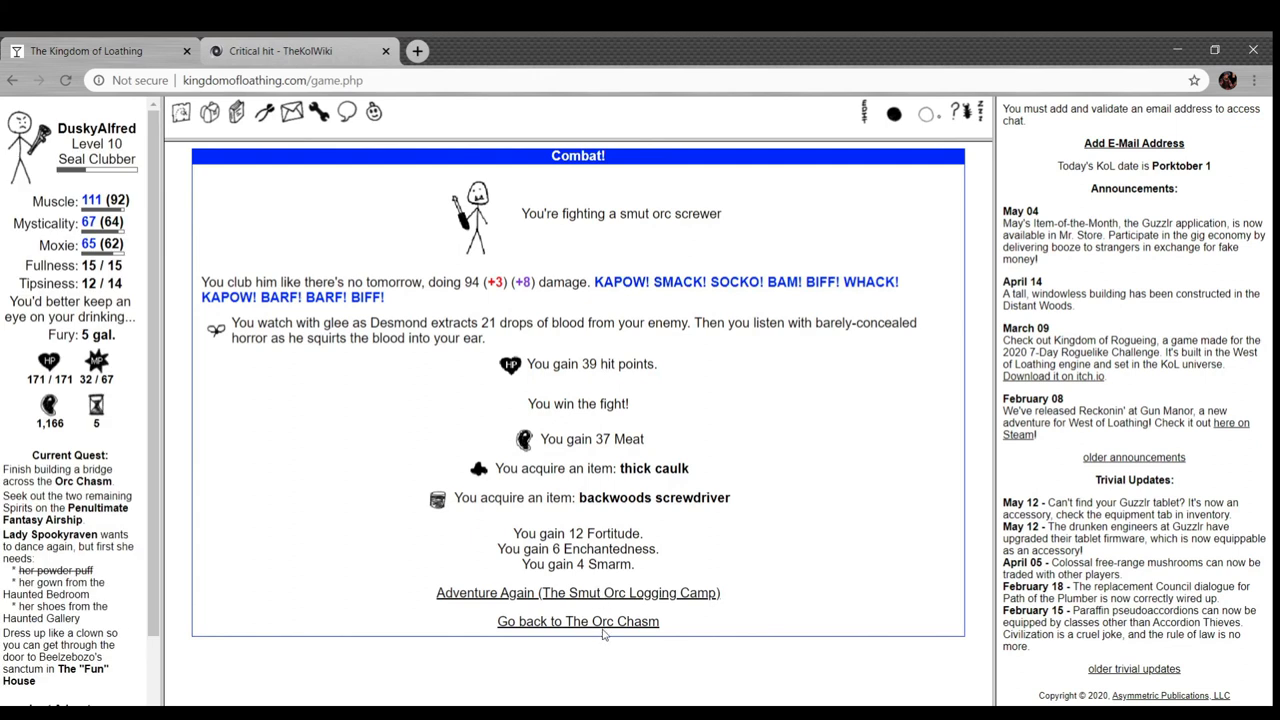
{"action": "left_click", "coordinate": [578, 620]}
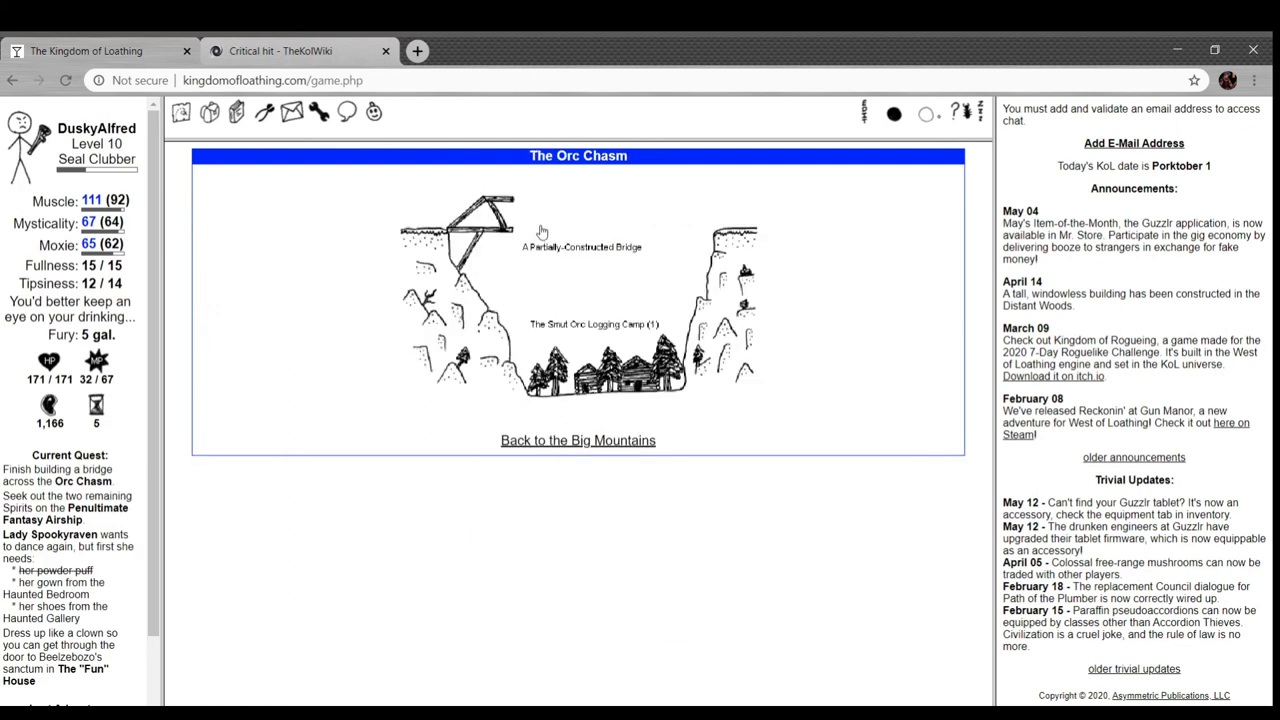
{"action": "left_click", "coordinate": [458, 220]}
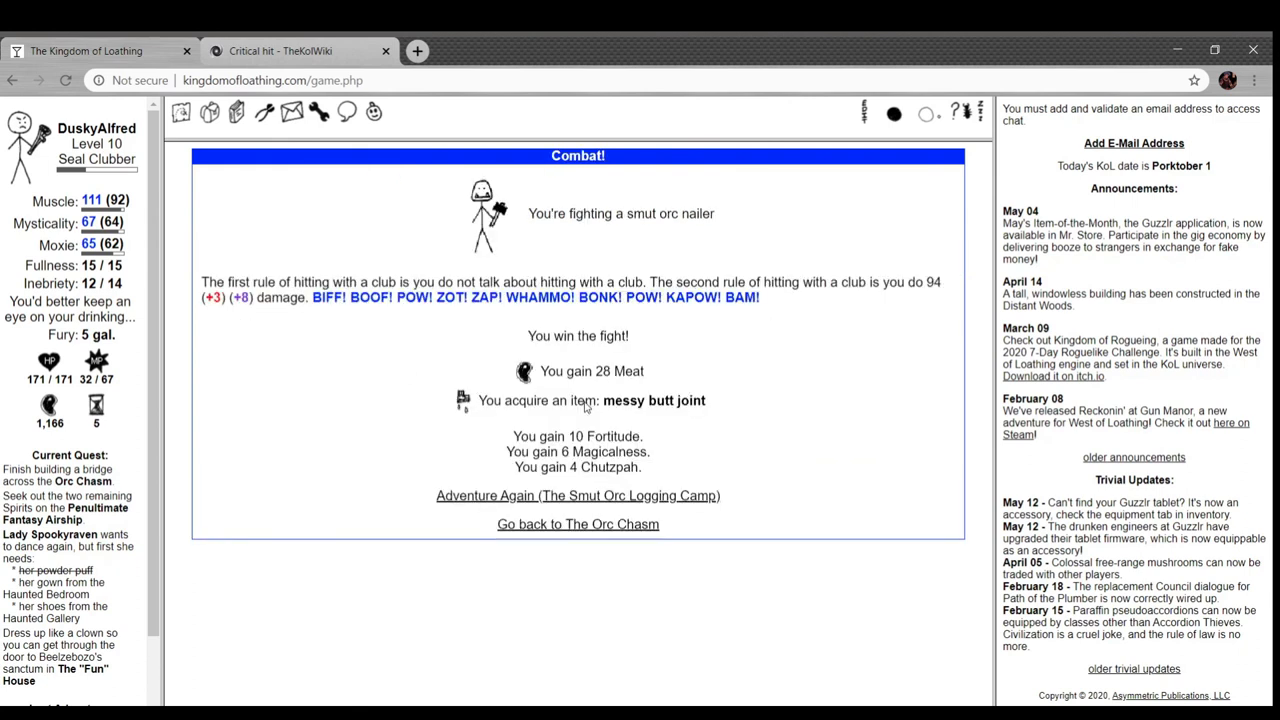
- Defeat two smut orc nailers and a pipelayer, collecting a raging hardwood plank and freshwater pearl necklace
{"action": "left_click", "coordinate": [576, 496]}
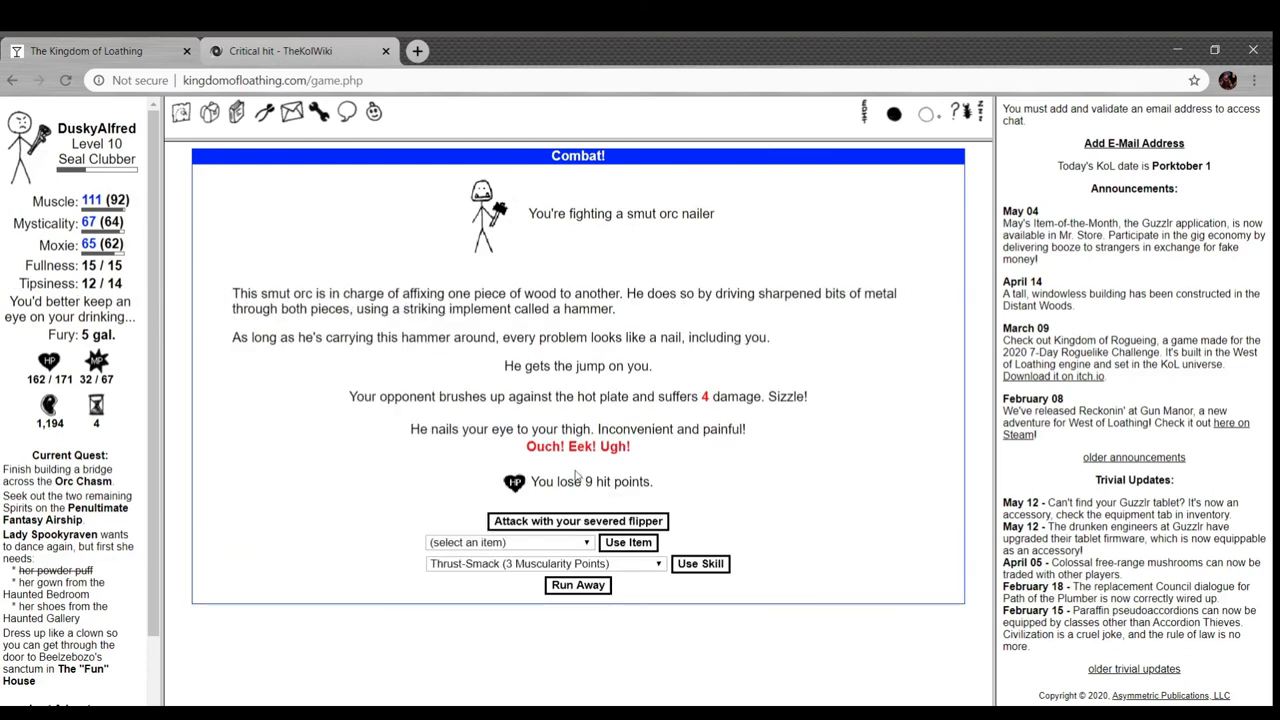
{"action": "left_click", "coordinate": [576, 520]}
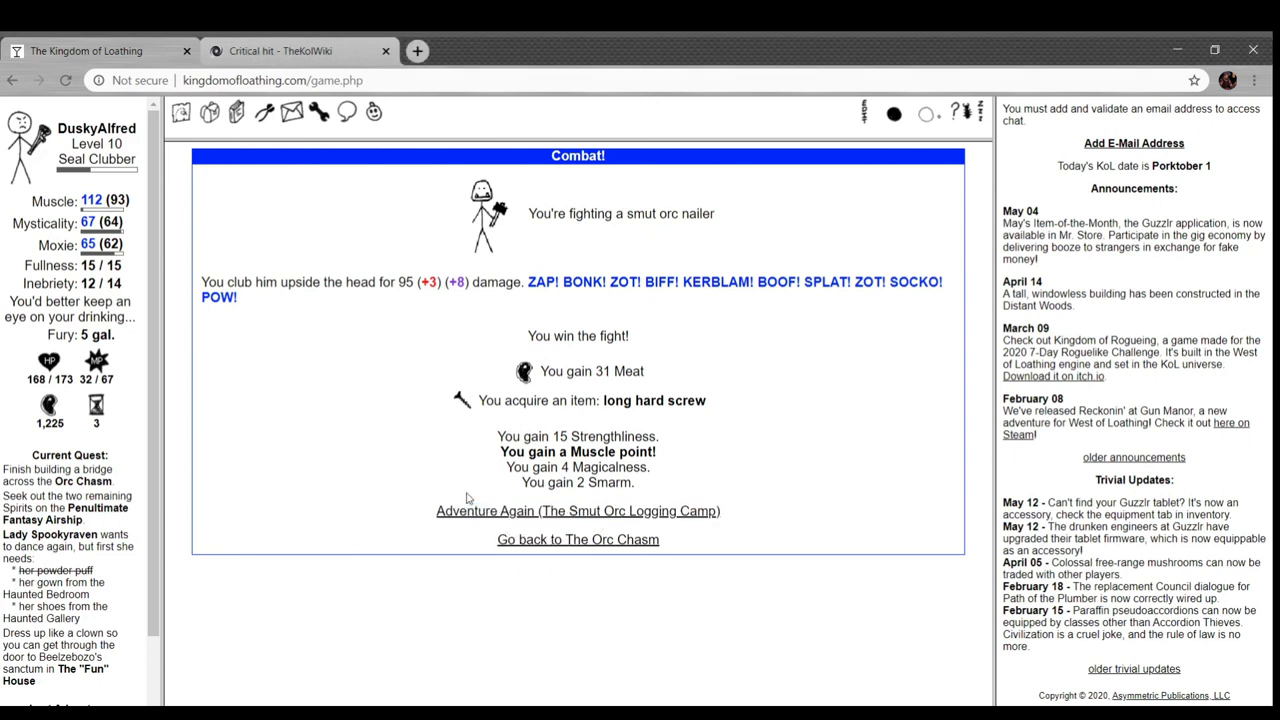
{"action": "left_click", "coordinate": [576, 510]}
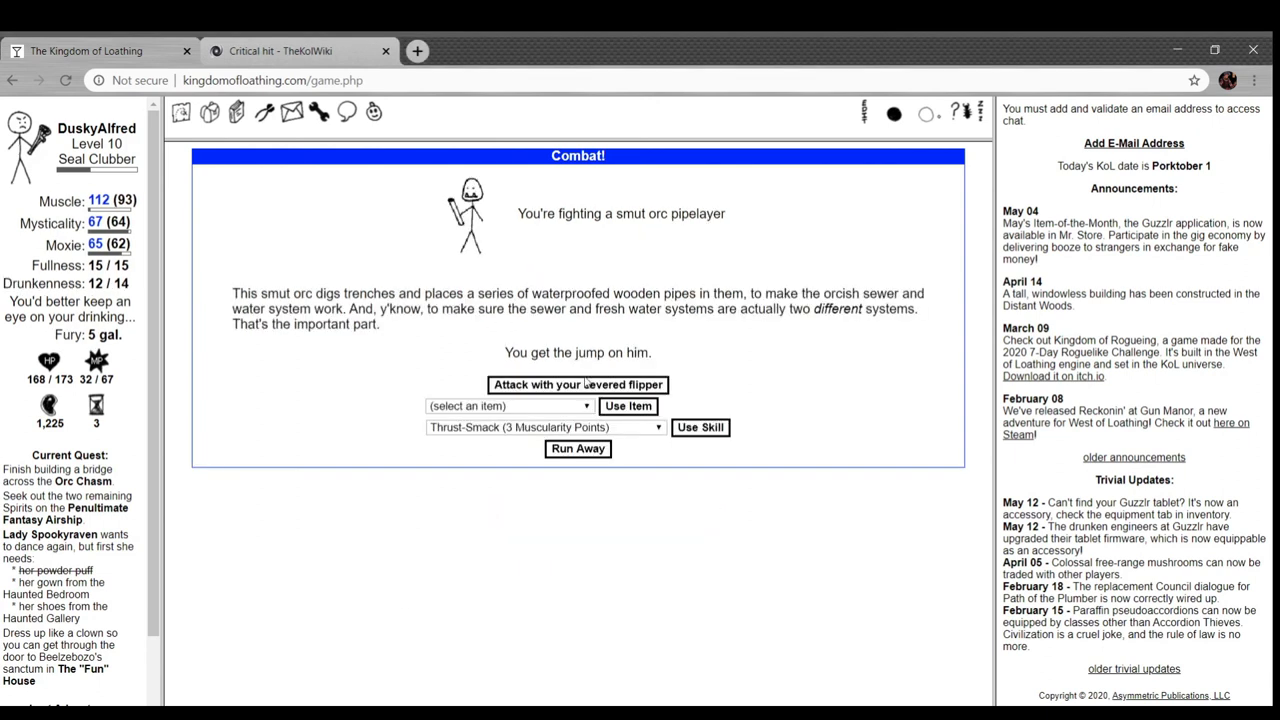
{"action": "left_click", "coordinate": [576, 384]}
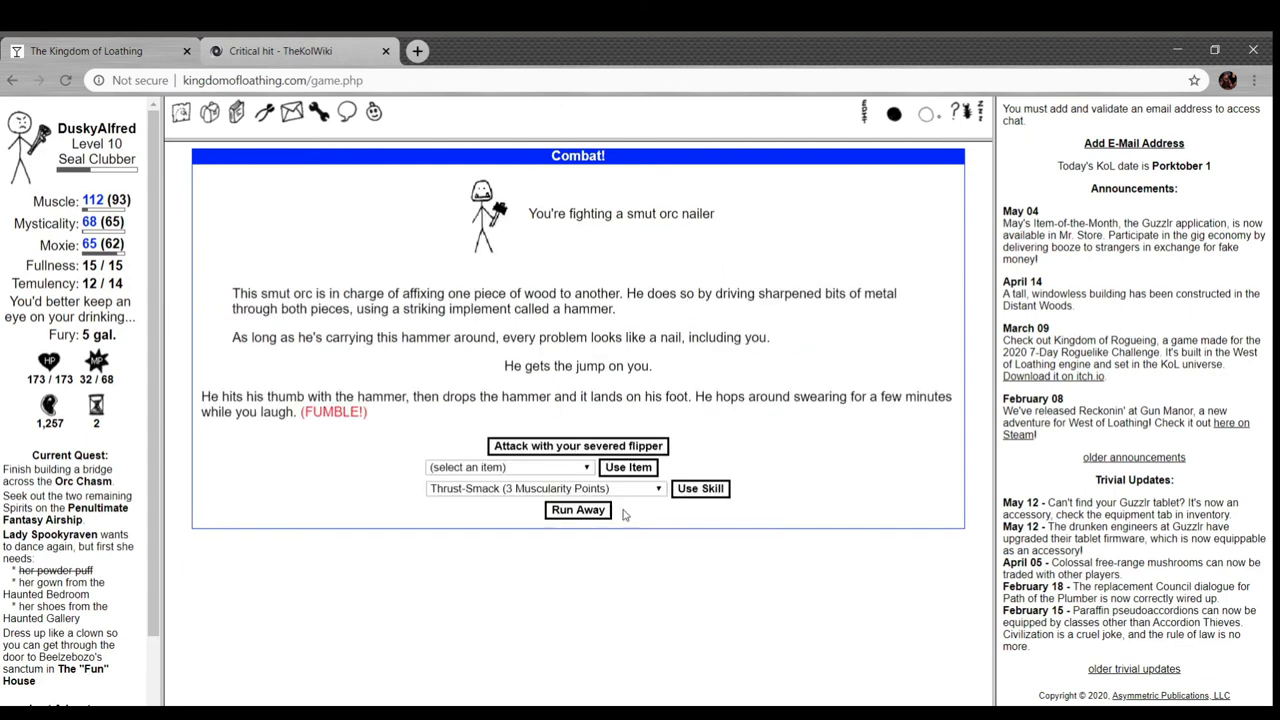
{"action": "left_click", "coordinate": [576, 444]}
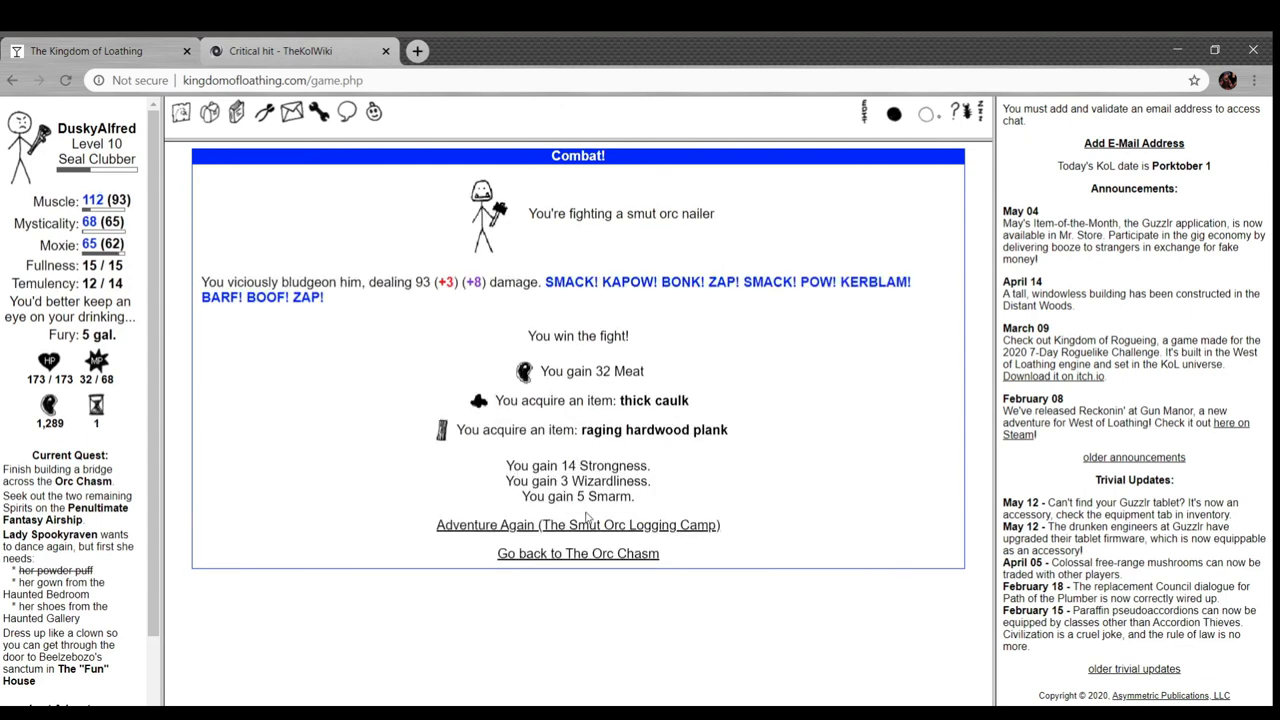
{"action": "left_click", "coordinate": [576, 524]}
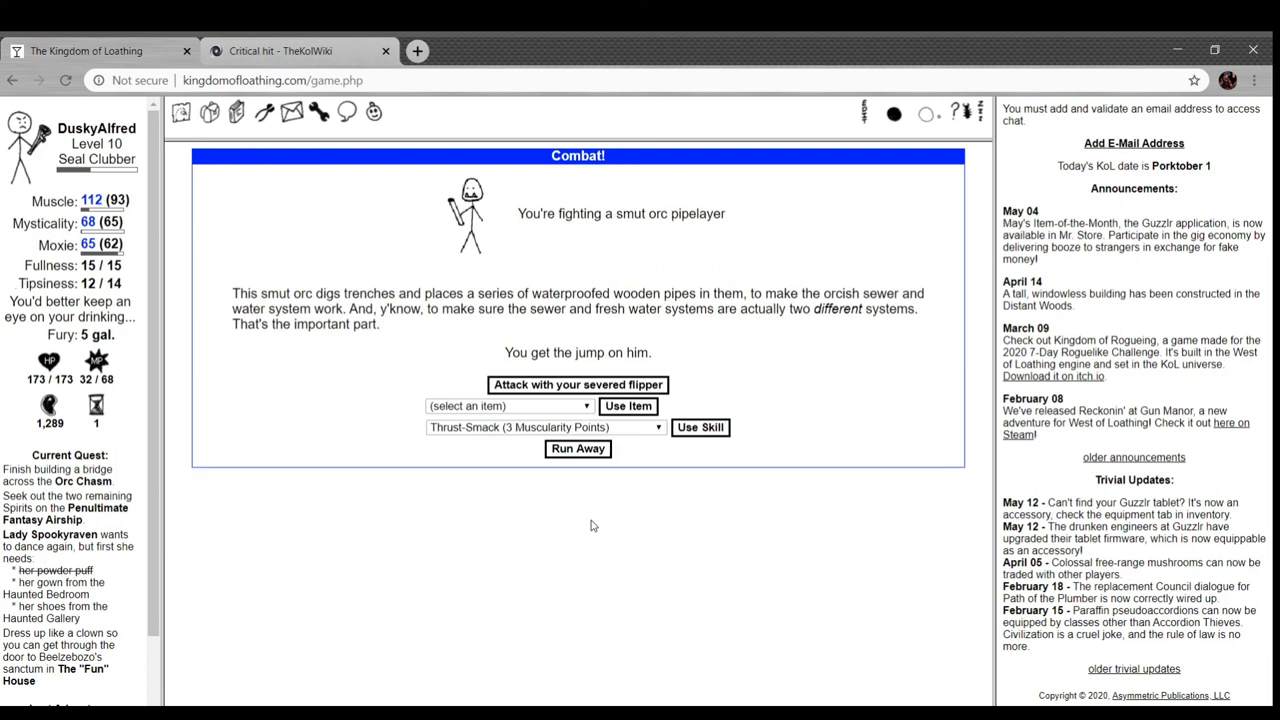
{"action": "left_click", "coordinate": [576, 384]}
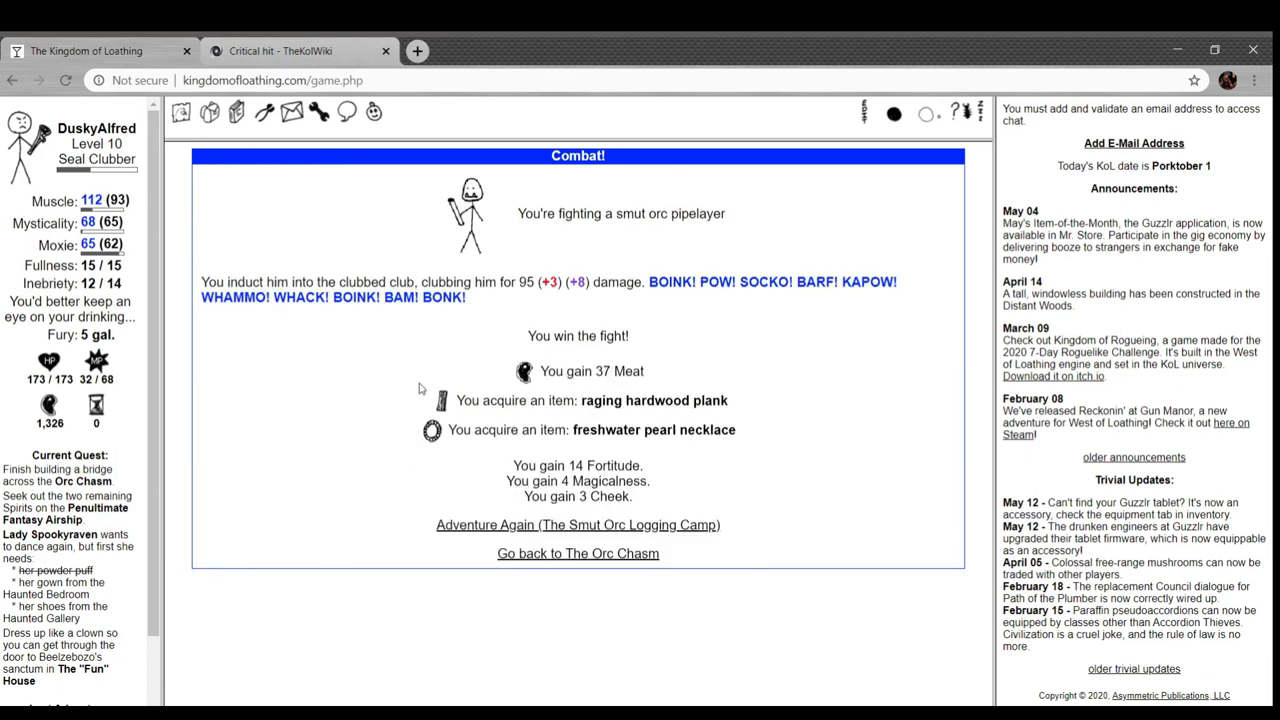
{"action": "left_click", "coordinate": [208, 112]}
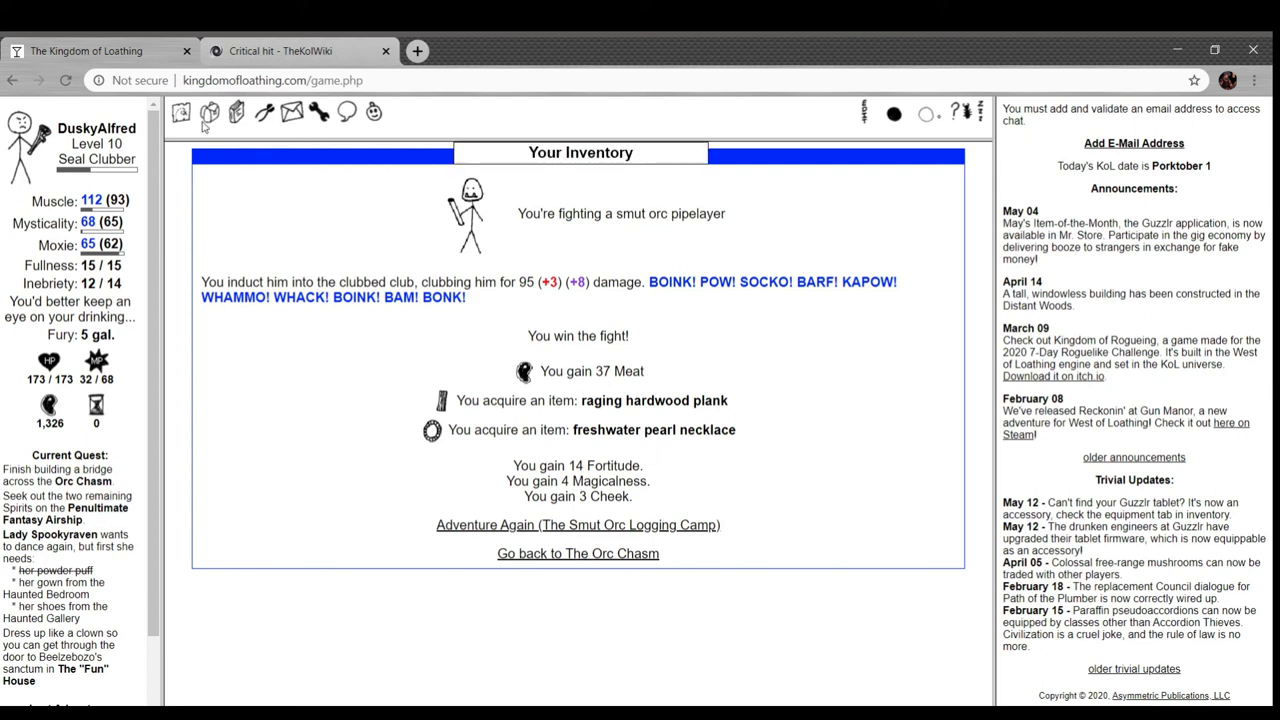
- Browse equipment and consumables, then drink an unflavored wine cooler to regain adventures
{"action": "left_click", "coordinate": [180, 112]}
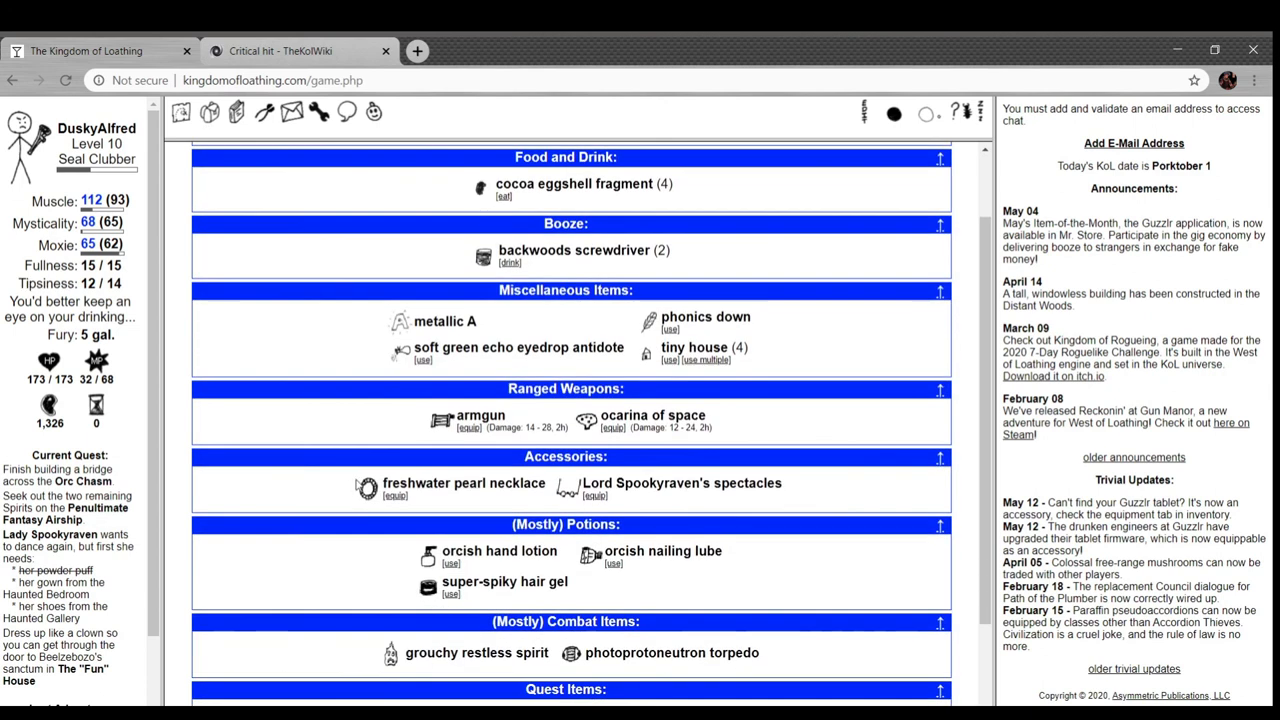
{"action": "mouse_move", "coordinate": [464, 482]}
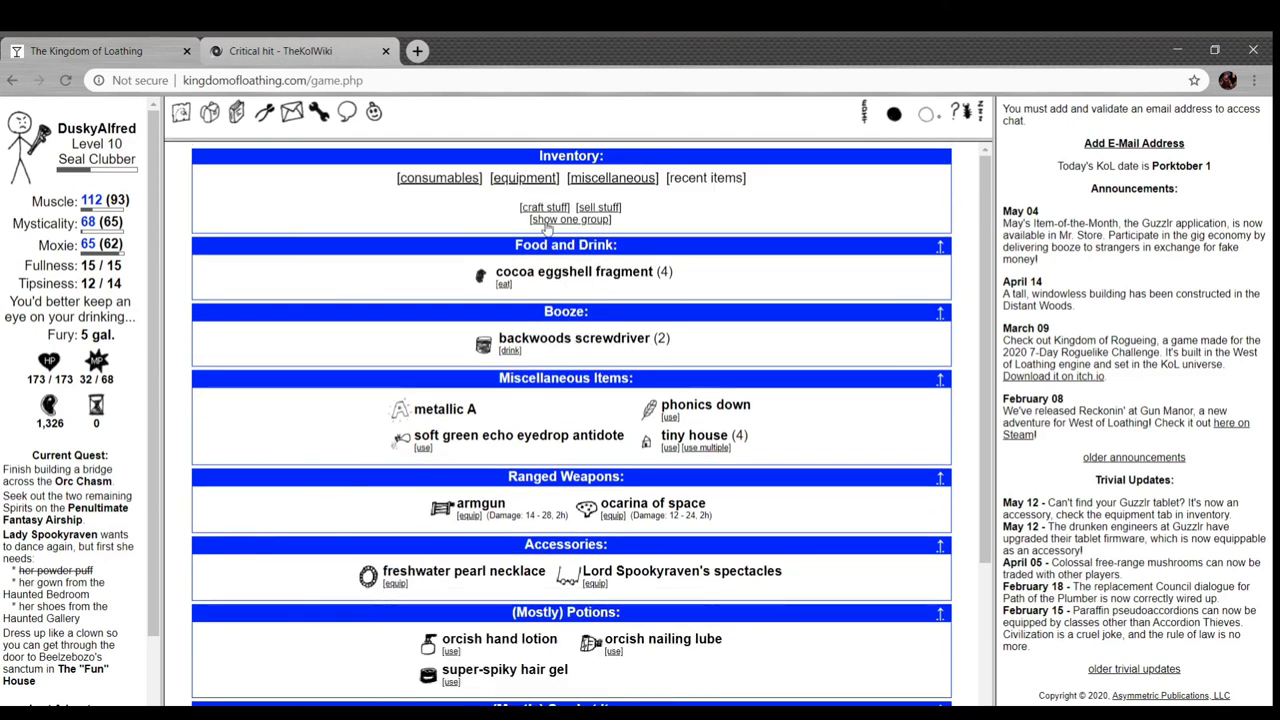
{"action": "left_click", "coordinate": [524, 176]}
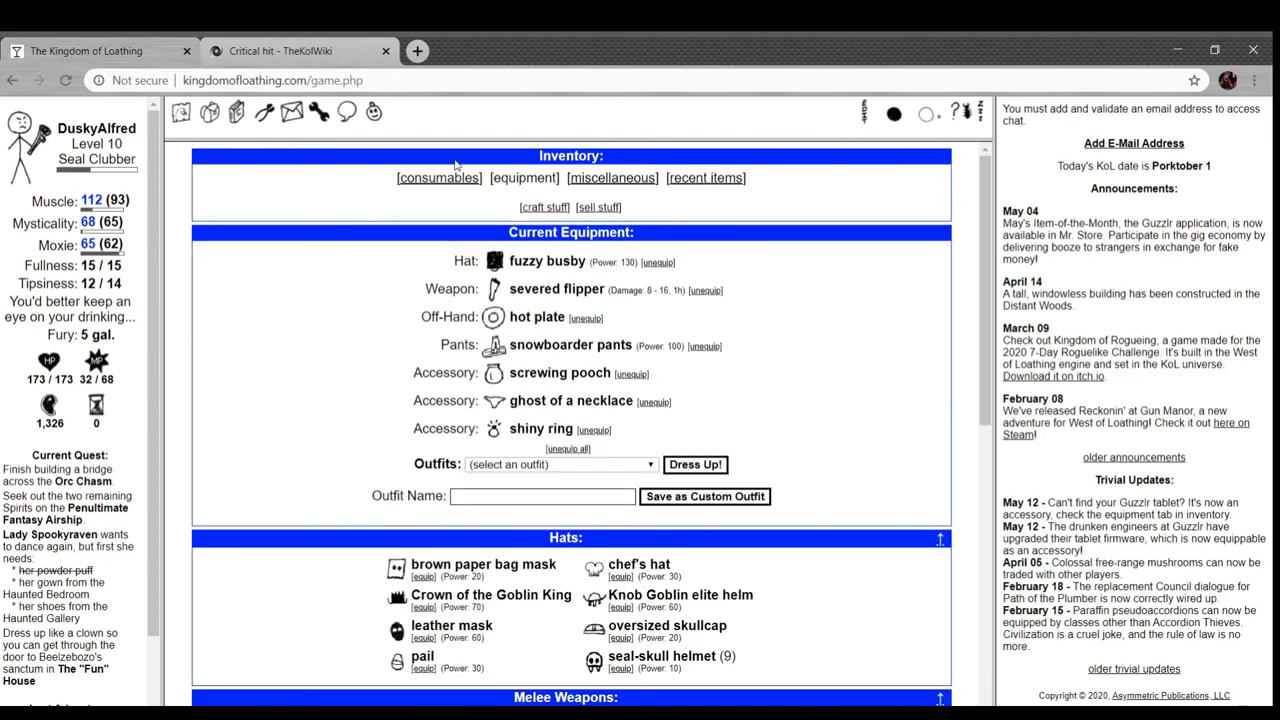
{"action": "left_click", "coordinate": [438, 176]}
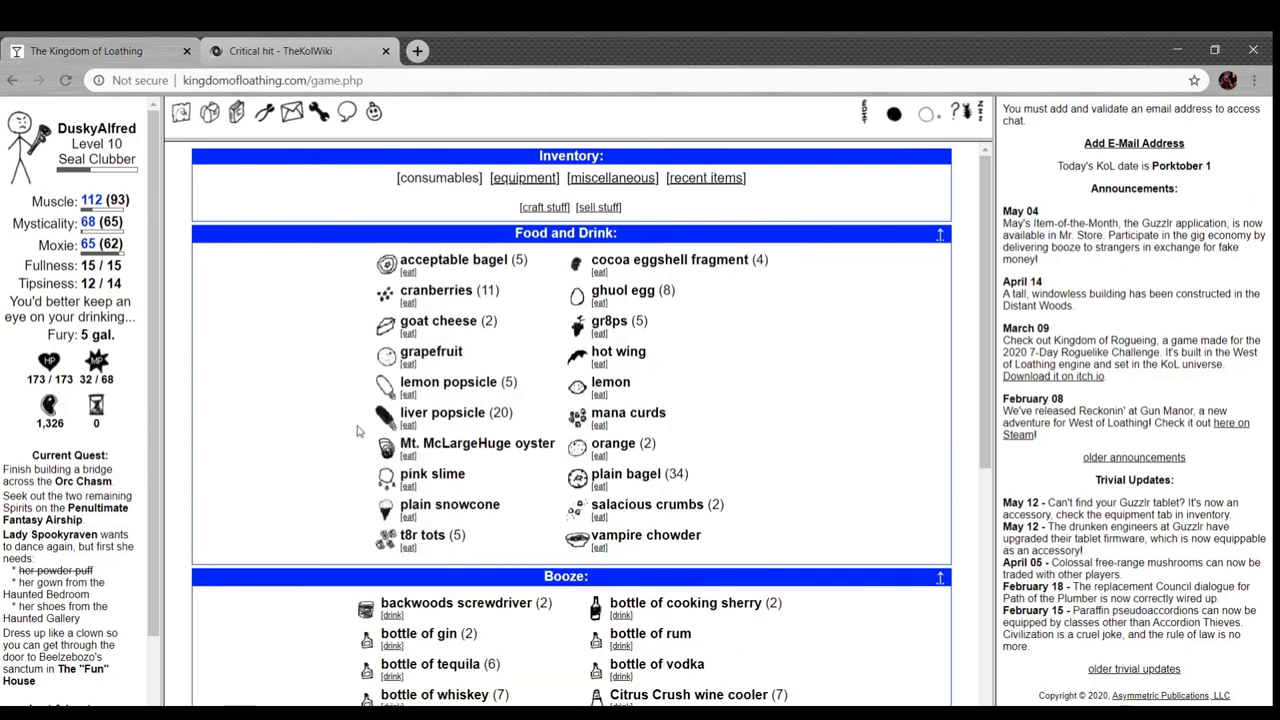
{"action": "scroll", "scroll_direction": "down", "scroll_amount": 3}
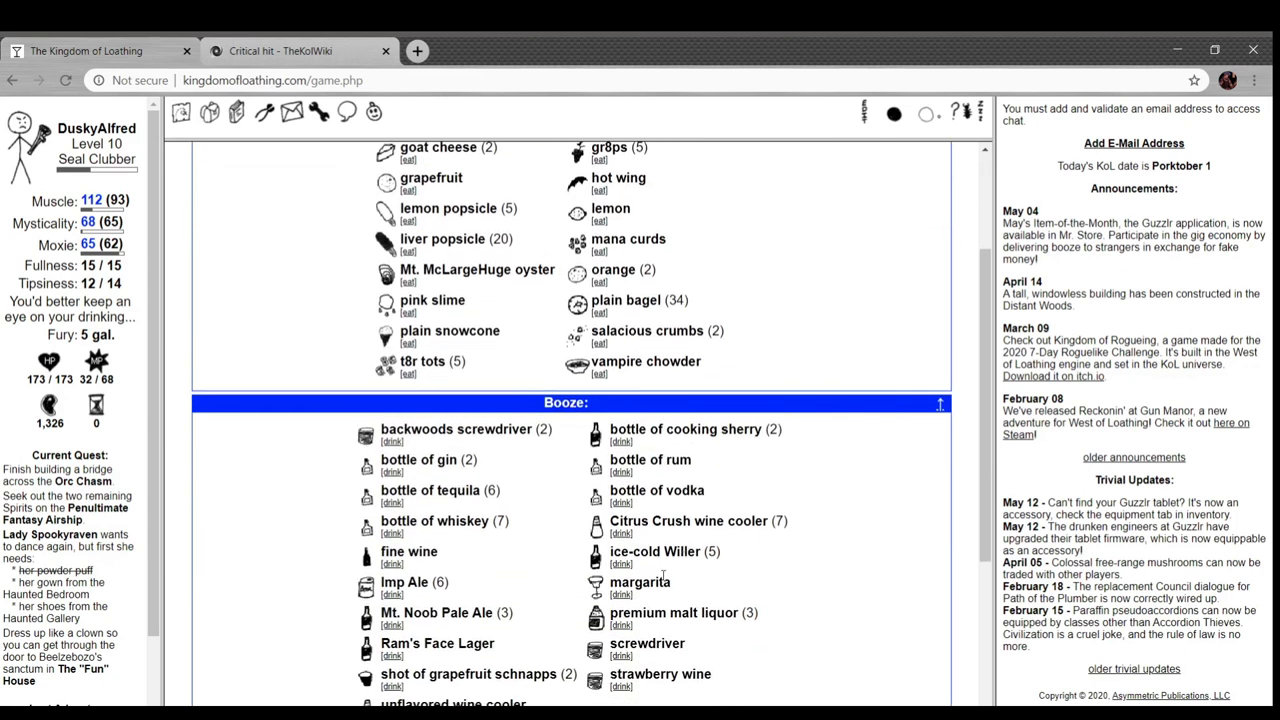
{"action": "scroll", "scroll_direction": "down", "scroll_amount": 3}
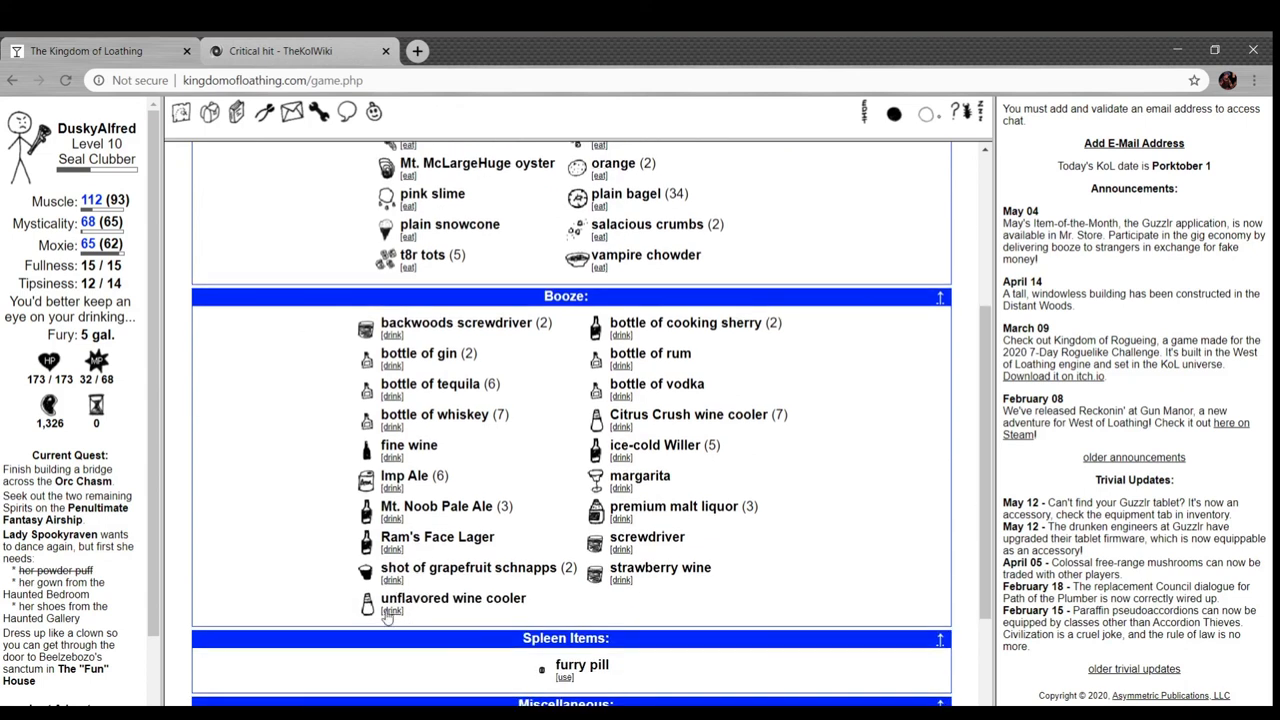
{"action": "left_click", "coordinate": [392, 612]}
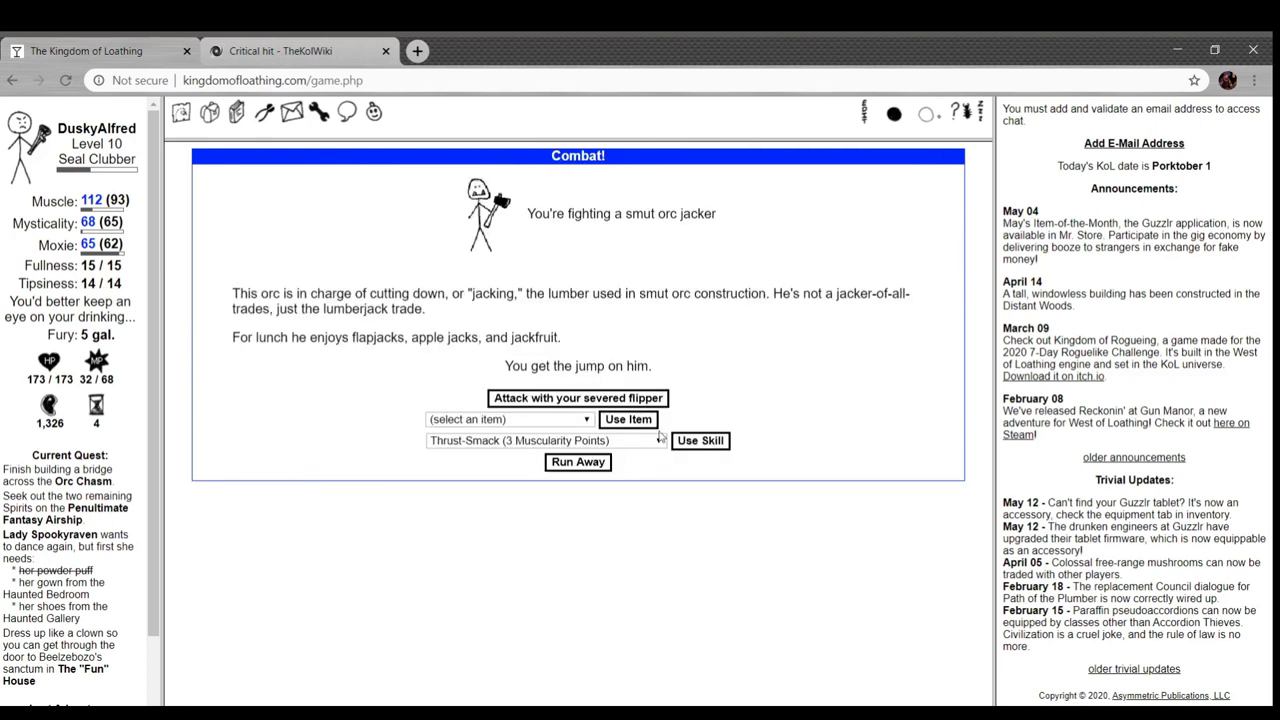
- Defeat a smut orc jacker and pipelayer for planks and screws, then extend the Orc Chasm bridge
{"action": "left_click", "coordinate": [700, 440]}
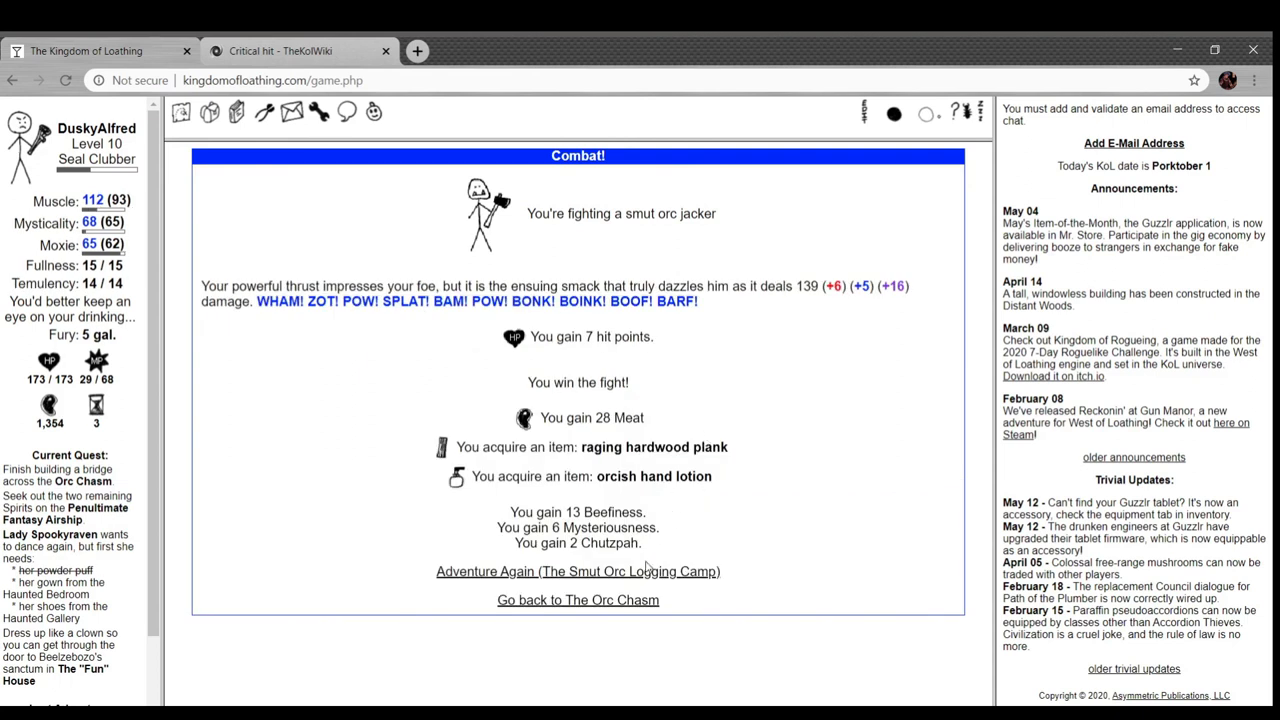
{"action": "left_click", "coordinate": [576, 572]}
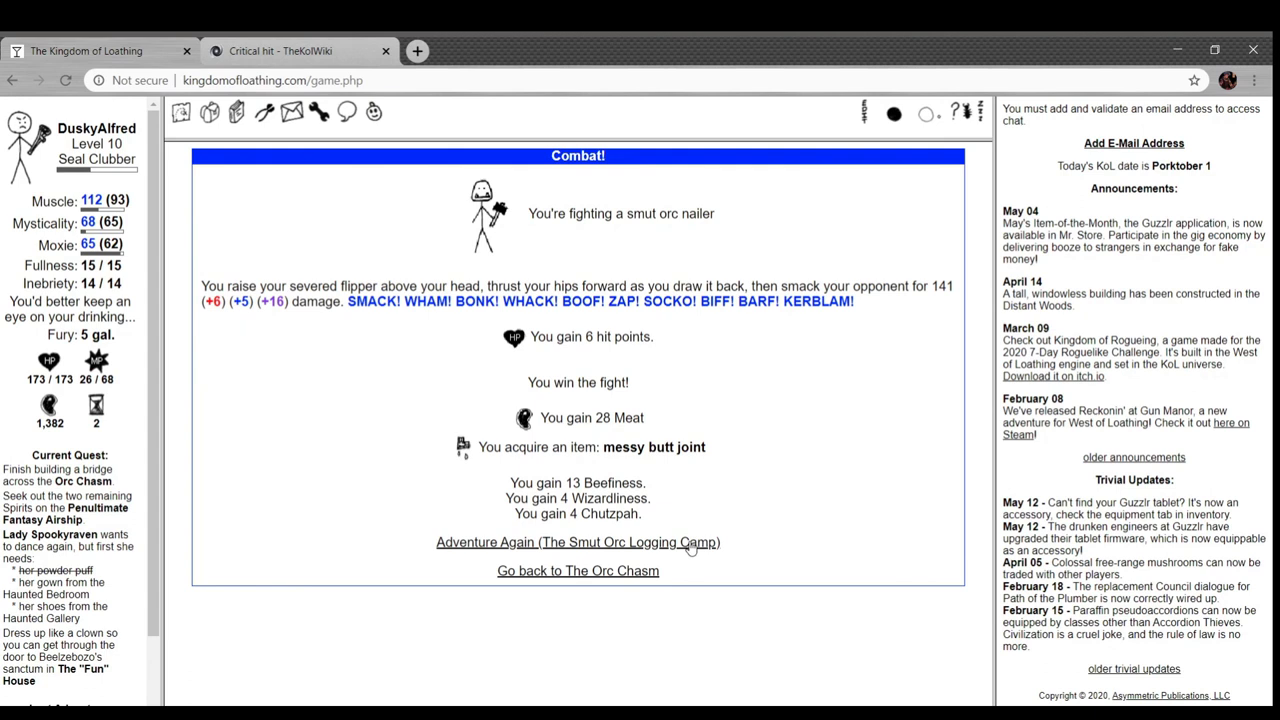
{"action": "left_click", "coordinate": [576, 542]}
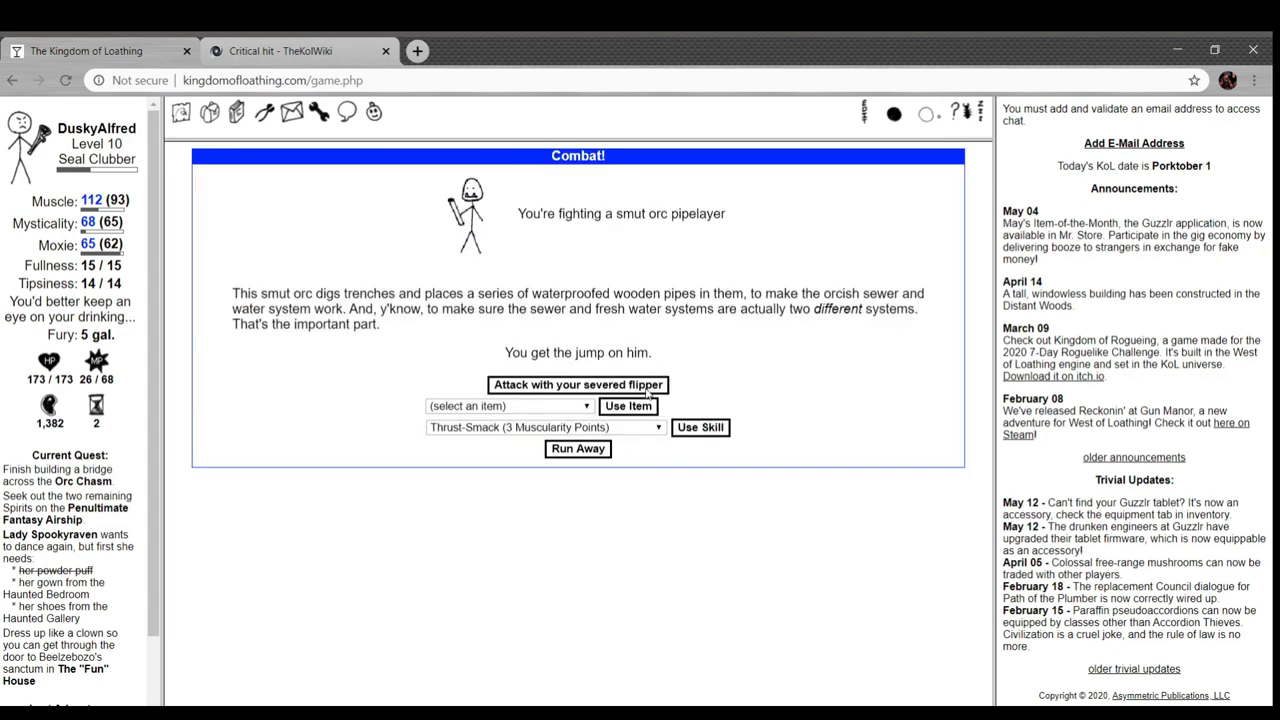
{"action": "left_click", "coordinate": [576, 384]}
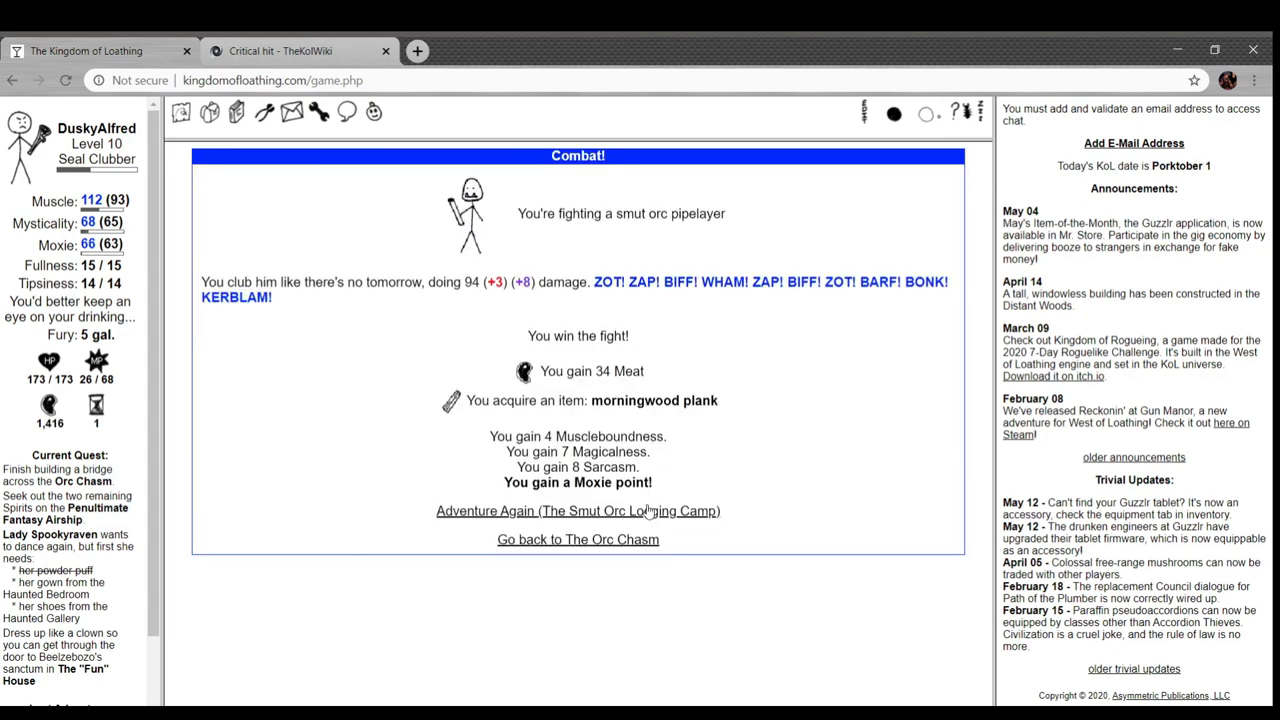
{"action": "left_click", "coordinate": [576, 510]}
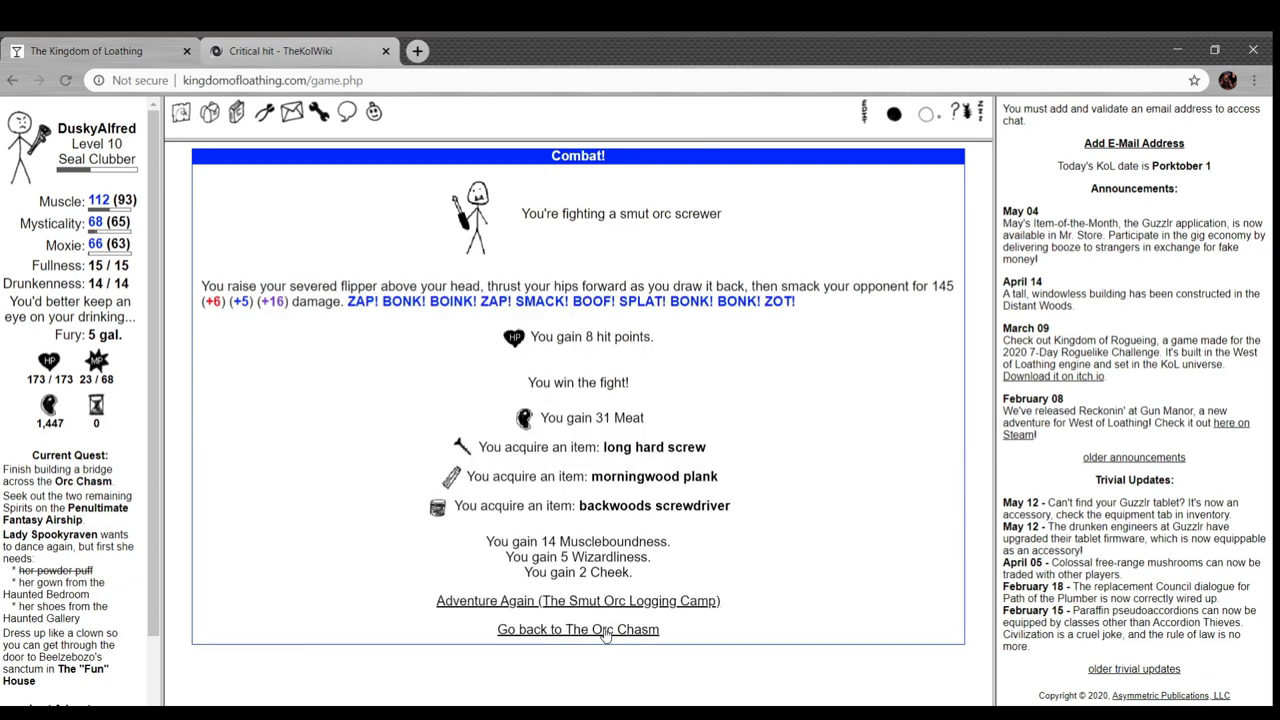
{"action": "left_click", "coordinate": [578, 628]}
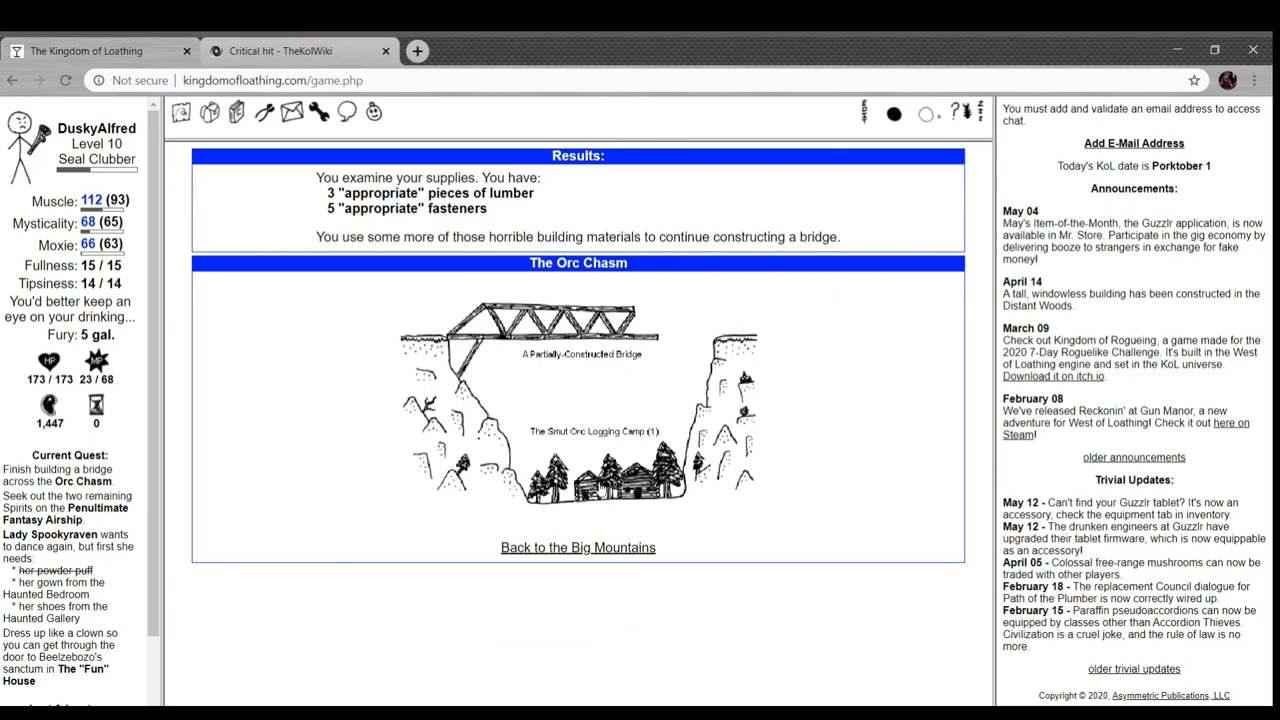
- Out of adventures, drink the backwoods screwdriver for 8 more, ending up falling-down drunk
{"action": "left_click", "coordinate": [180, 112]}
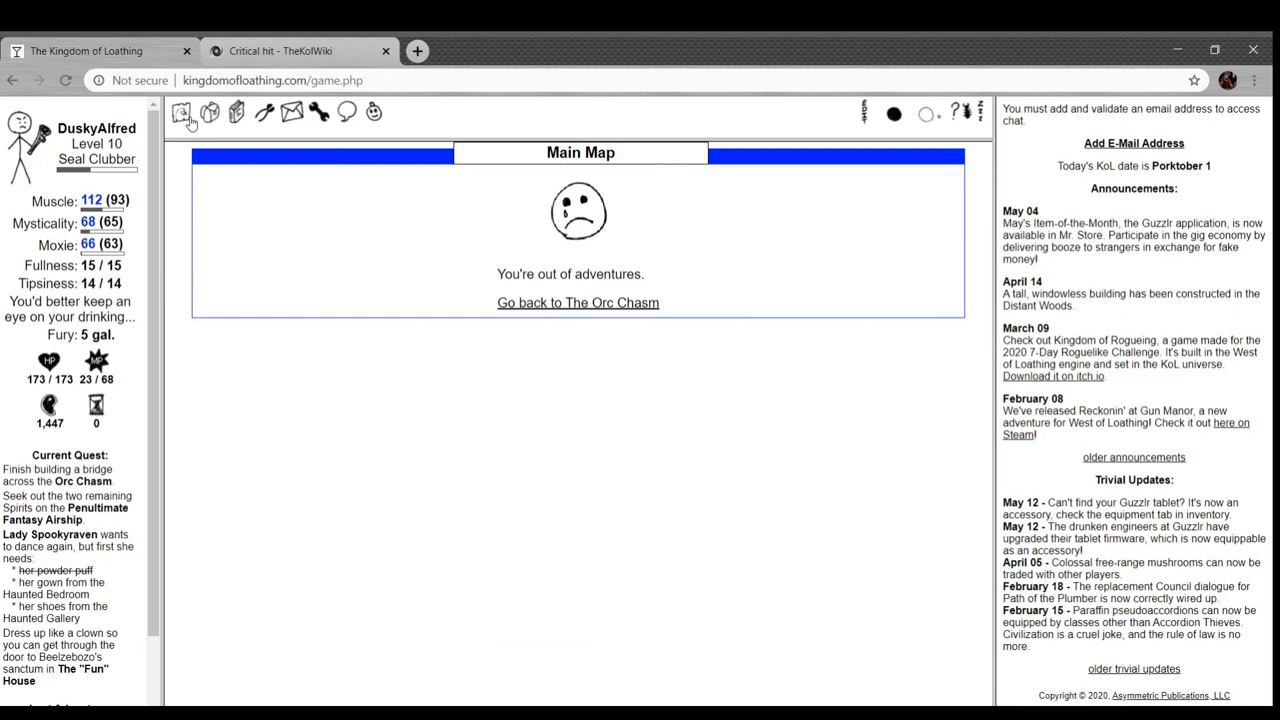
{"action": "left_click", "coordinate": [180, 112]}
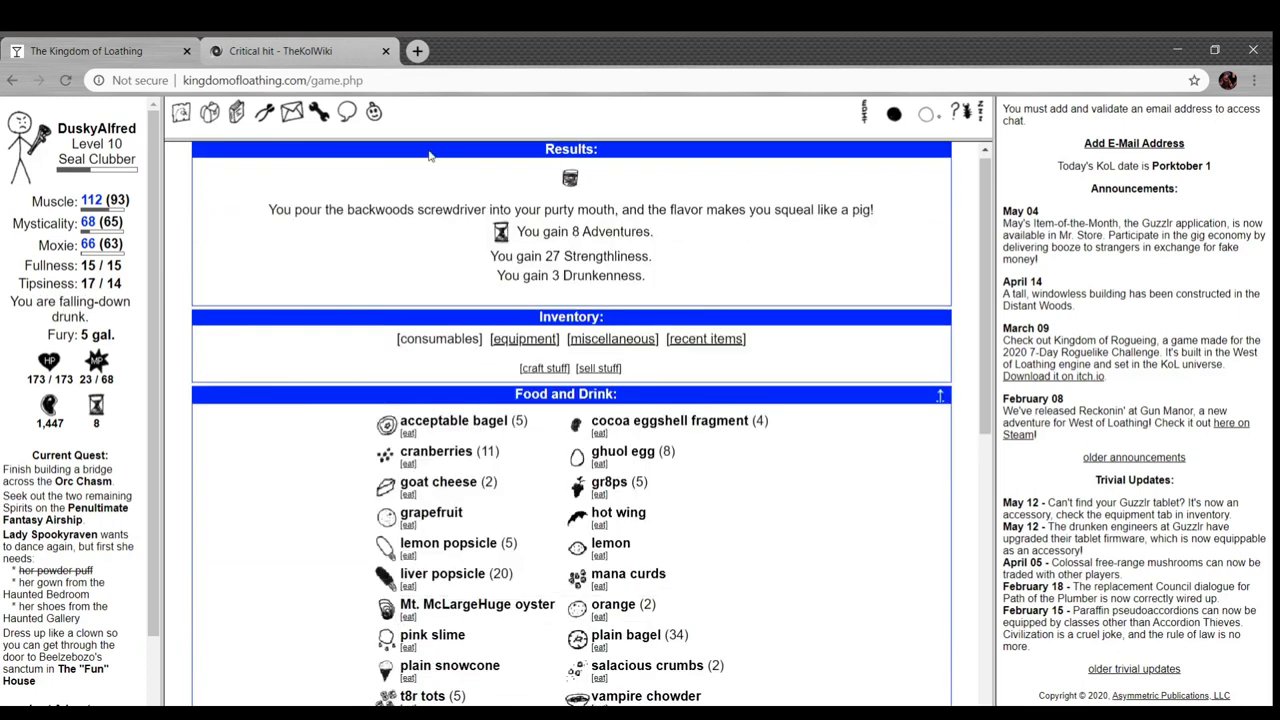
{"action": "mouse_move", "coordinate": [428, 204]}
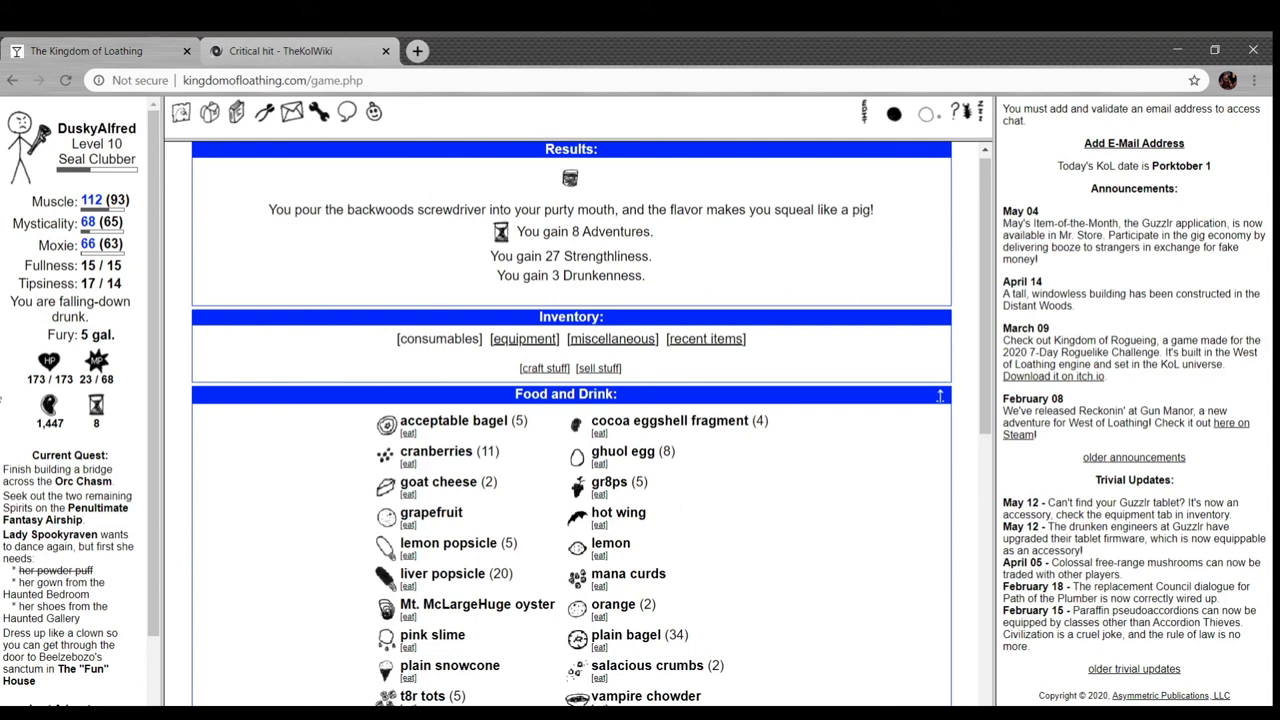
{"action": "scroll", "scroll_direction": "down", "scroll_amount": 3}
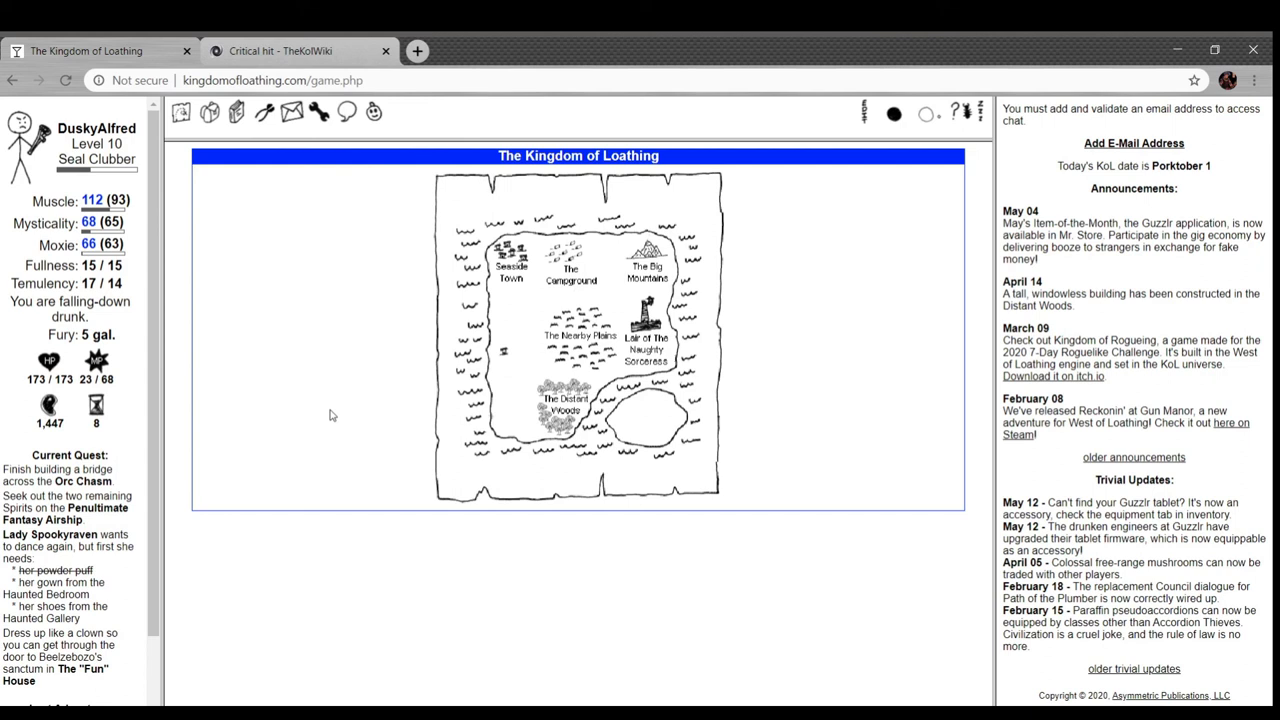
{"action": "mouse_move", "coordinate": [876, 374]}
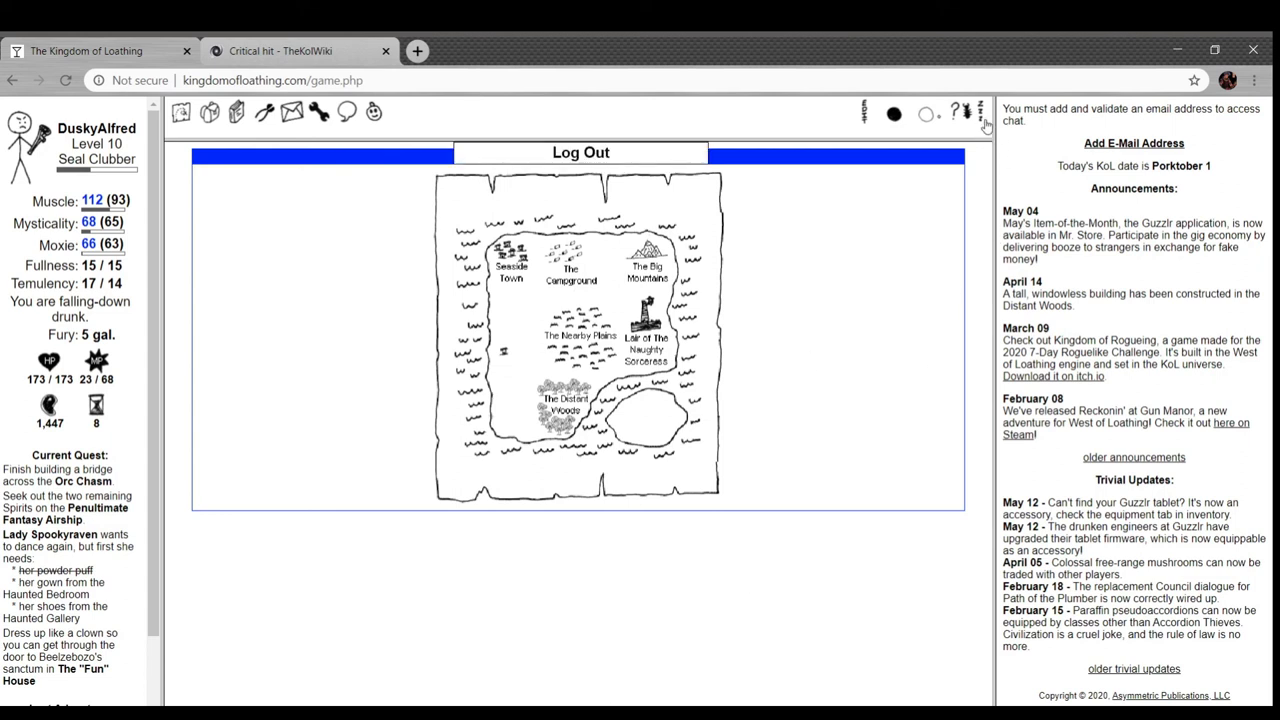
- Log out of the game, reaching the logged-out confirmation page
{"action": "left_click", "coordinate": [580, 152]}
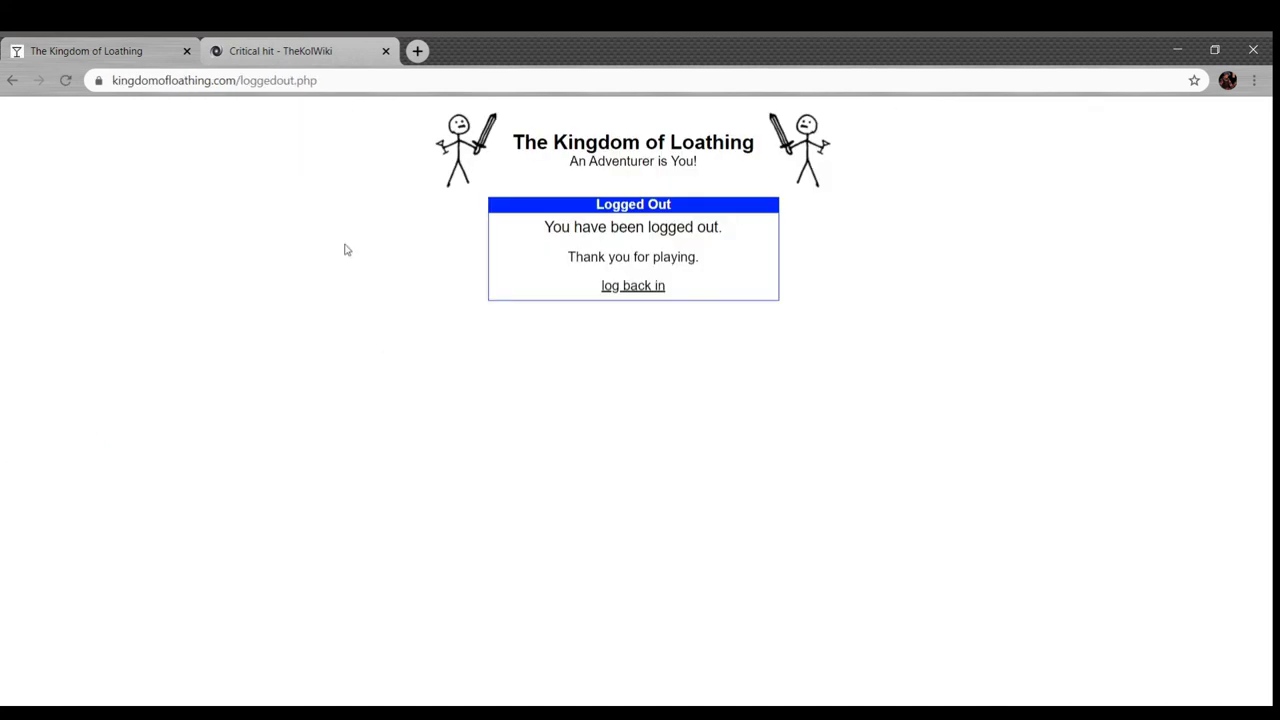
{"action": "left_click", "coordinate": [384, 52]}
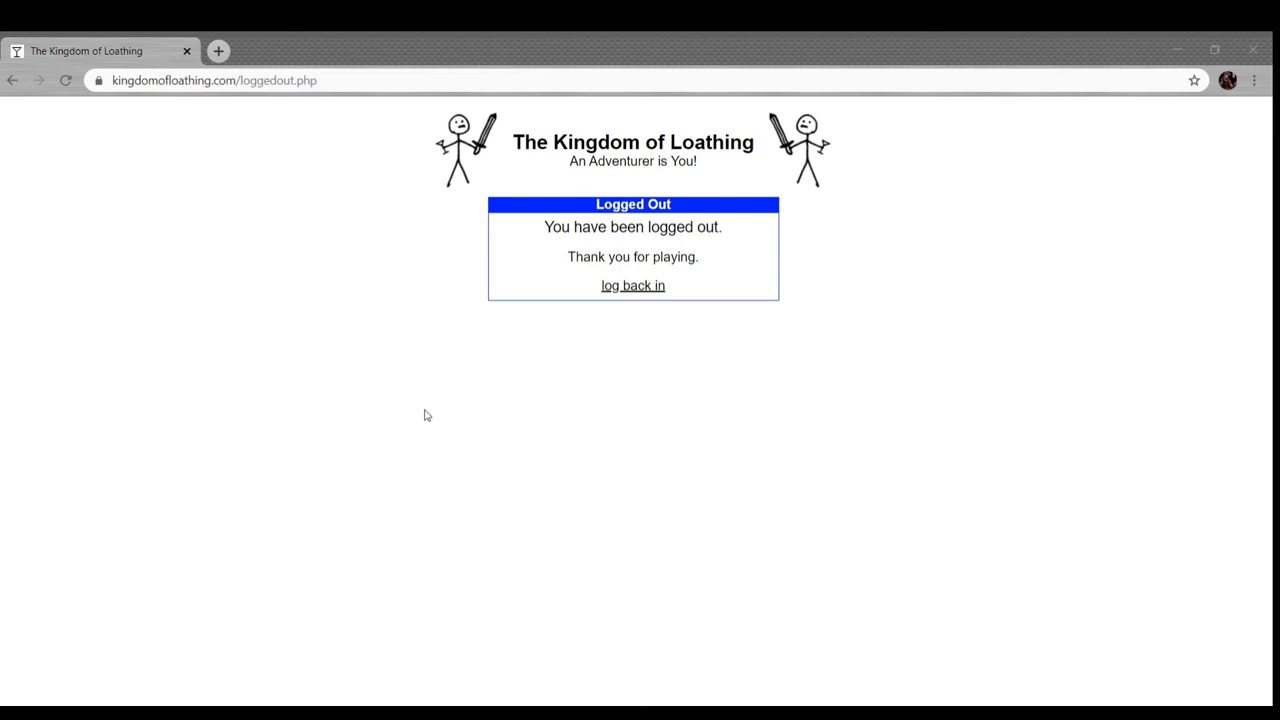
{"action": "mouse_move", "coordinate": [858, 598]}
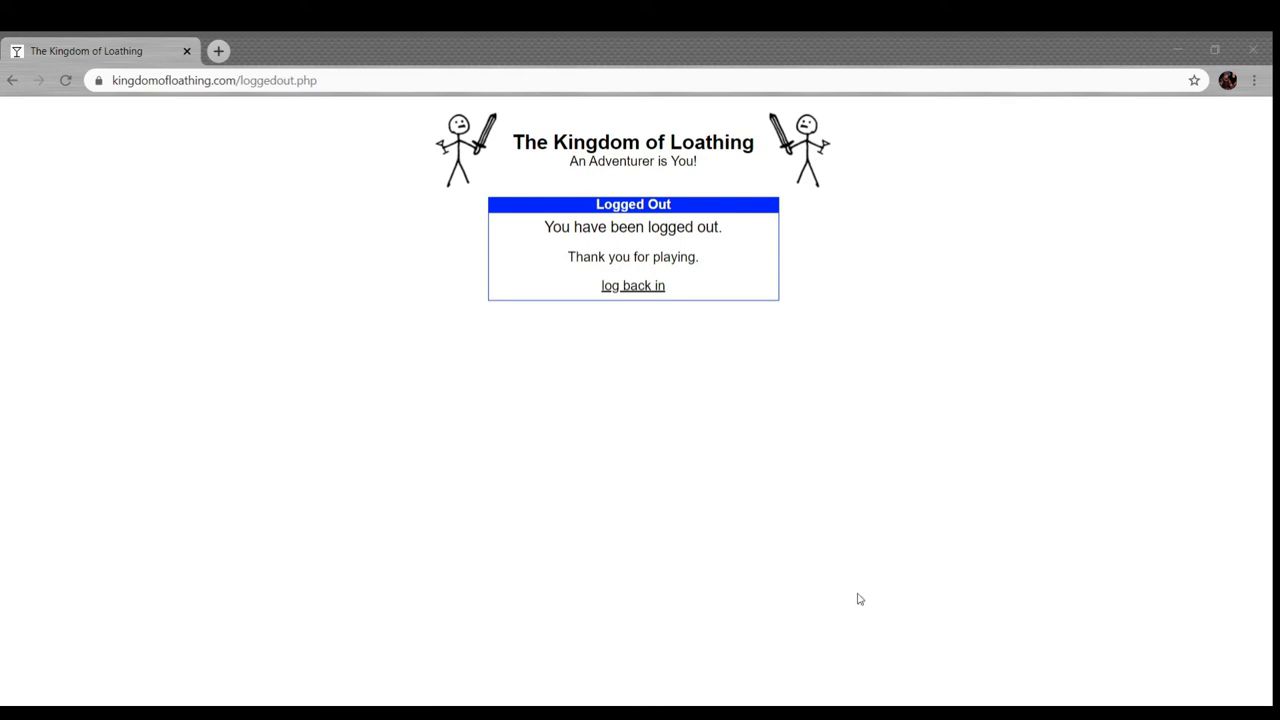